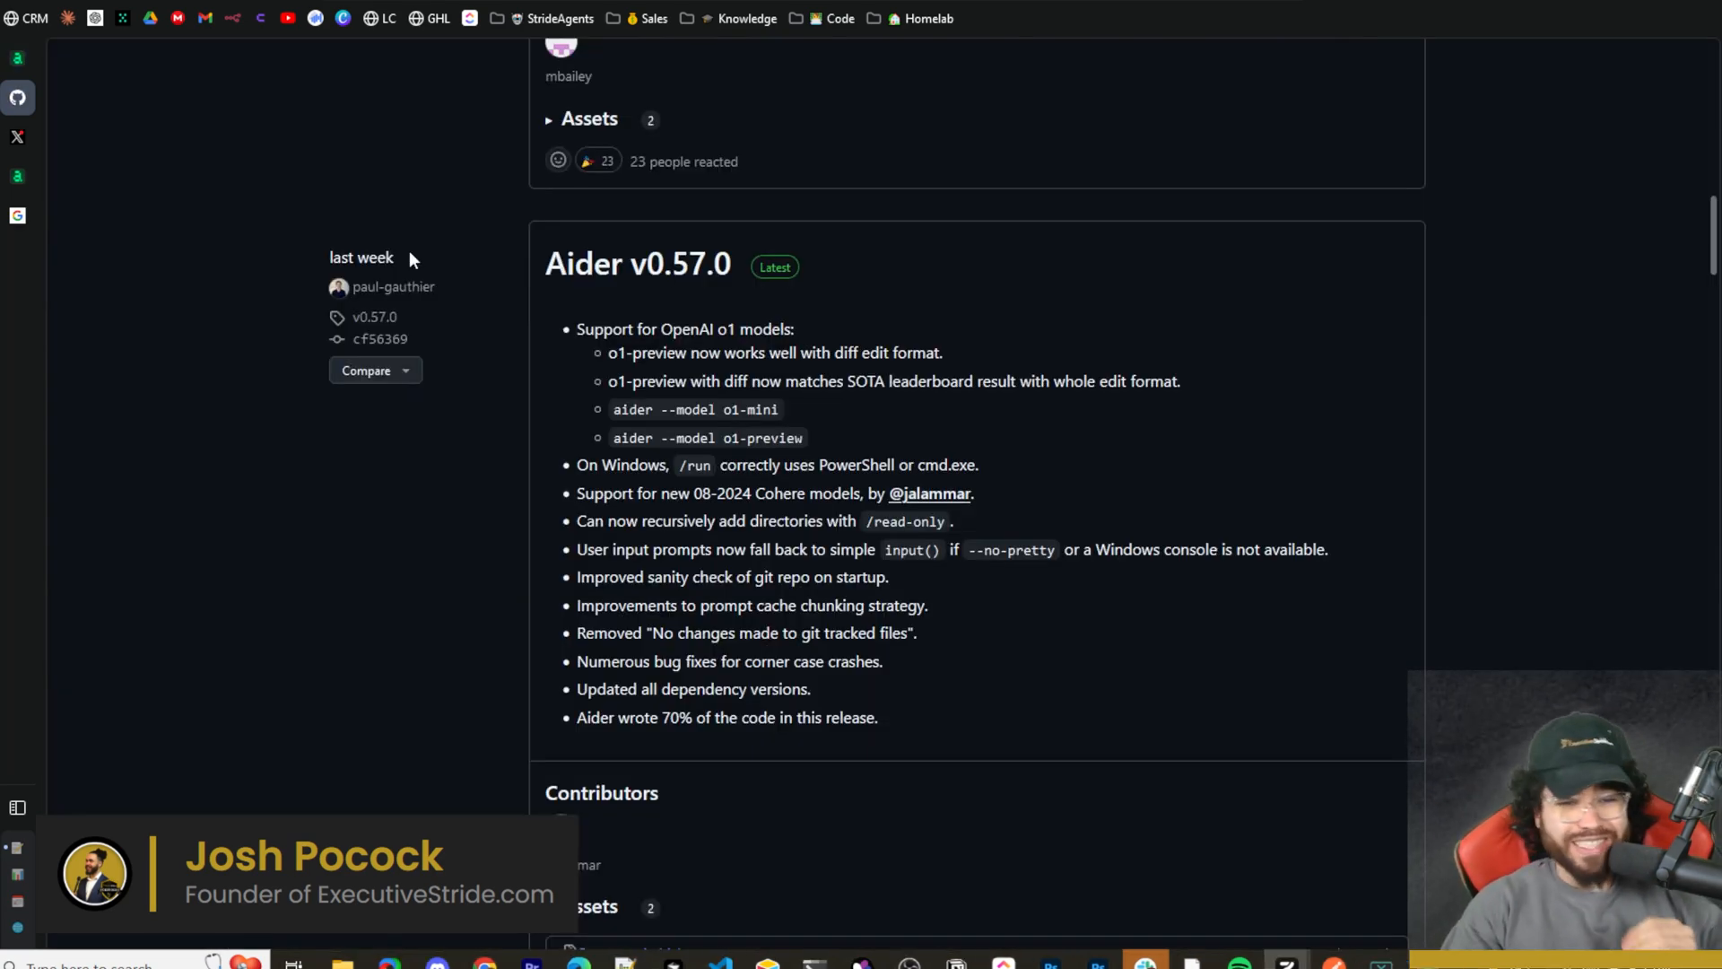
# Scroll the Aider GitHub releases page between the v0.57.0 and v0.58.0 notes.
pyautogui.scroll(3)
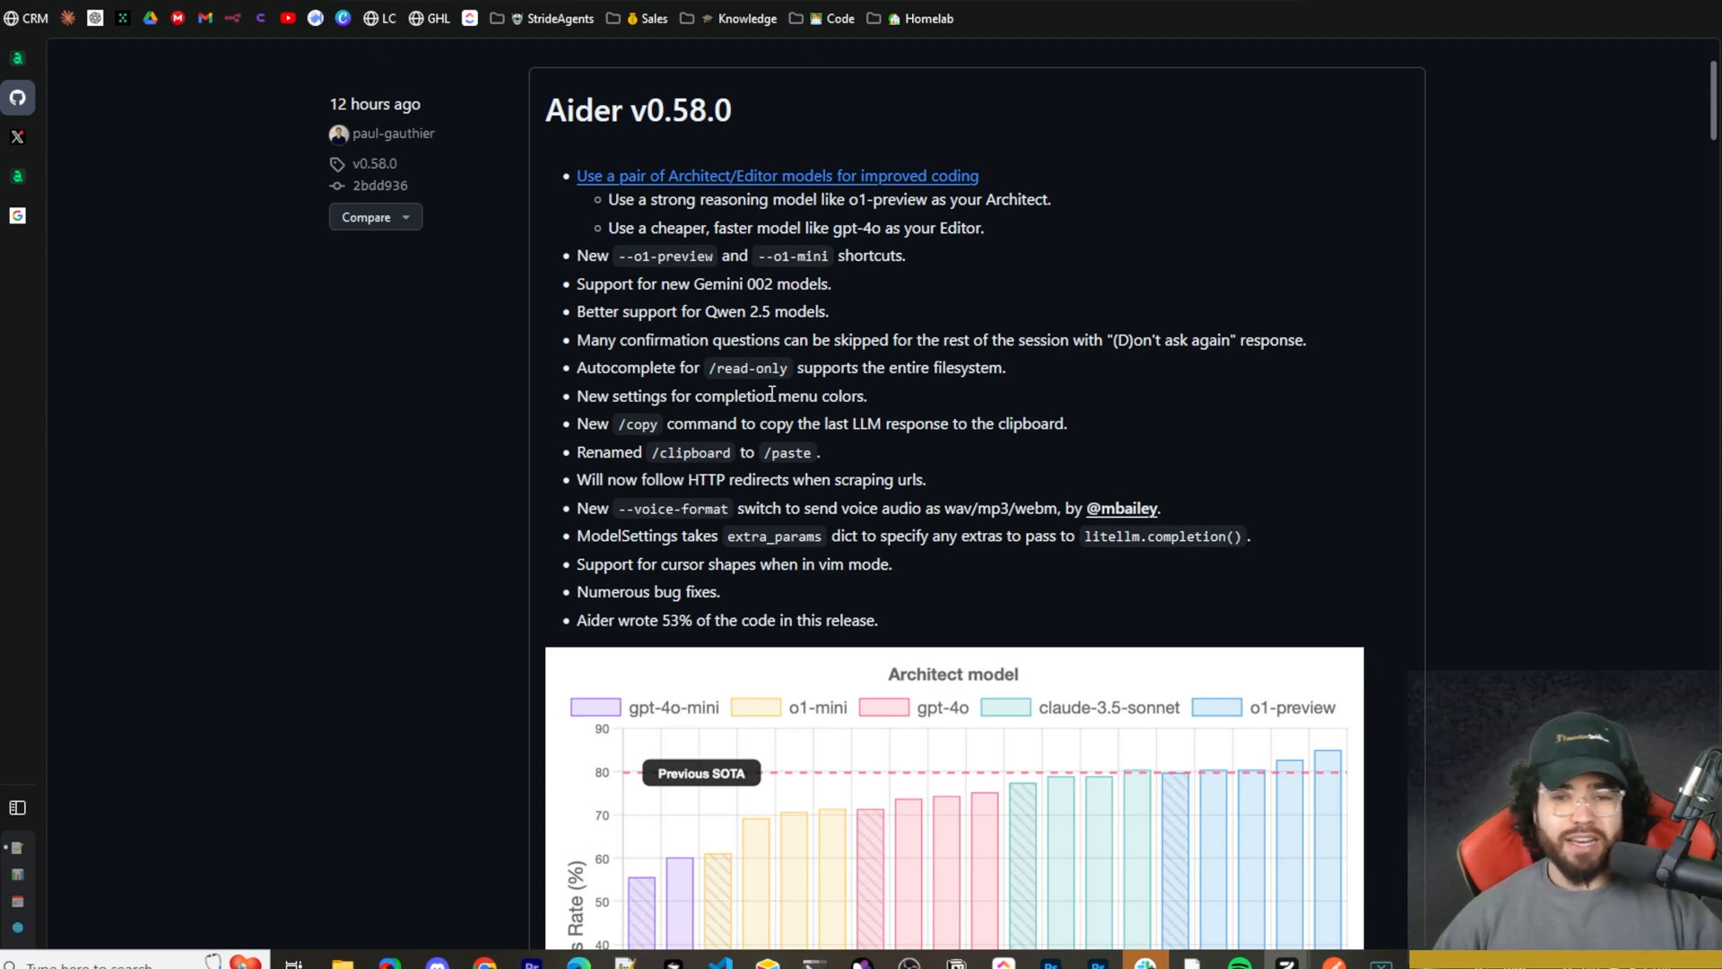
pyautogui.scroll(-3)
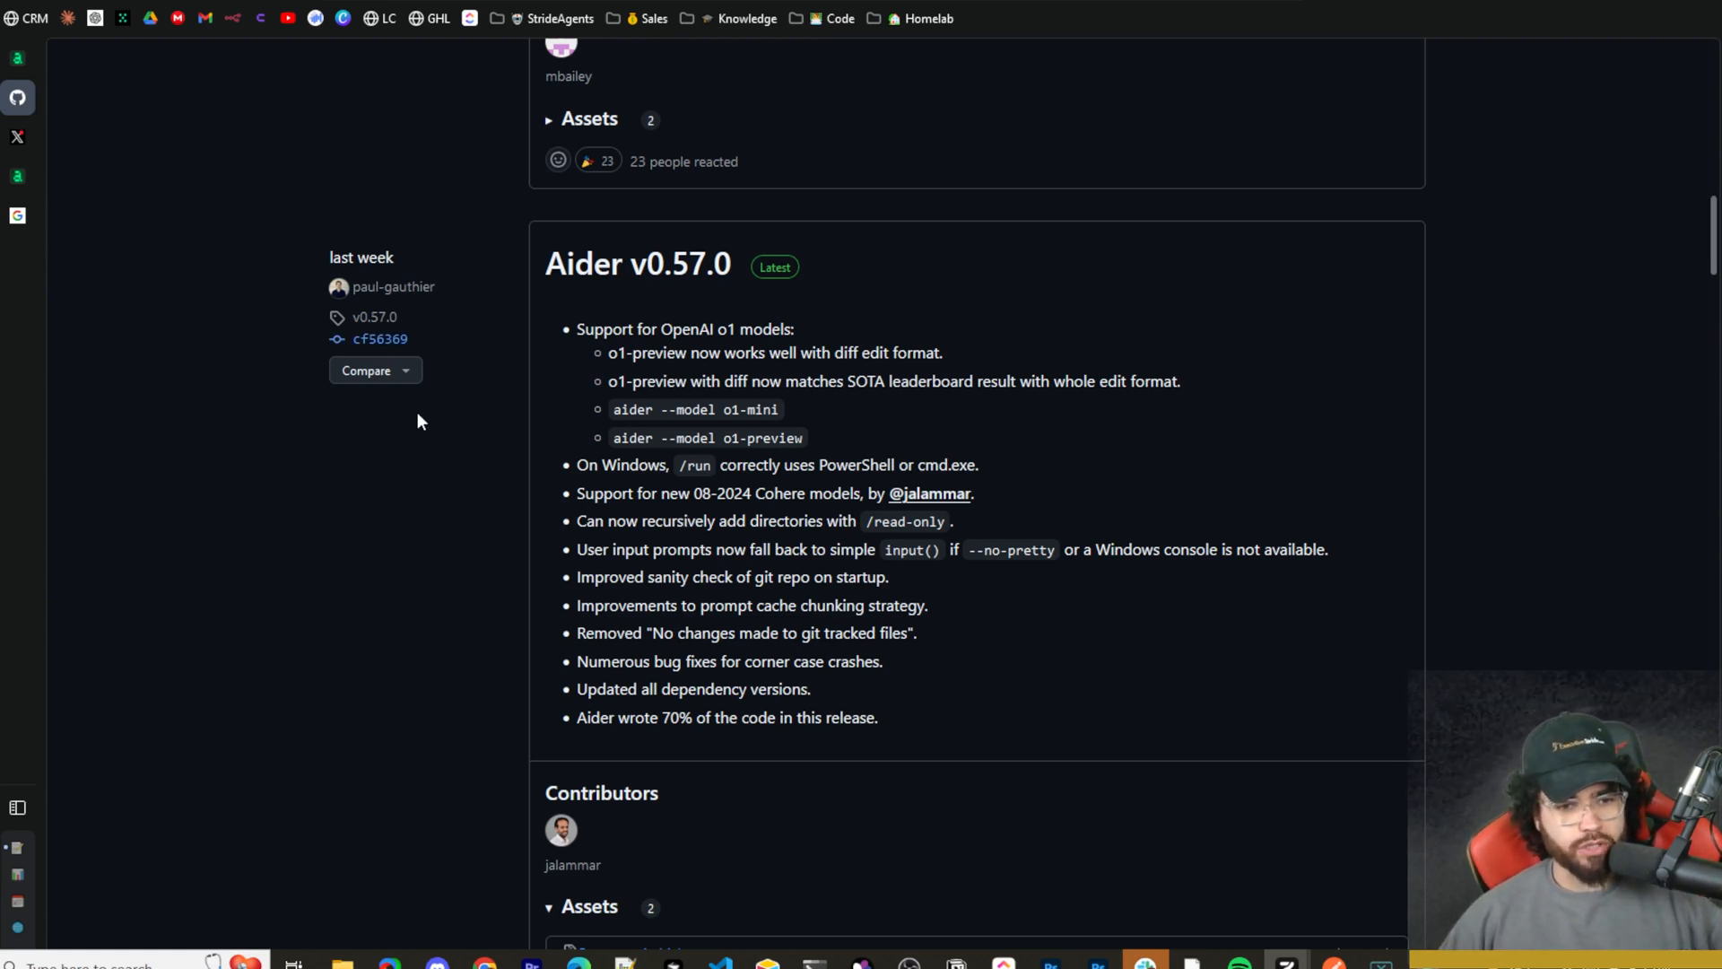
pyautogui.moveTo(587, 297)
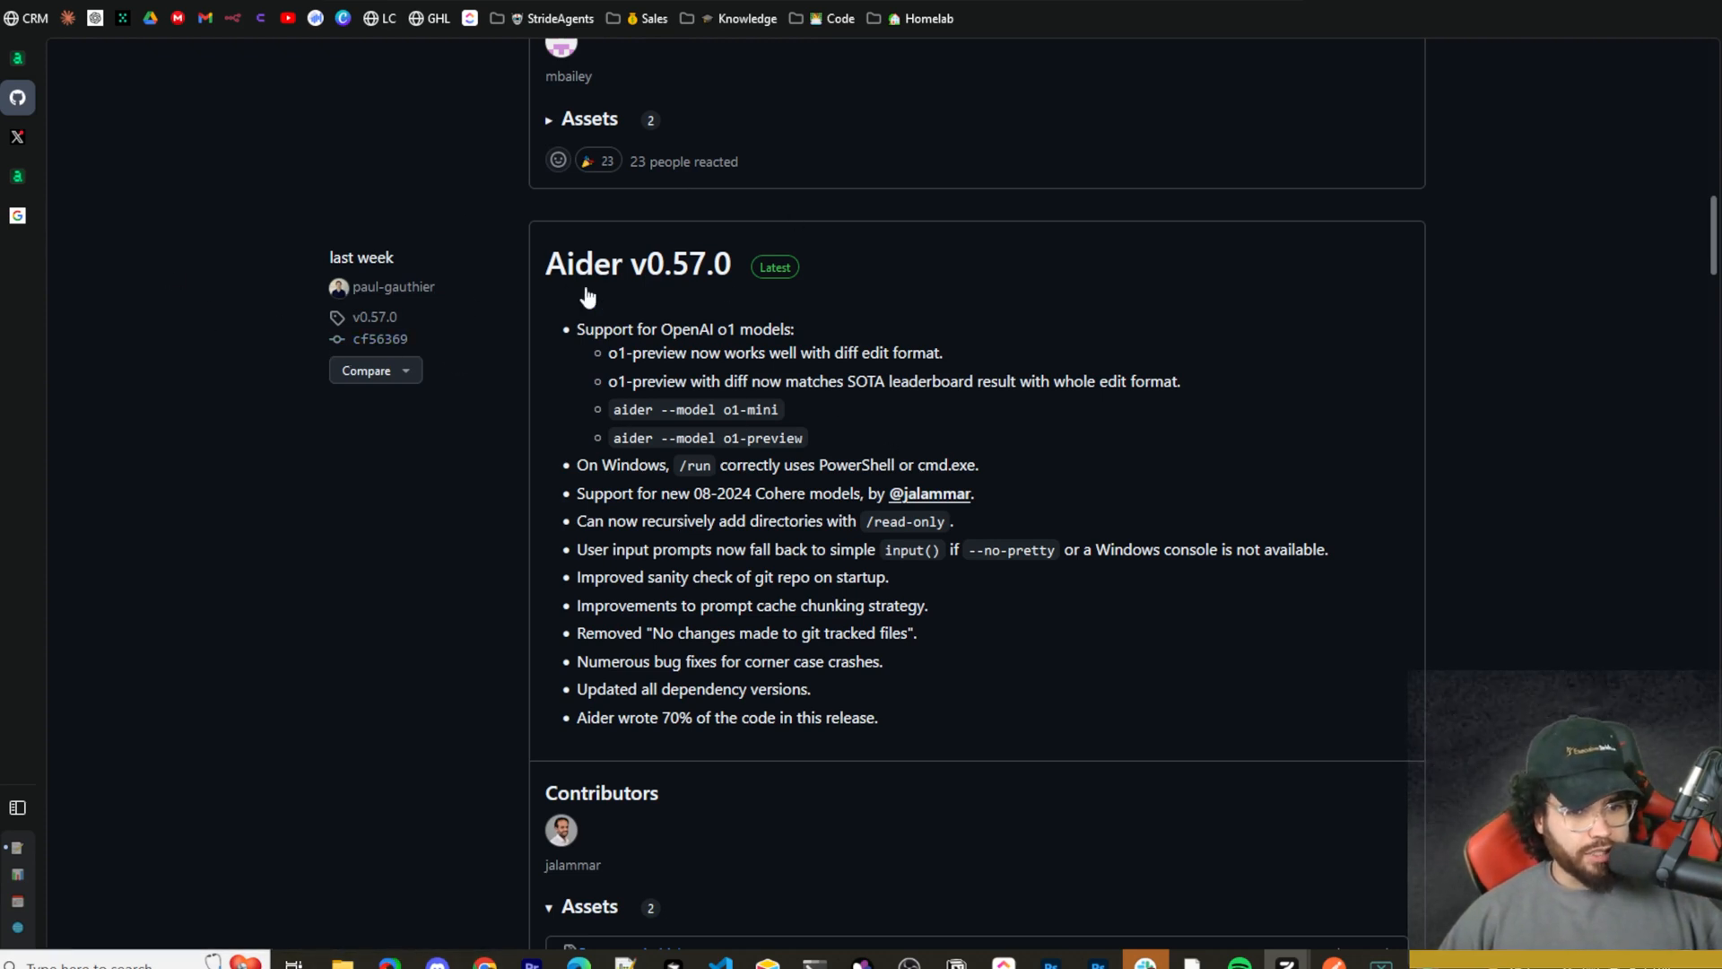
pyautogui.moveTo(739, 305)
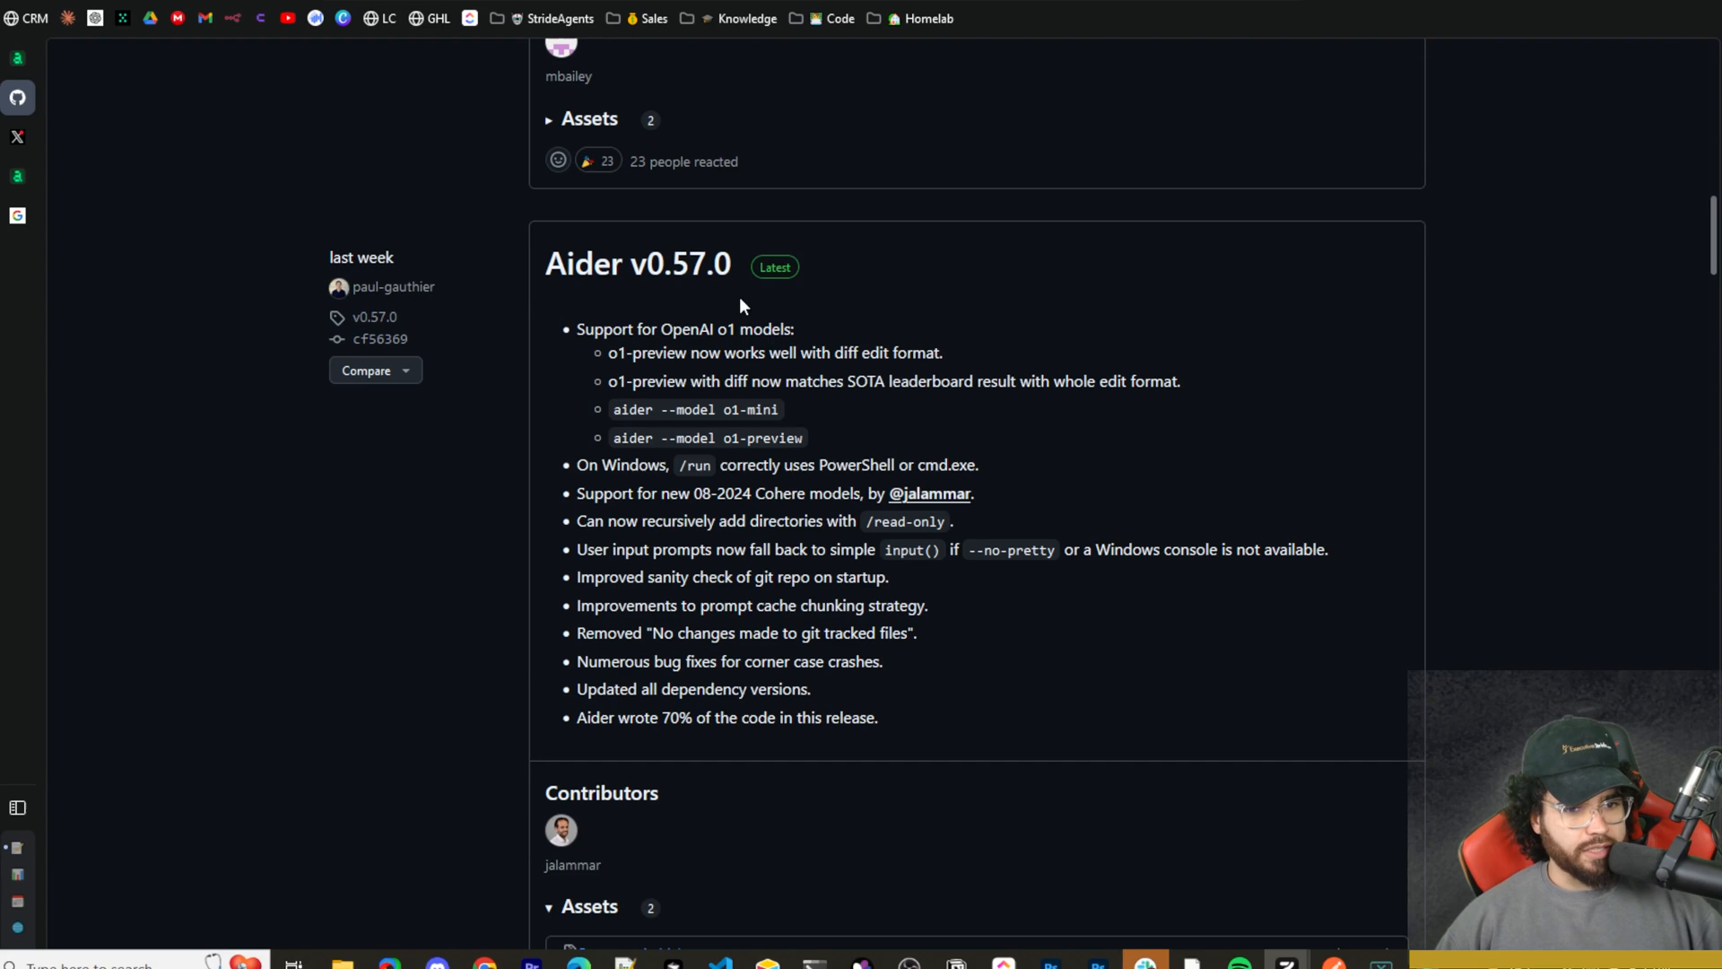
pyautogui.scroll(3)
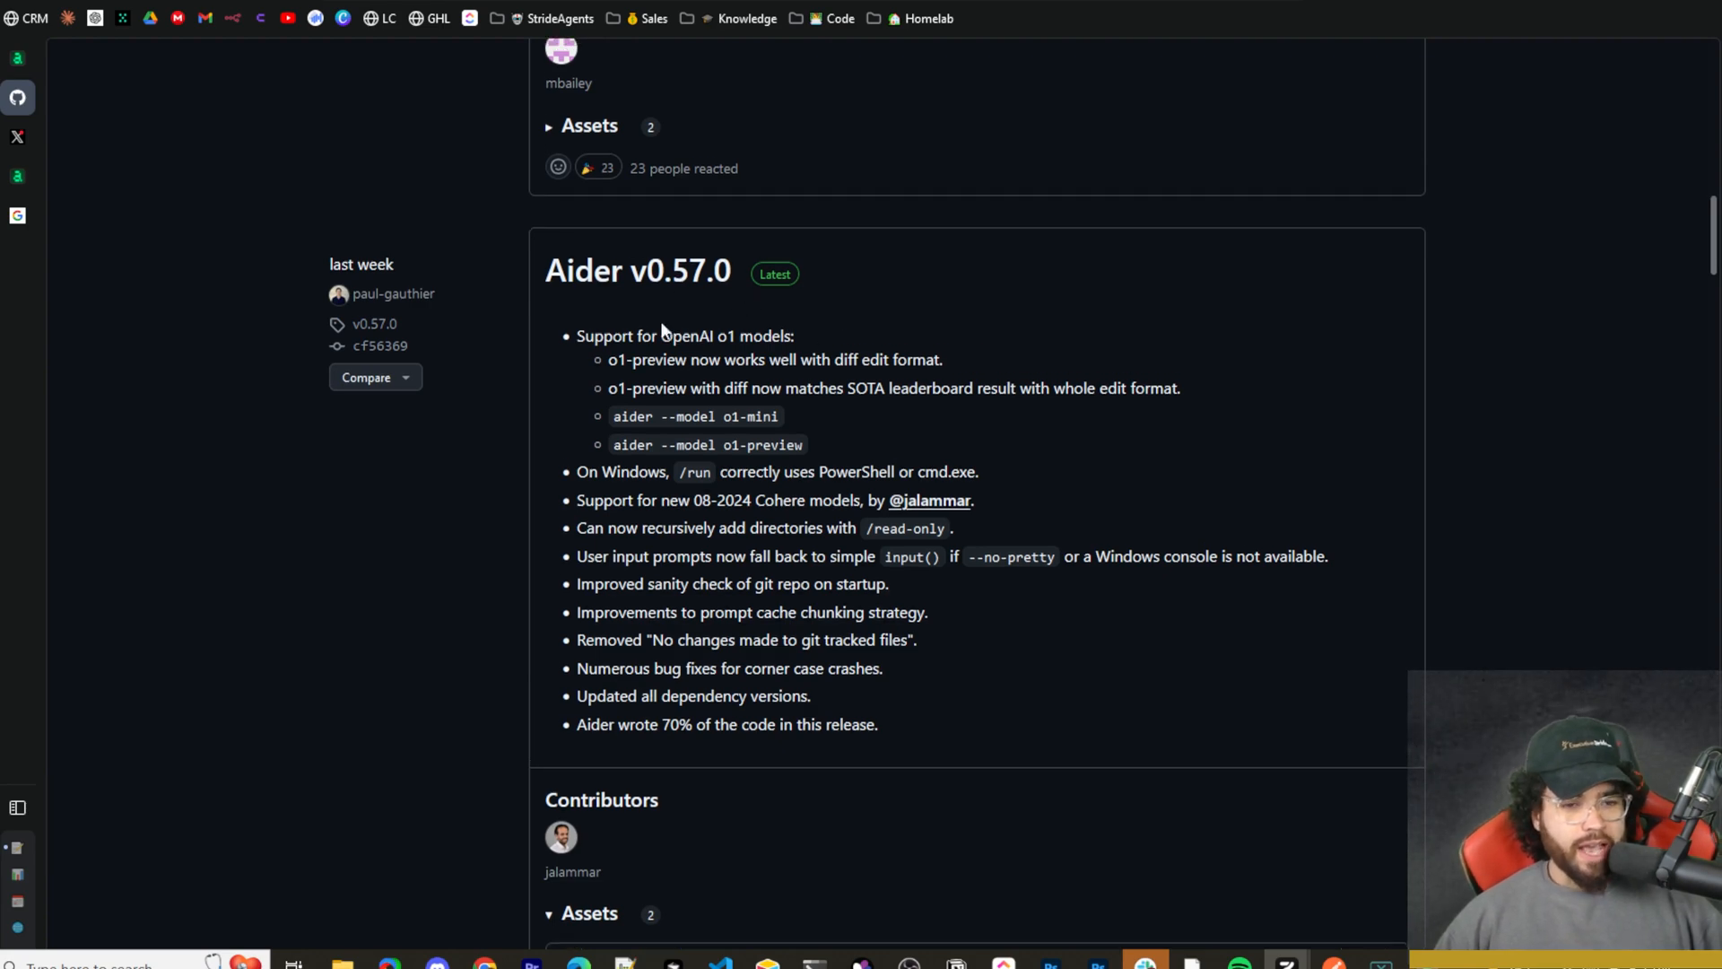
pyautogui.scroll(3)
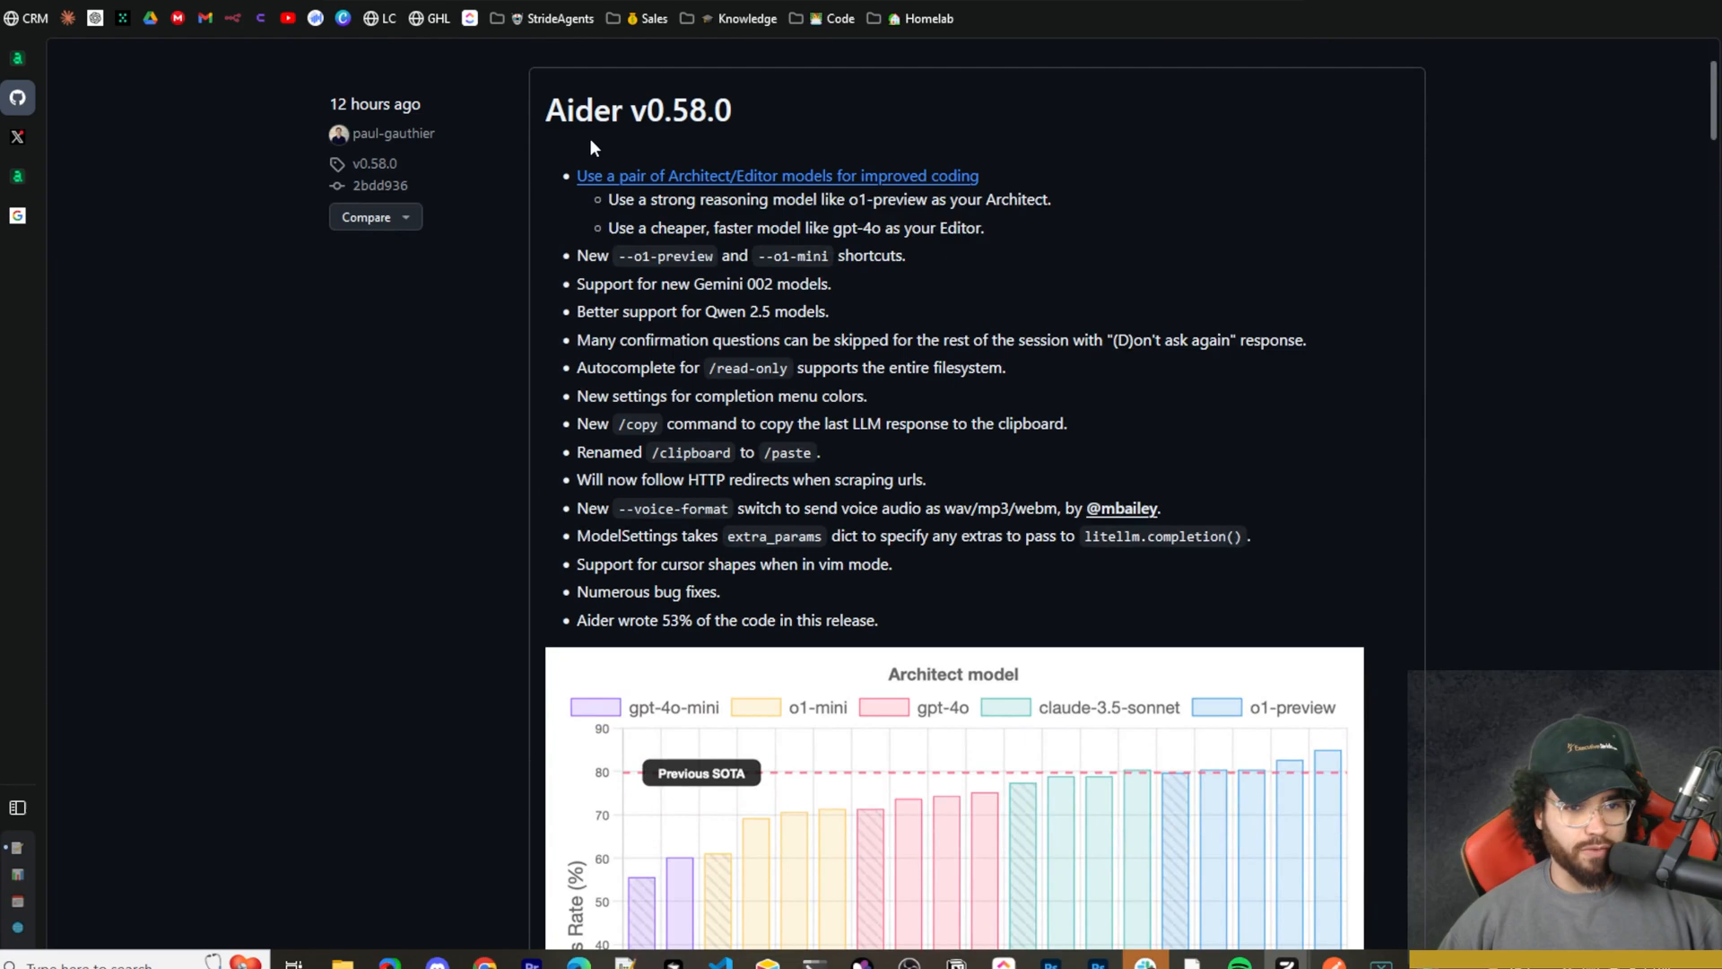
pyautogui.moveTo(570, 161)
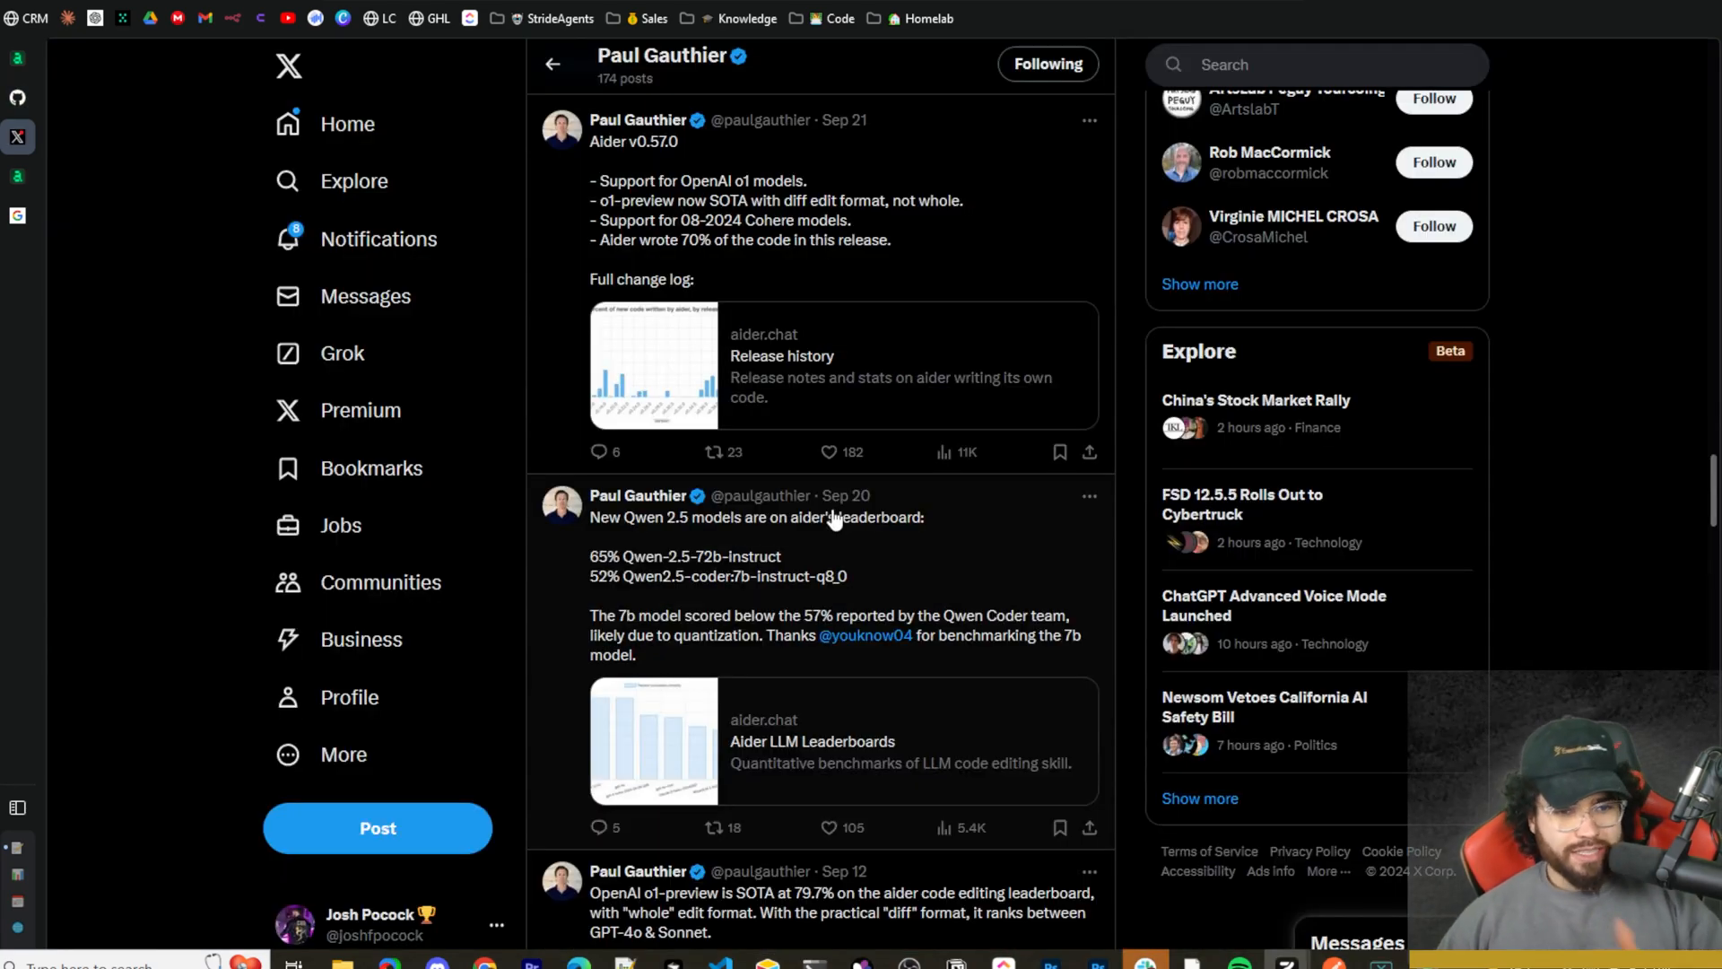
pyautogui.moveTo(926, 596)
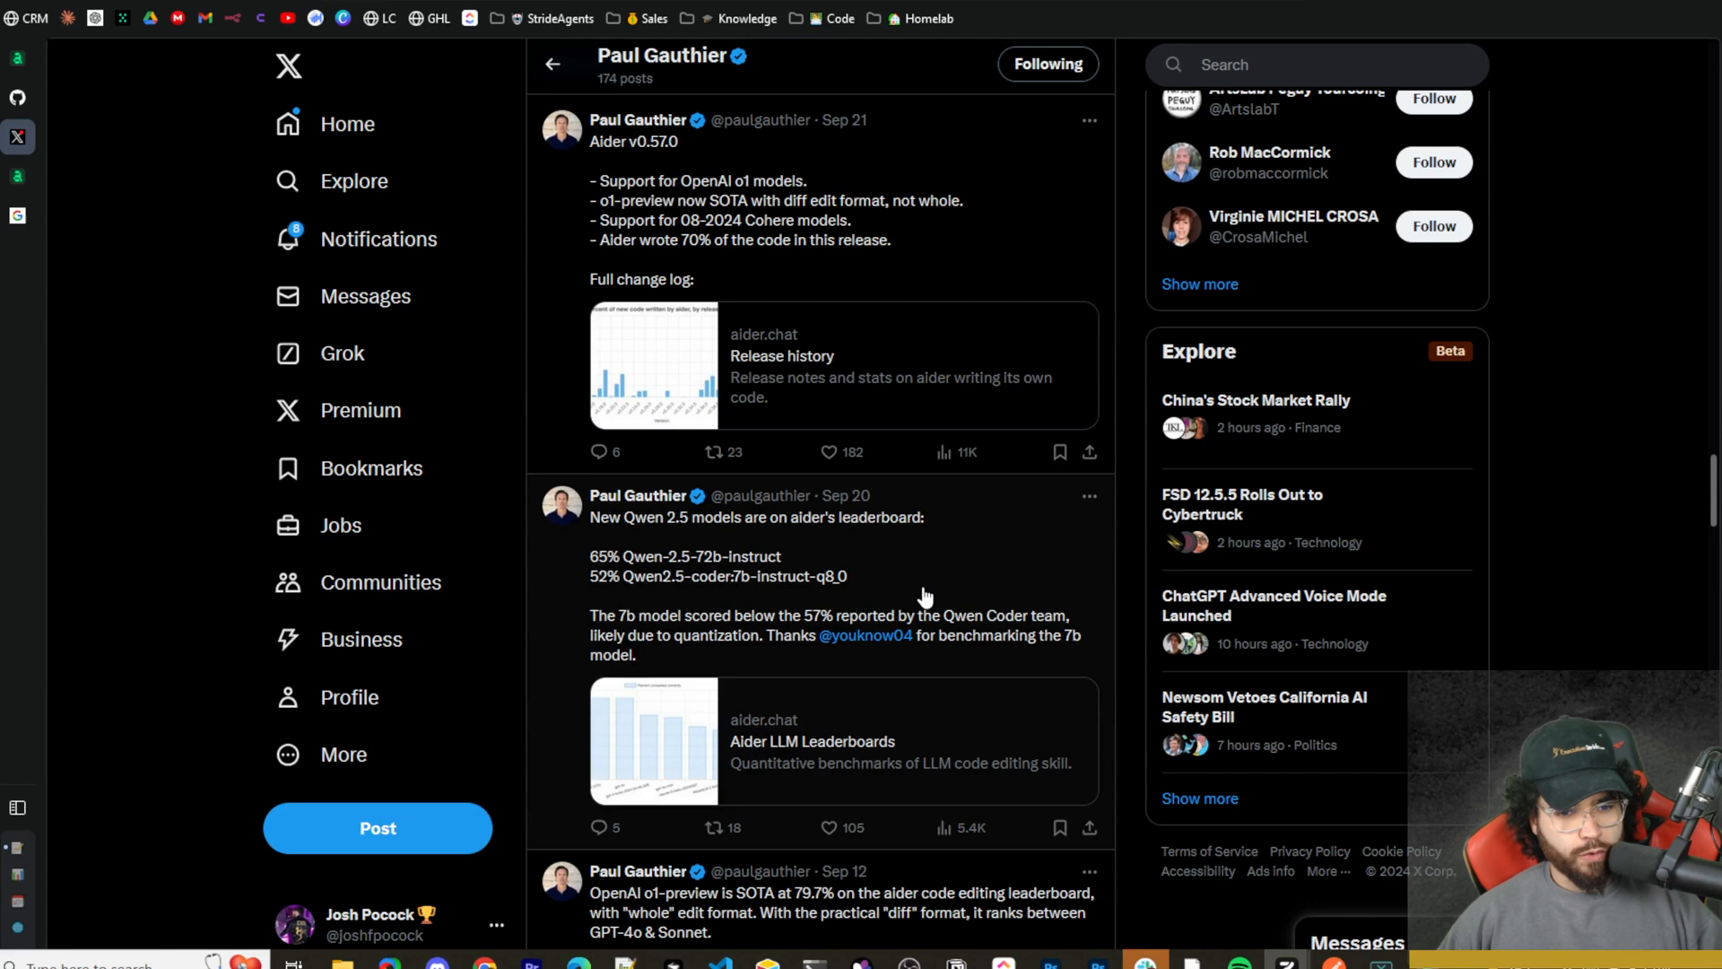
pyautogui.moveTo(642, 587)
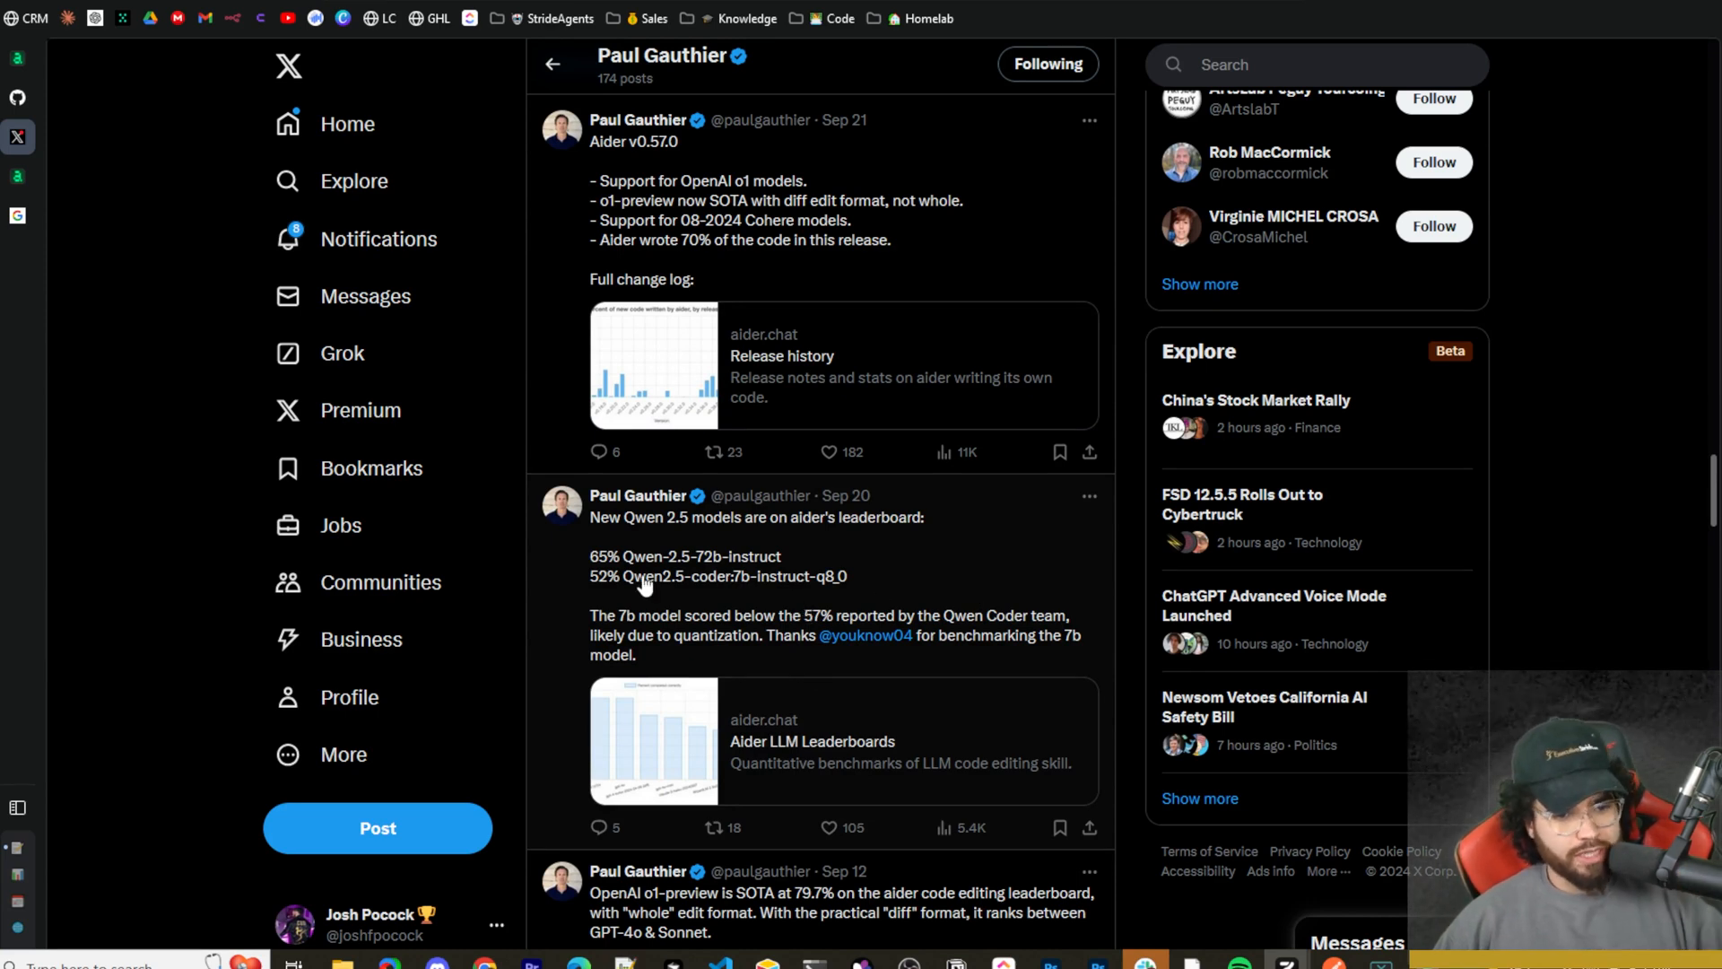
pyautogui.moveTo(659, 538)
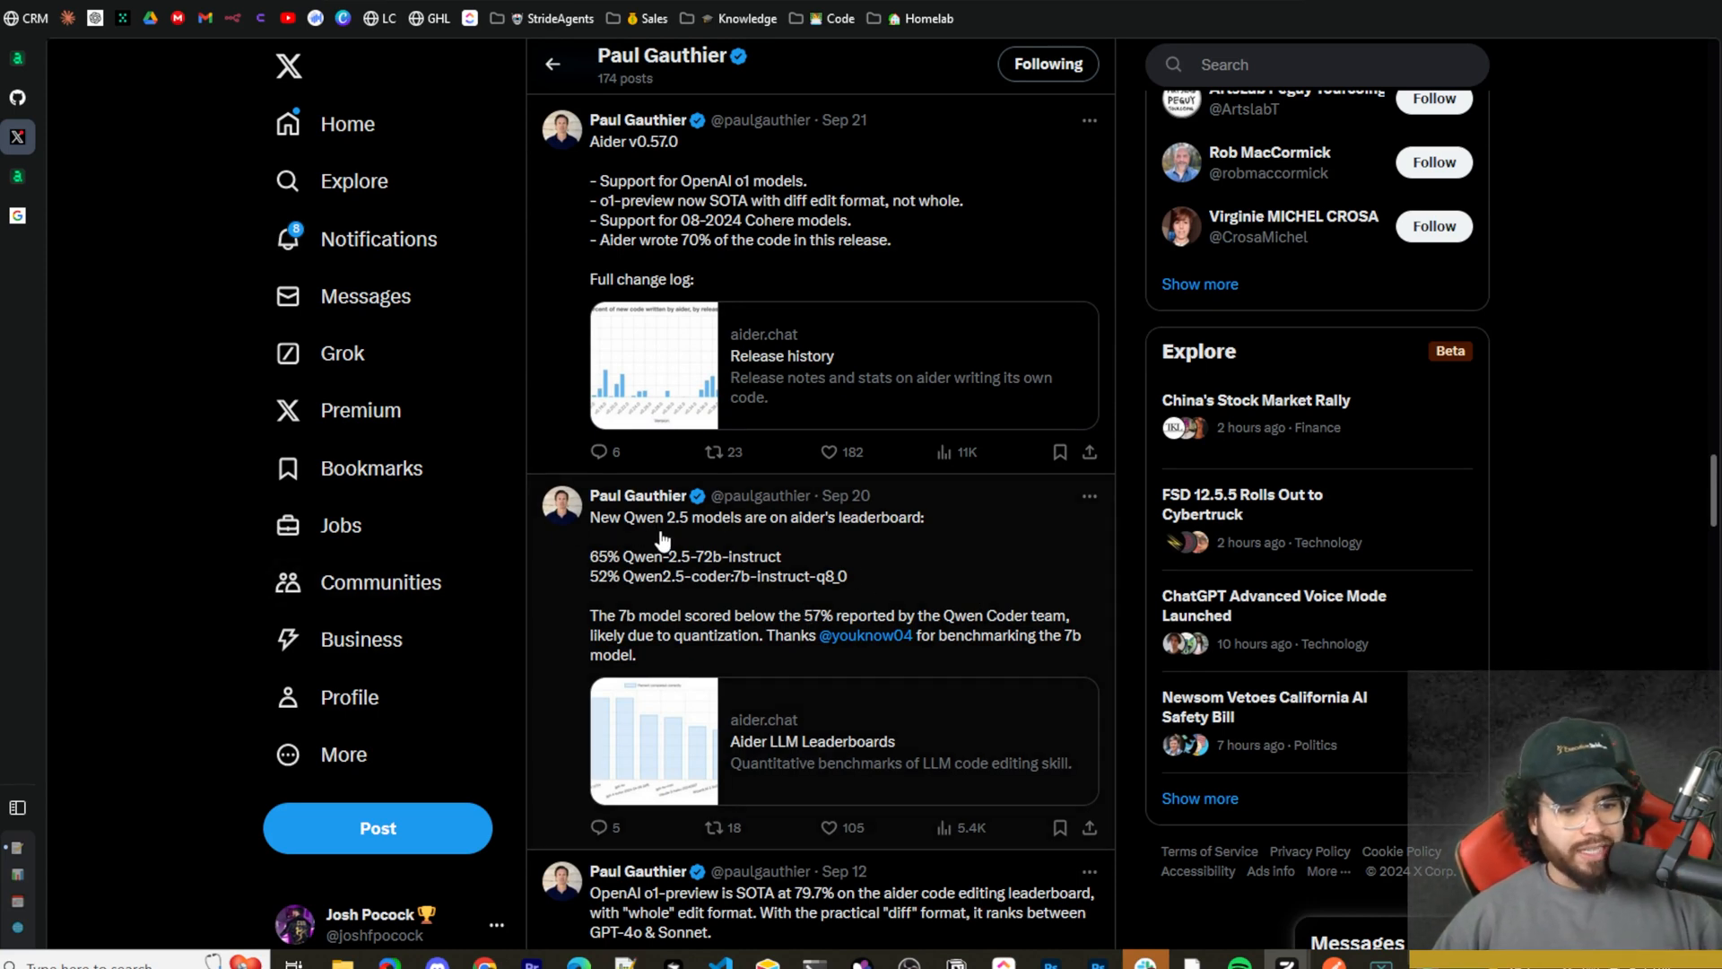
pyautogui.moveTo(879, 588)
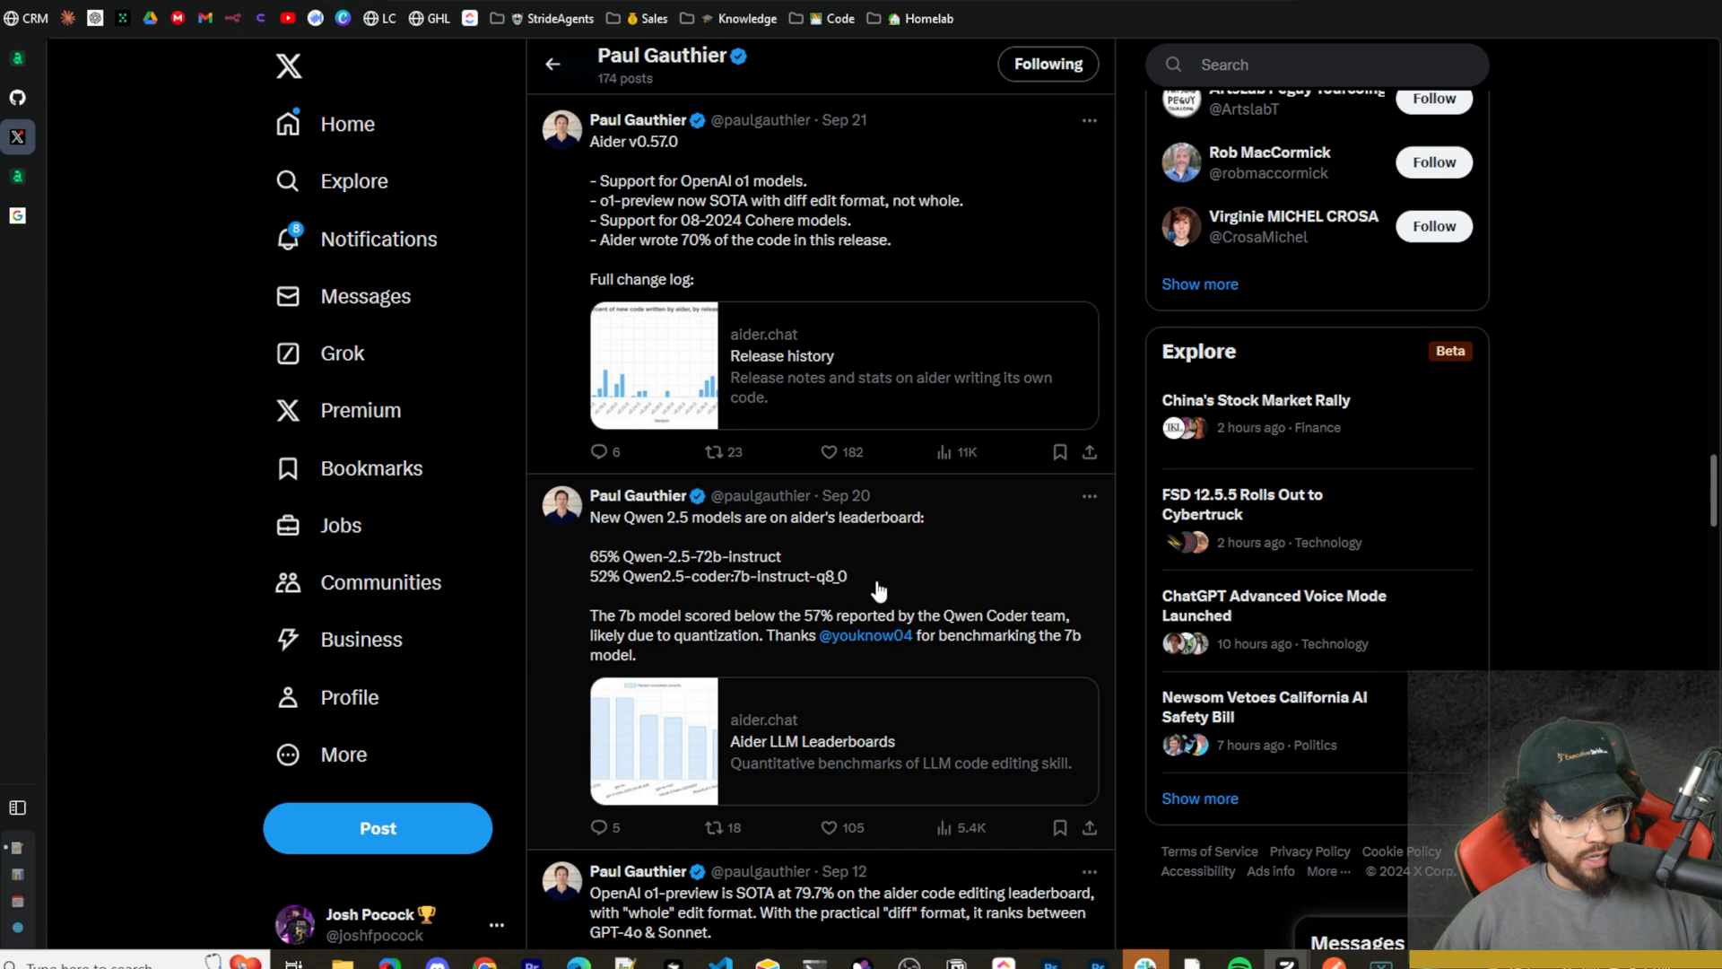
pyautogui.moveTo(884, 542)
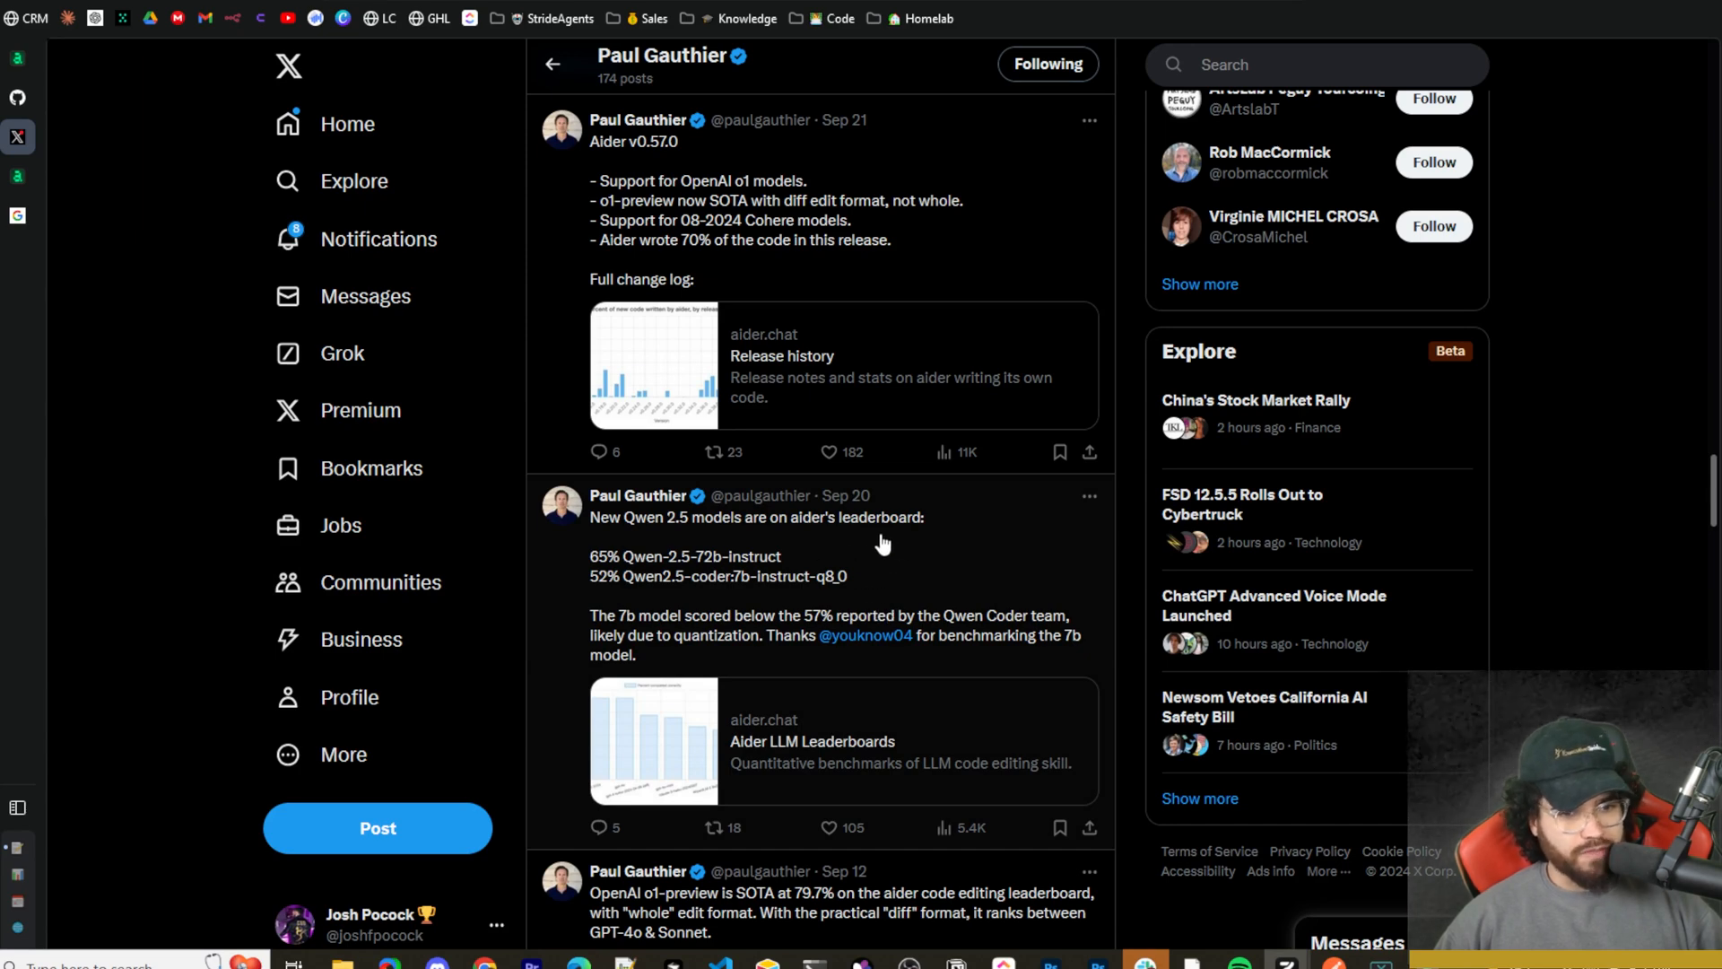
# Scroll Paul Gauthier's X feed past the v0.57.0 and Qwen posts to the Gemini benchmark tweet.
pyautogui.scroll(3)
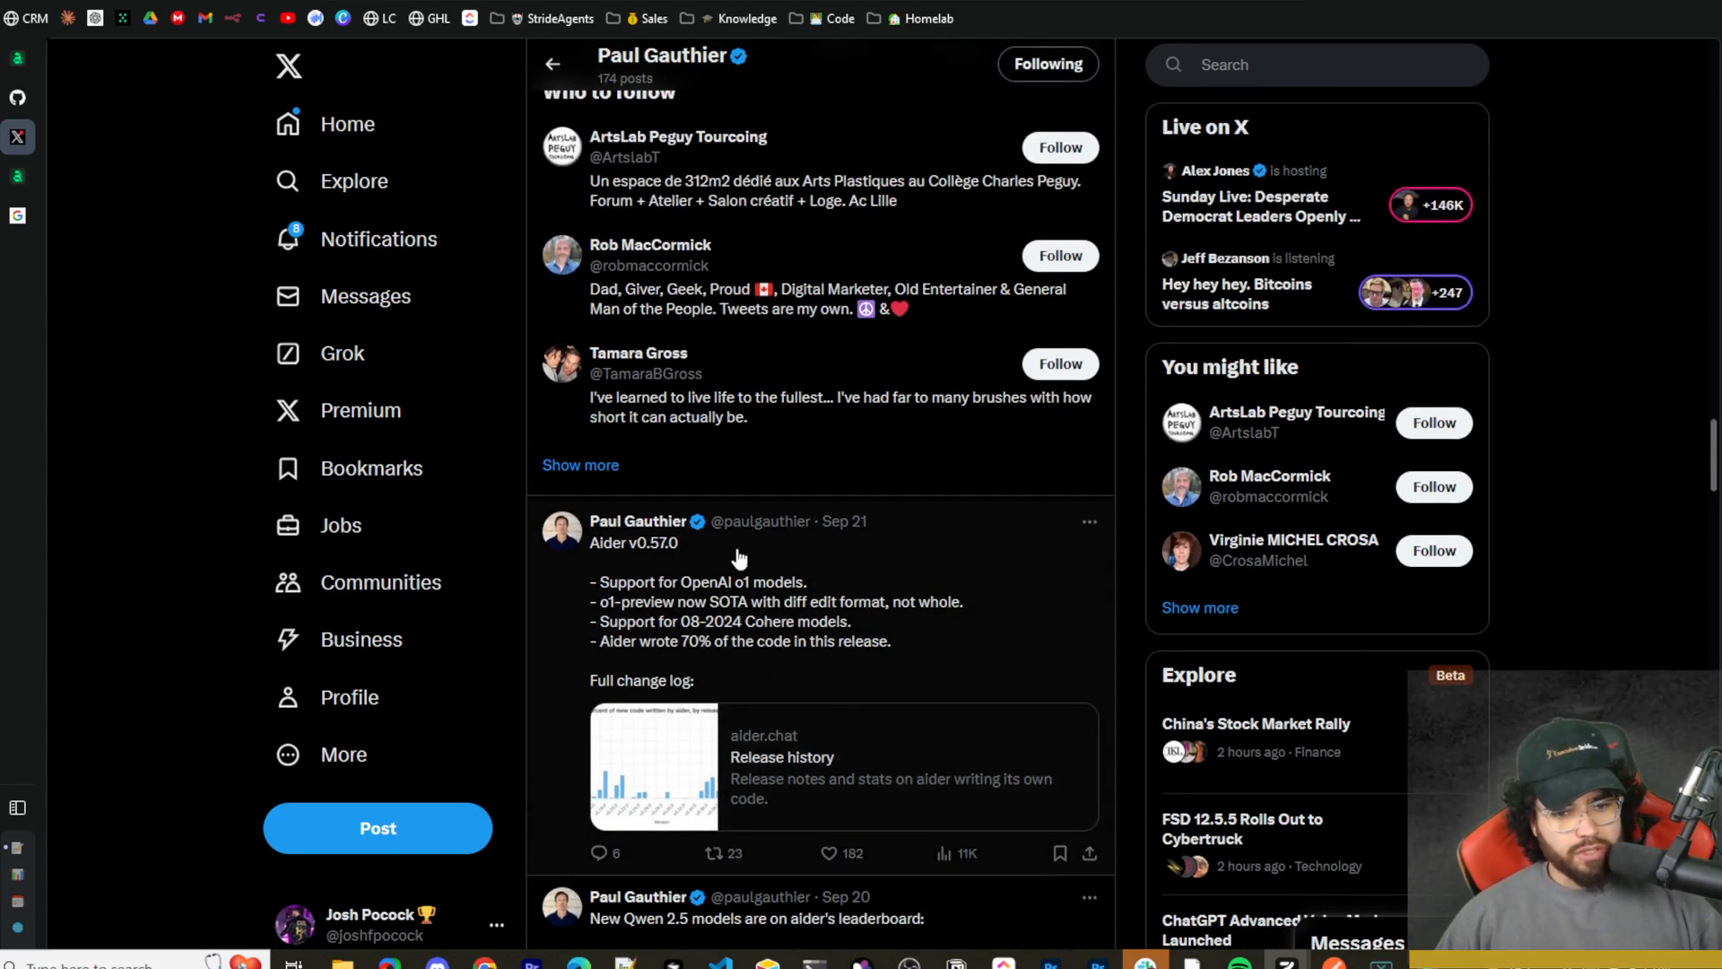
pyautogui.moveTo(647, 569)
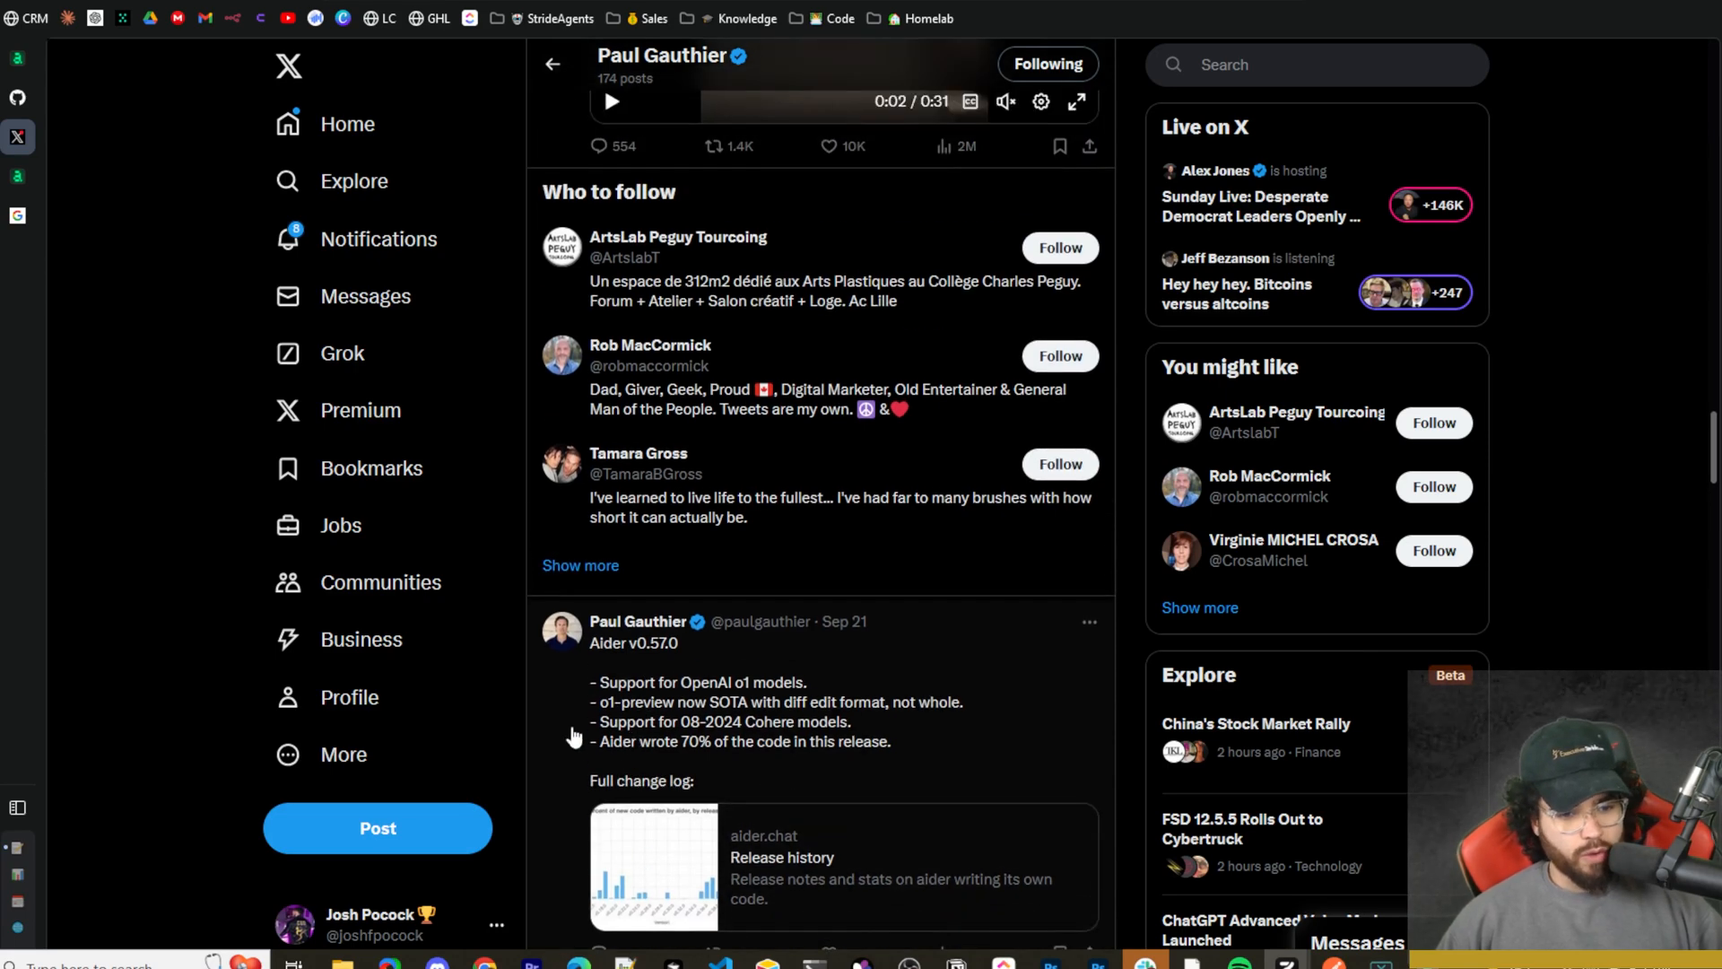
pyautogui.scroll(-3)
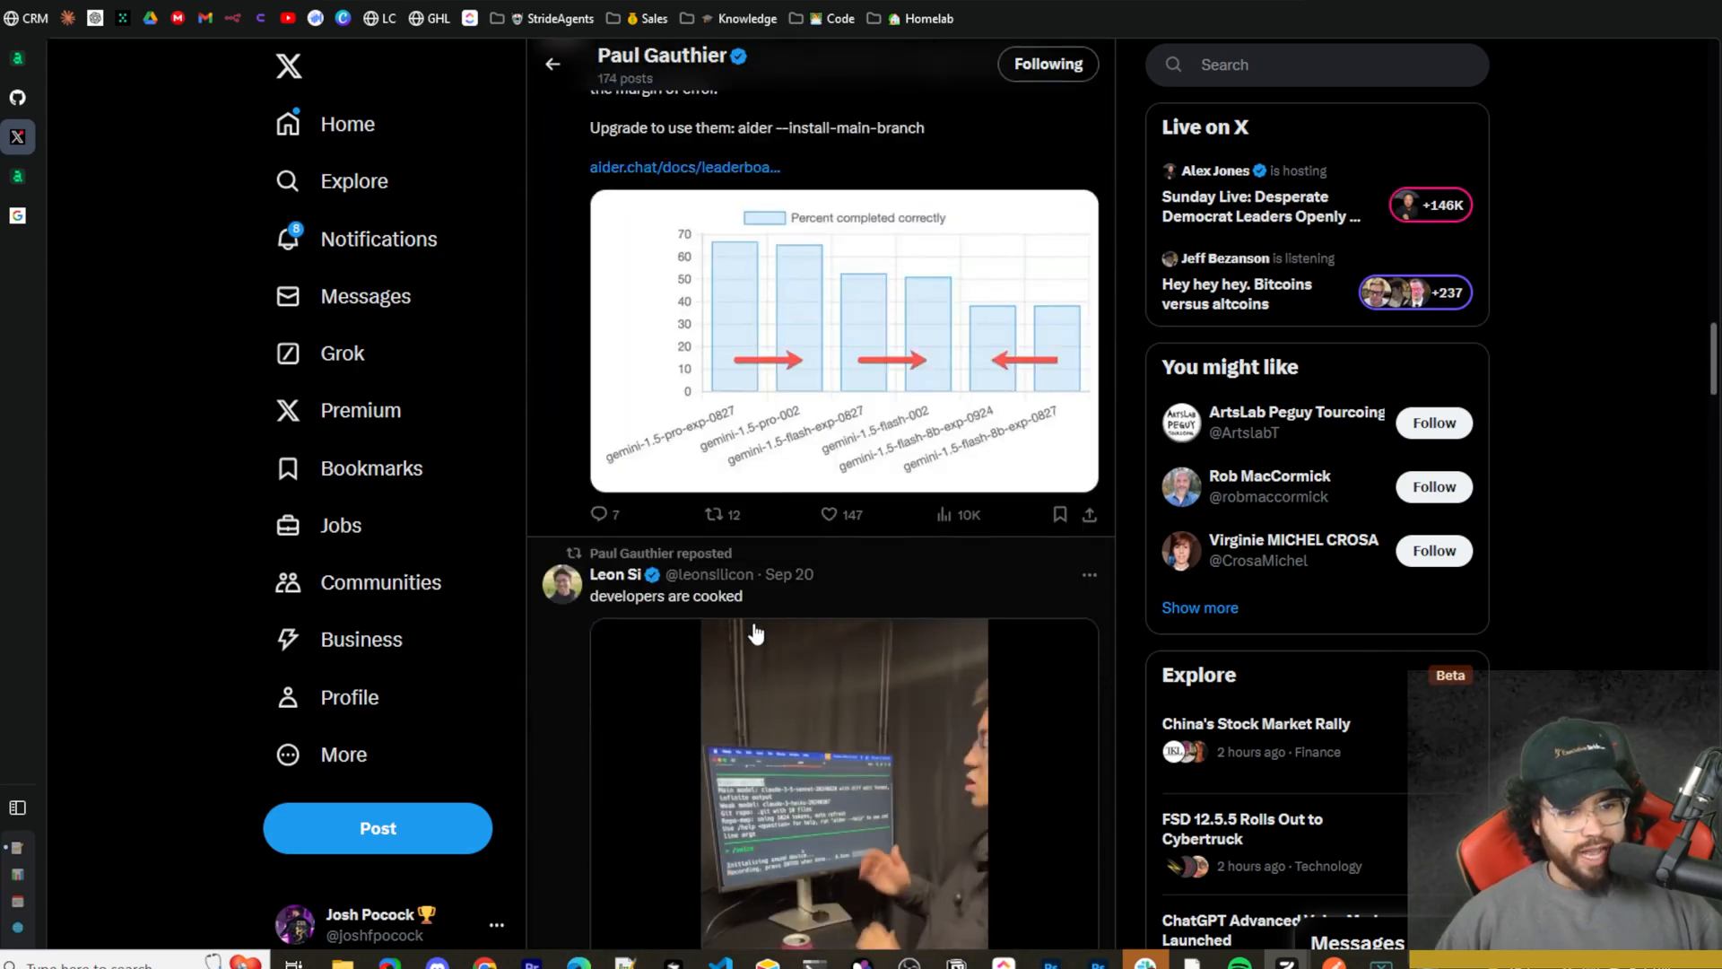
pyautogui.scroll(3)
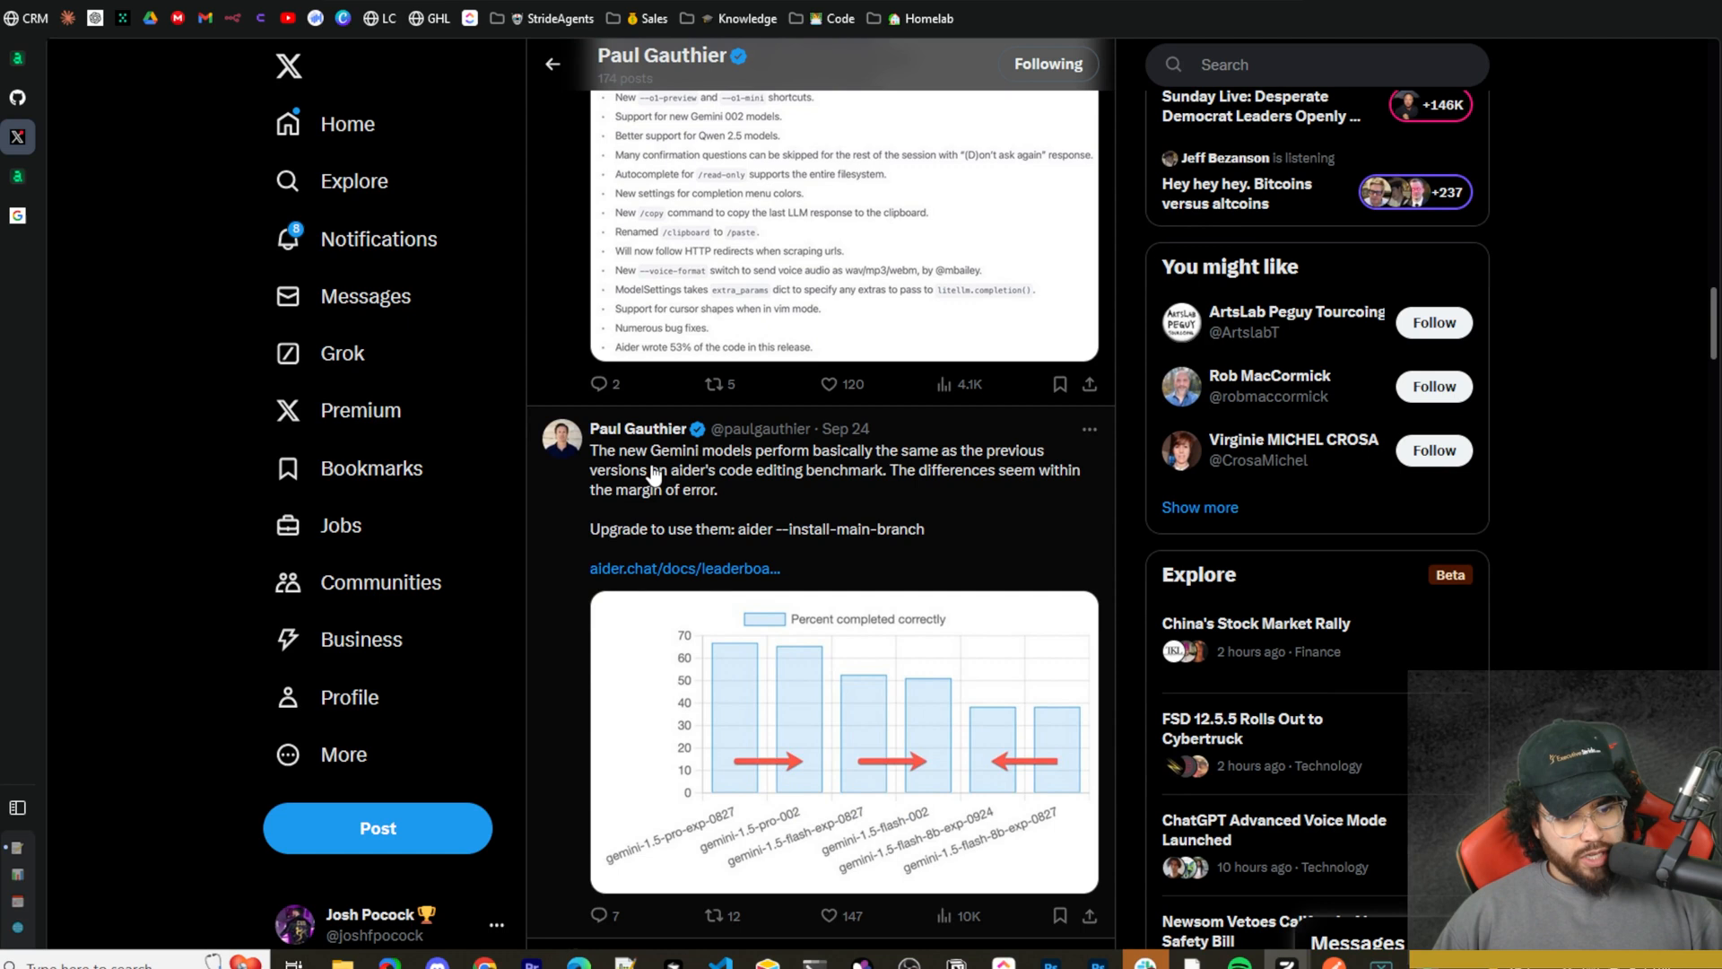
pyautogui.moveTo(879, 470)
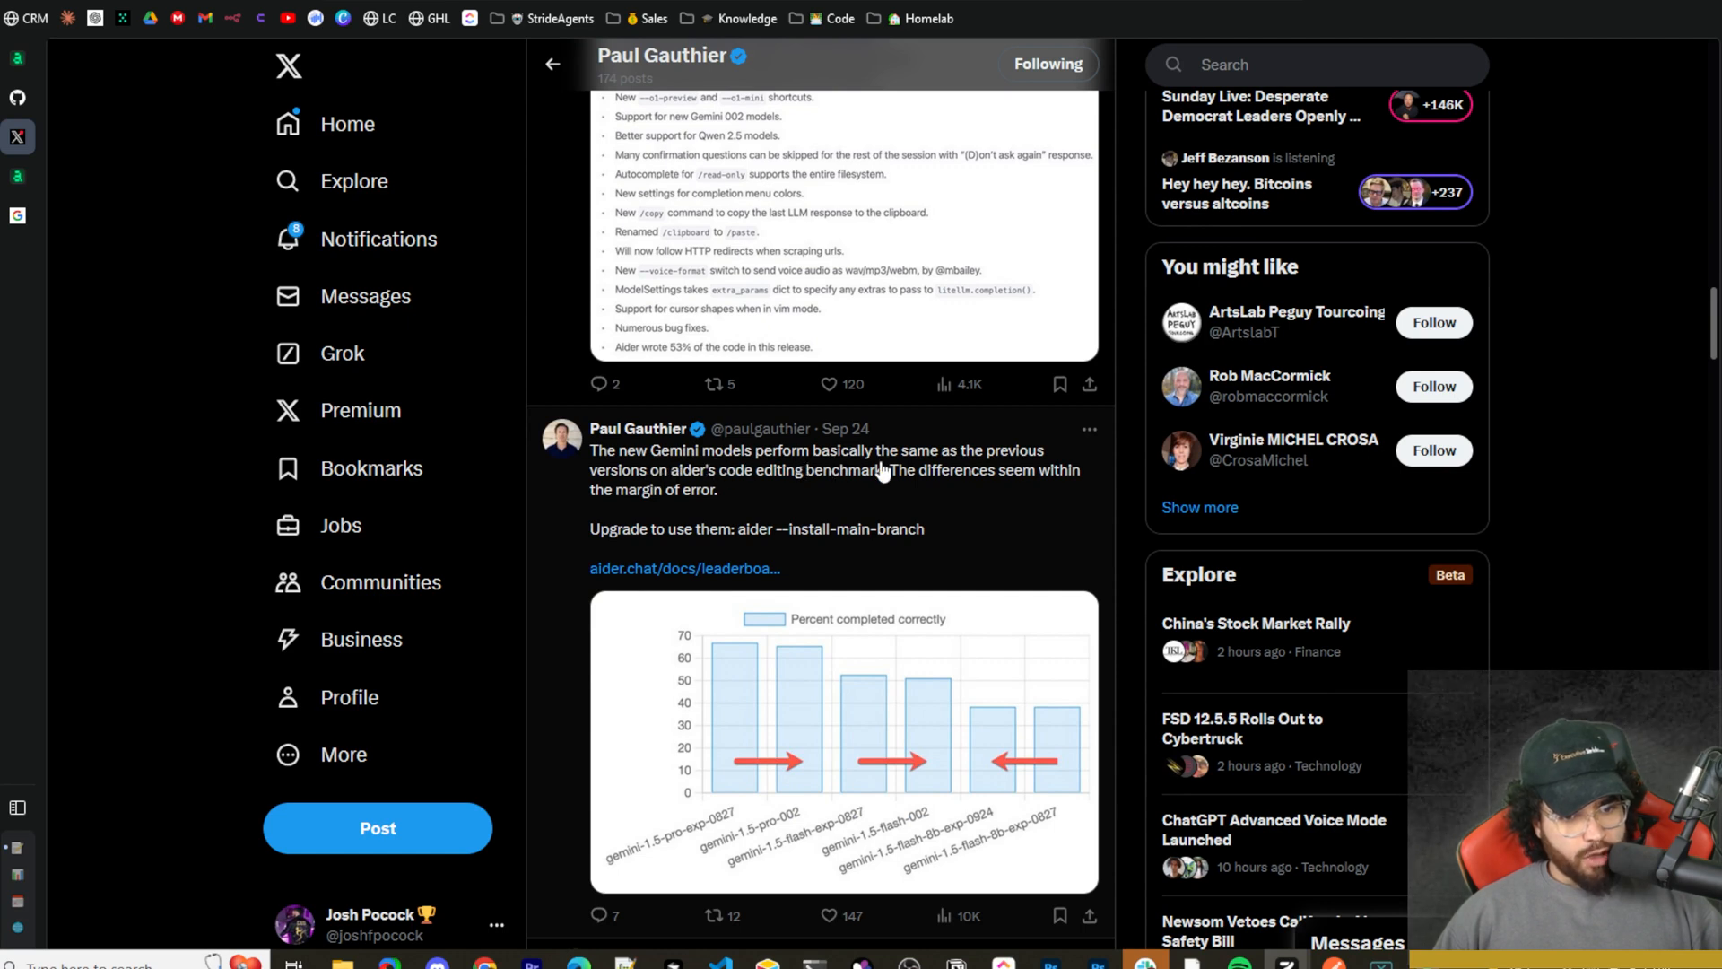
pyautogui.moveTo(692, 486)
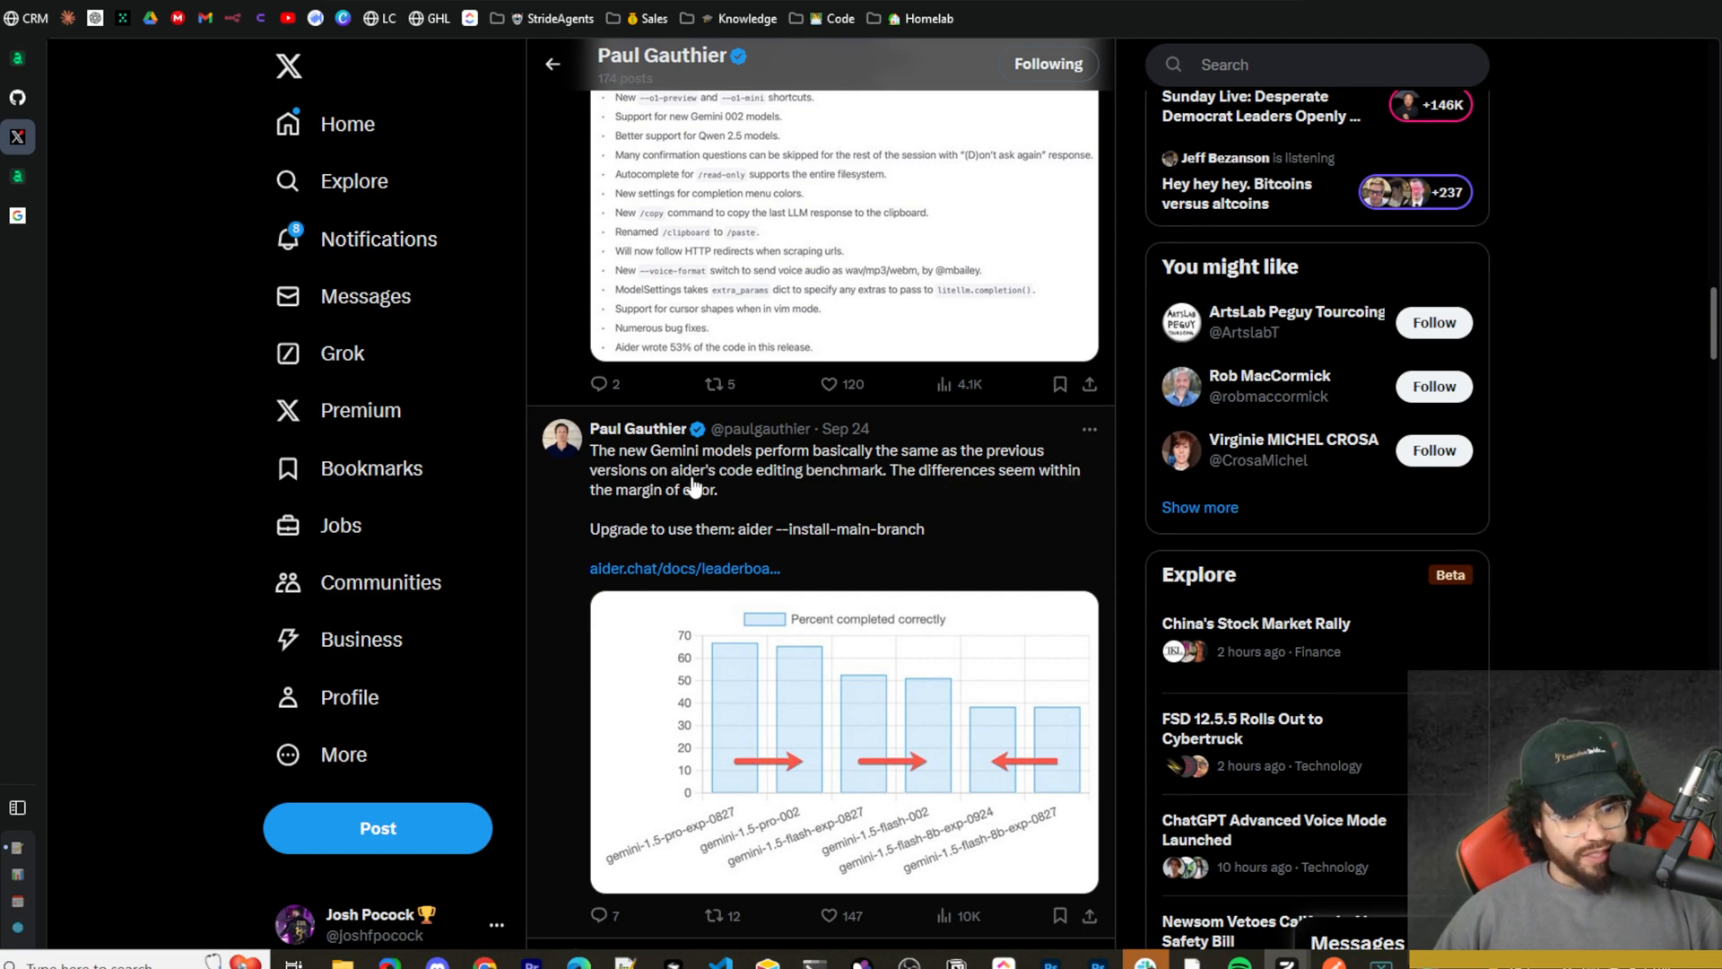
pyautogui.moveTo(1042, 503)
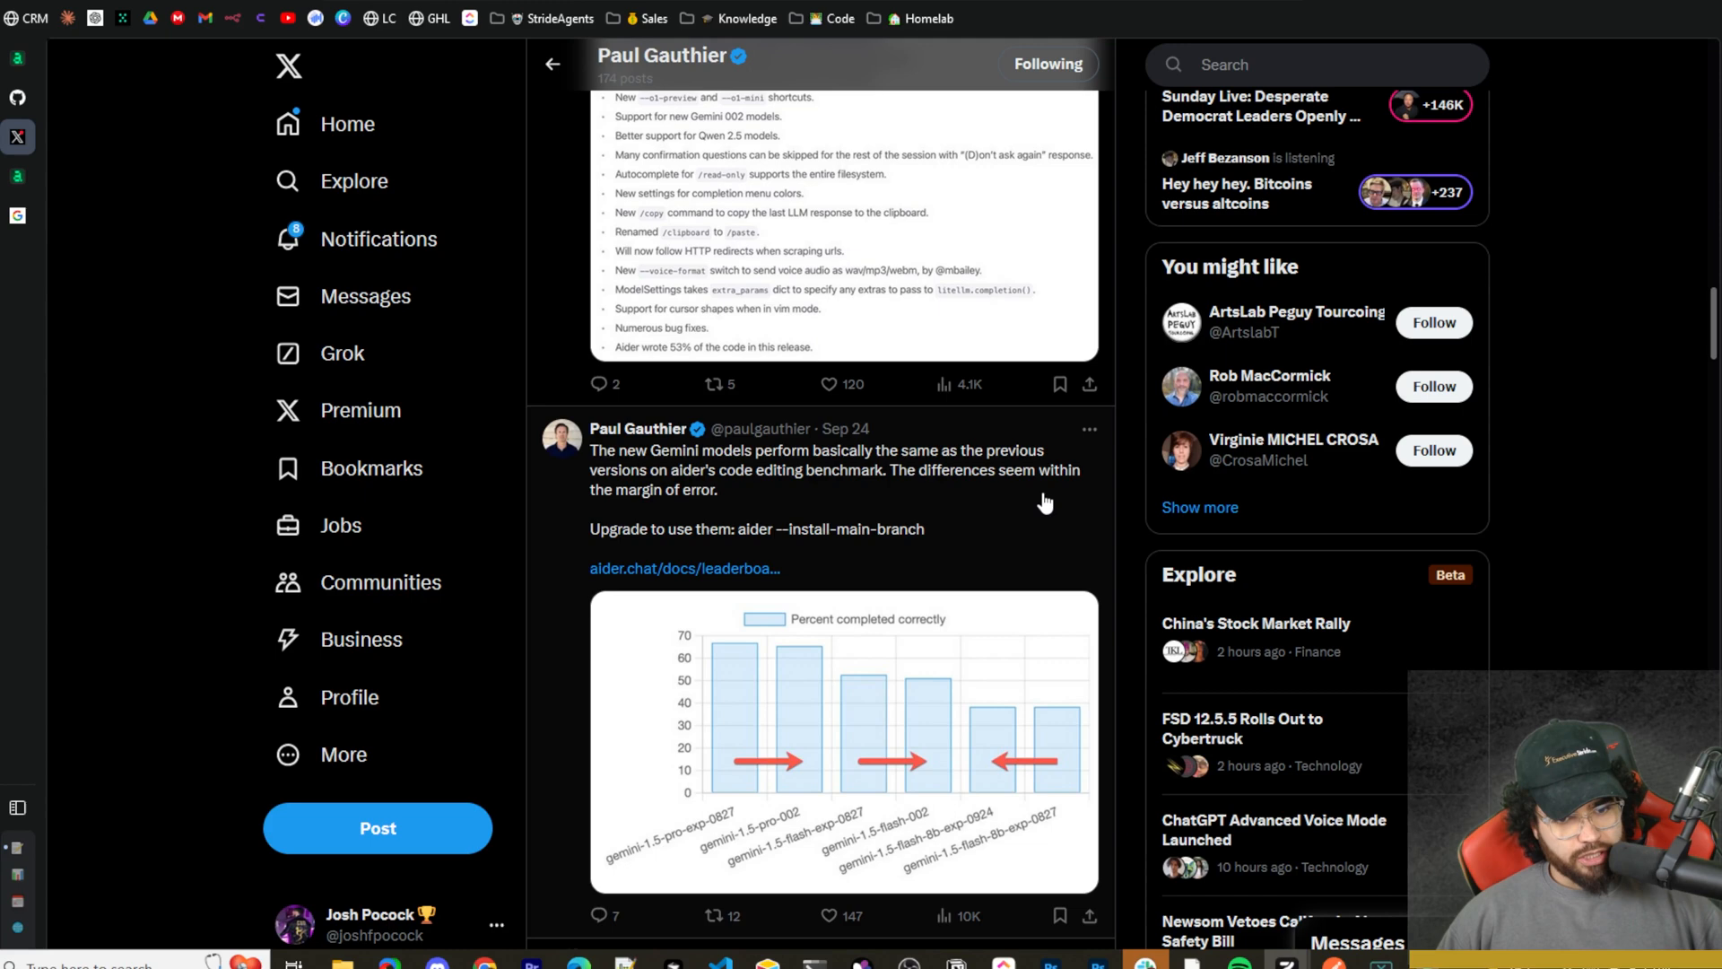
pyautogui.moveTo(660, 513)
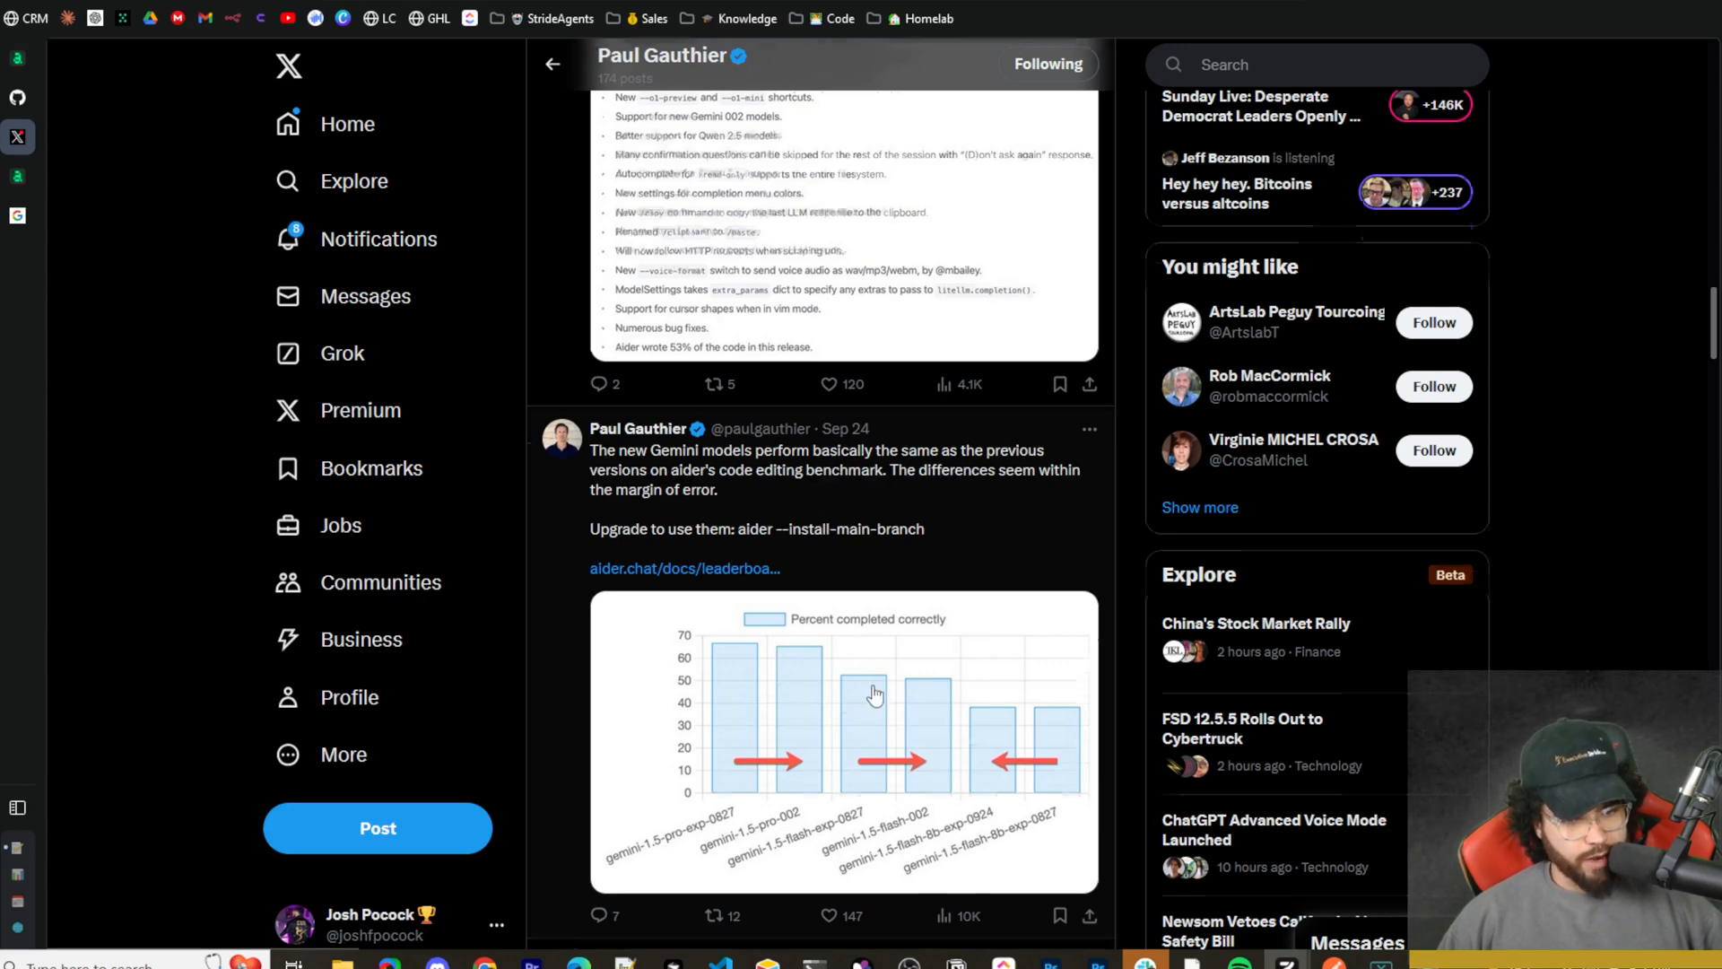
# Scroll the X feed up past v0.58.0 to the Architect/Editor SOTA bar chart post.
pyautogui.scroll(3)
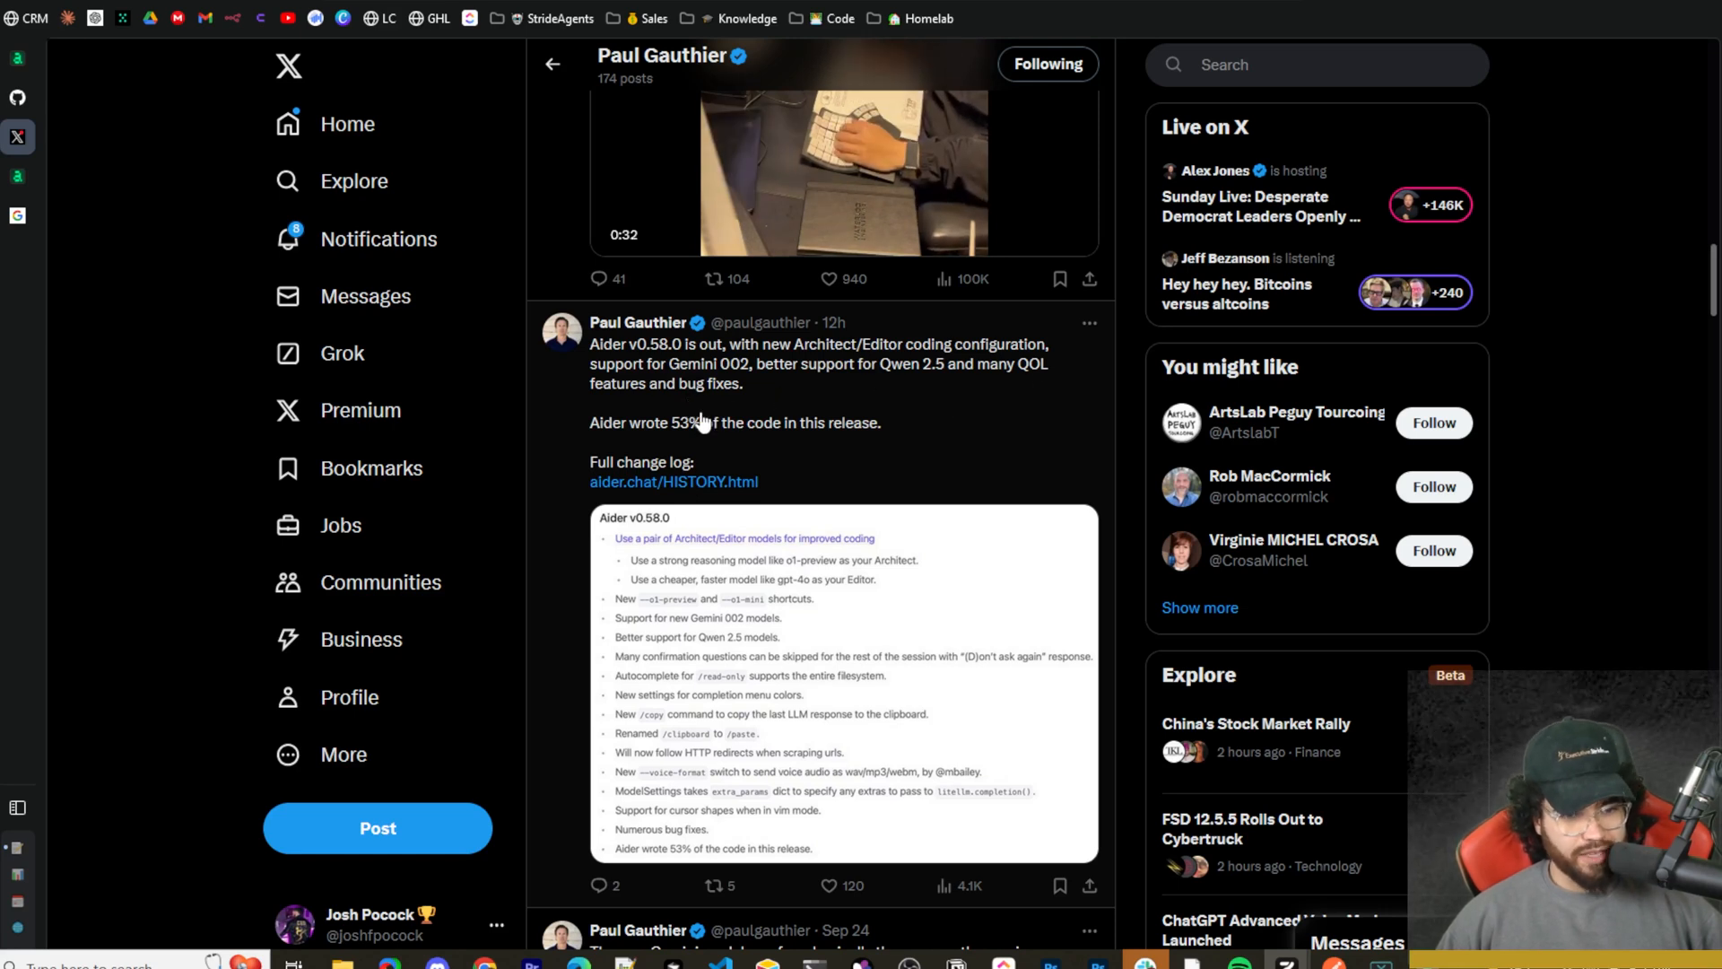
pyautogui.moveTo(786, 434)
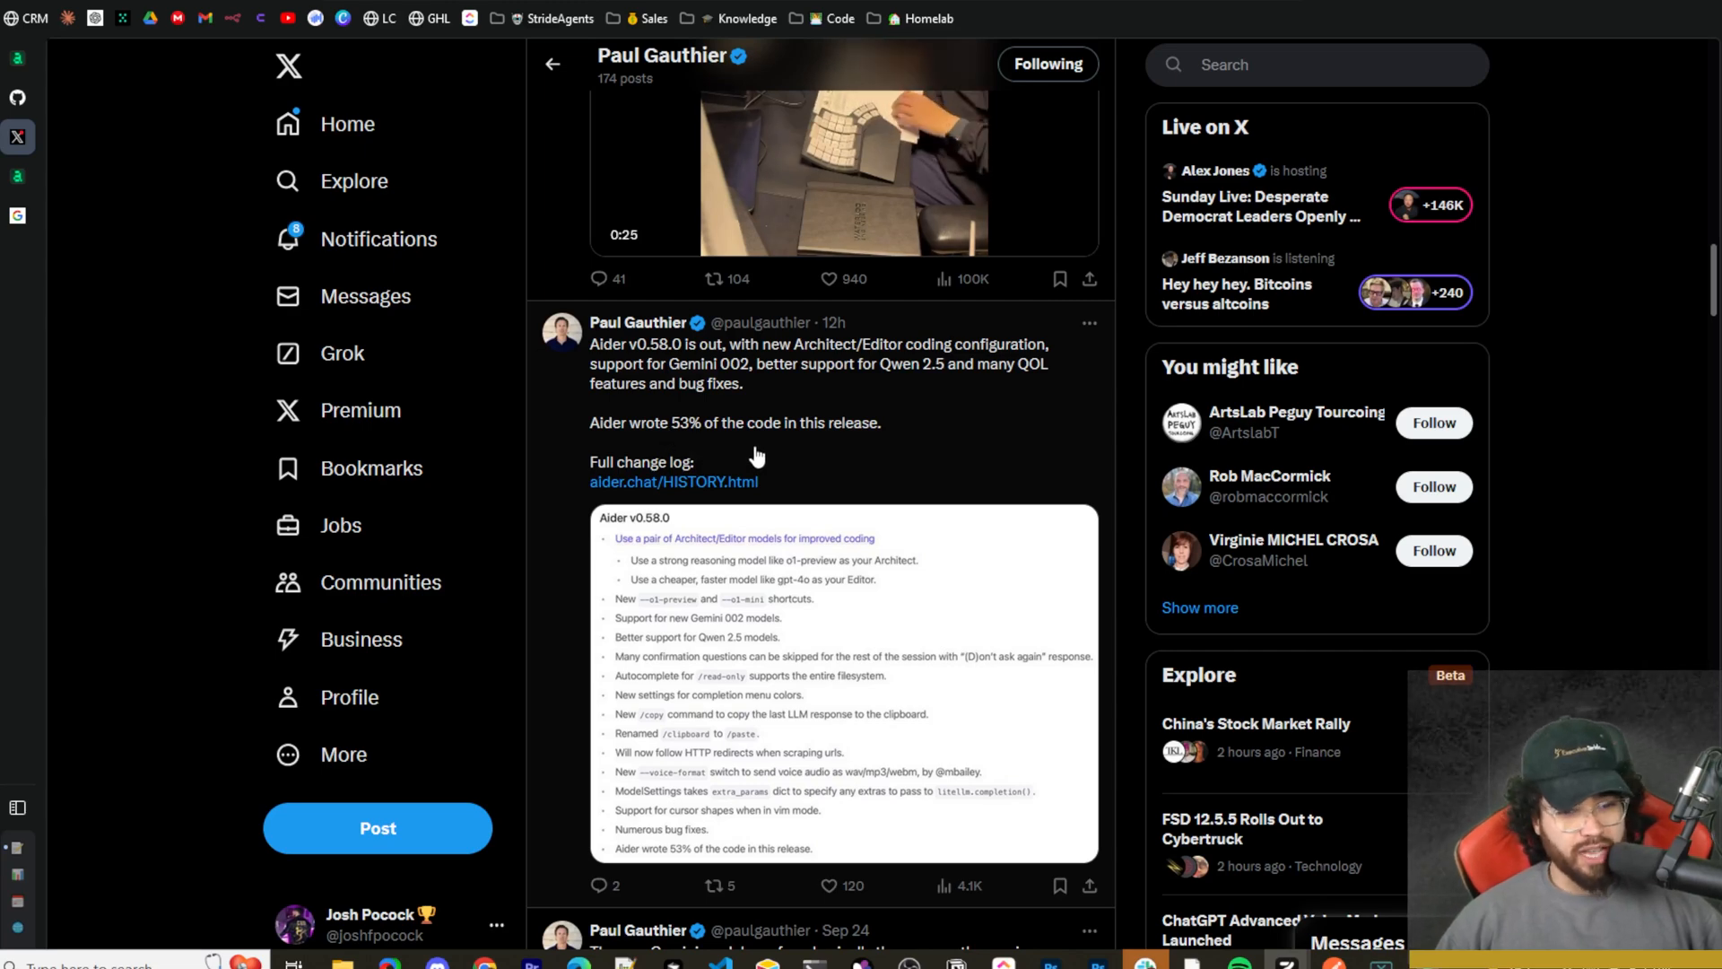
pyautogui.moveTo(862, 480)
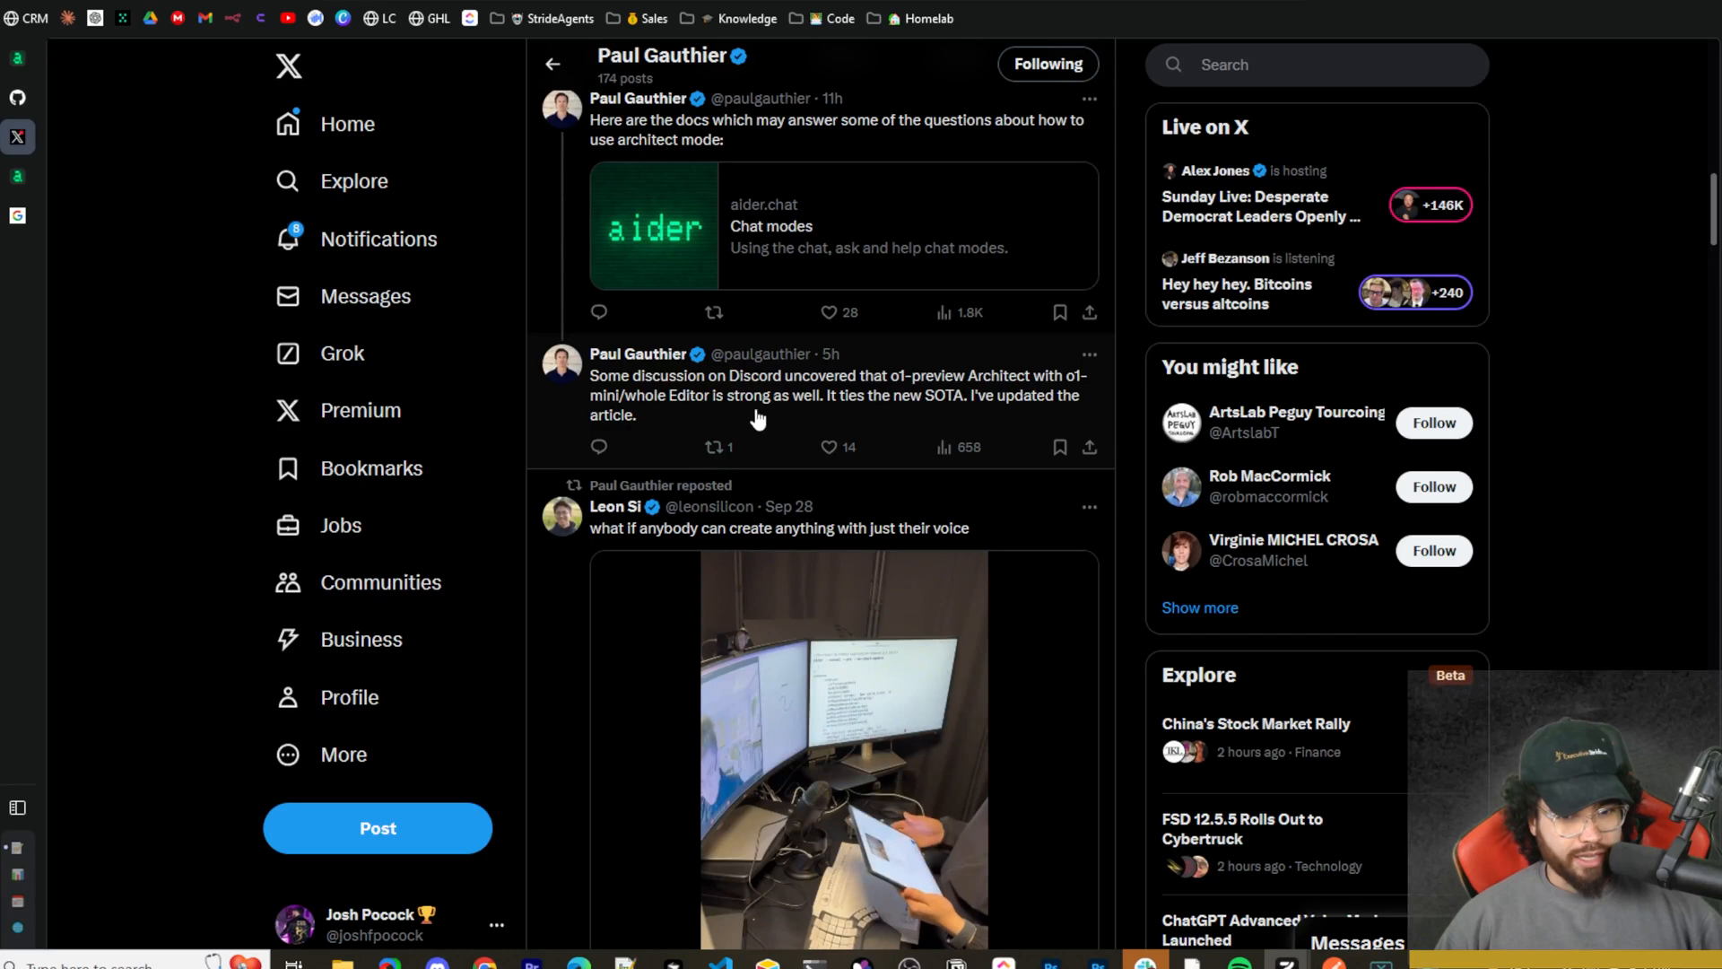
pyautogui.scroll(3)
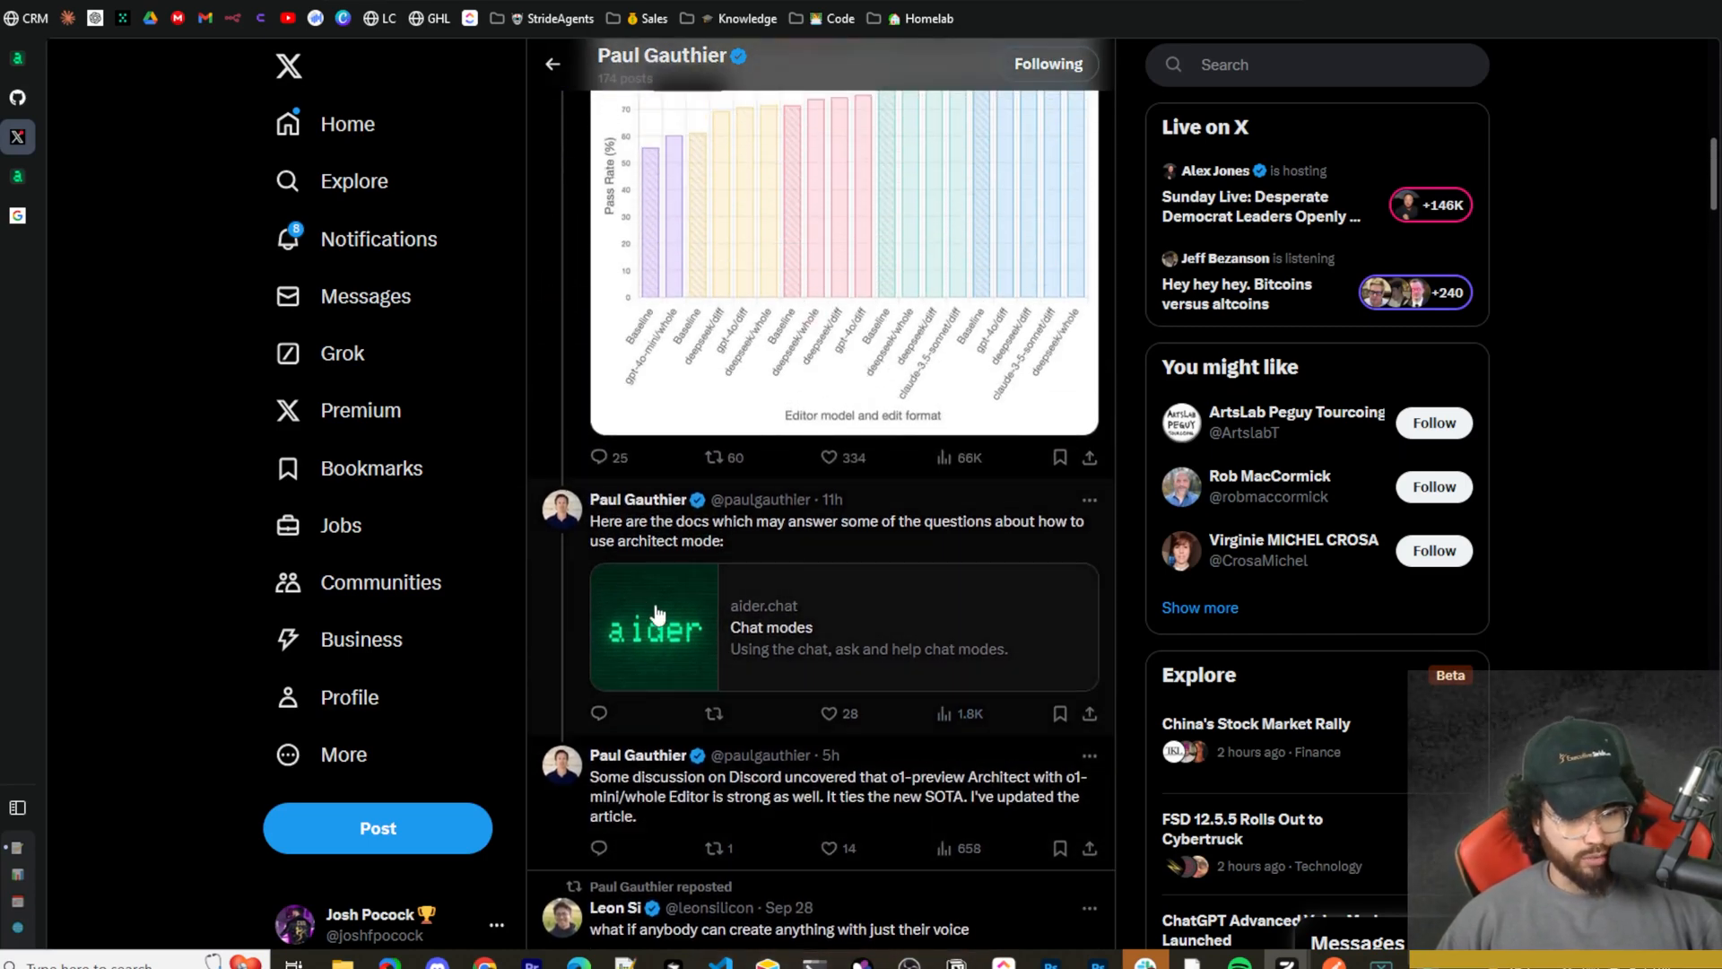
pyautogui.scroll(3)
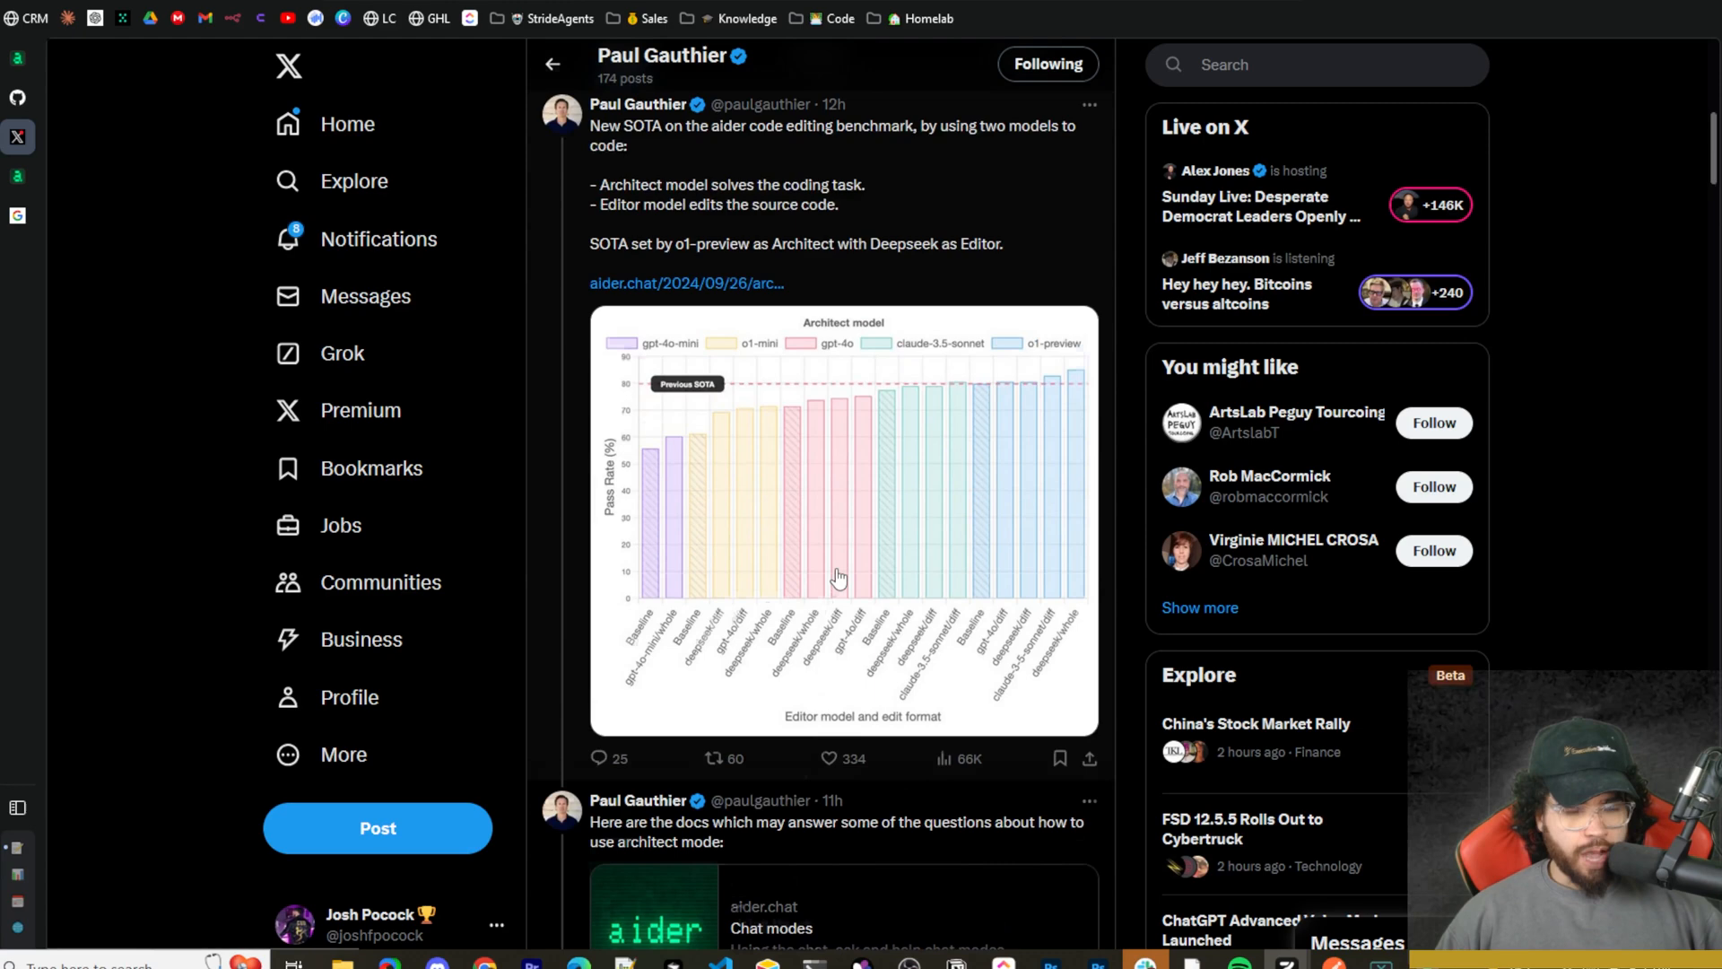
pyautogui.scroll(-3)
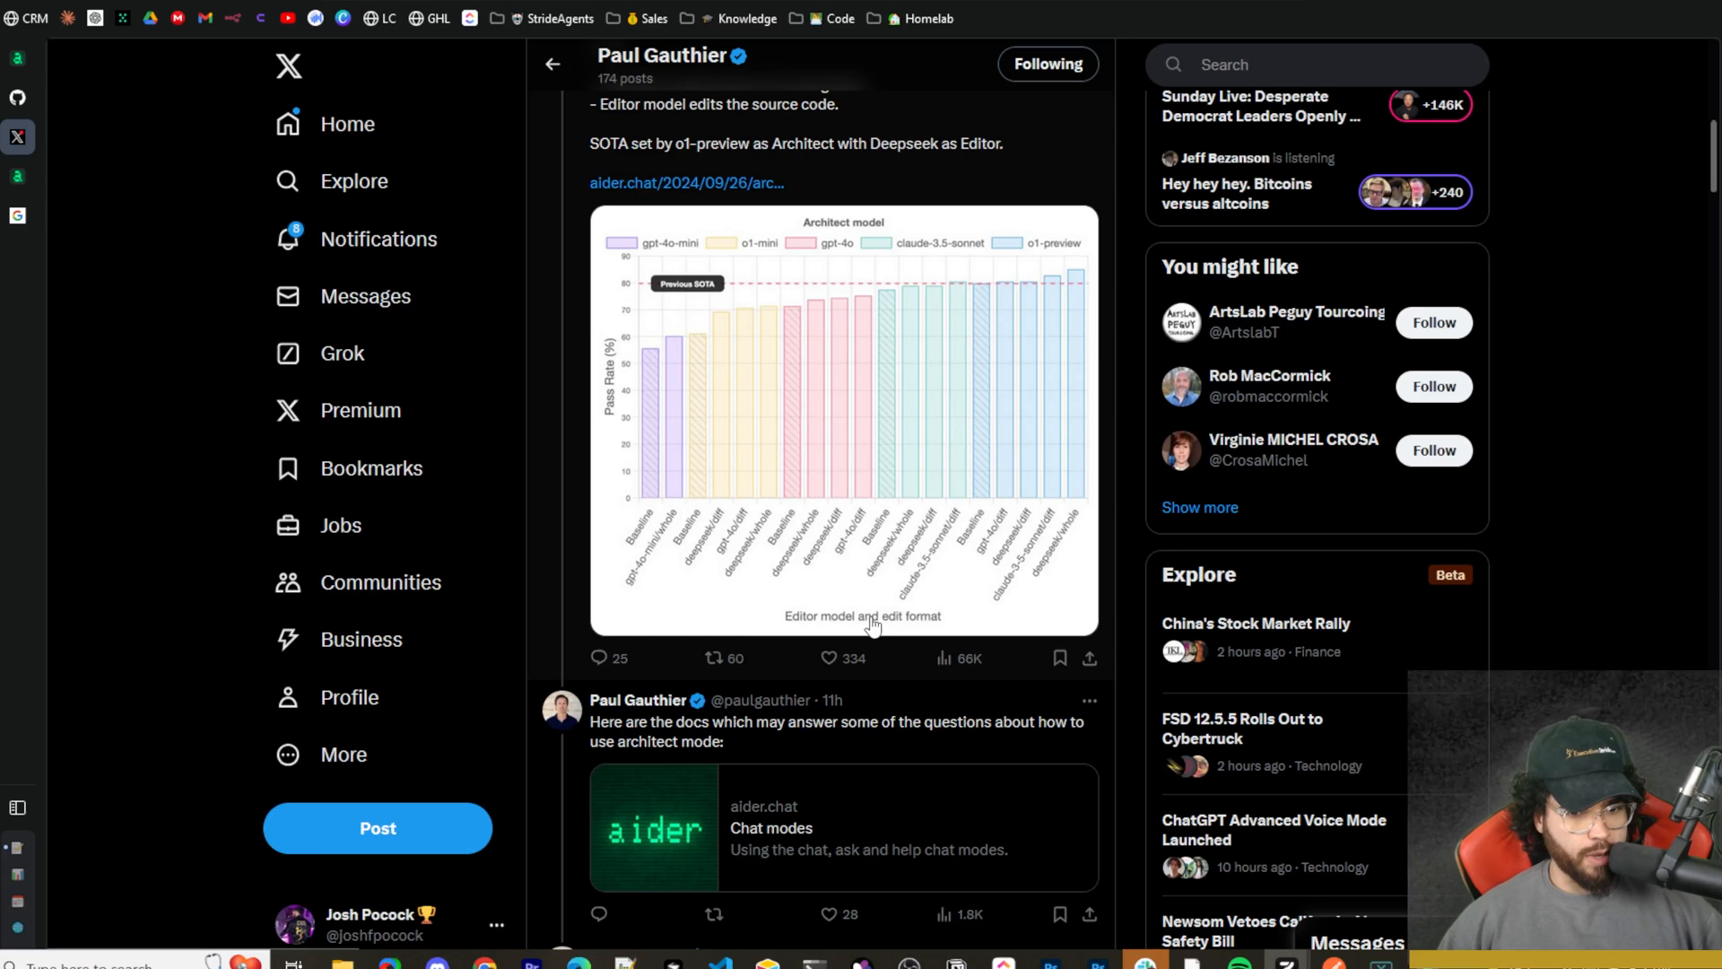
pyautogui.moveTo(763, 699)
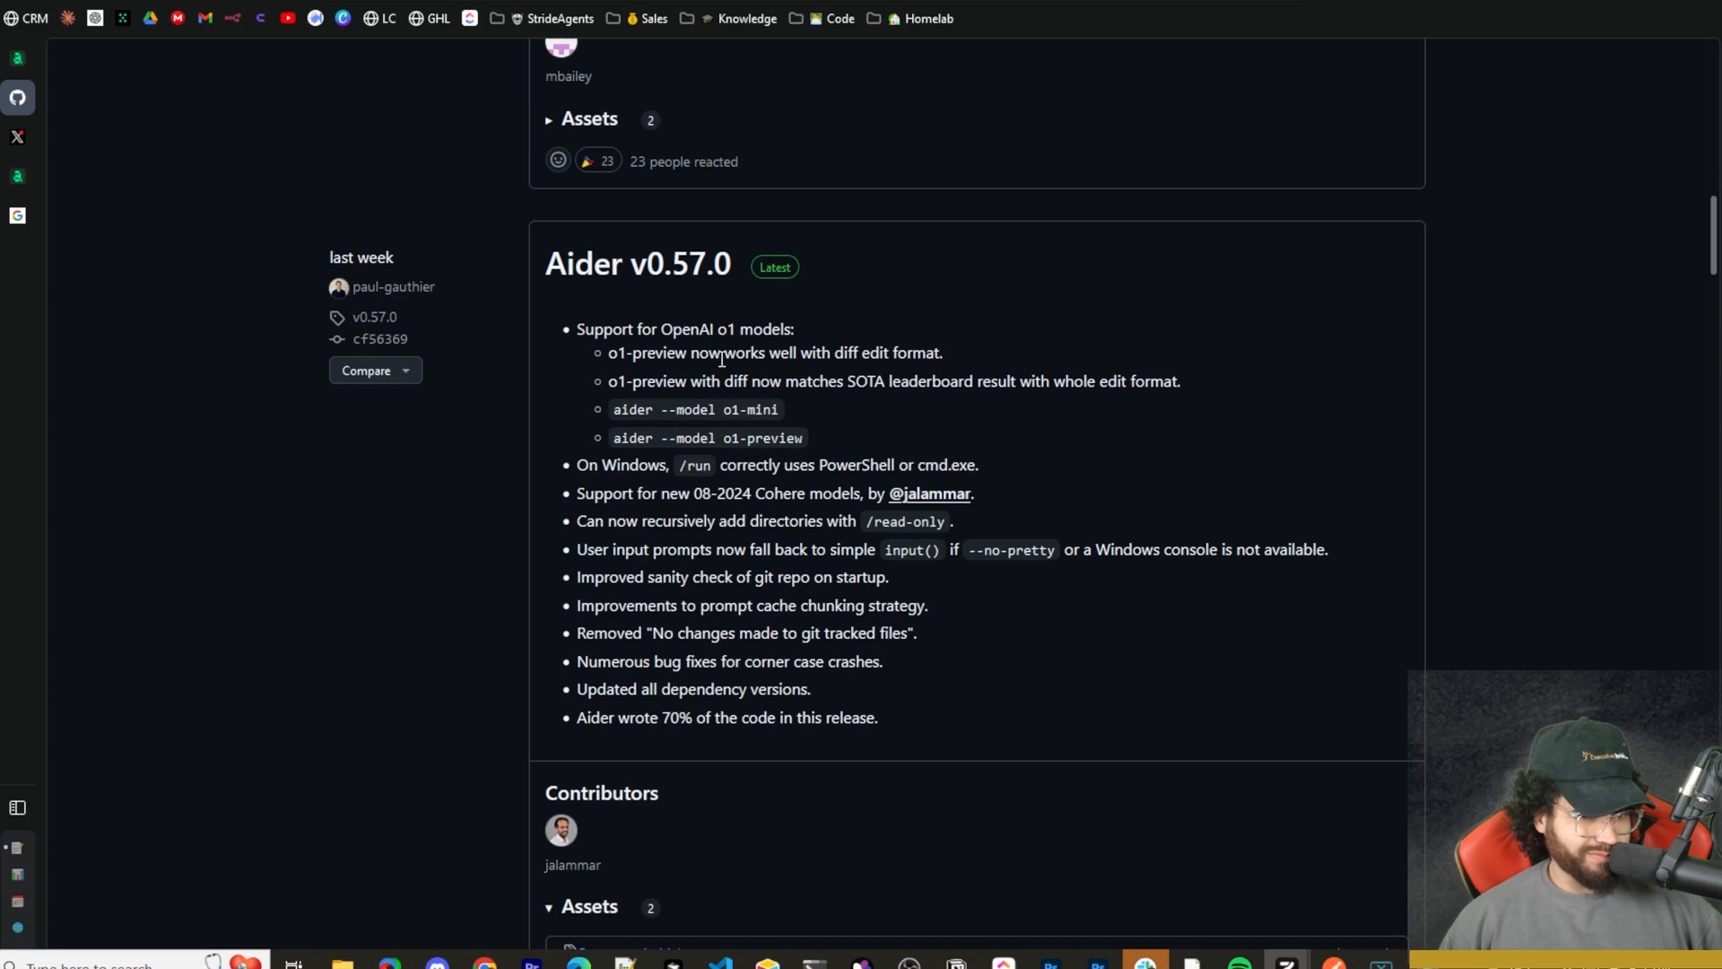
pyautogui.moveTo(588, 277)
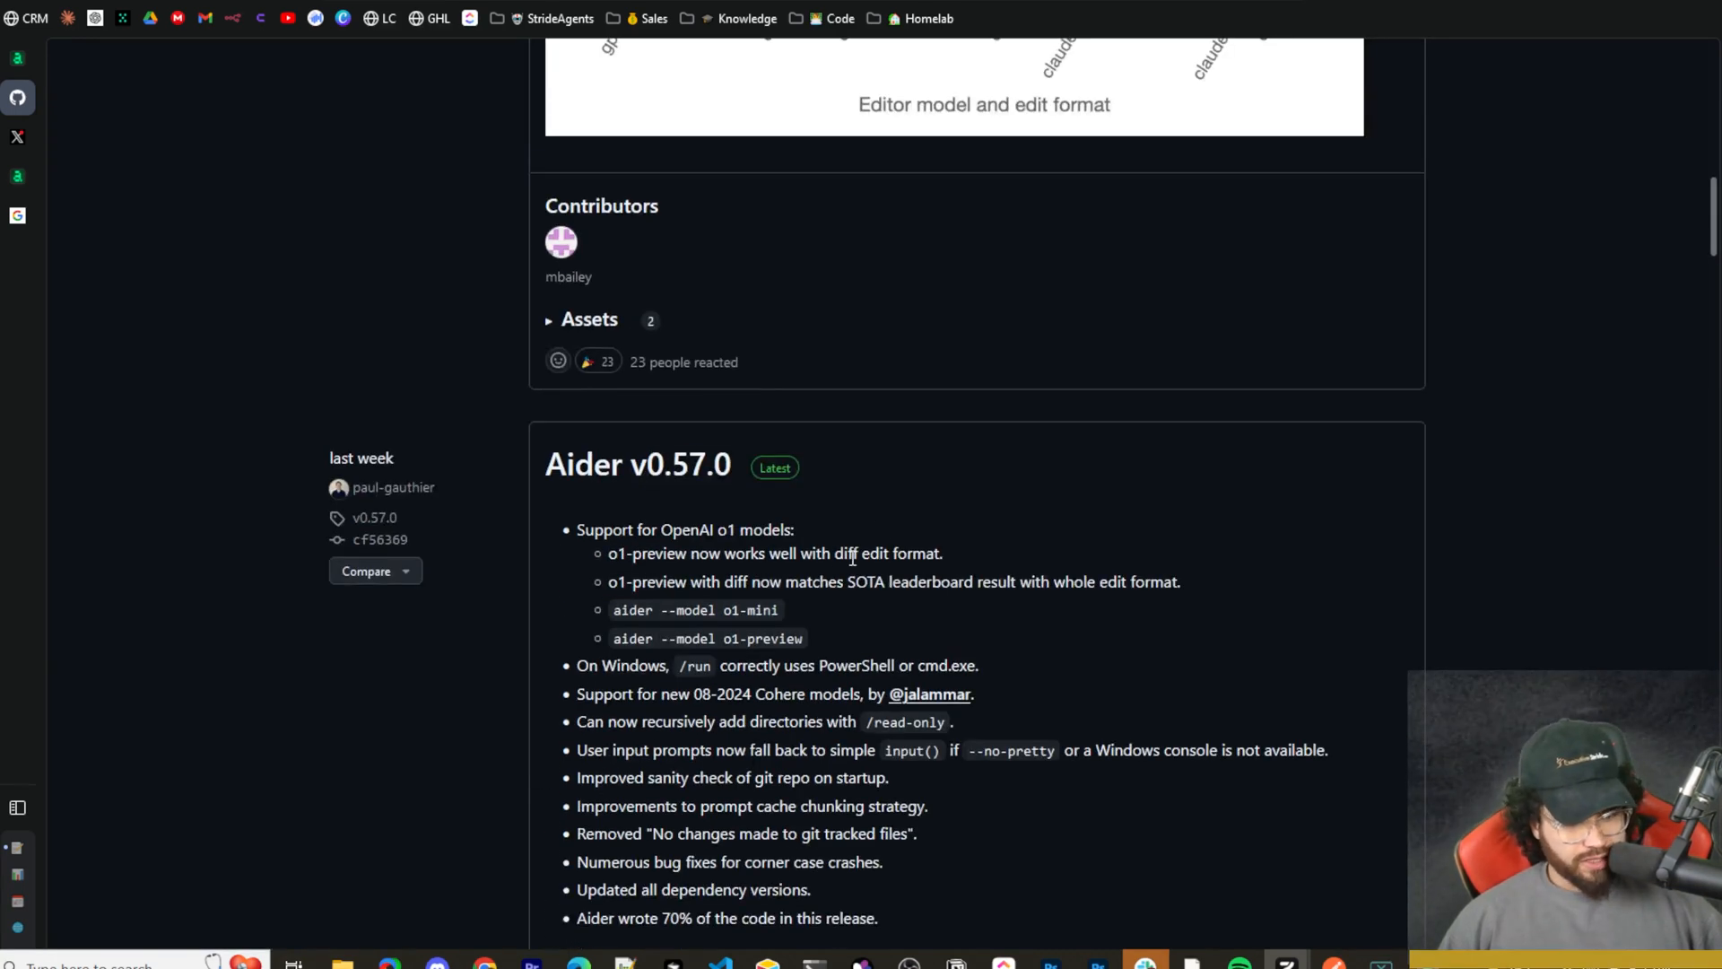
pyautogui.moveTo(785, 637)
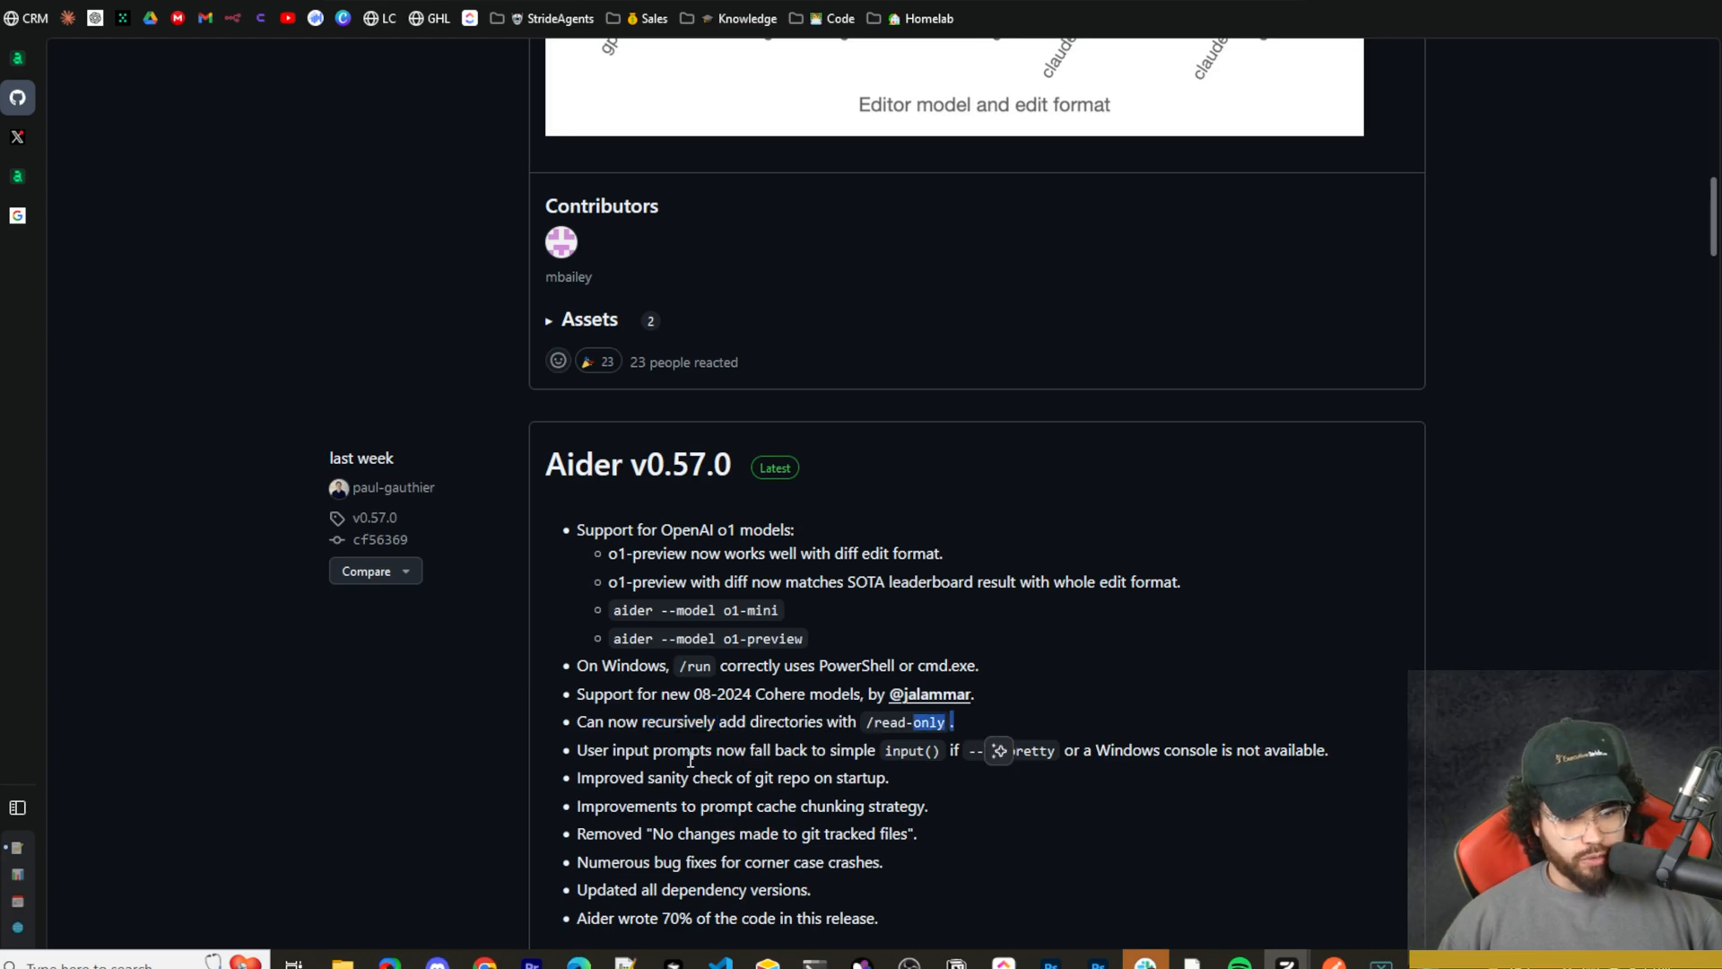
# Scroll the GitHub releases page to the v0.58.0 notes and Architect model chart.
pyautogui.scroll(-3)
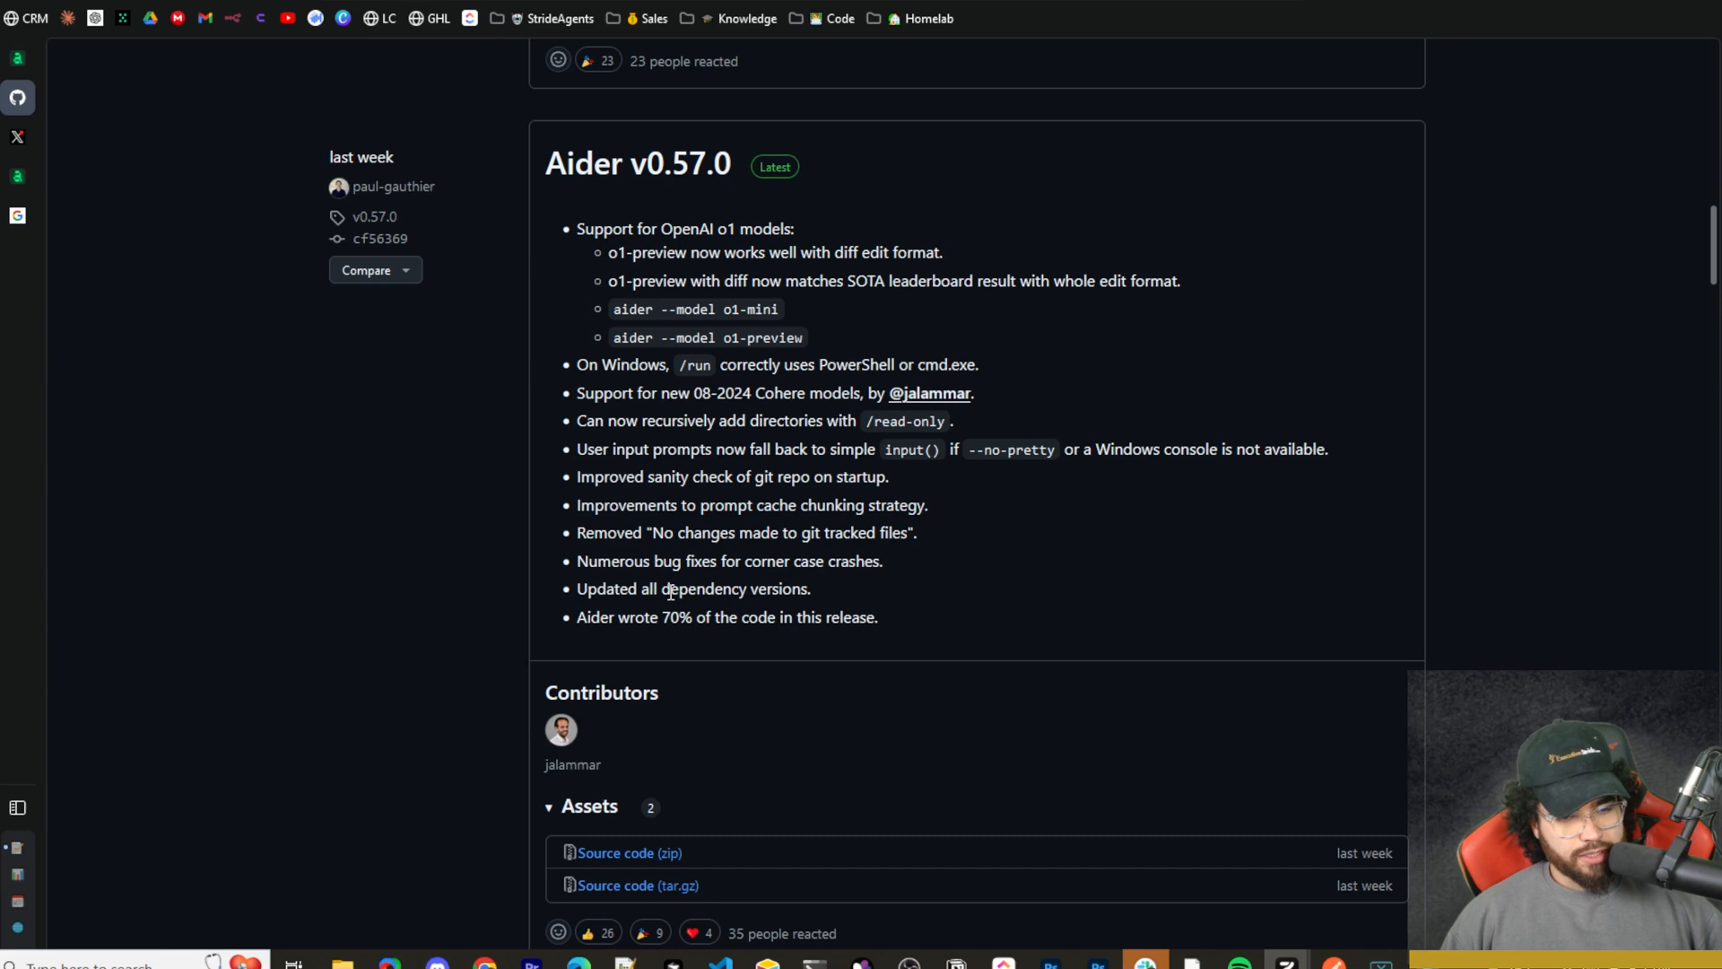
pyautogui.moveTo(552, 630)
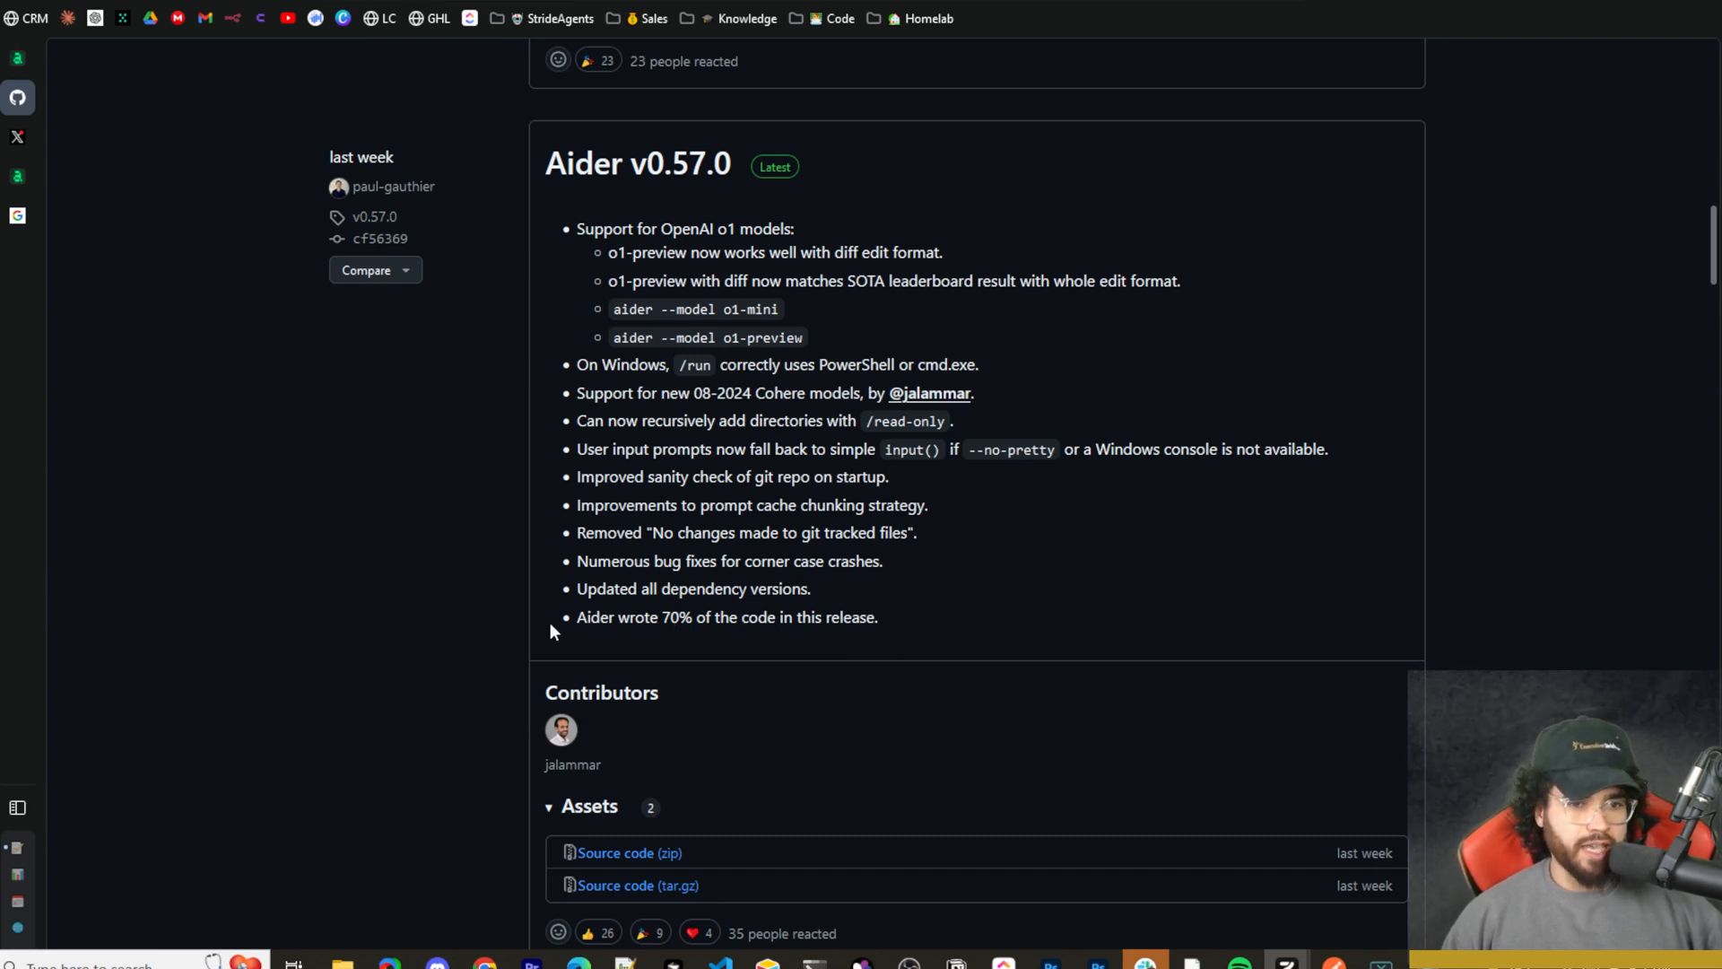
pyautogui.moveTo(623, 622)
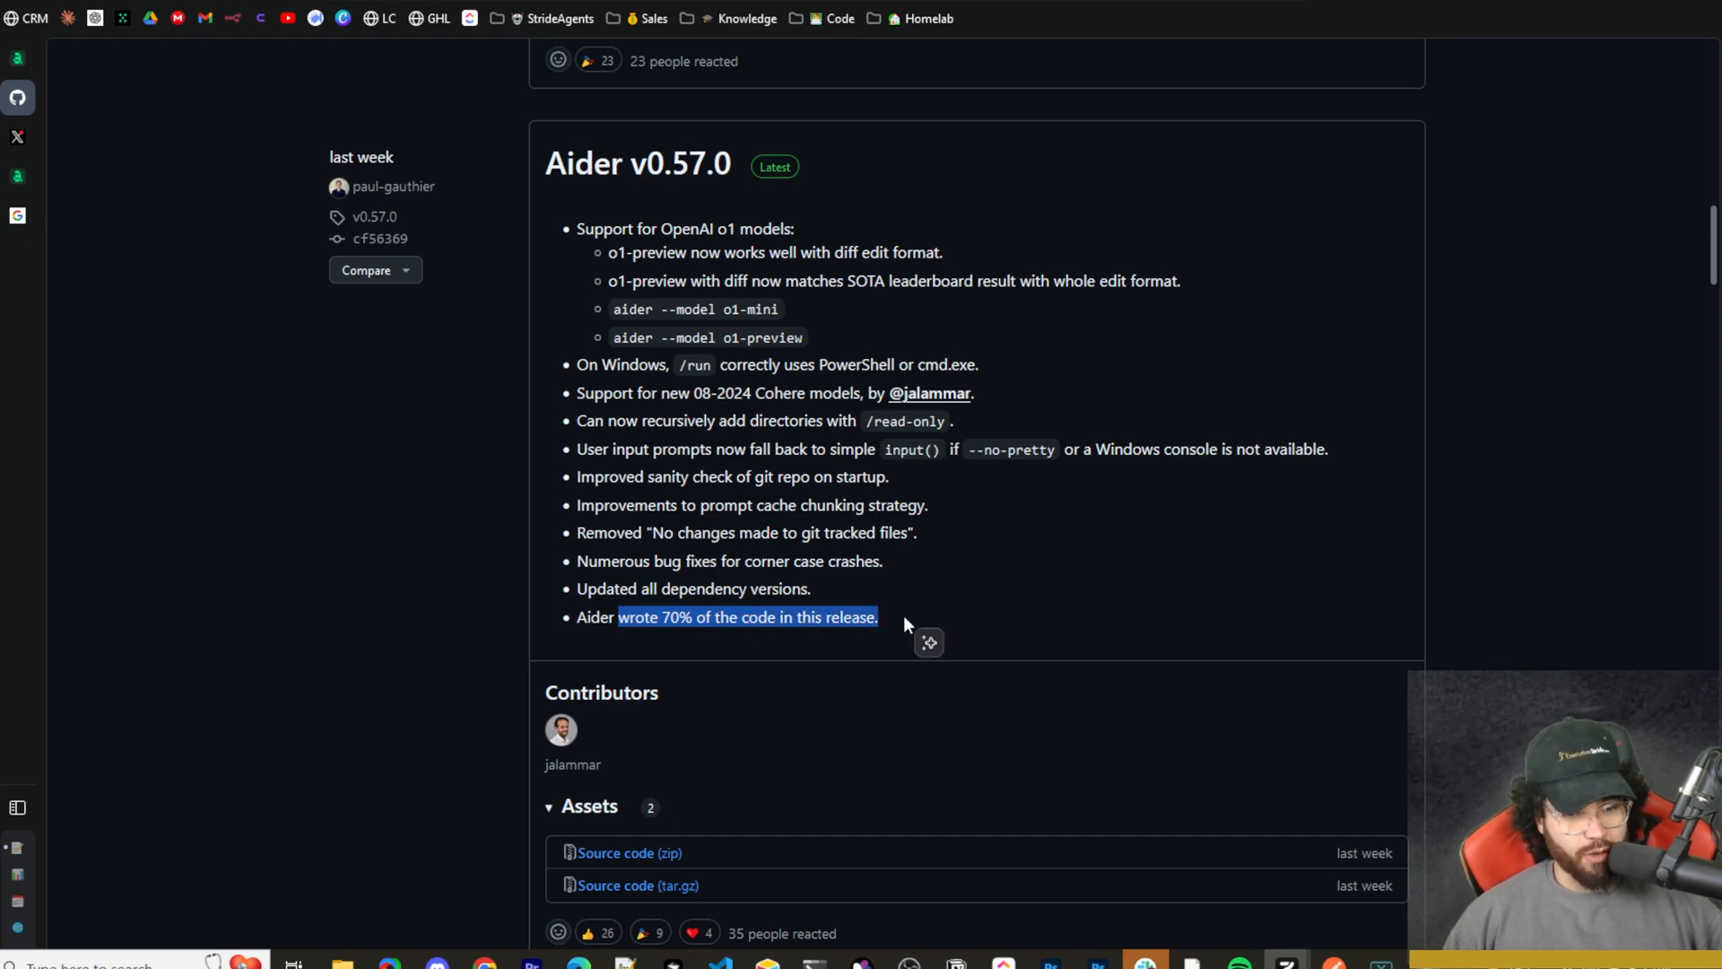
pyautogui.scroll(-3)
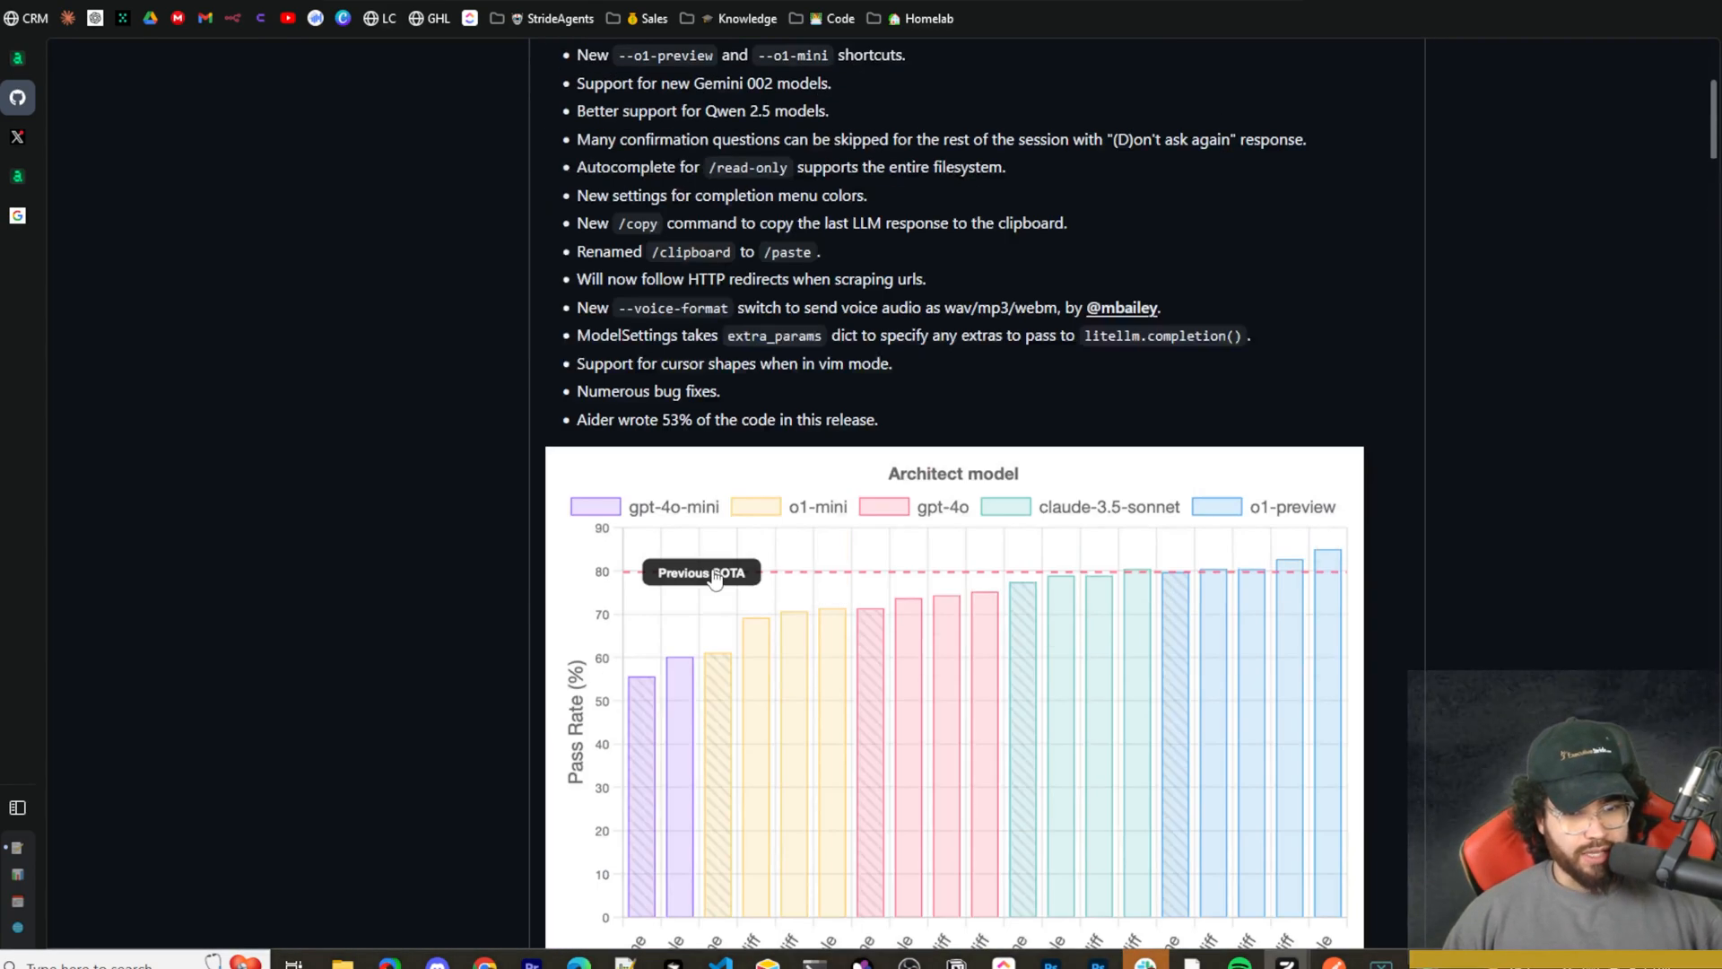
pyautogui.scroll(3)
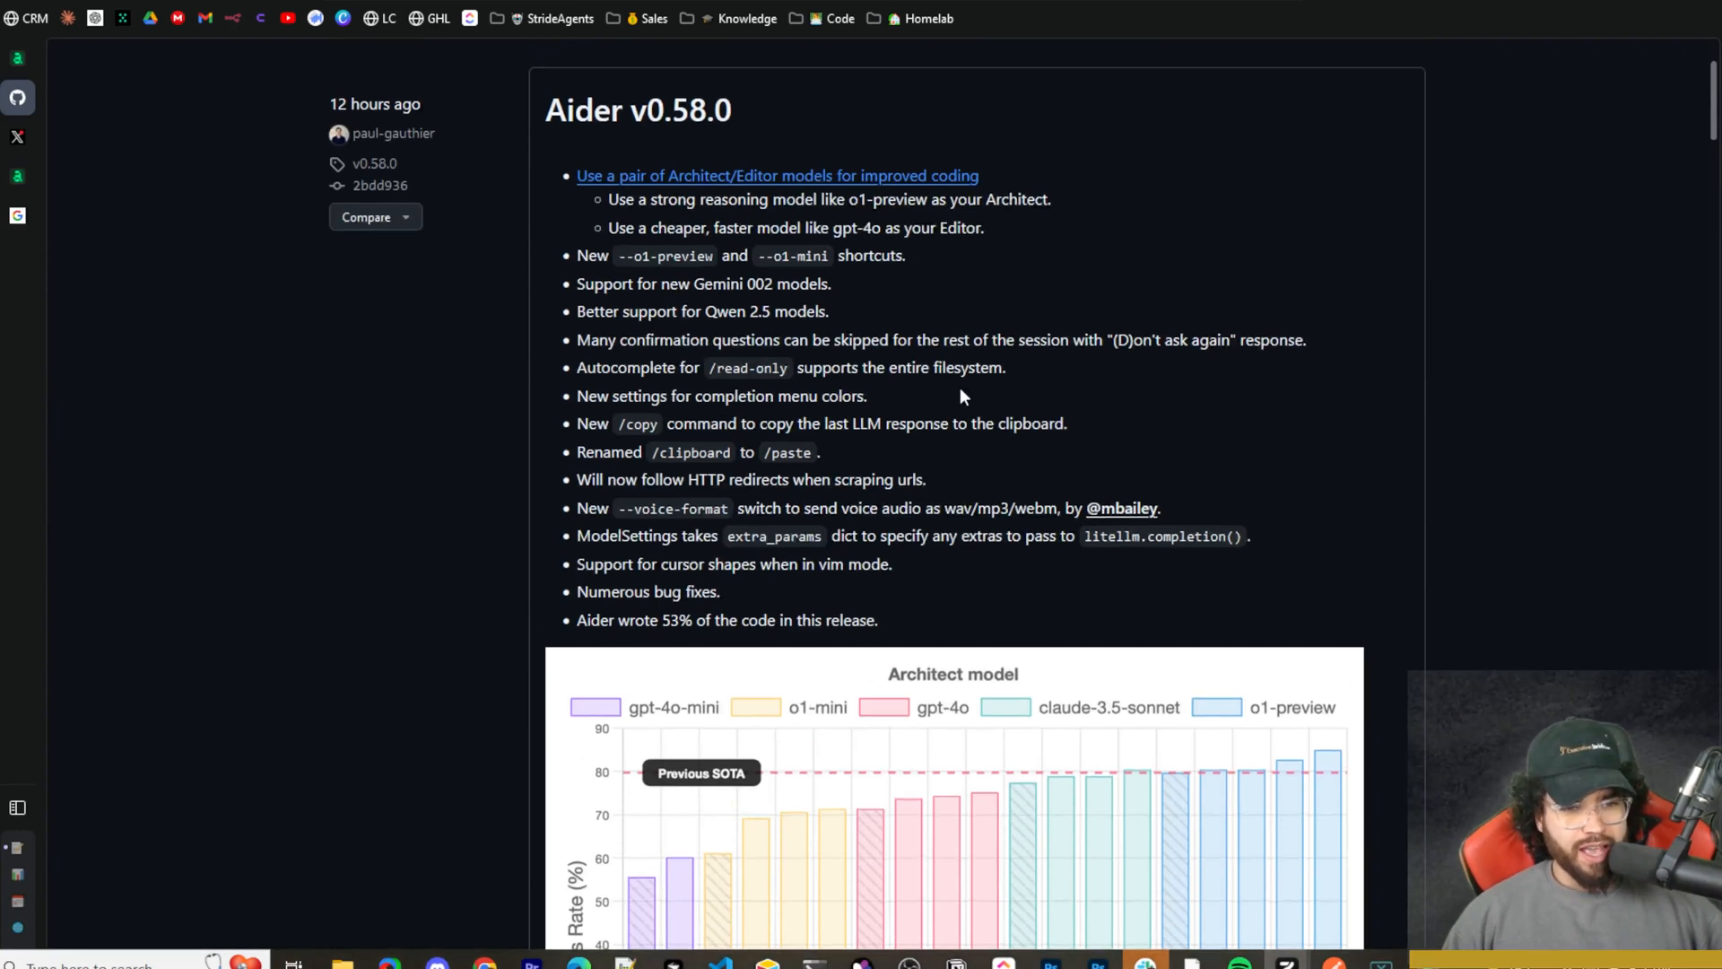
pyautogui.moveTo(610, 304)
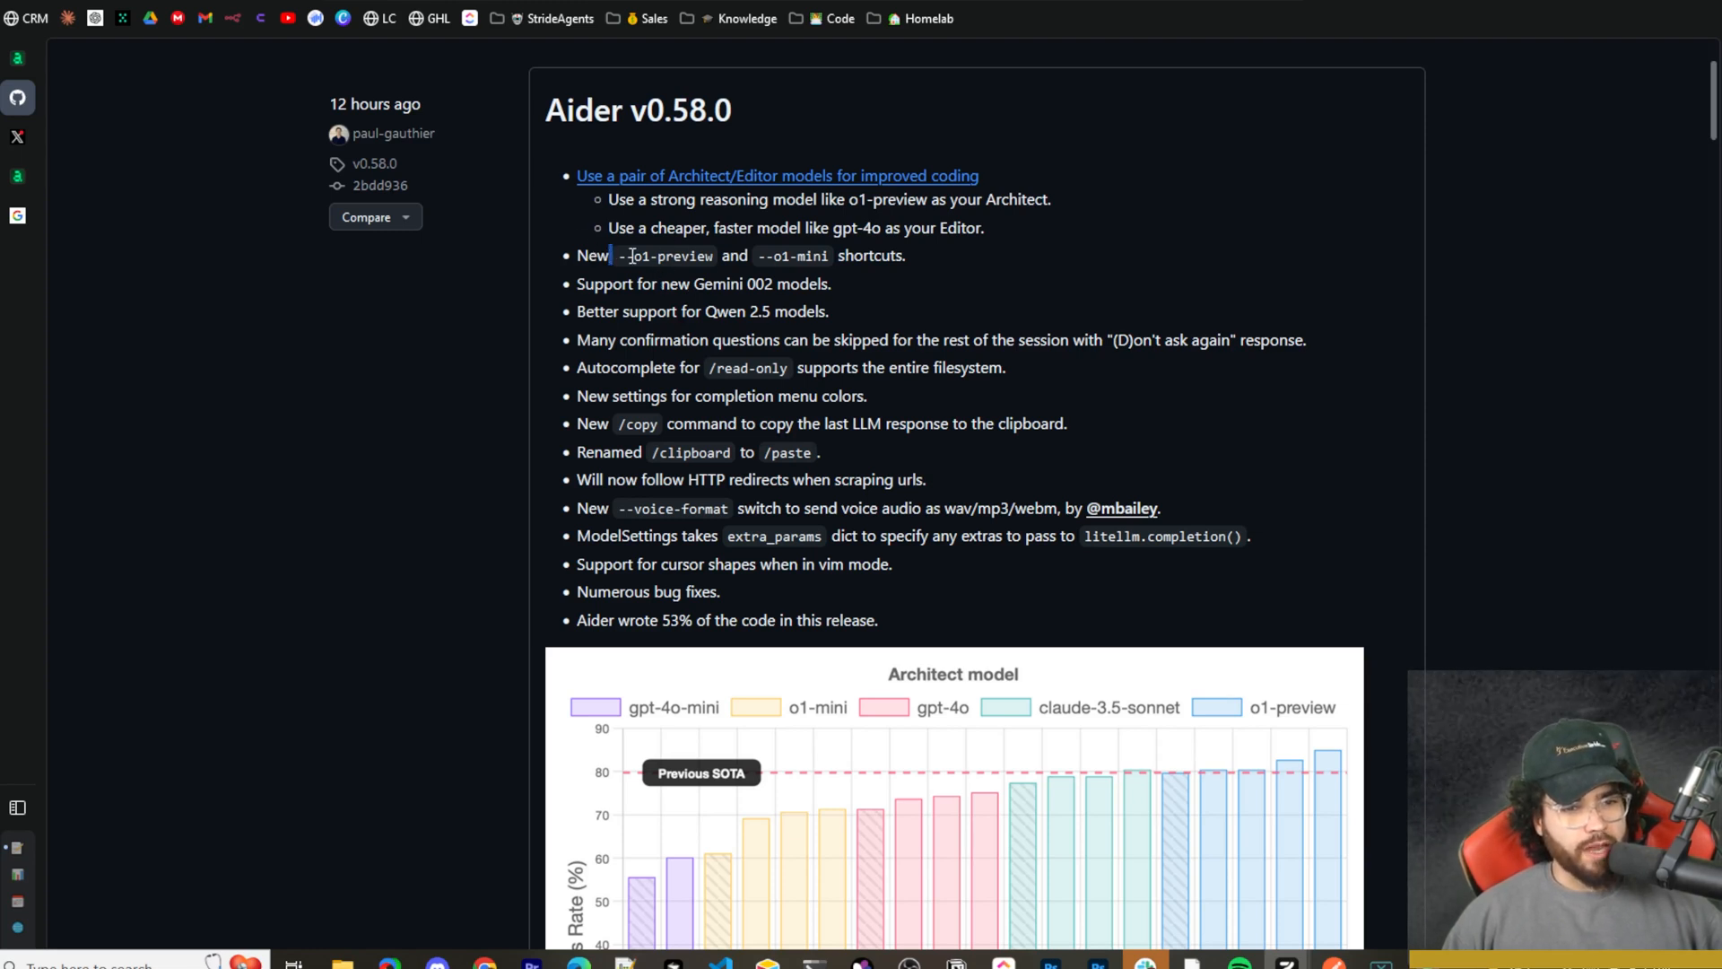
pyautogui.doubleClick(664, 255)
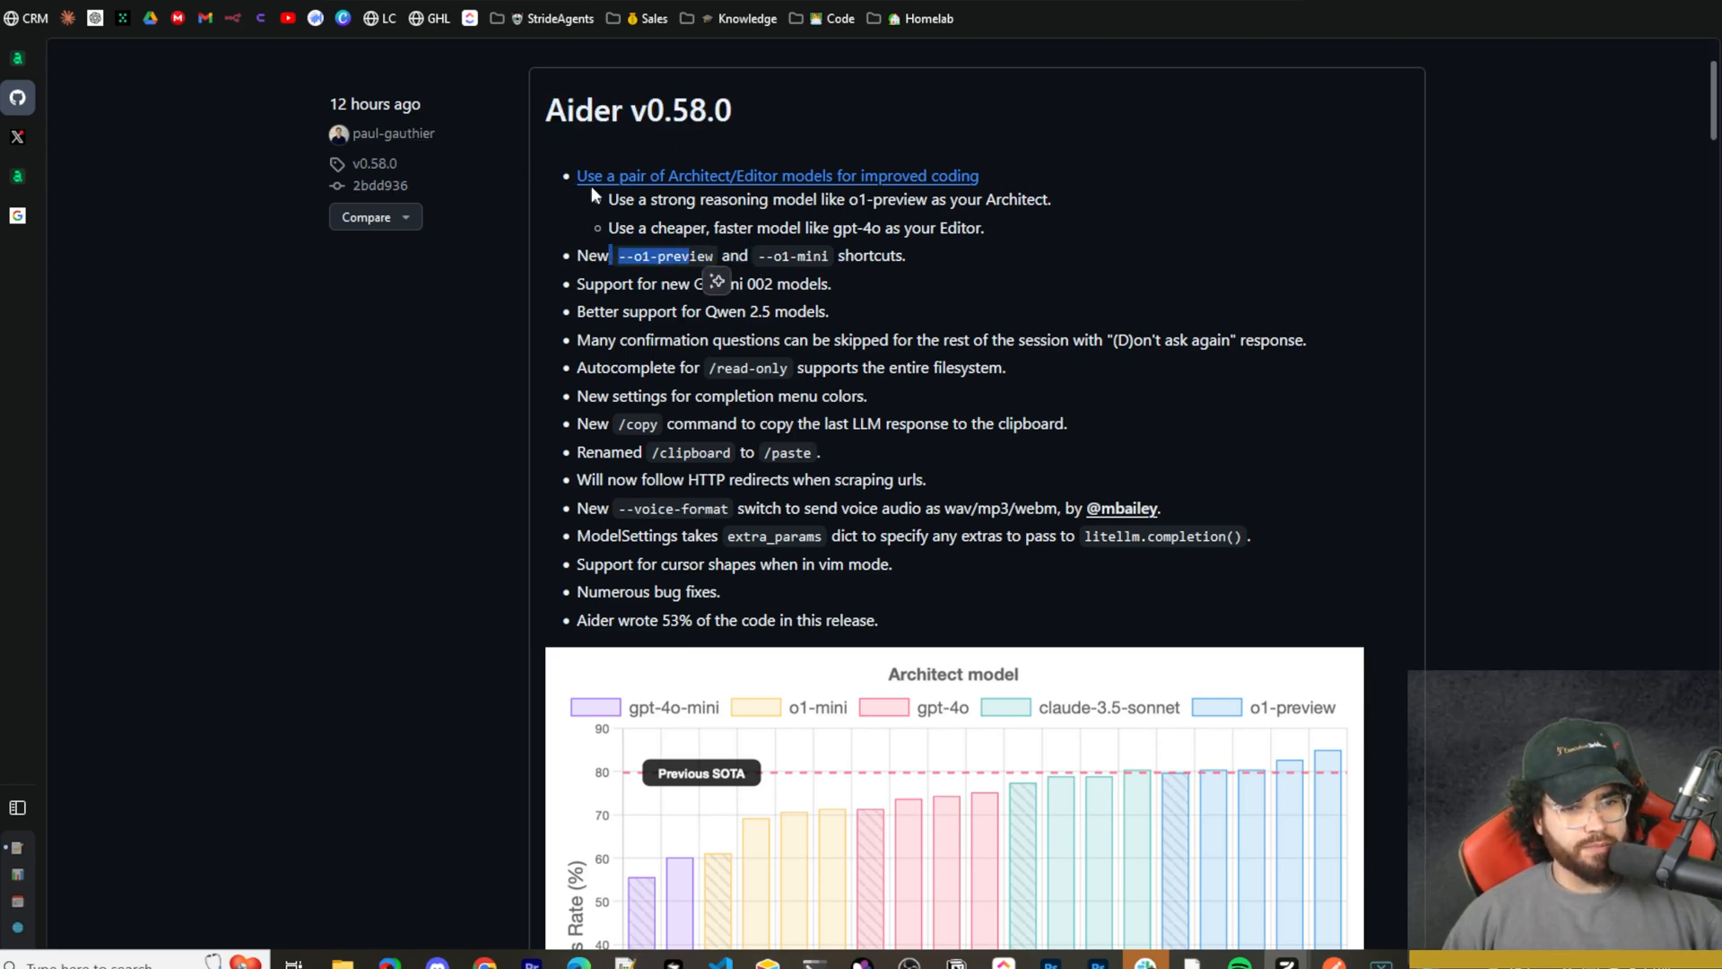
pyautogui.moveTo(709, 201)
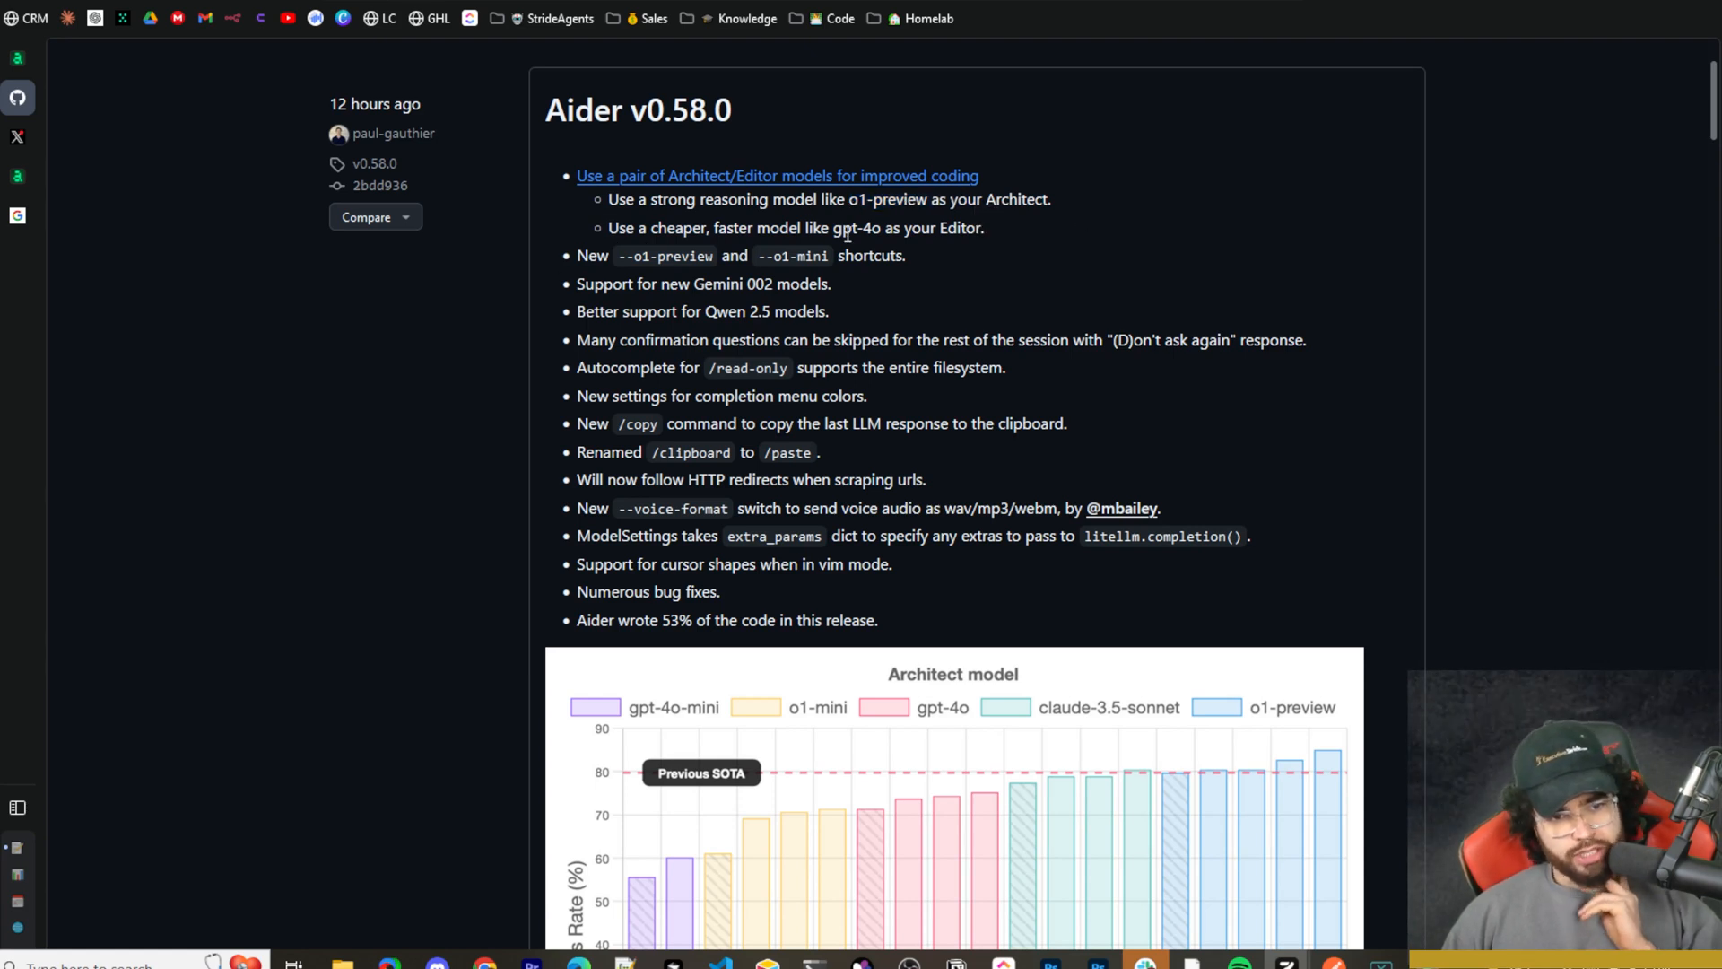
pyautogui.moveTo(949, 248)
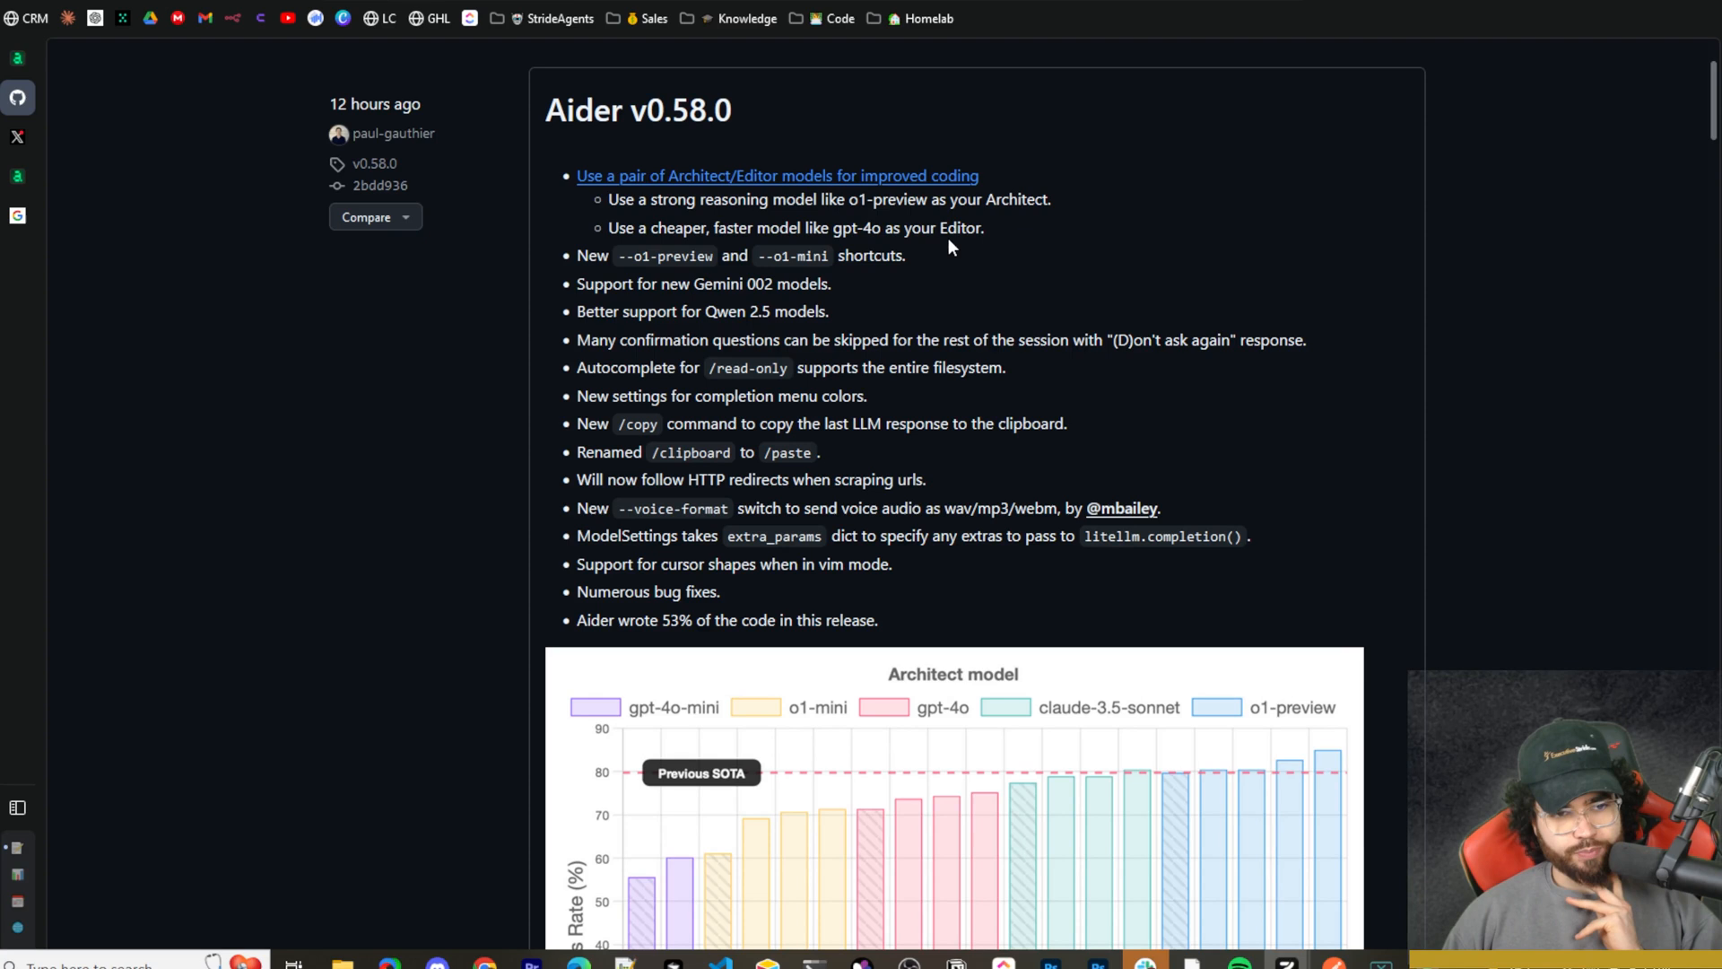
pyautogui.moveTo(879, 204)
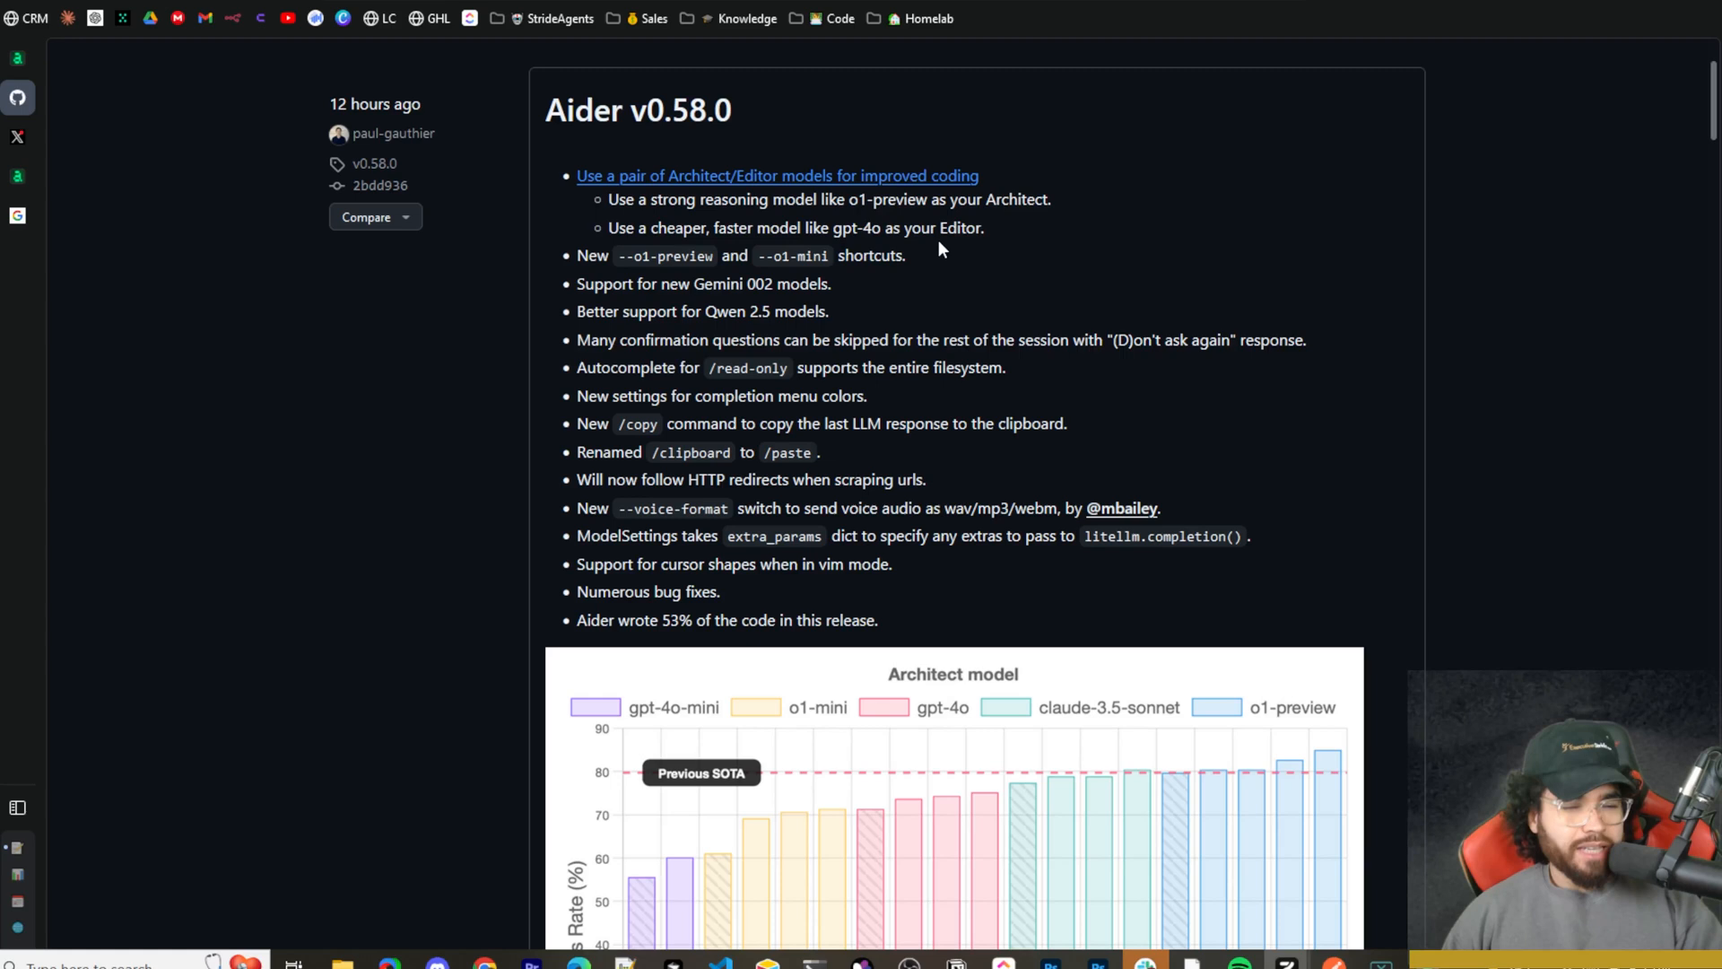
pyautogui.moveTo(905, 251)
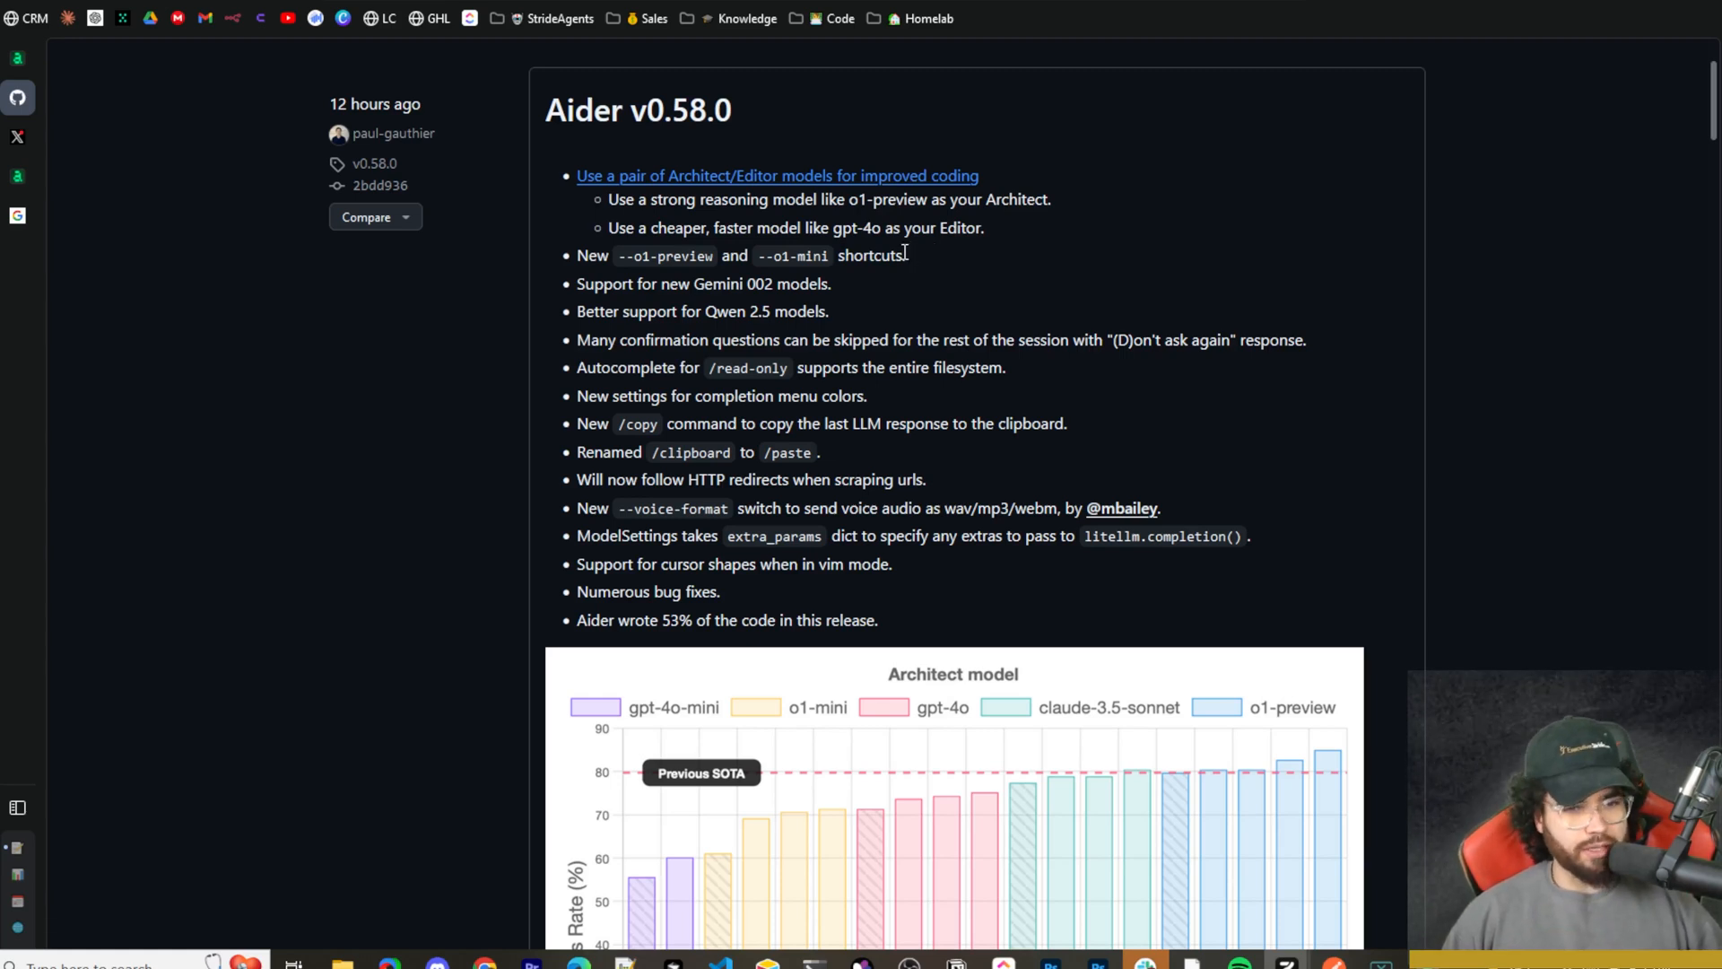
pyautogui.moveTo(810, 181)
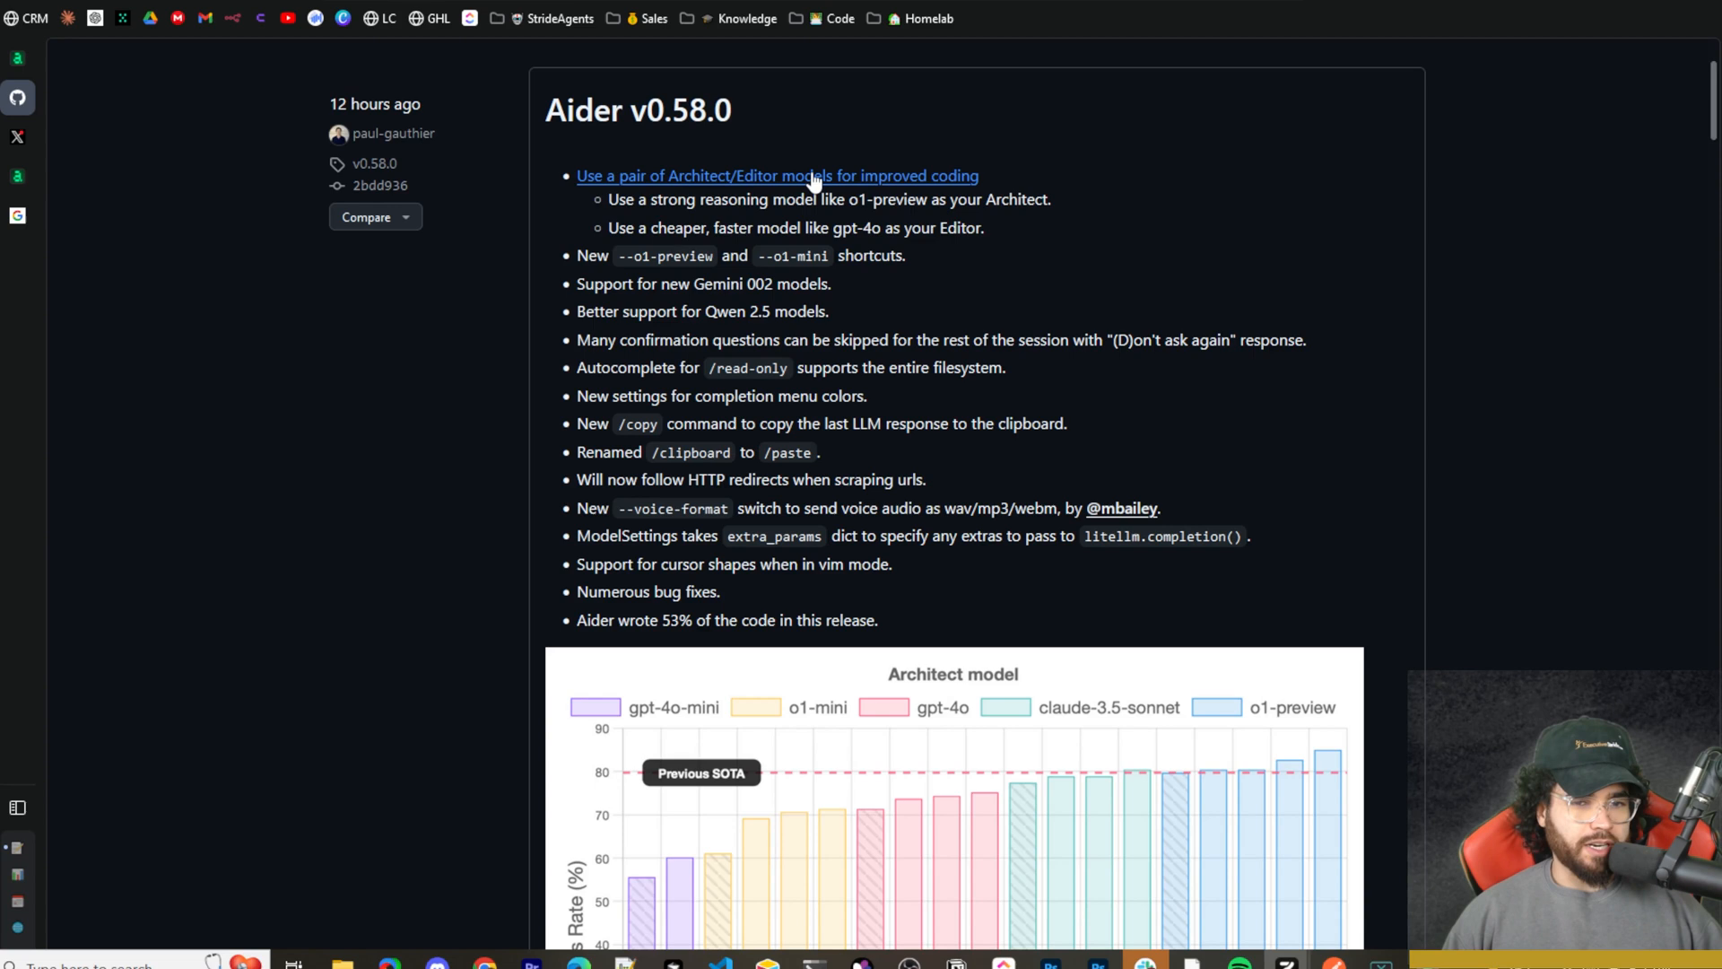
pyautogui.moveTo(1021, 227)
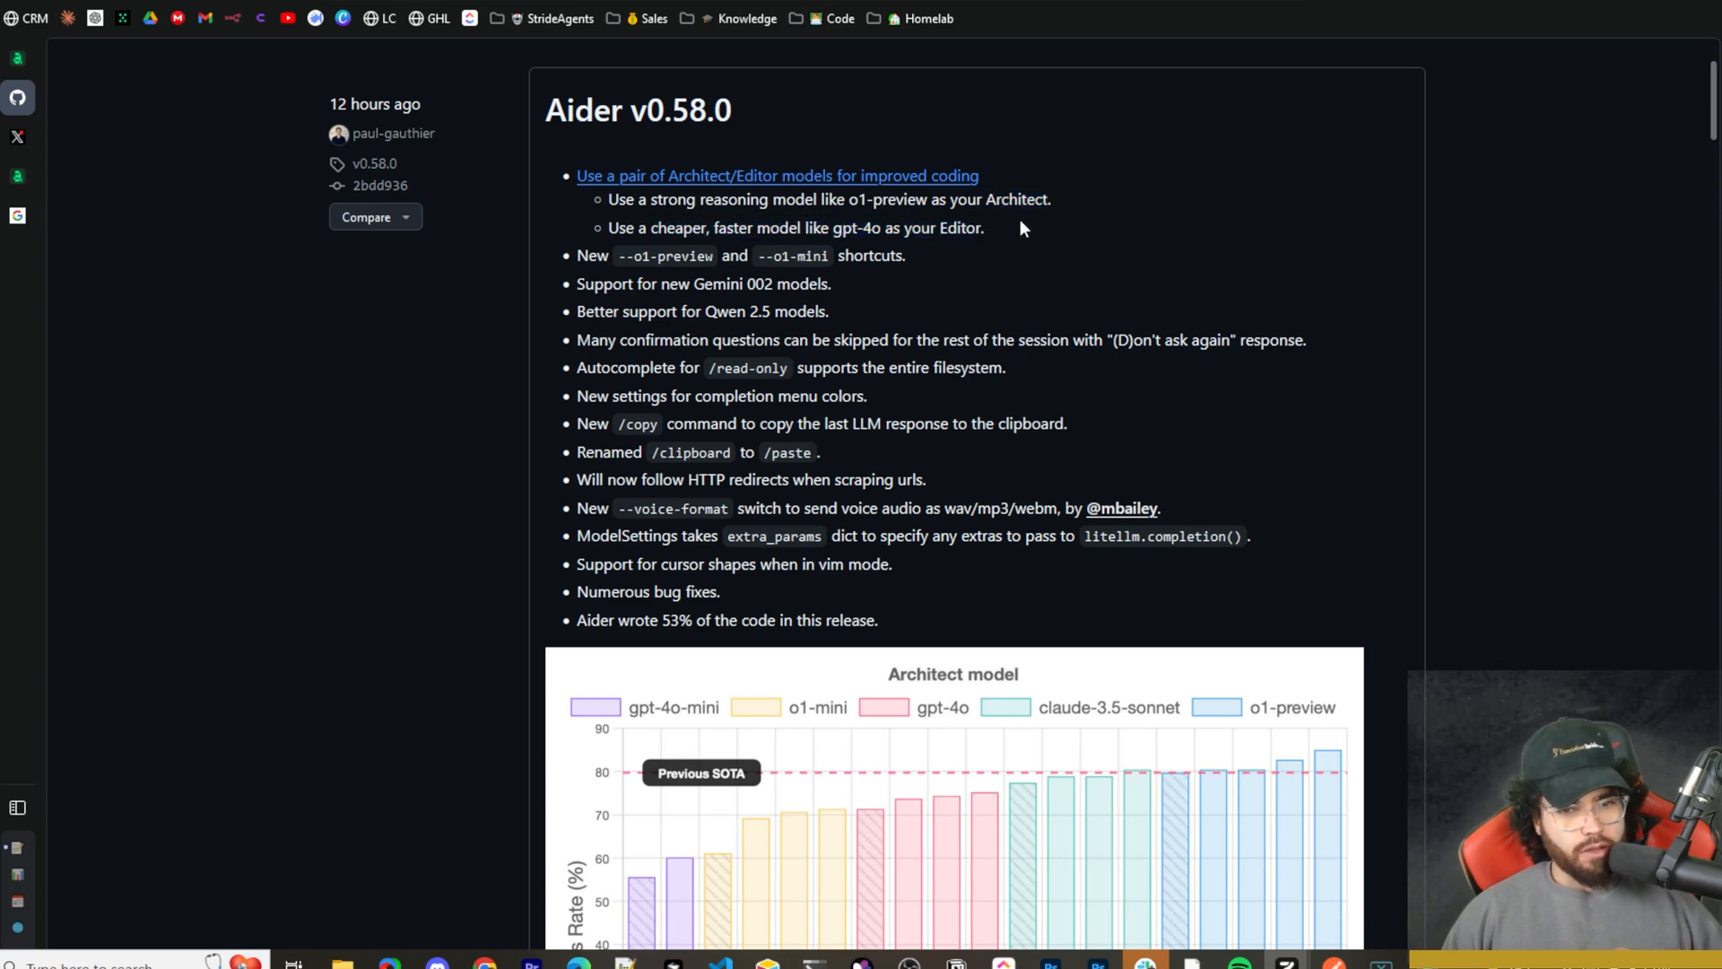
pyautogui.moveTo(997, 235)
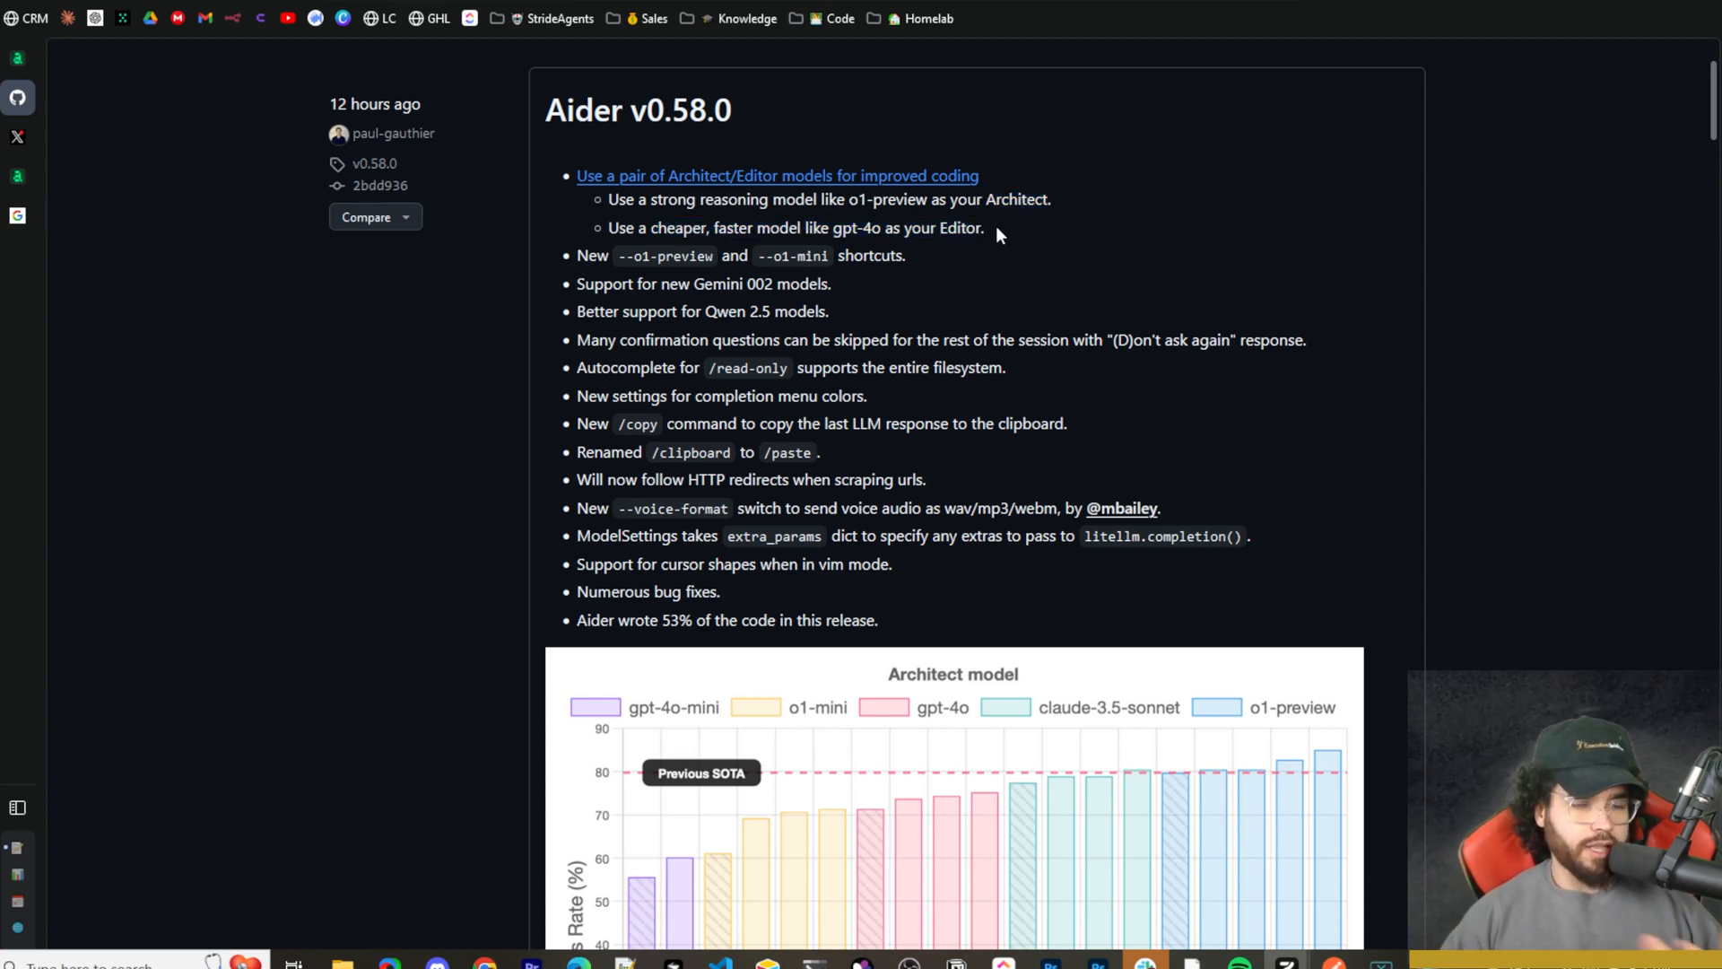
pyautogui.moveTo(846, 285)
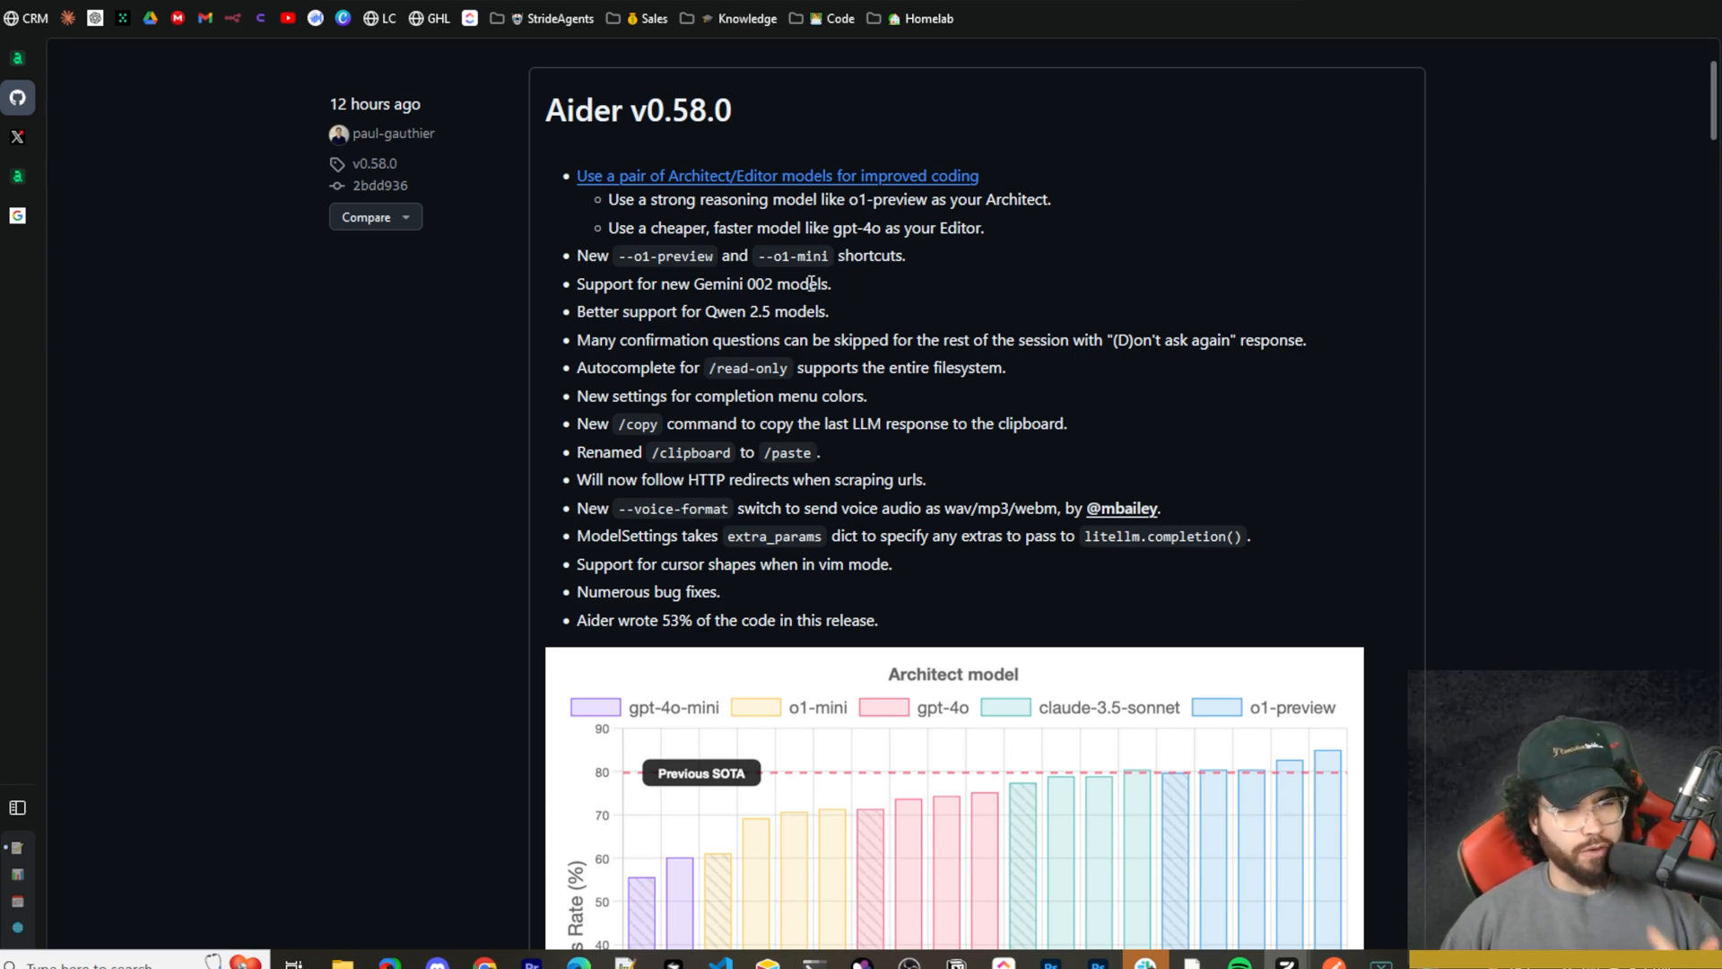
pyautogui.doubleClick(649, 255)
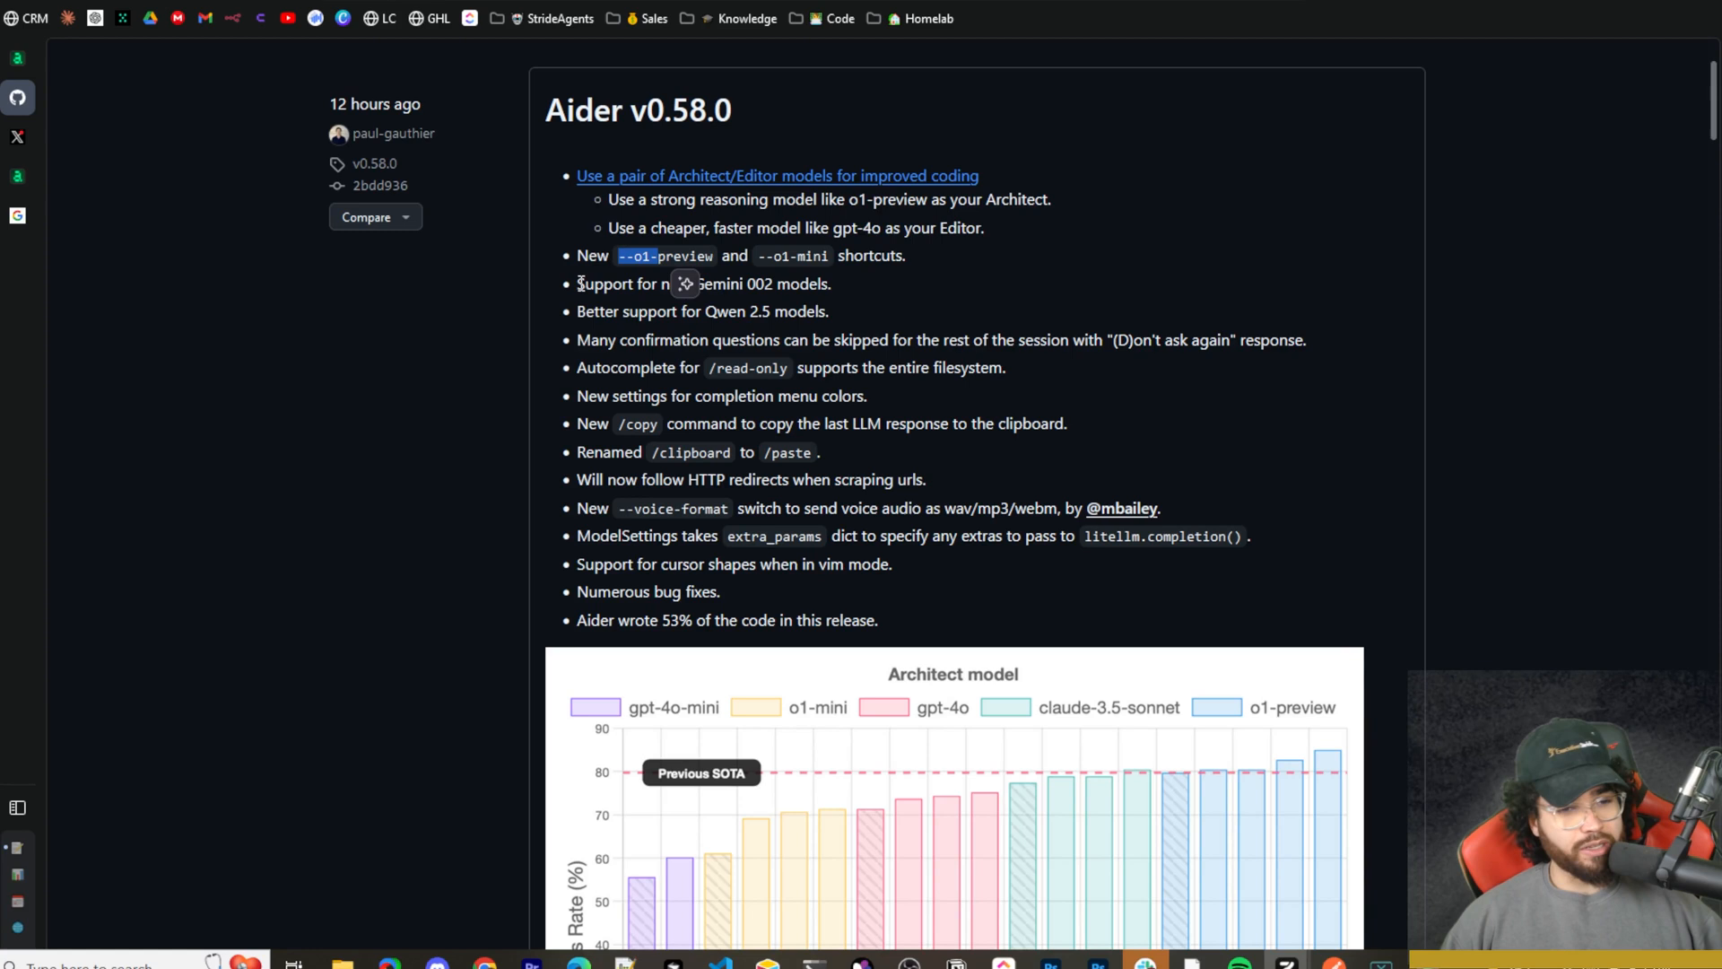
pyautogui.moveTo(577, 283); pyautogui.dragTo(773, 311)
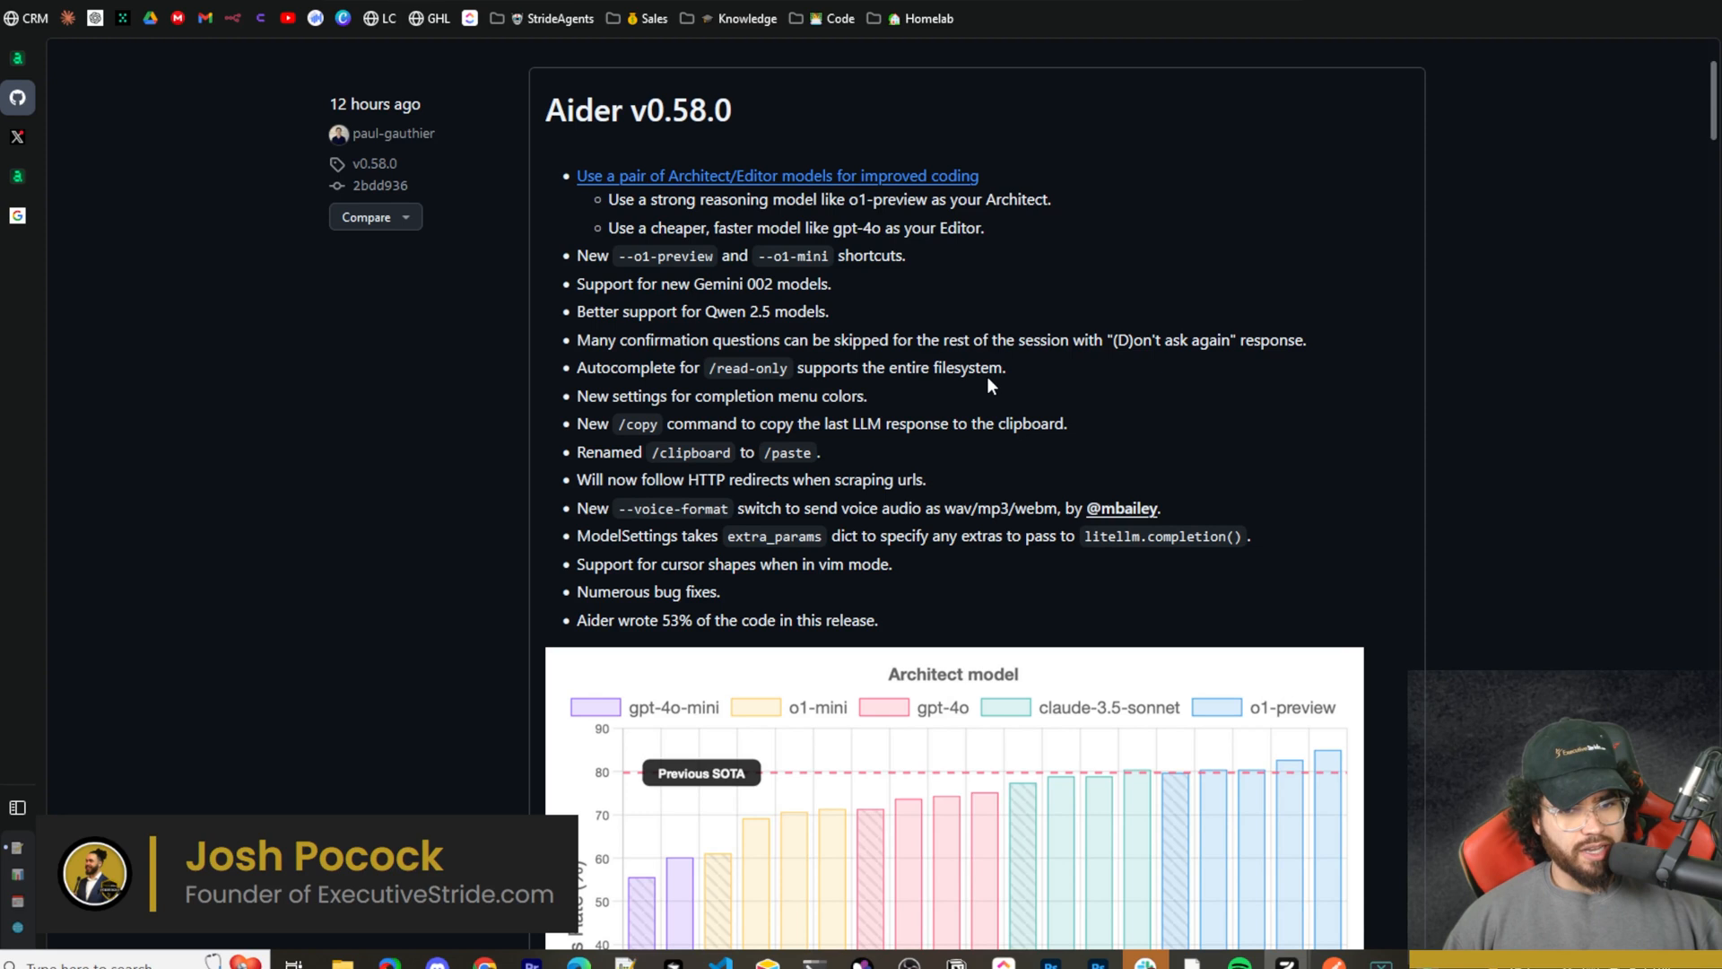
pyautogui.moveTo(690, 417)
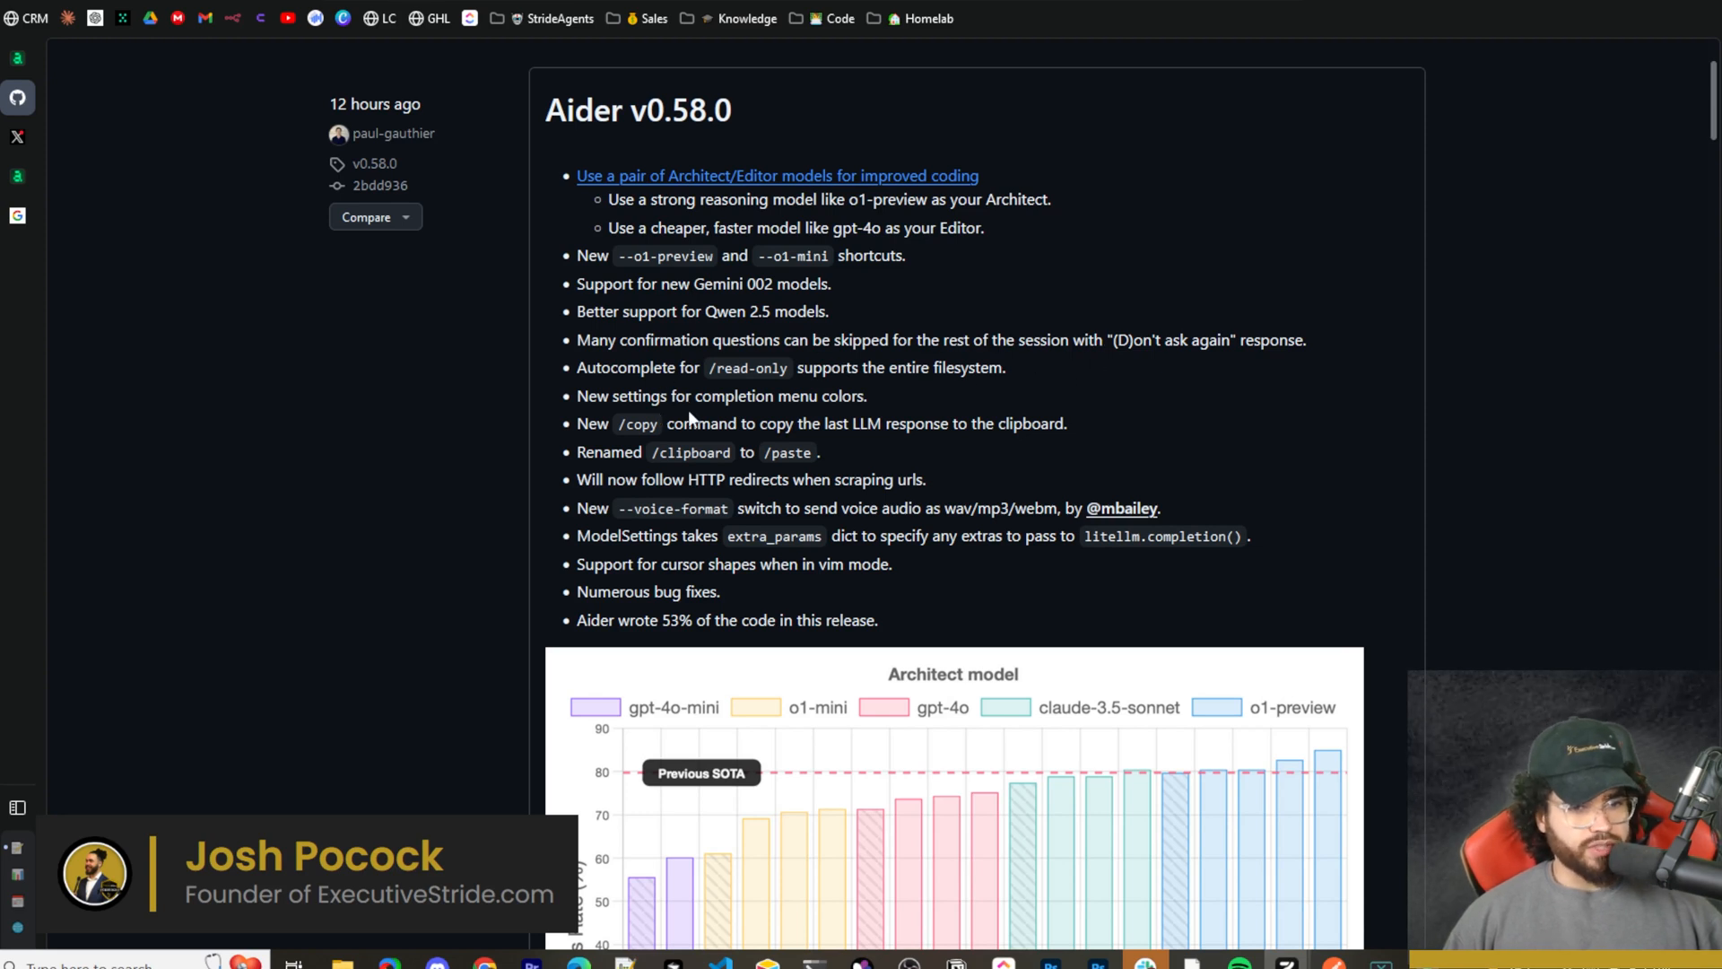
pyautogui.moveTo(587, 441)
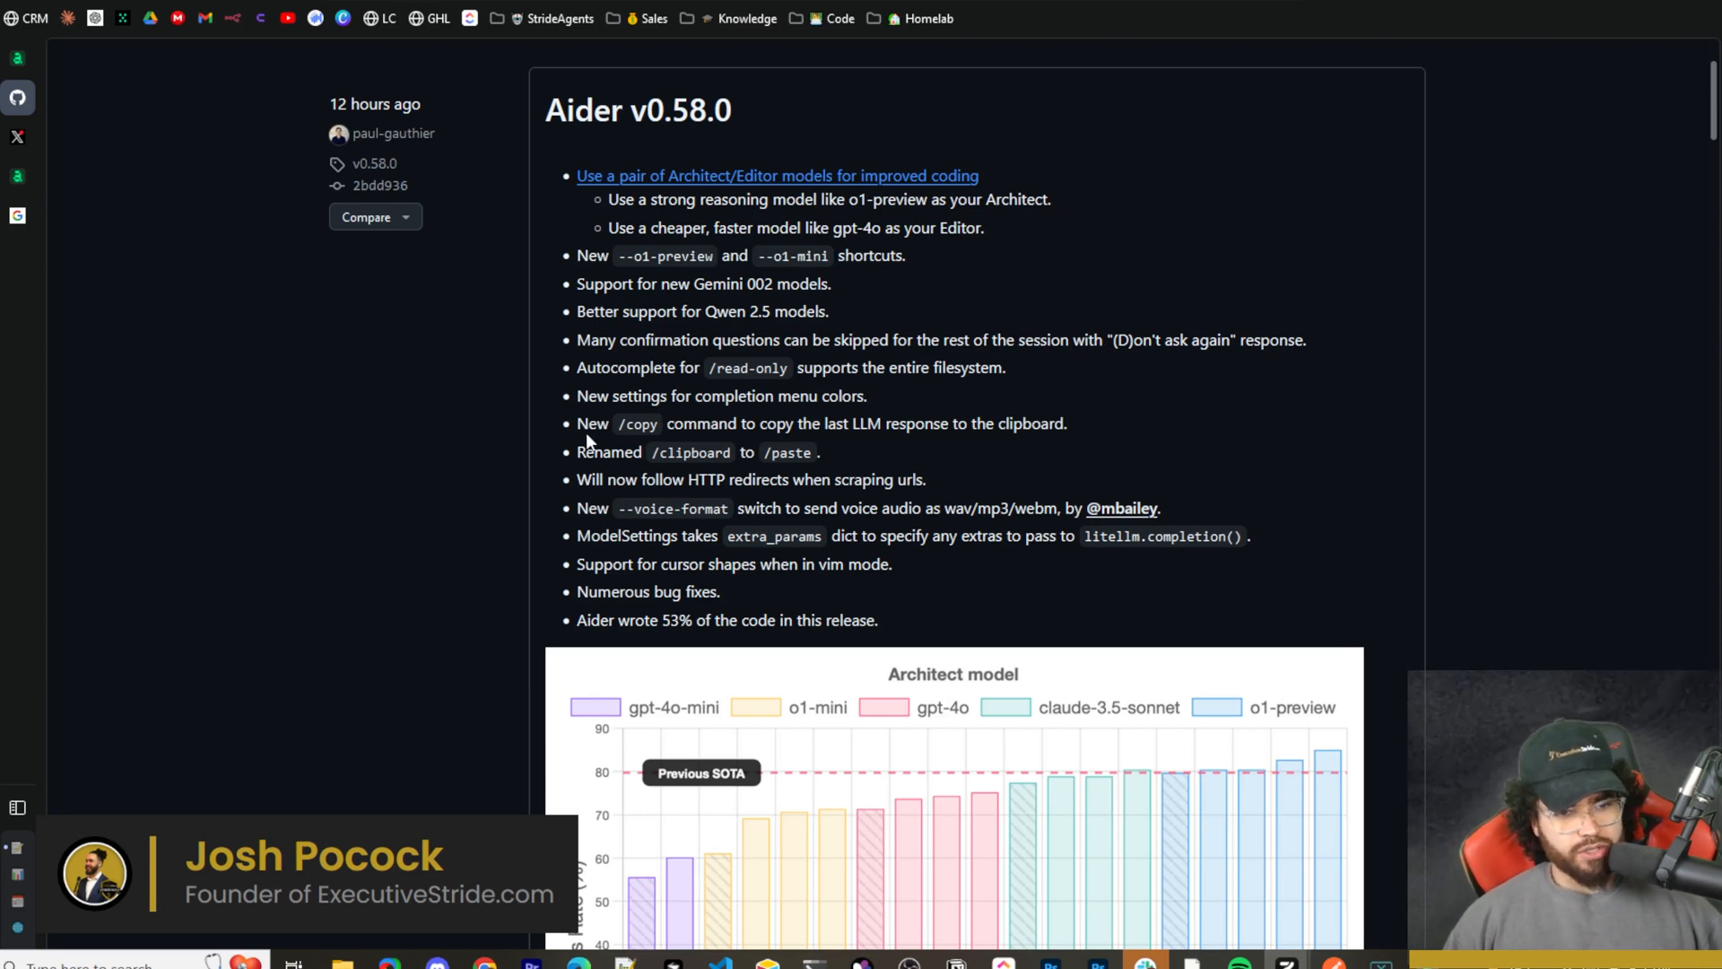
pyautogui.scroll(-3)
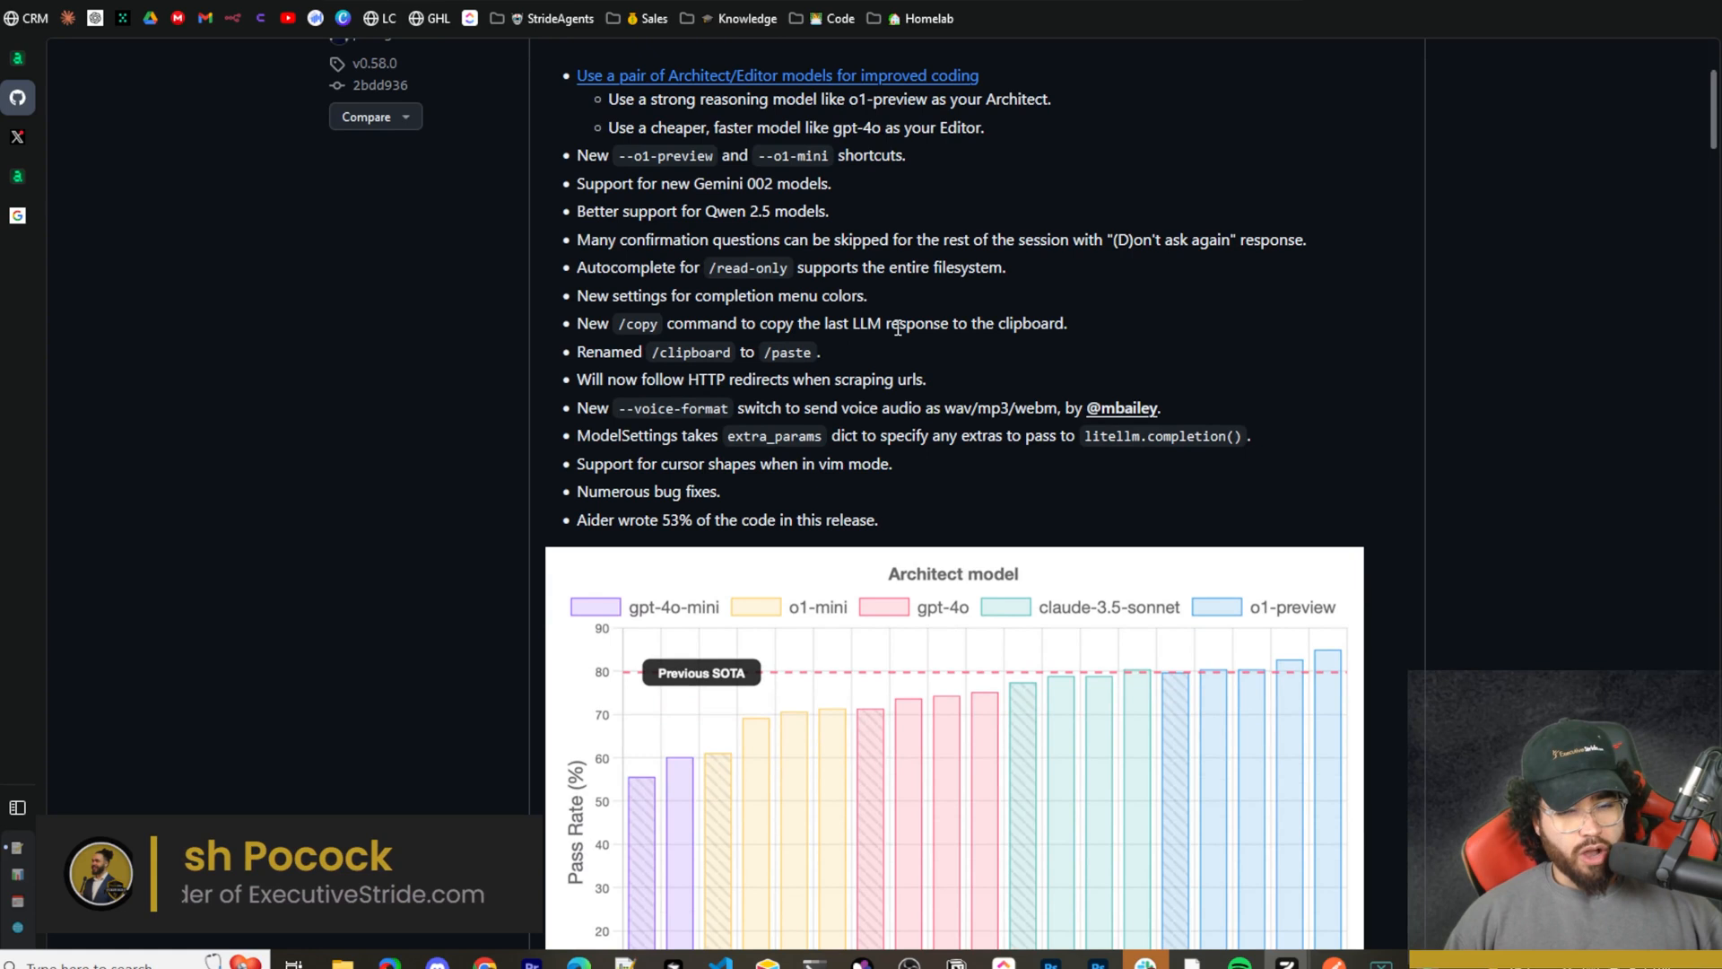
pyautogui.moveTo(1036, 349)
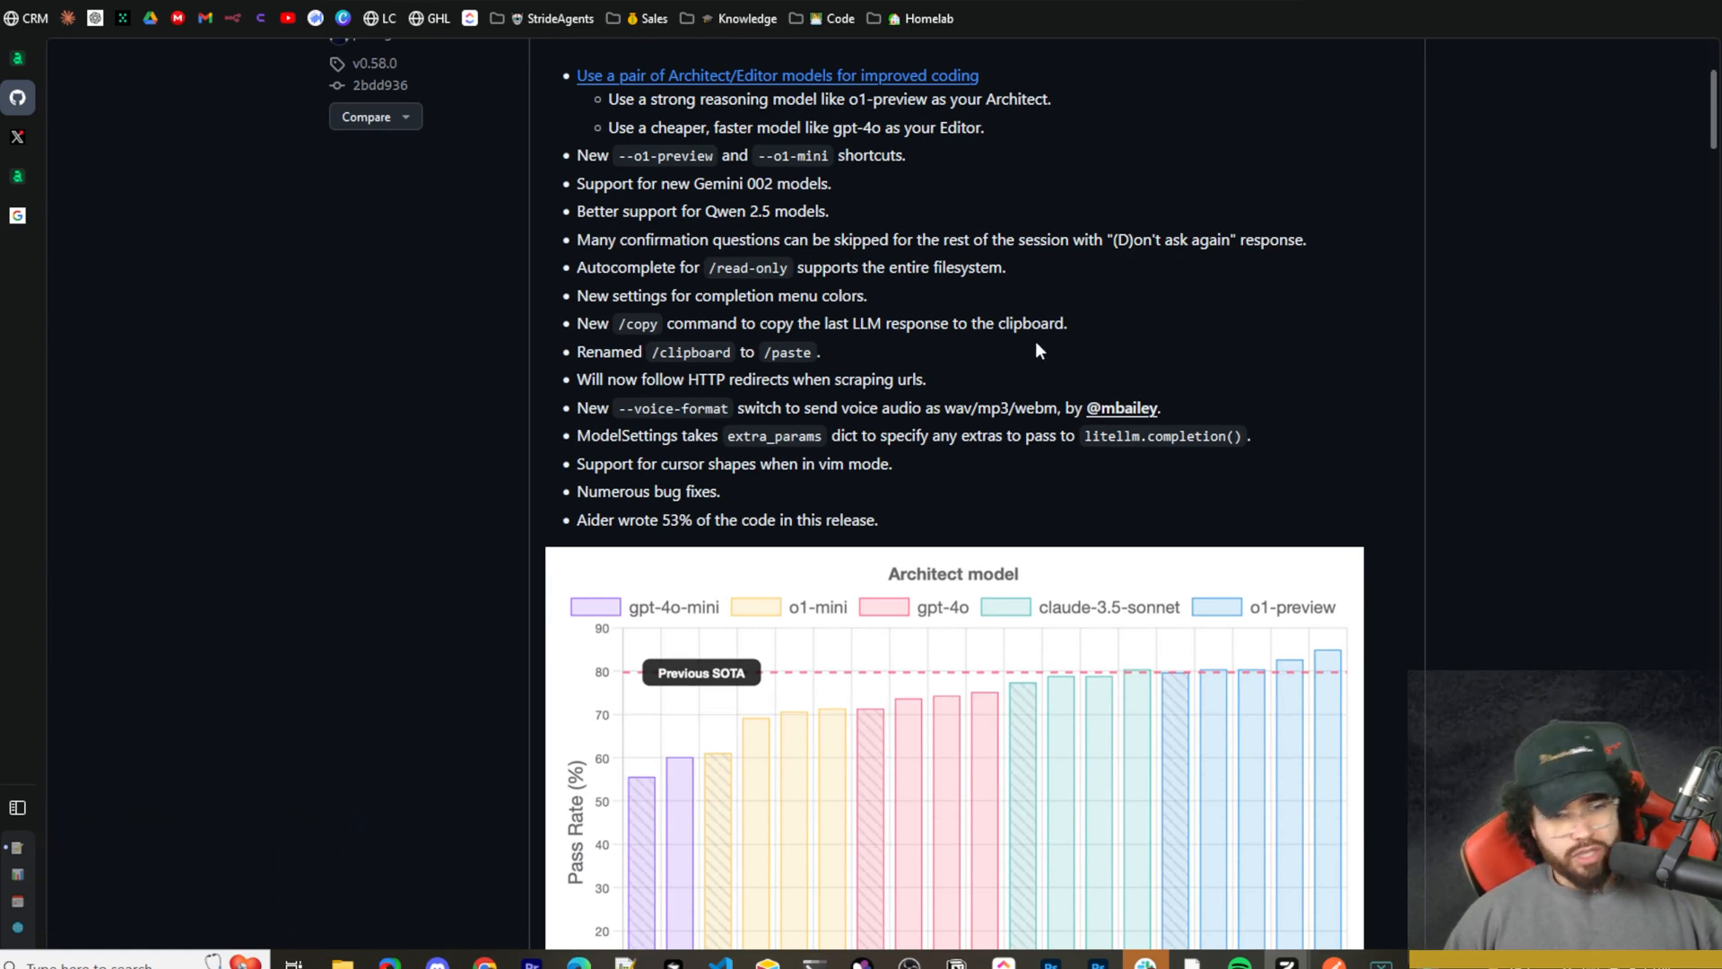
pyautogui.moveTo(662, 371)
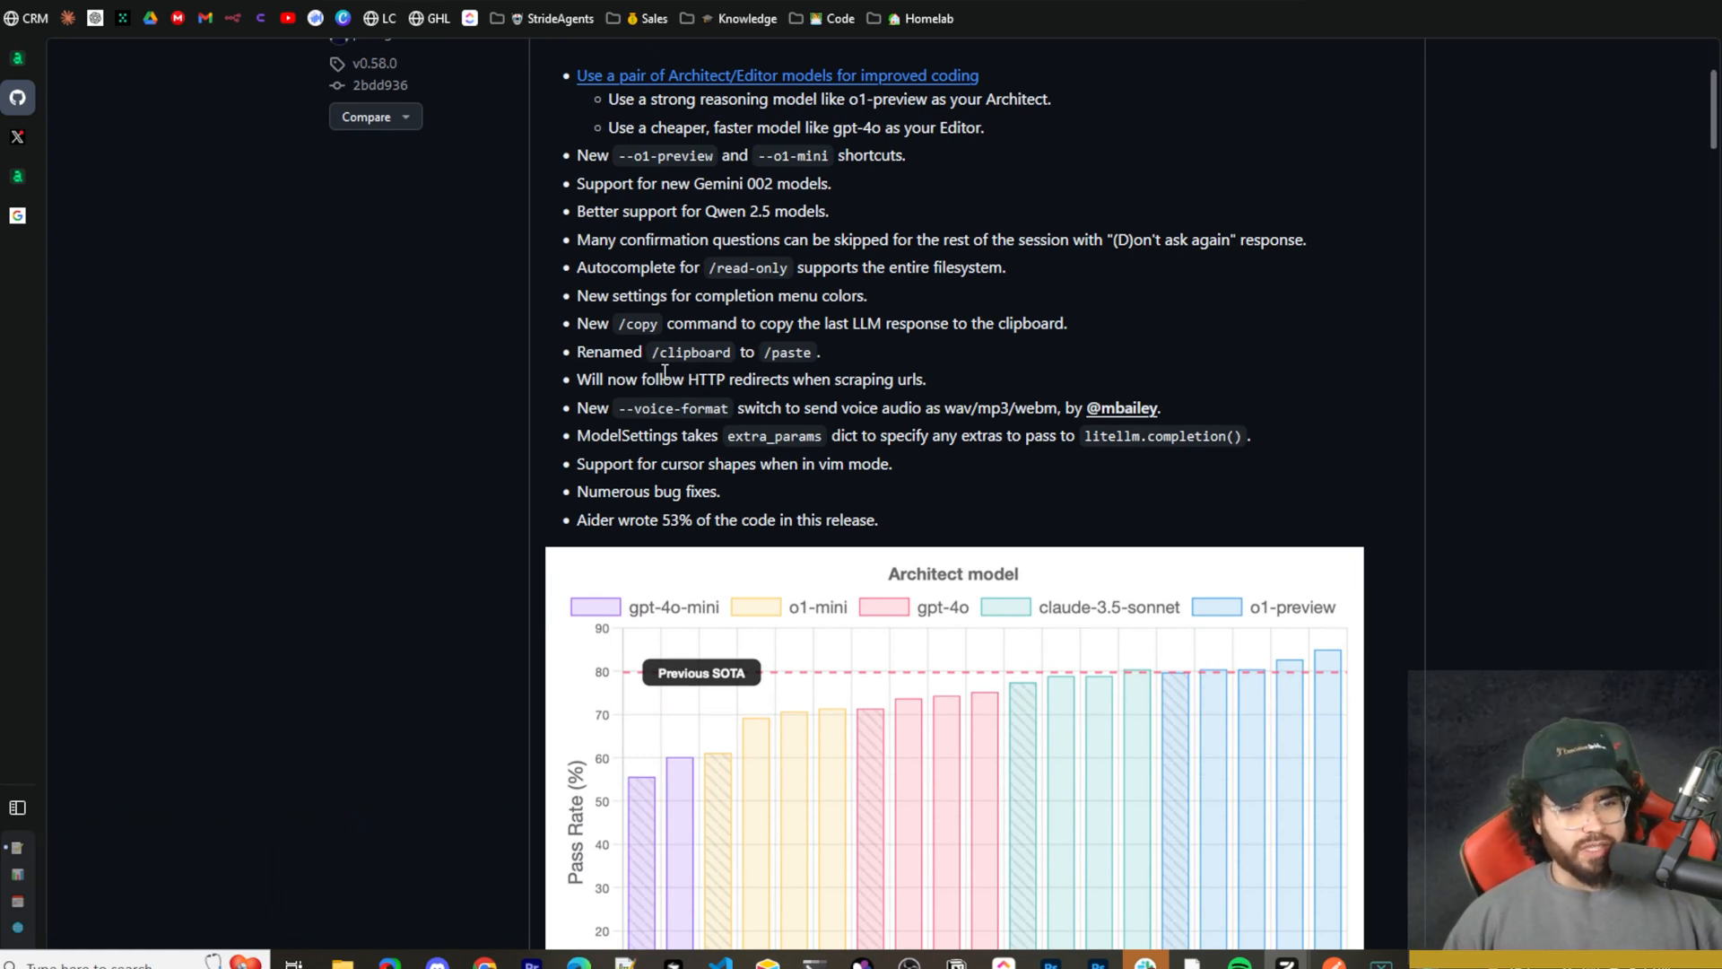
pyautogui.moveTo(611, 400)
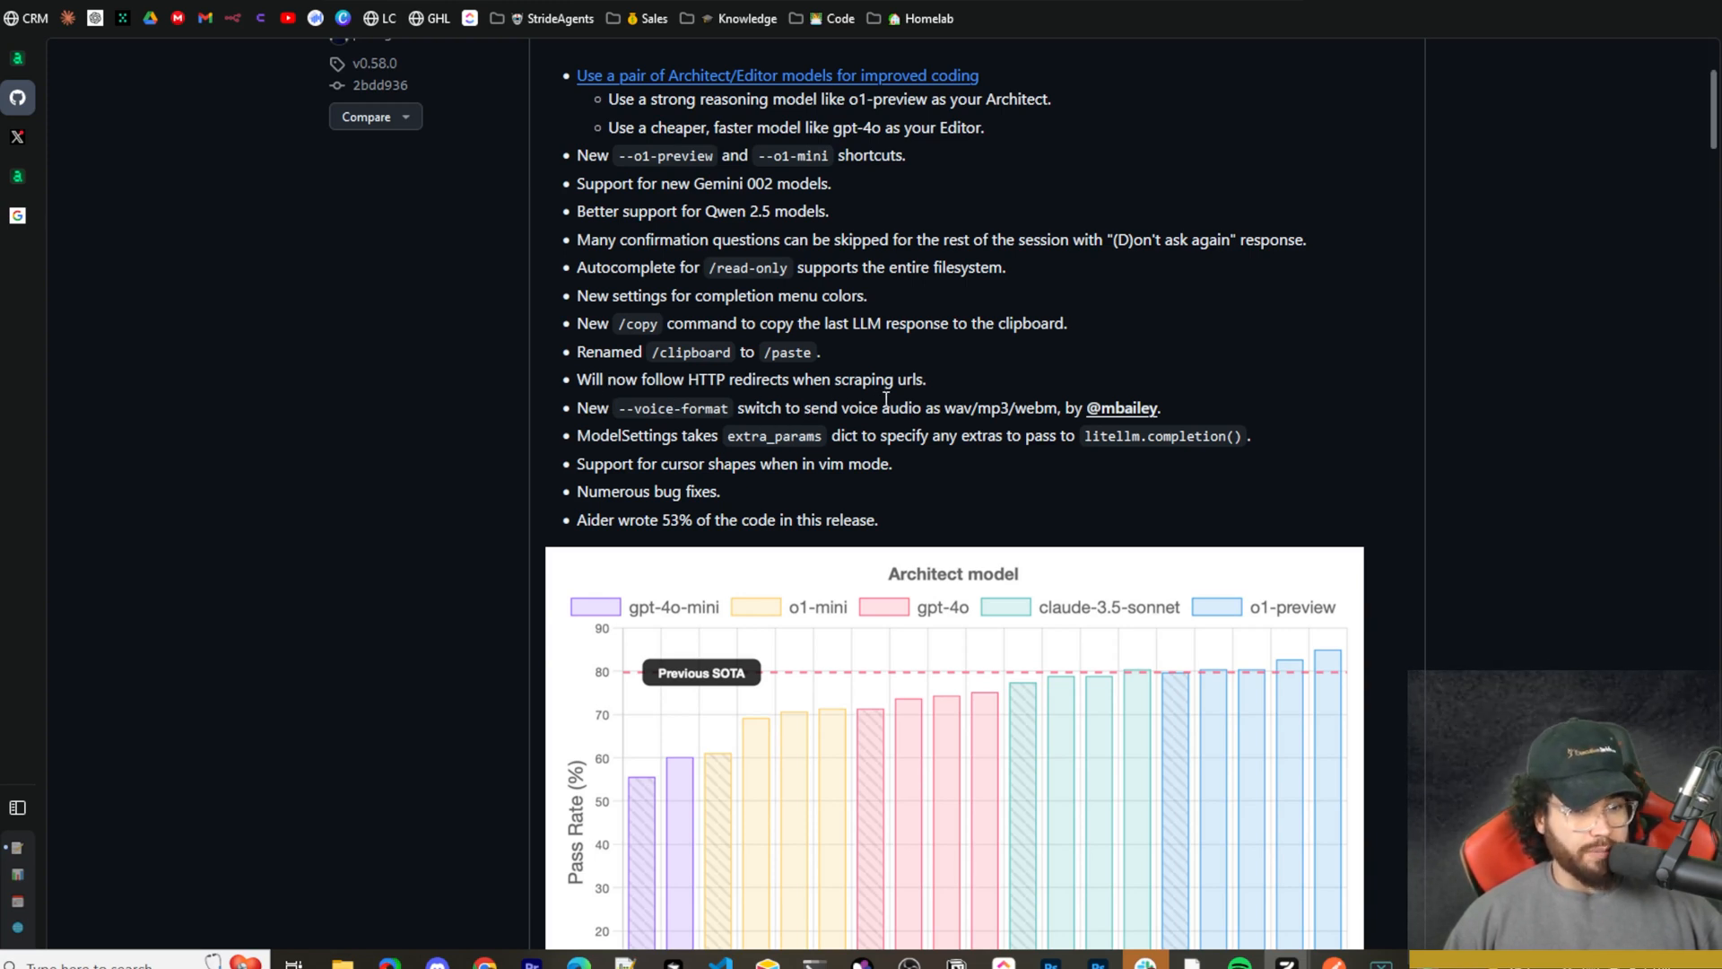
pyautogui.moveTo(544, 393)
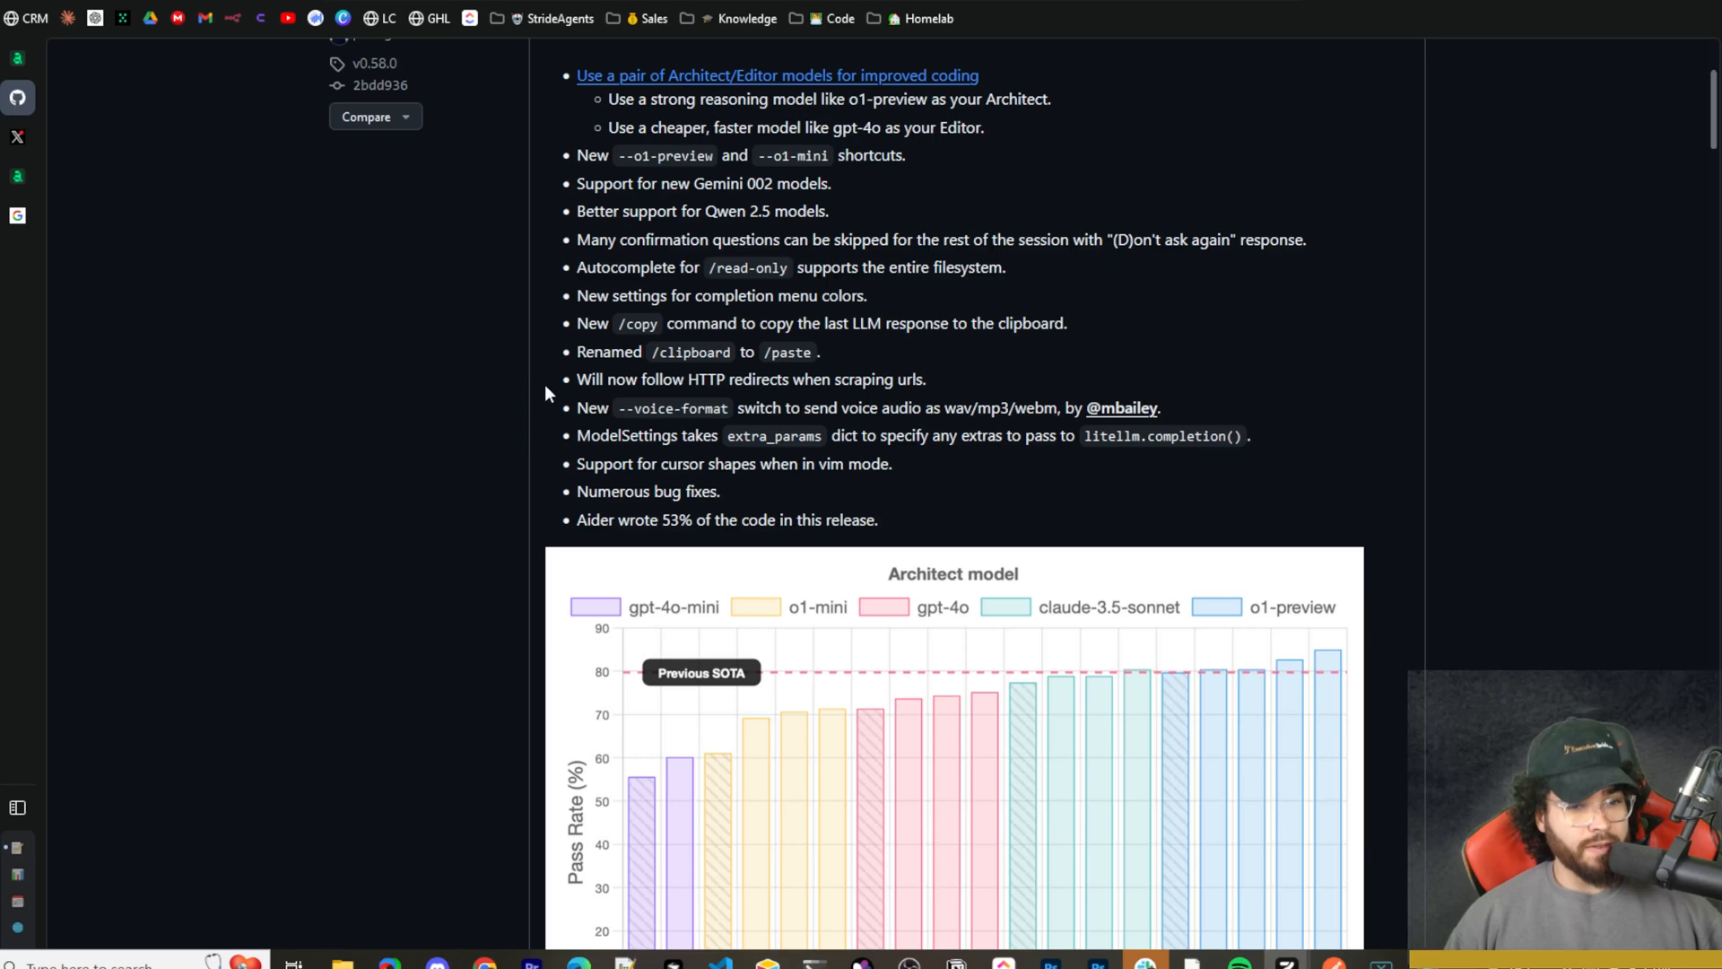
pyautogui.moveTo(832, 407)
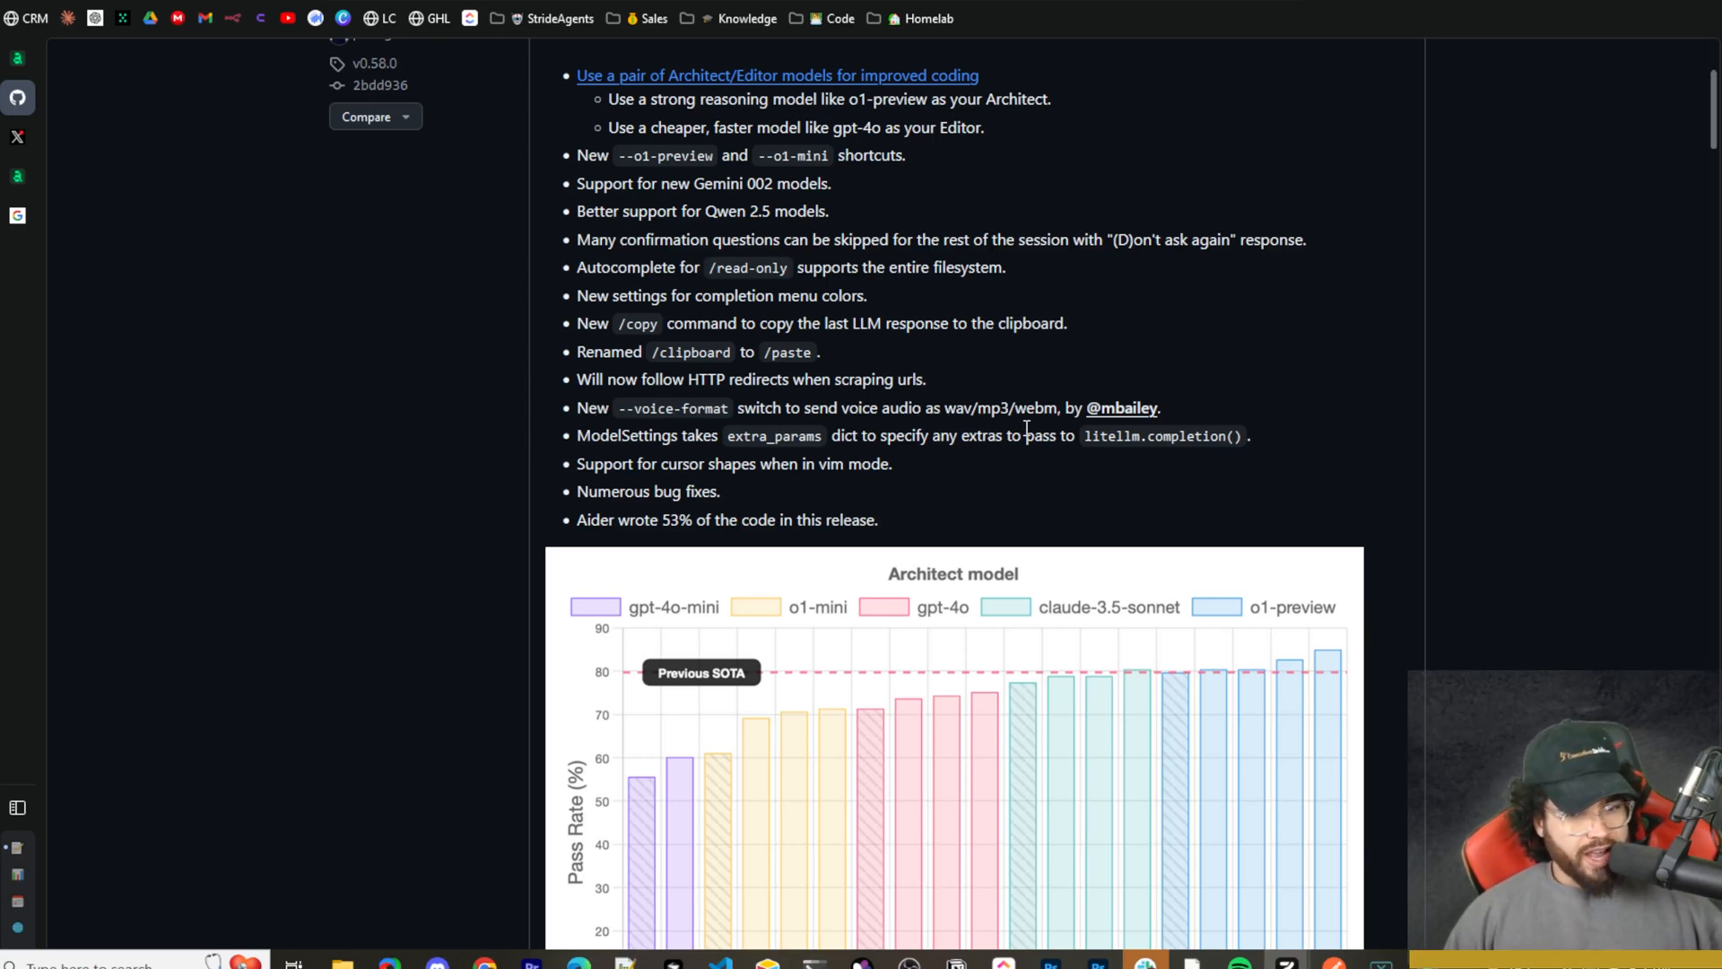
pyautogui.moveTo(1043, 421)
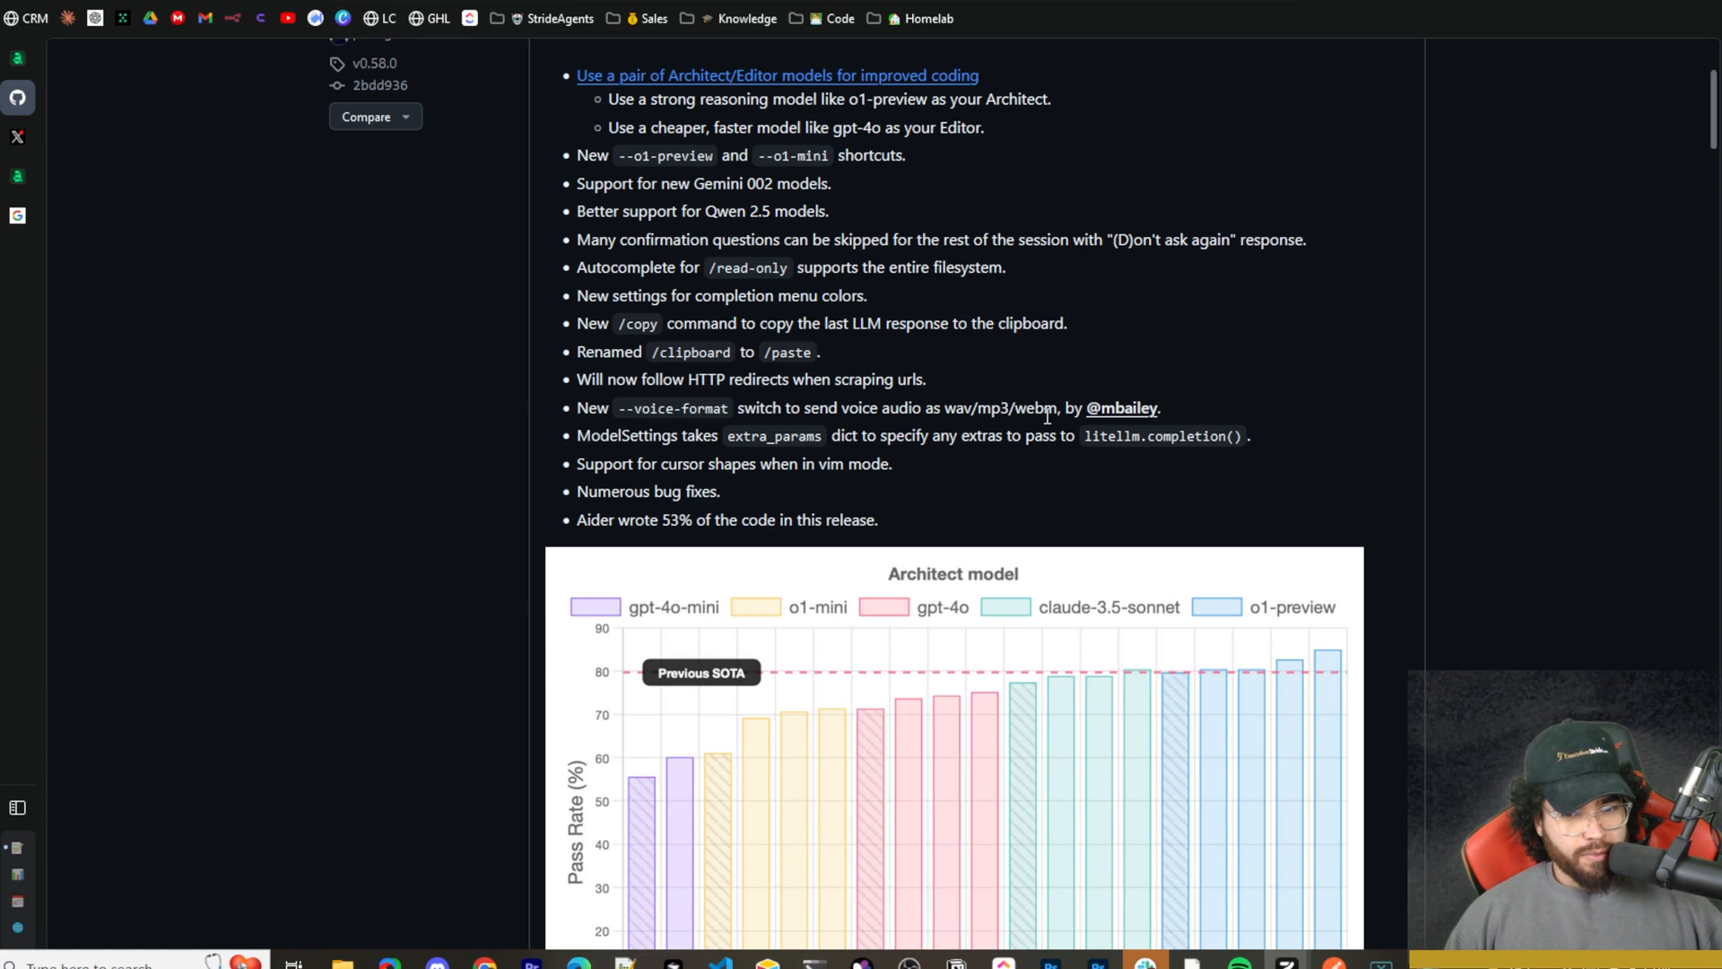
pyautogui.moveTo(911, 462)
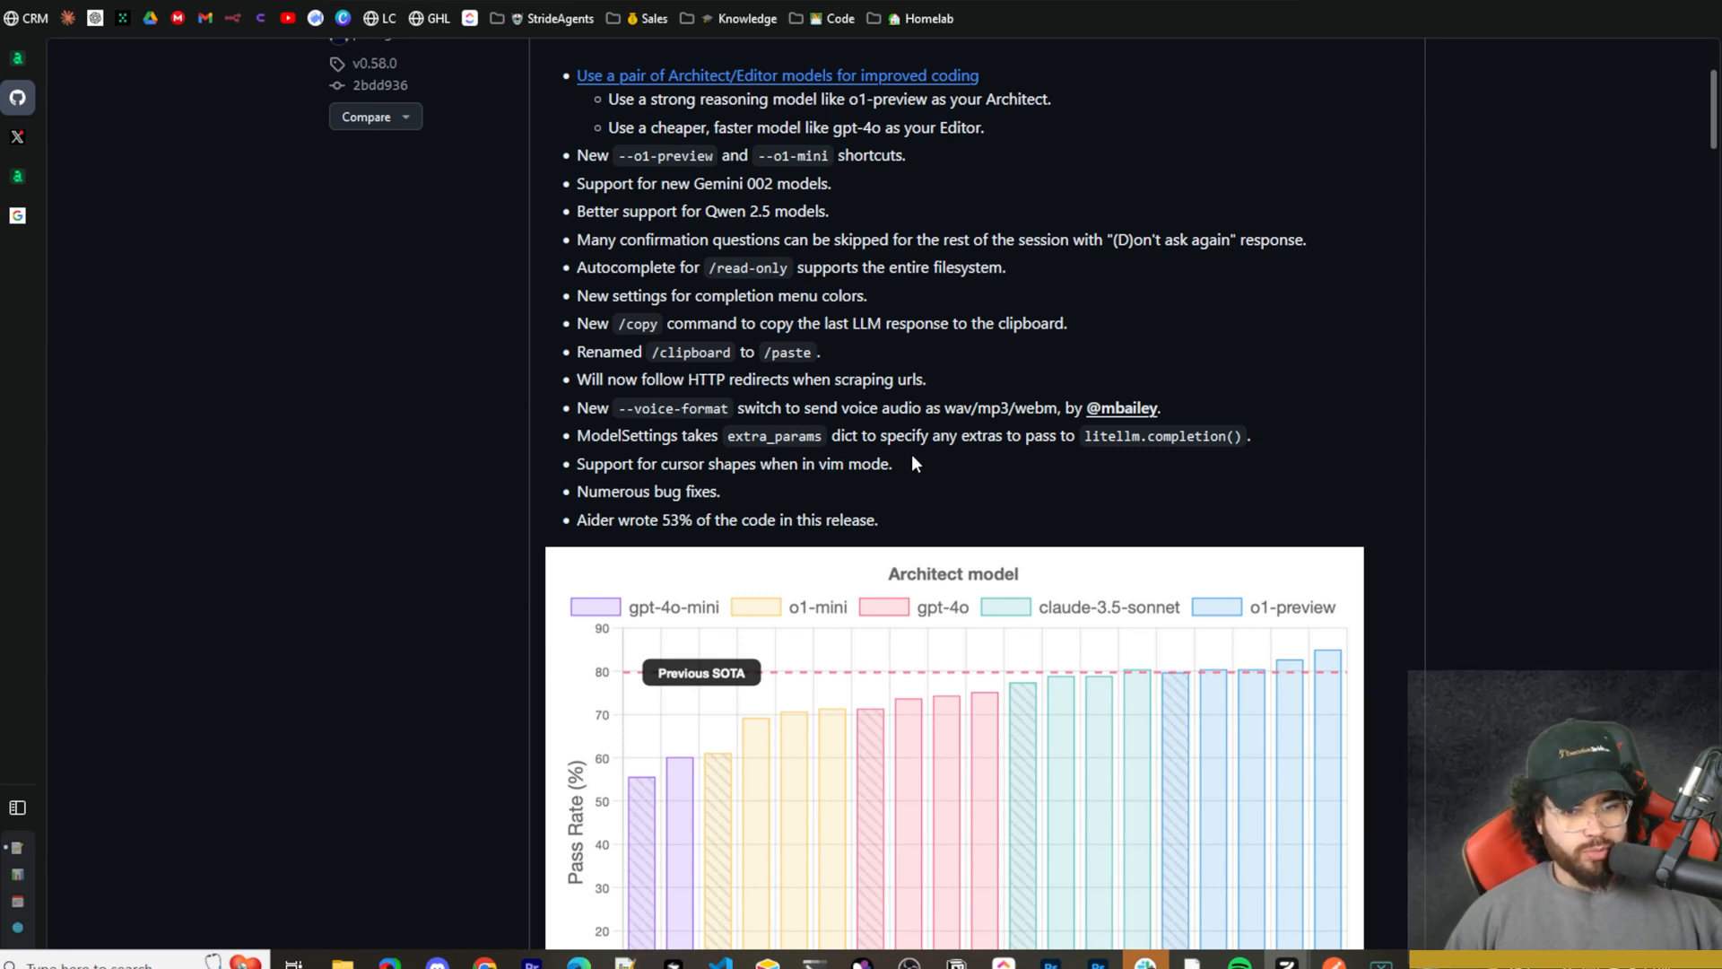
pyautogui.moveTo(1028, 463)
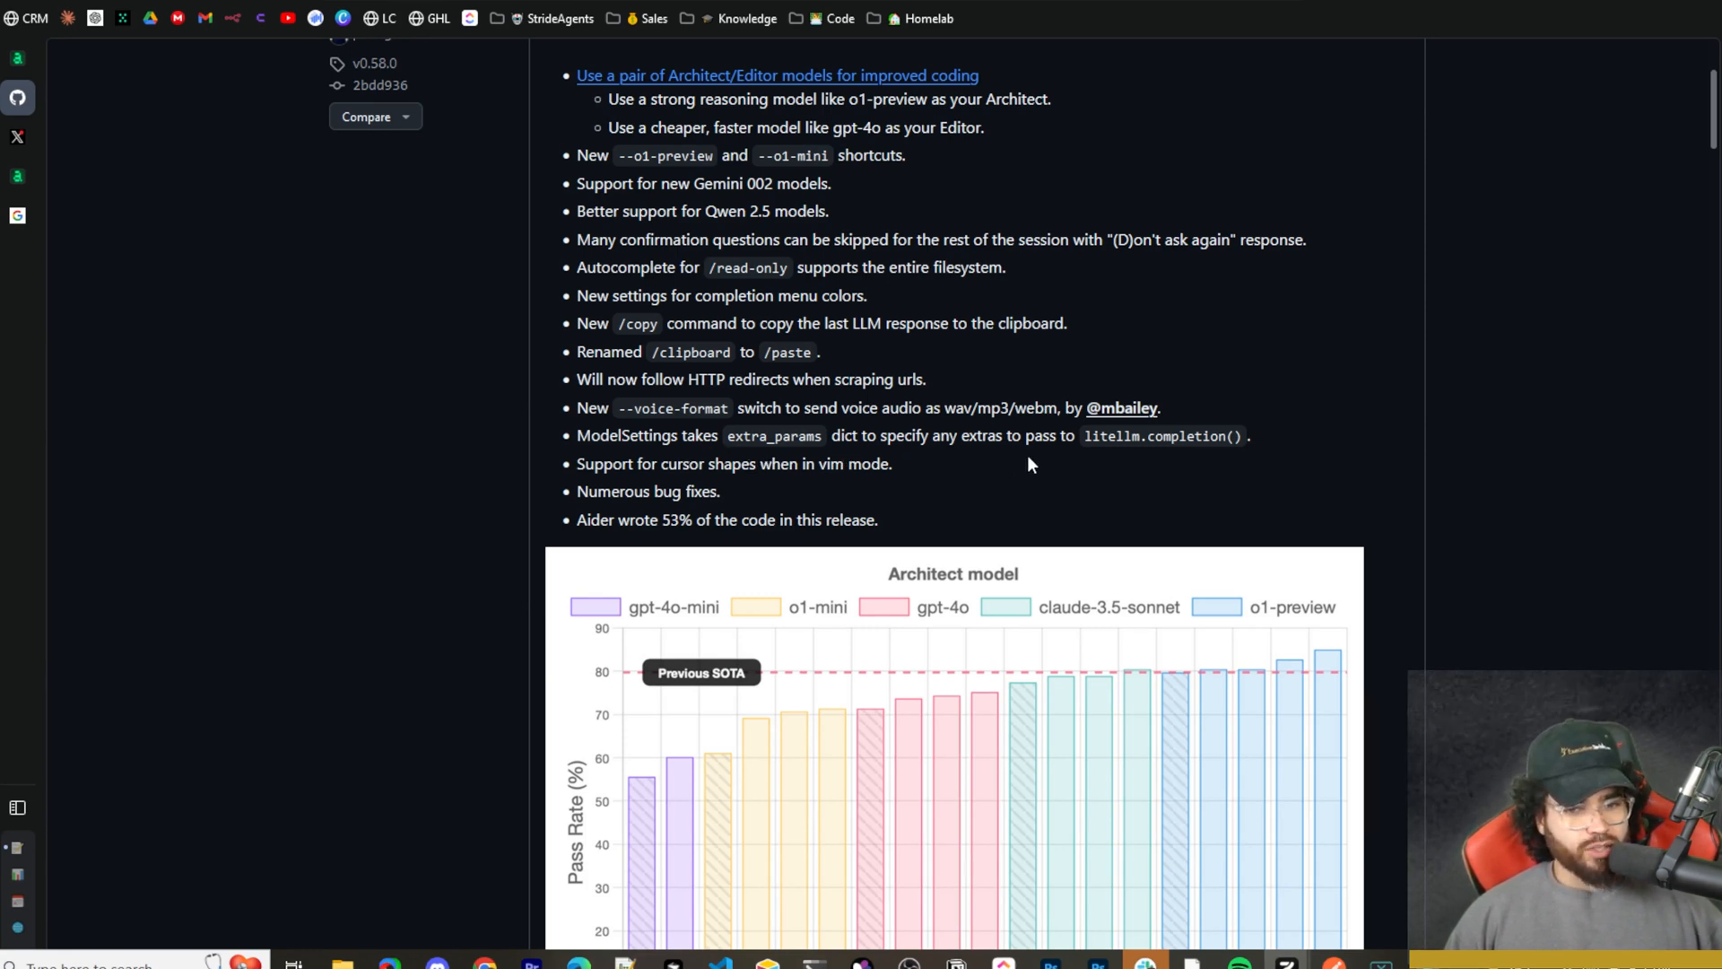
pyautogui.moveTo(1170, 451)
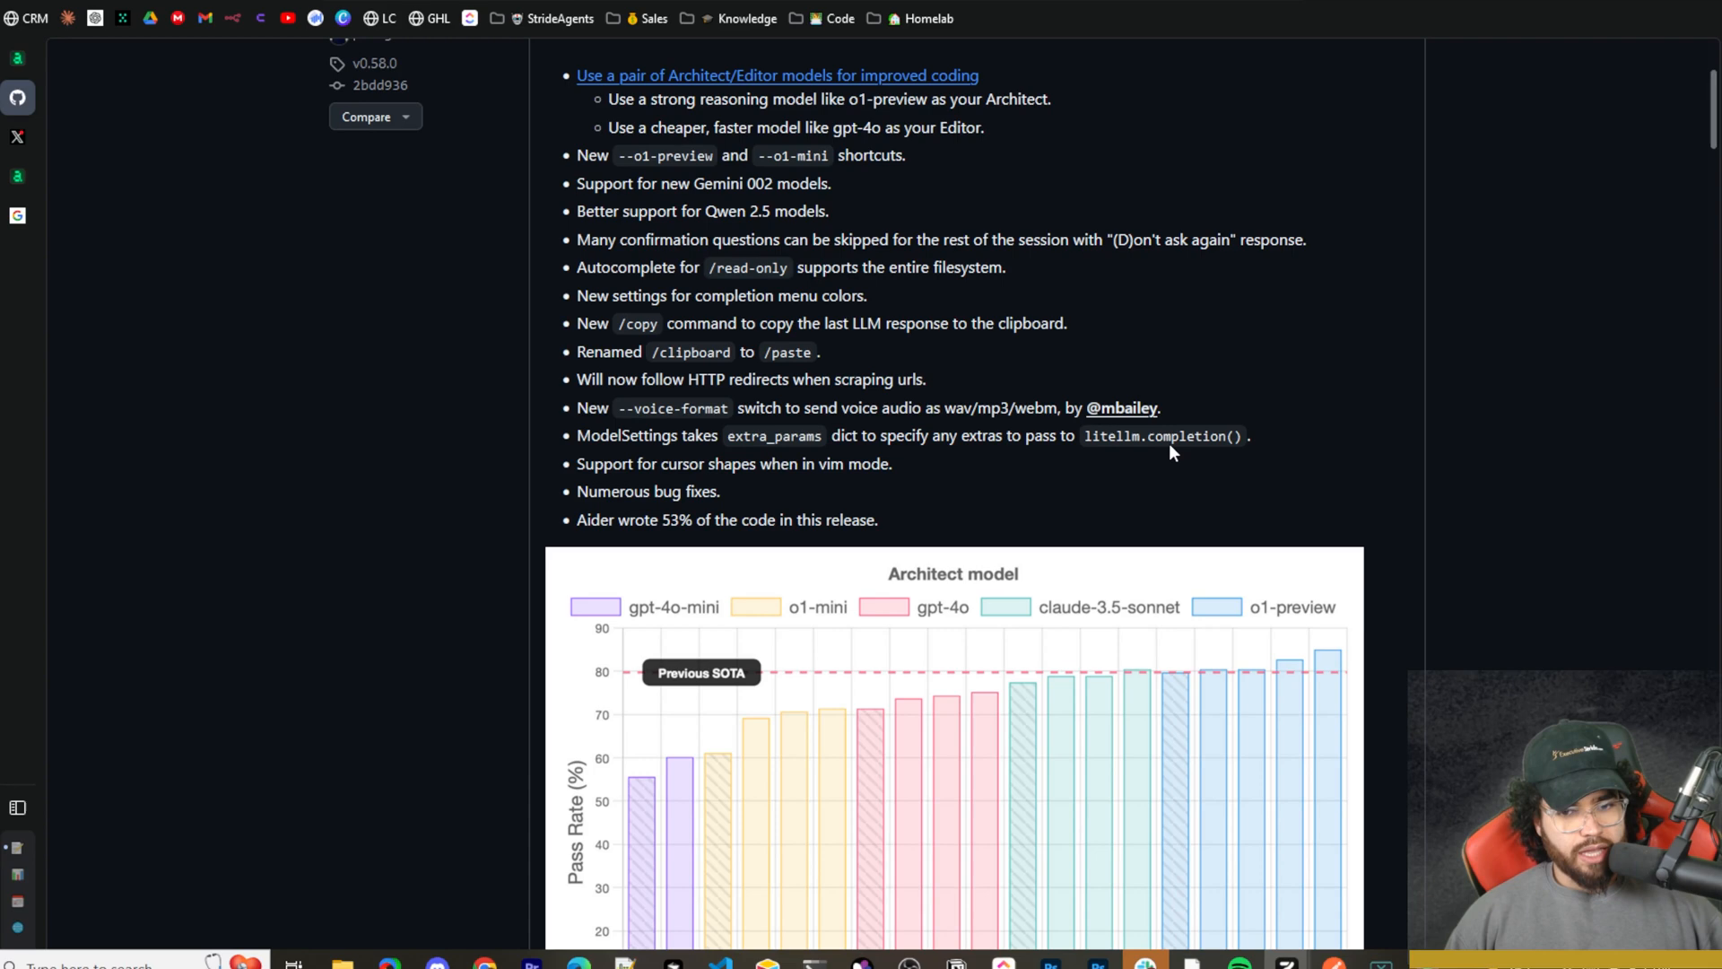
pyautogui.moveTo(742, 486)
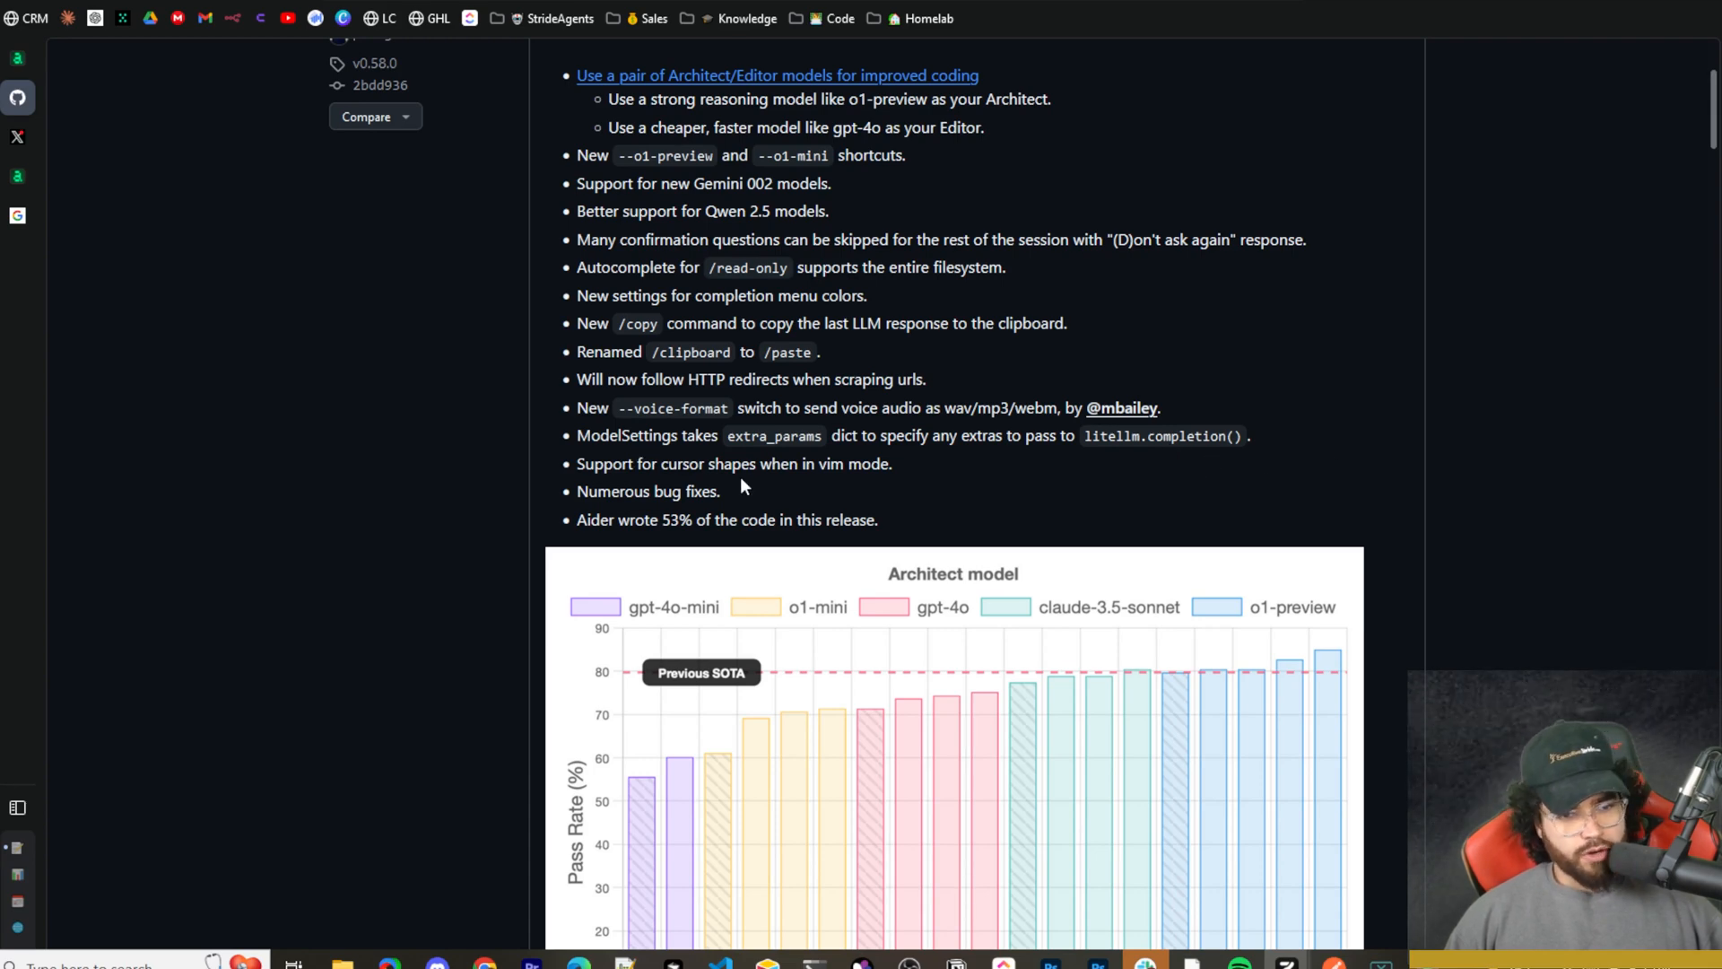
pyautogui.scroll(-3)
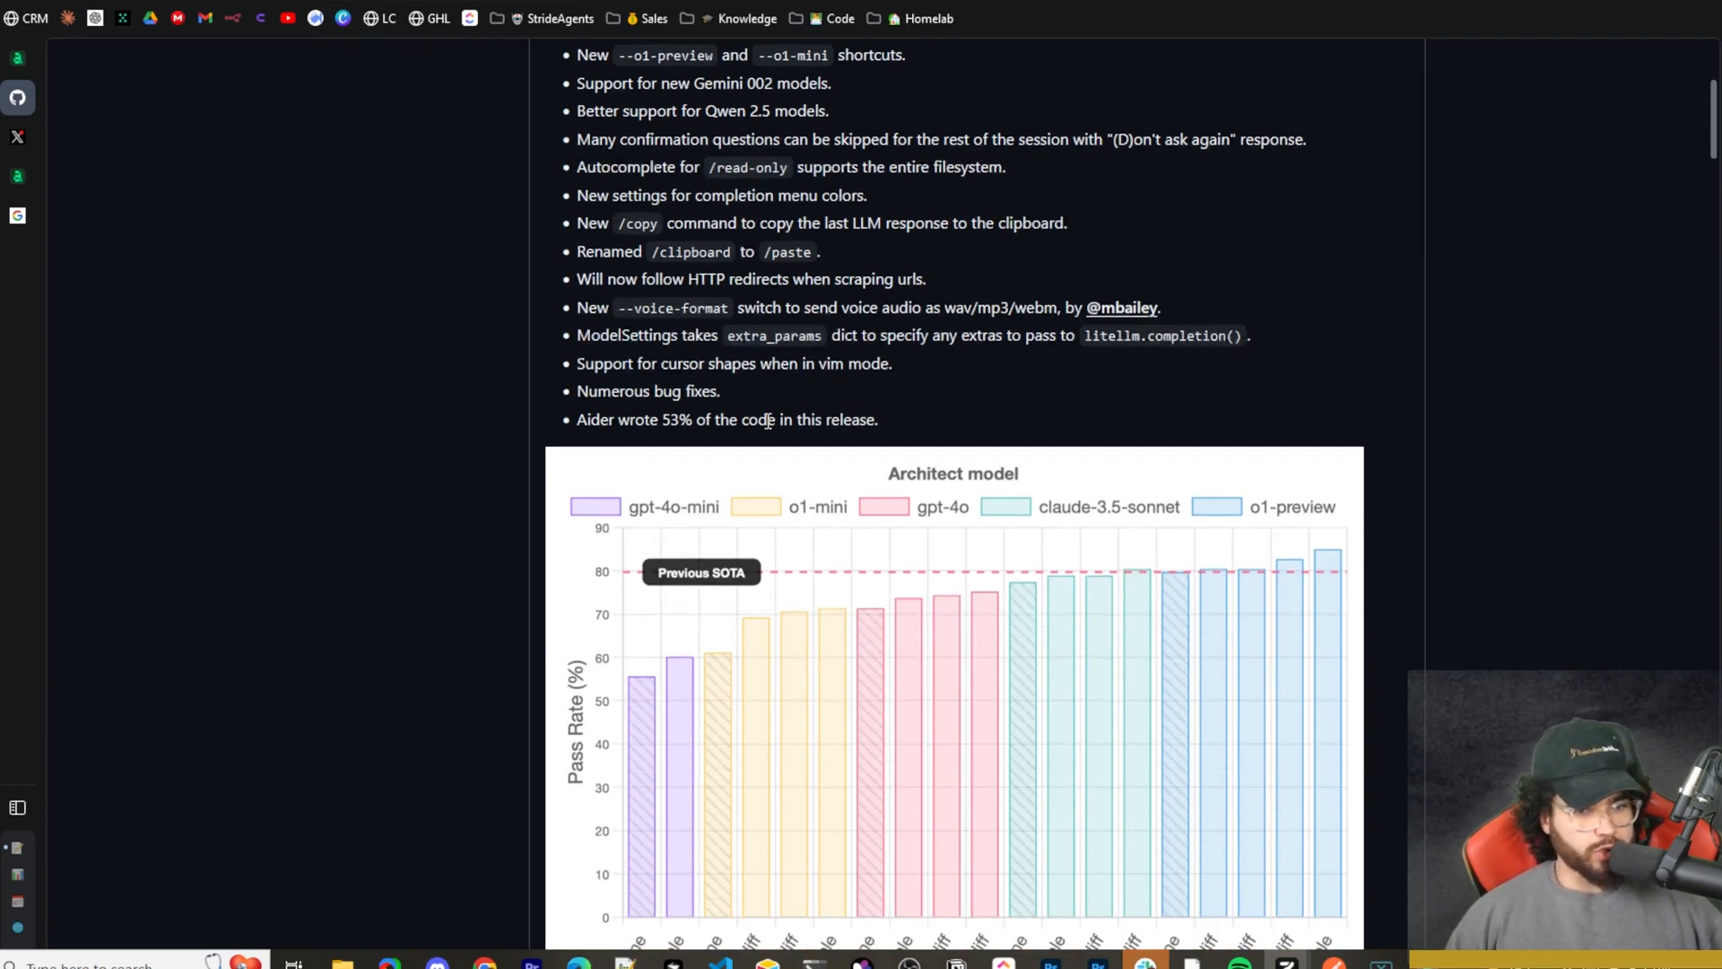
# Scroll the GitHub release notes to the Architect model benchmark bar chart.
pyautogui.scroll(-3)
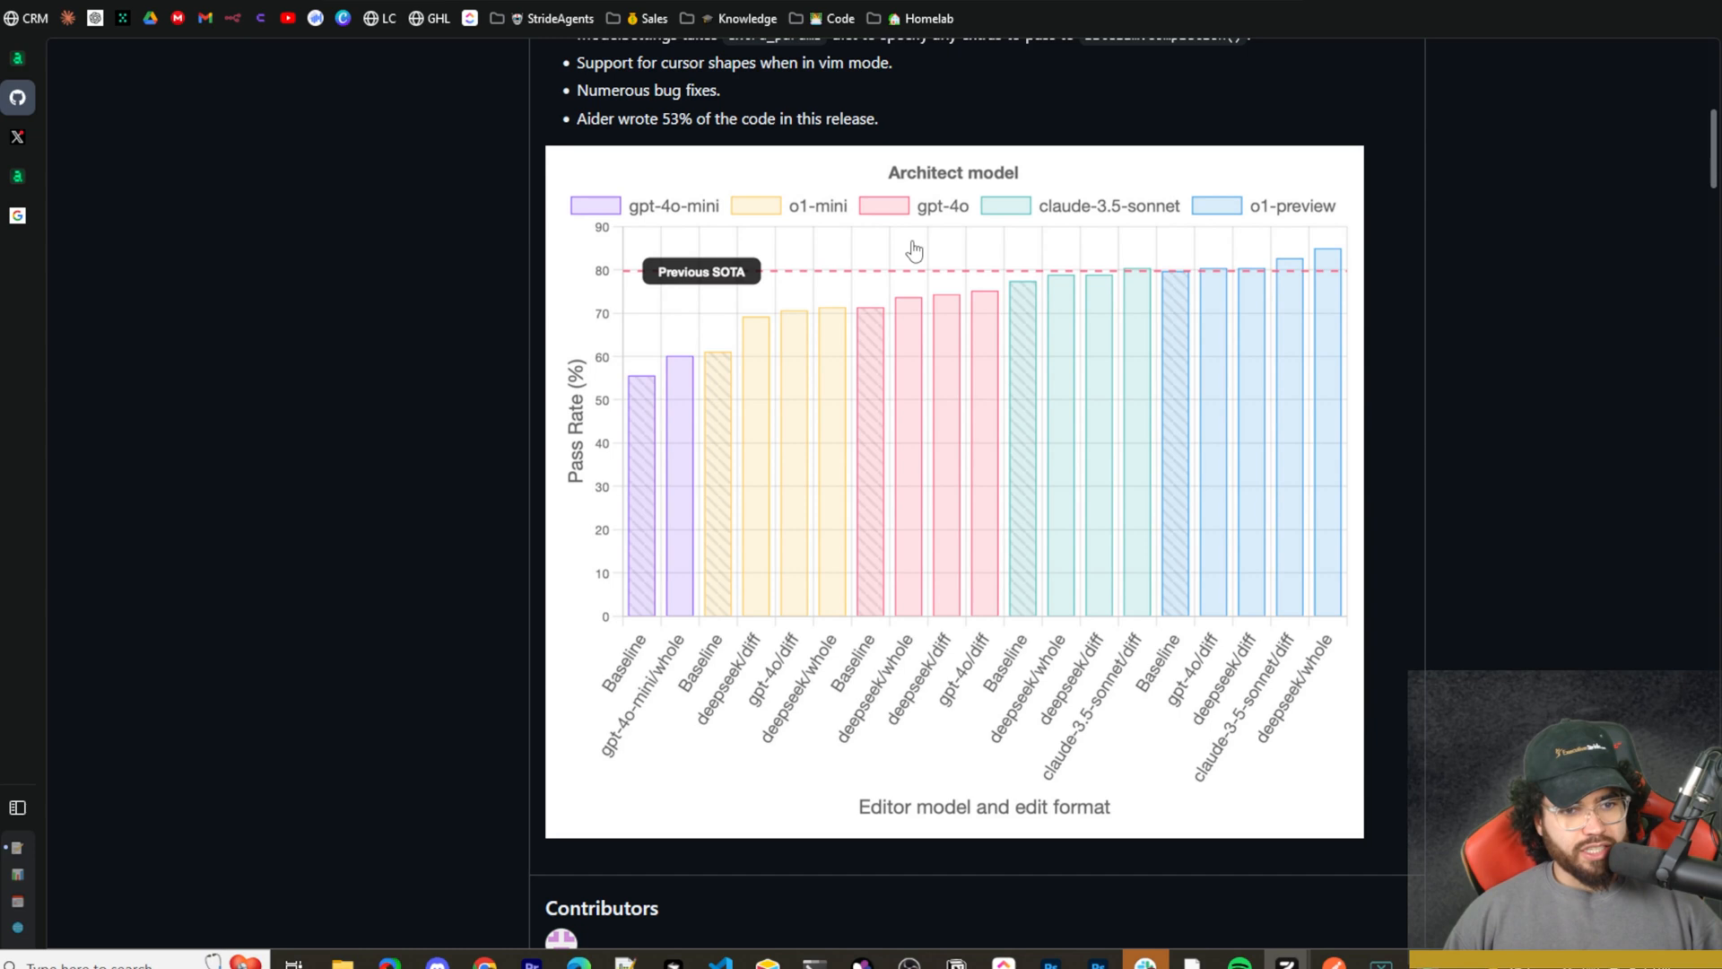
pyautogui.moveTo(840, 254)
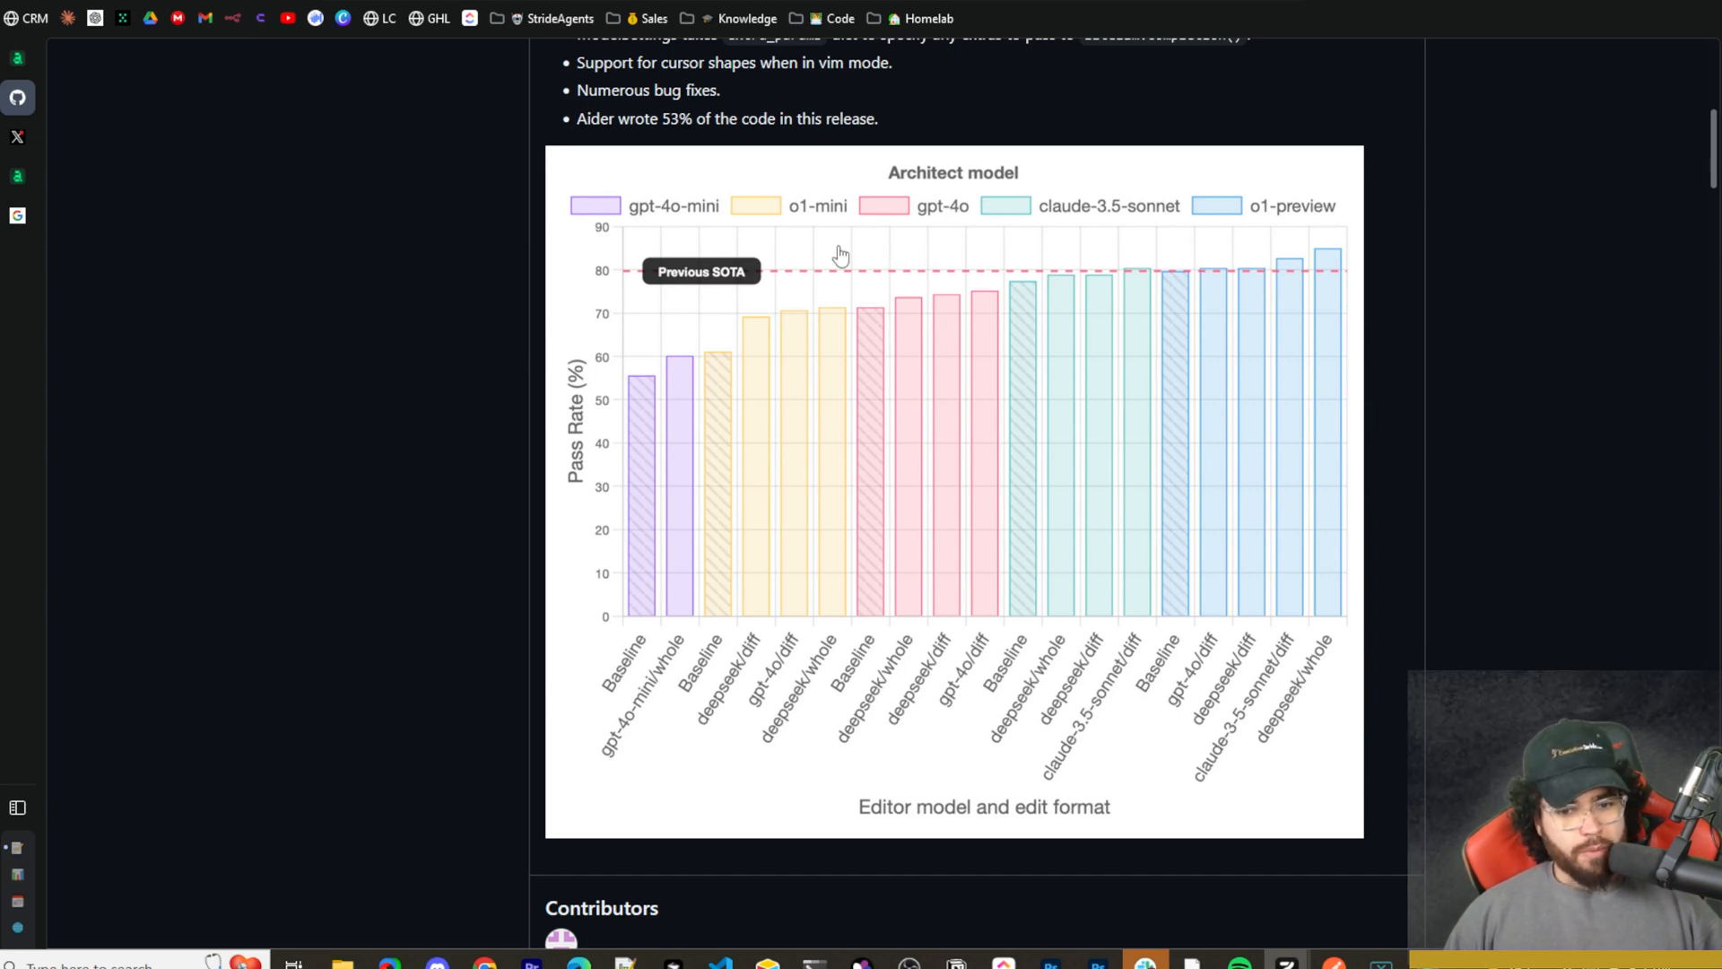
pyautogui.moveTo(676, 333)
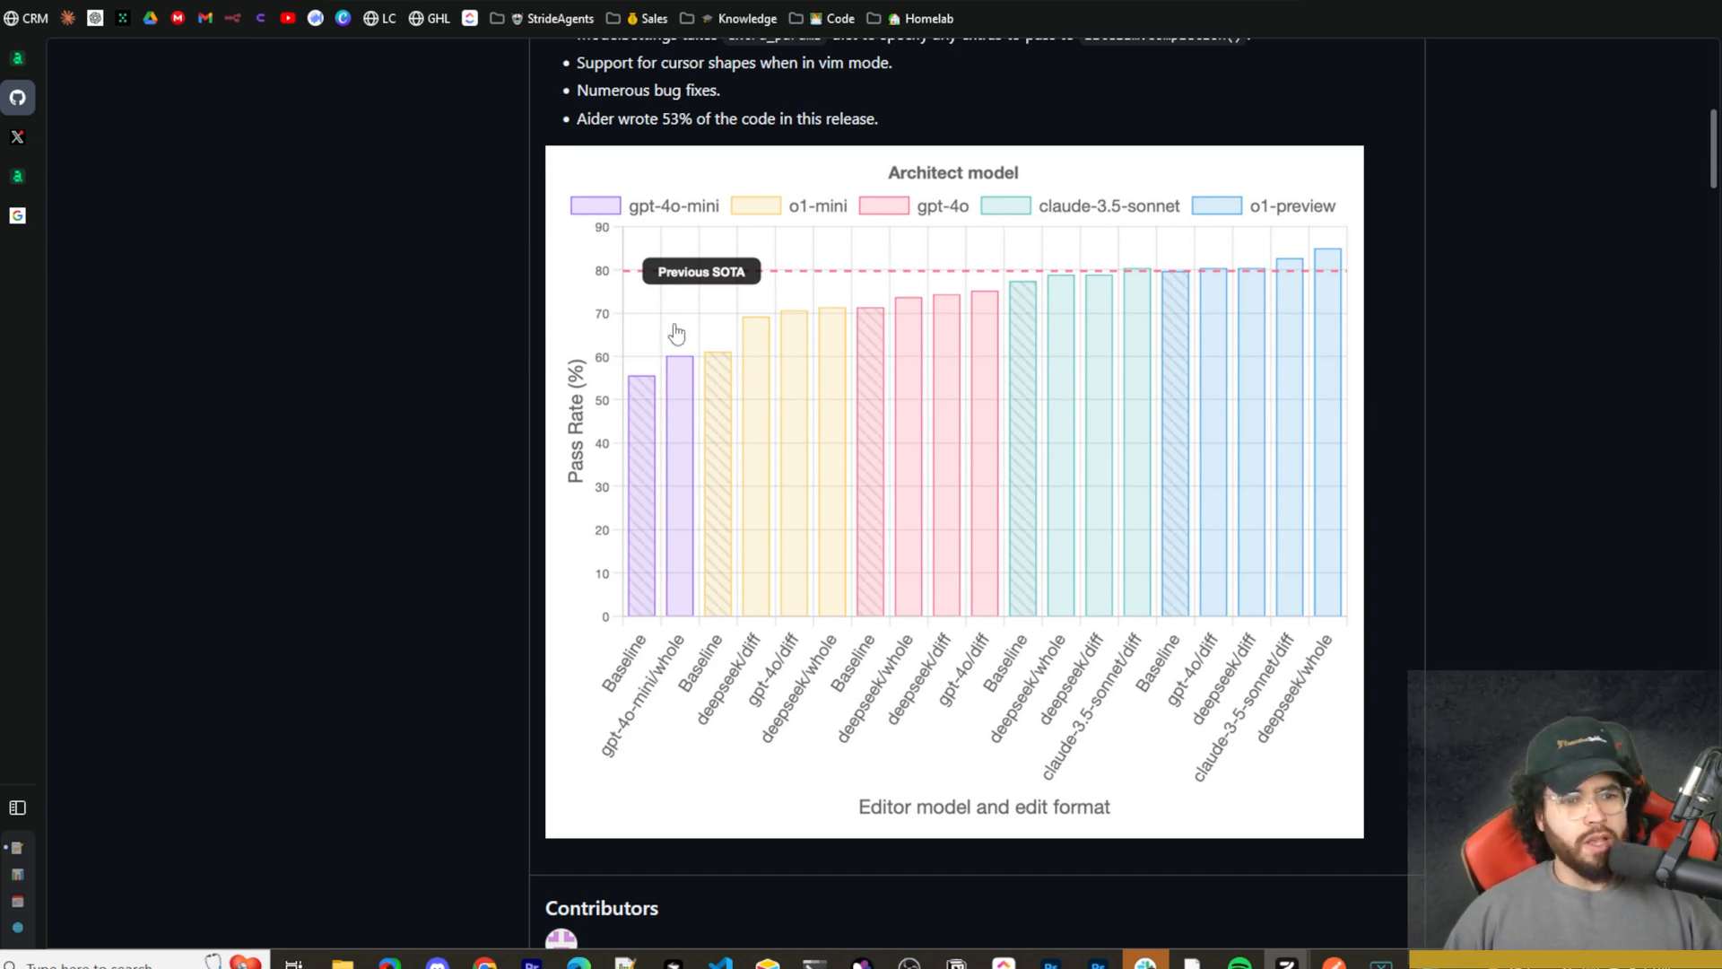
pyautogui.moveTo(978, 566)
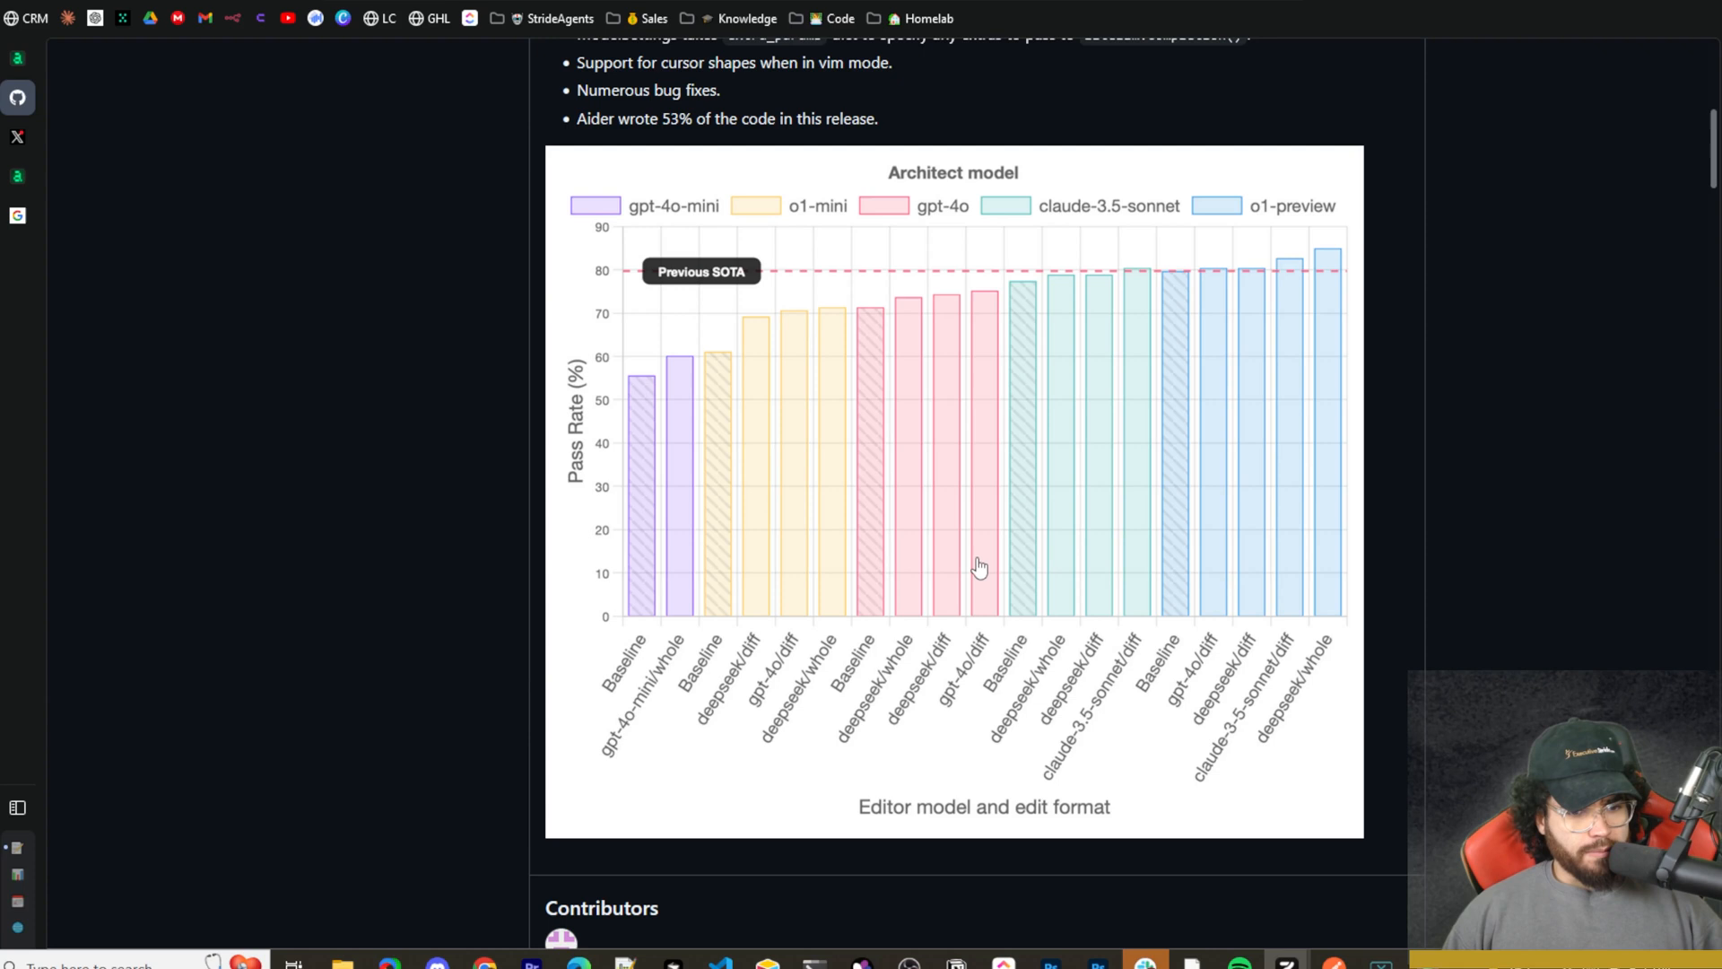
pyautogui.moveTo(730, 221)
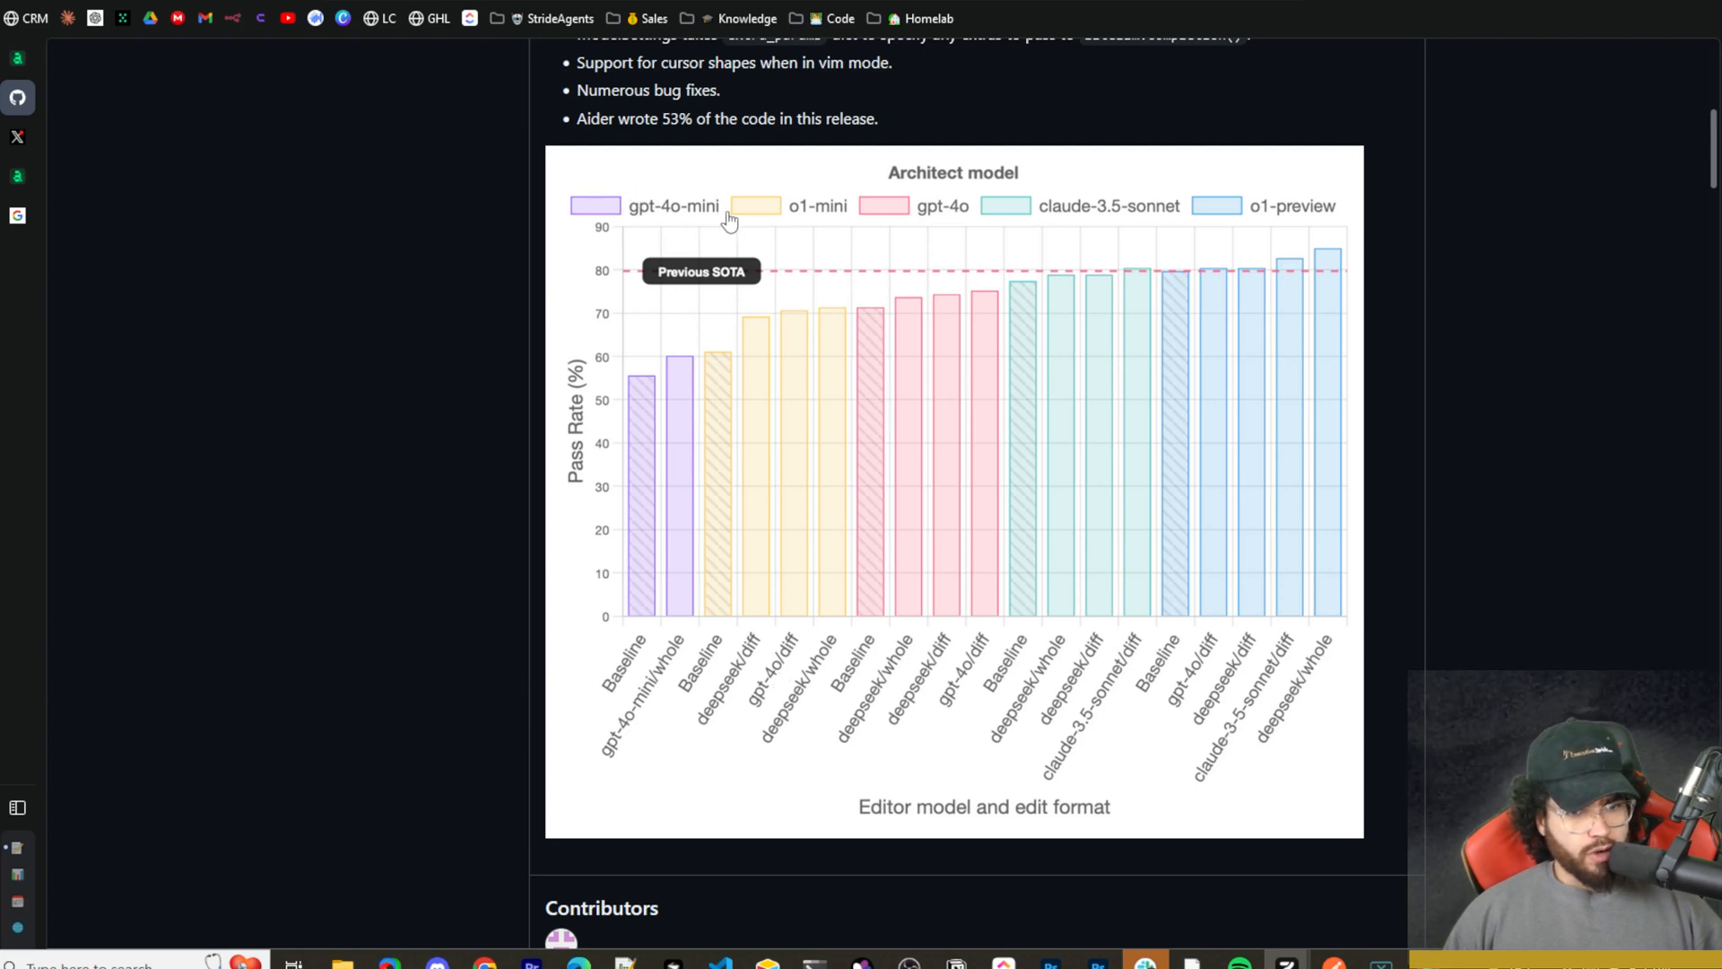
pyautogui.moveTo(890, 216)
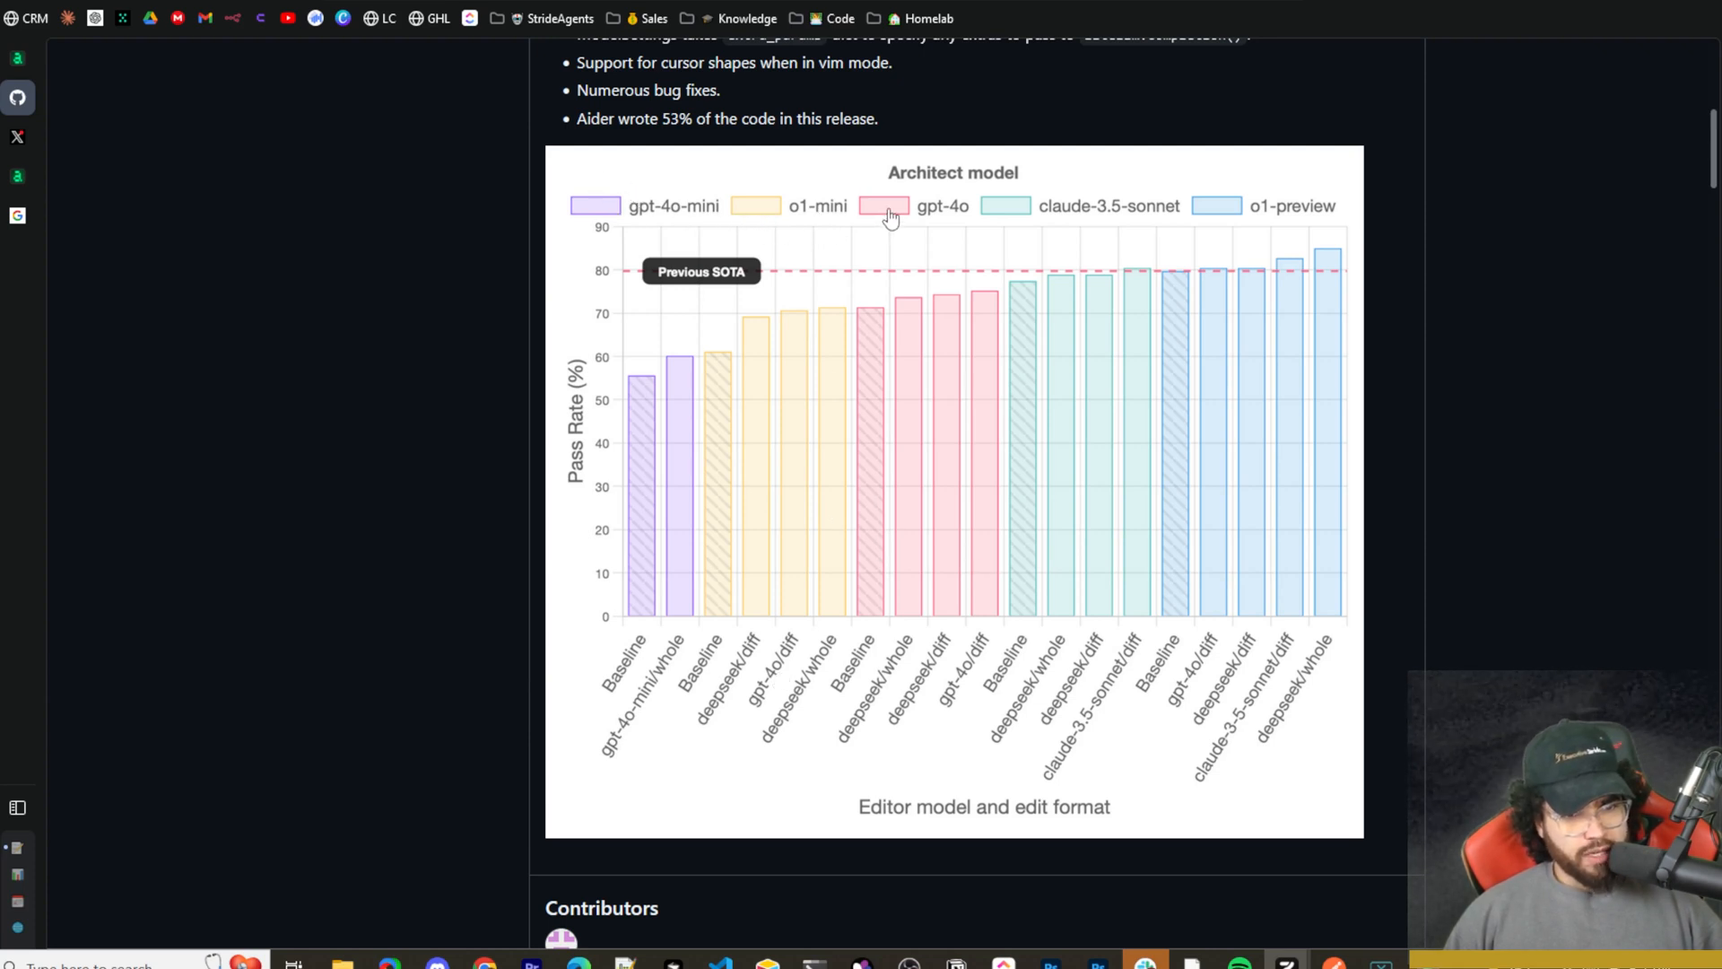
pyautogui.moveTo(1026, 236)
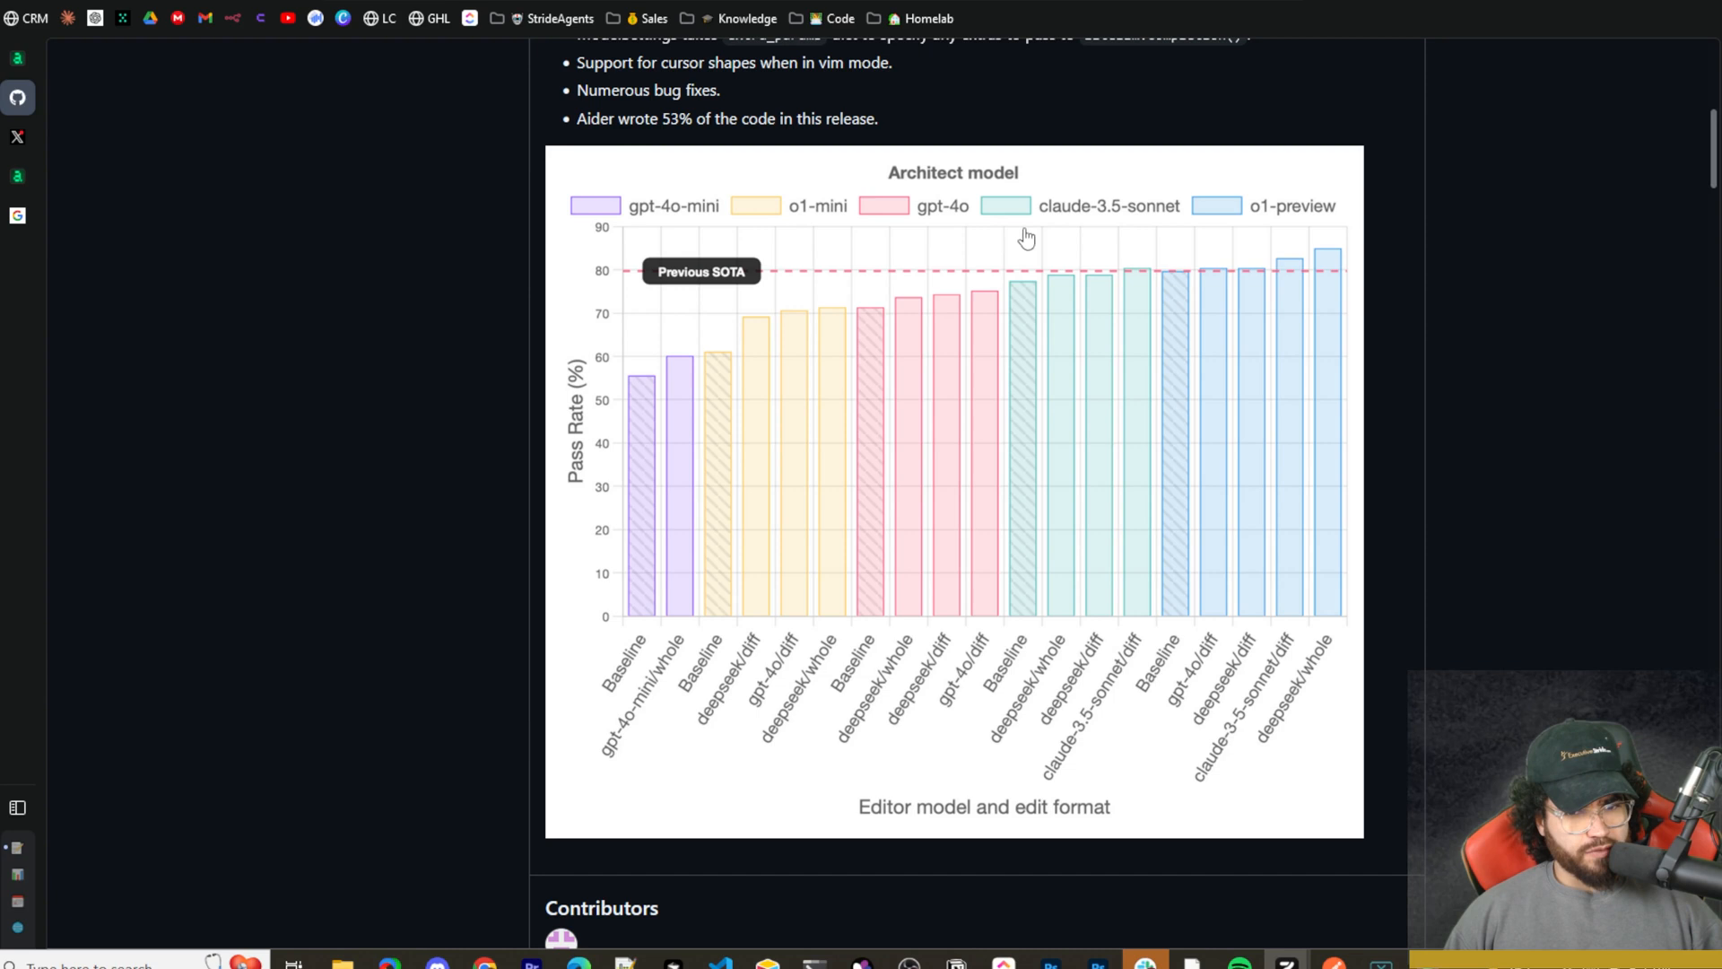
pyautogui.moveTo(1153, 234)
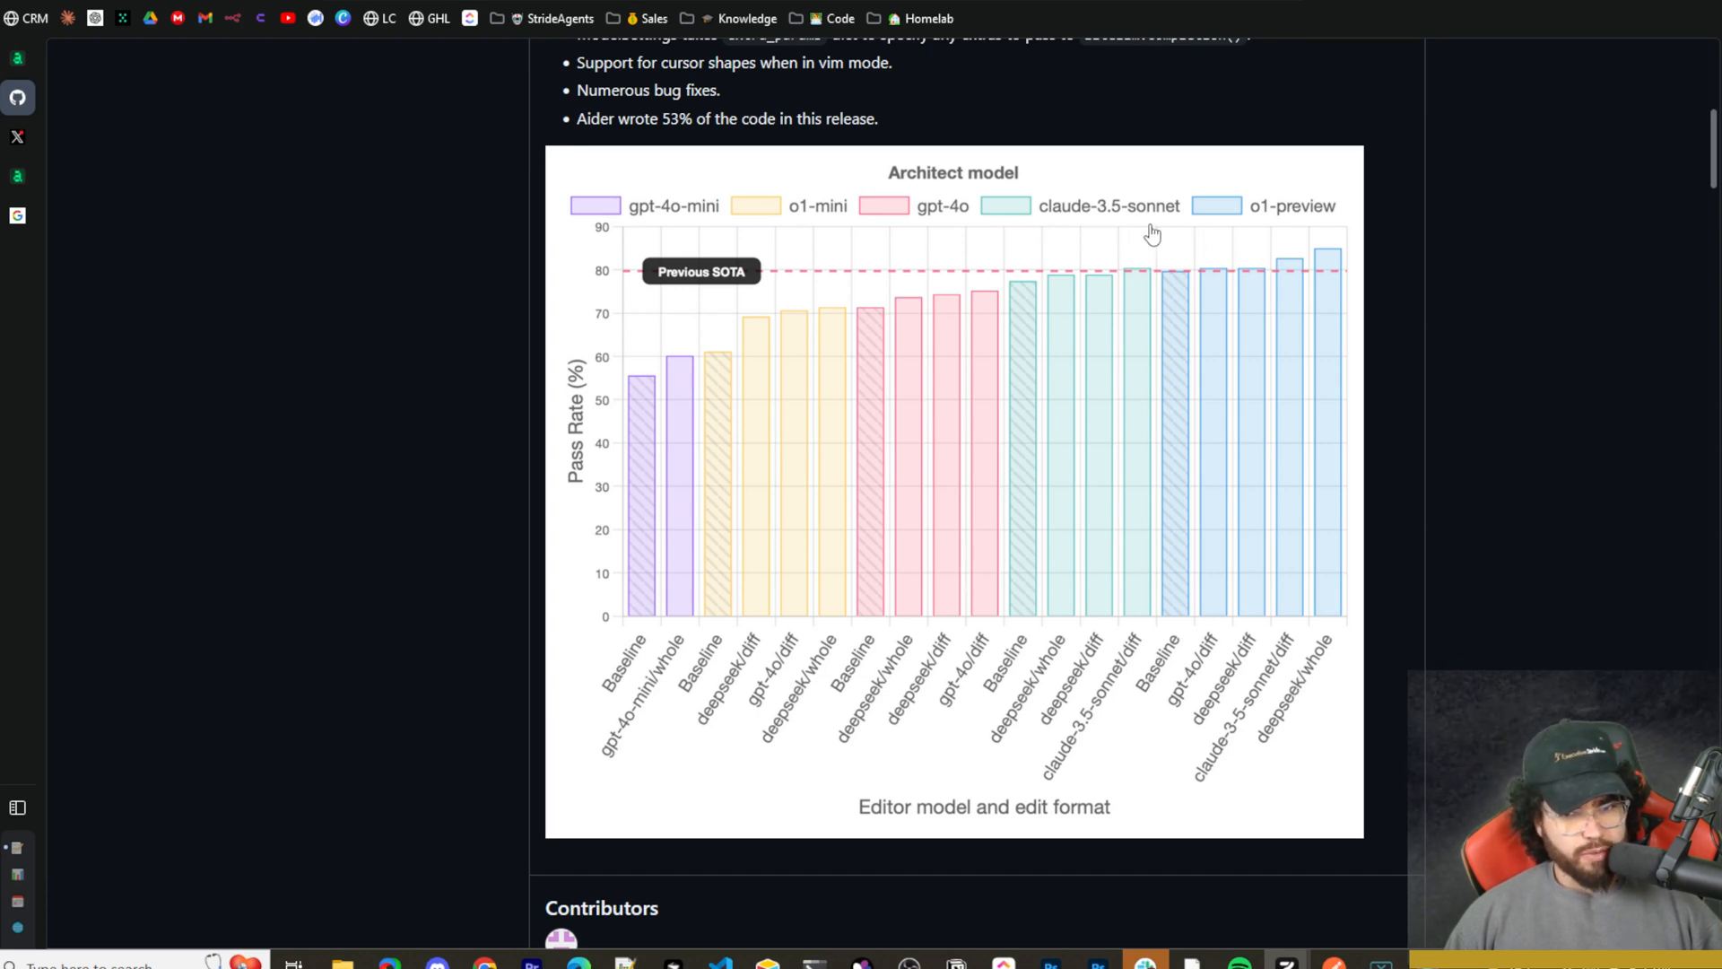
pyautogui.moveTo(655, 444)
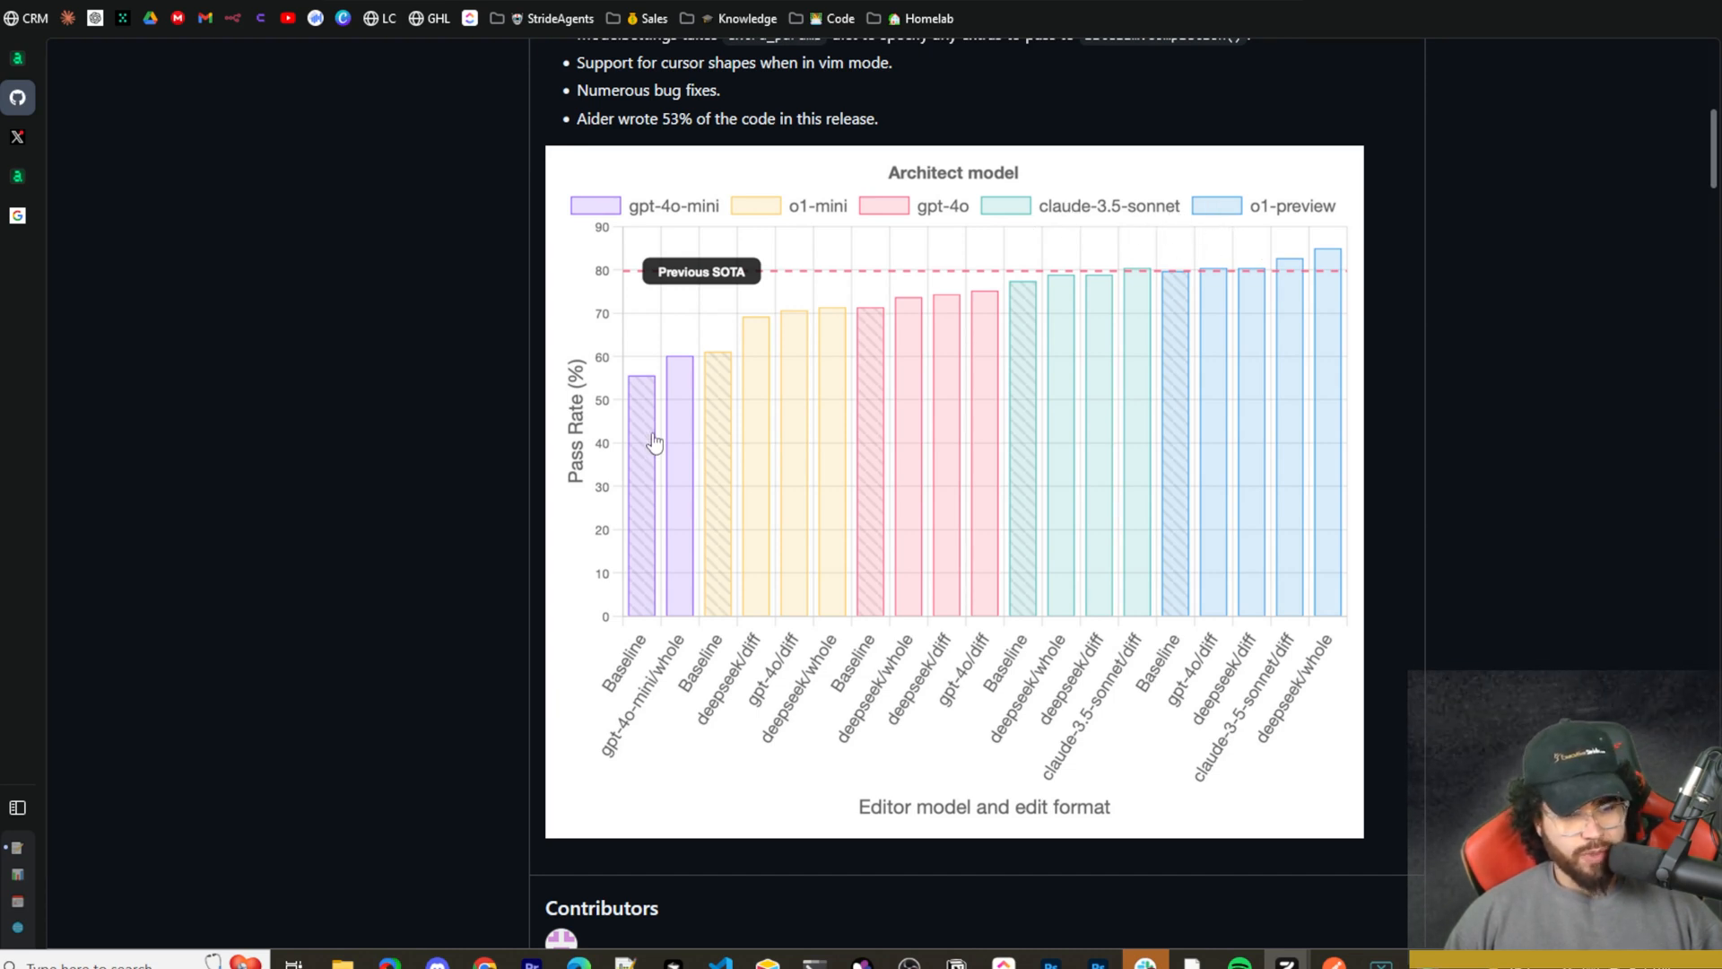
pyautogui.moveTo(1029, 234)
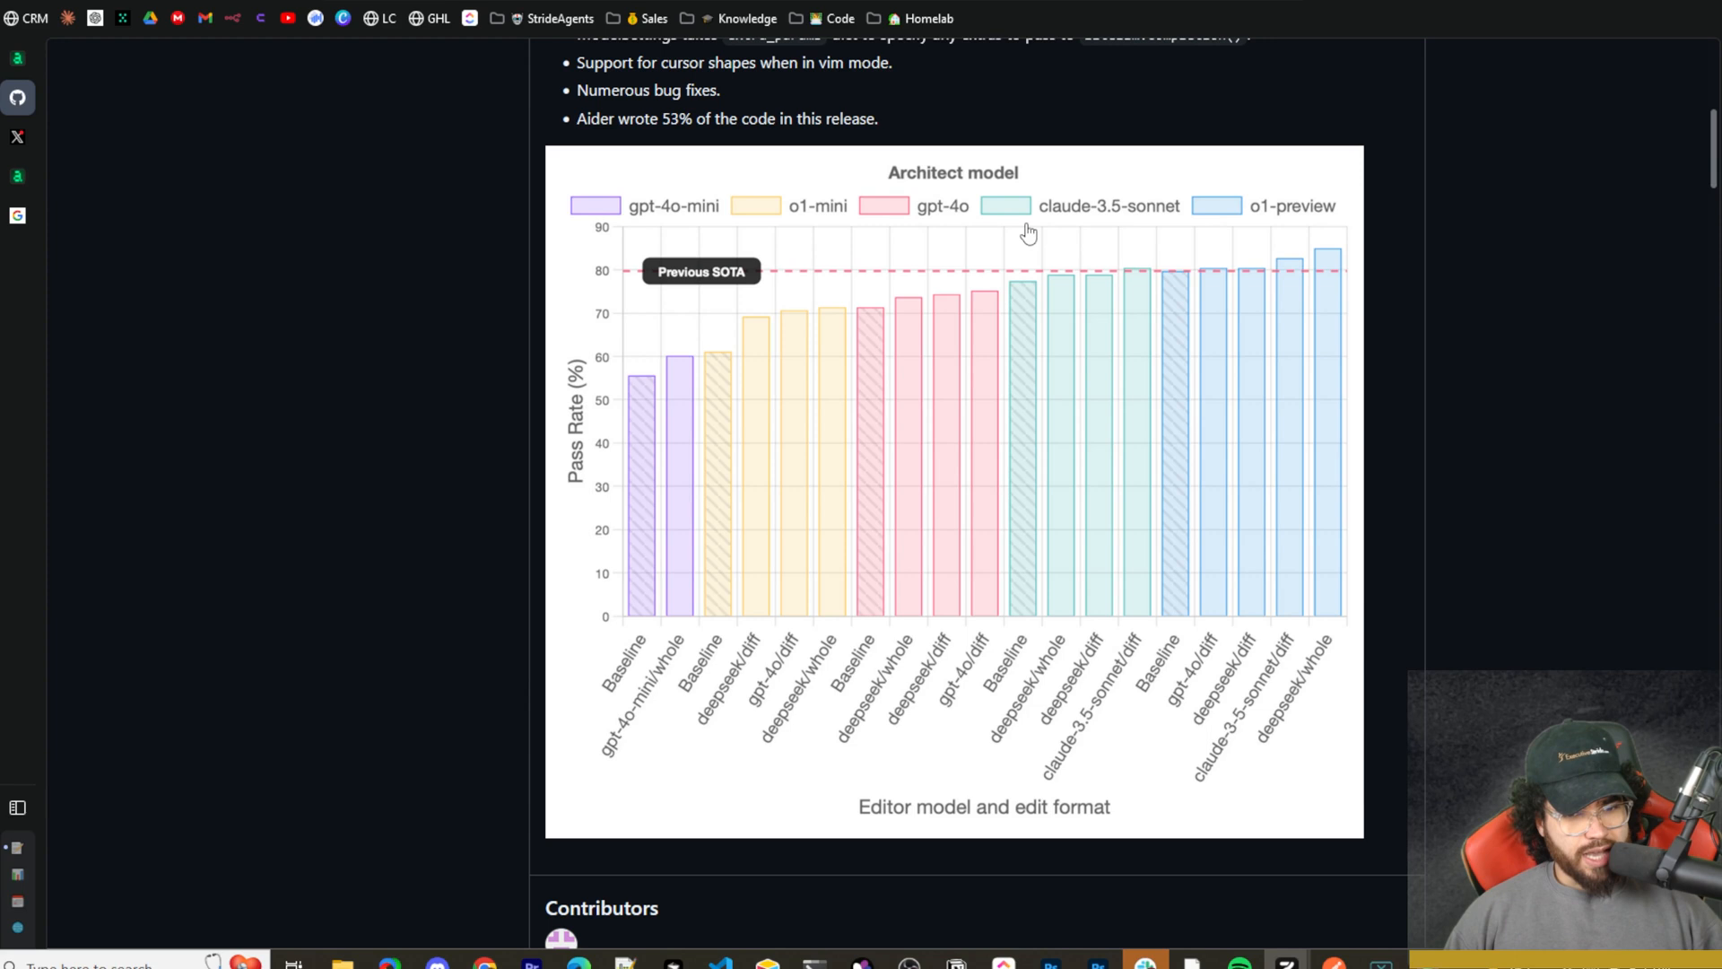
pyautogui.moveTo(882, 825)
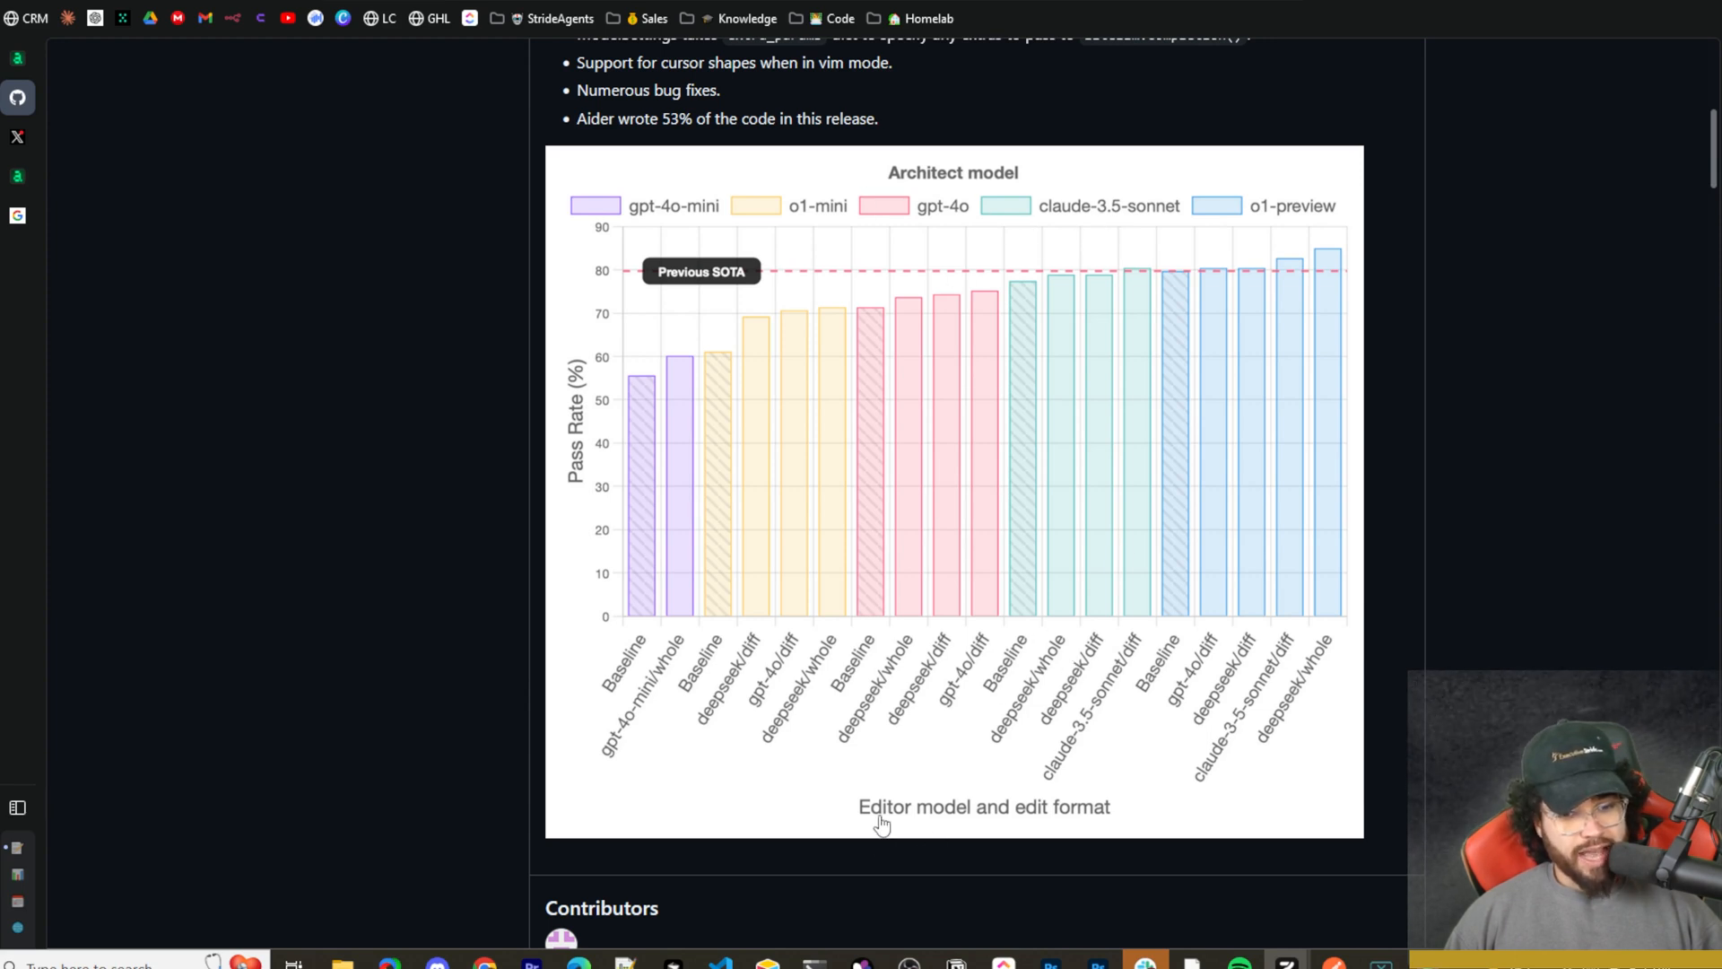
pyautogui.moveTo(1081, 832)
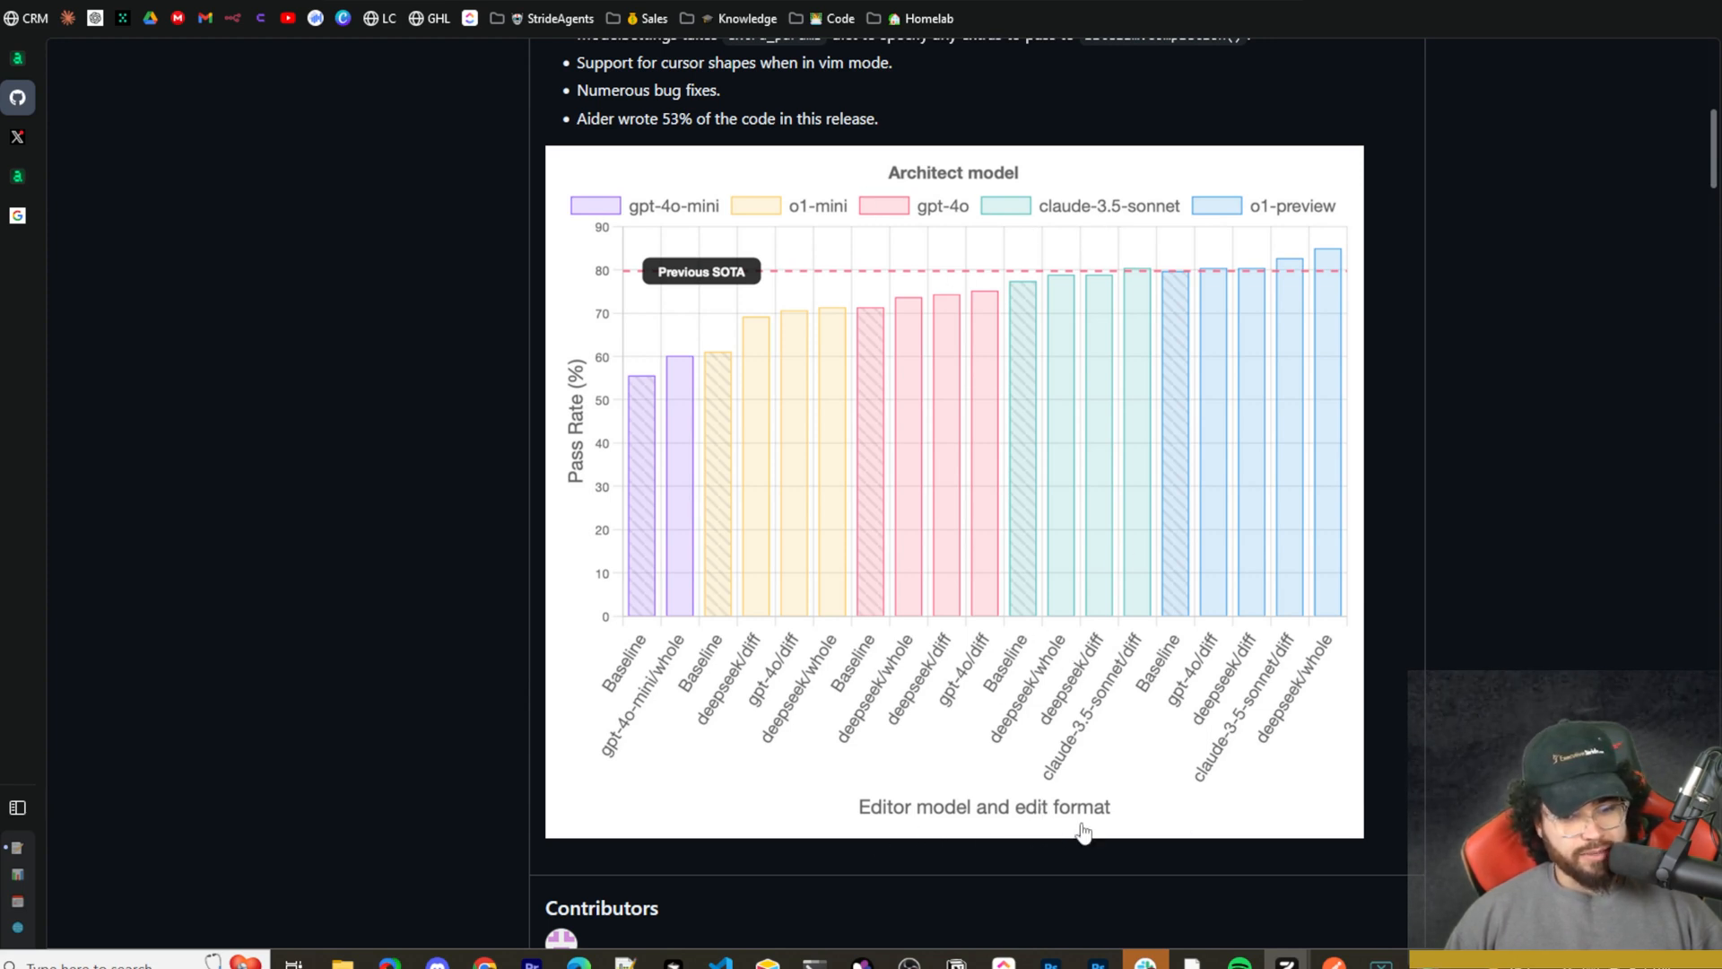
pyautogui.moveTo(648, 626)
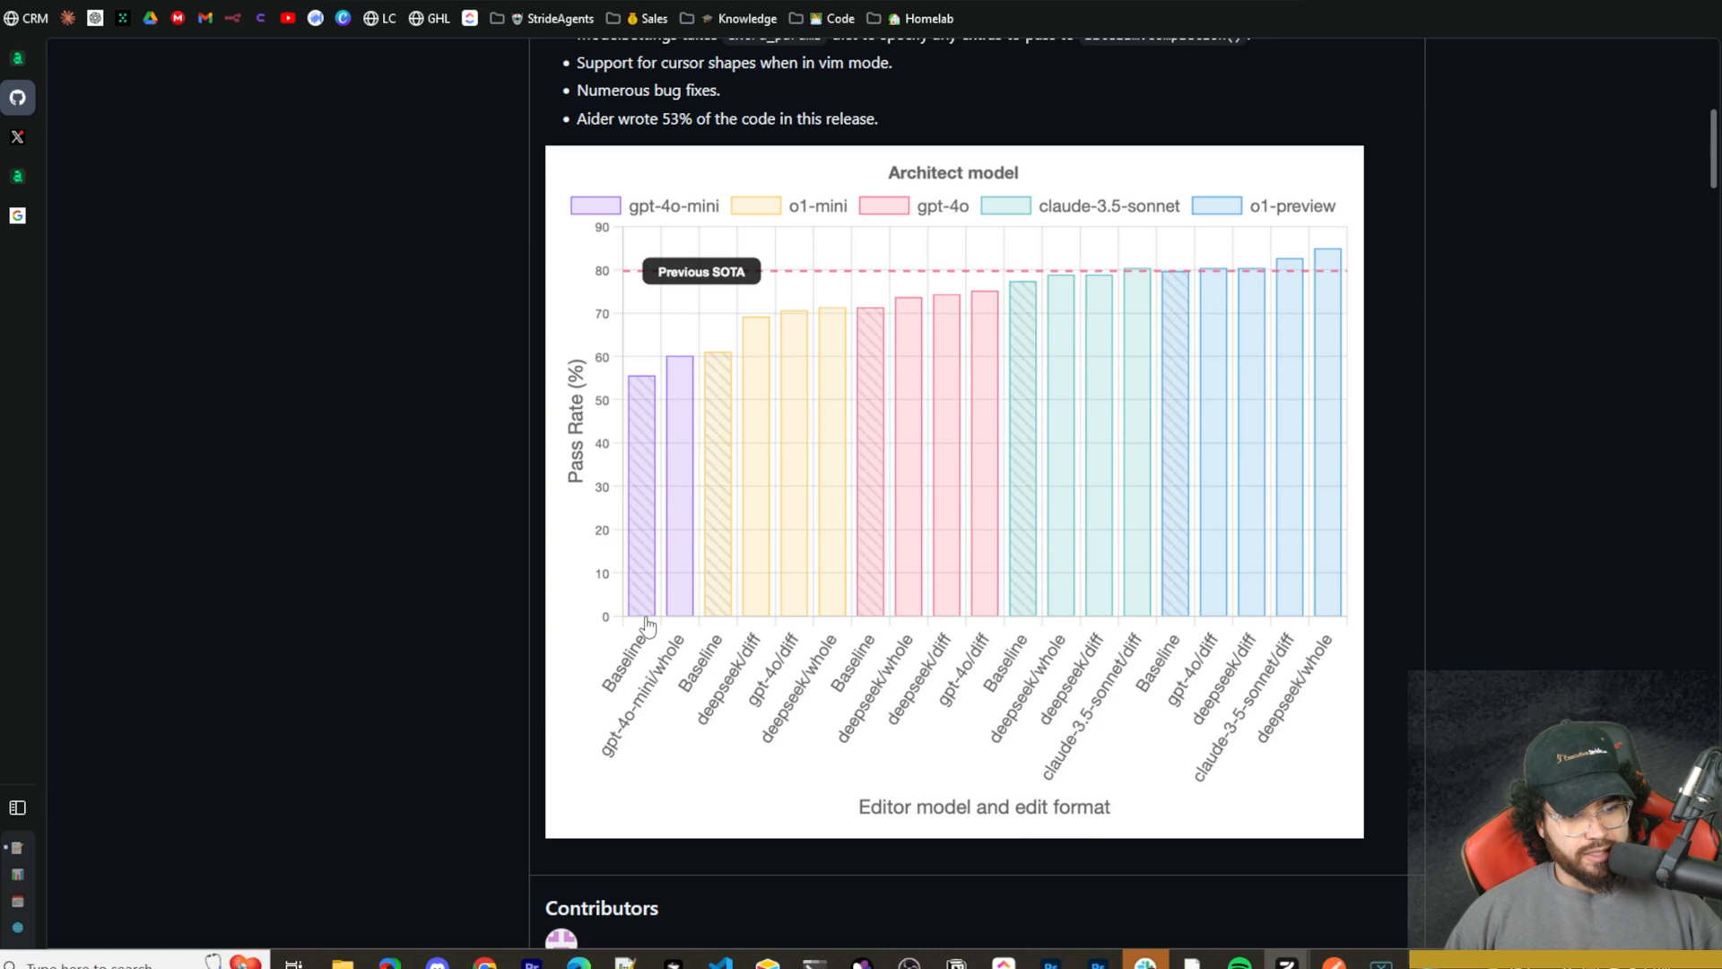
pyautogui.moveTo(626, 223)
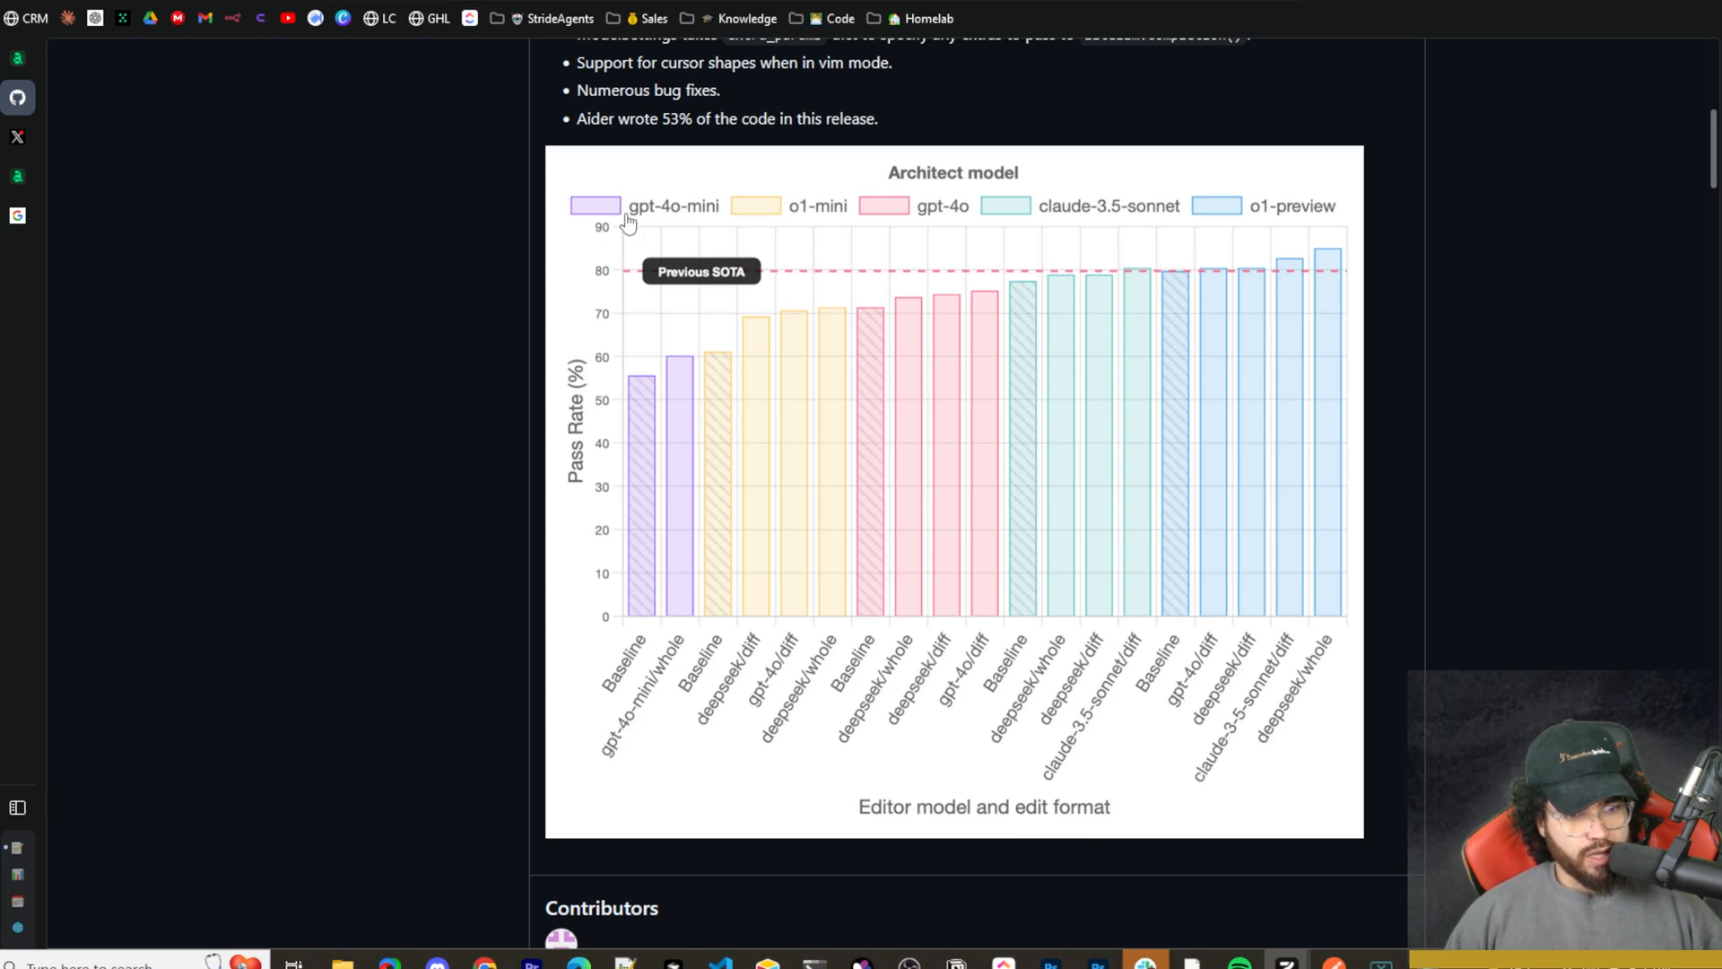
pyautogui.moveTo(677, 678)
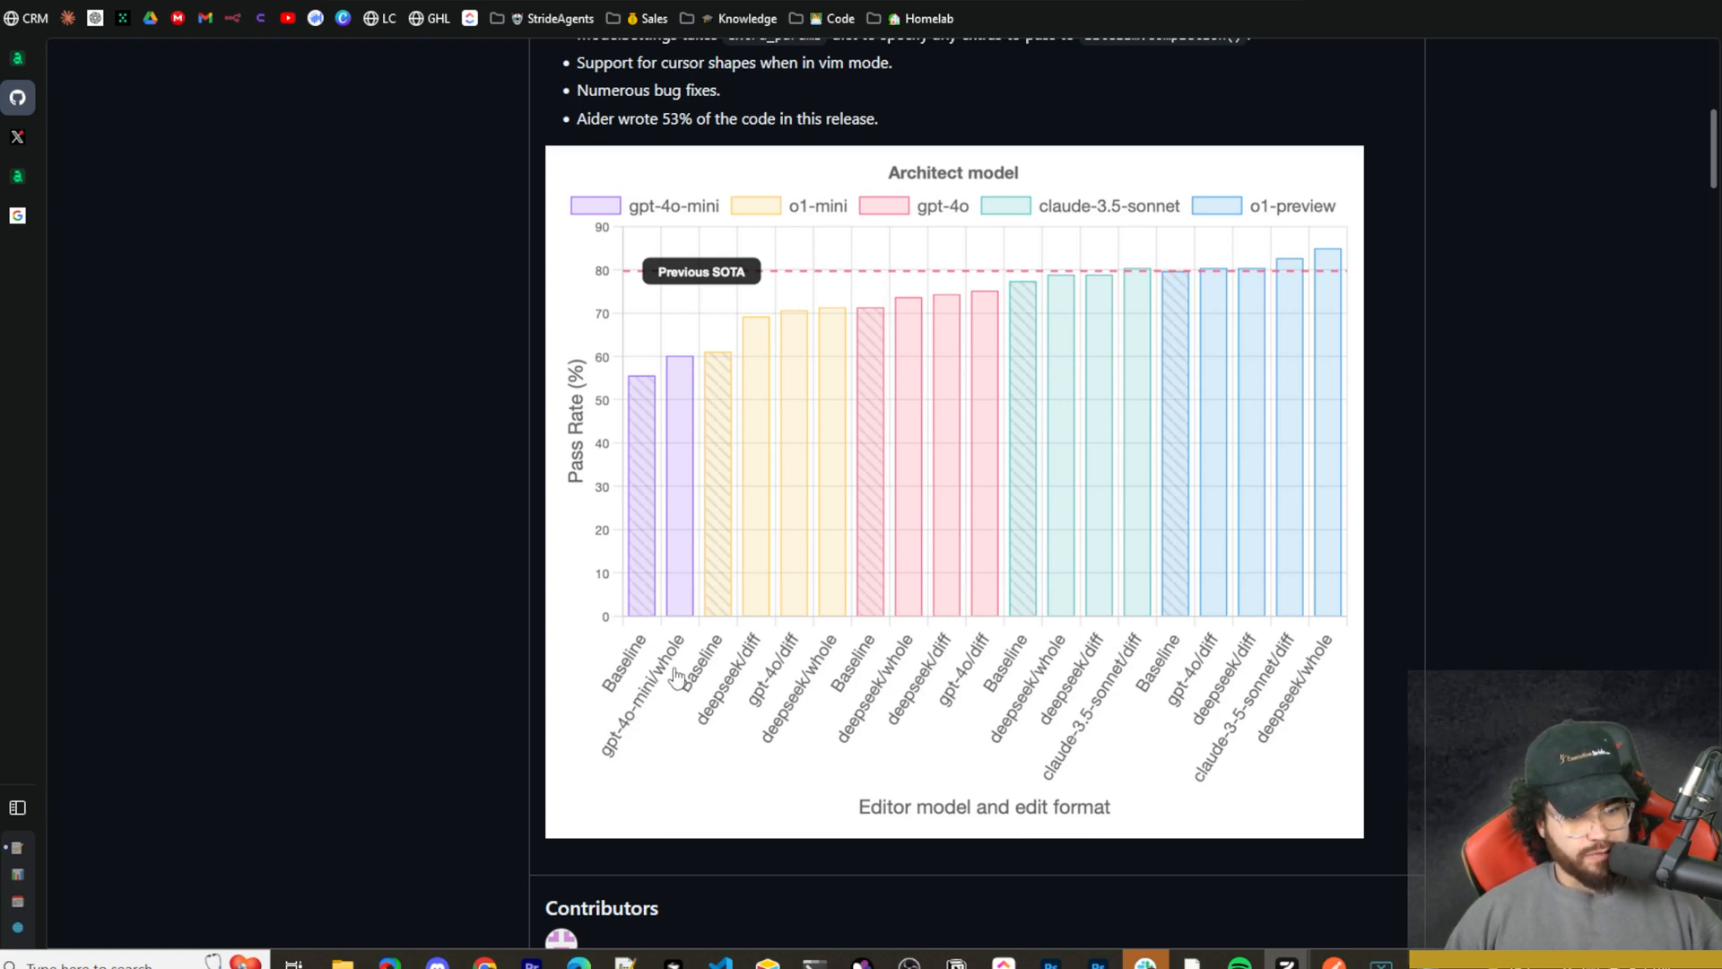
pyautogui.moveTo(738, 664)
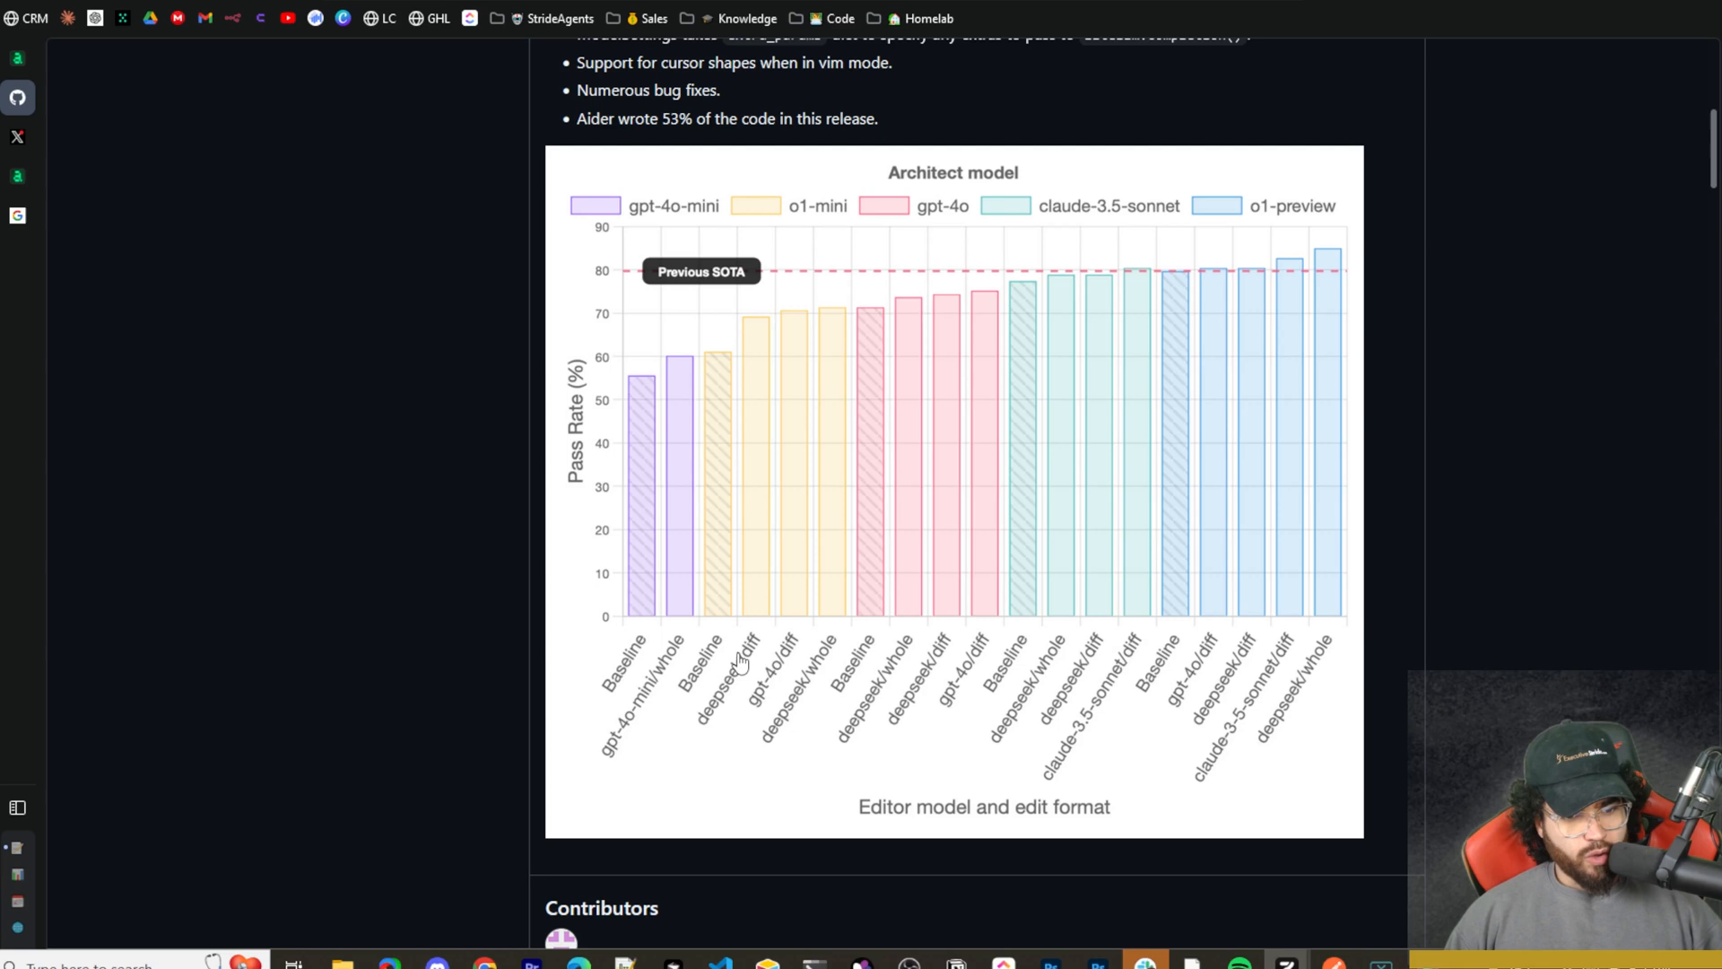
pyautogui.moveTo(769, 719)
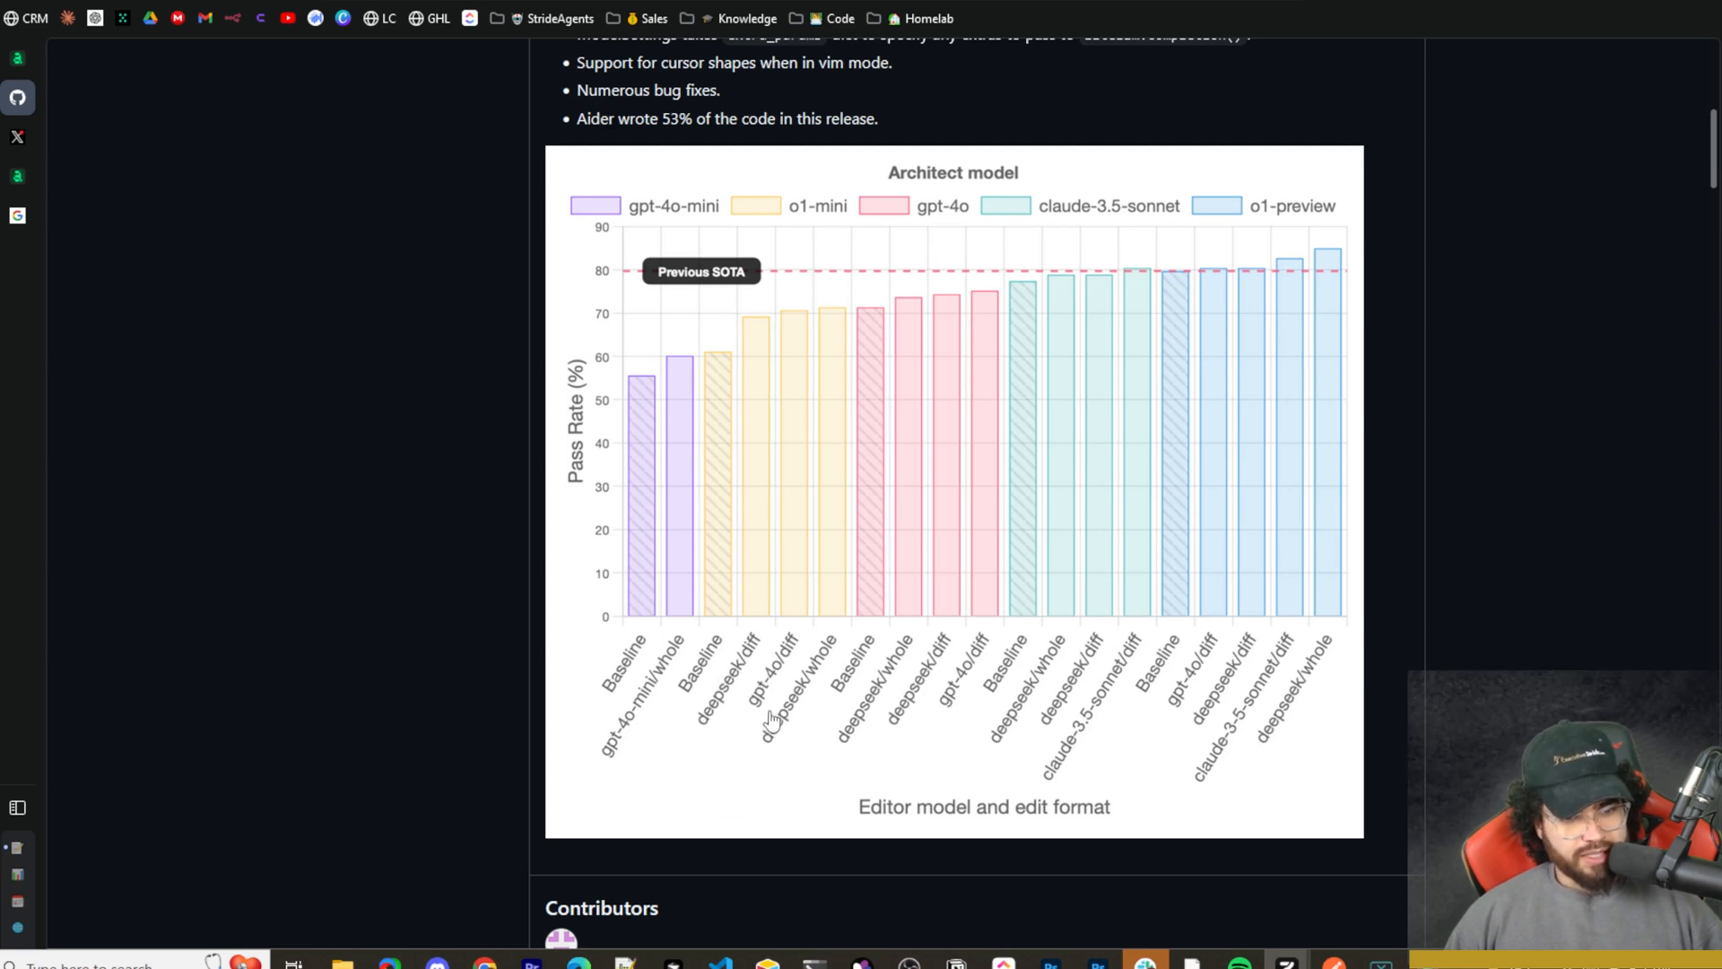
pyautogui.moveTo(806, 718)
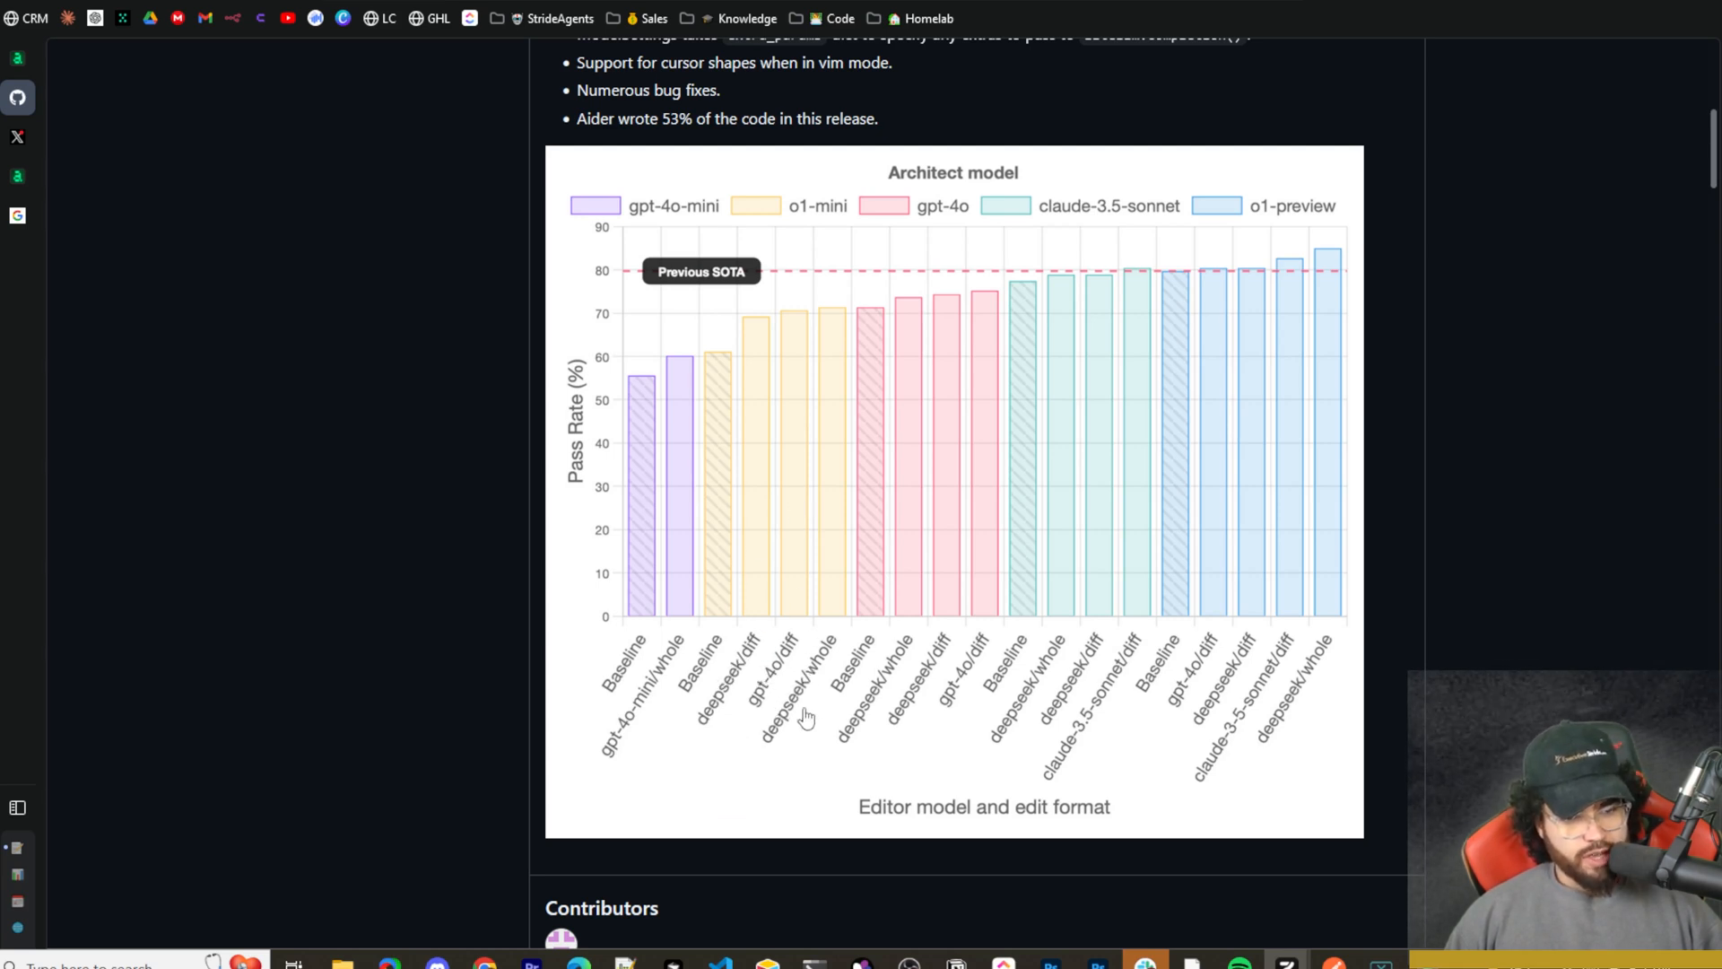
pyautogui.moveTo(857, 703)
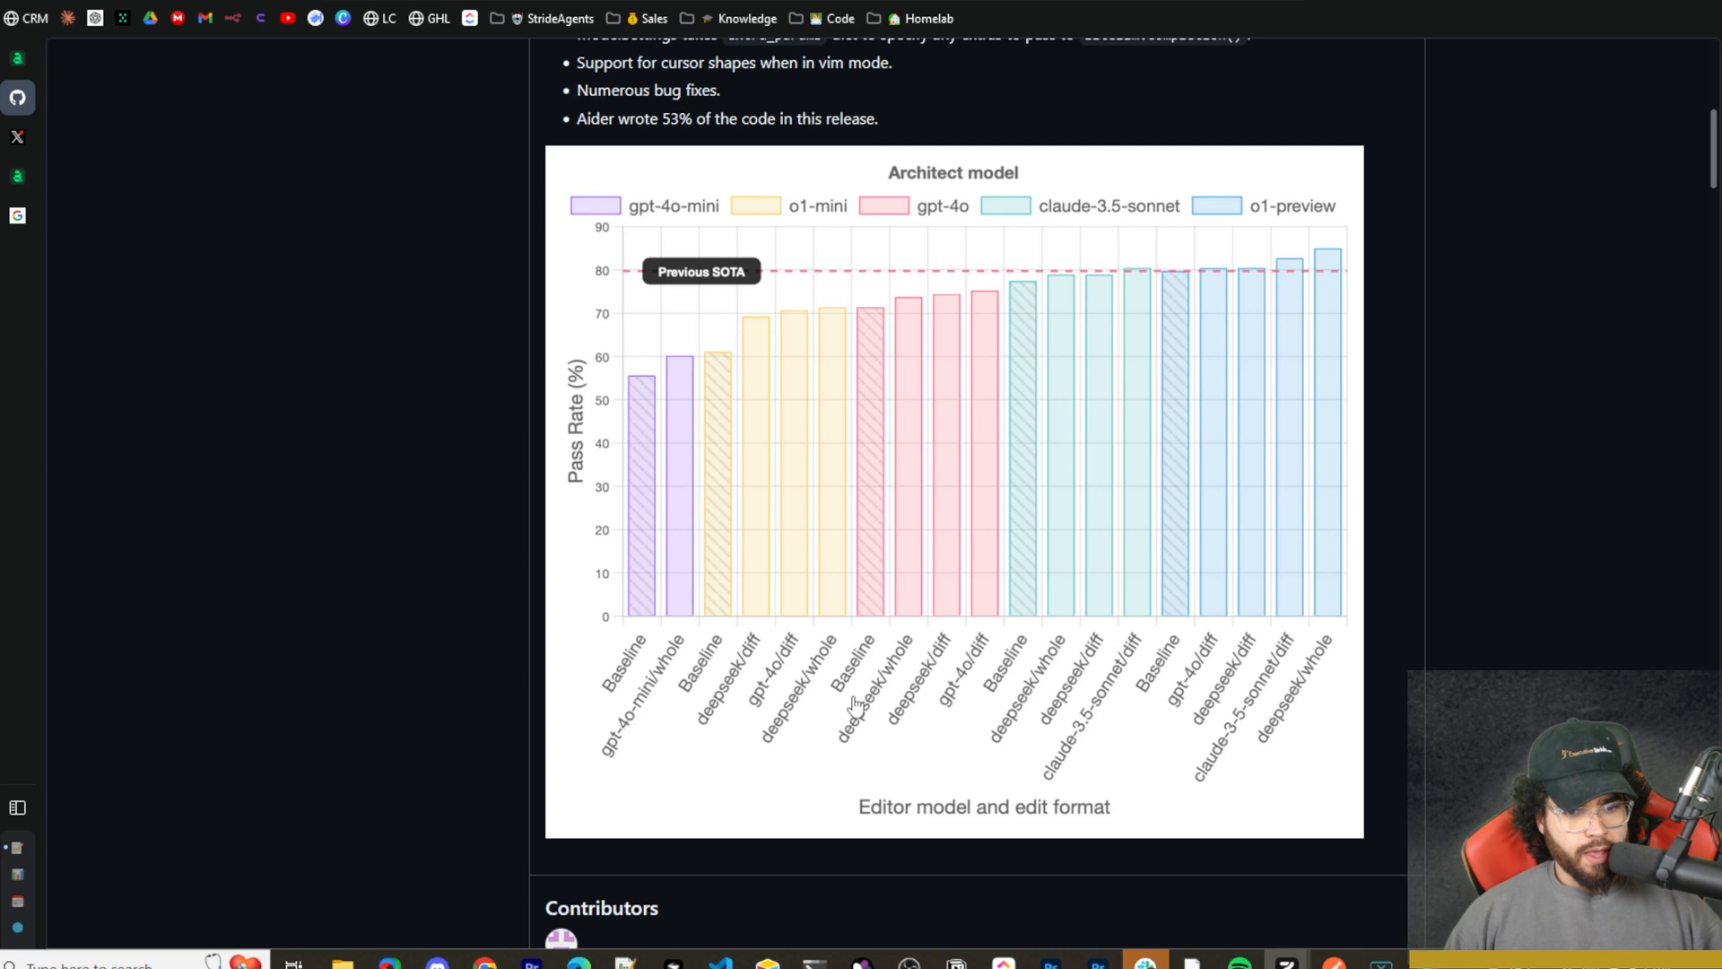
pyautogui.moveTo(920, 522)
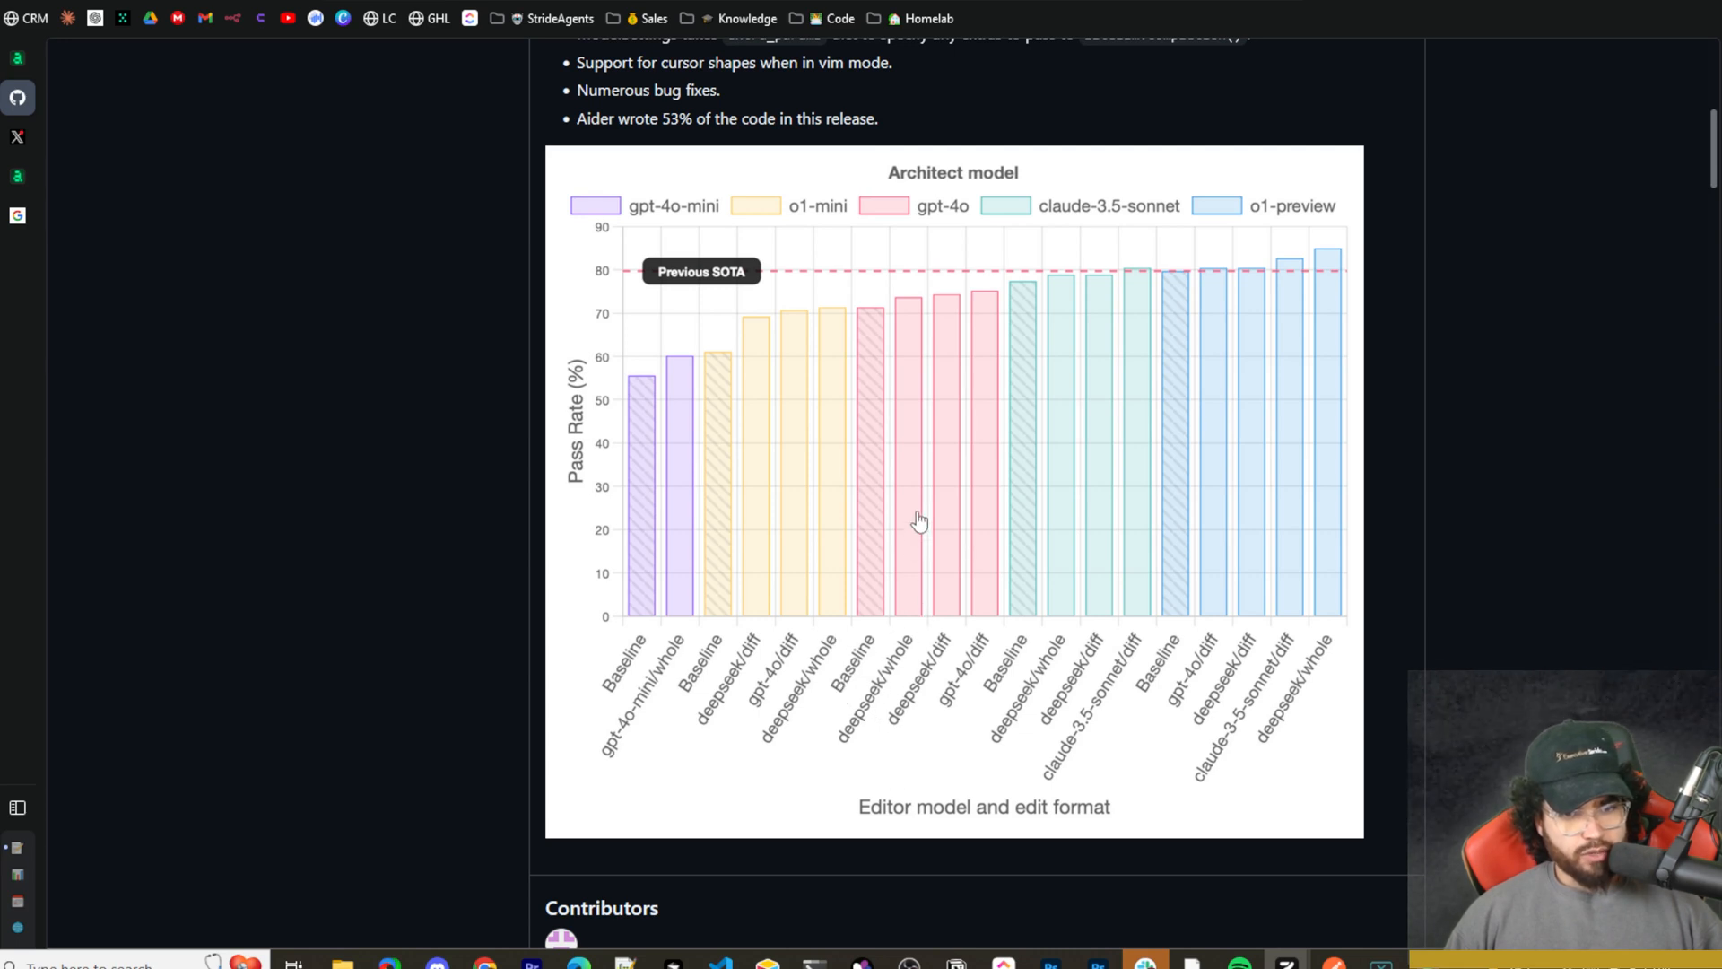
pyautogui.moveTo(957, 699)
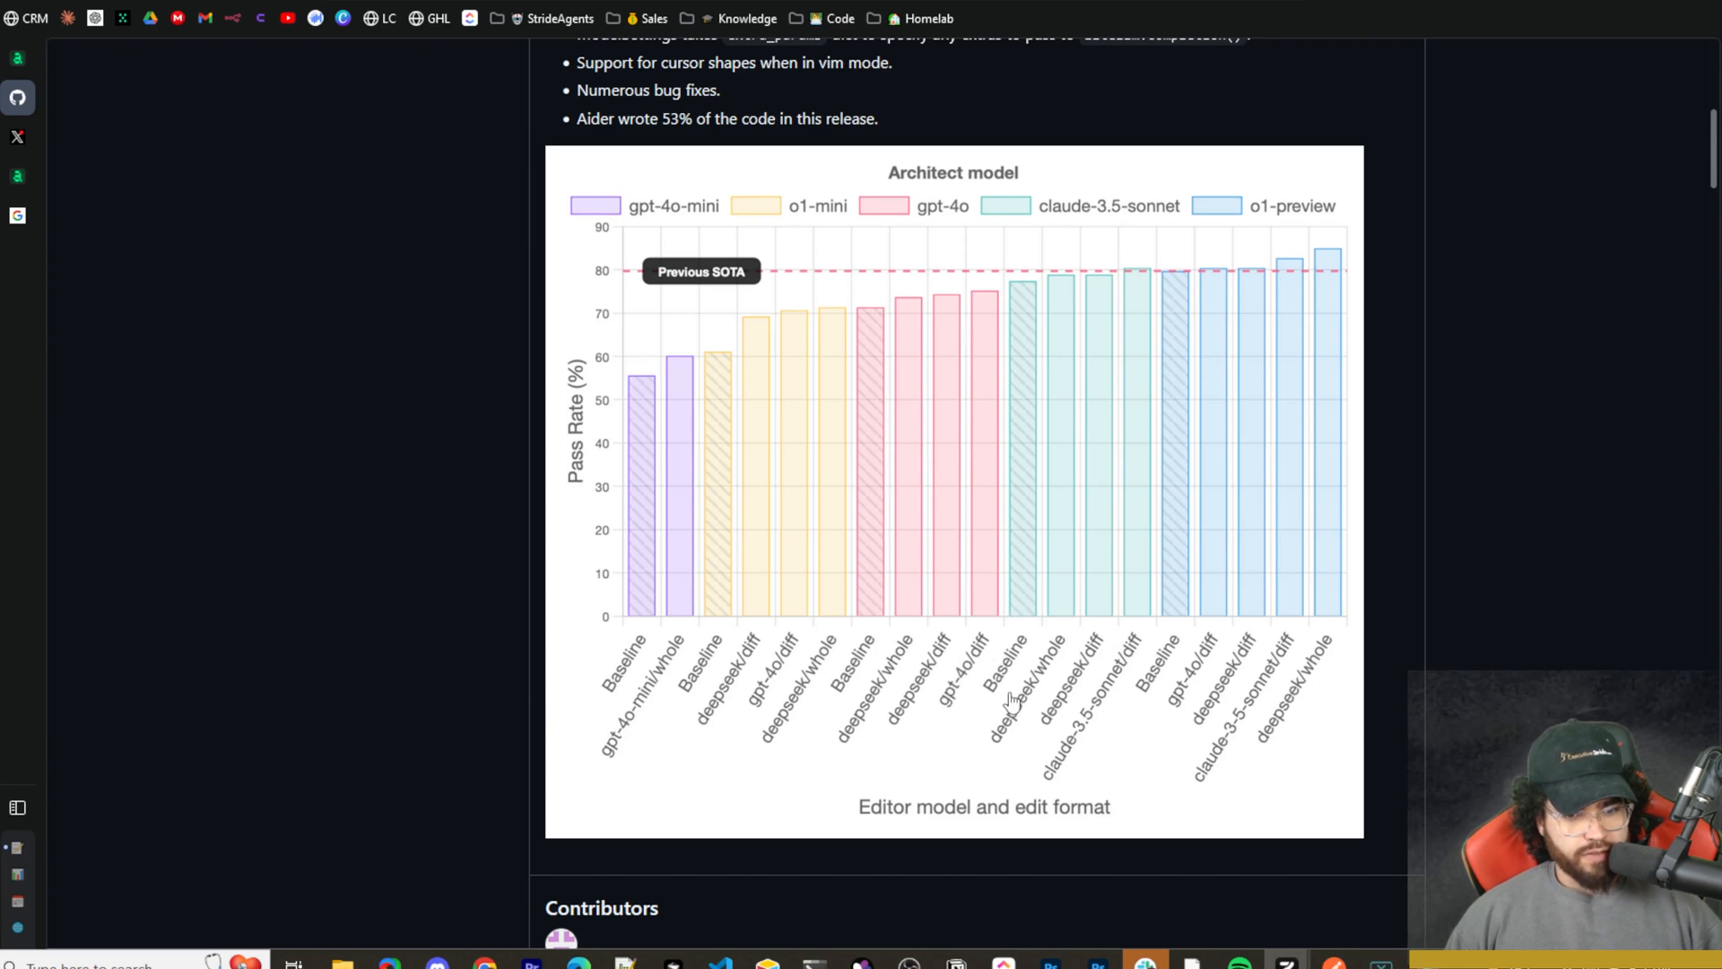
pyautogui.moveTo(1022, 647)
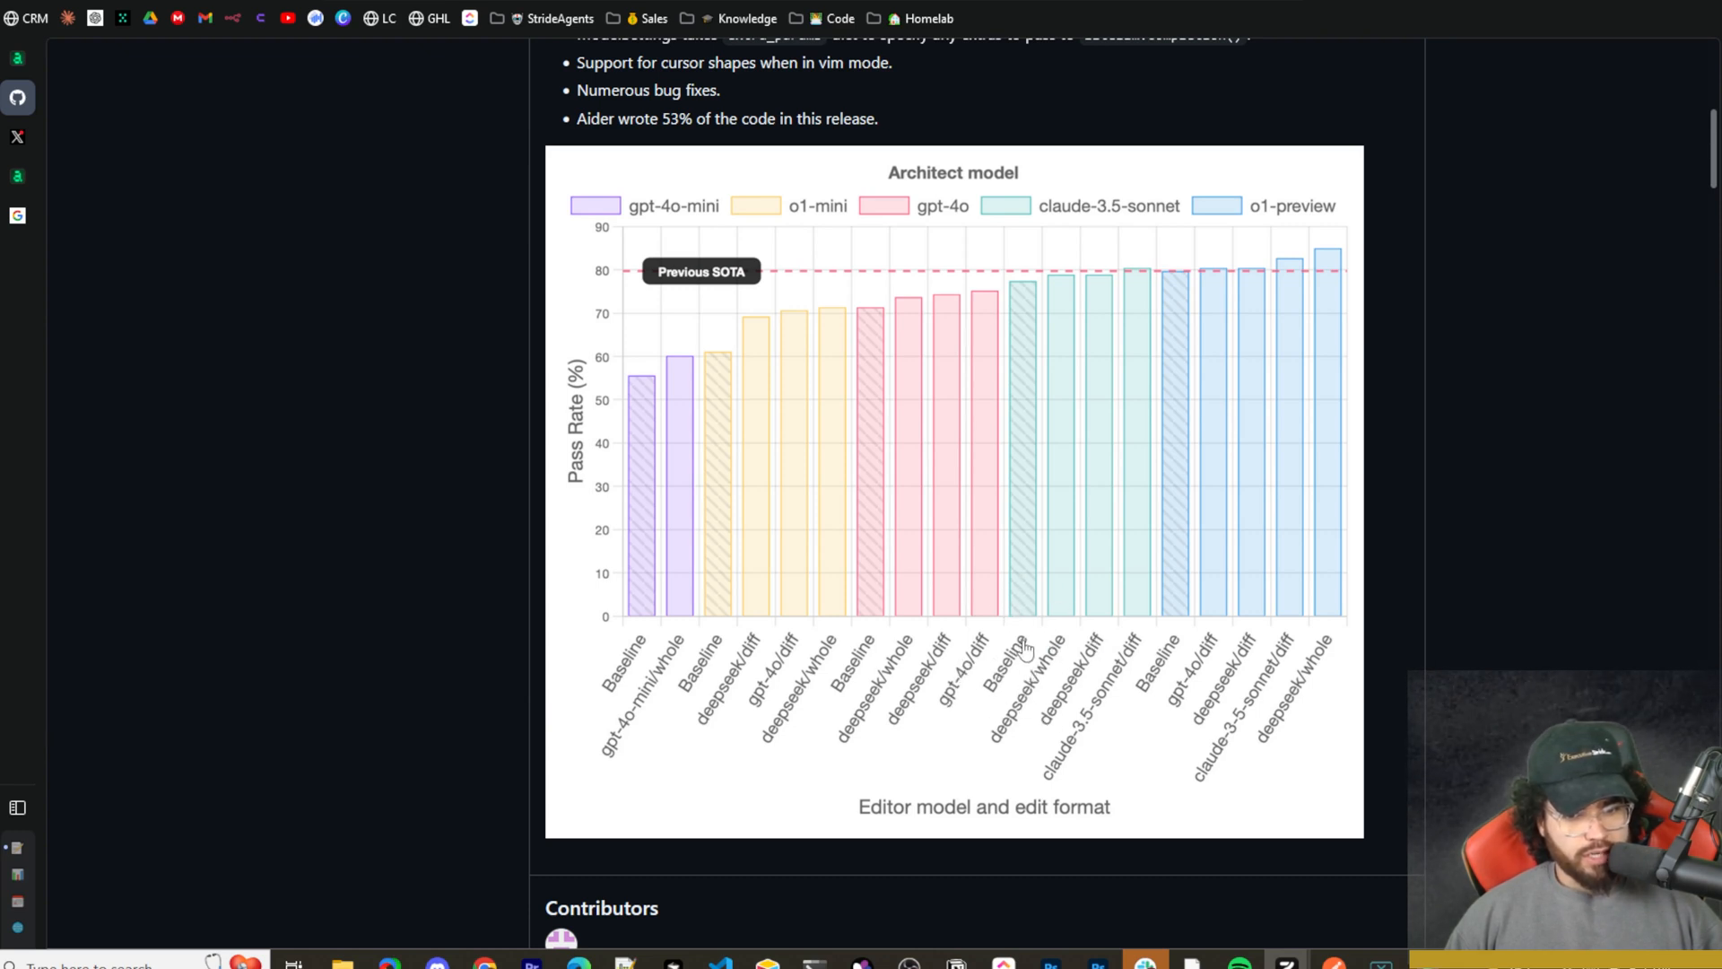
pyautogui.moveTo(1125, 626)
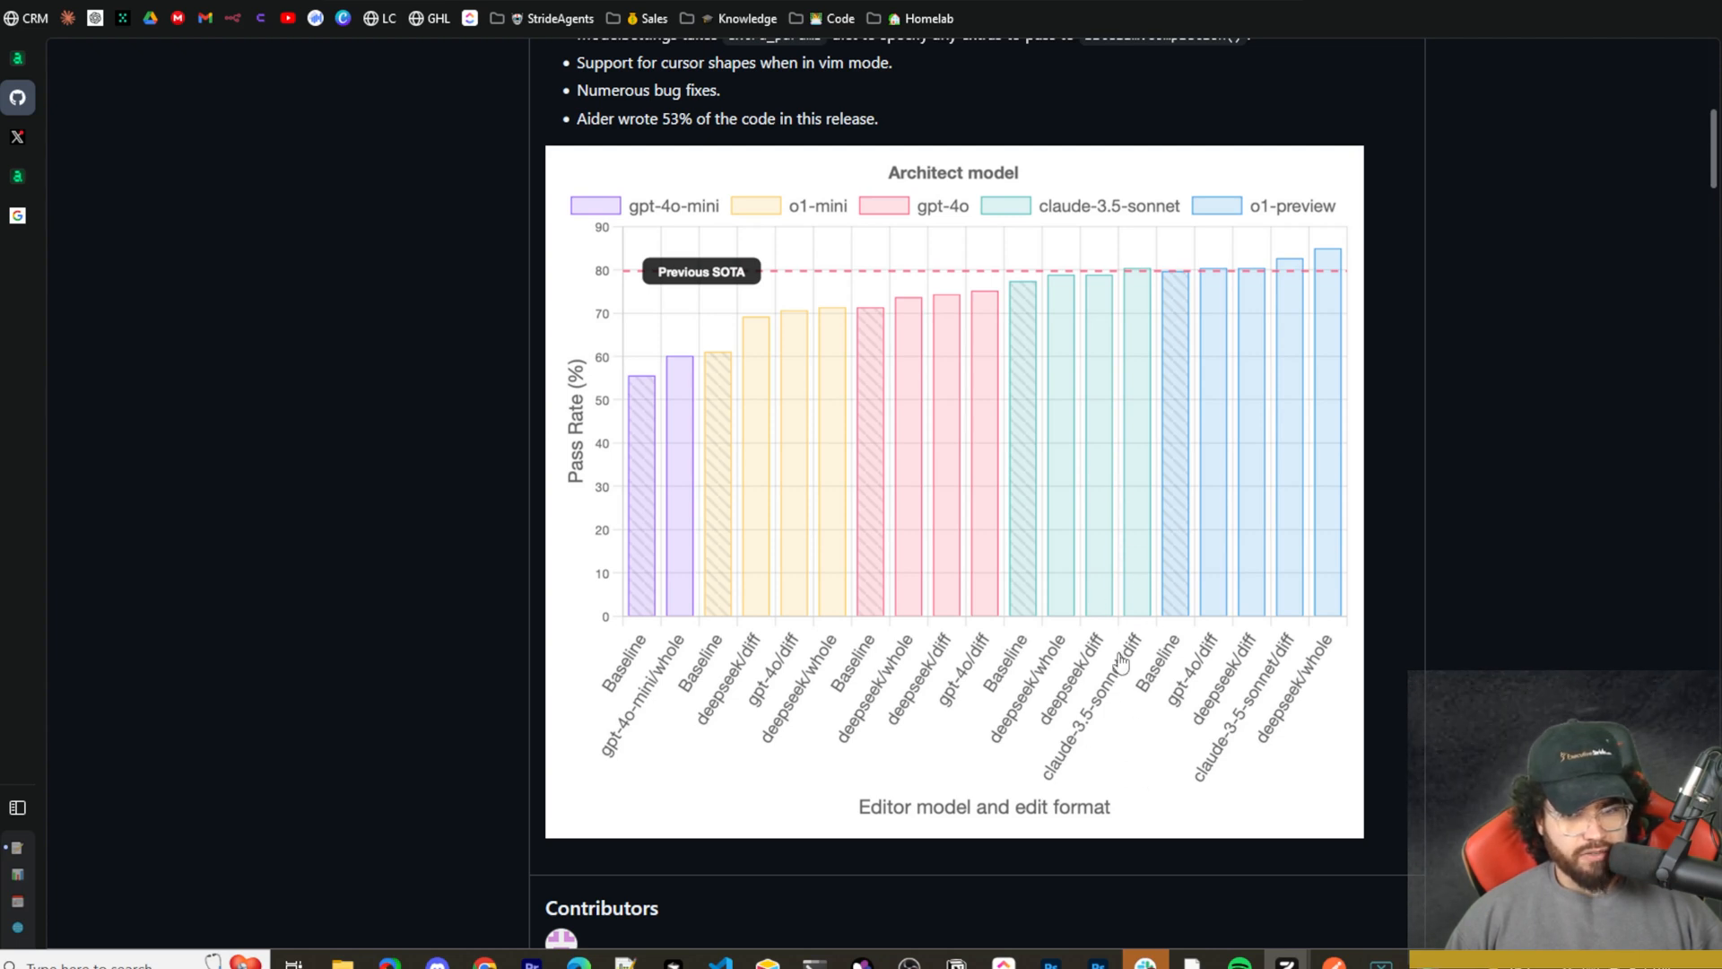
pyautogui.moveTo(1175, 678)
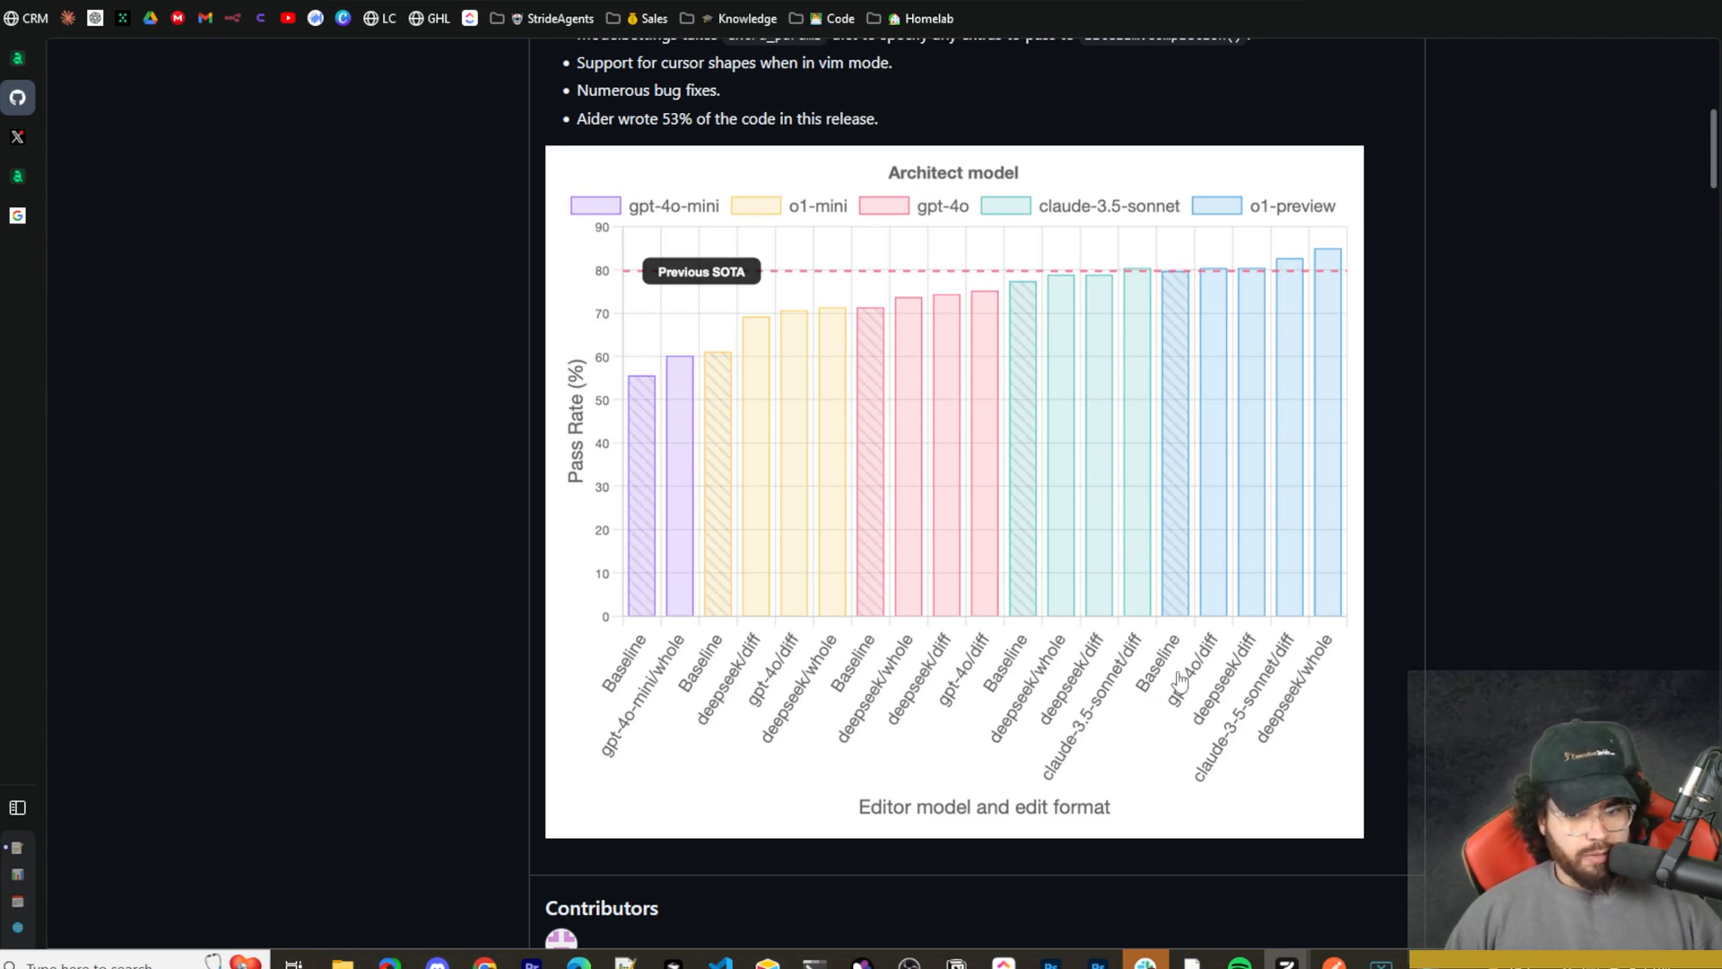
pyautogui.moveTo(1237, 680)
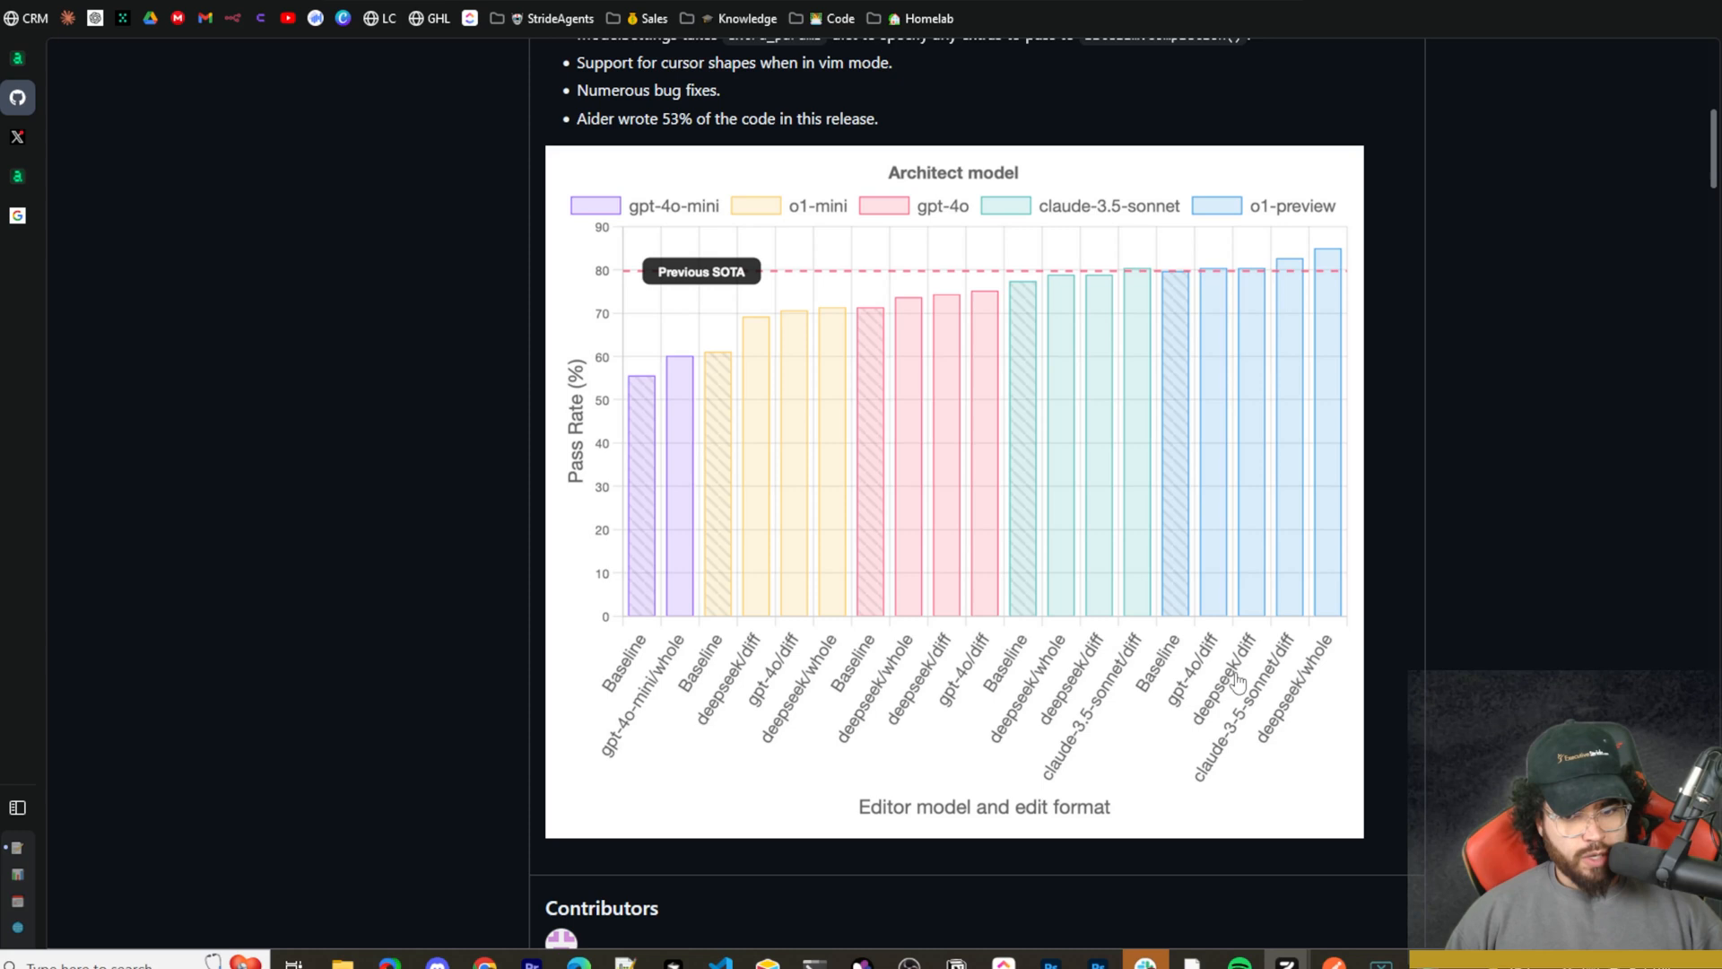
pyautogui.moveTo(1268, 701)
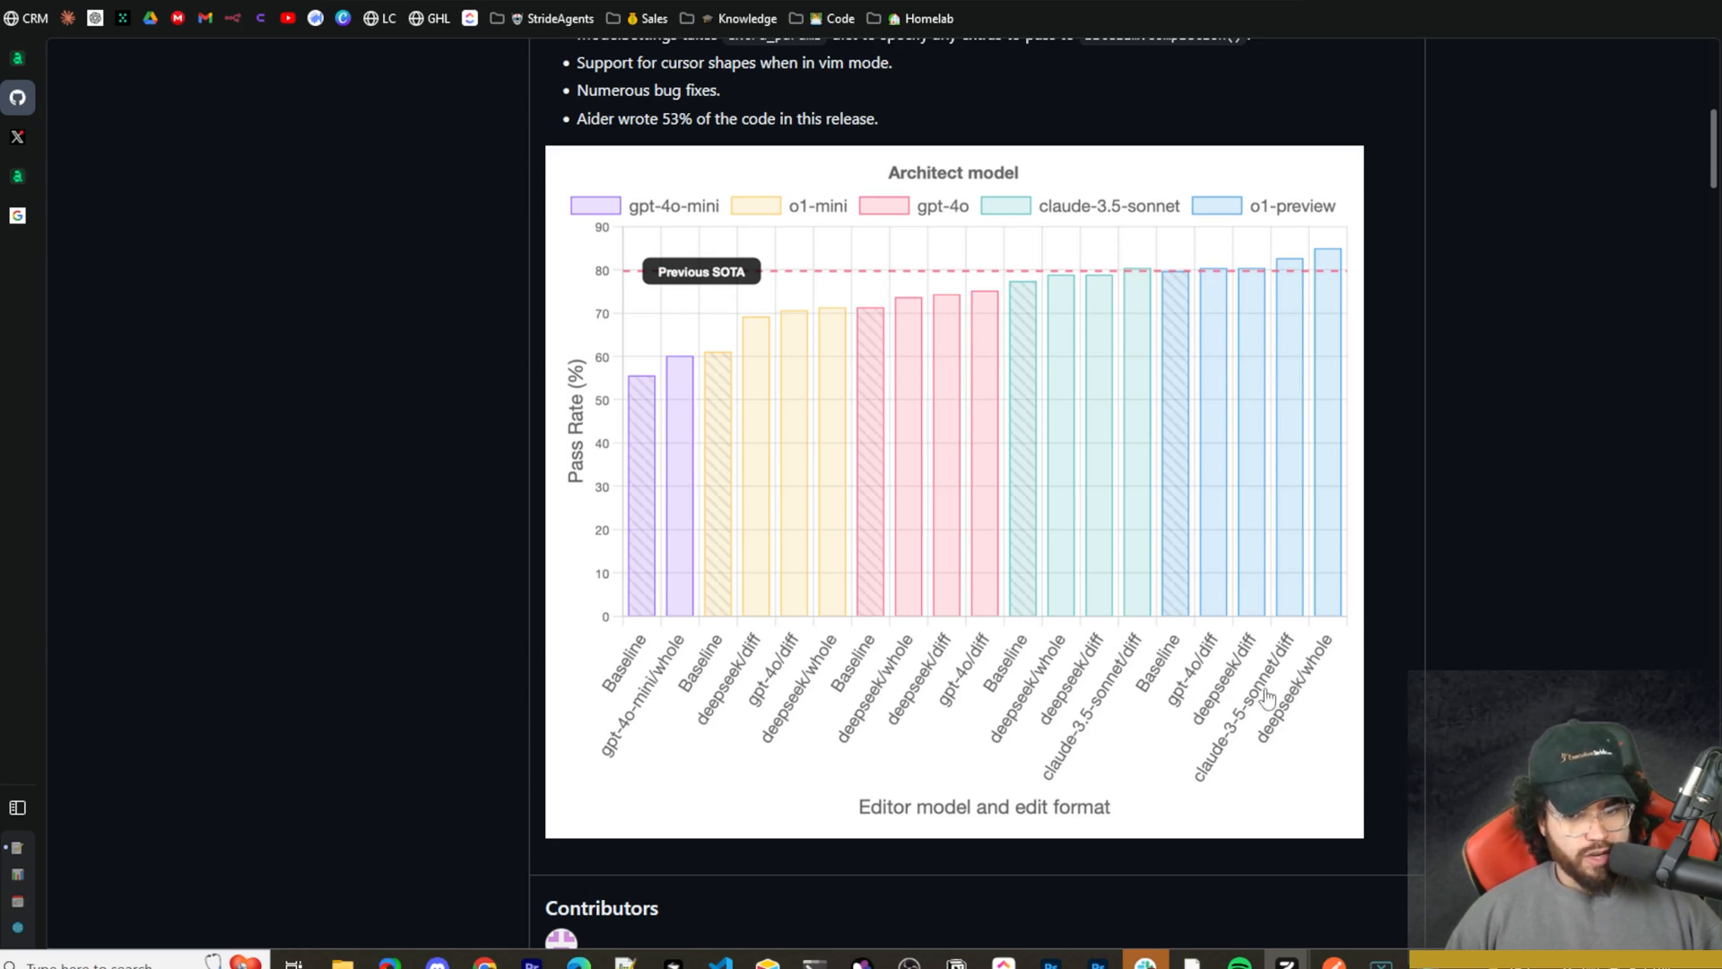
pyautogui.moveTo(1268, 675)
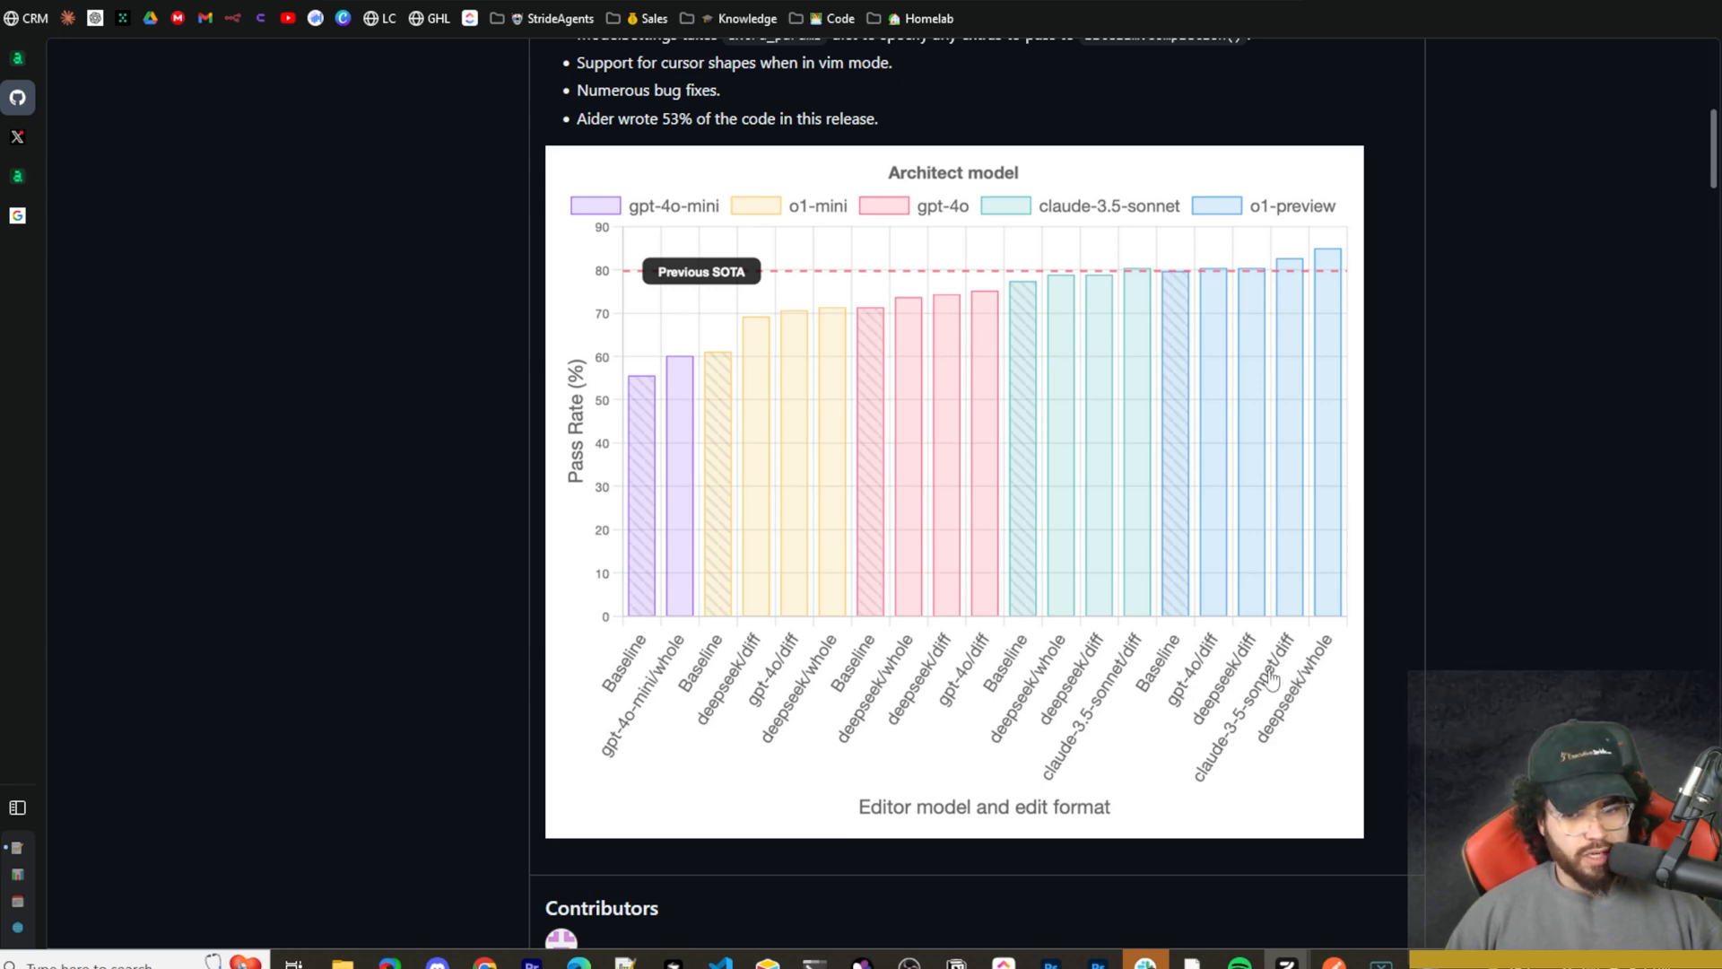
pyautogui.moveTo(1439, 618)
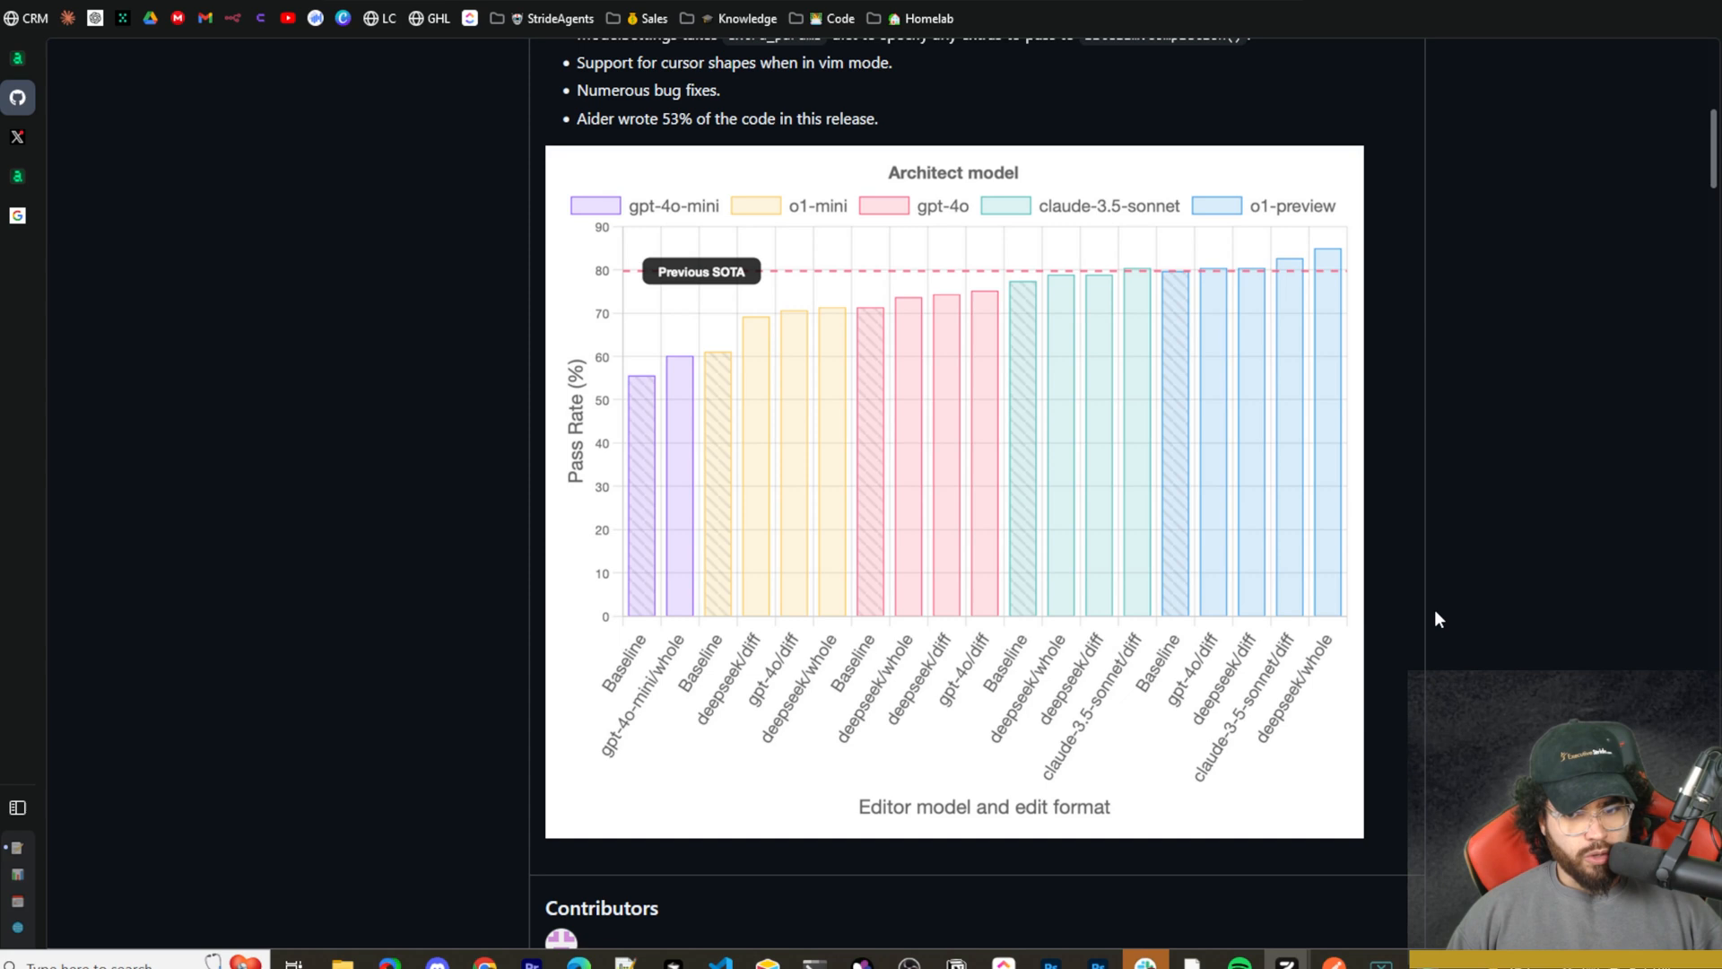
pyautogui.moveTo(1159, 768)
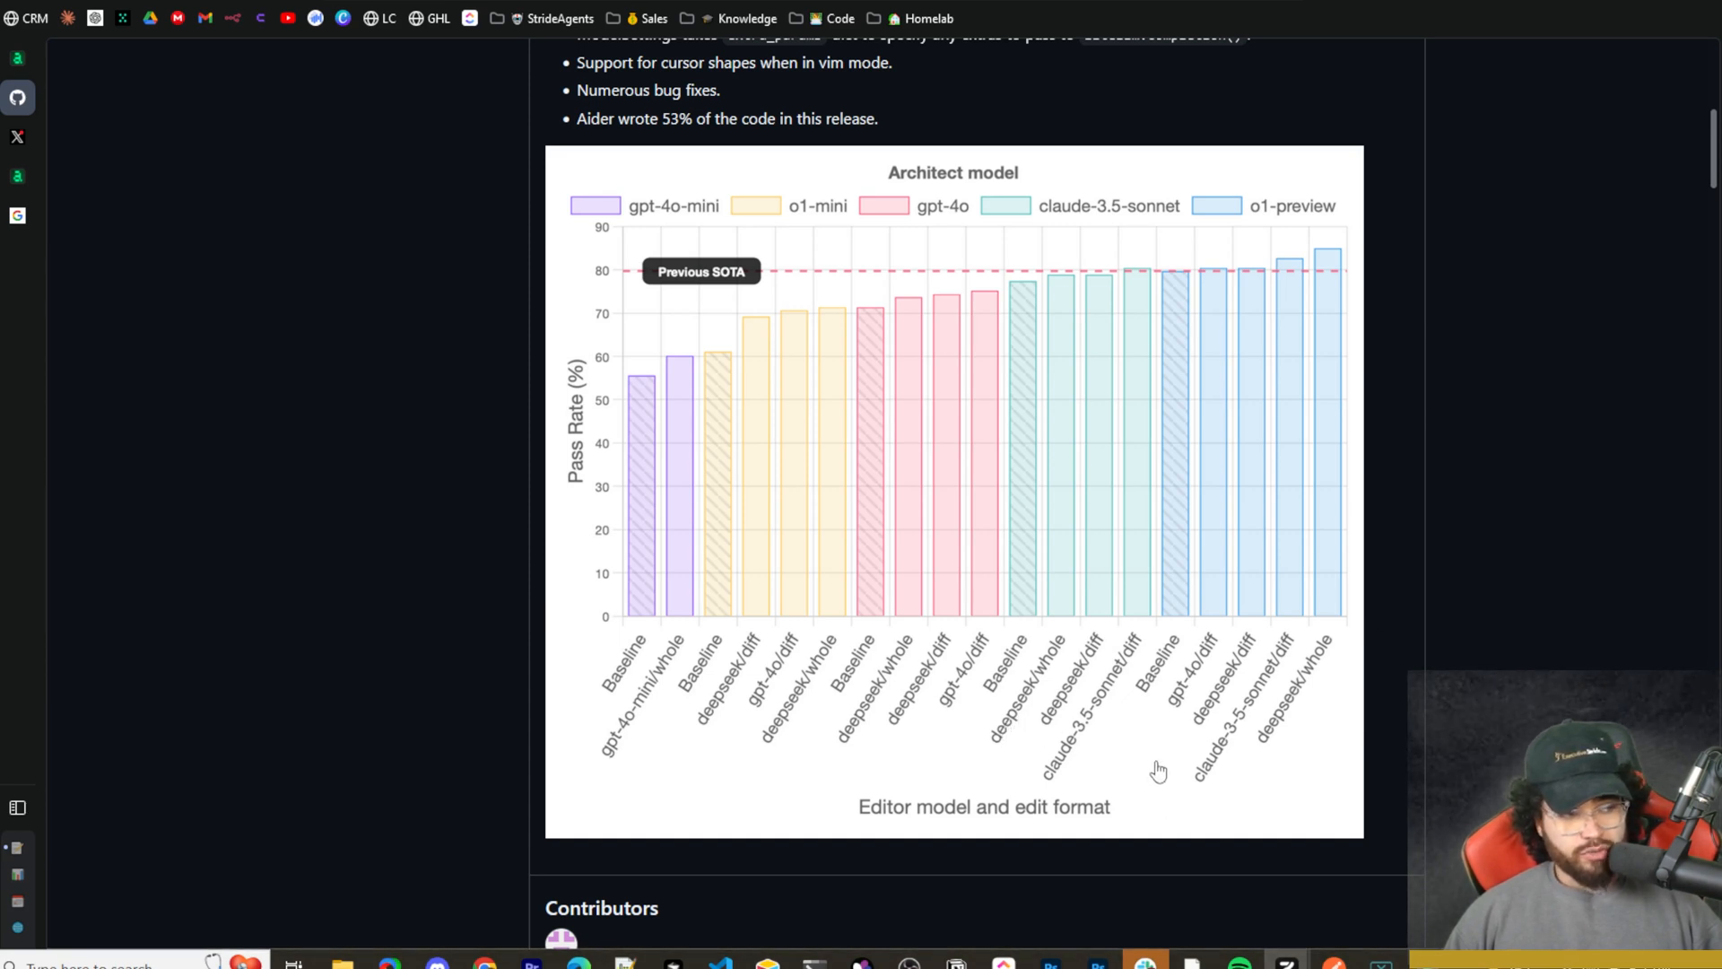
pyautogui.moveTo(1098, 670)
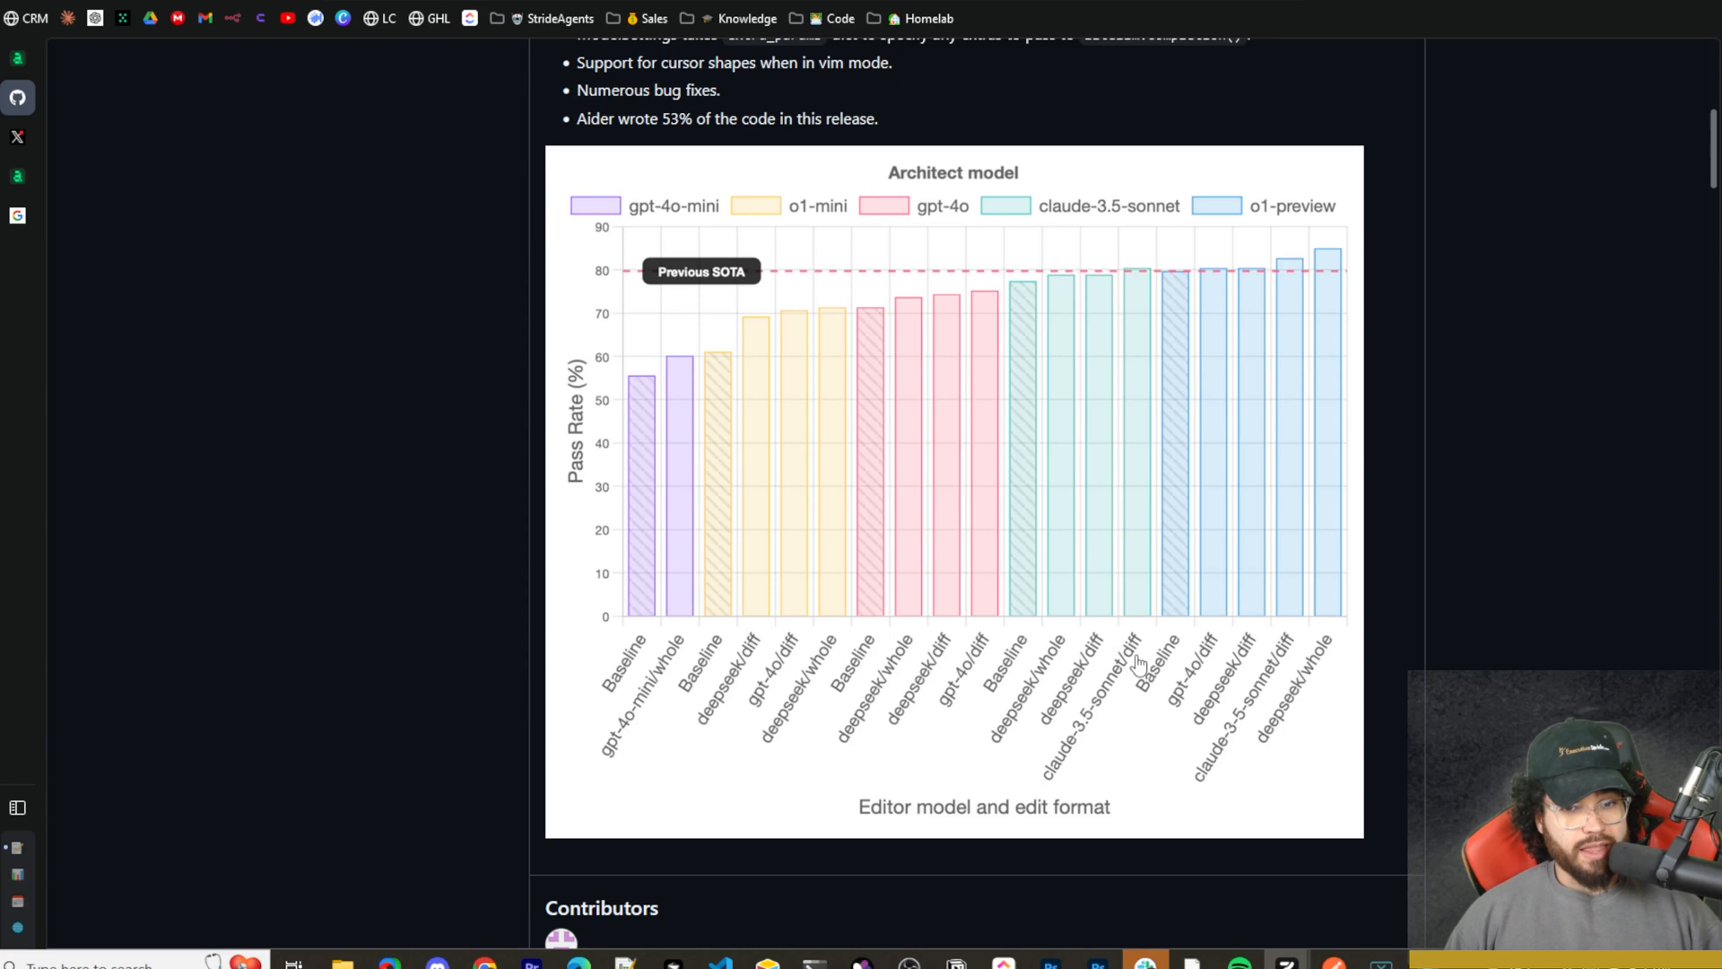
pyautogui.moveTo(955, 631)
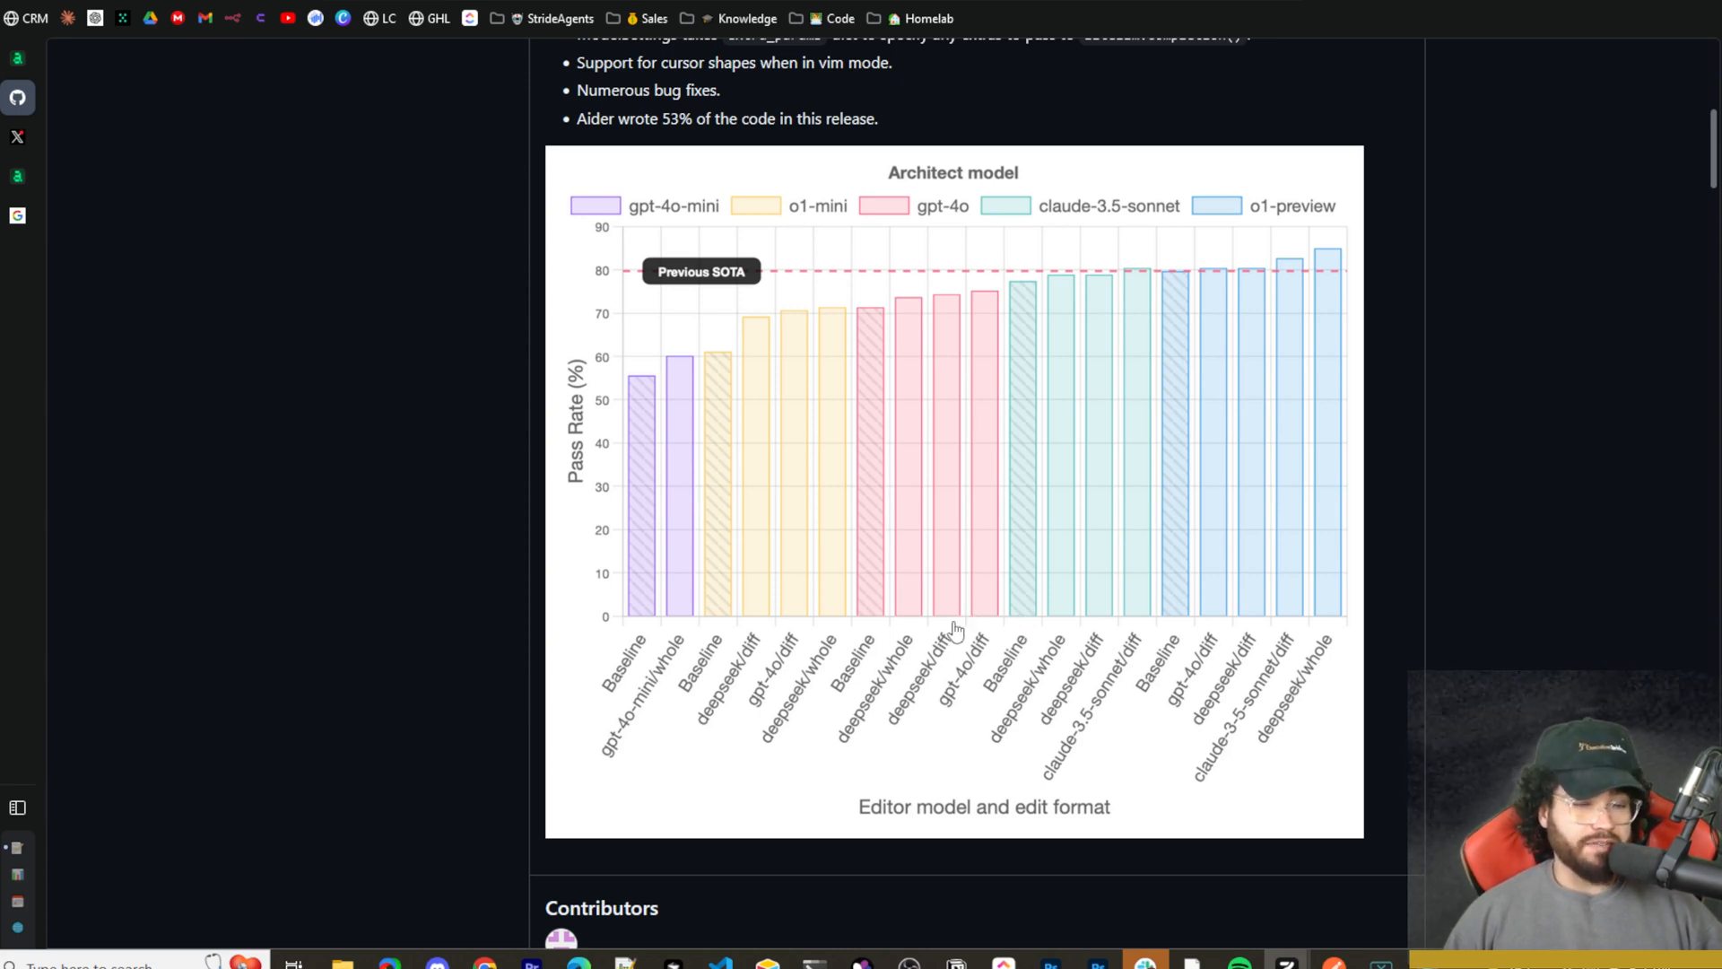
pyautogui.moveTo(1145, 612)
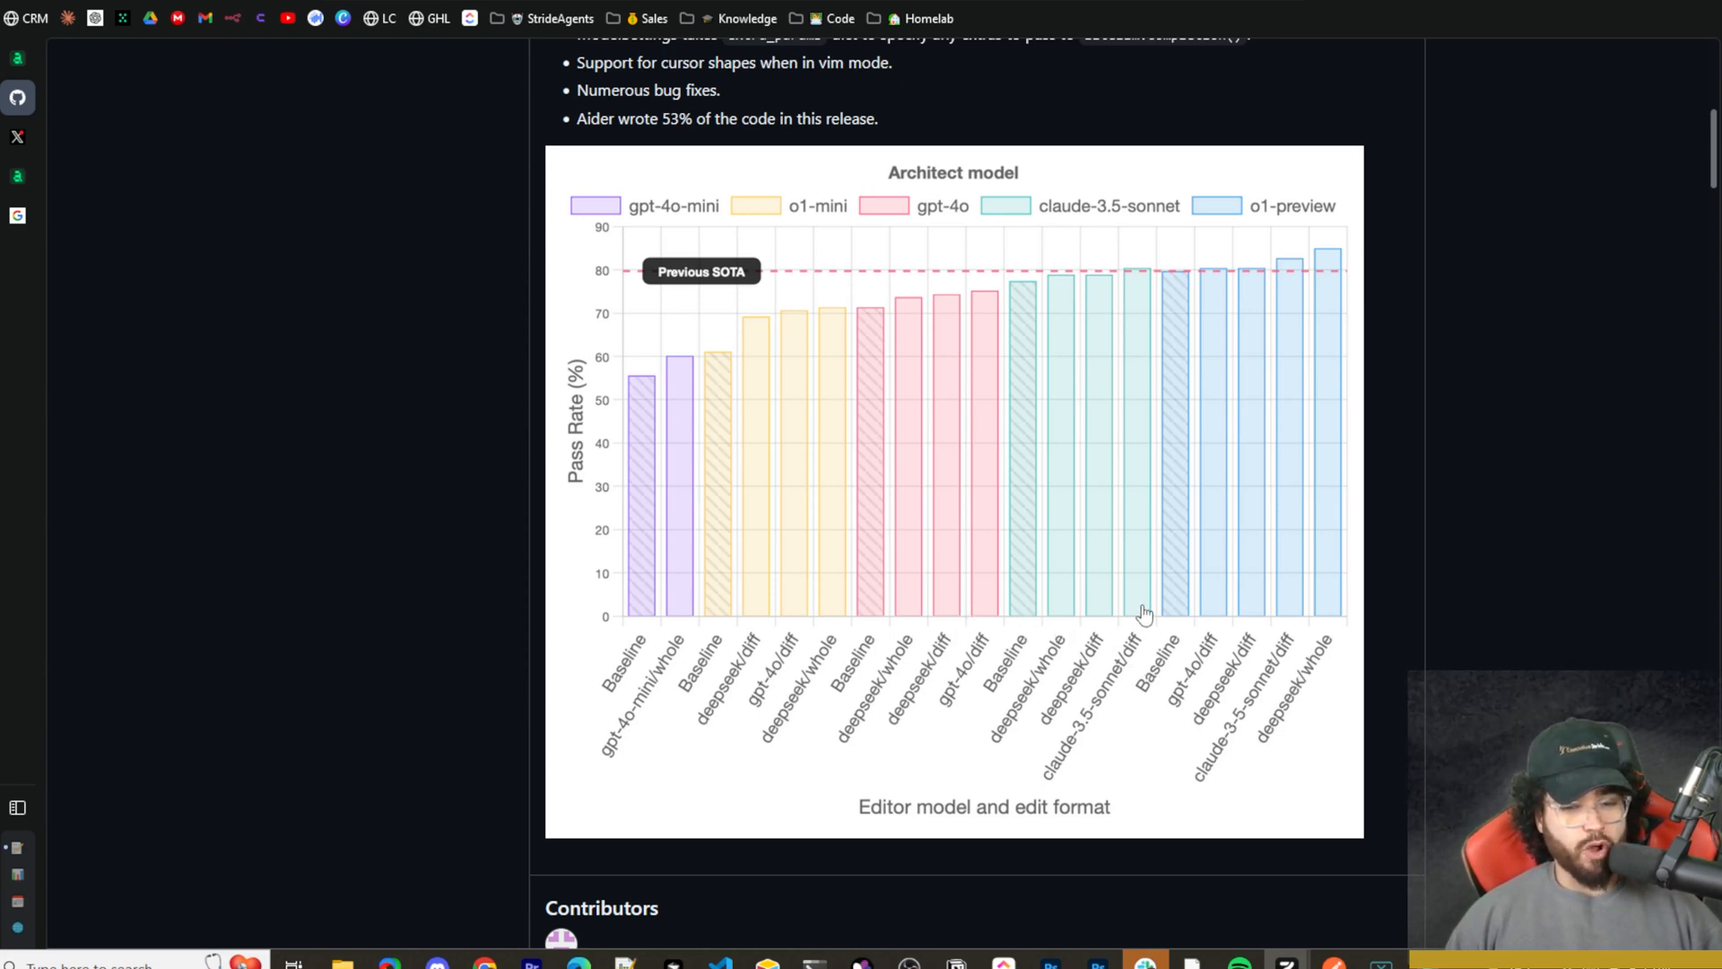
pyautogui.moveTo(1066, 239)
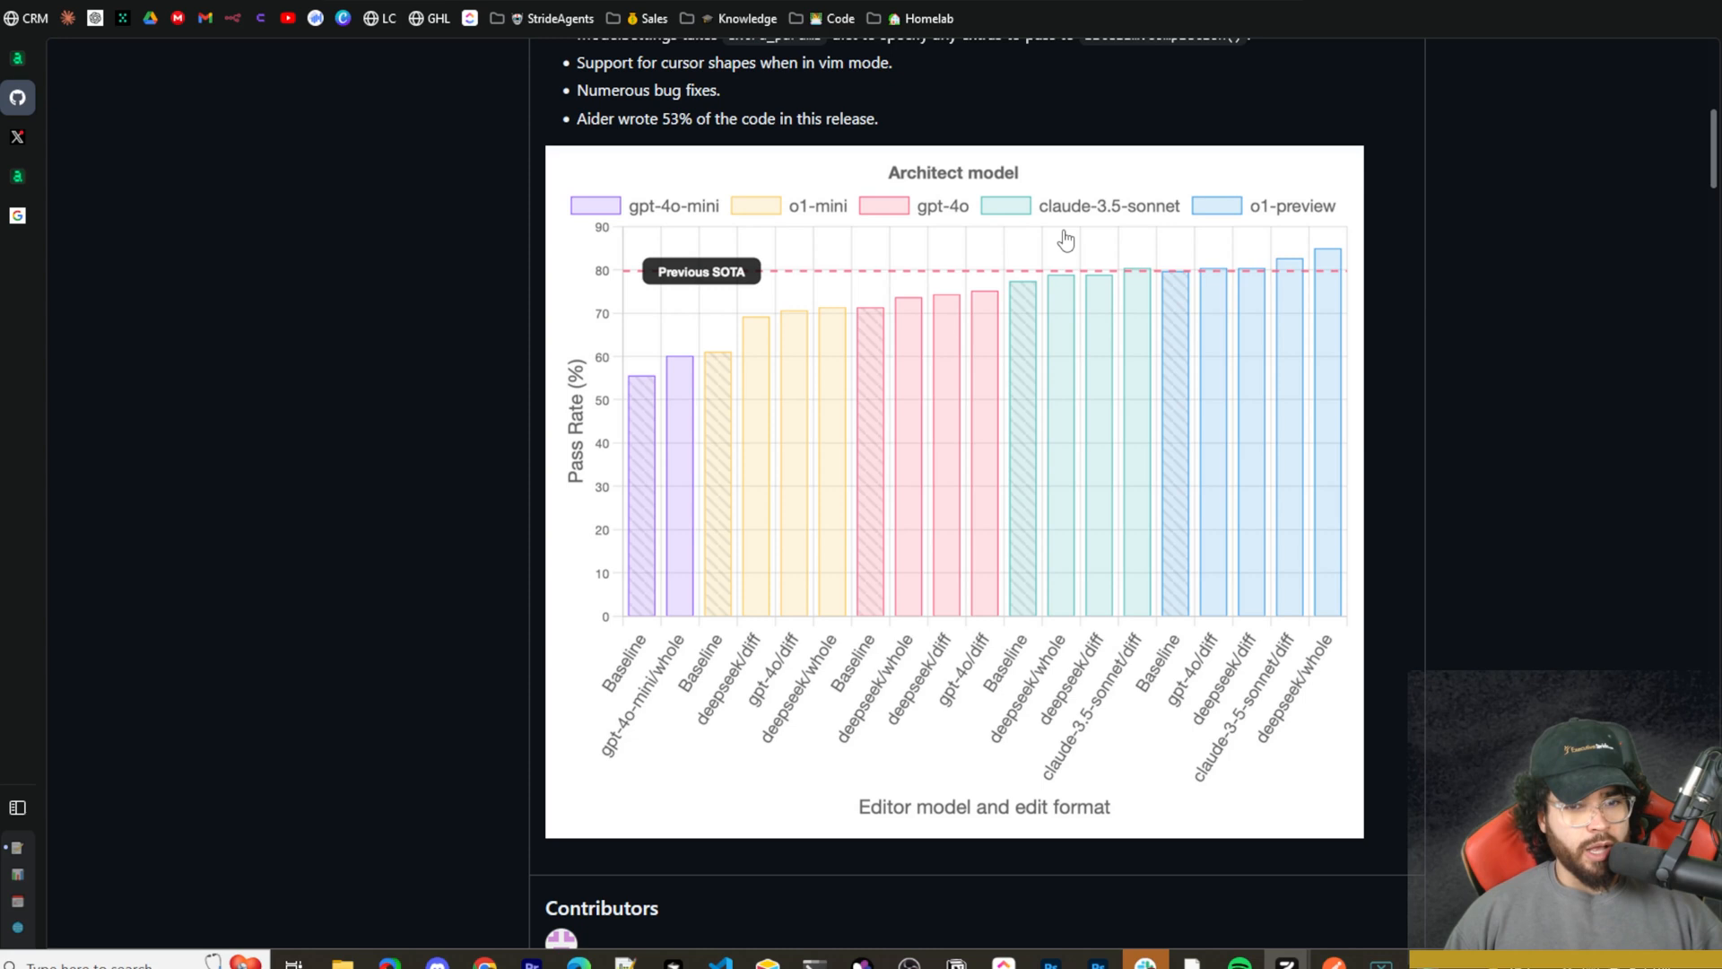
pyautogui.moveTo(1379, 584)
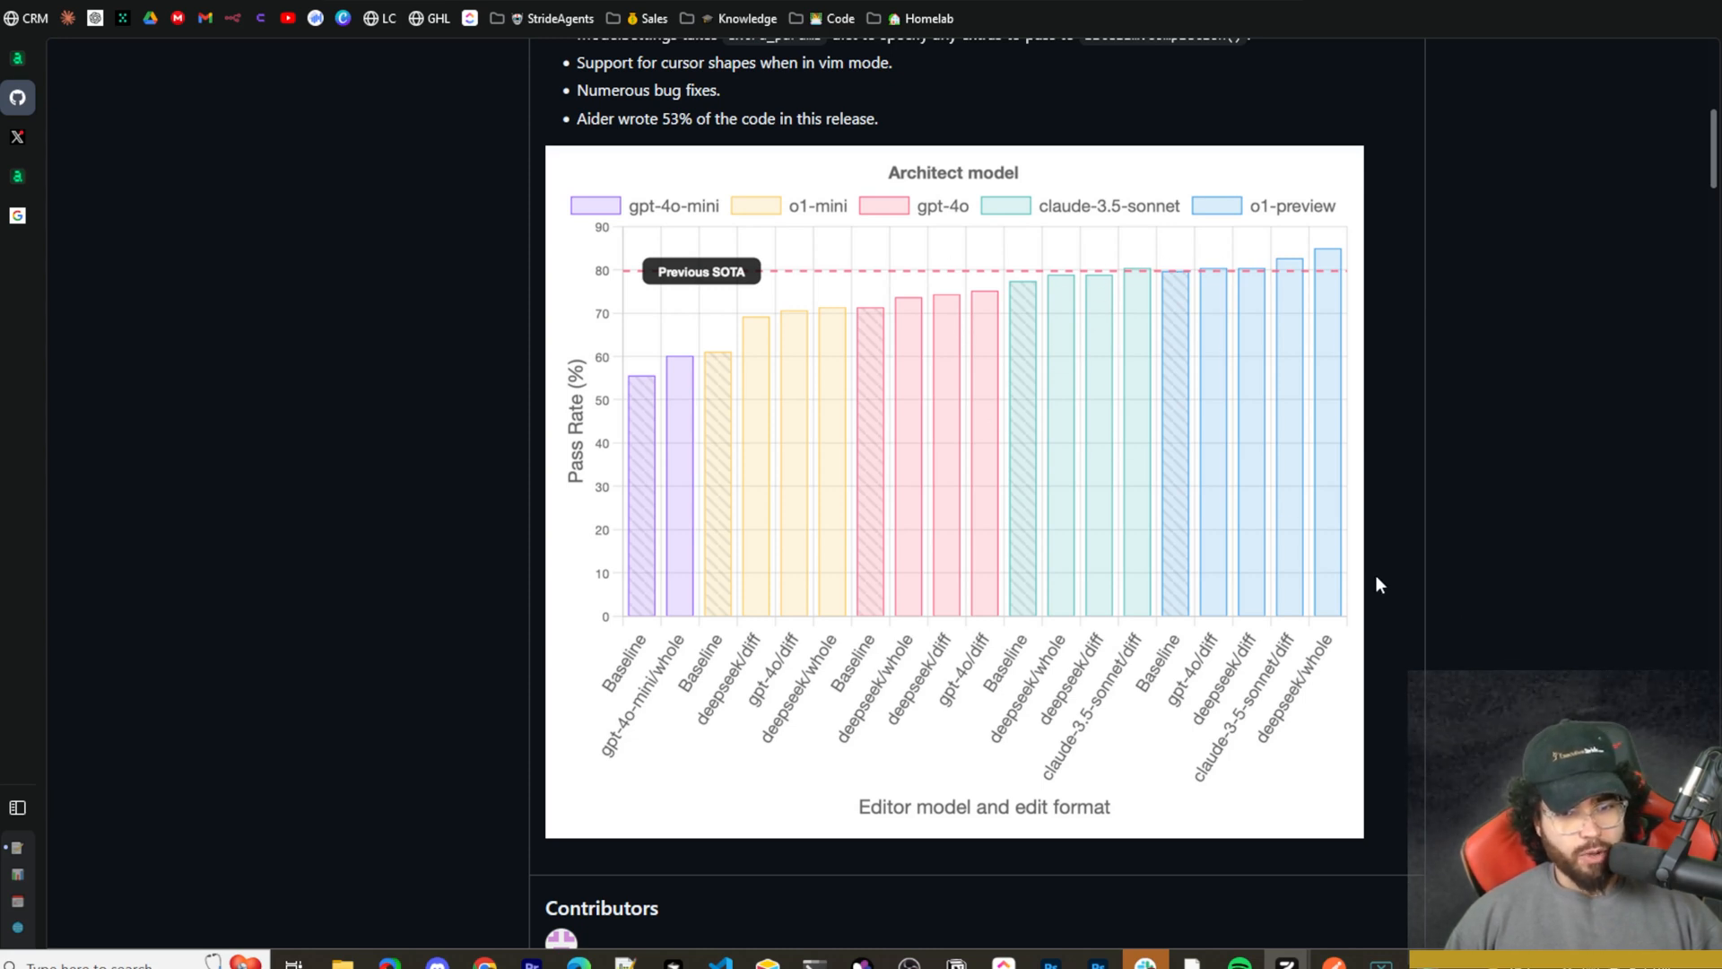
pyautogui.moveTo(743, 319)
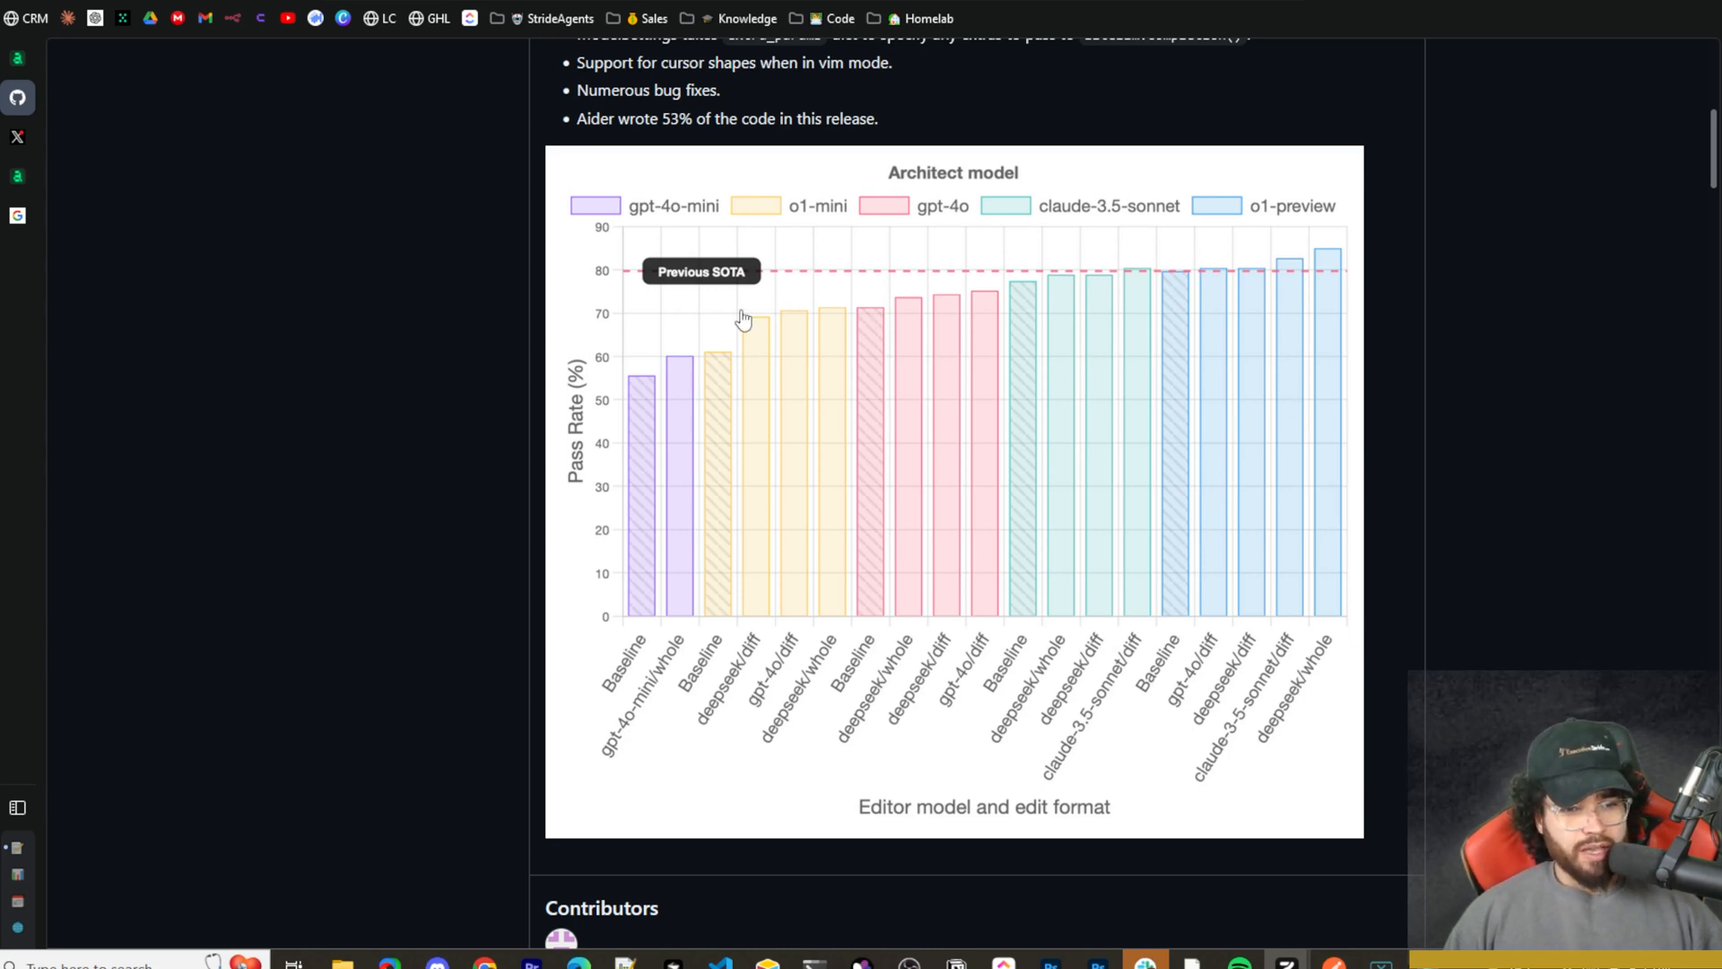
pyautogui.moveTo(1175, 547)
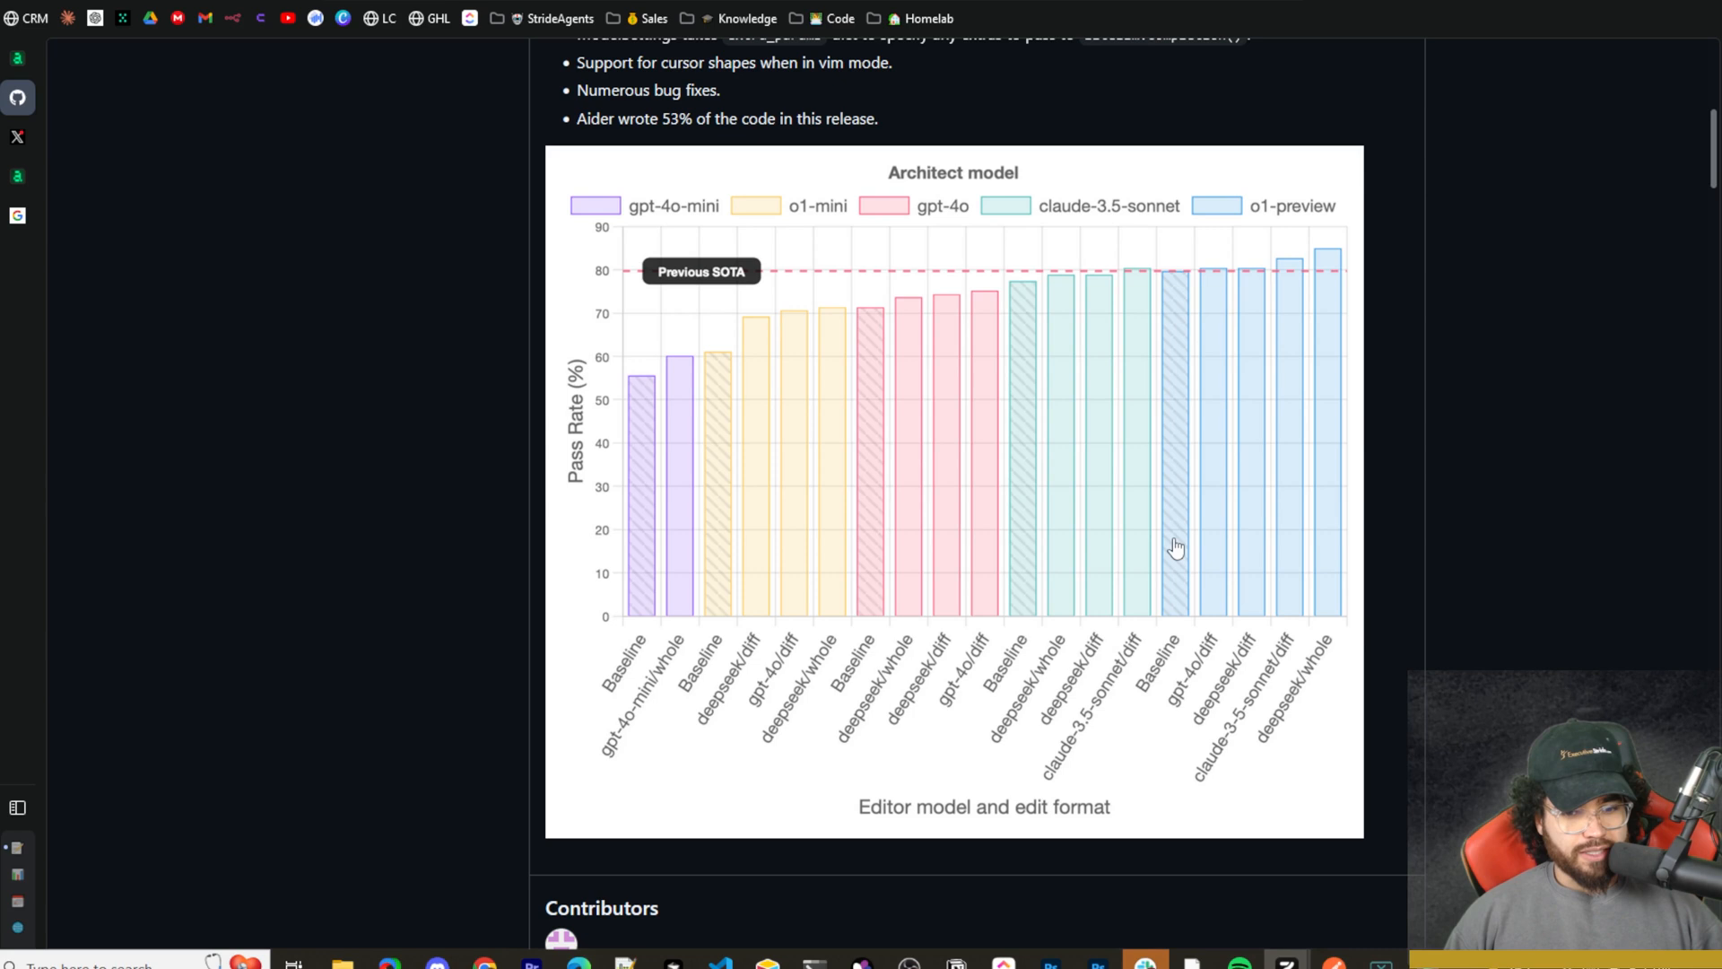
pyautogui.scroll(3)
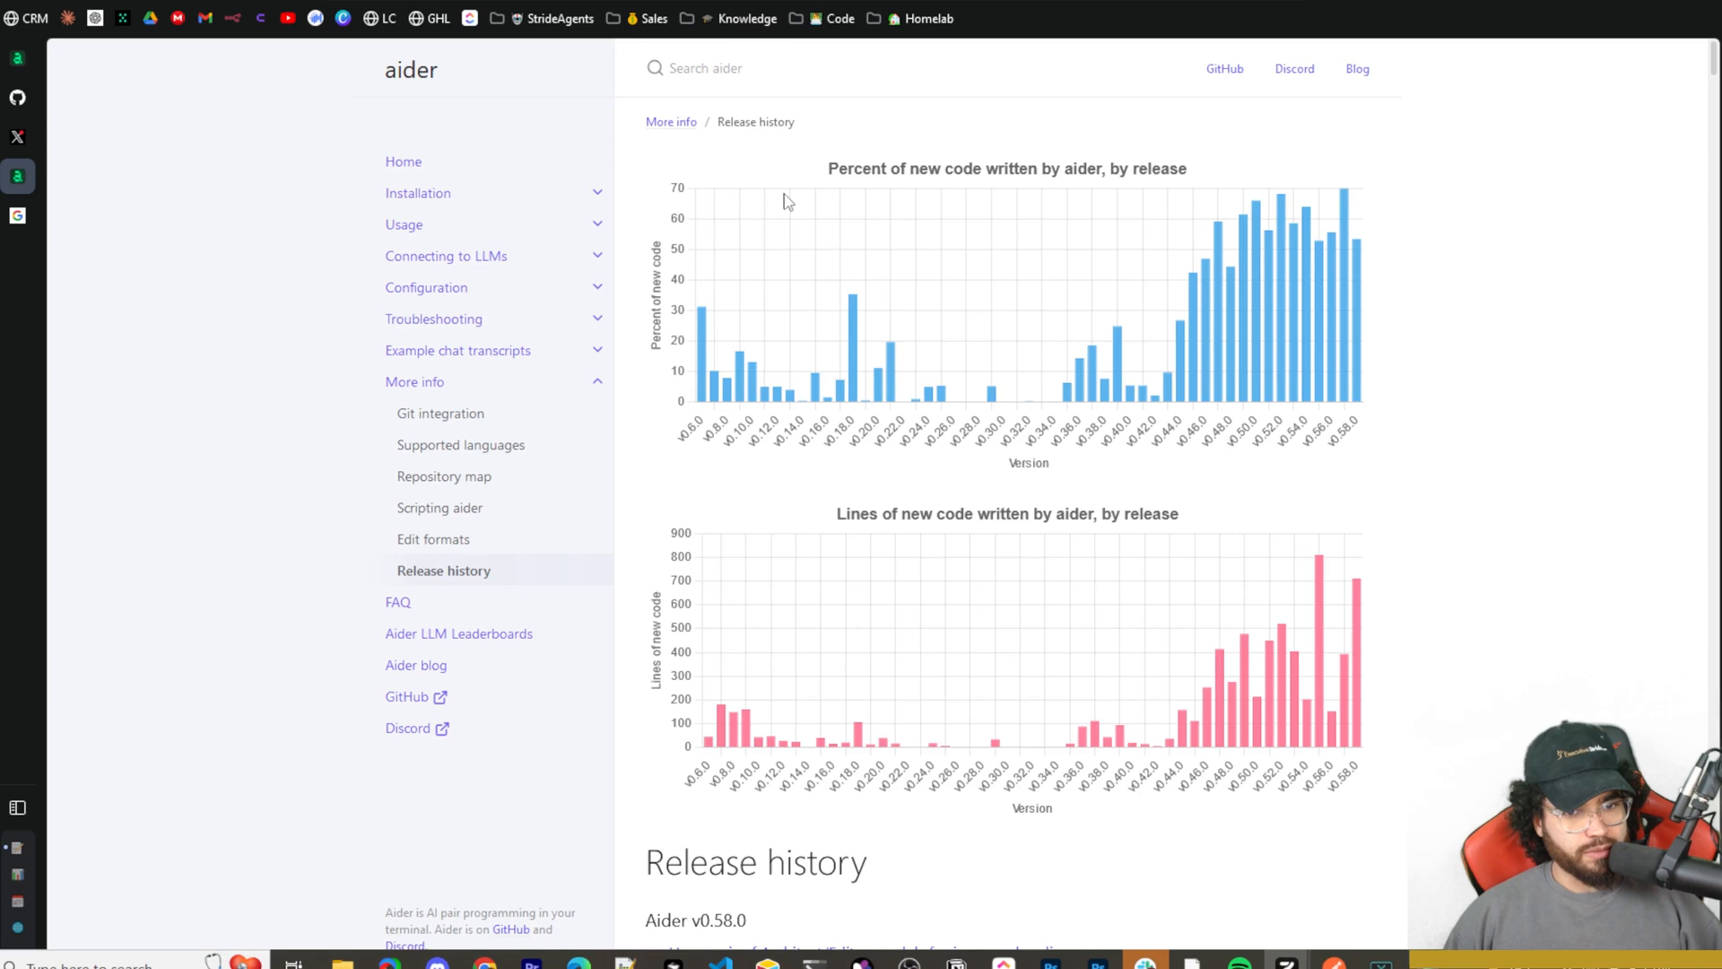
pyautogui.moveTo(943, 197)
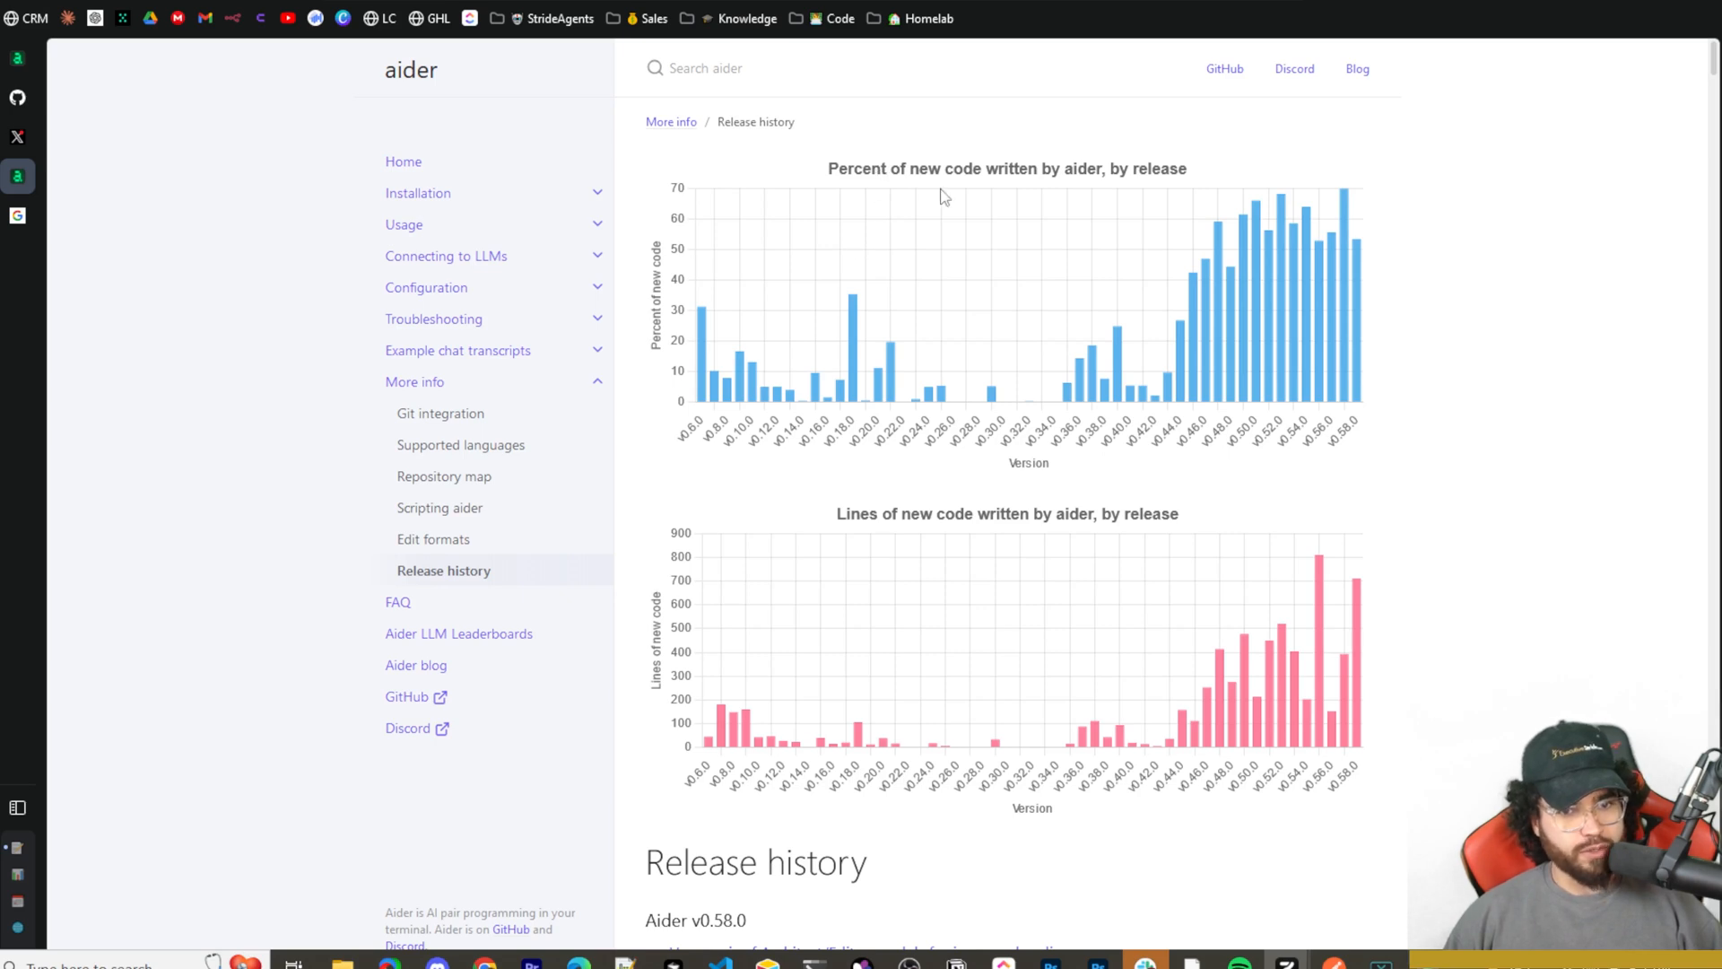
pyautogui.moveTo(1153, 184)
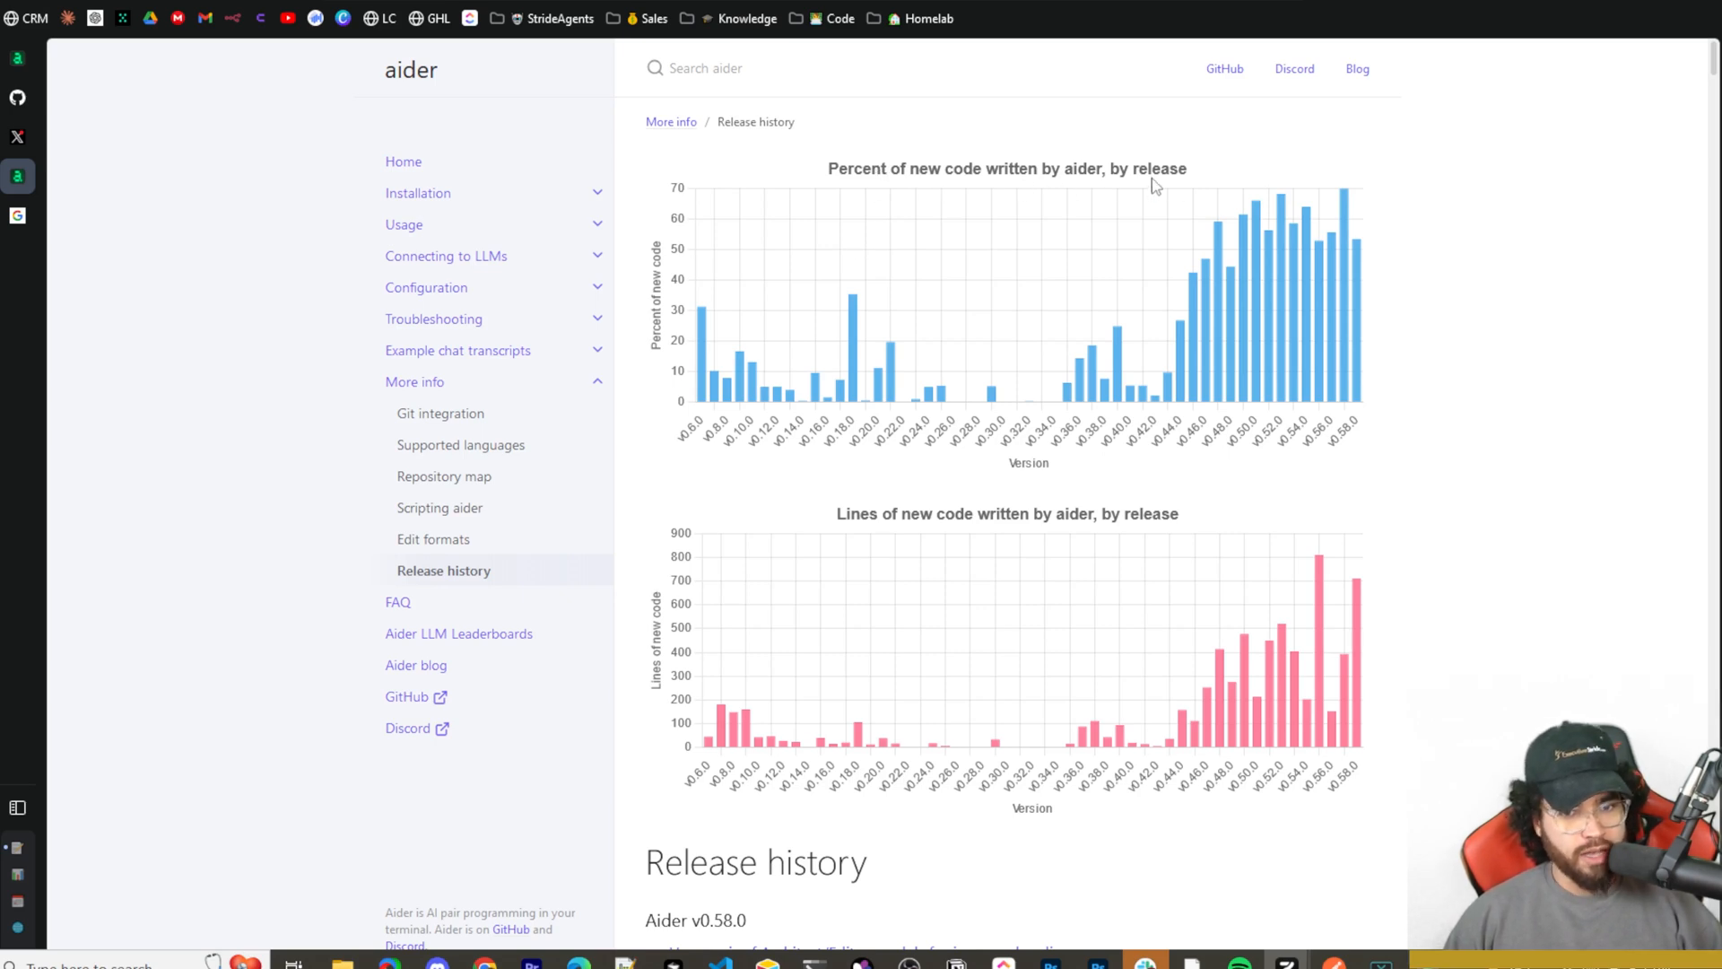
pyautogui.moveTo(853, 307)
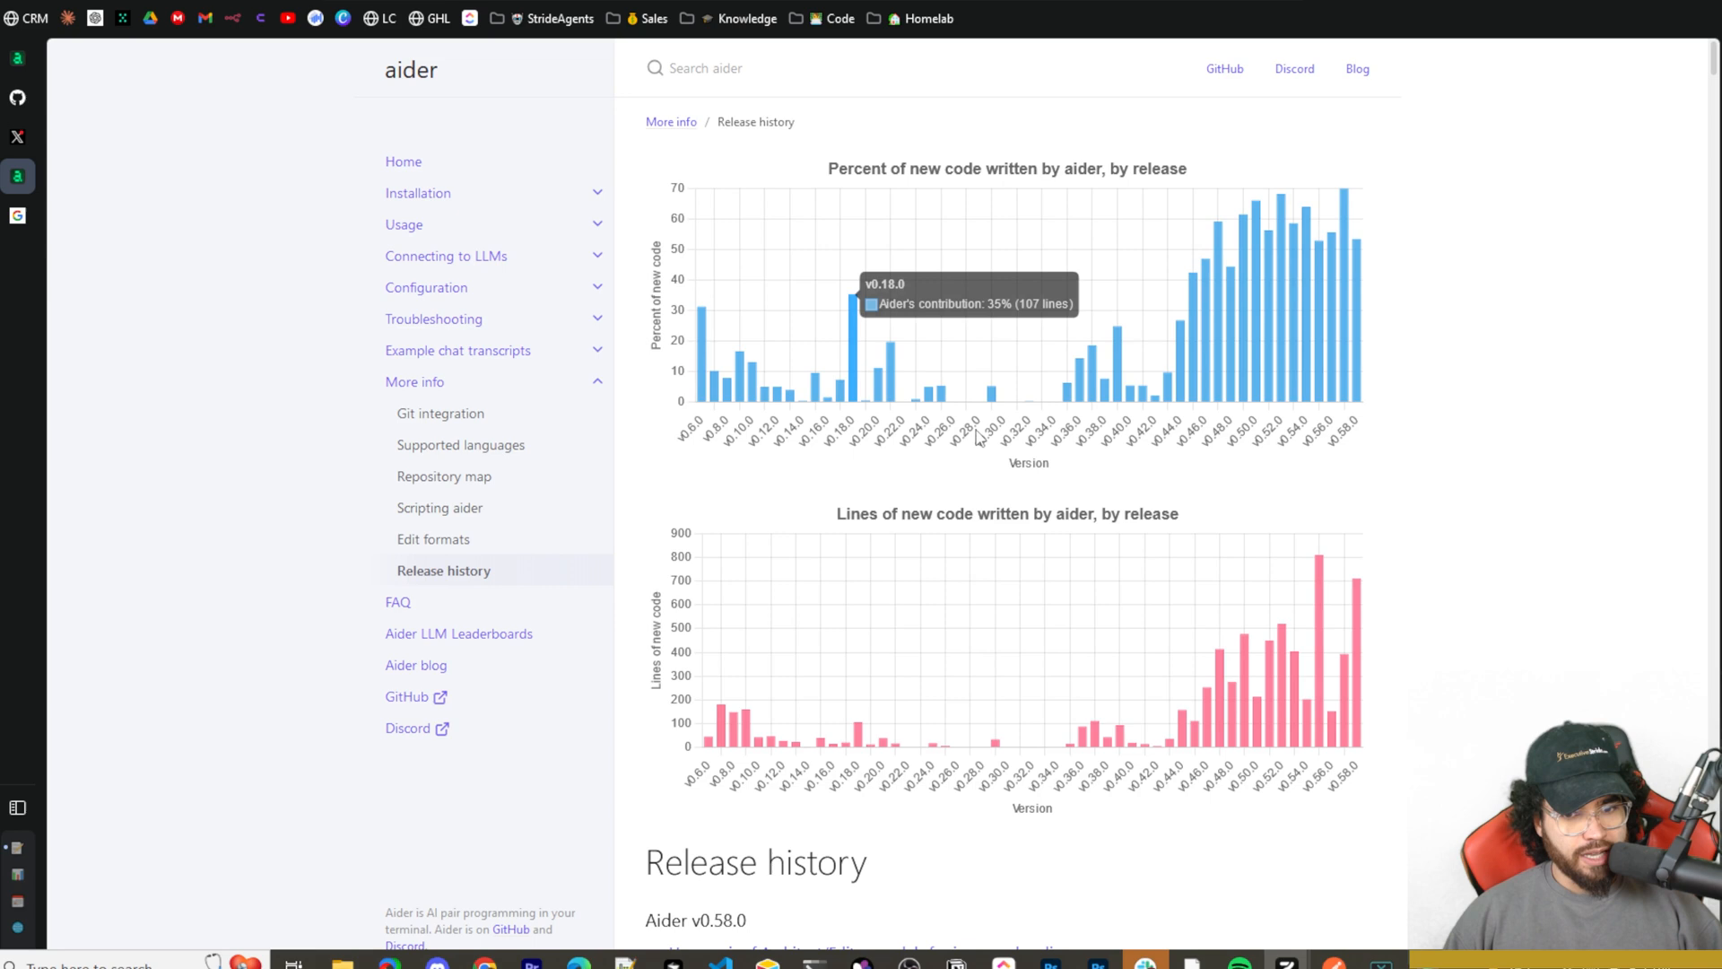
pyautogui.moveTo(1194, 377)
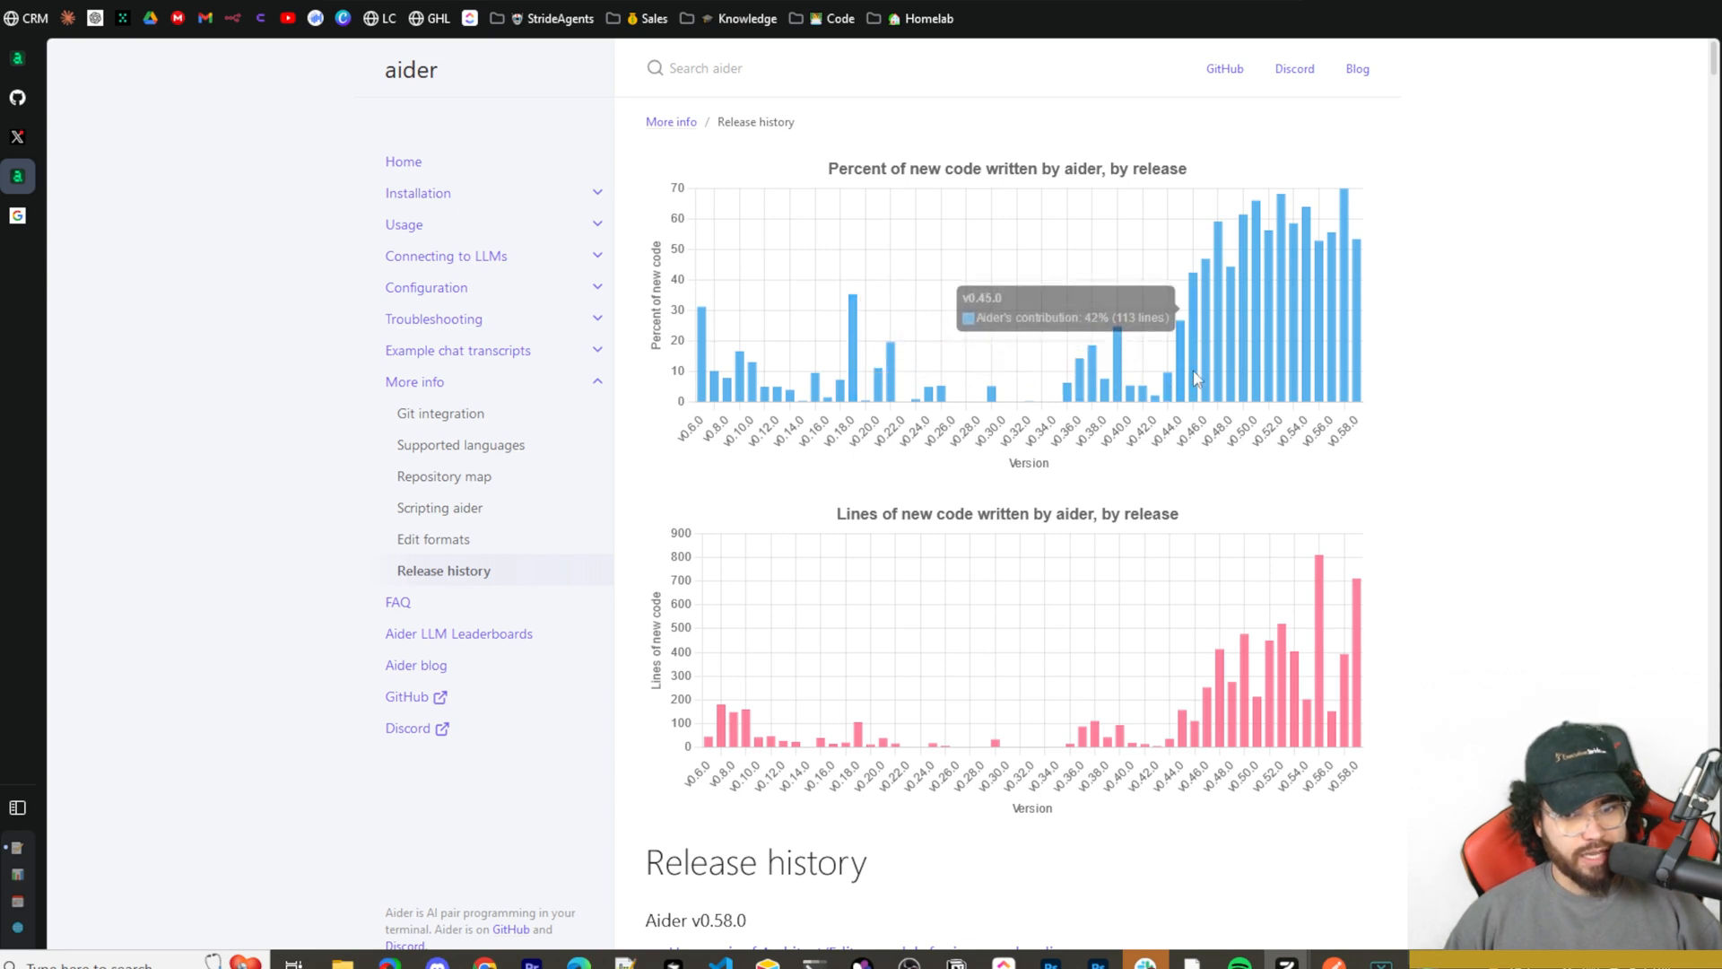
pyautogui.moveTo(1237, 366)
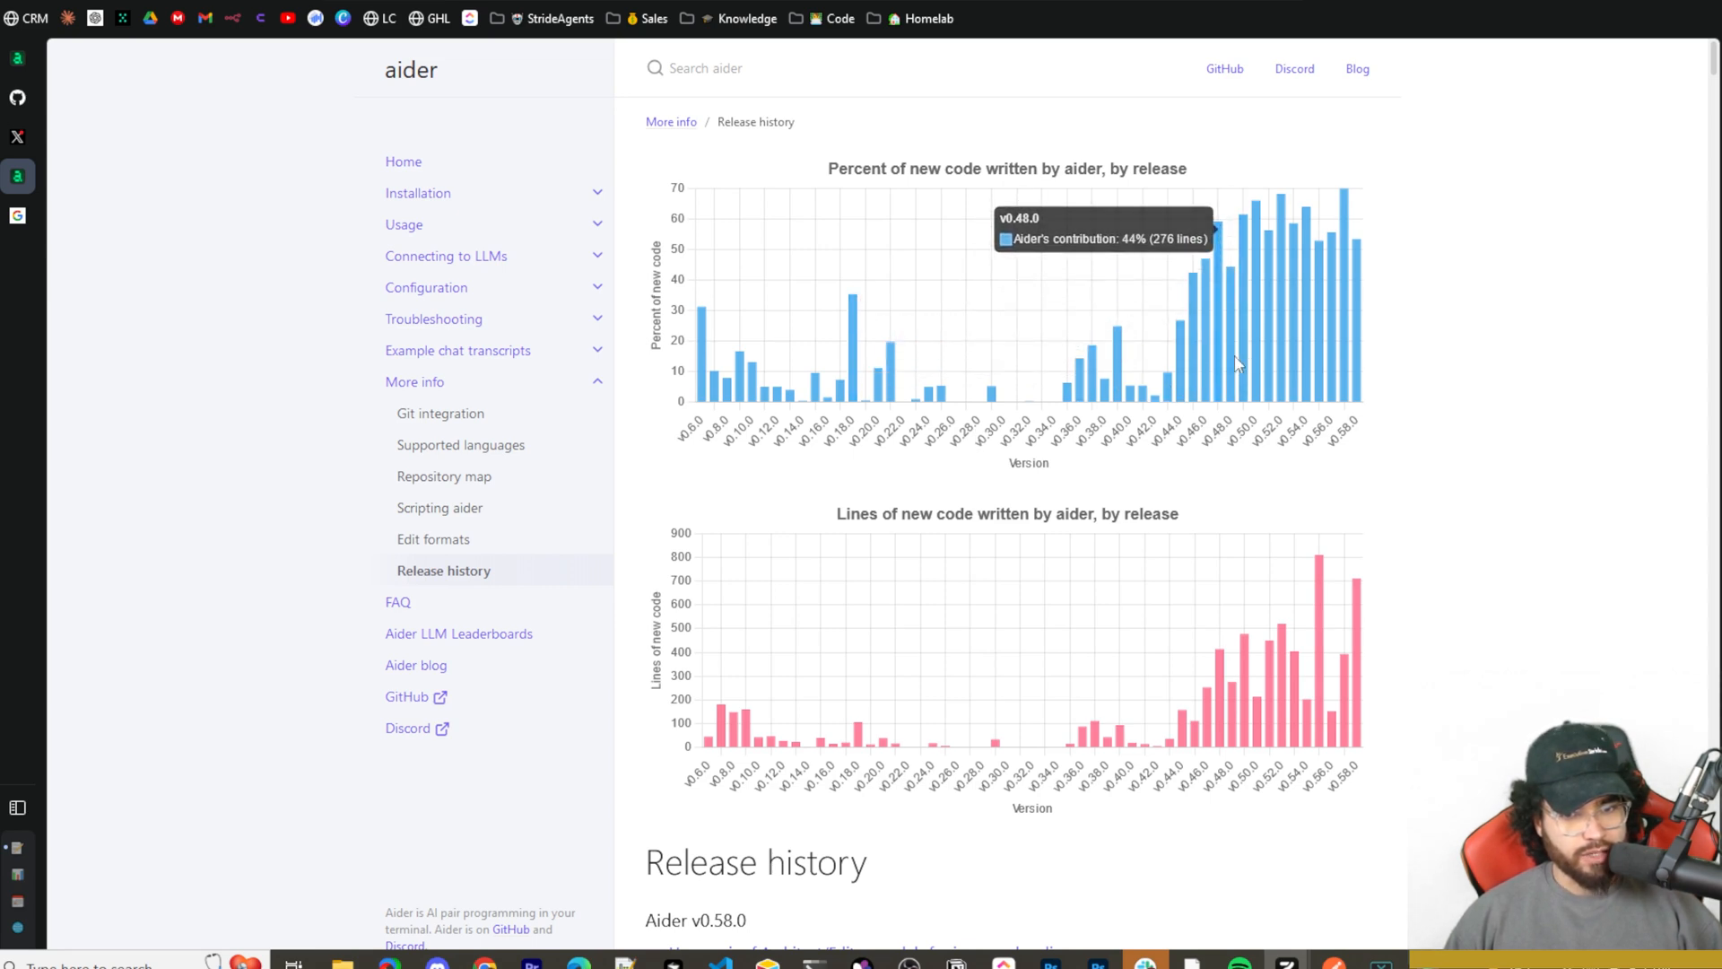
pyautogui.moveTo(1302, 353)
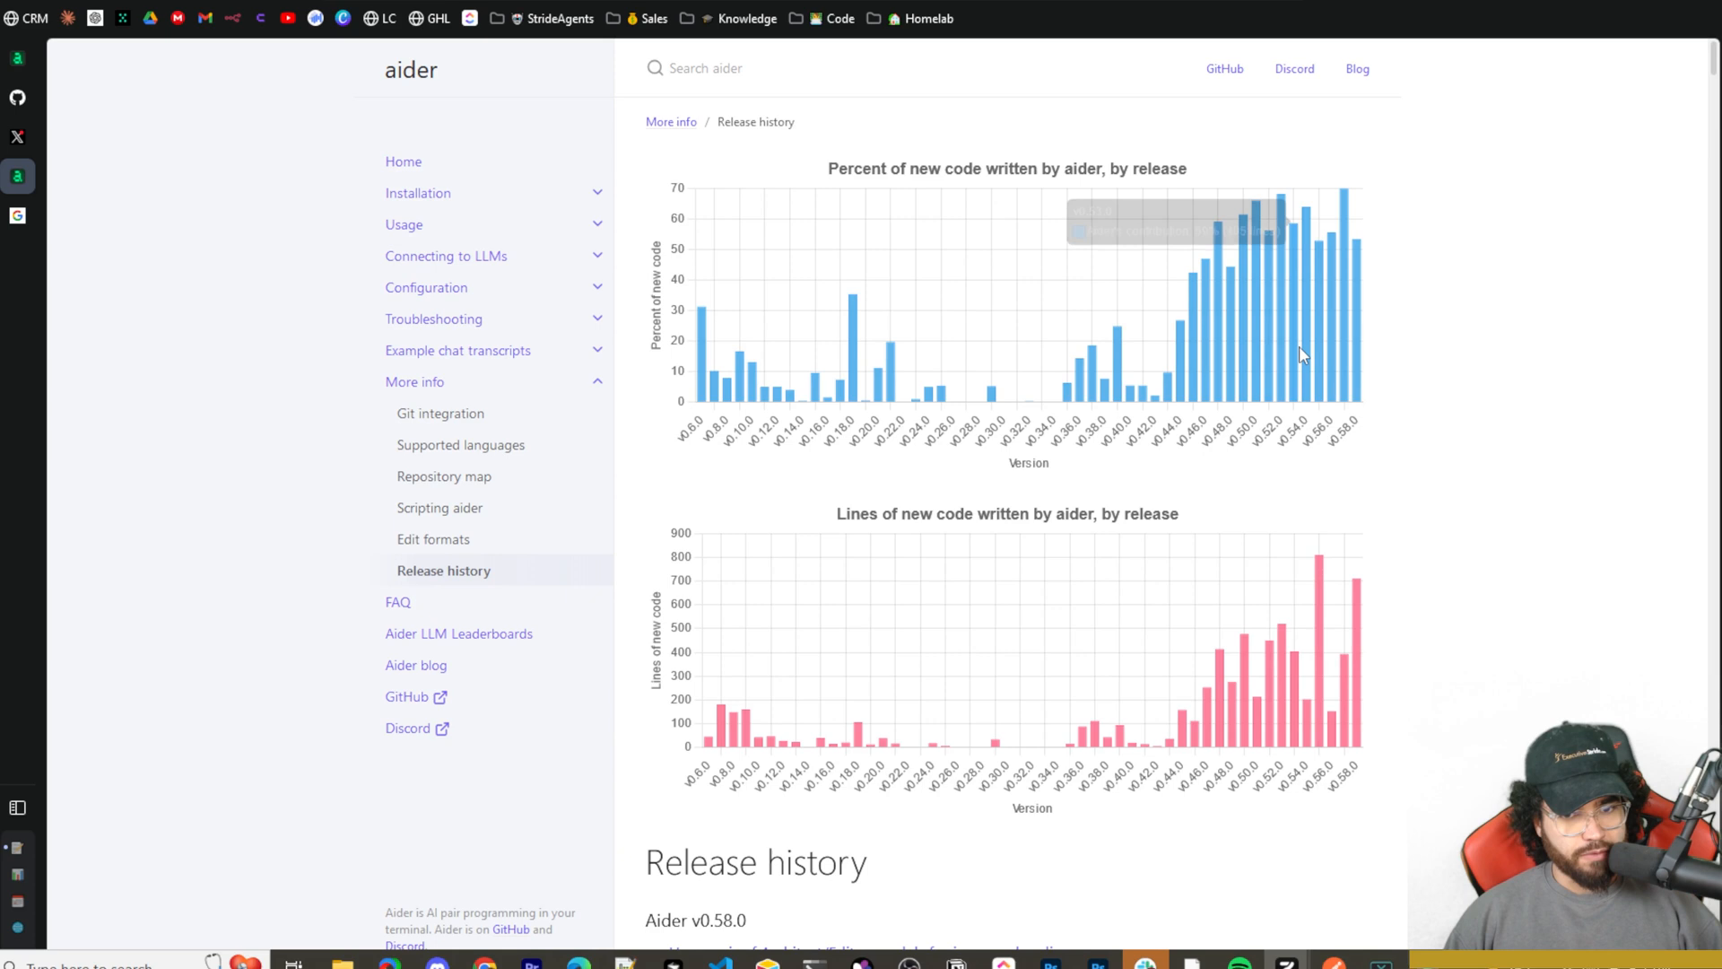
pyautogui.moveTo(1329, 351)
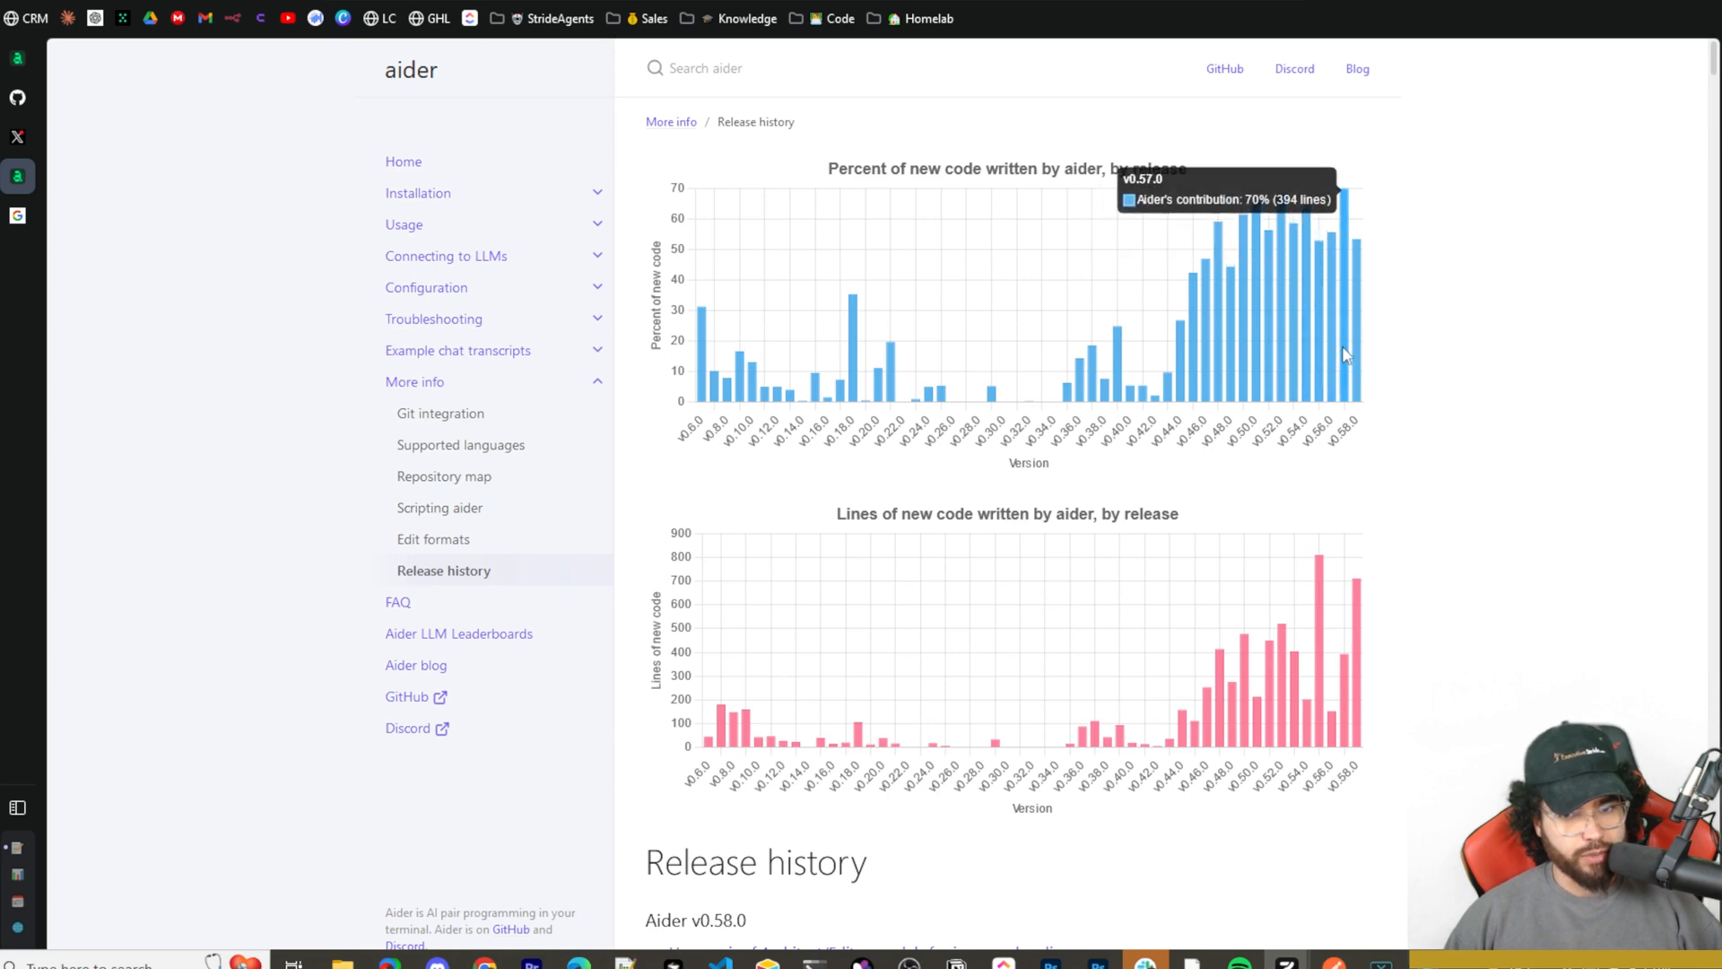
pyautogui.moveTo(1346, 342)
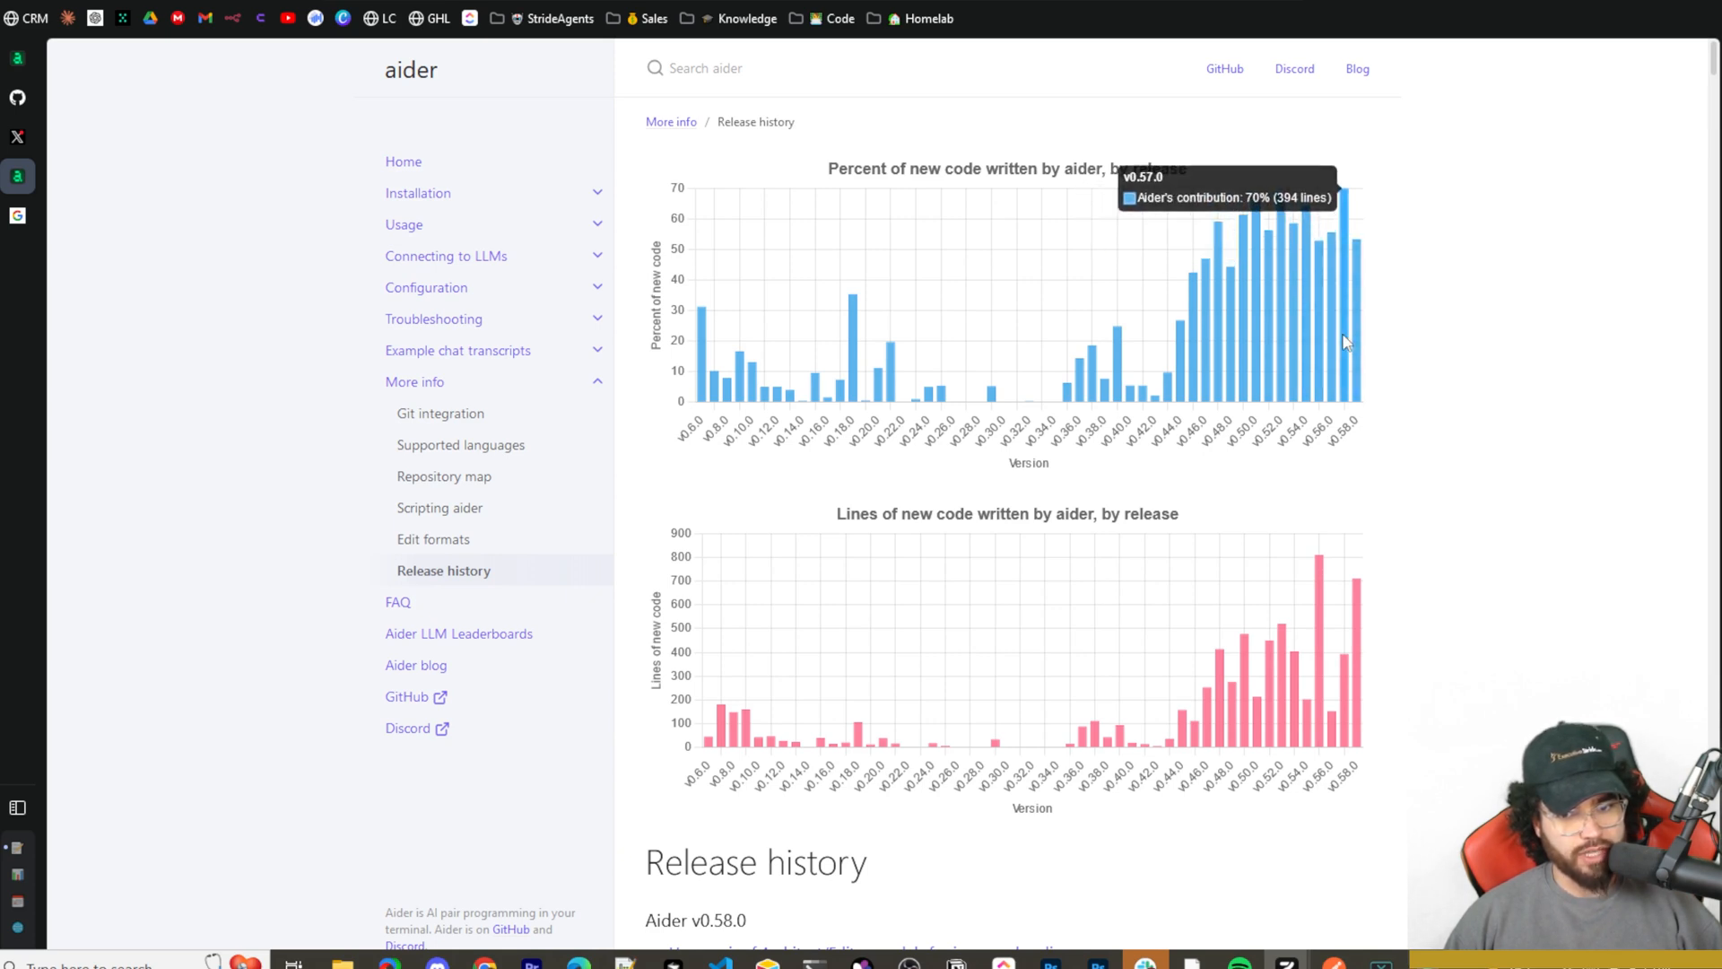
pyautogui.moveTo(1349, 196)
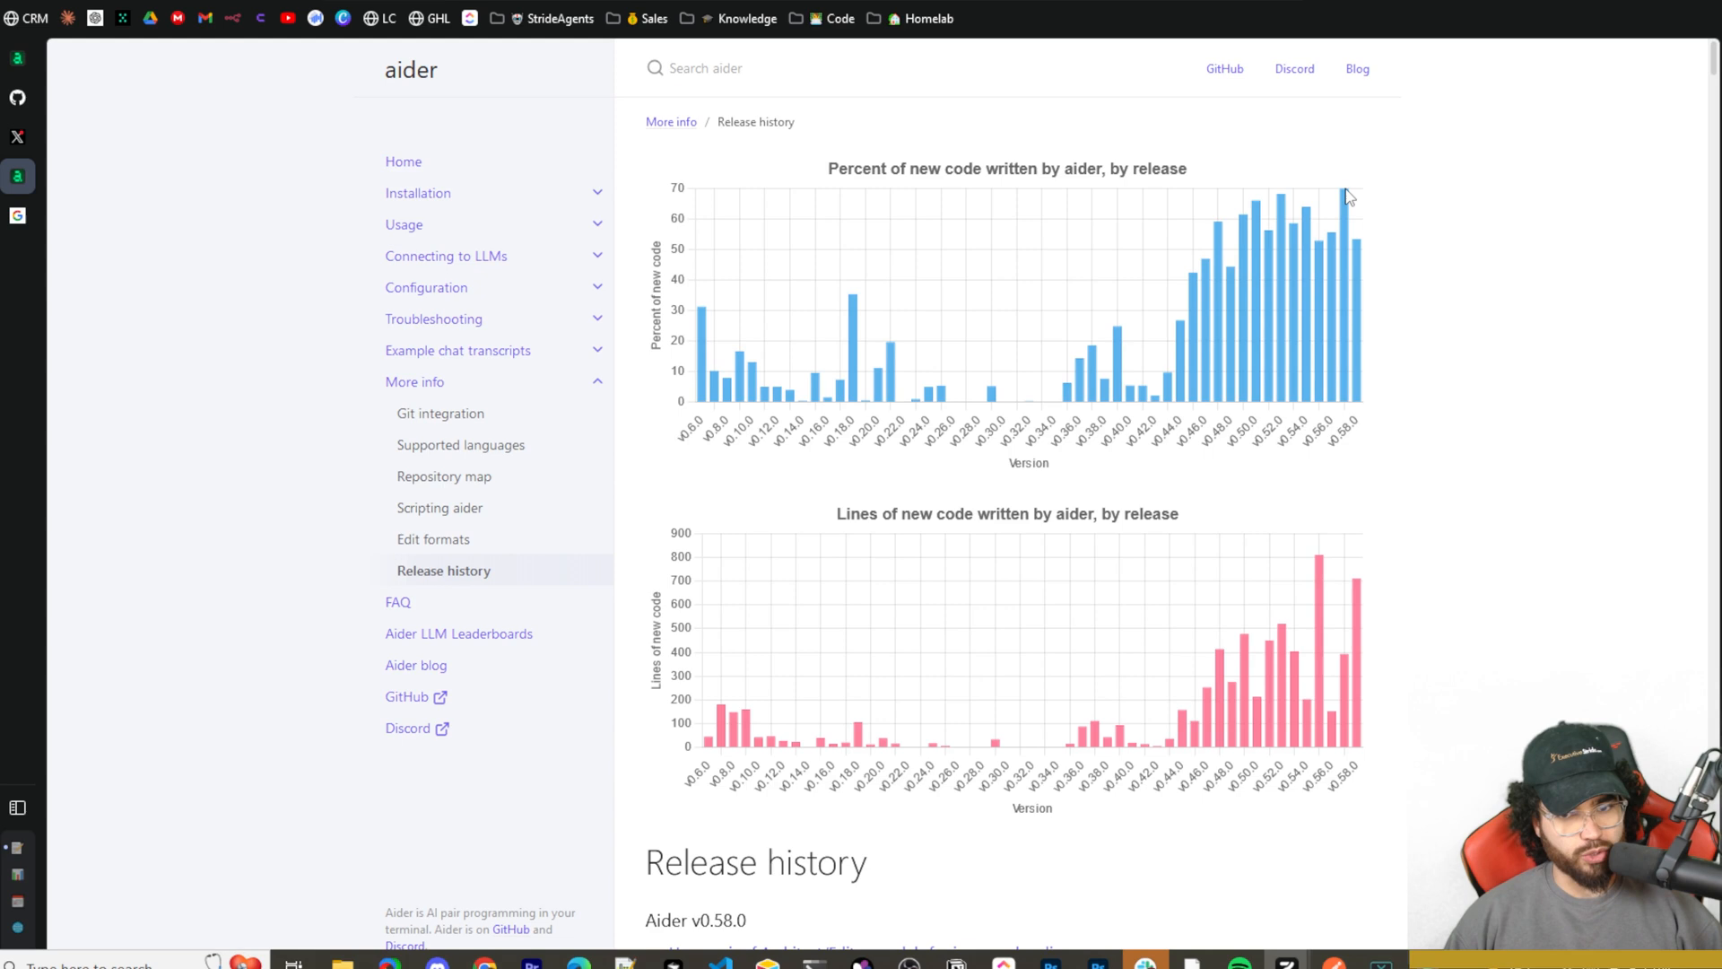
pyautogui.moveTo(1345, 204)
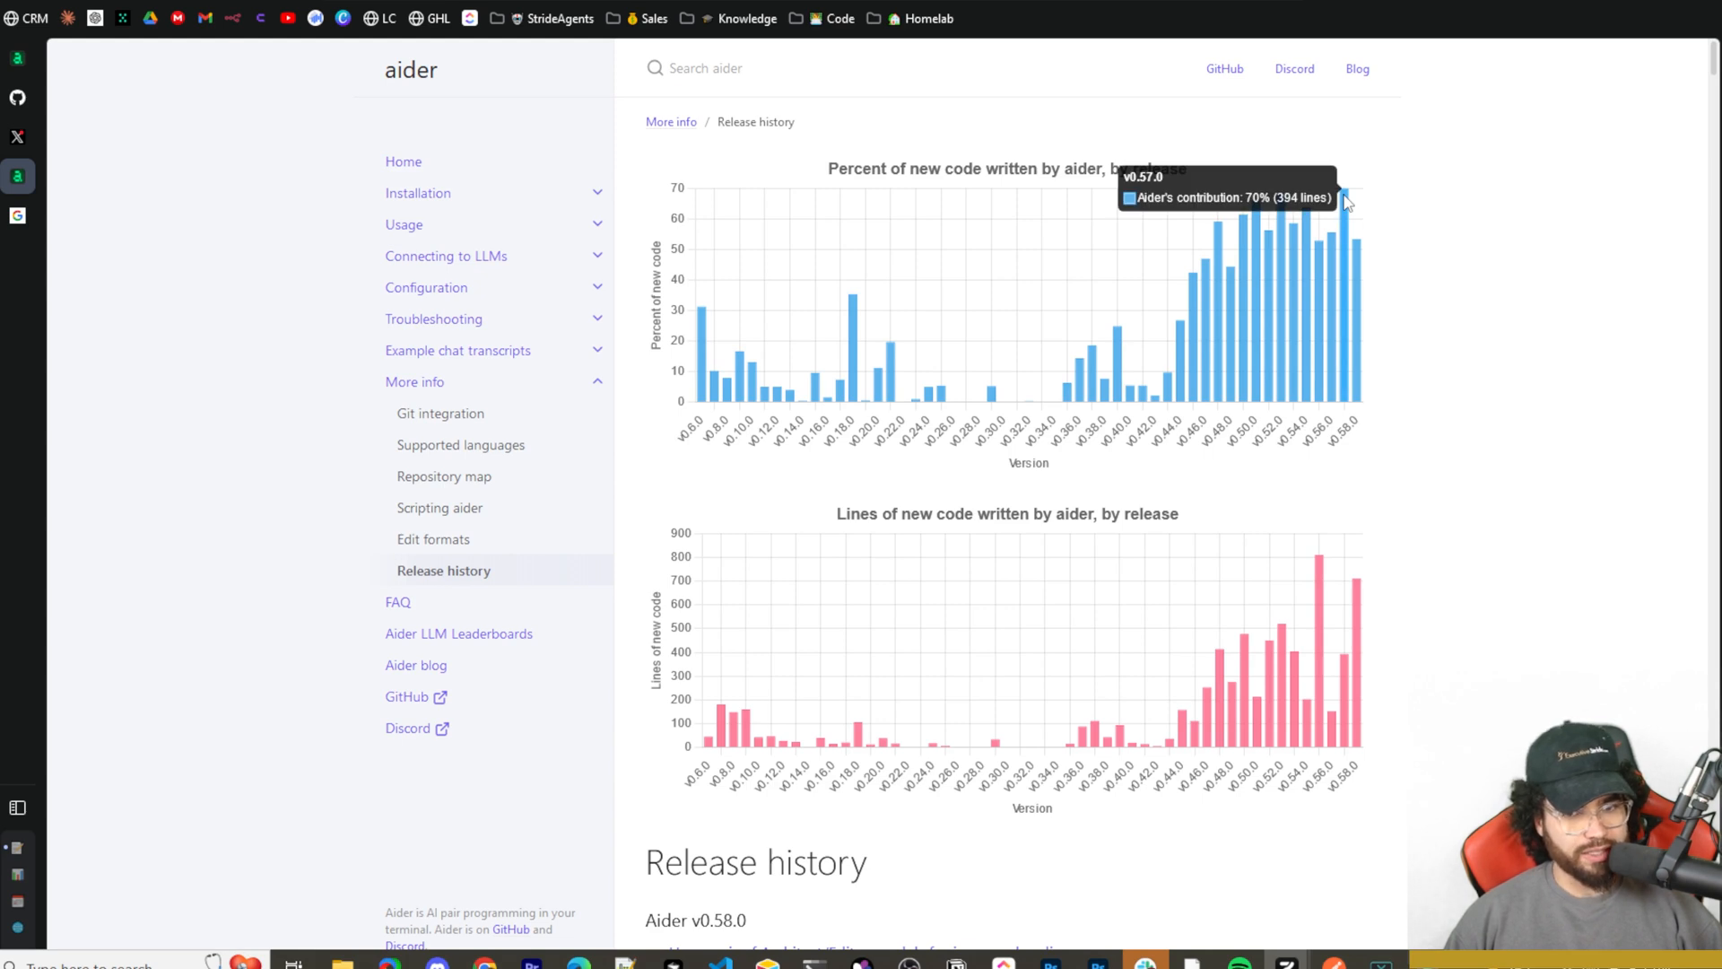
pyautogui.moveTo(1361, 257)
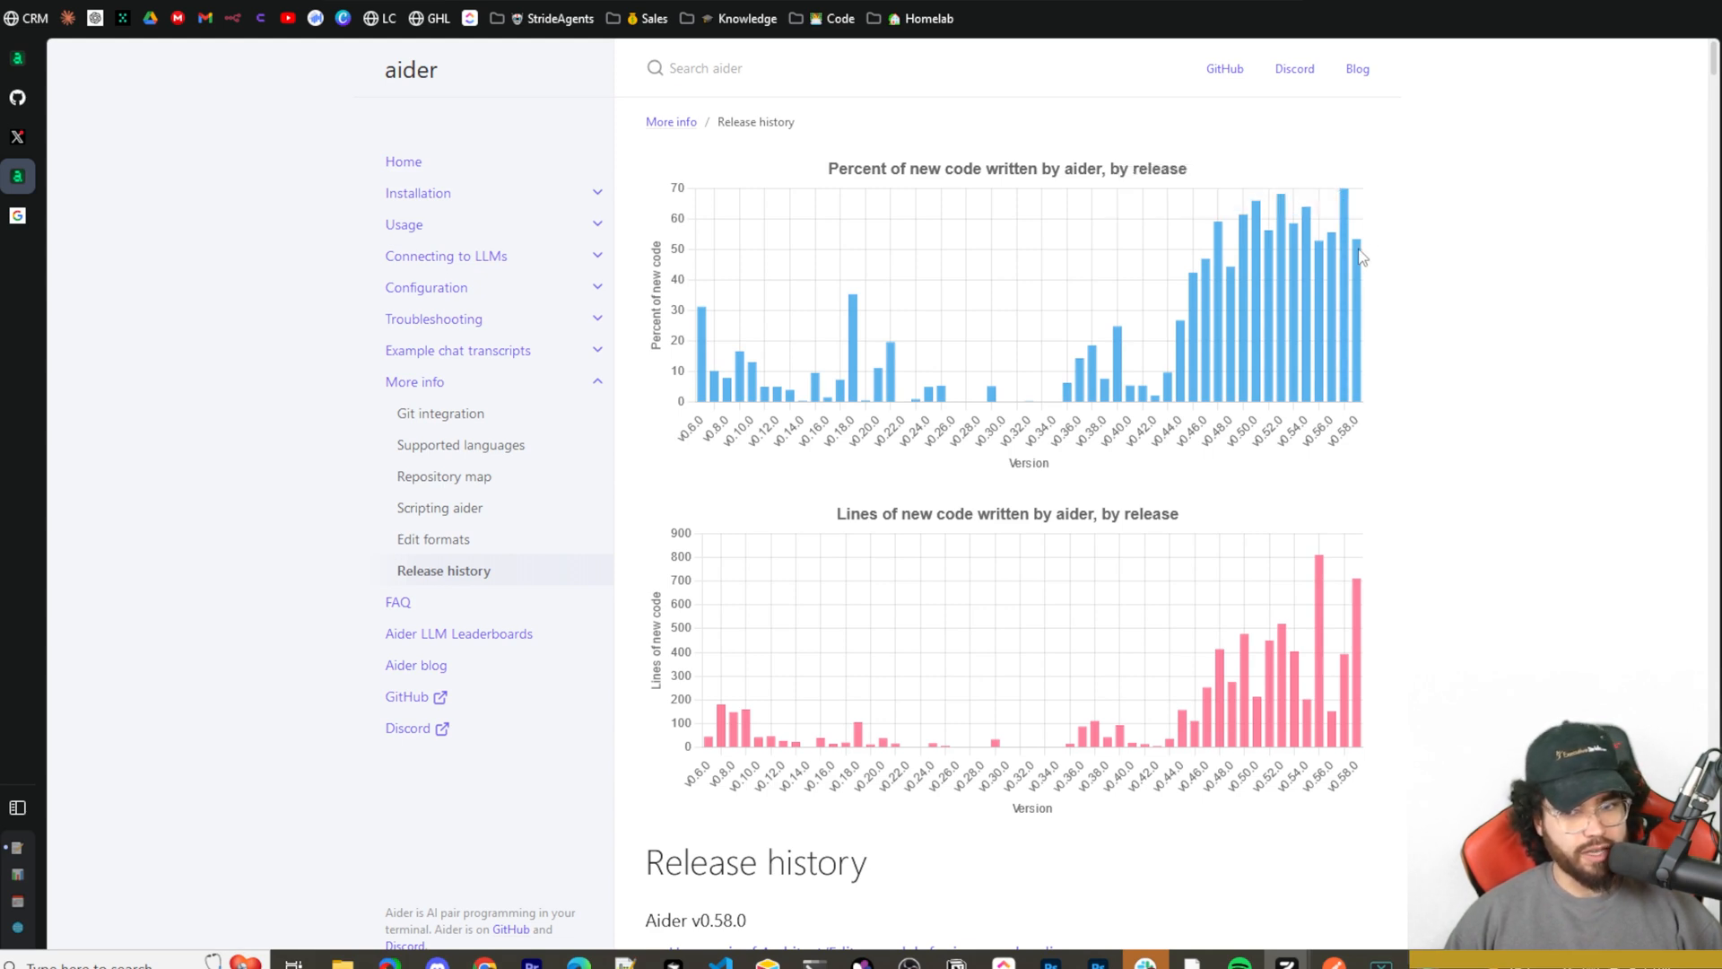
pyautogui.moveTo(1348, 253)
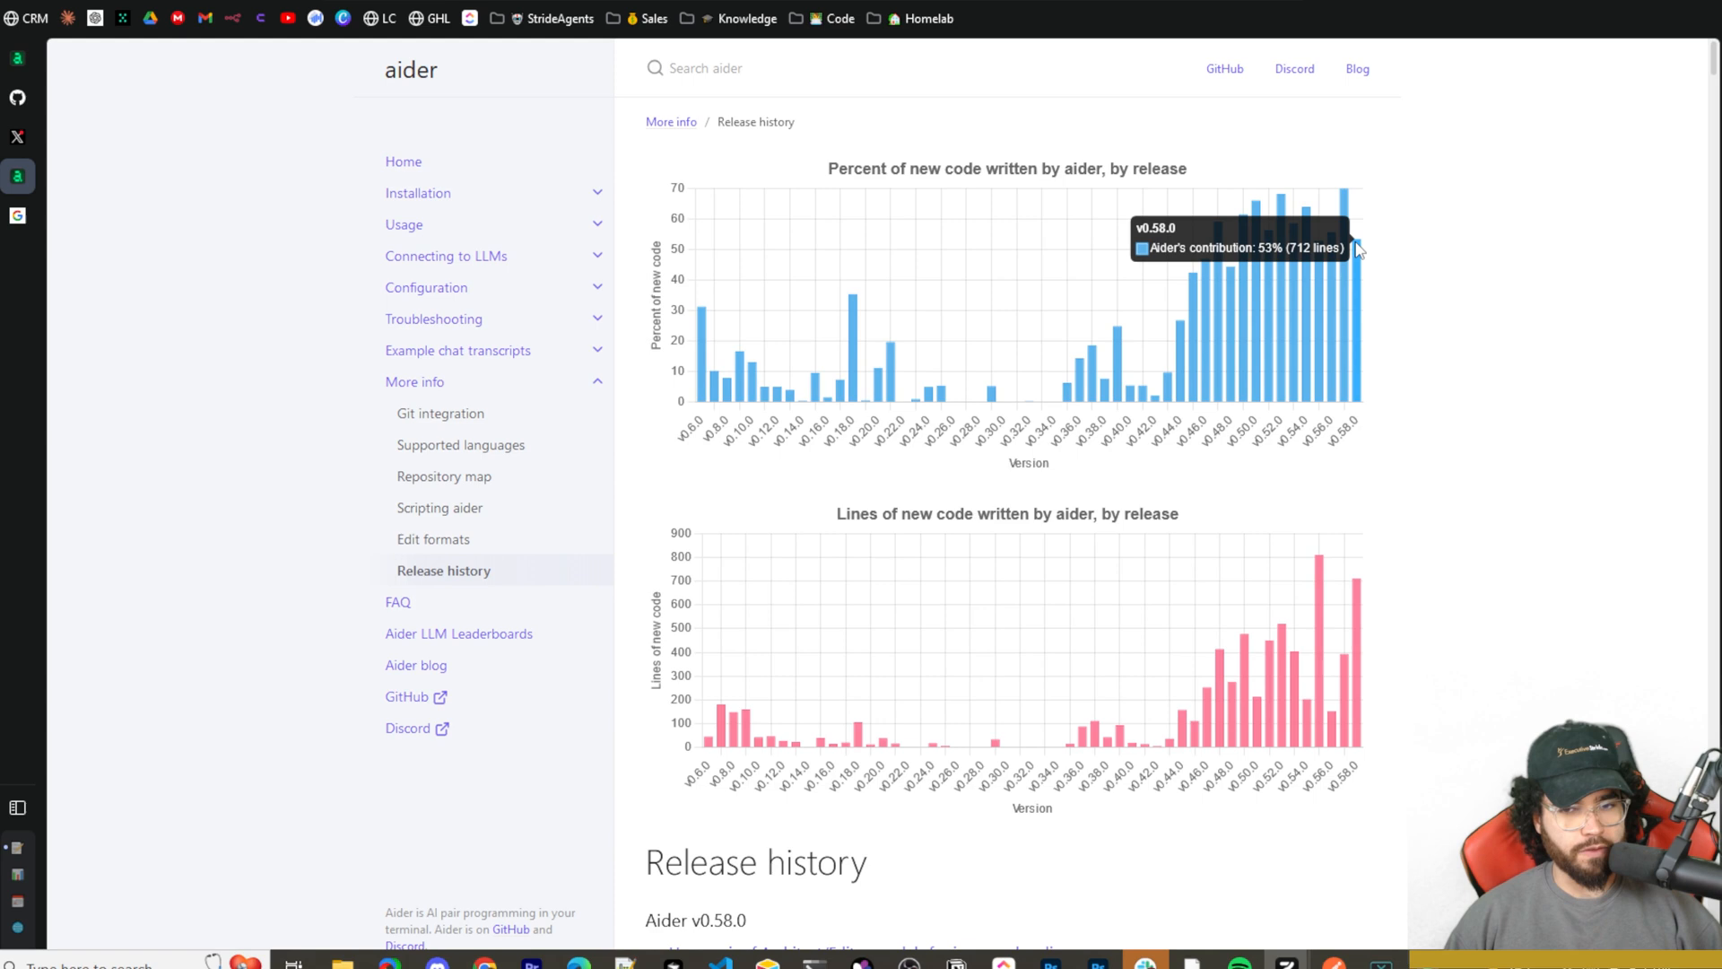
pyautogui.moveTo(970, 617)
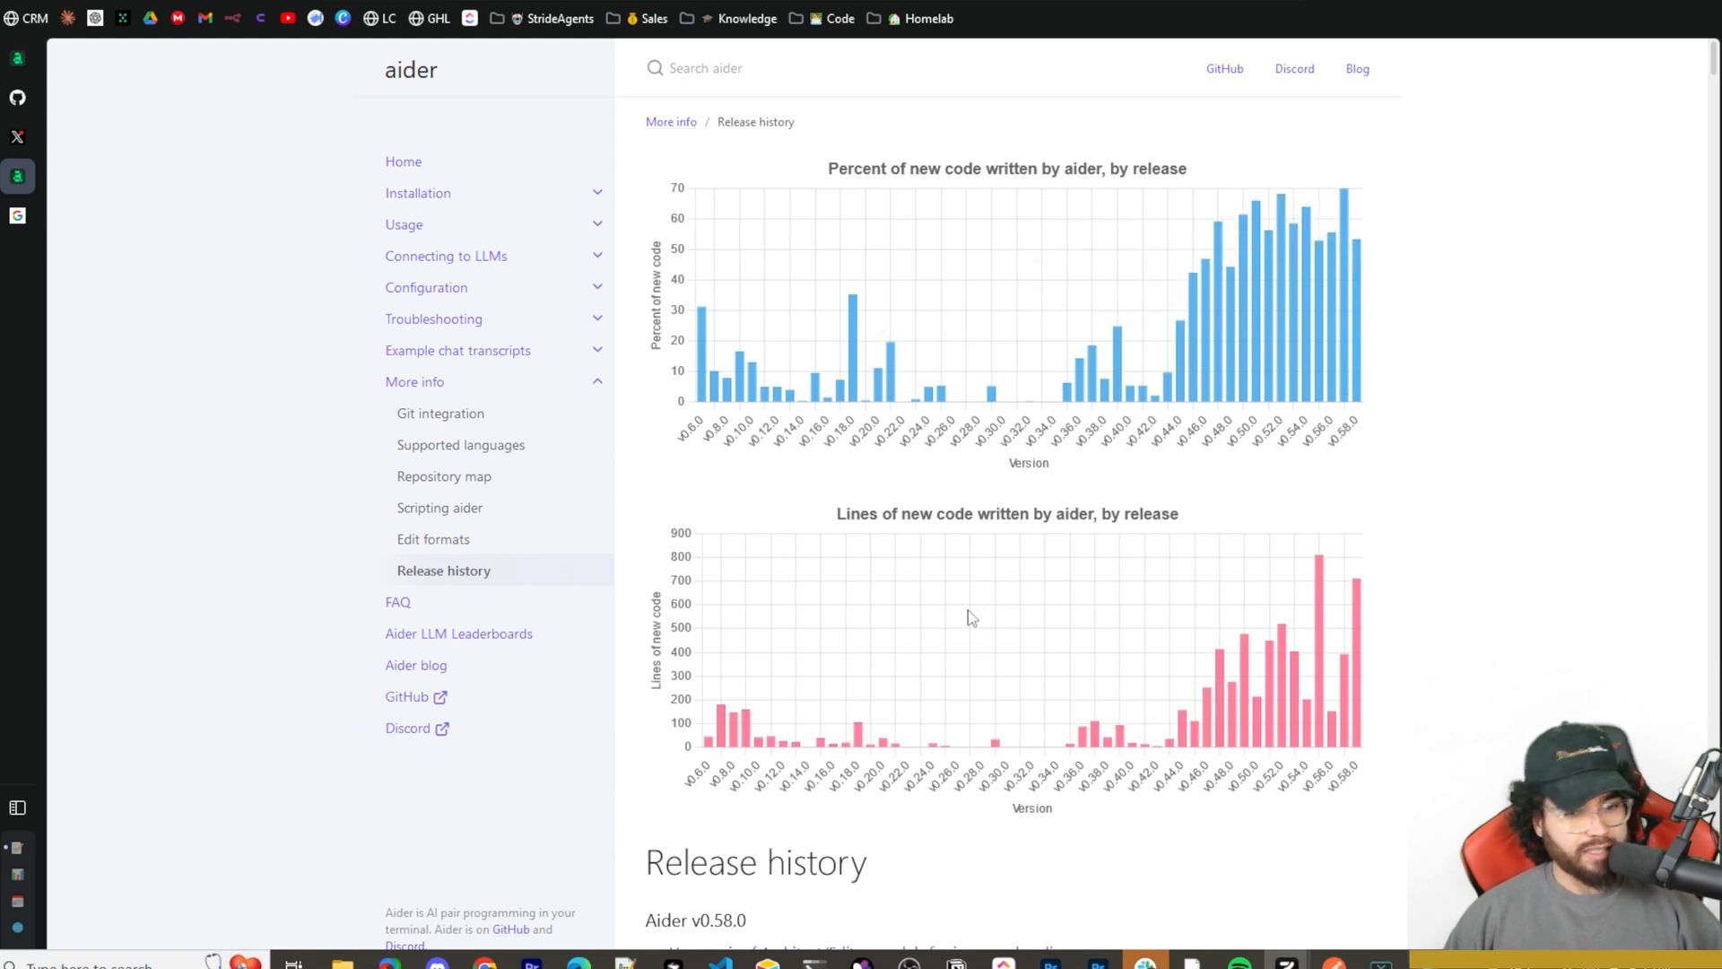
pyautogui.moveTo(978, 527)
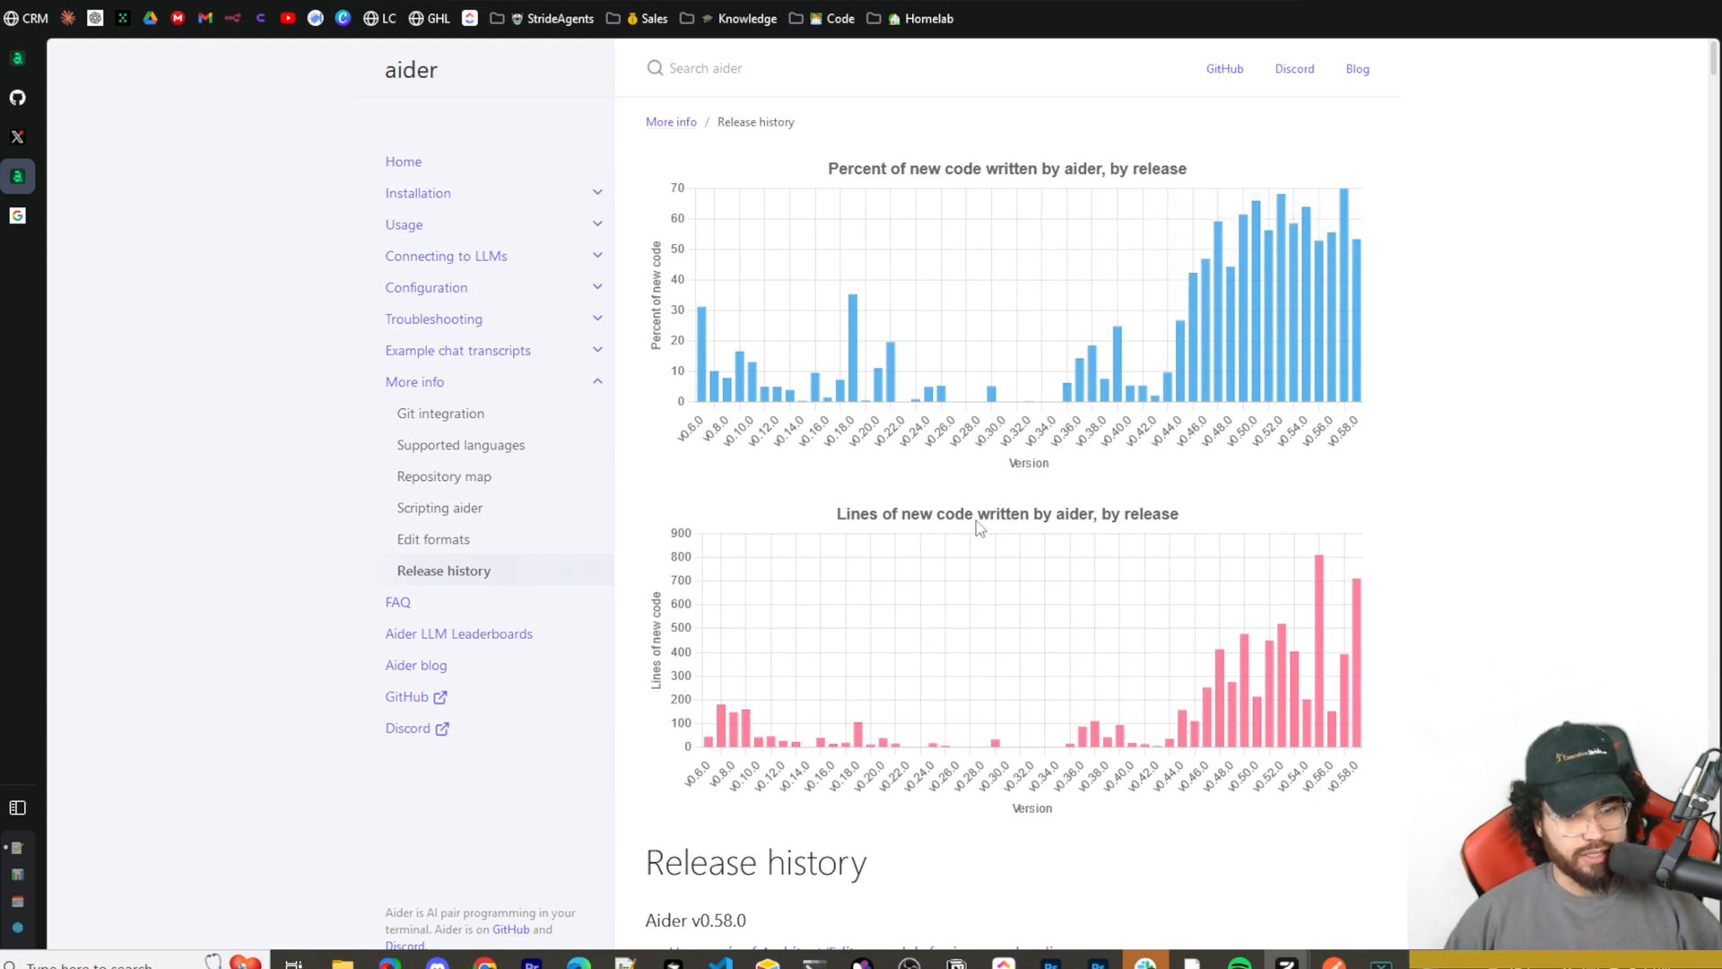
pyautogui.moveTo(1239, 711)
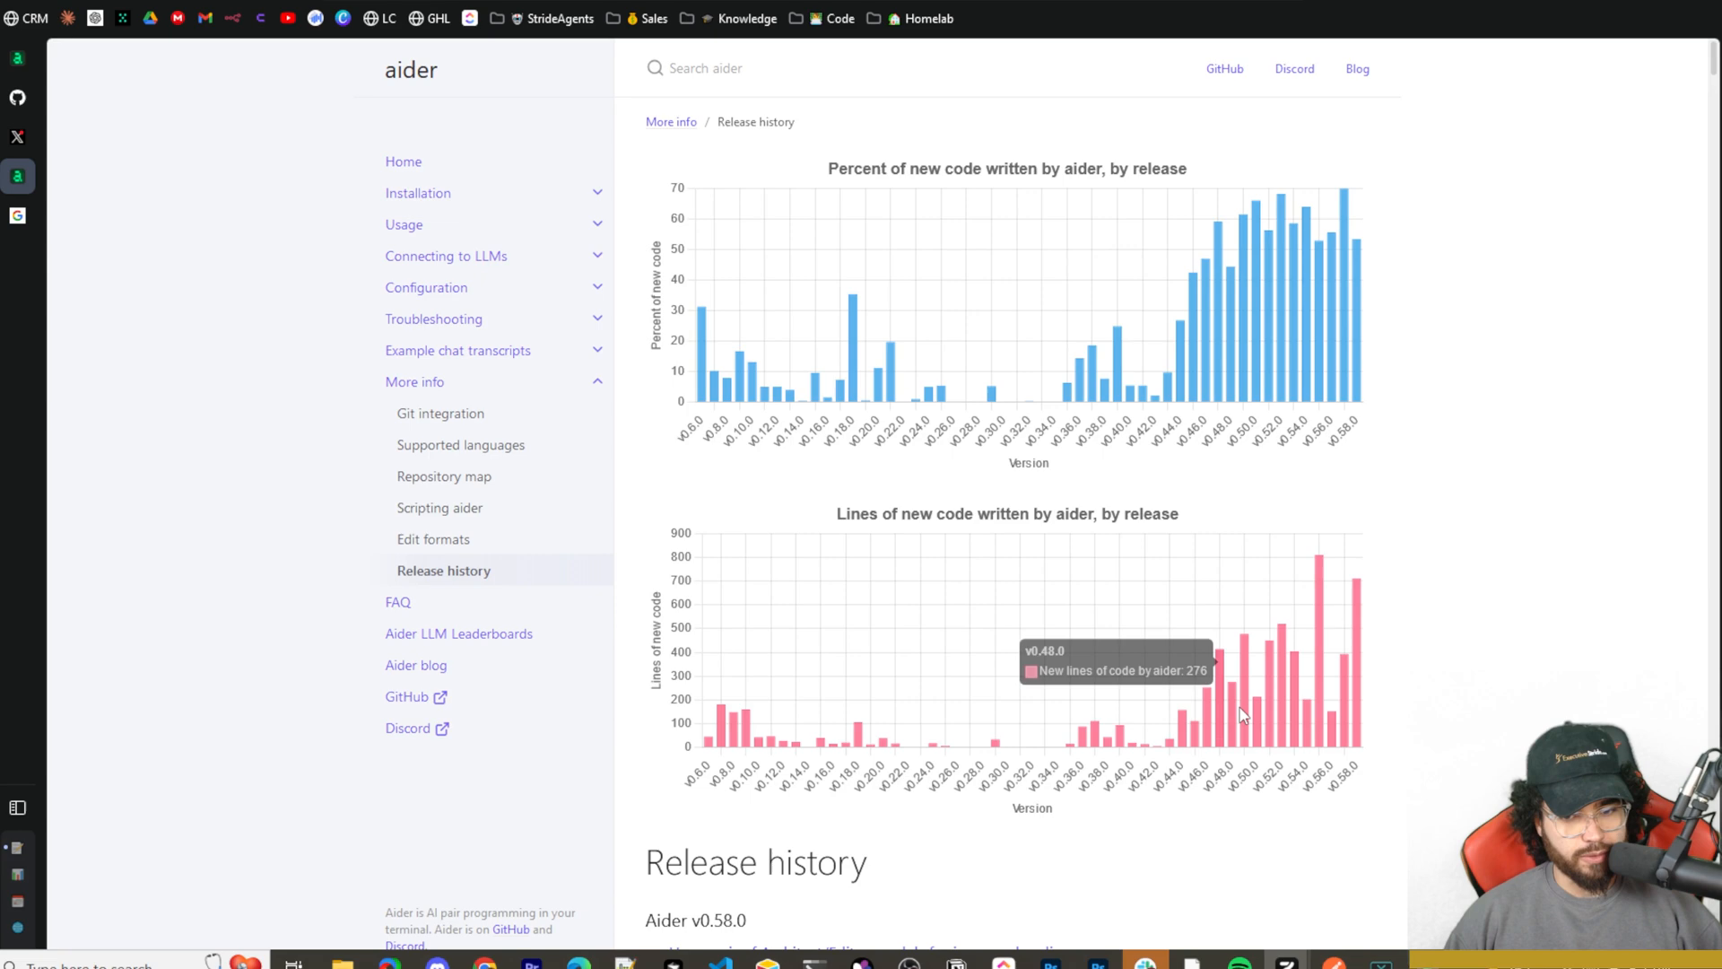
pyautogui.moveTo(1361, 709)
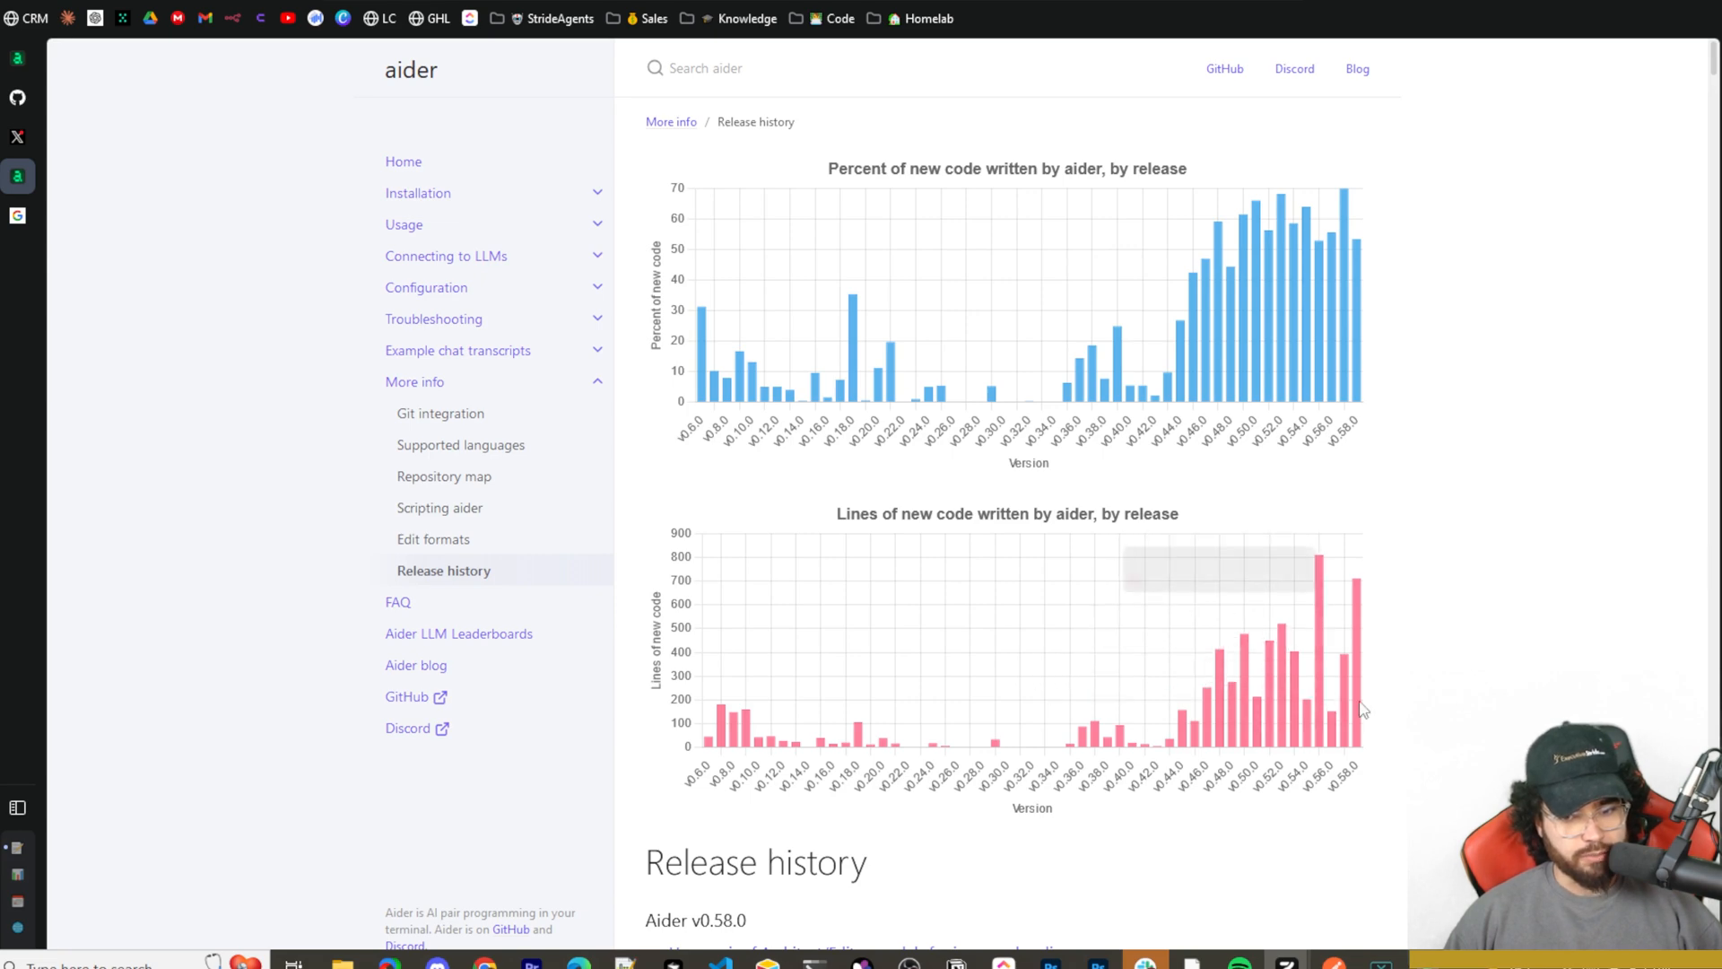
# Scroll the Release history page down to the Aider v0.58.0 changes.
pyautogui.scroll(-3)
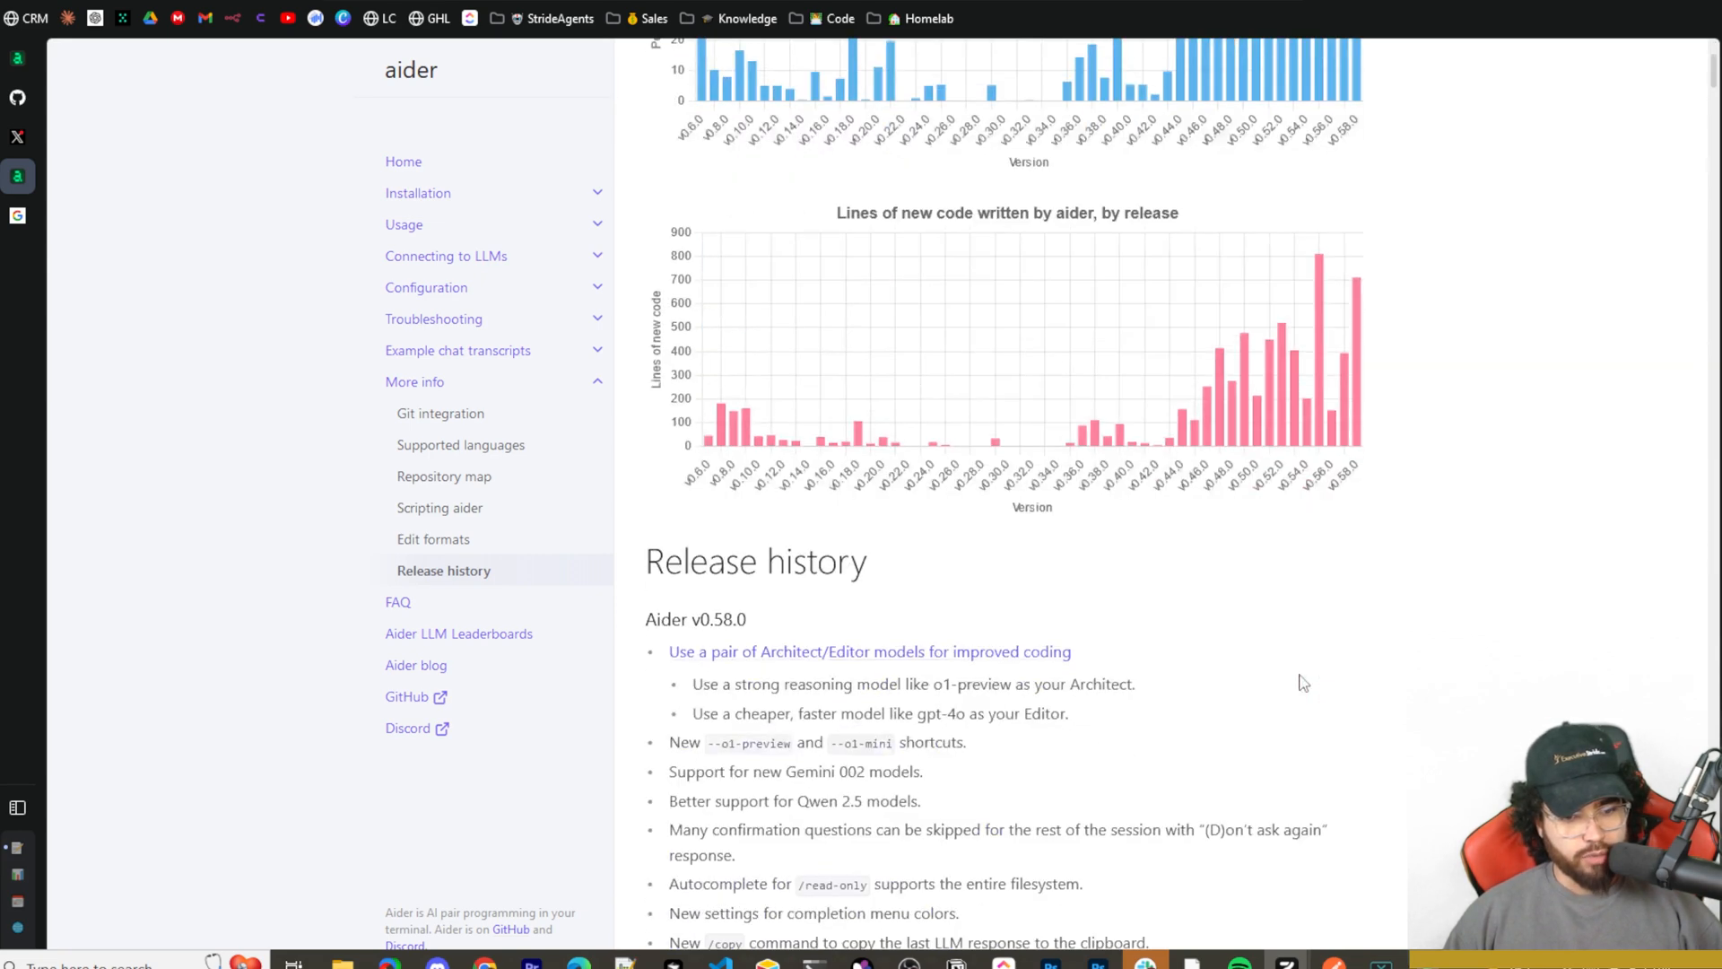
# Open the Optional steps docs page and scroll past voice coding and editor integrations.
pyautogui.click(417, 192)
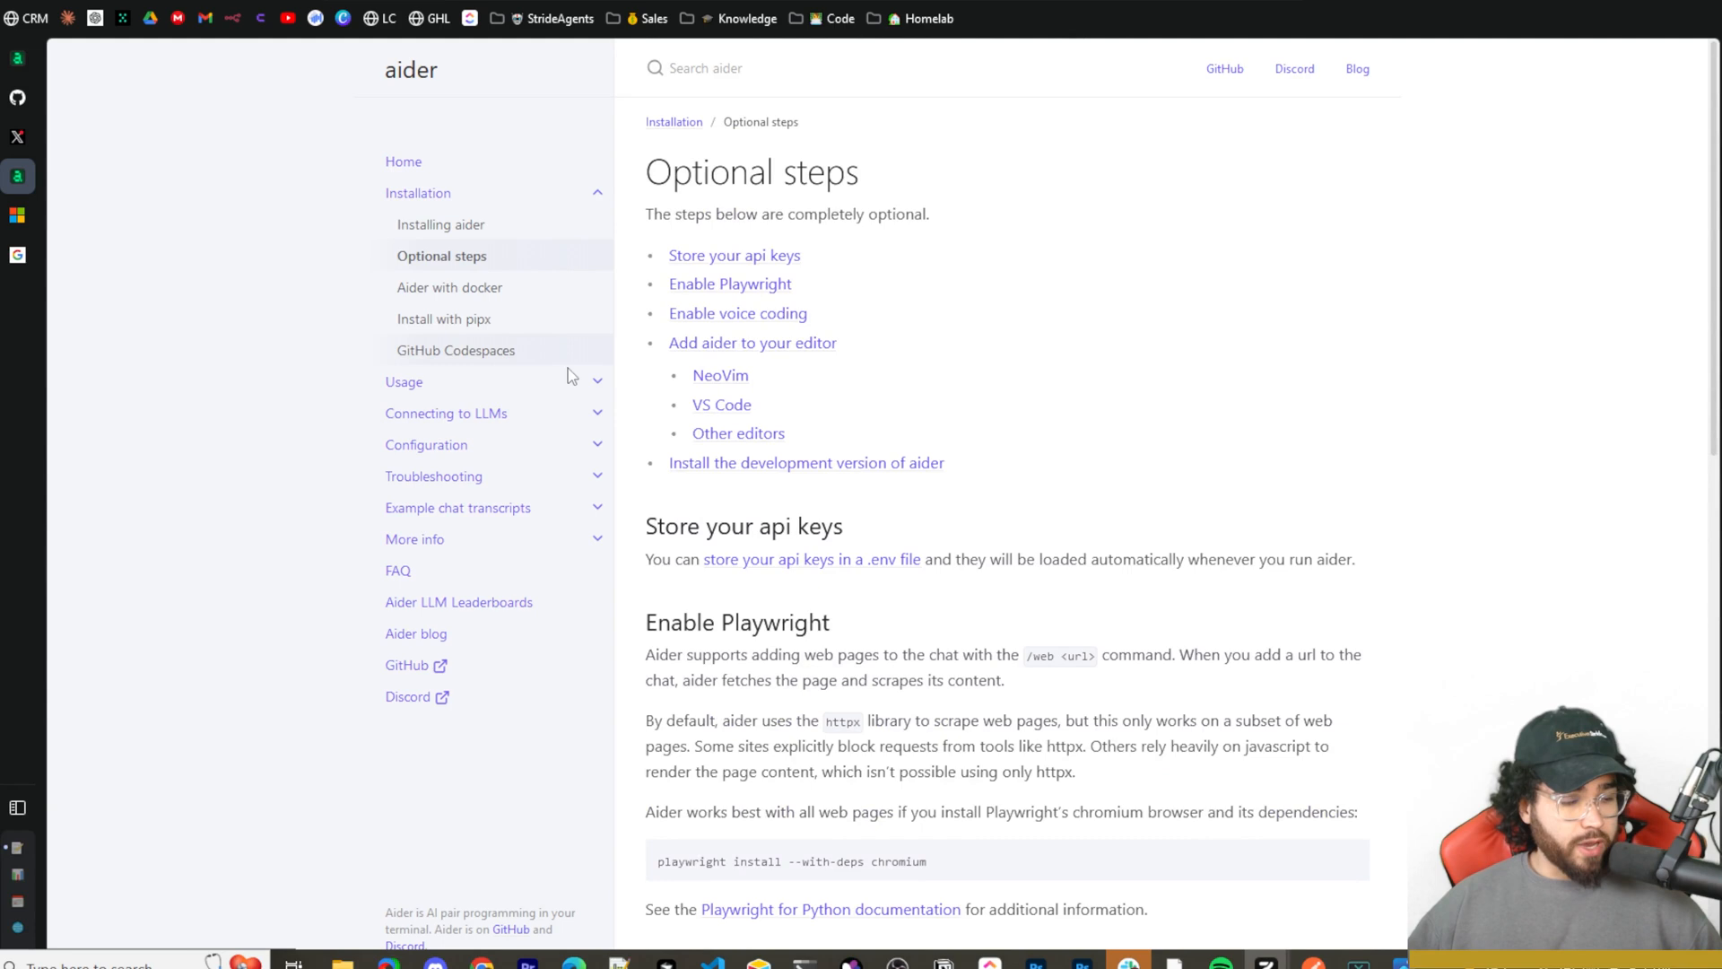
pyautogui.moveTo(505, 231)
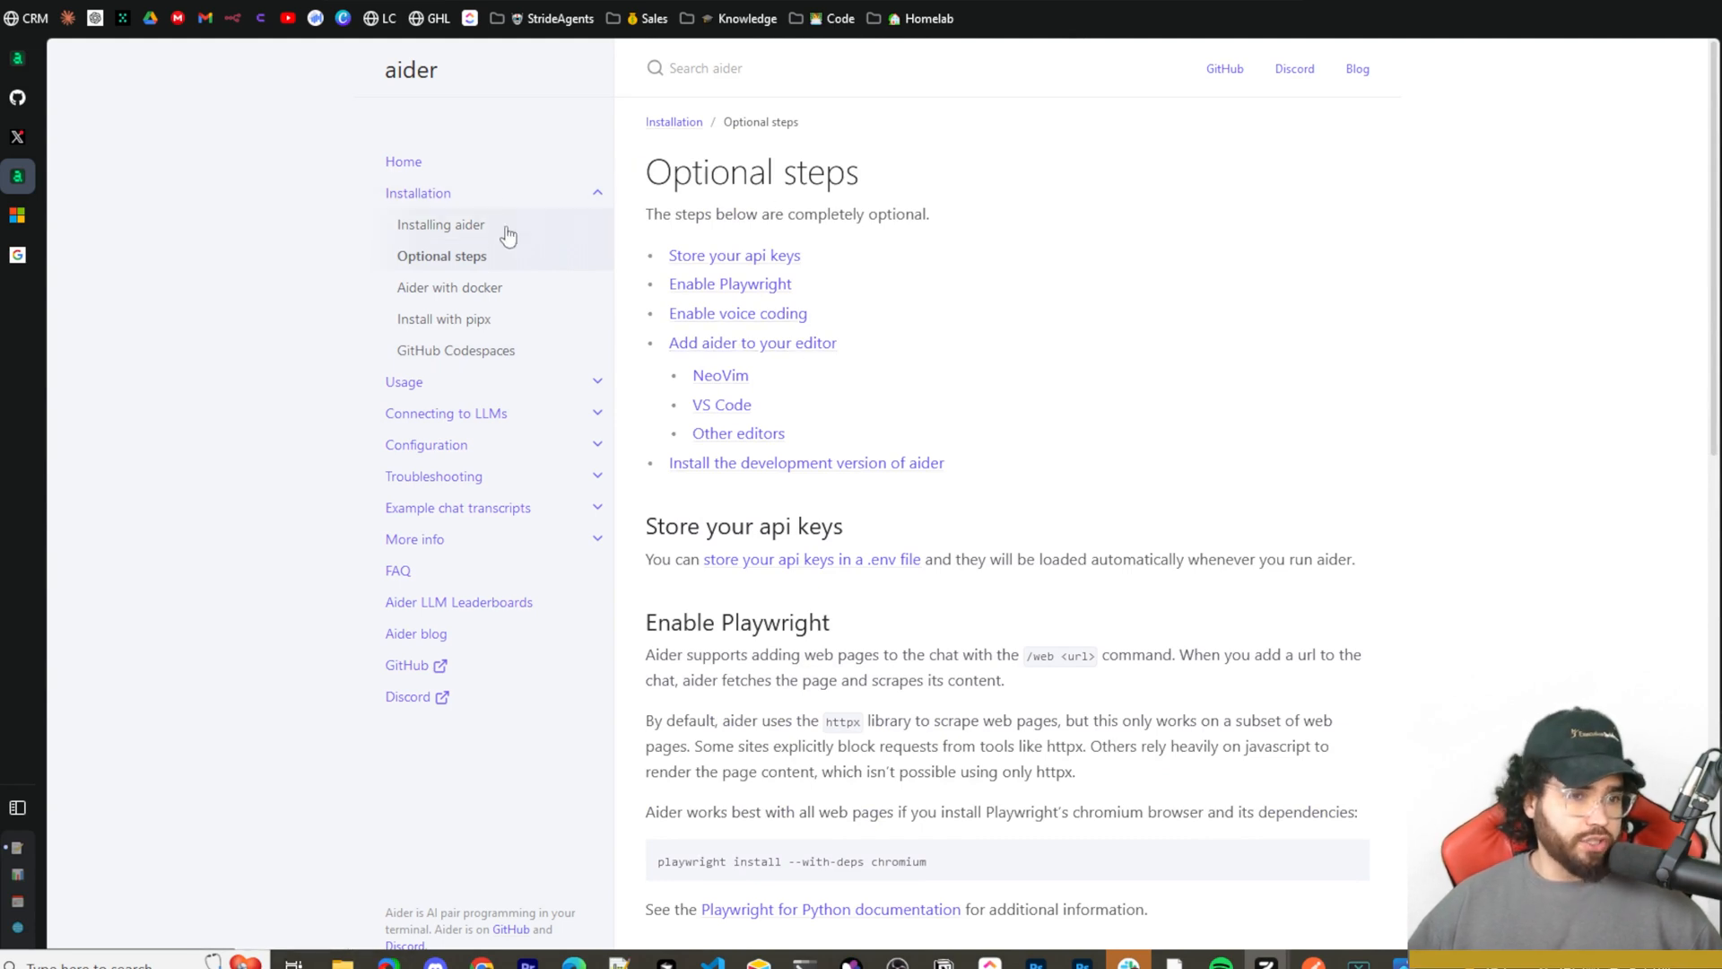
pyautogui.moveTo(524, 287)
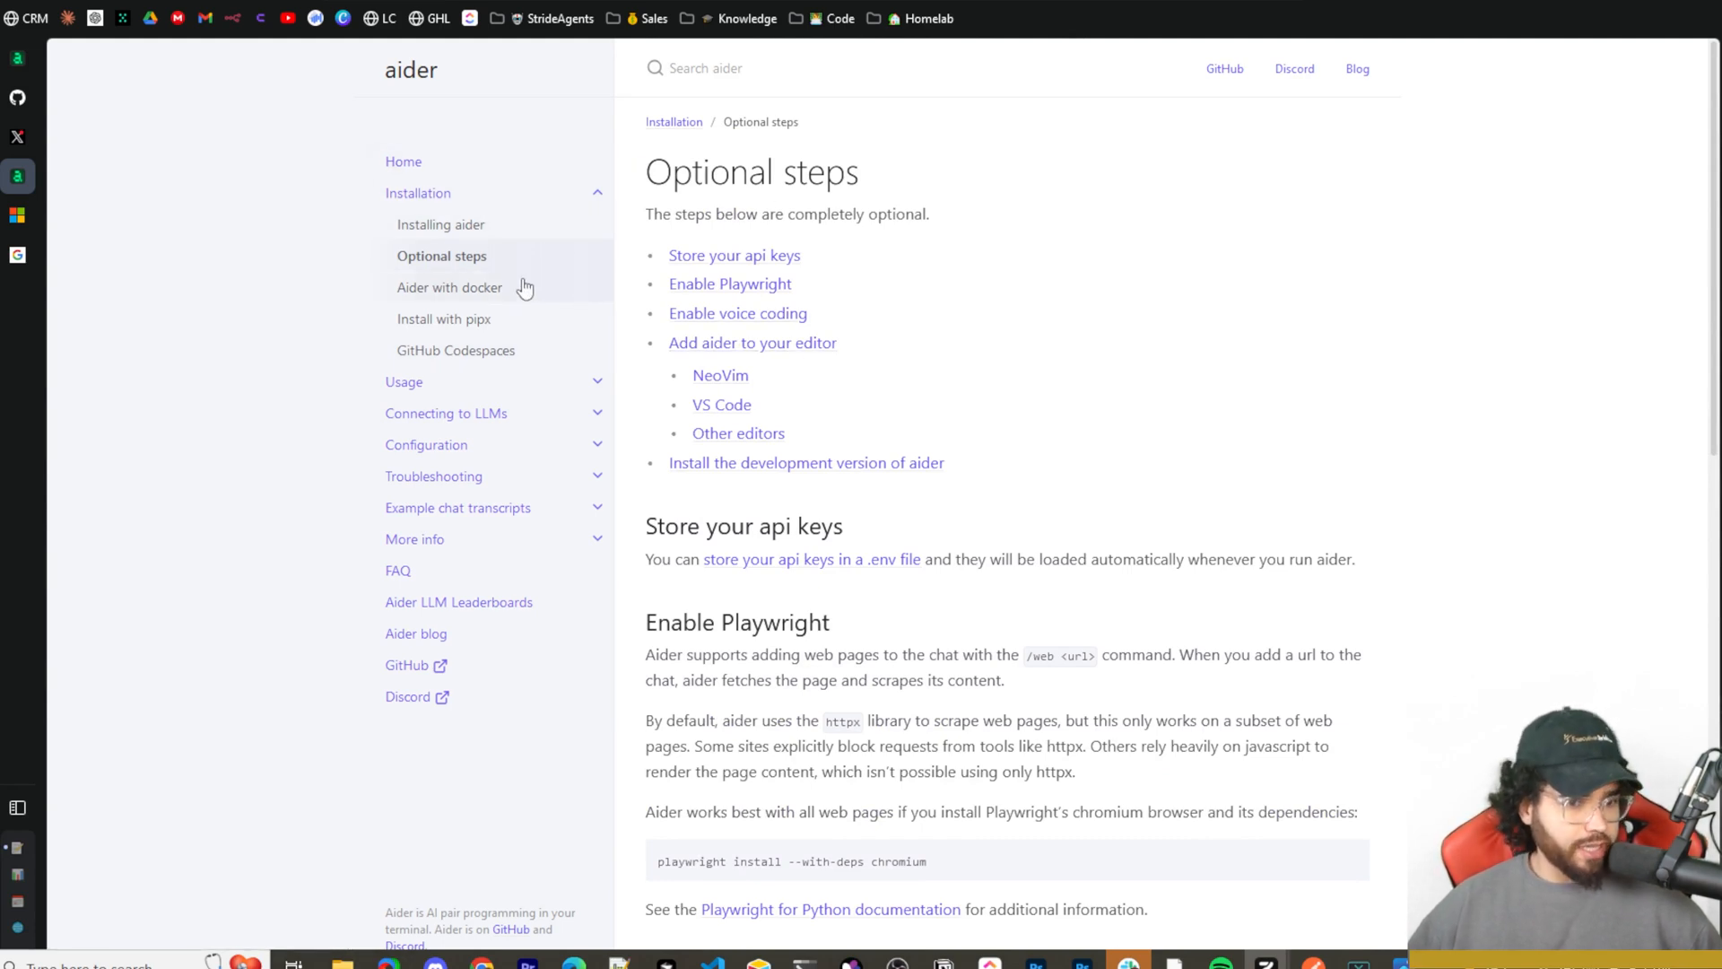
pyautogui.moveTo(517, 271)
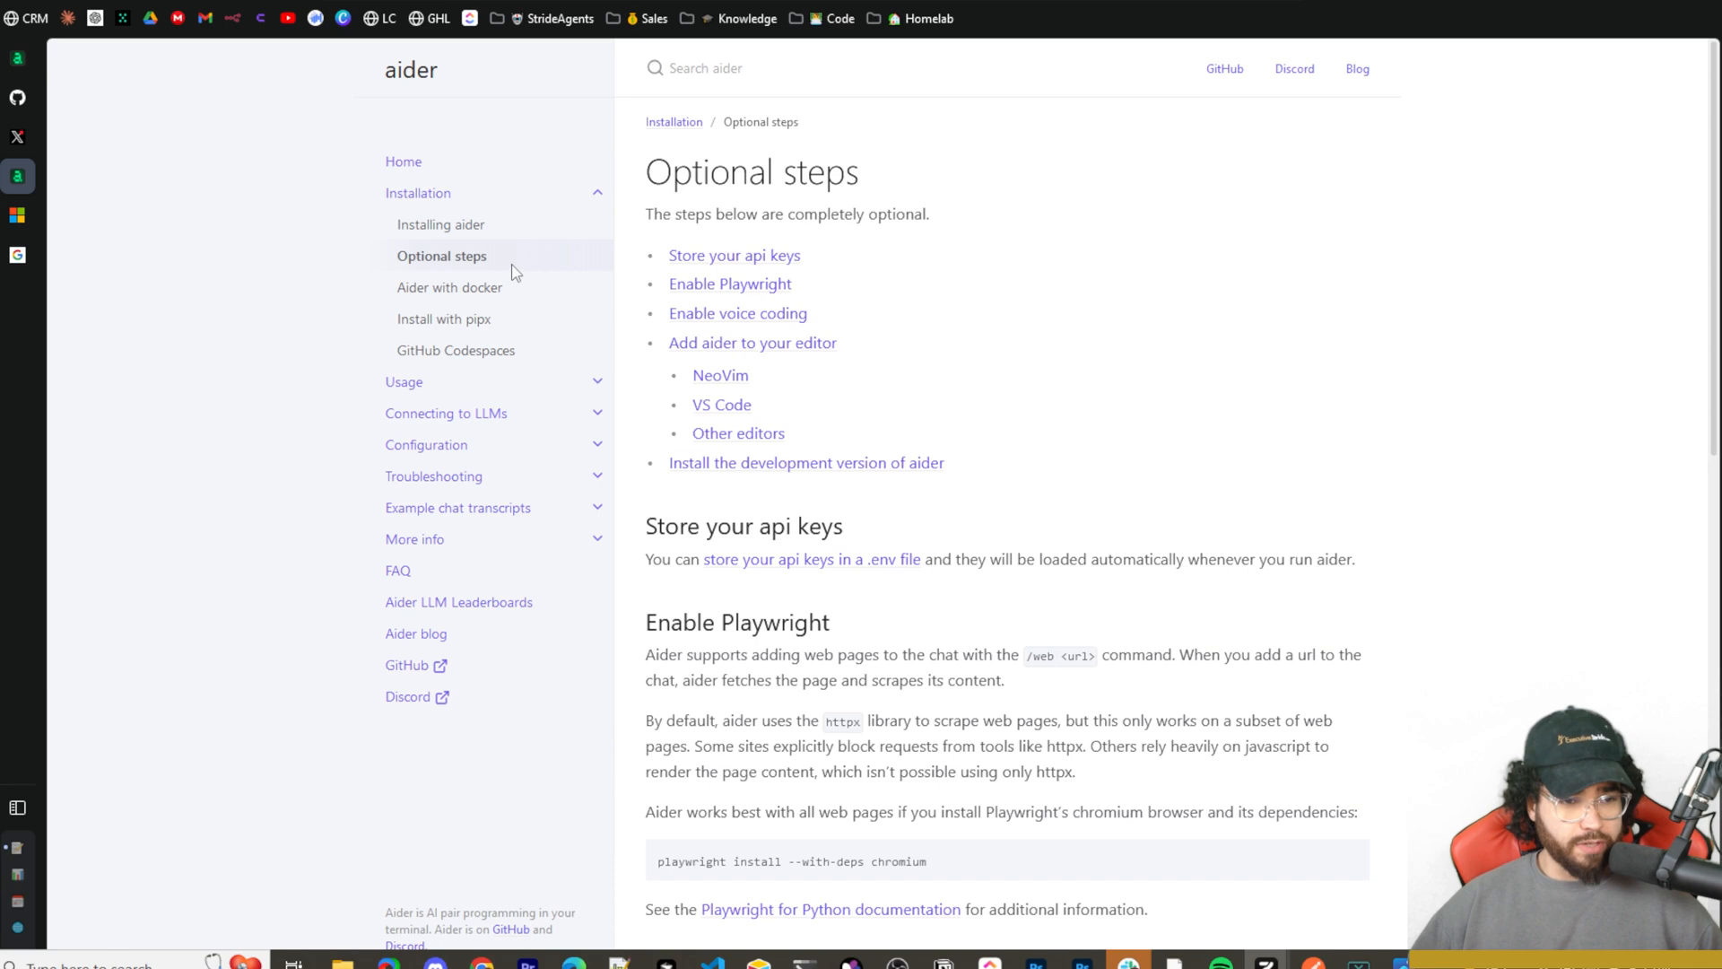
pyautogui.moveTo(440, 209)
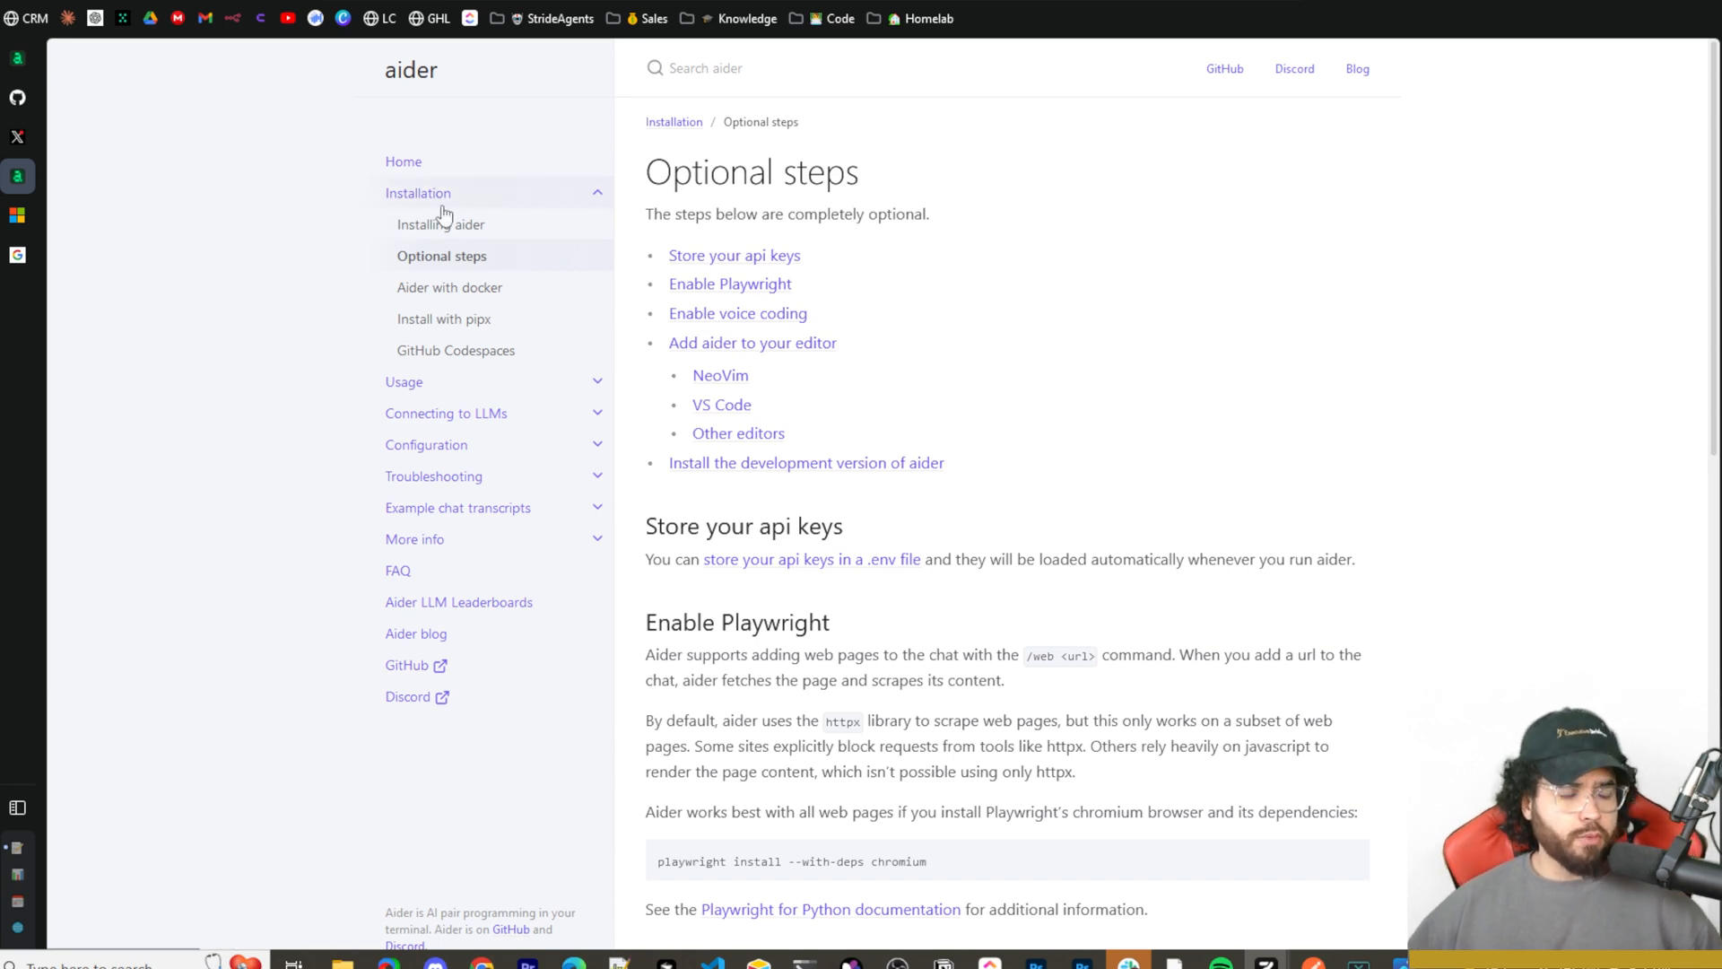
pyautogui.moveTo(754, 290)
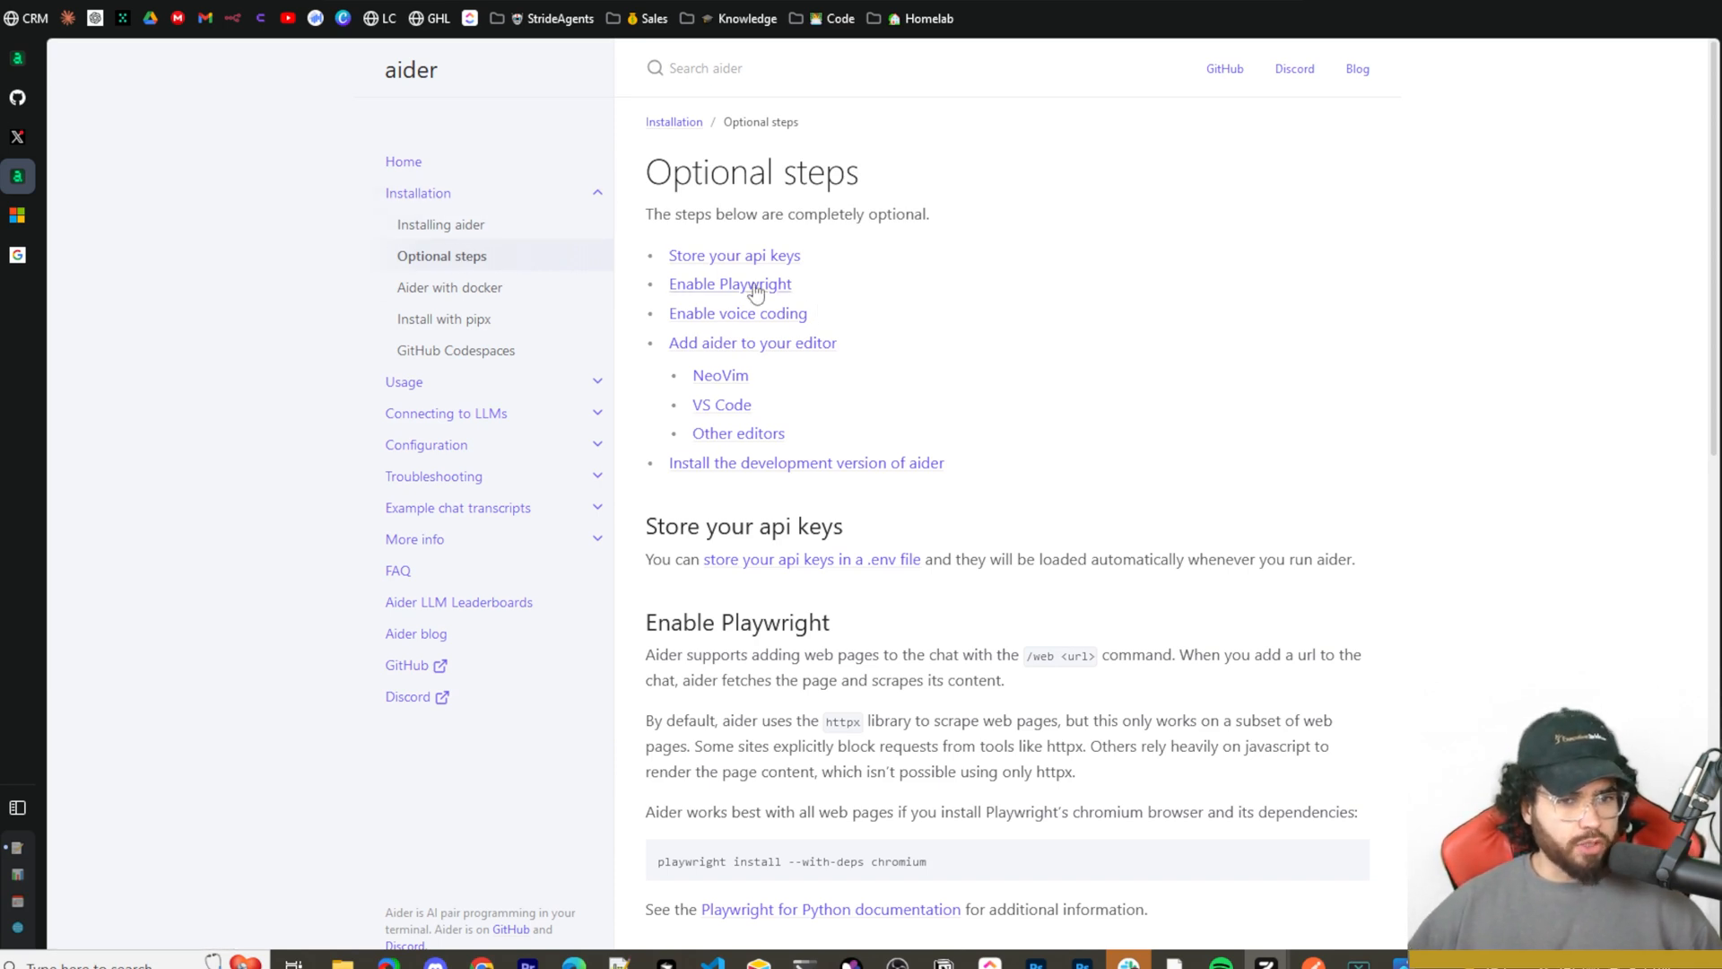
pyautogui.scroll(-3)
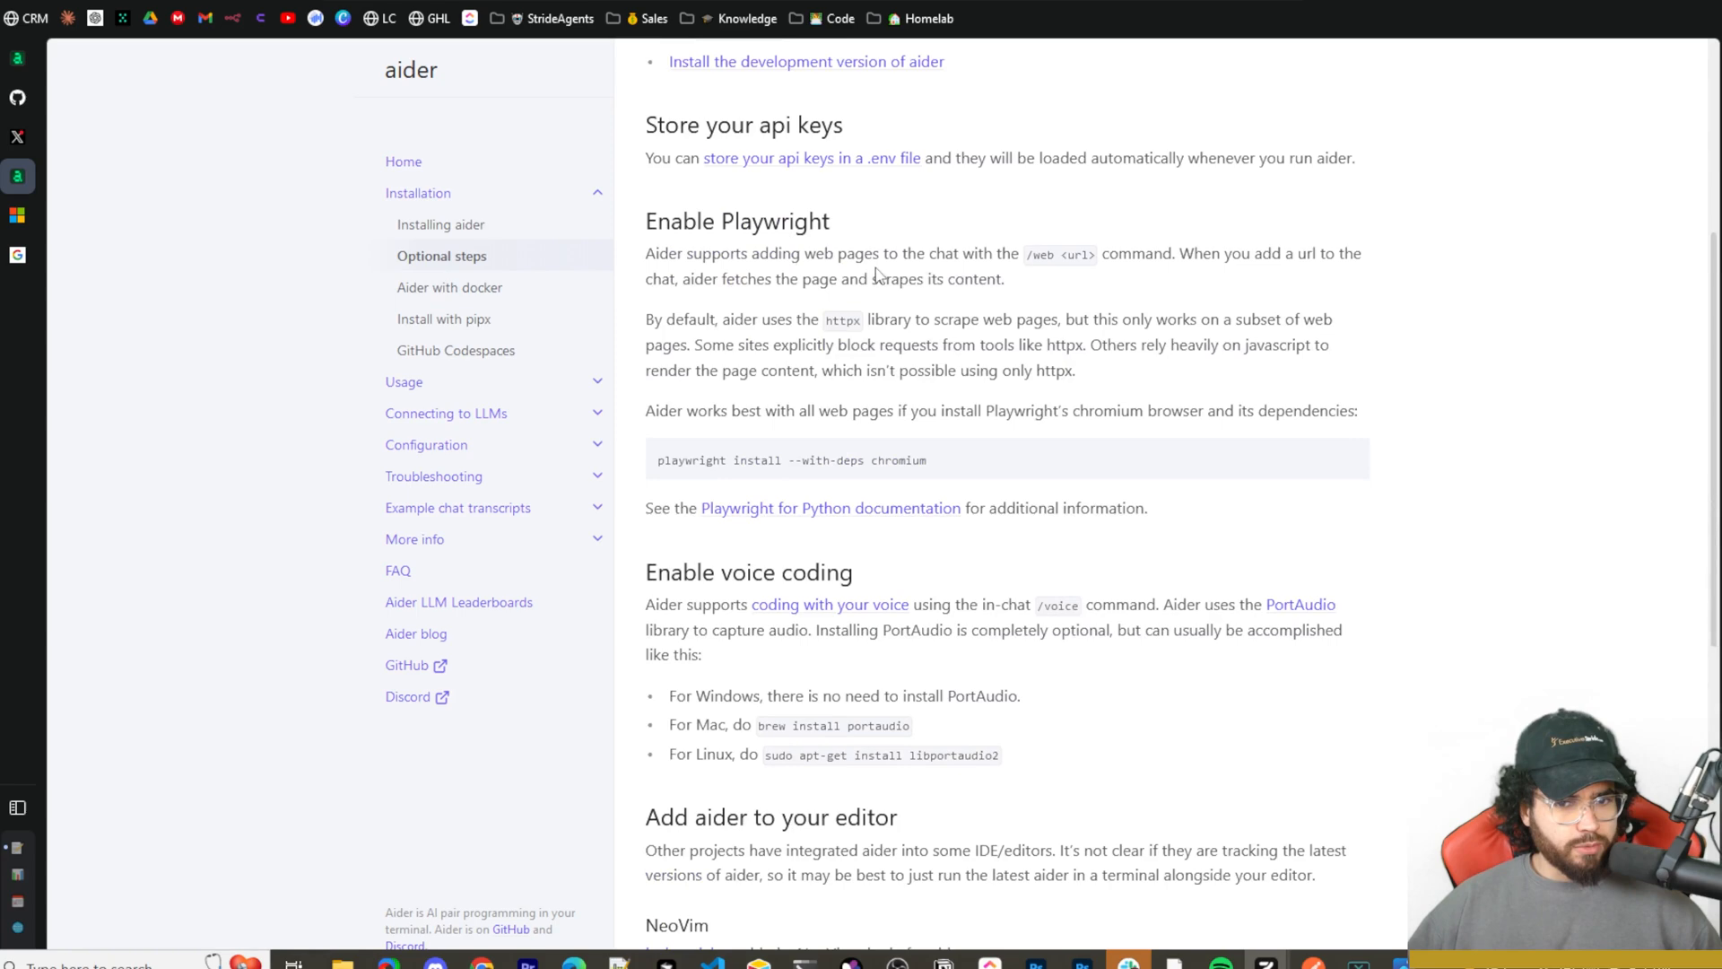
pyautogui.scroll(-3)
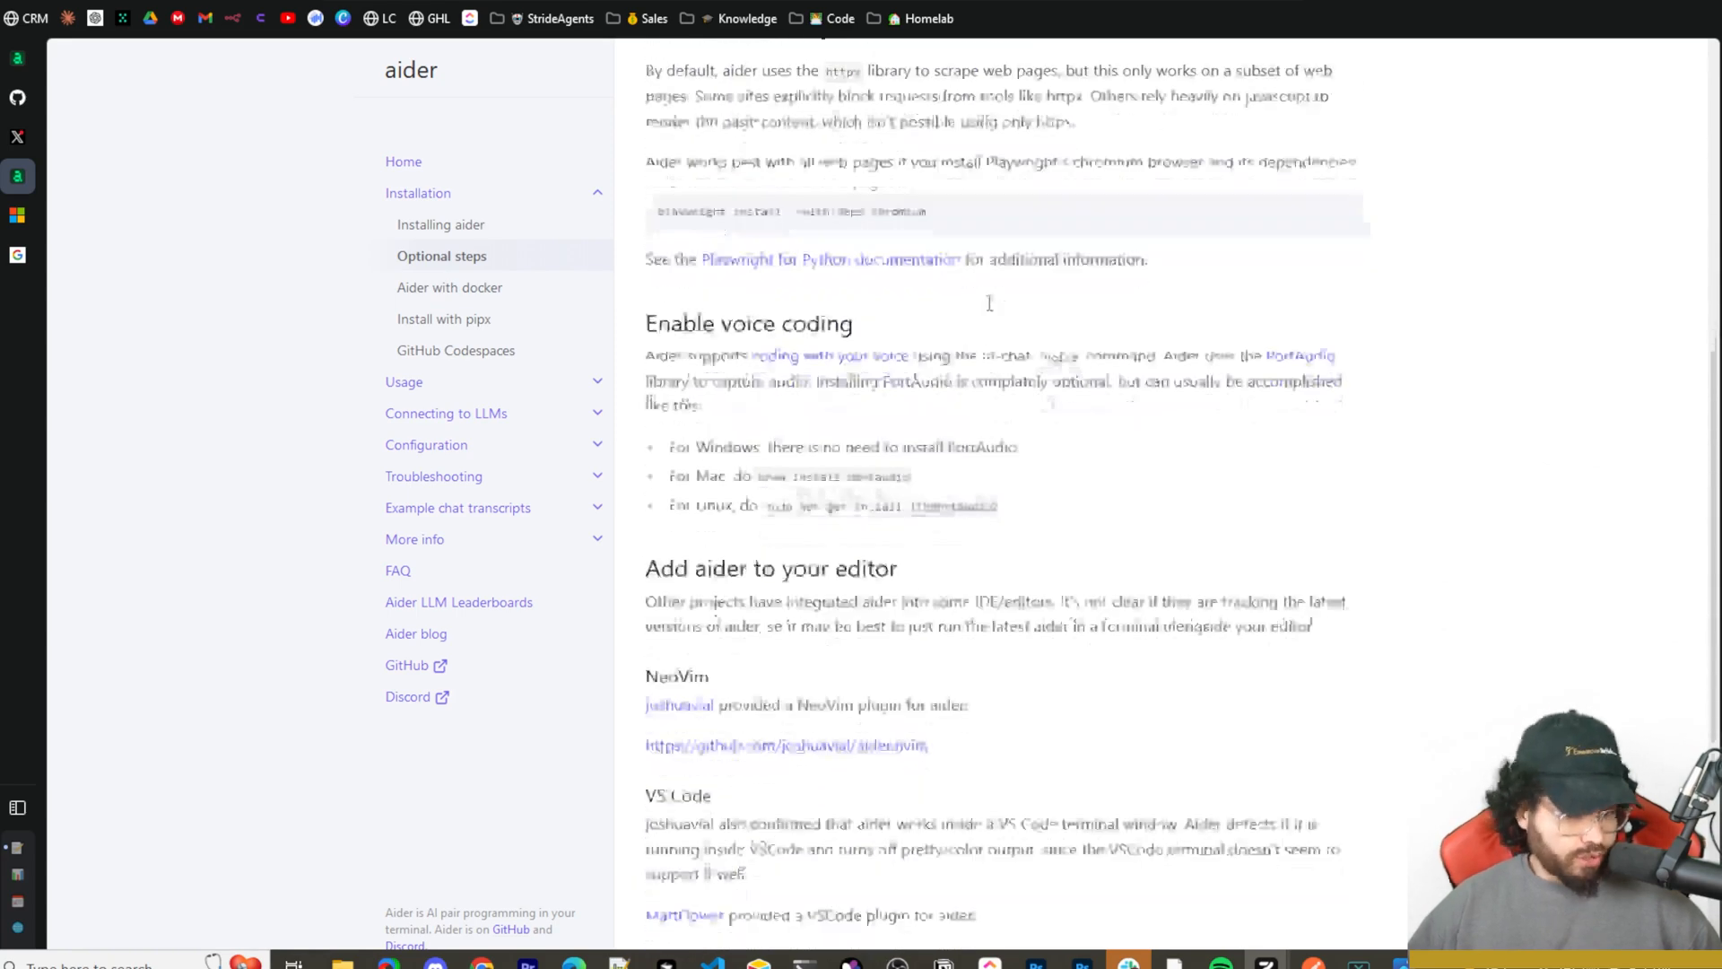
pyautogui.scroll(3)
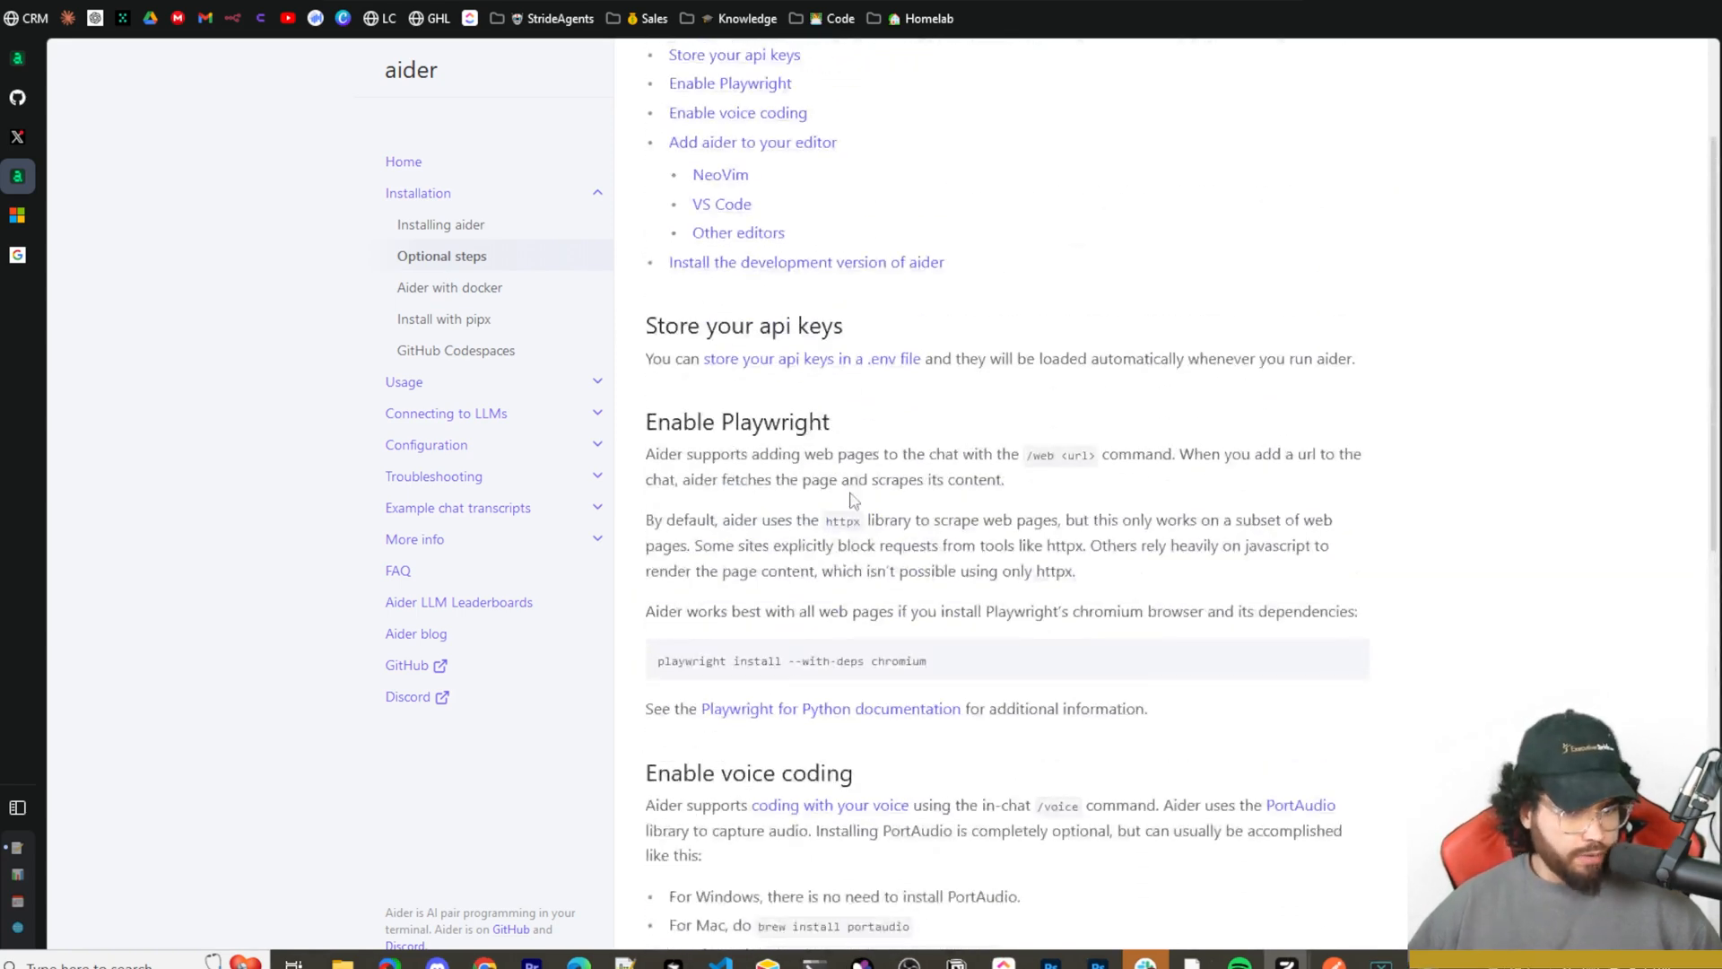
pyautogui.scroll(-3)
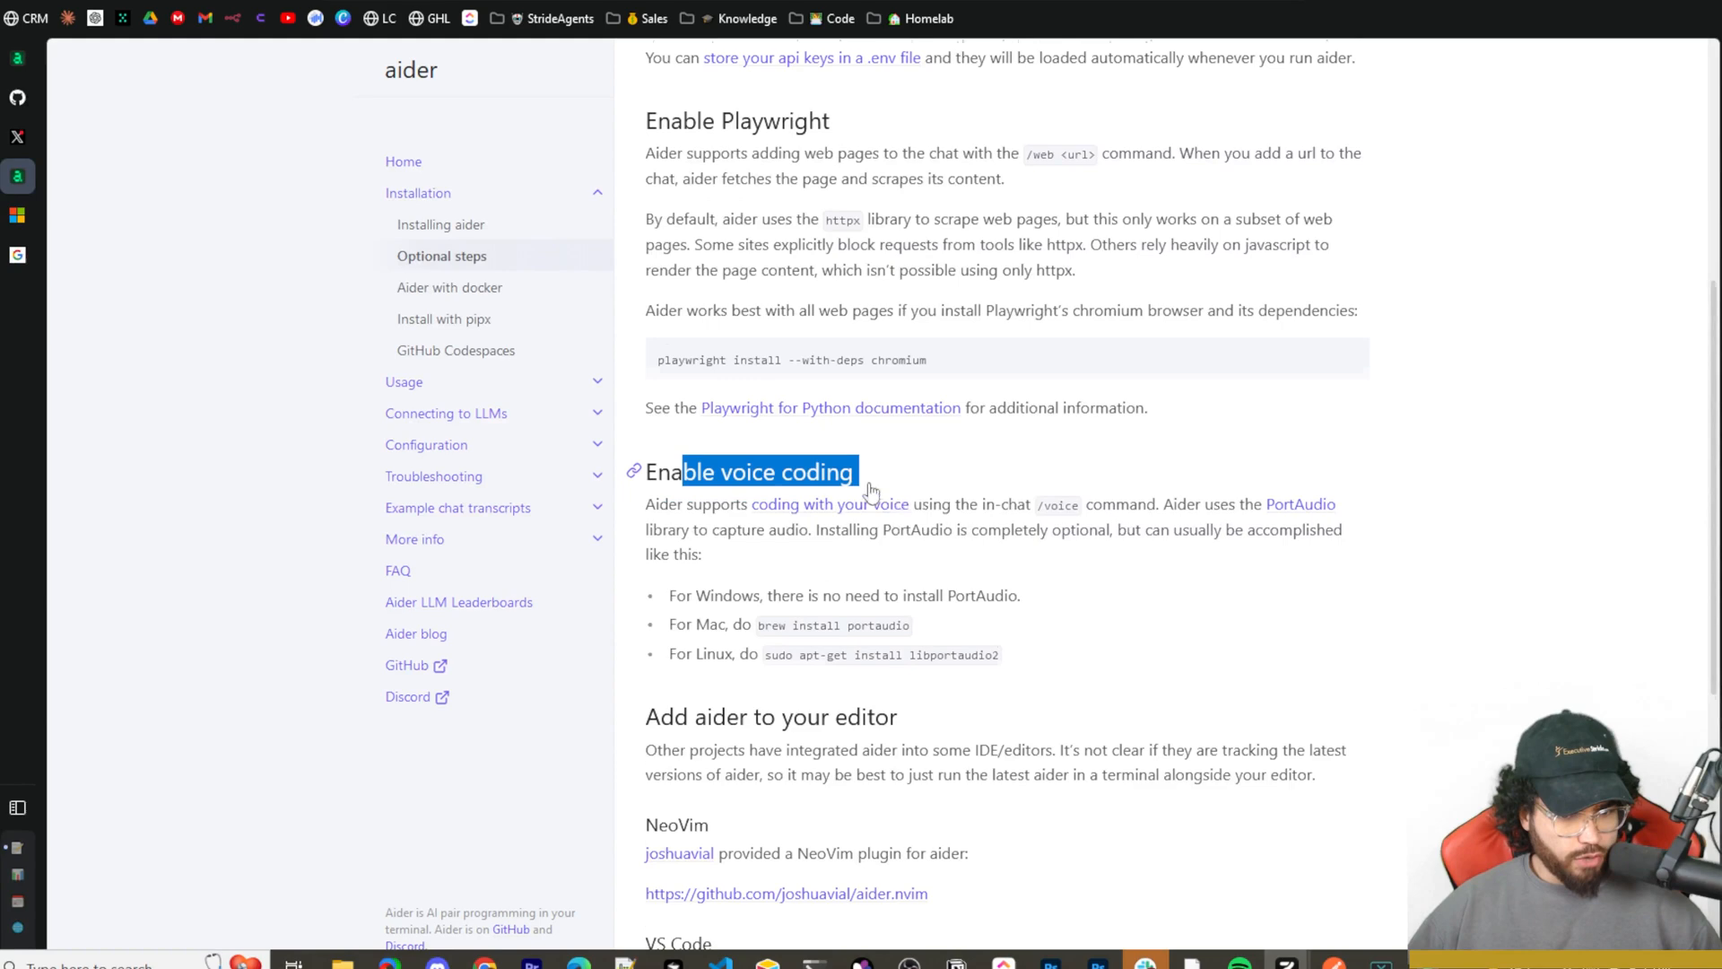
pyautogui.scroll(-3)
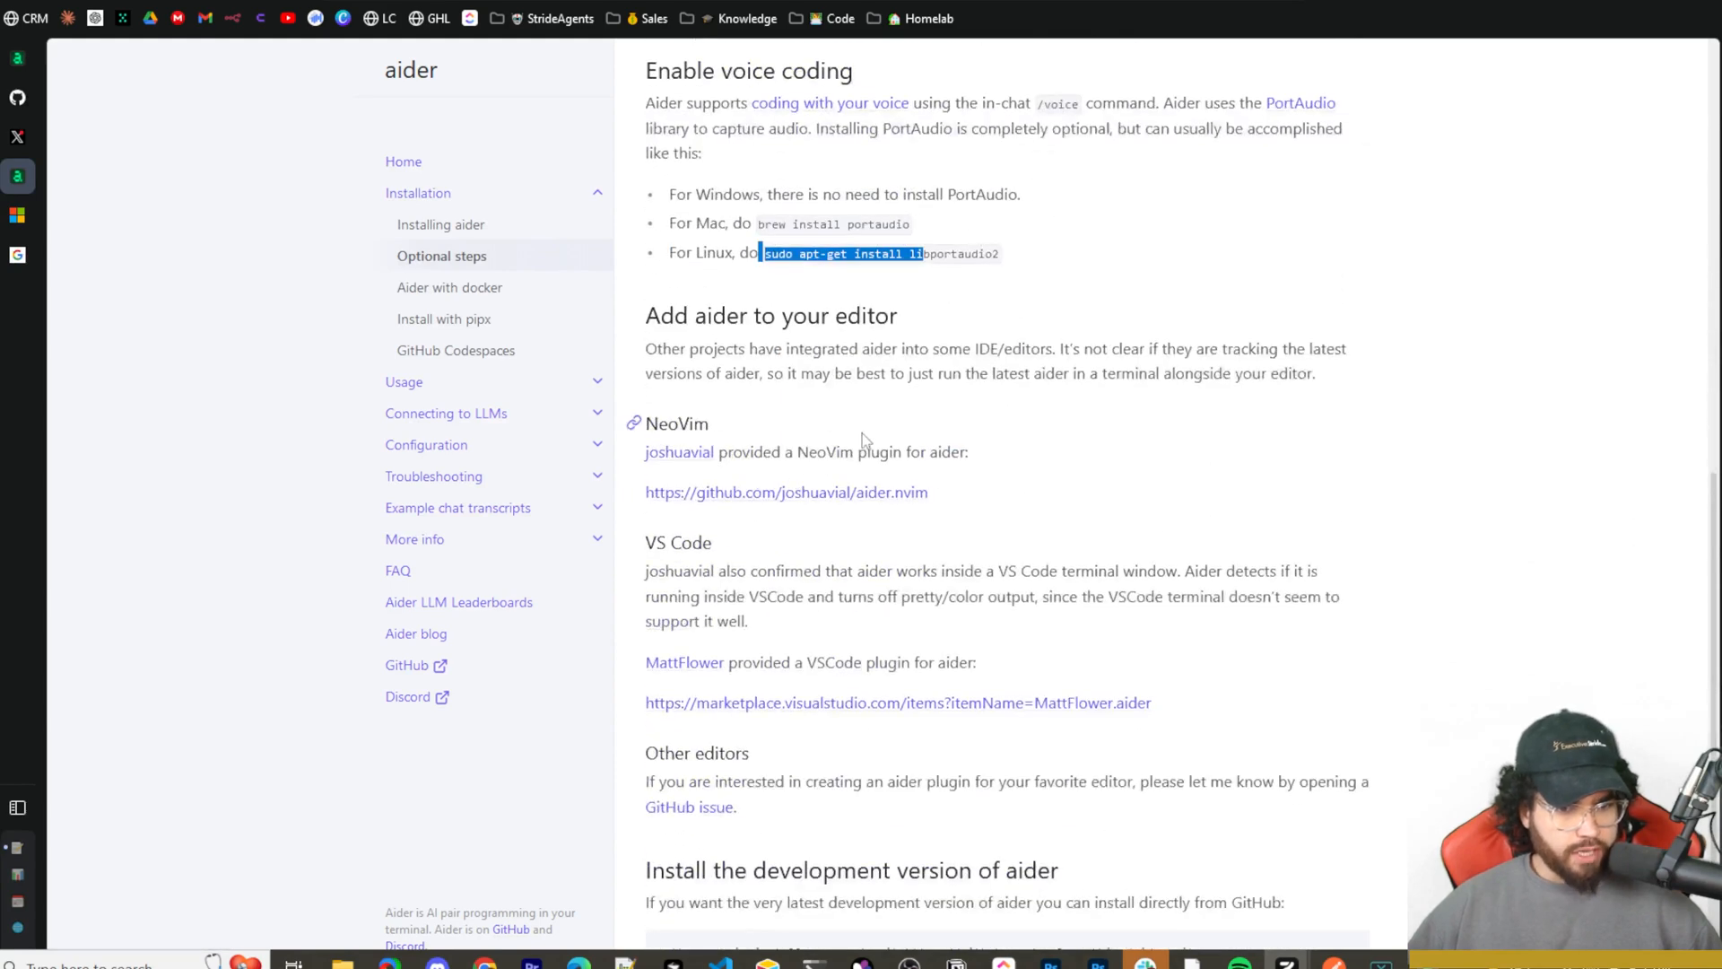
pyautogui.scroll(-3)
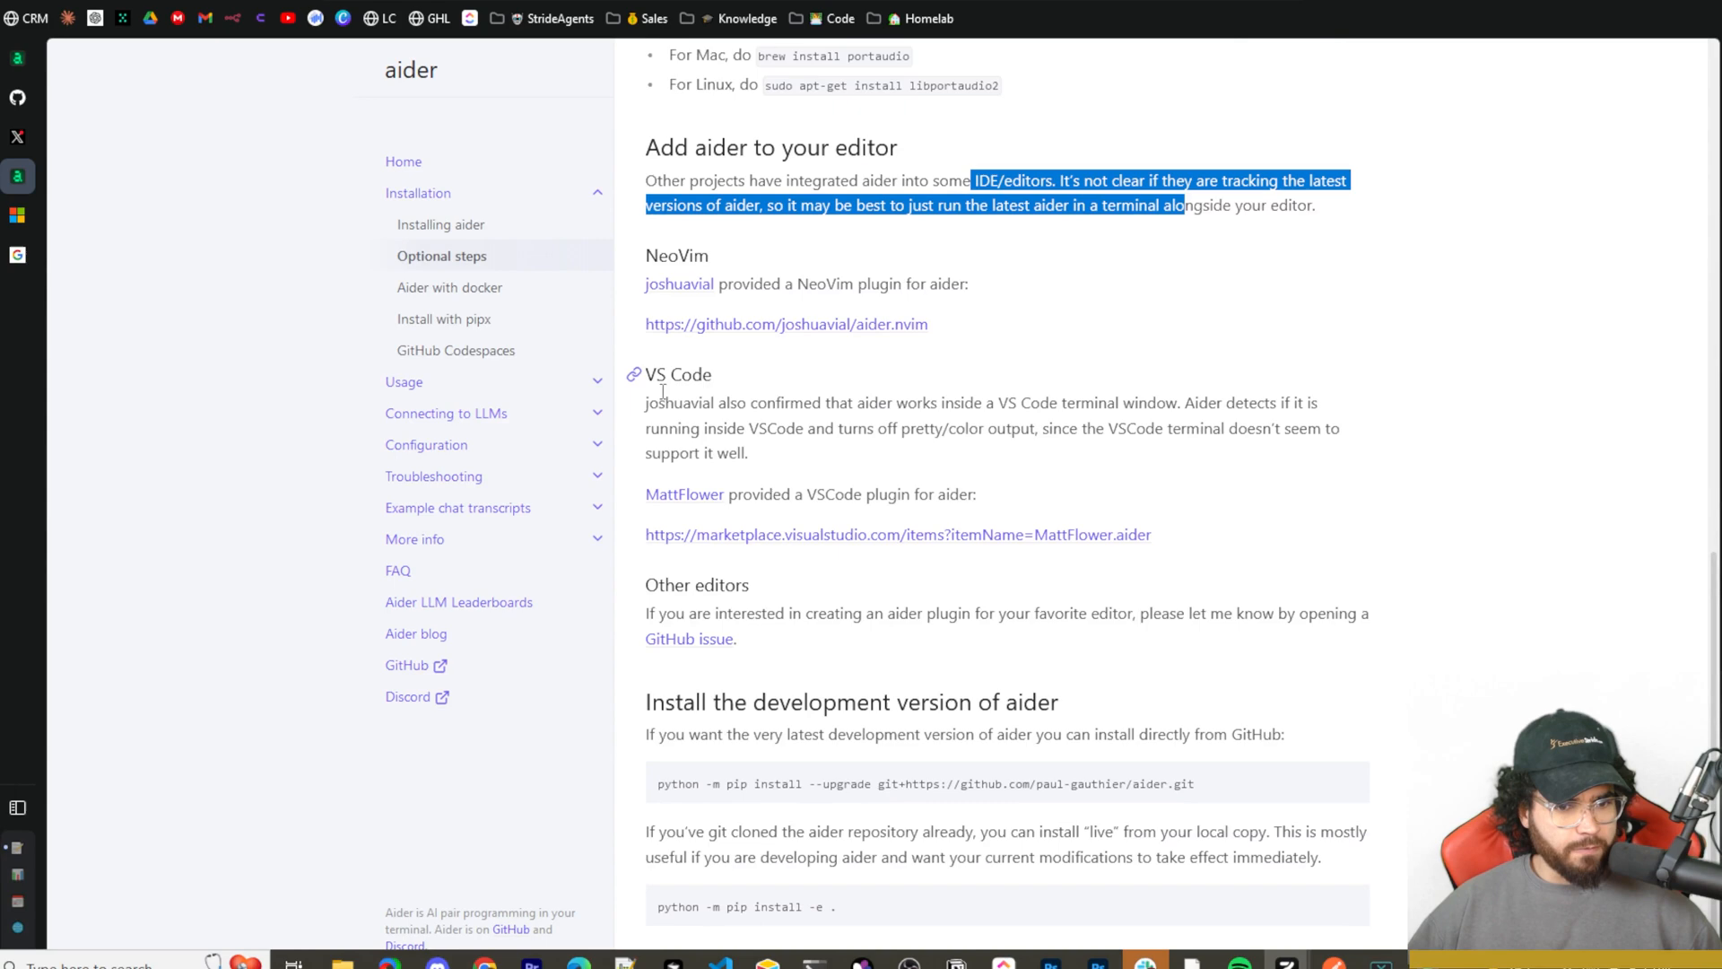
# Check the aider VS Code extension Marketplace page, then return to the installation docs.
pyautogui.click(897, 533)
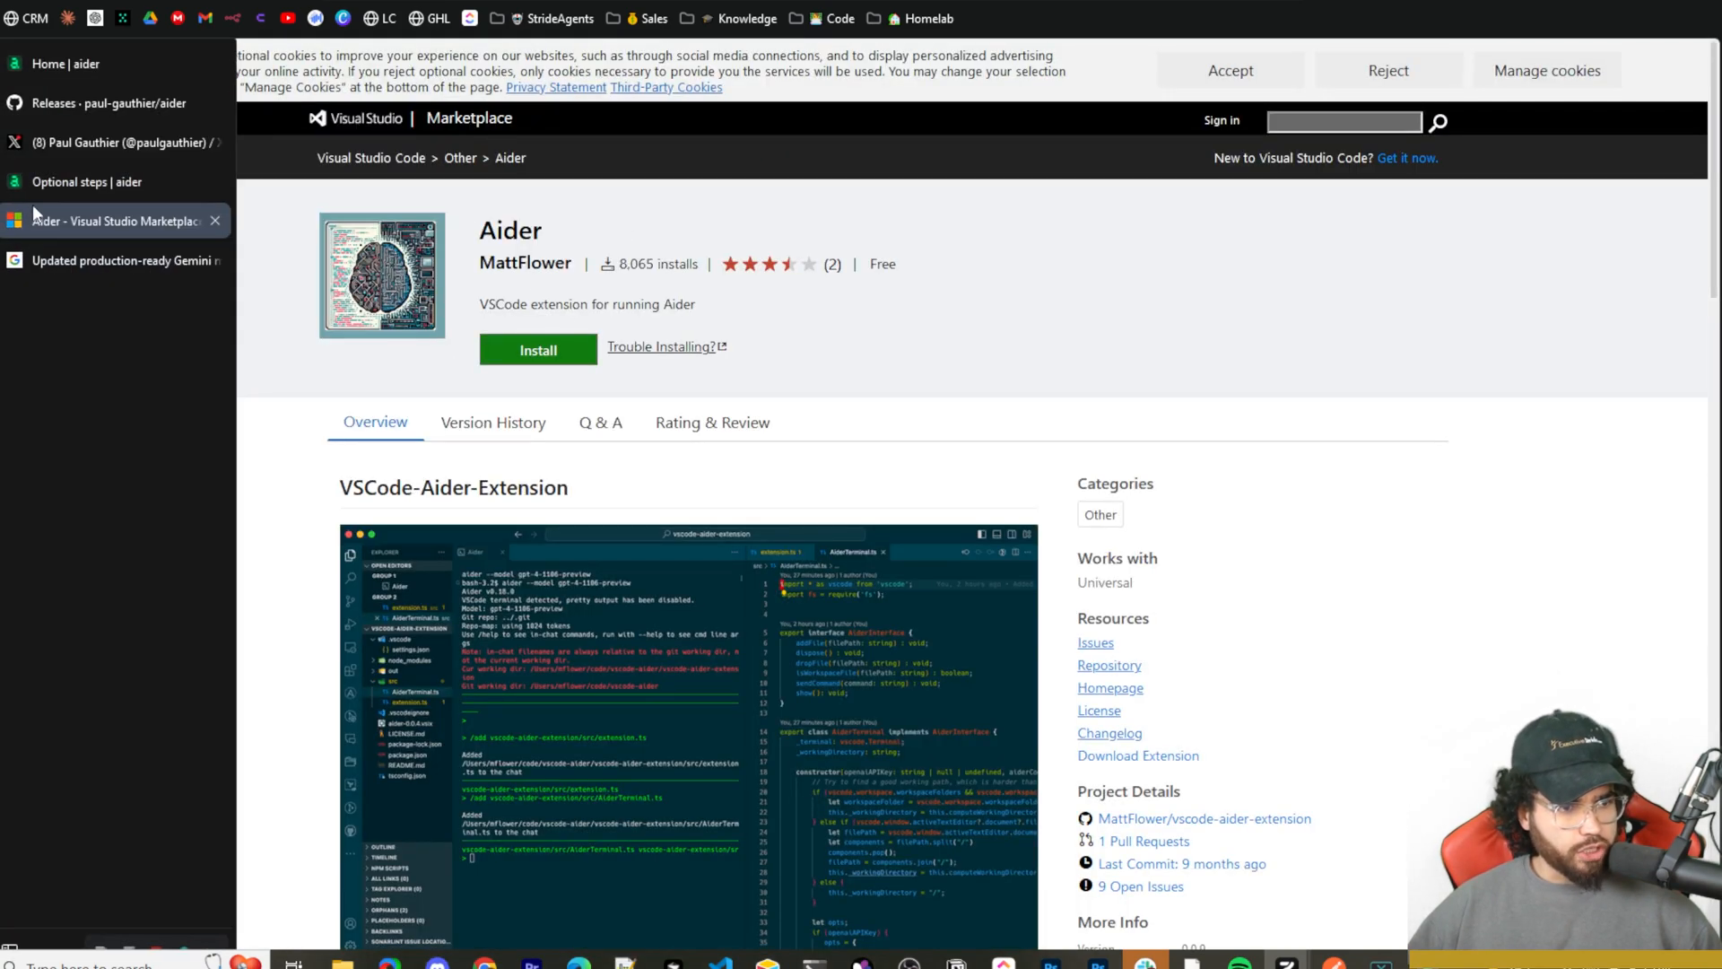
pyautogui.click(86, 182)
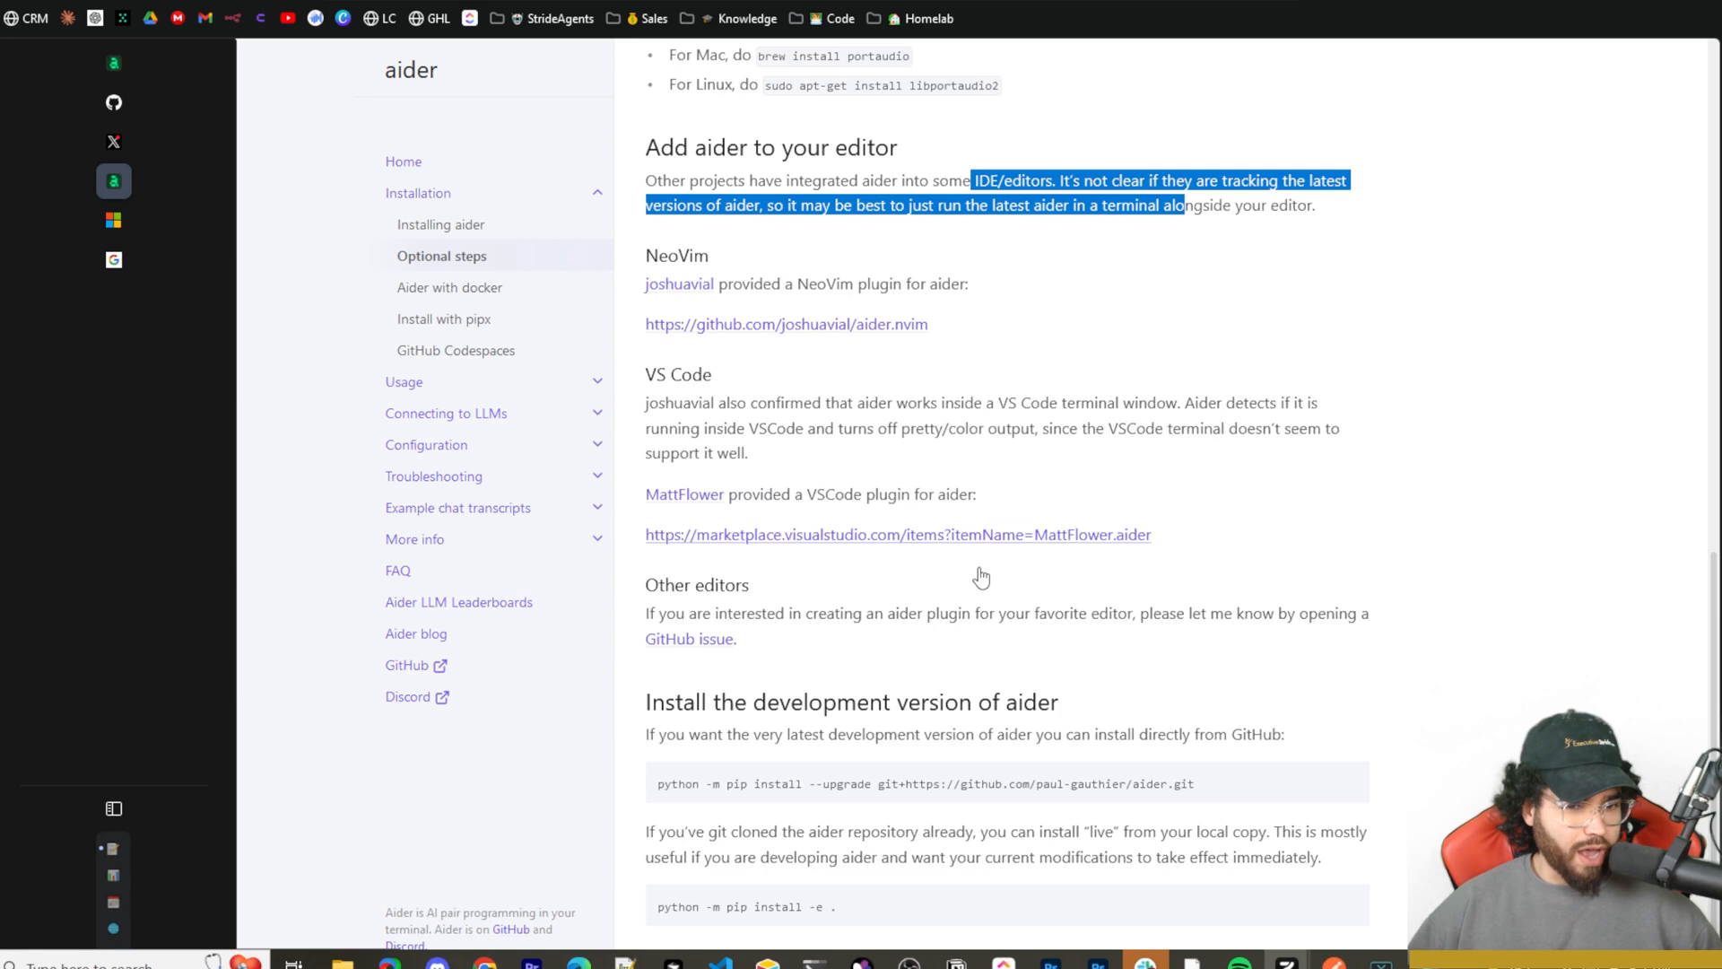
pyautogui.moveTo(616, 713)
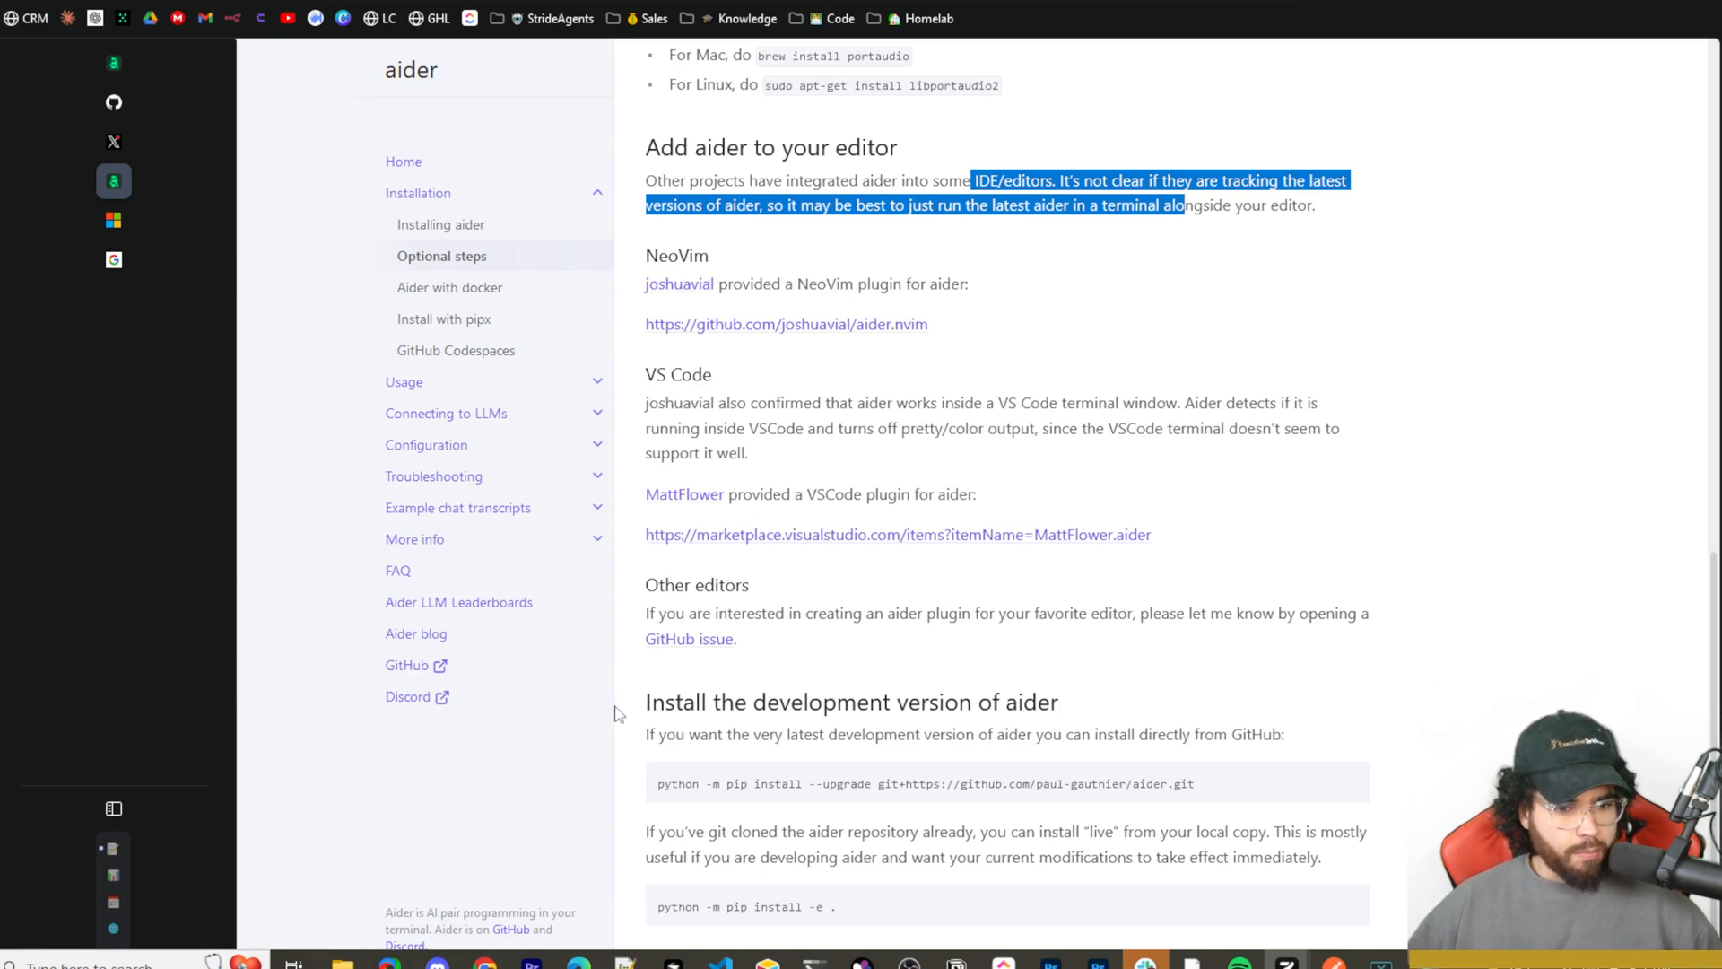
pyautogui.click(718, 725)
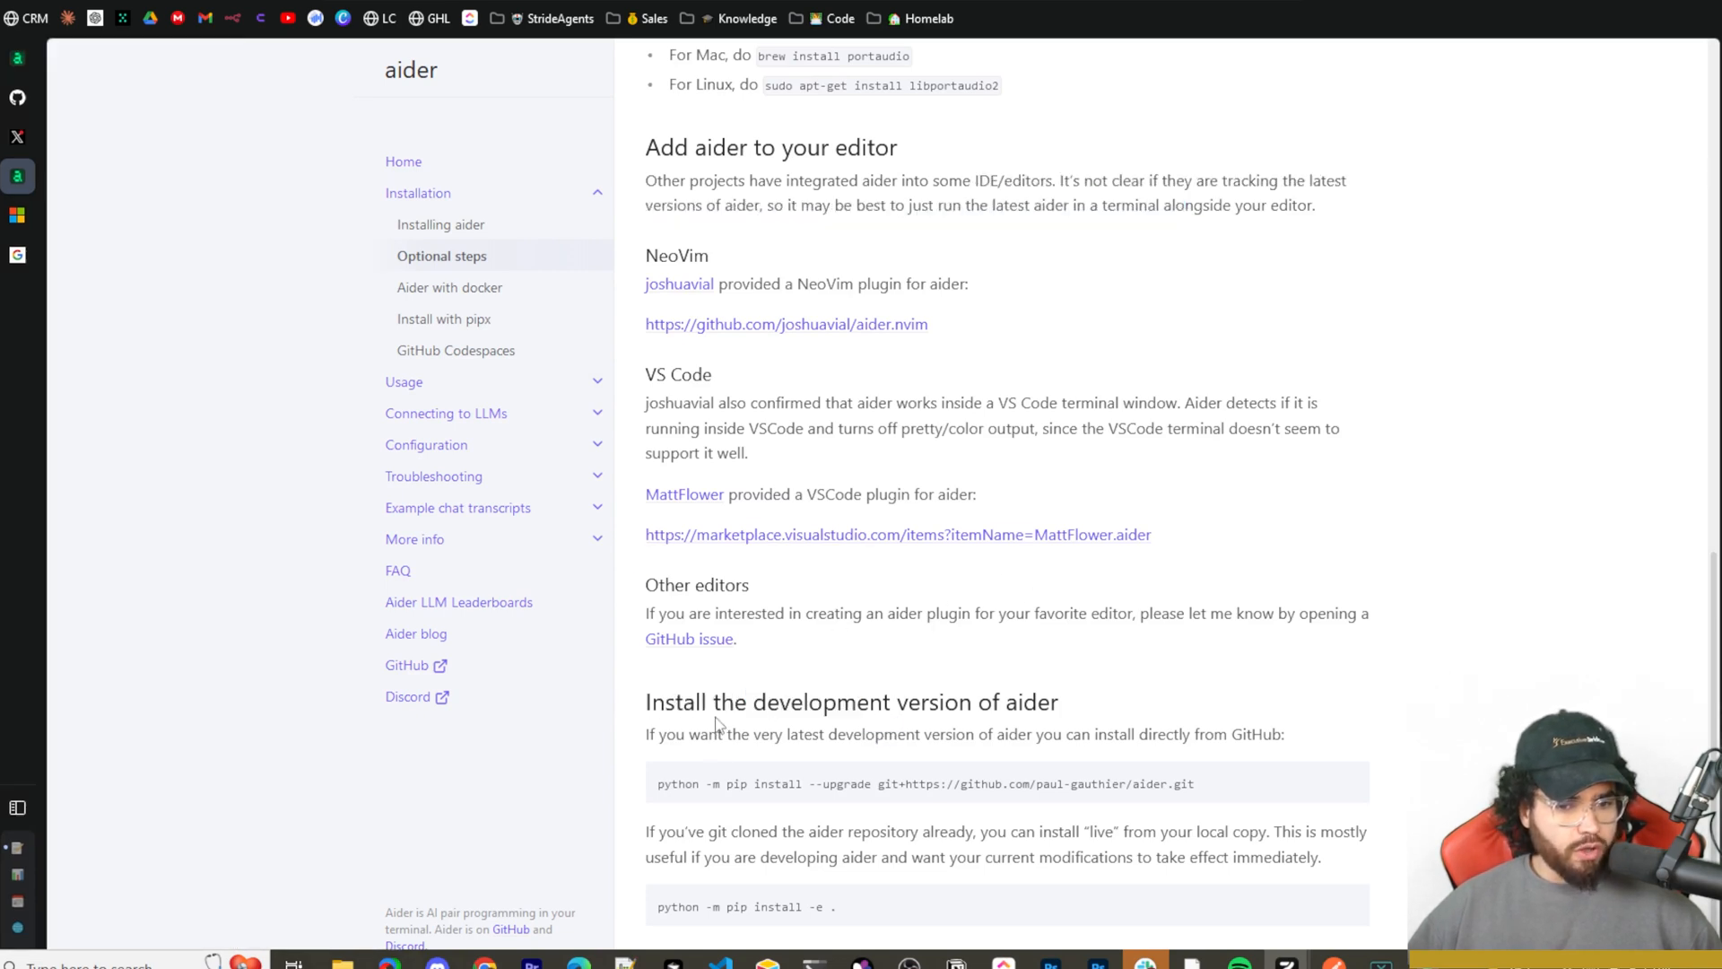
pyautogui.moveTo(643, 791)
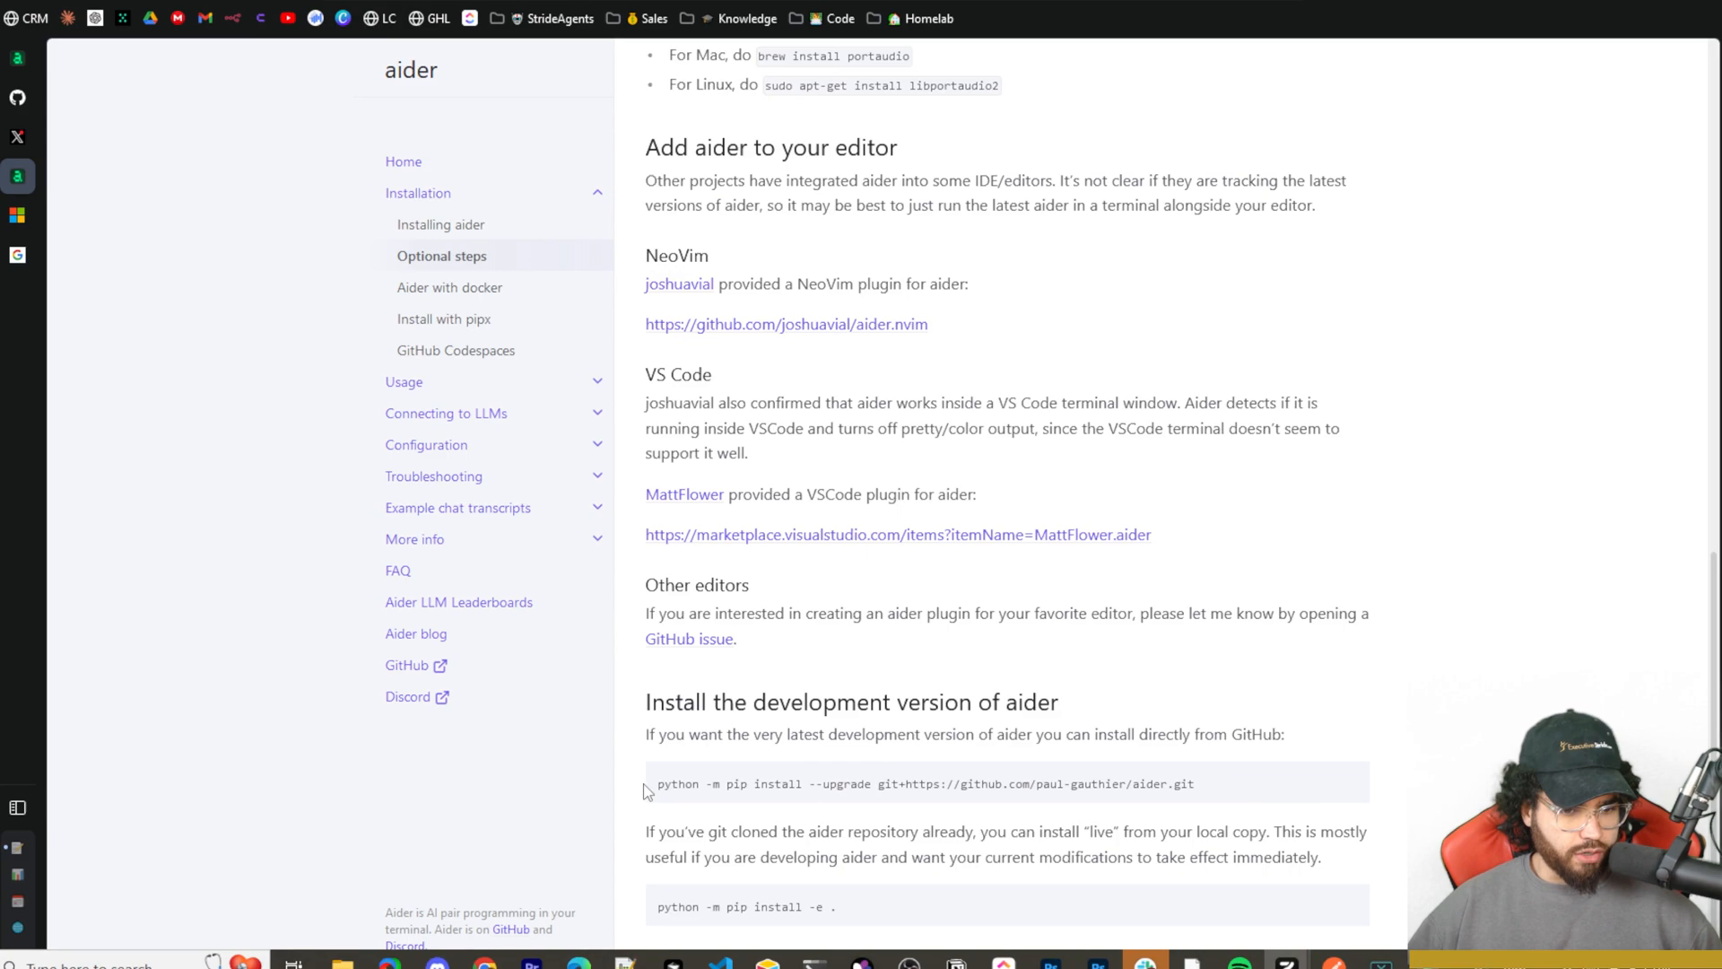
pyautogui.moveTo(1364, 789)
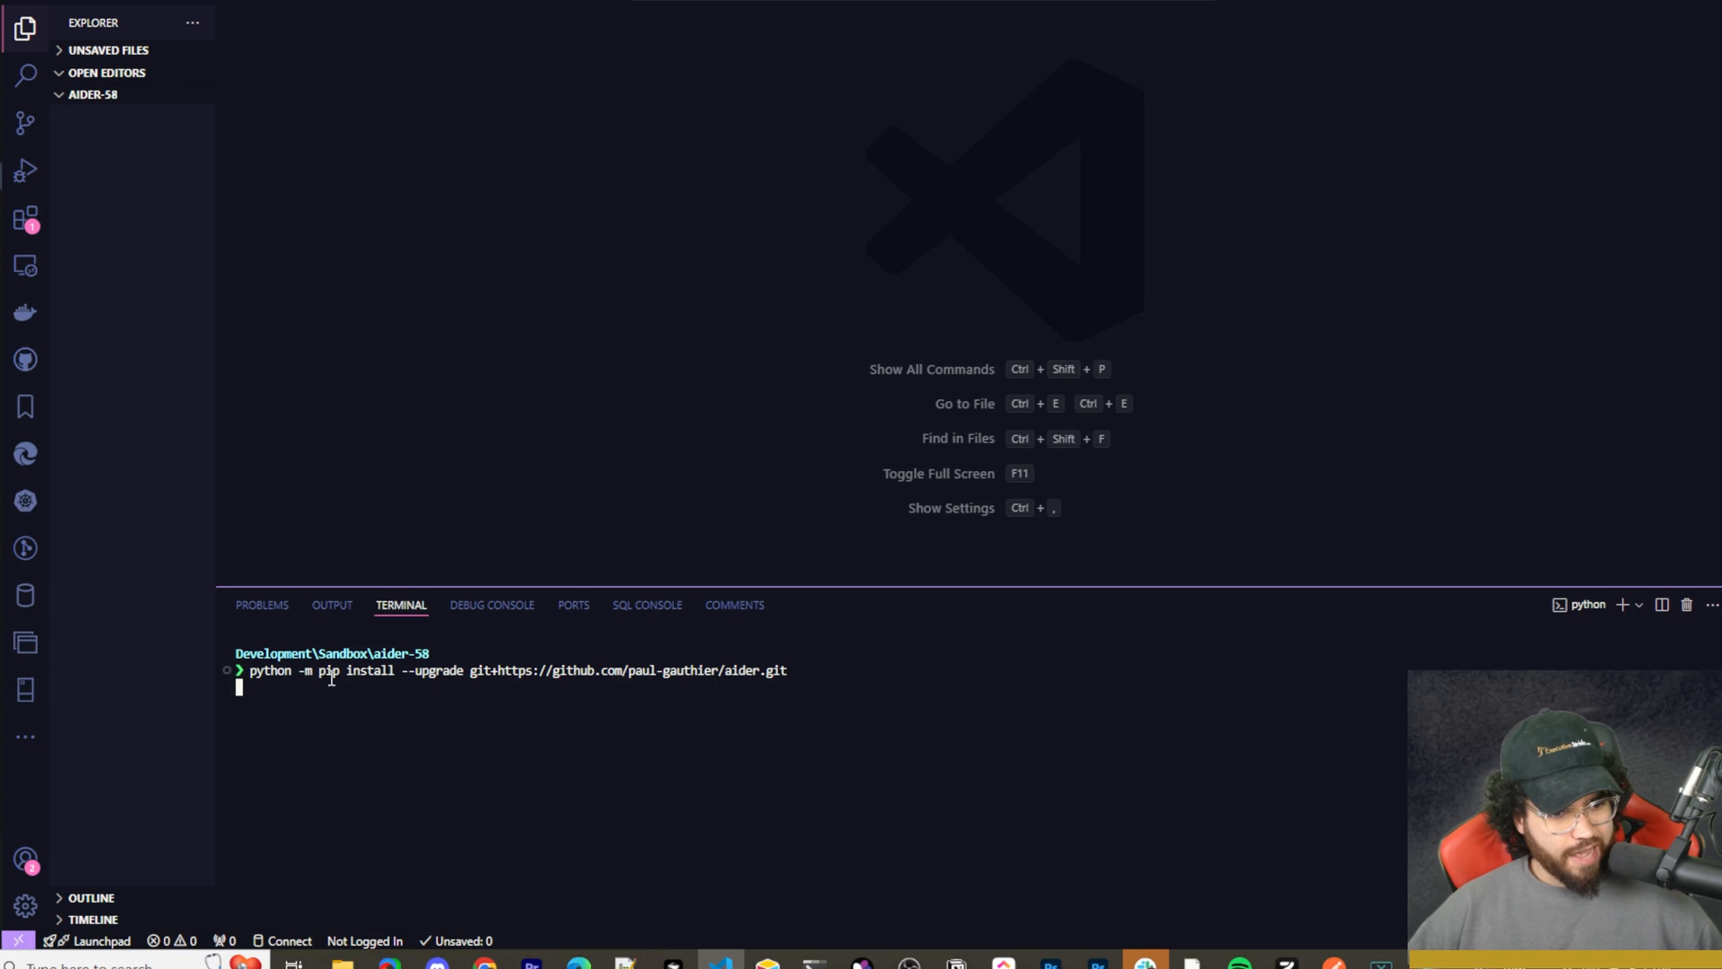
pyautogui.press('Return')
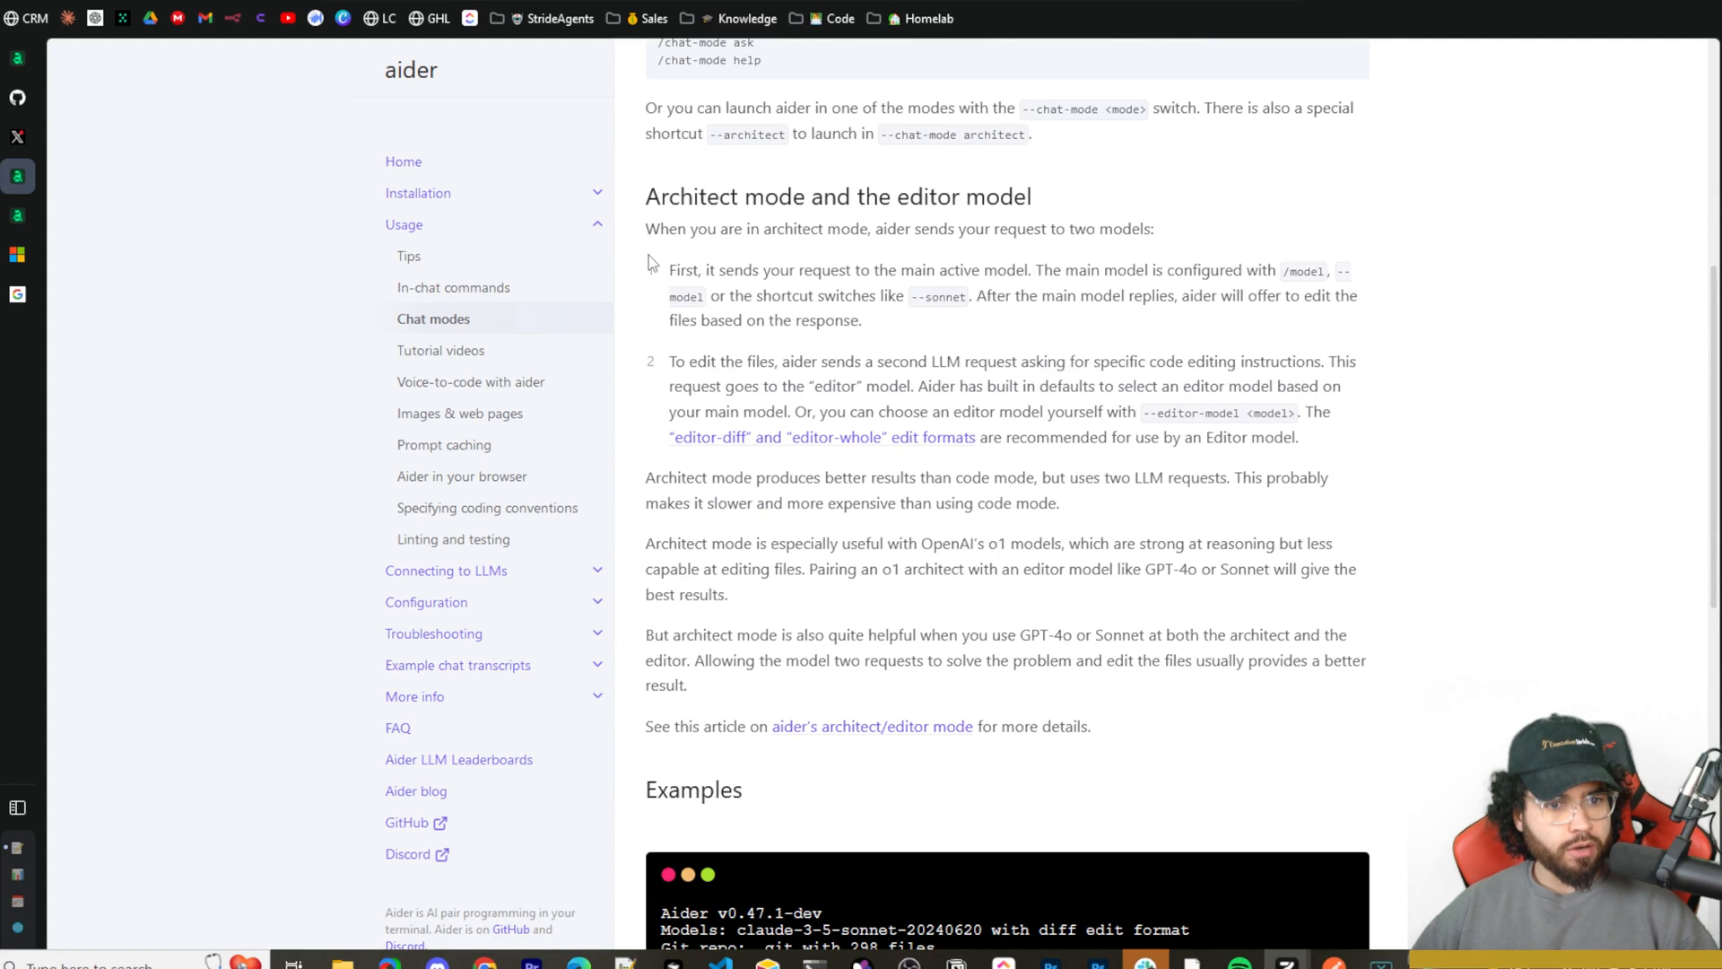
pyautogui.moveTo(991, 240)
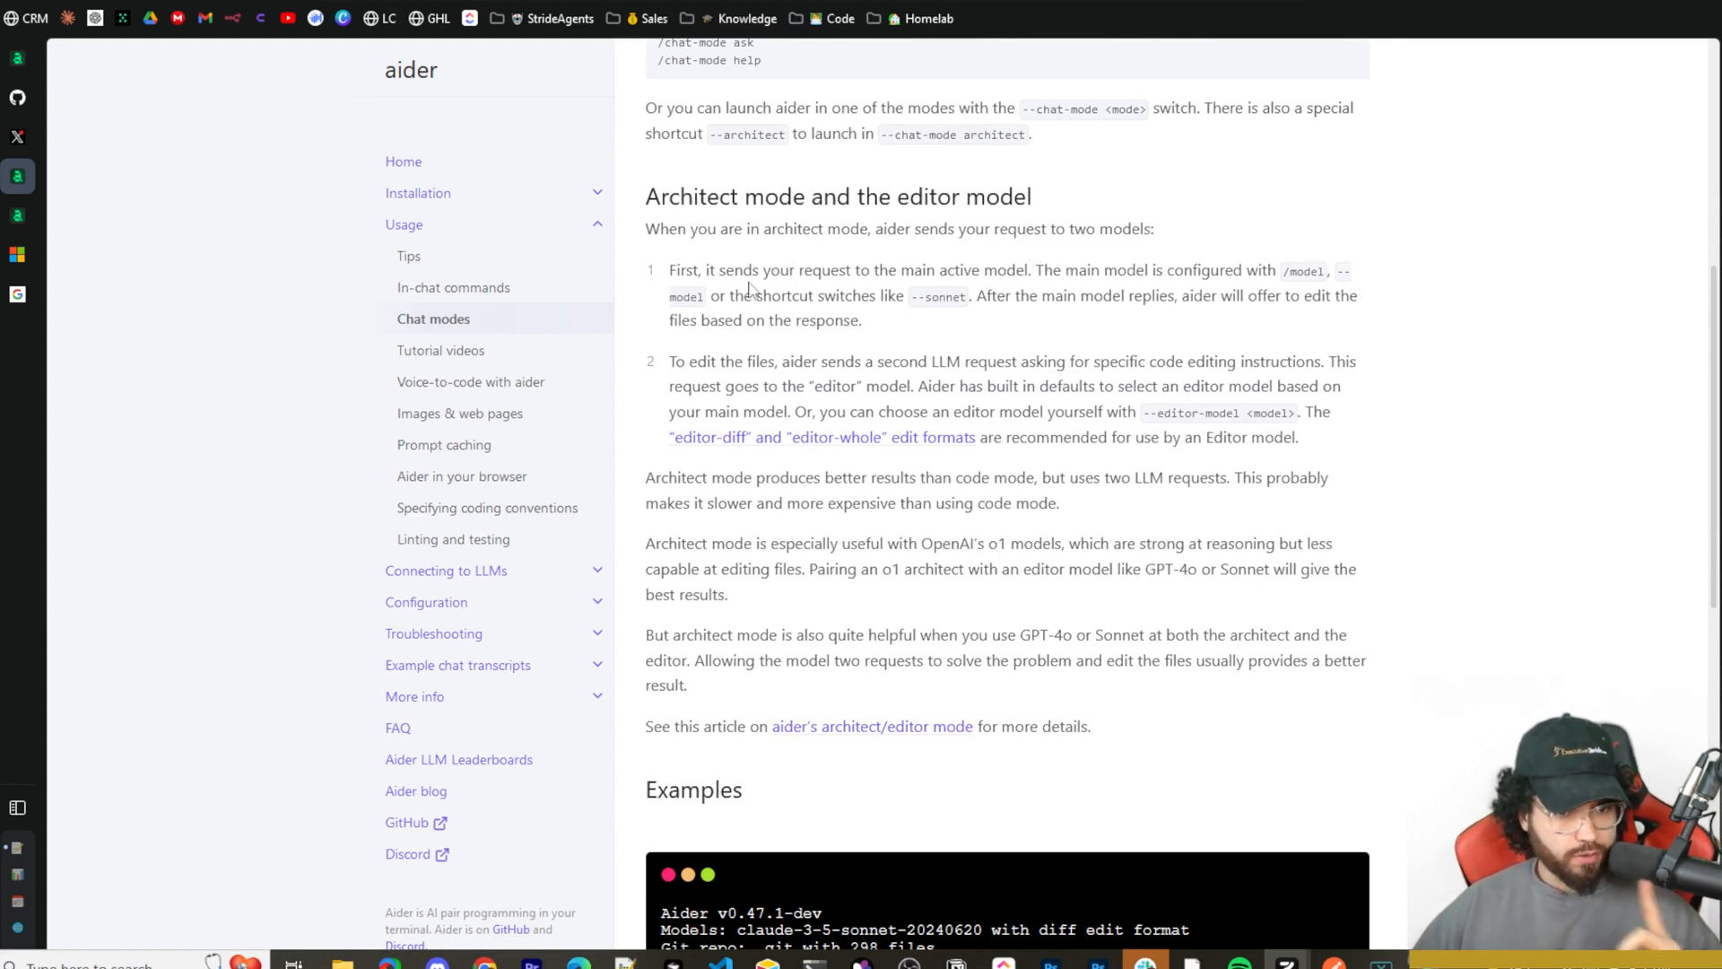
pyautogui.moveTo(1067, 308)
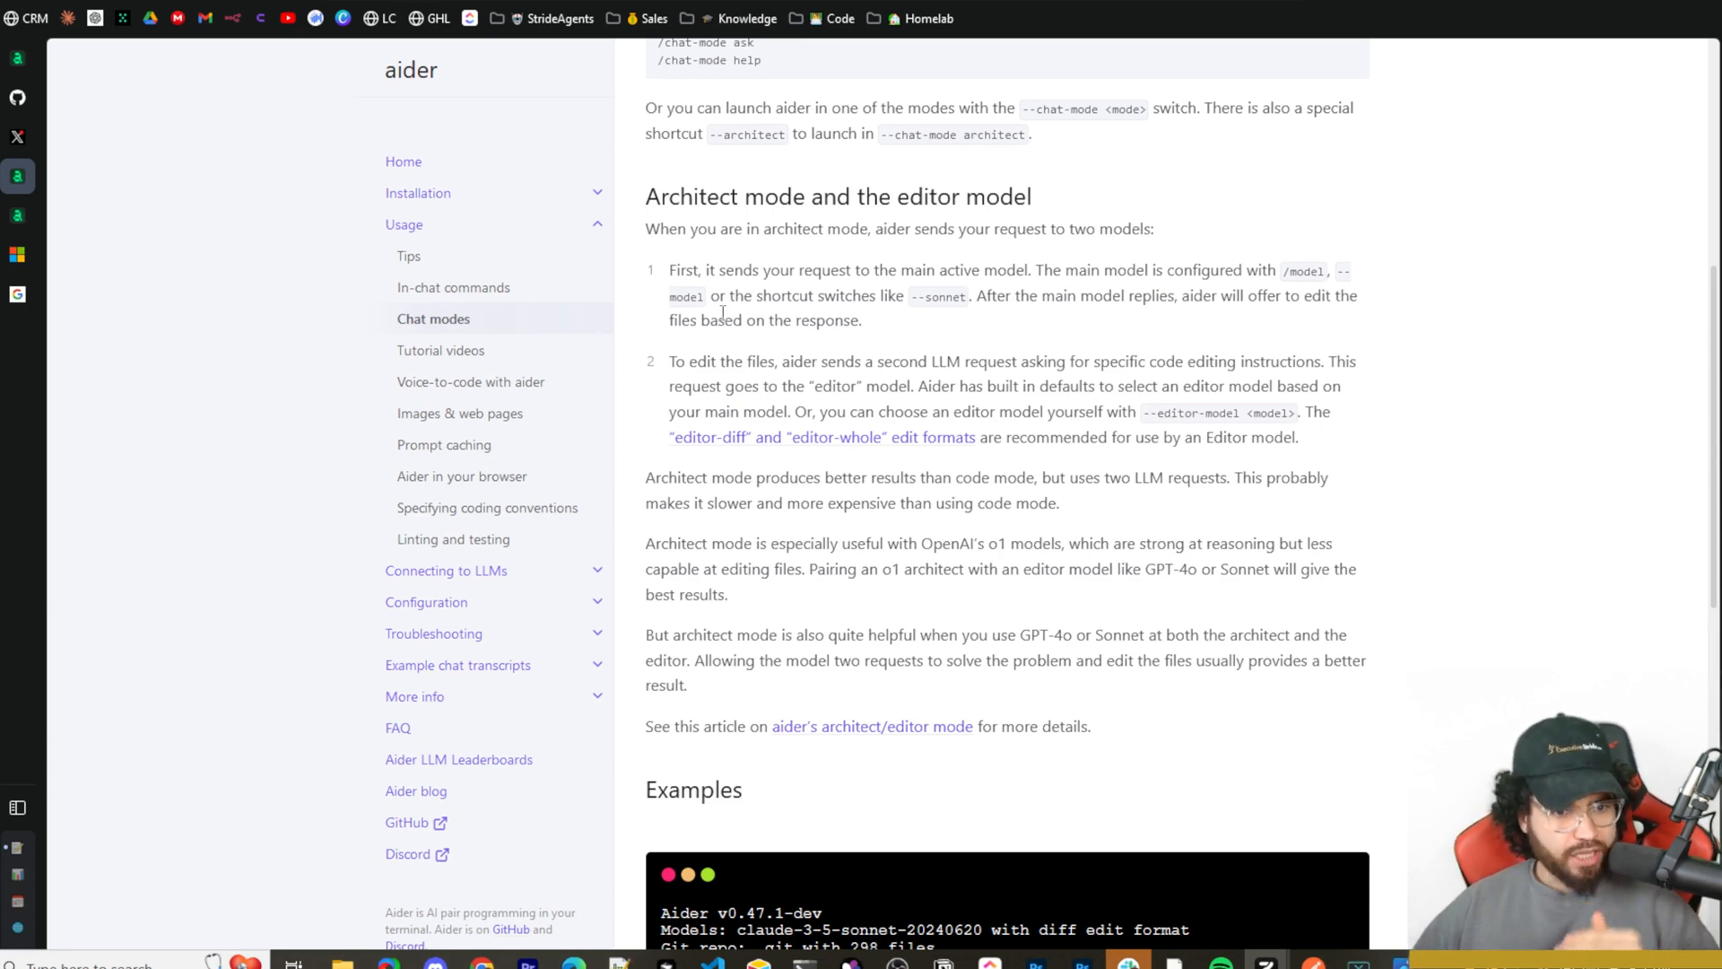
pyautogui.moveTo(879, 329)
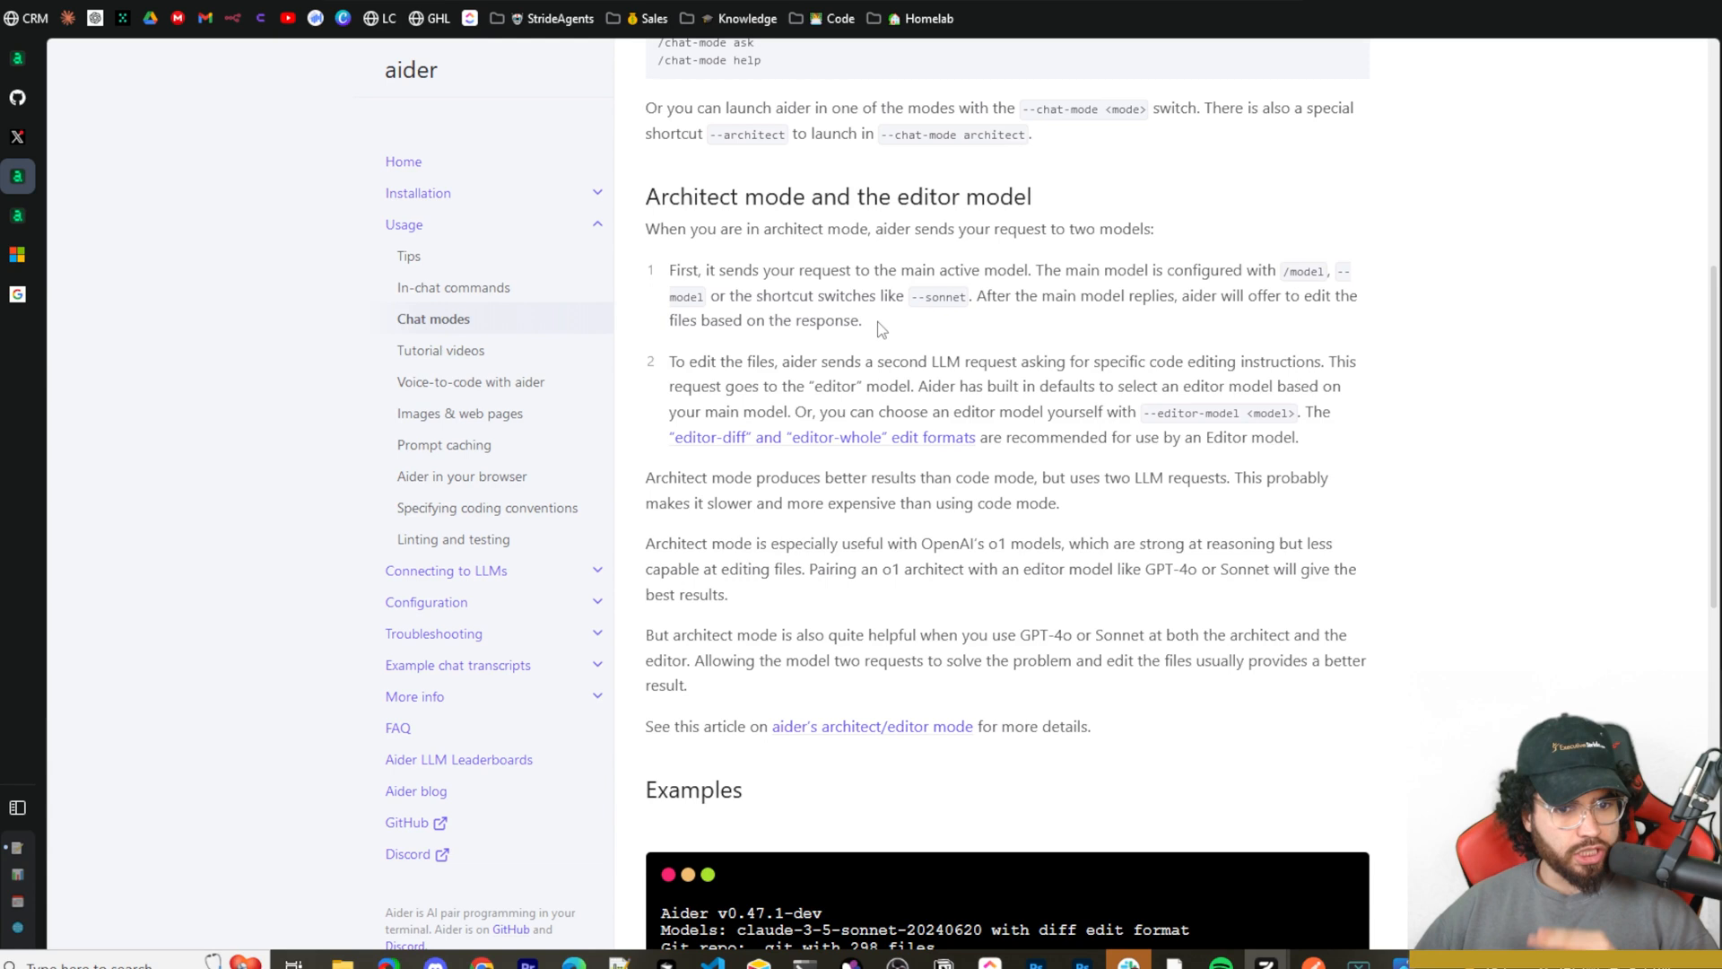
pyautogui.moveTo(996, 324)
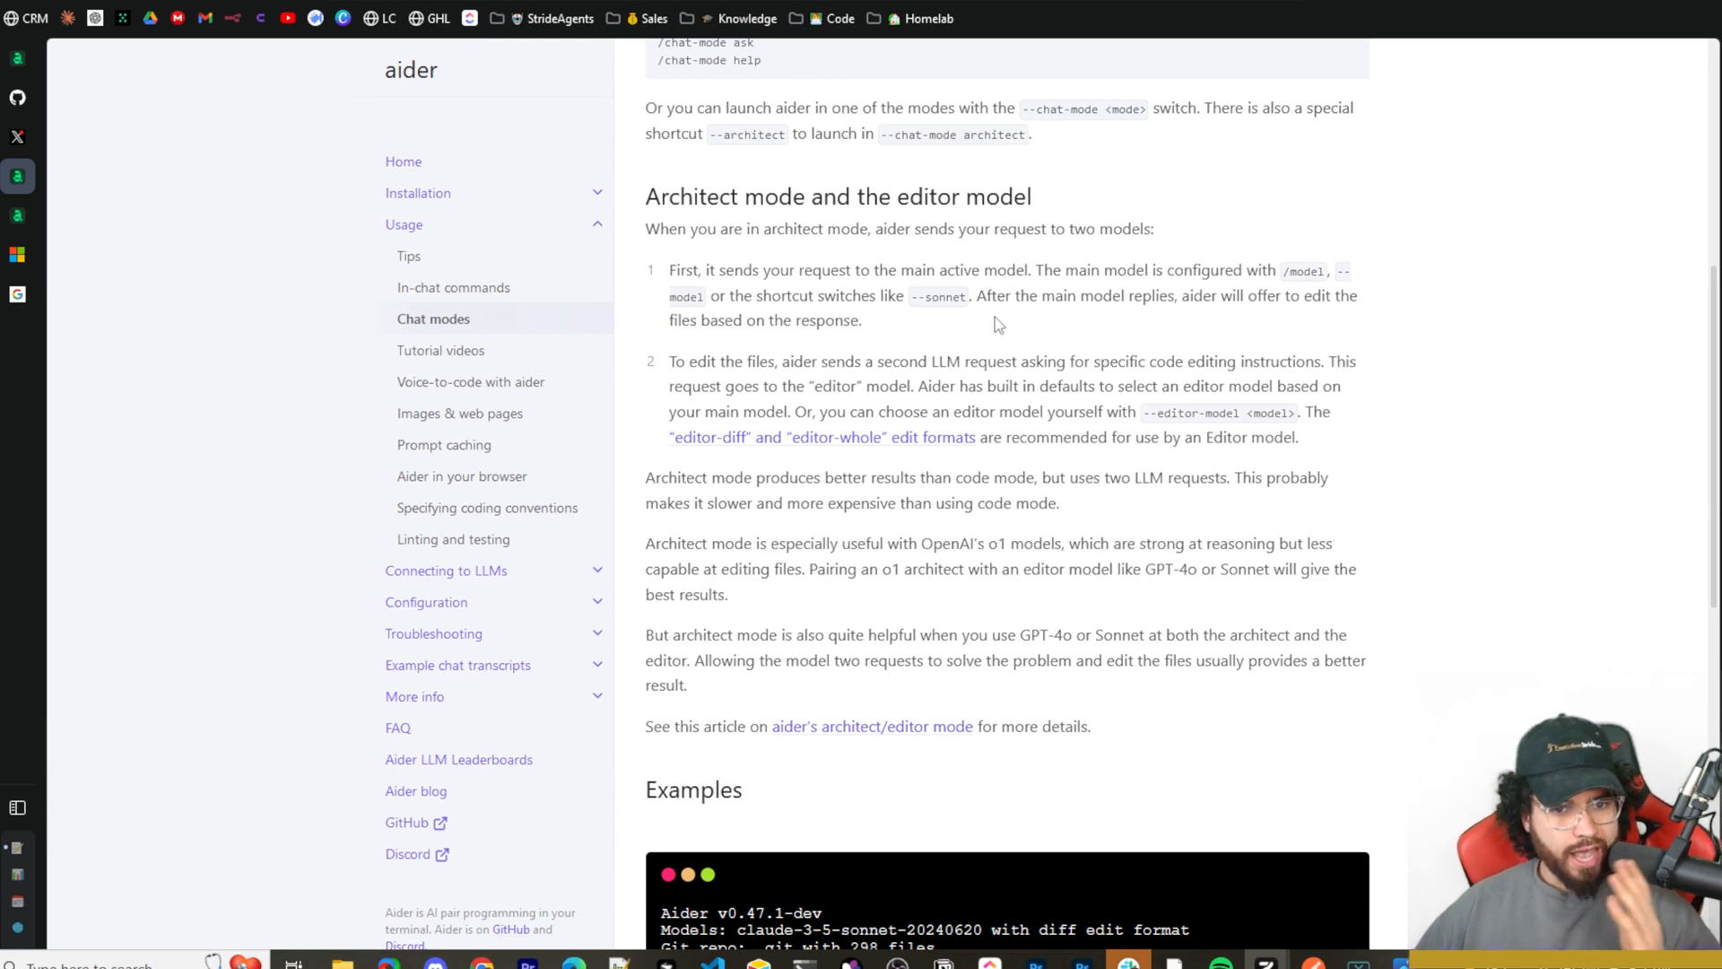
pyautogui.moveTo(1223, 331)
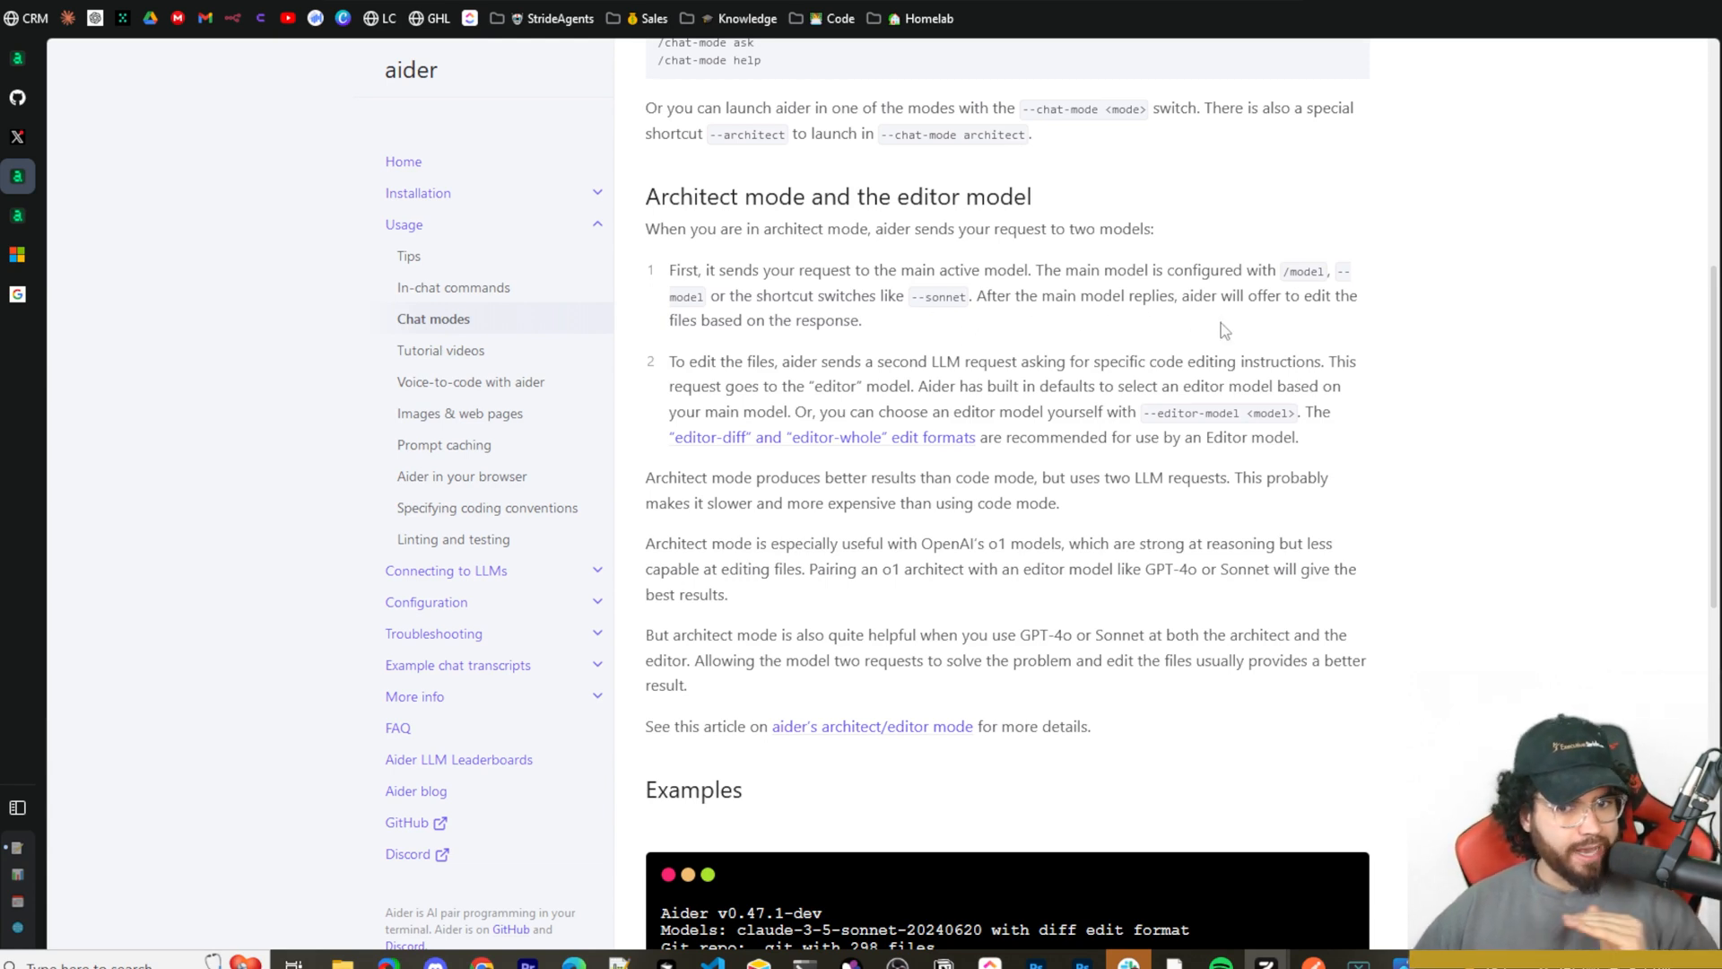
pyautogui.moveTo(734, 371)
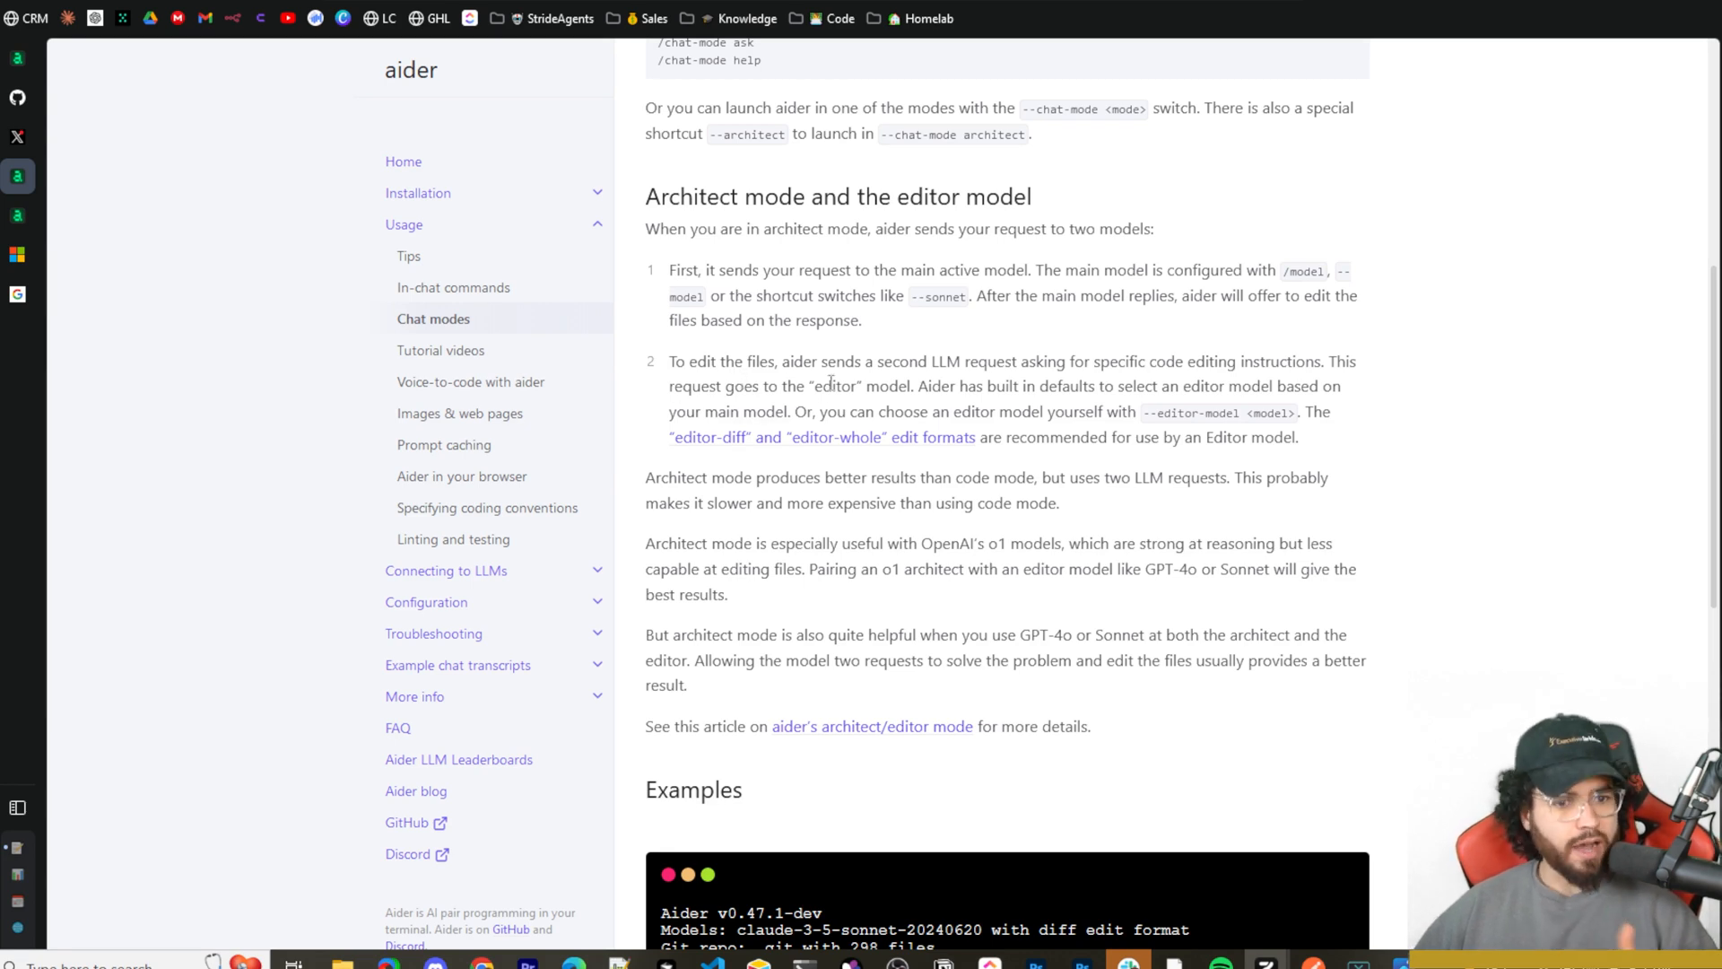
pyautogui.moveTo(1010, 373)
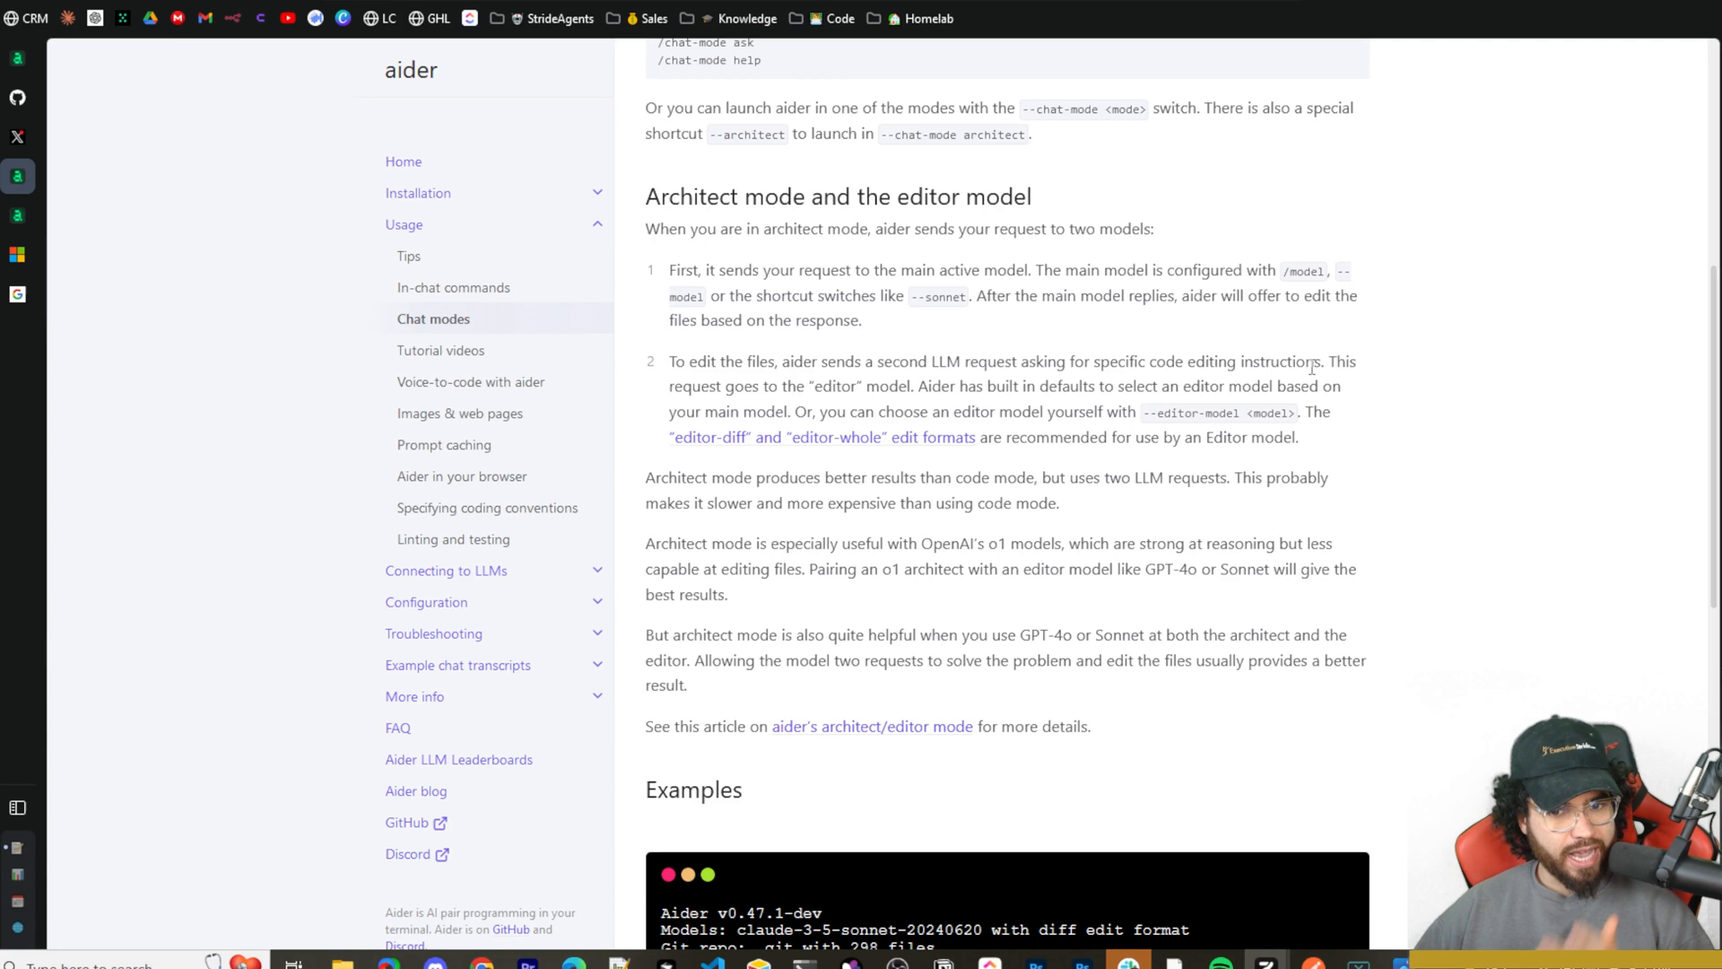
pyautogui.moveTo(794, 404)
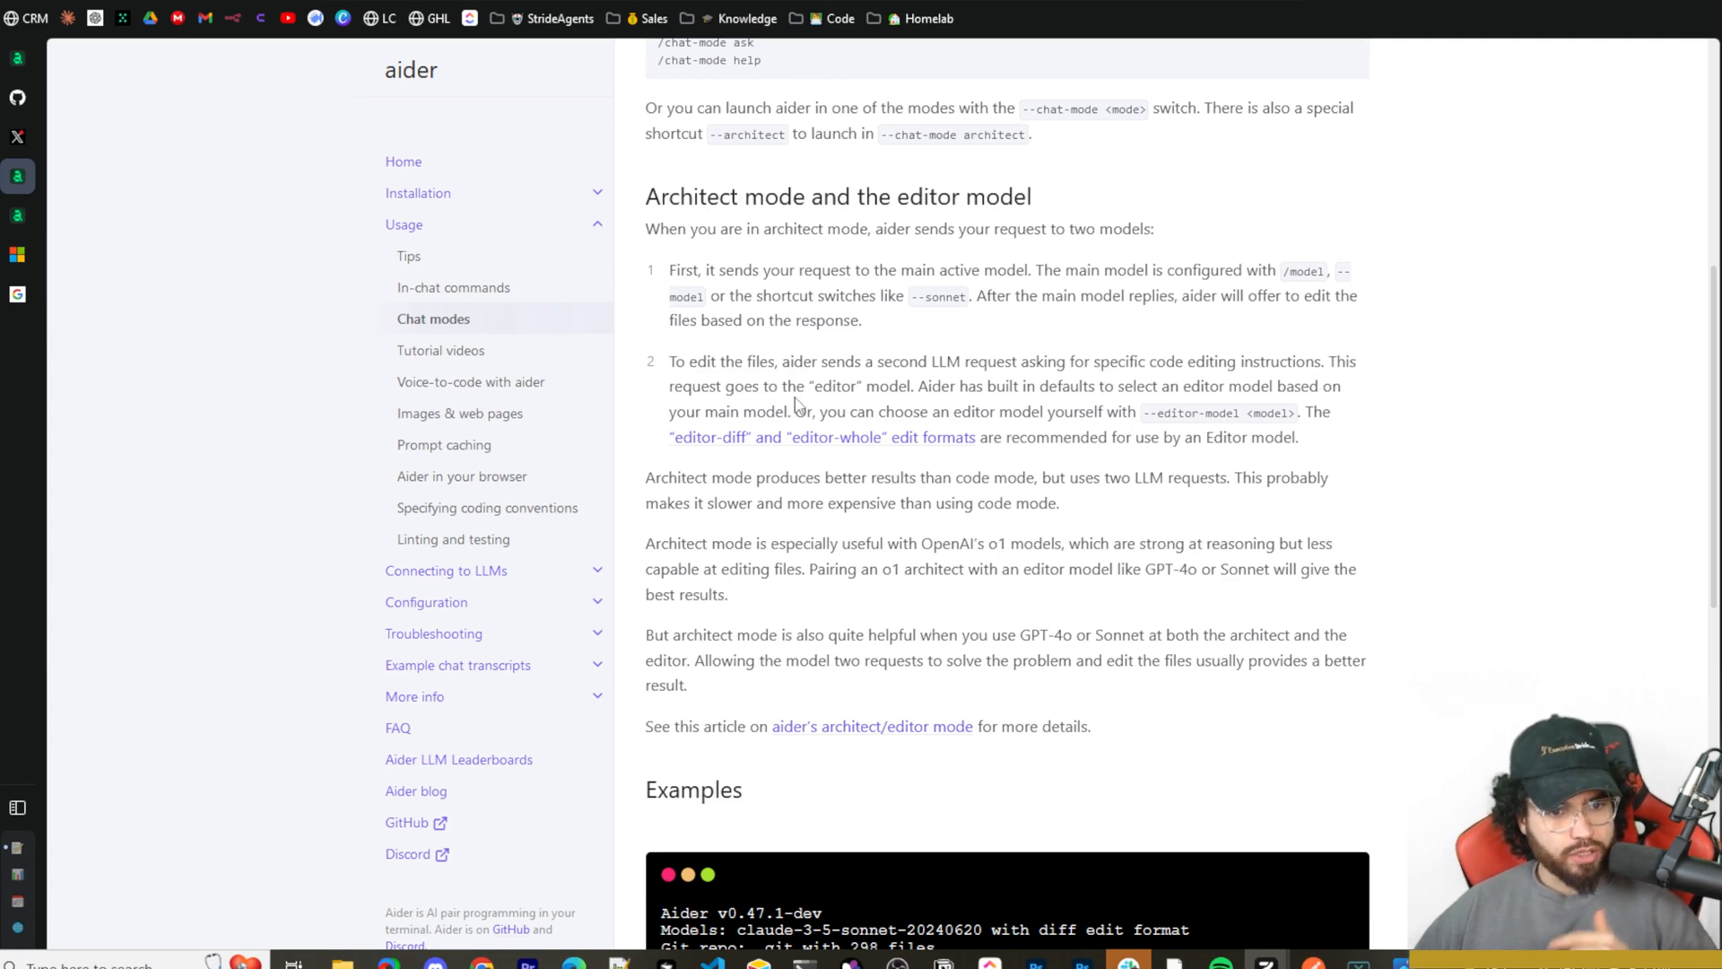
pyautogui.moveTo(1115, 417)
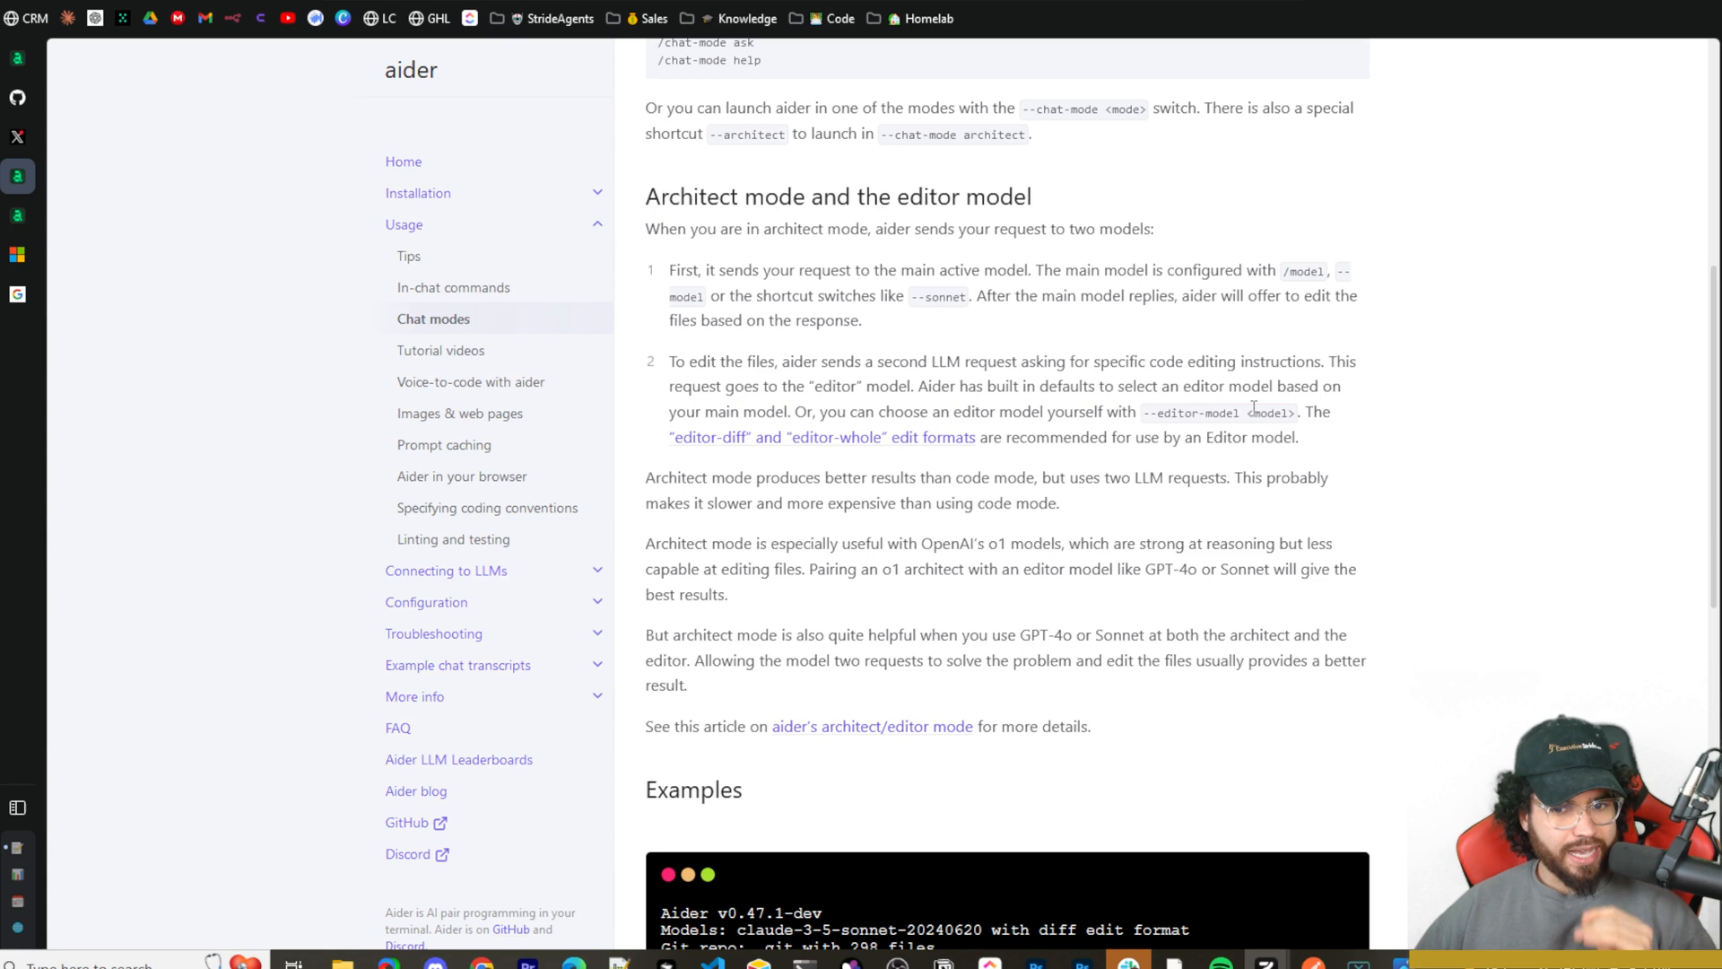
pyautogui.moveTo(865, 437)
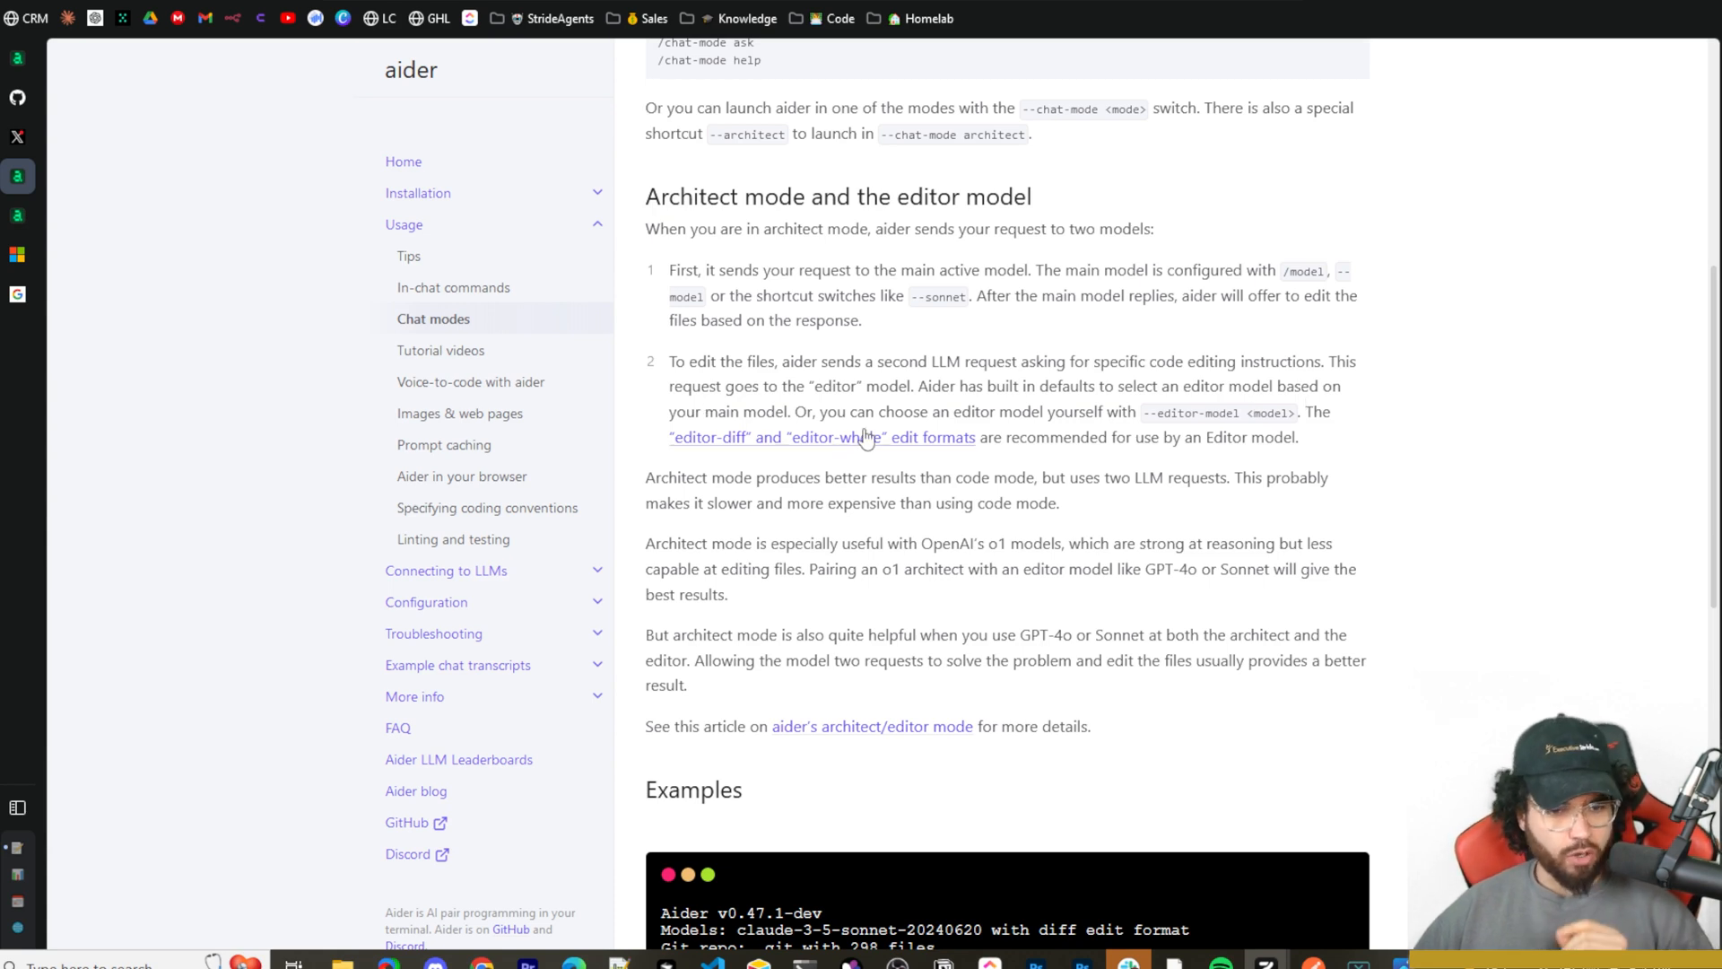
pyautogui.moveTo(1145, 440)
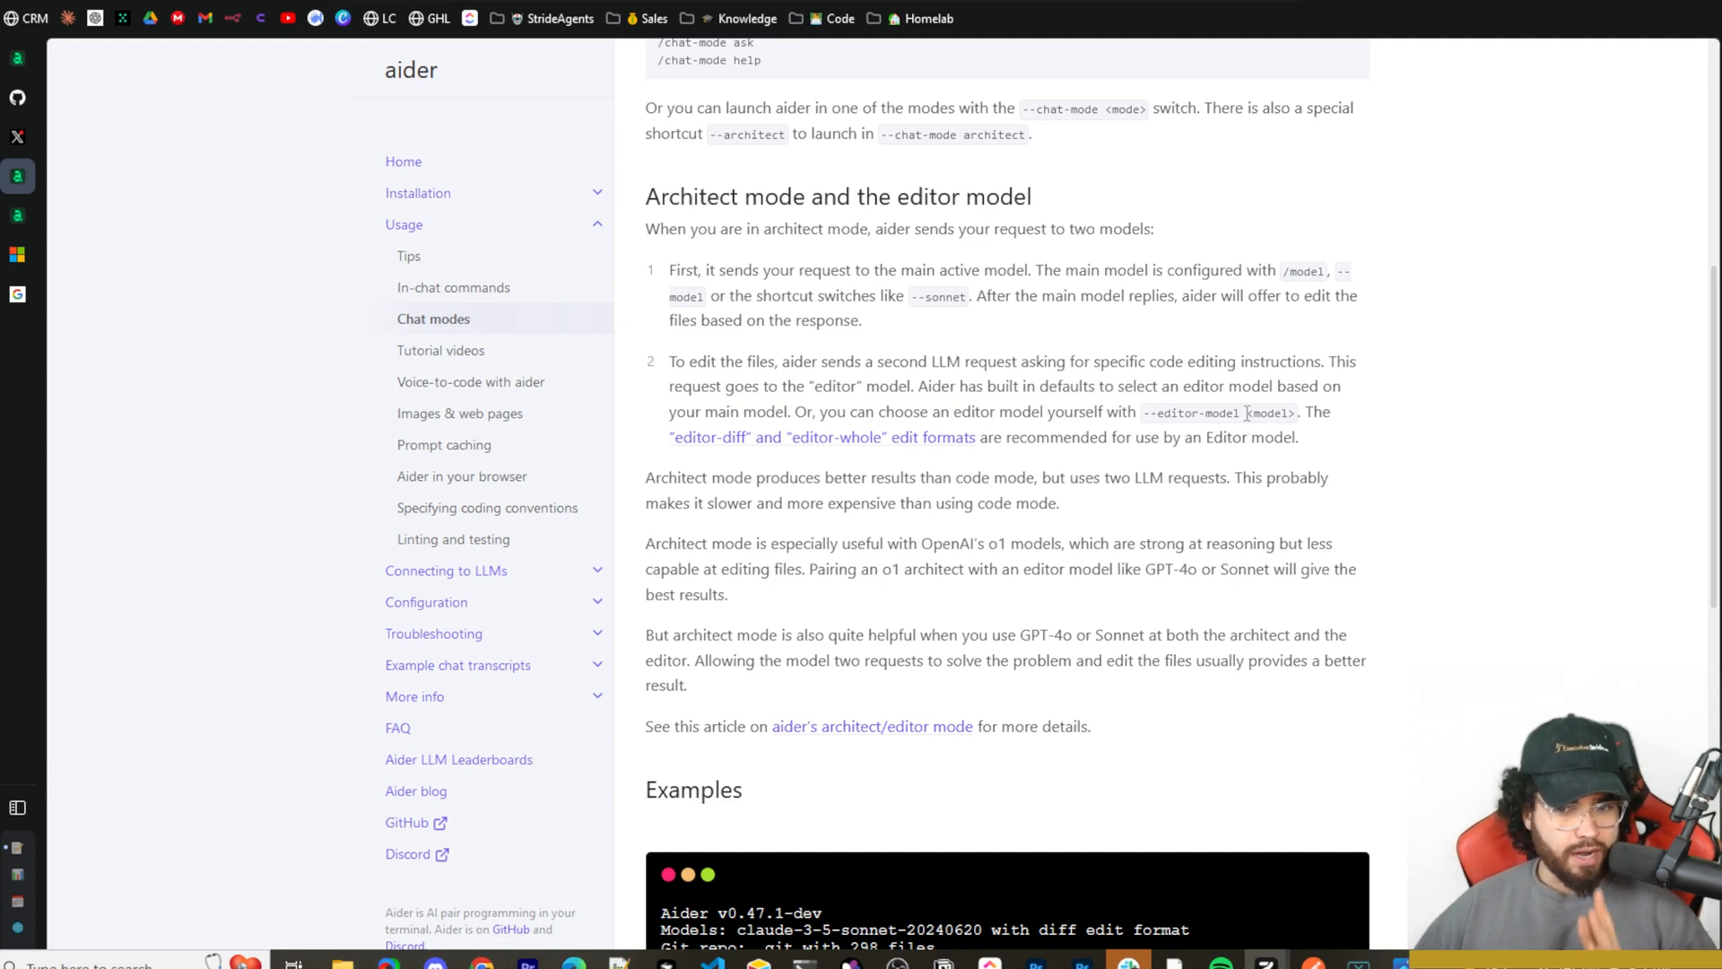
pyautogui.moveTo(735, 486)
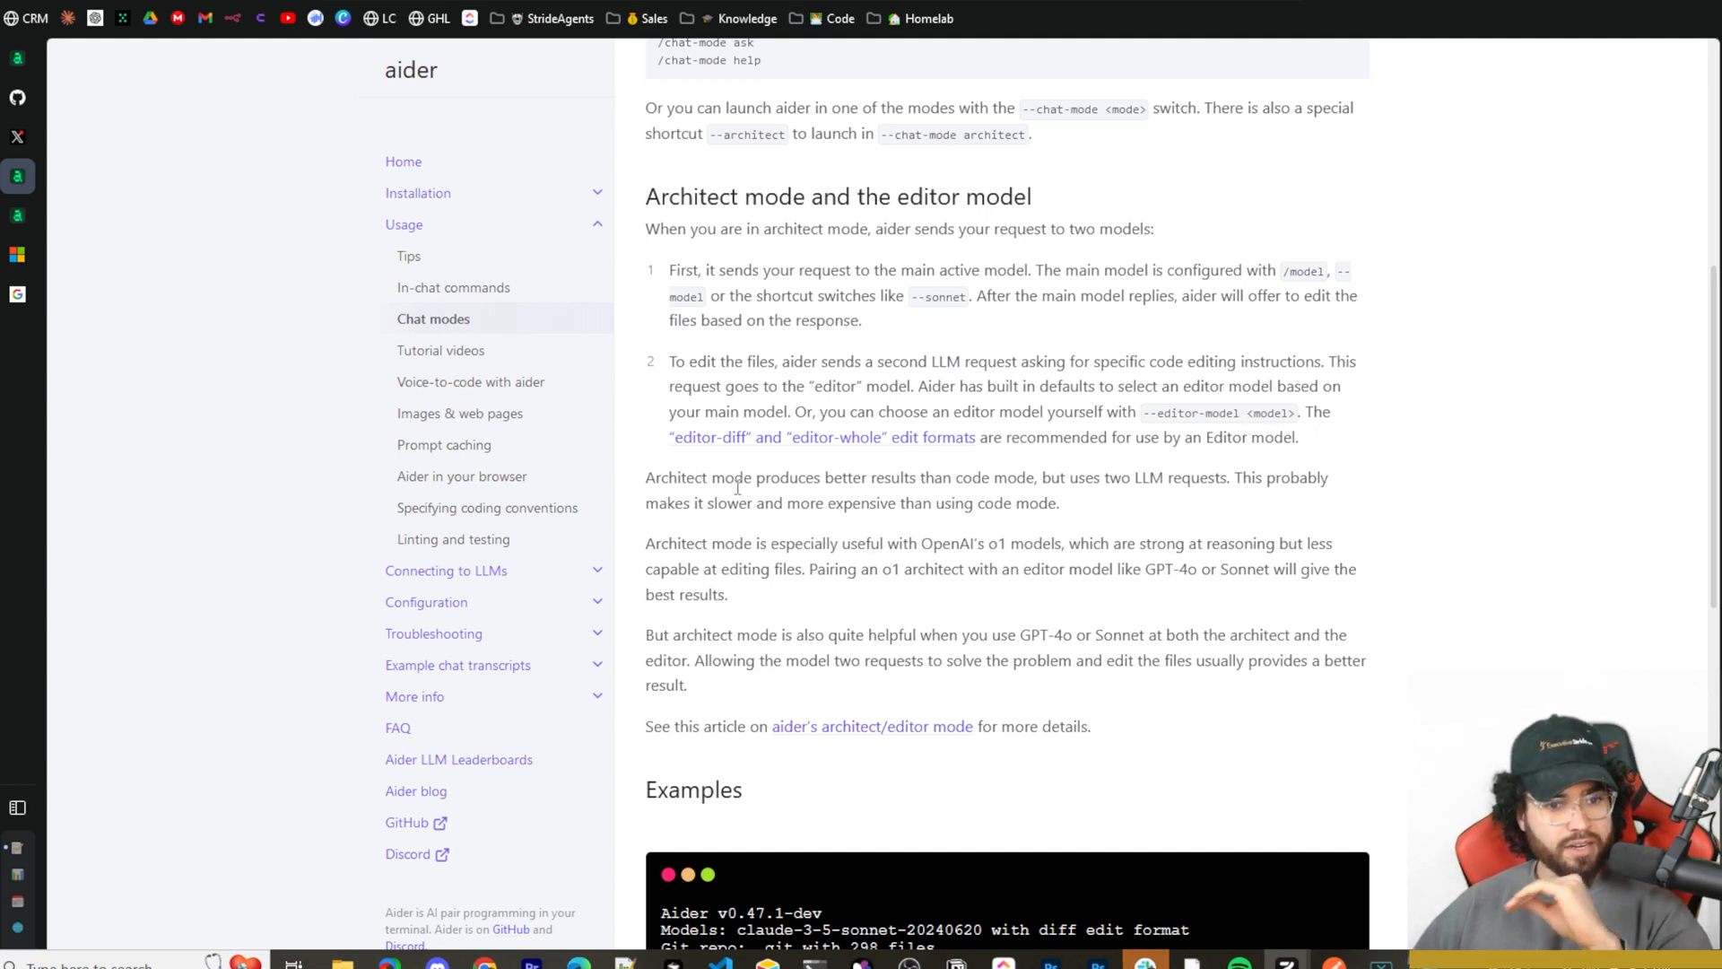
pyautogui.moveTo(947, 468)
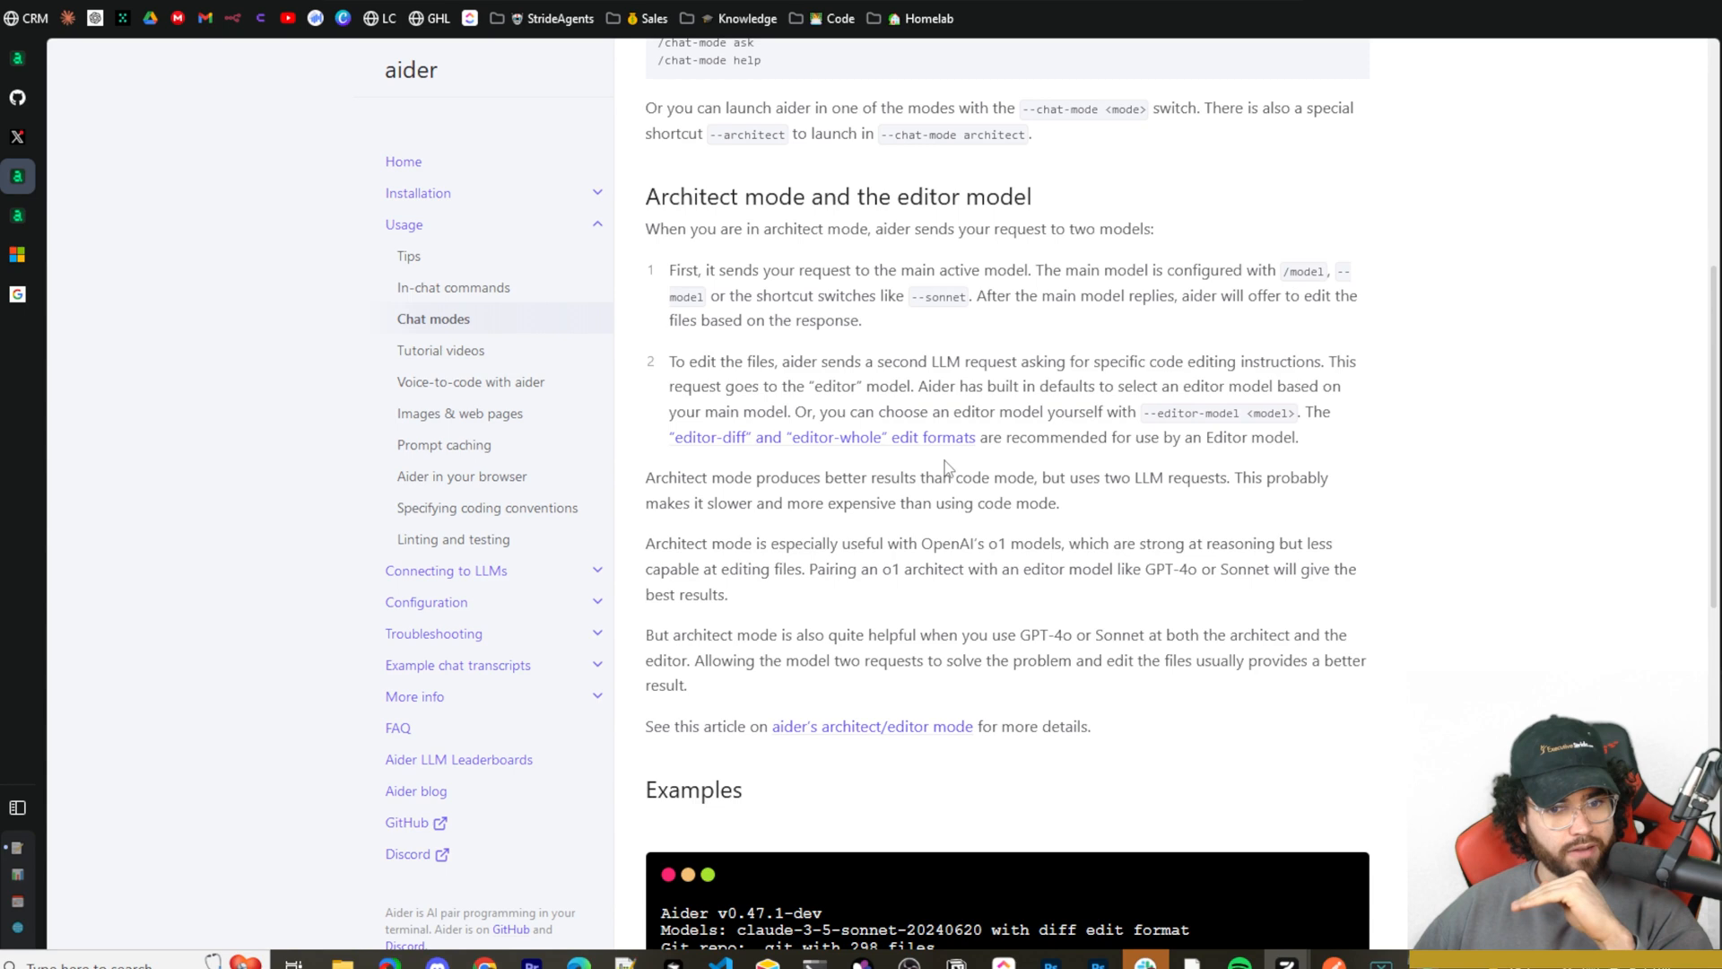
pyautogui.moveTo(1208, 465)
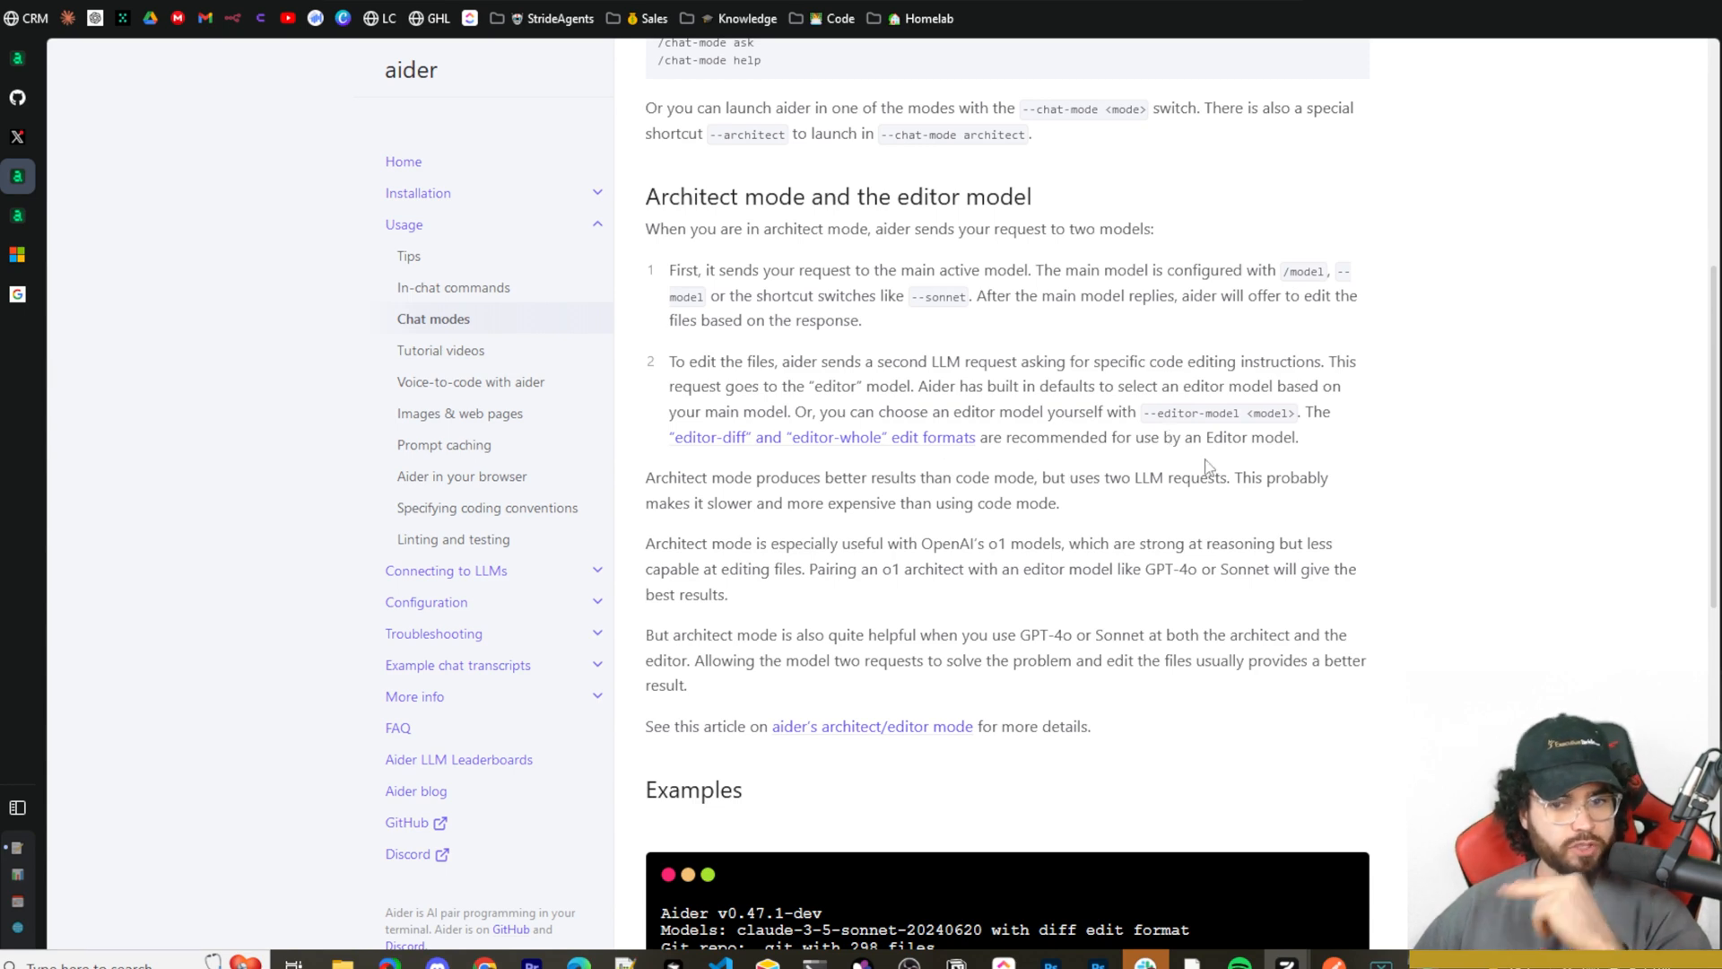
pyautogui.moveTo(887, 497)
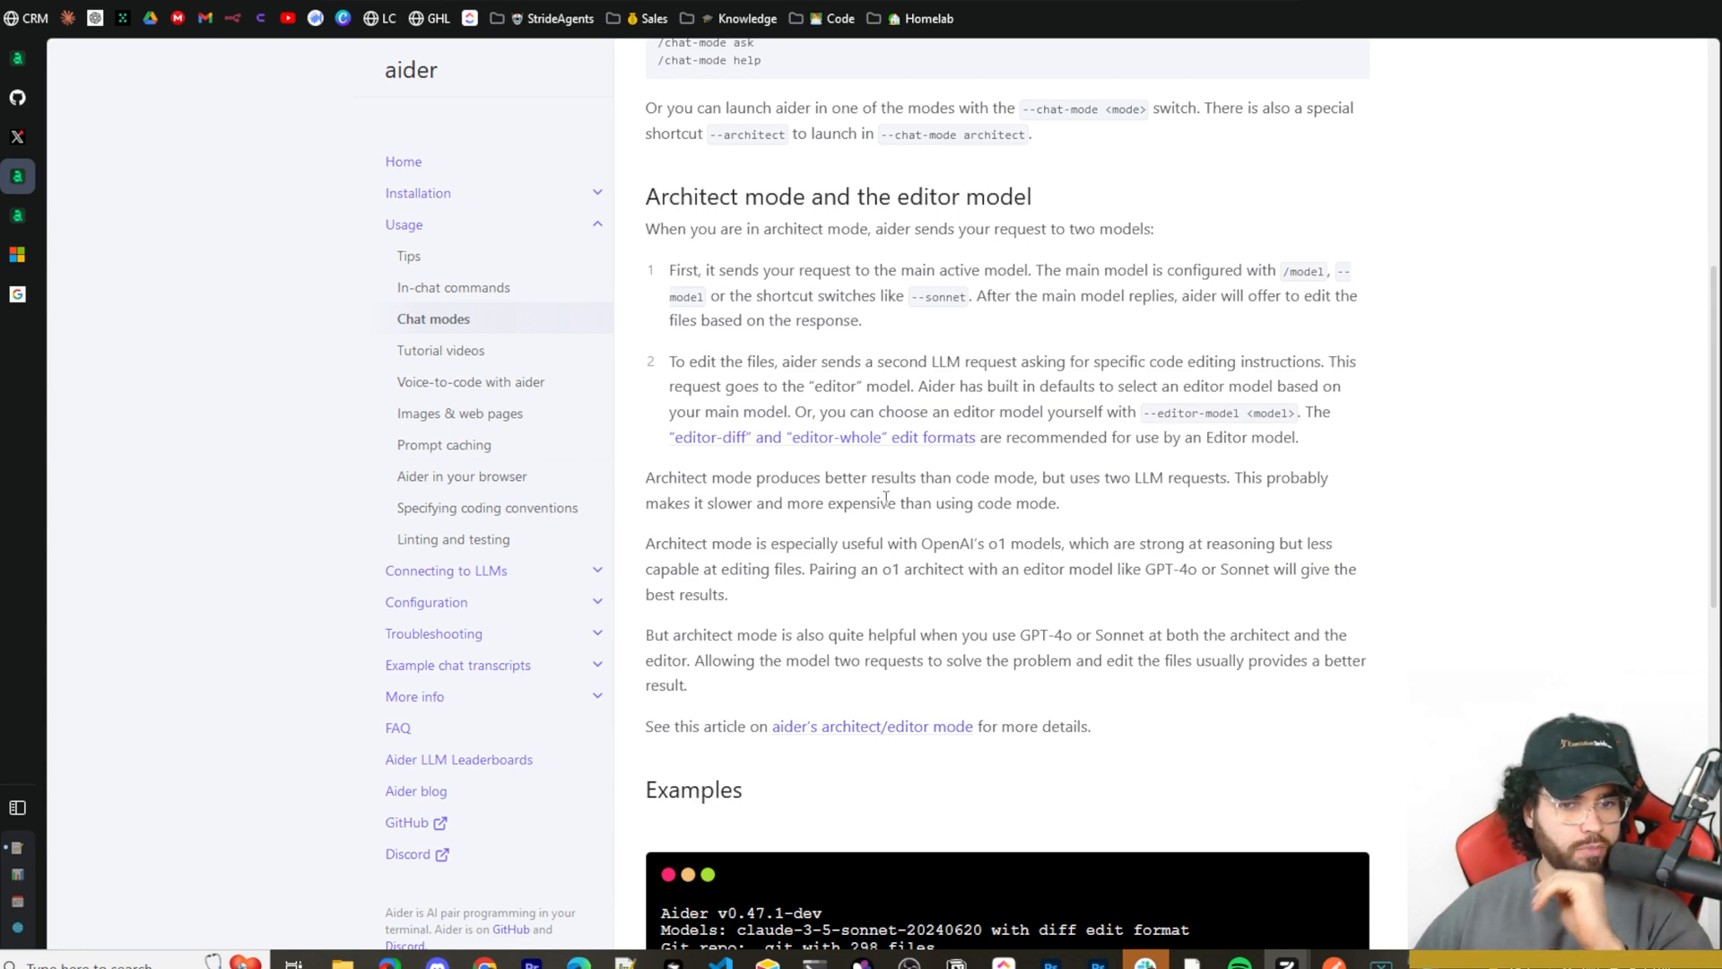
pyautogui.moveTo(1182, 512)
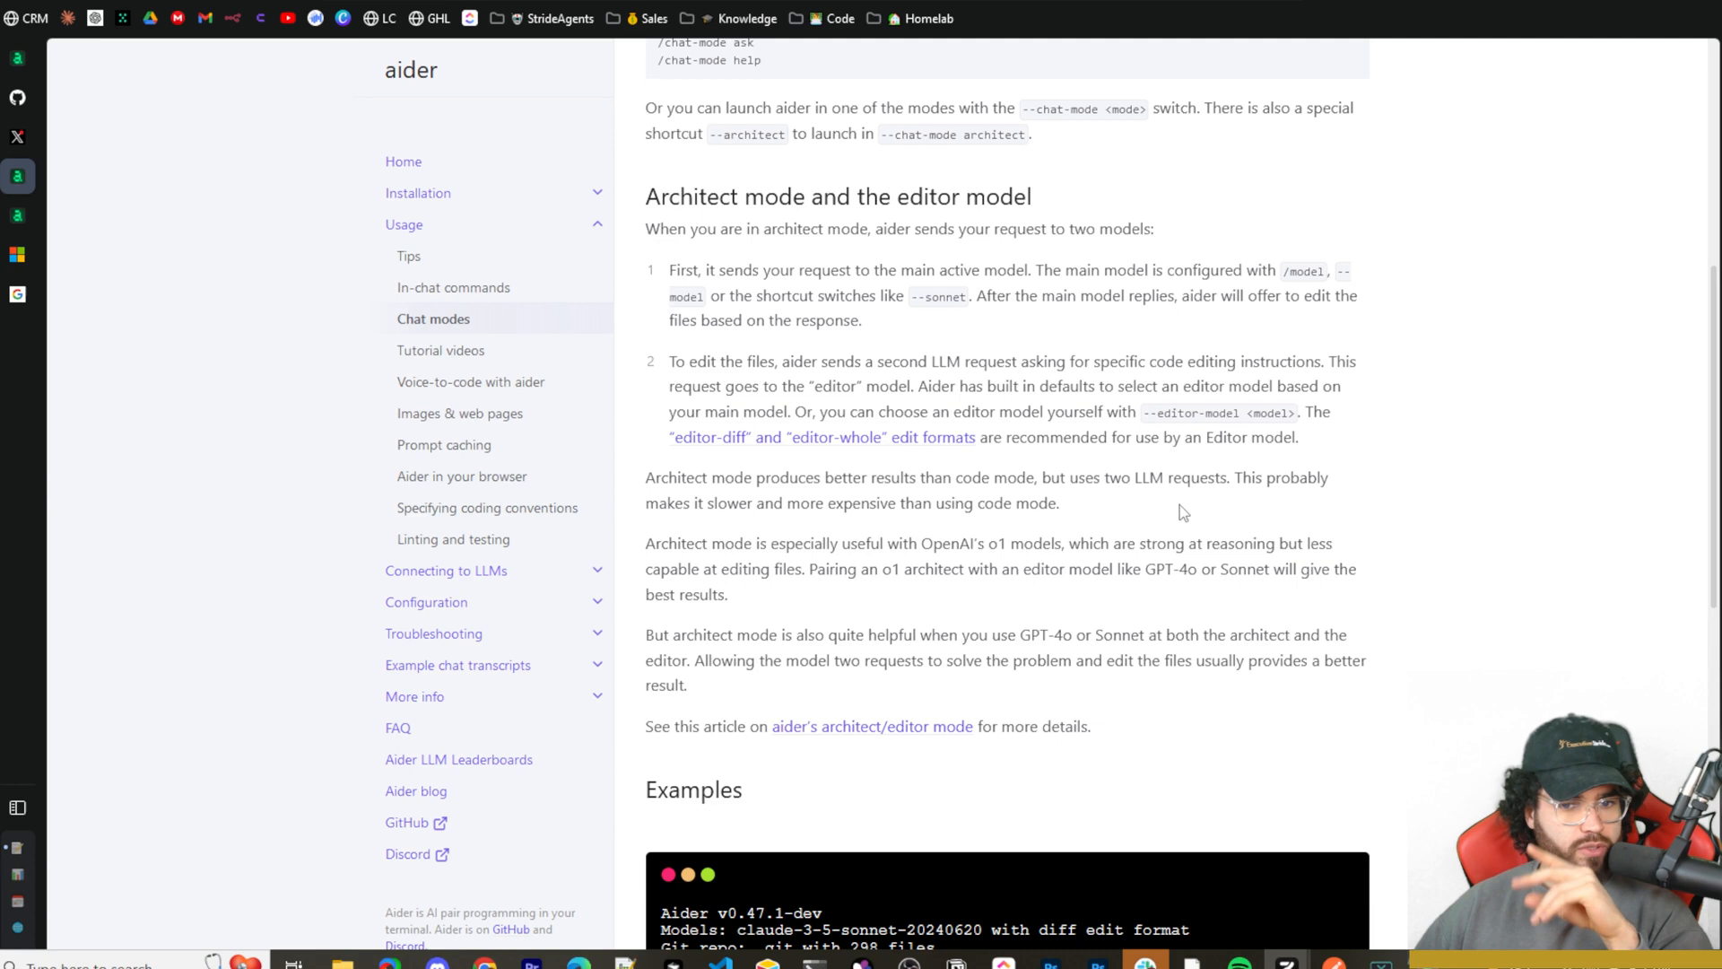
pyautogui.moveTo(760, 532)
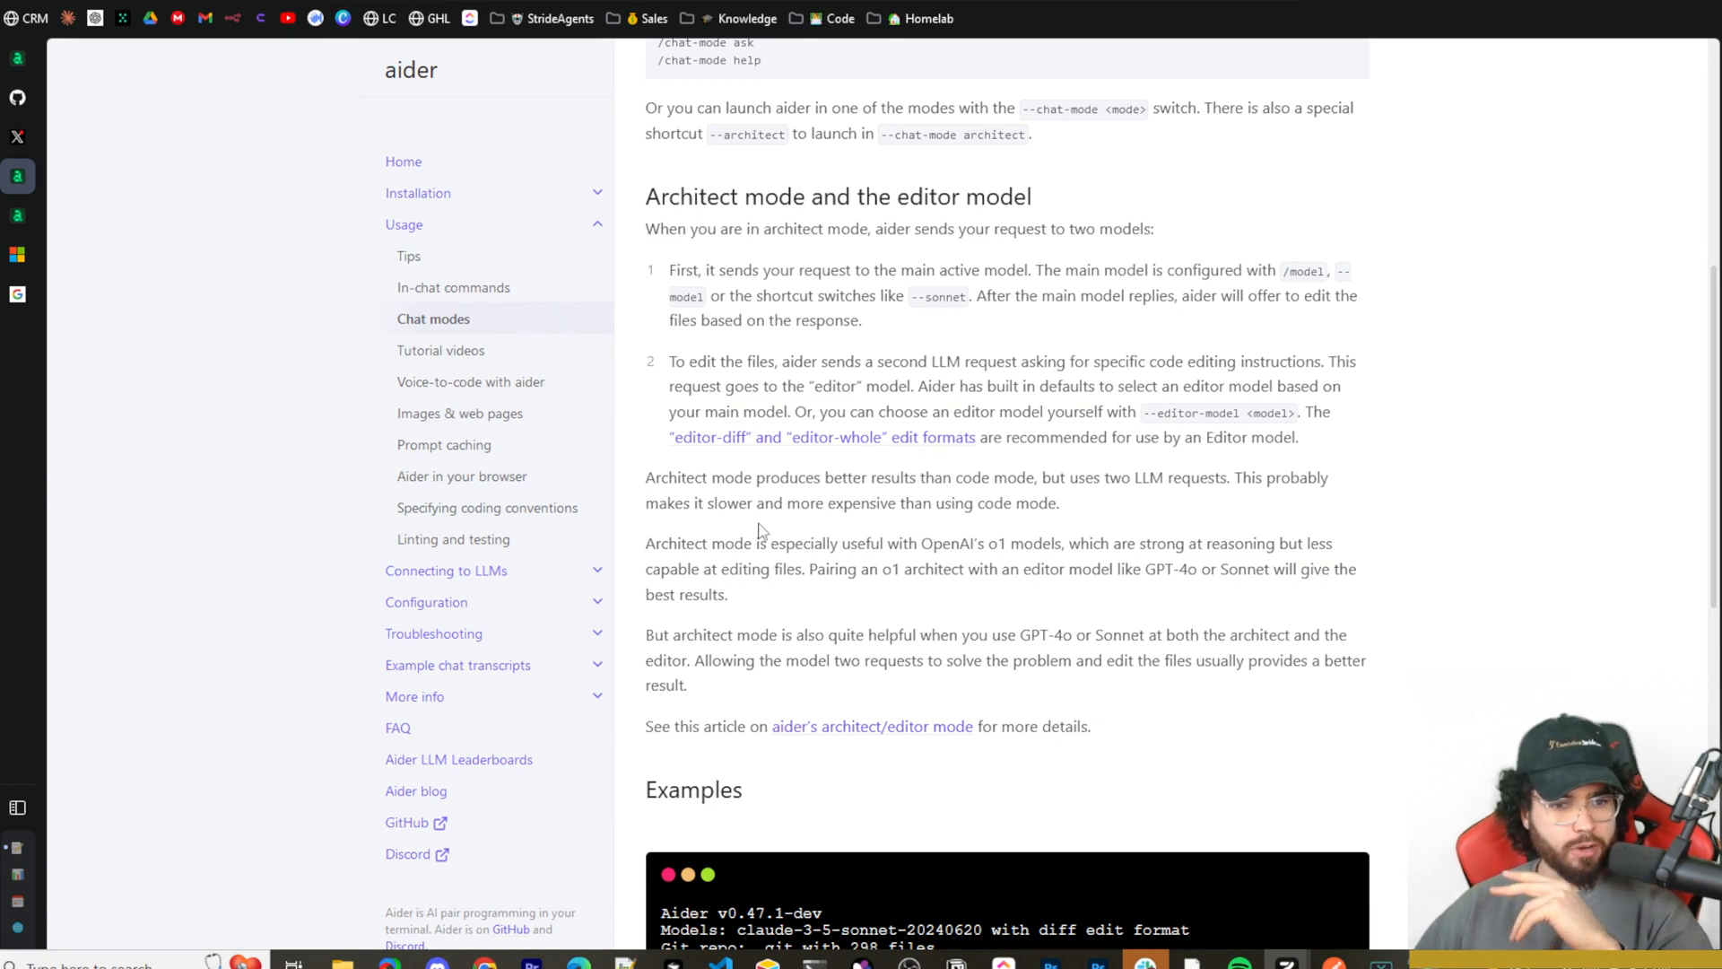
pyautogui.moveTo(1012, 532)
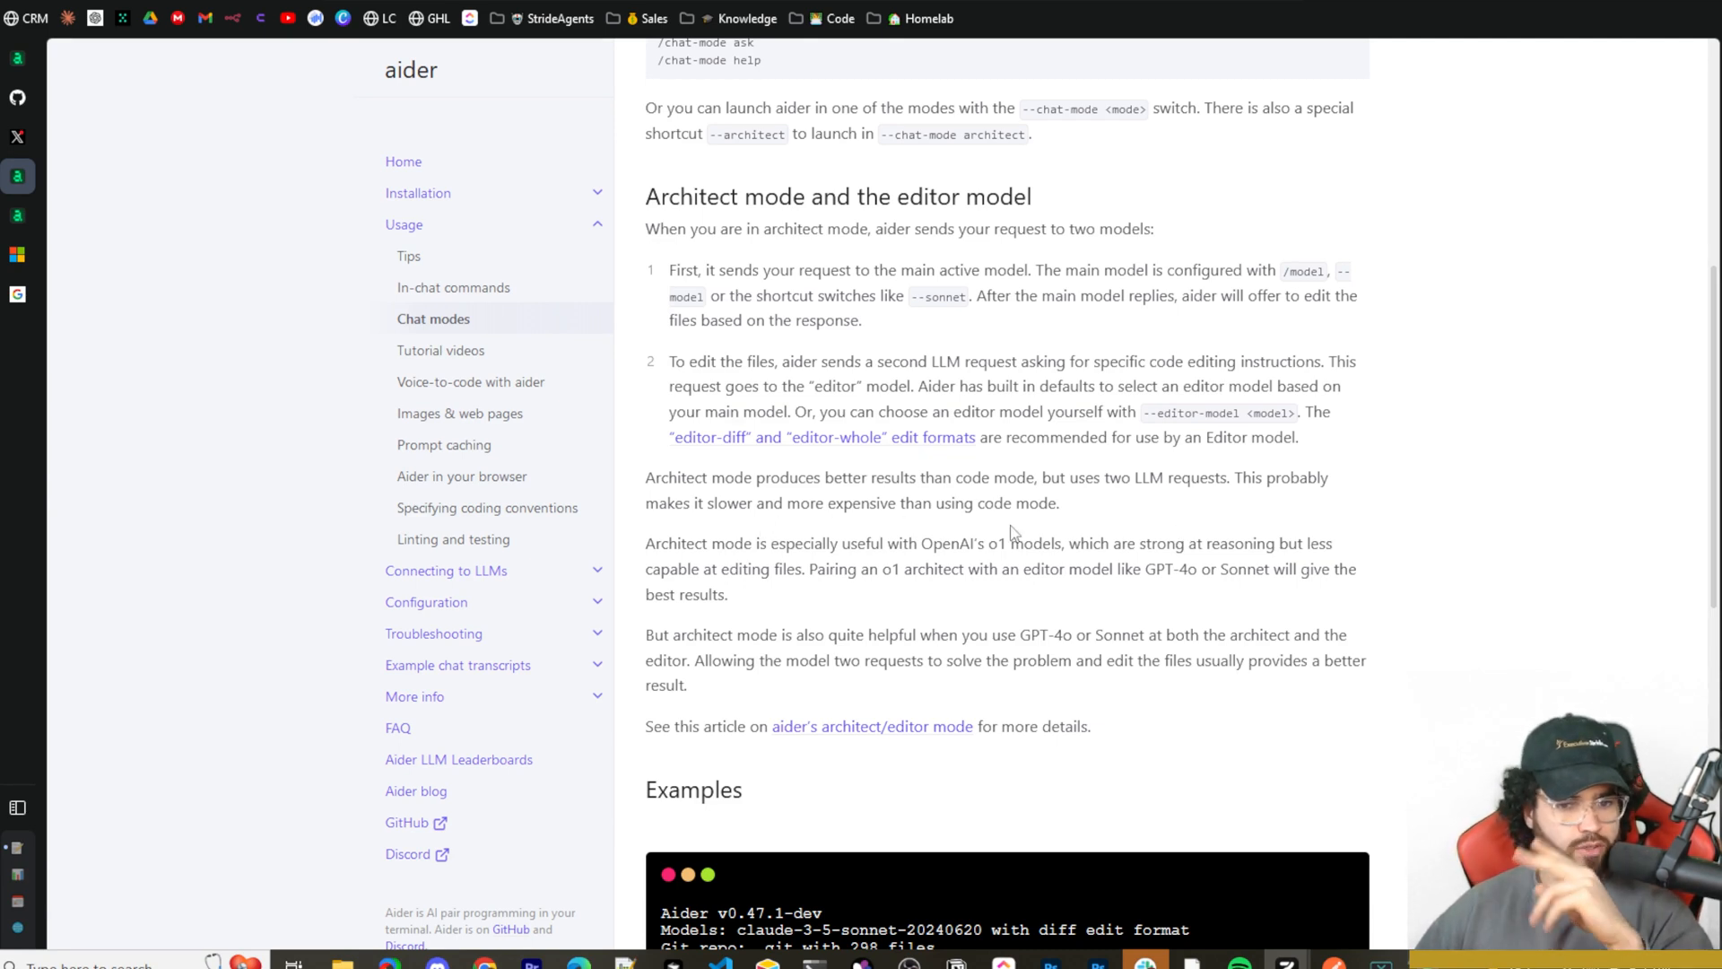
pyautogui.moveTo(875, 564)
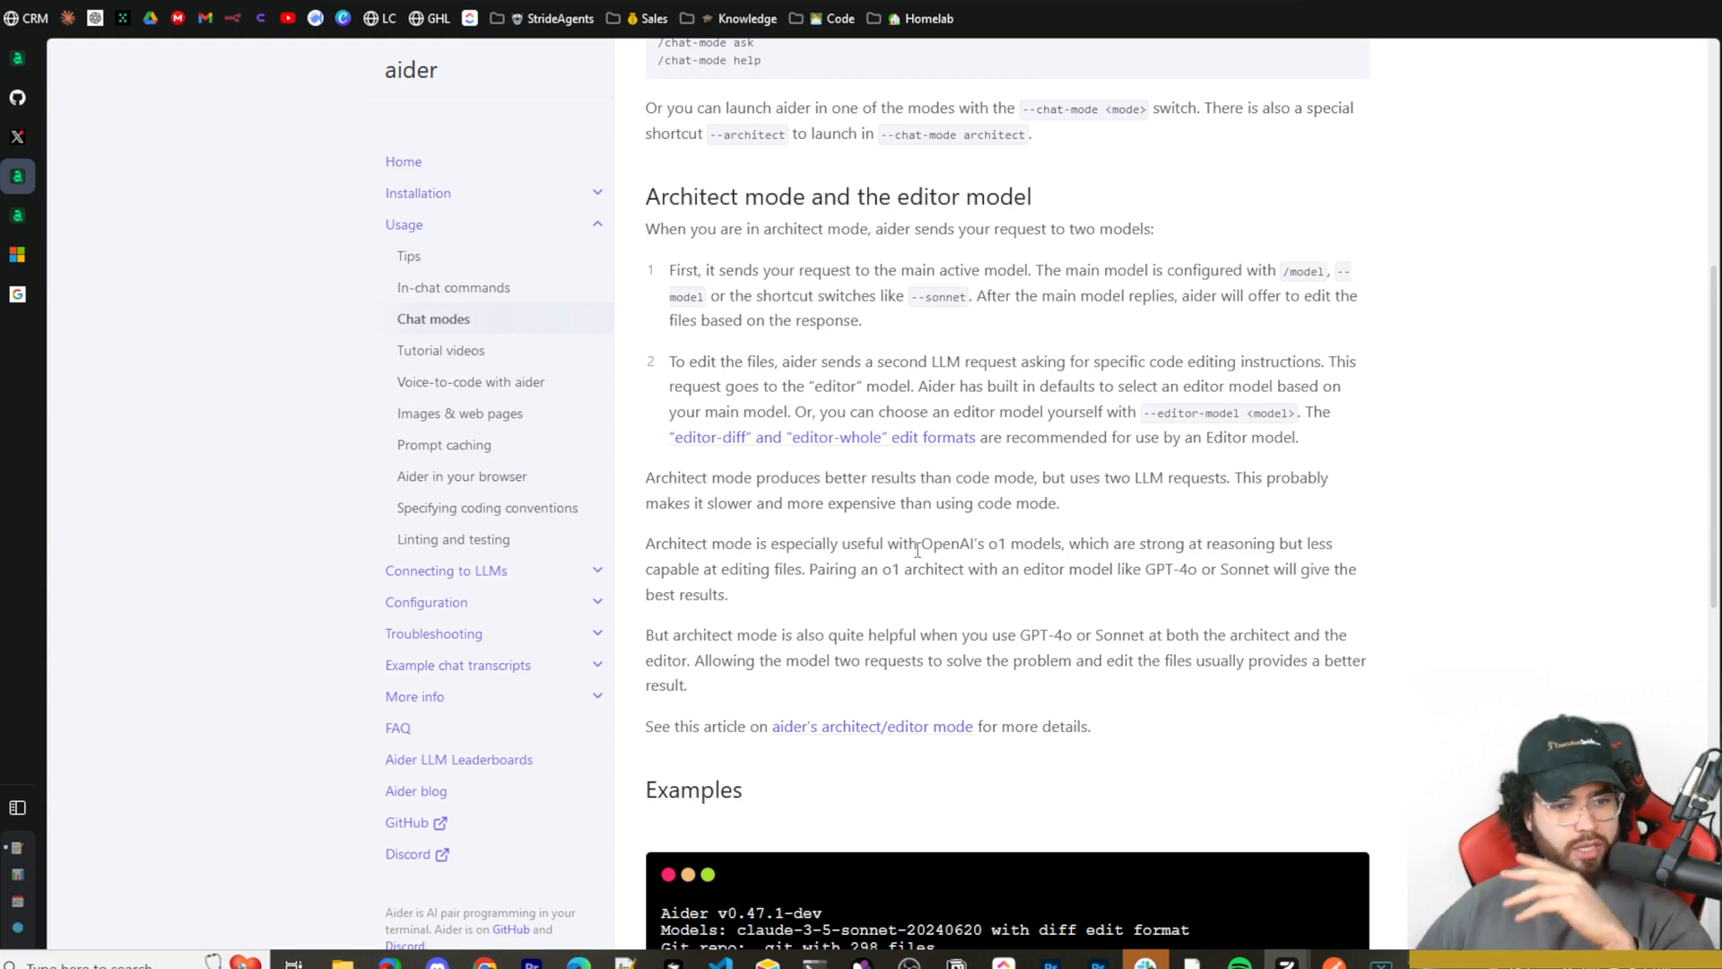
pyautogui.moveTo(860, 604)
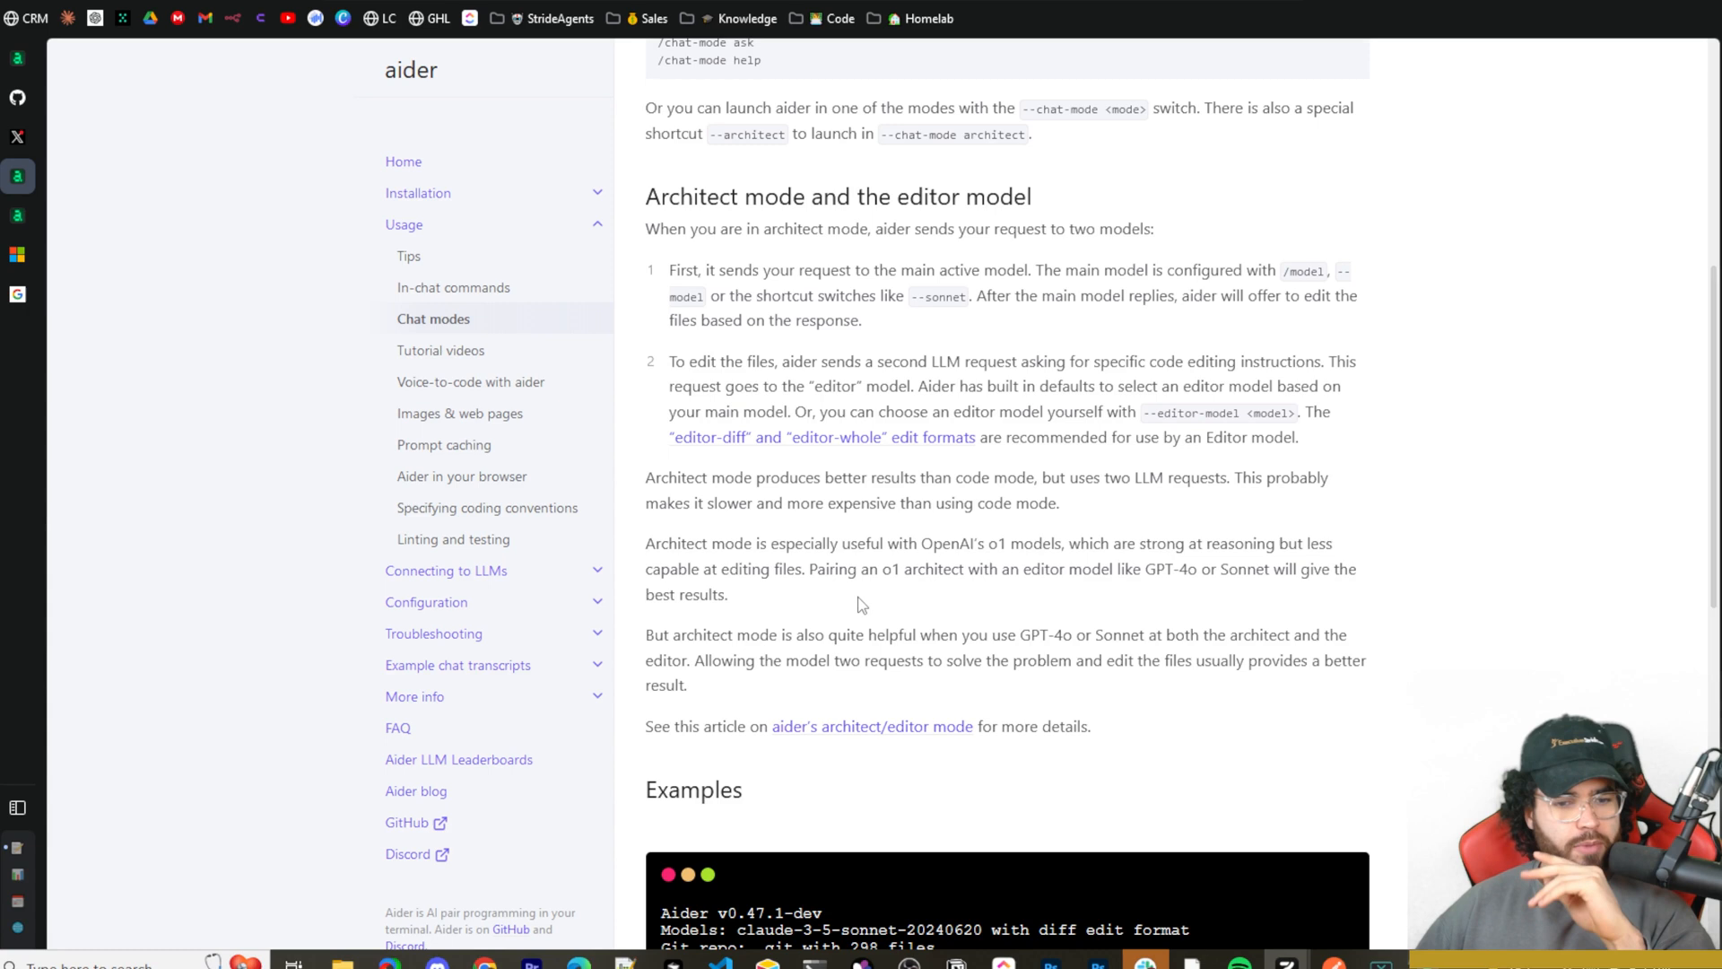
pyautogui.moveTo(947, 601)
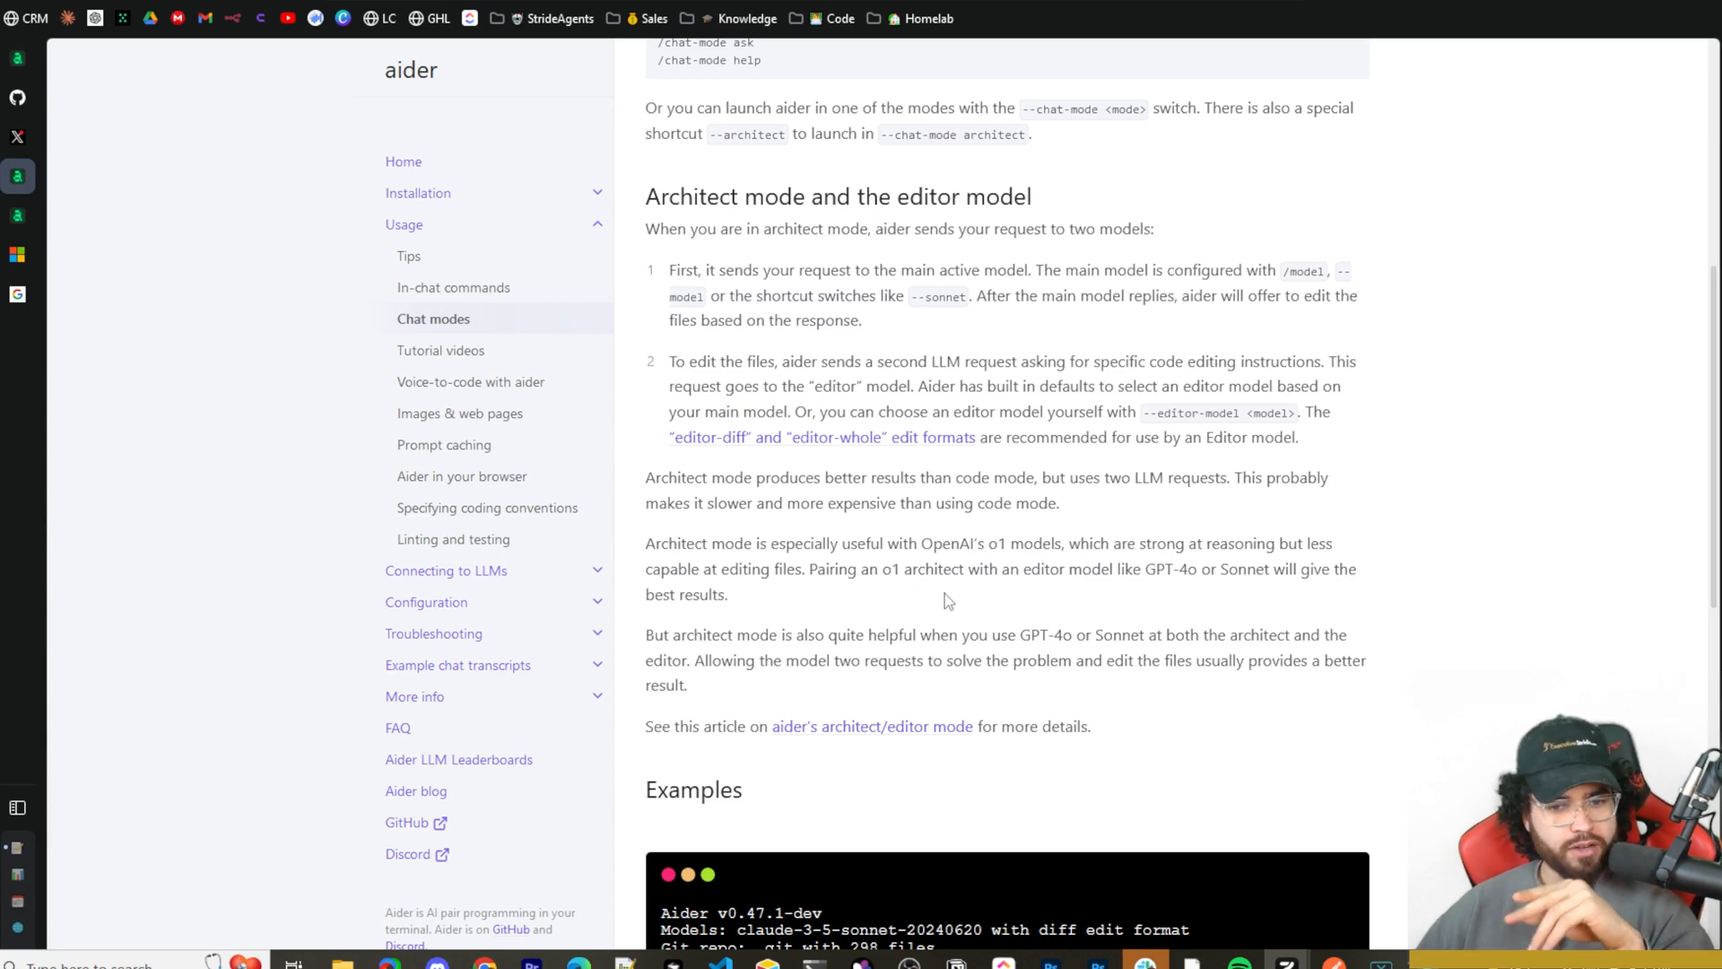
pyautogui.moveTo(1257, 594)
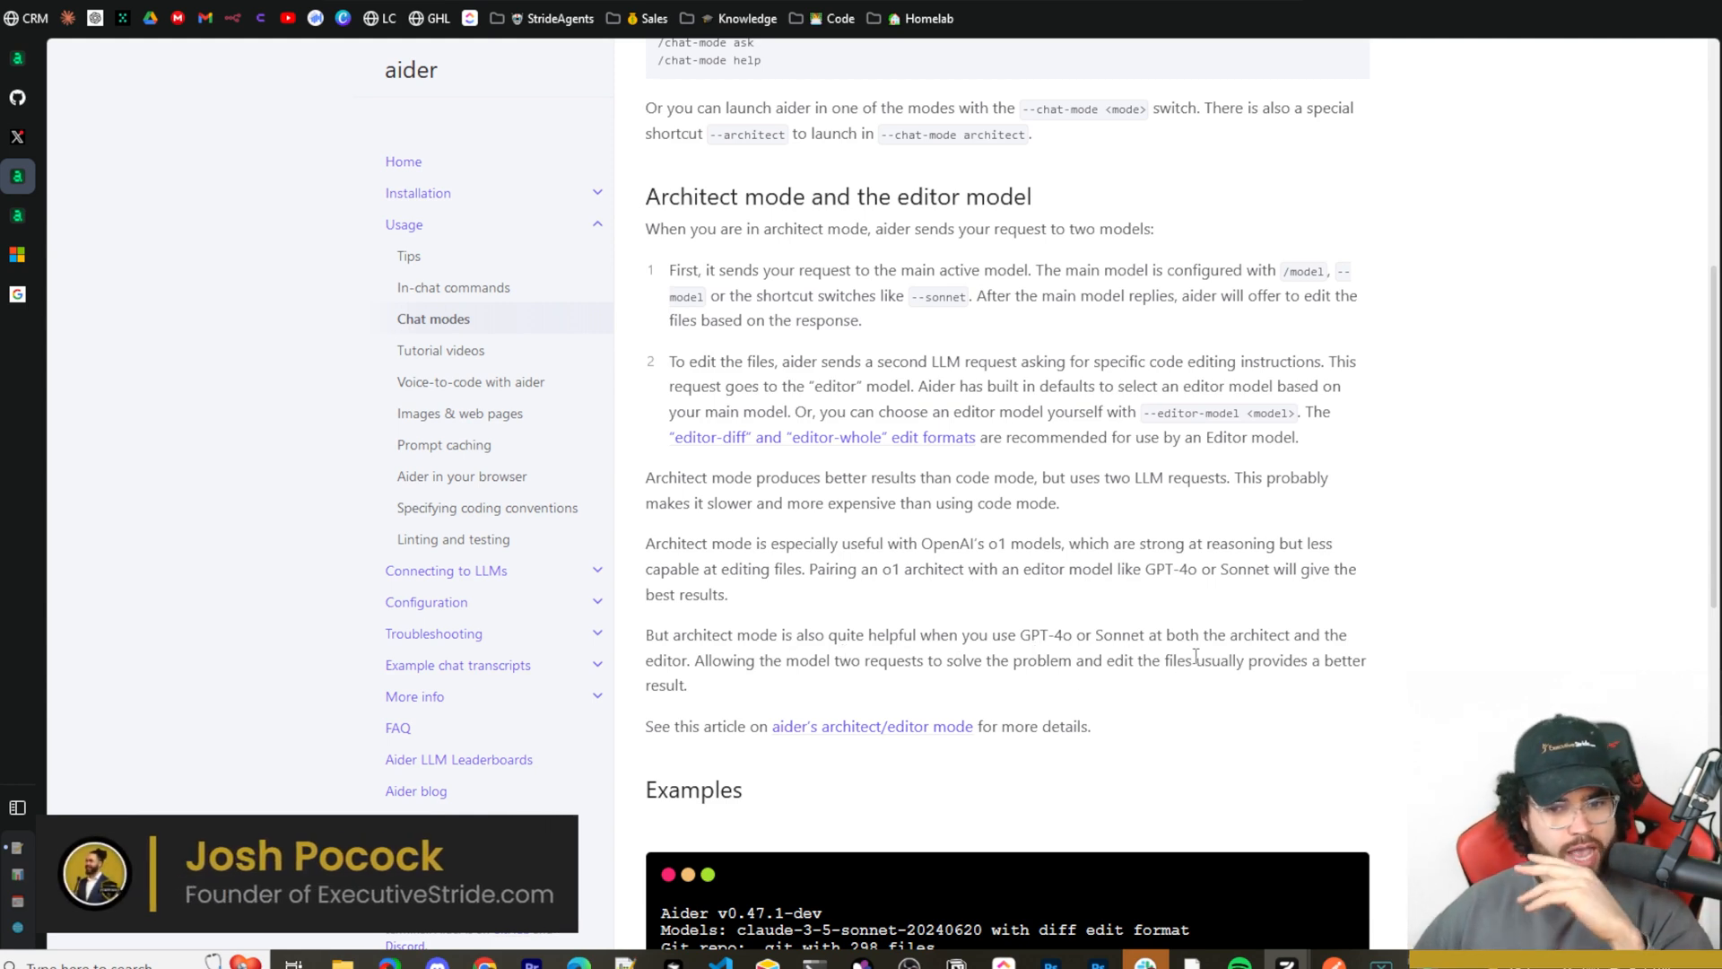
pyautogui.moveTo(807, 705)
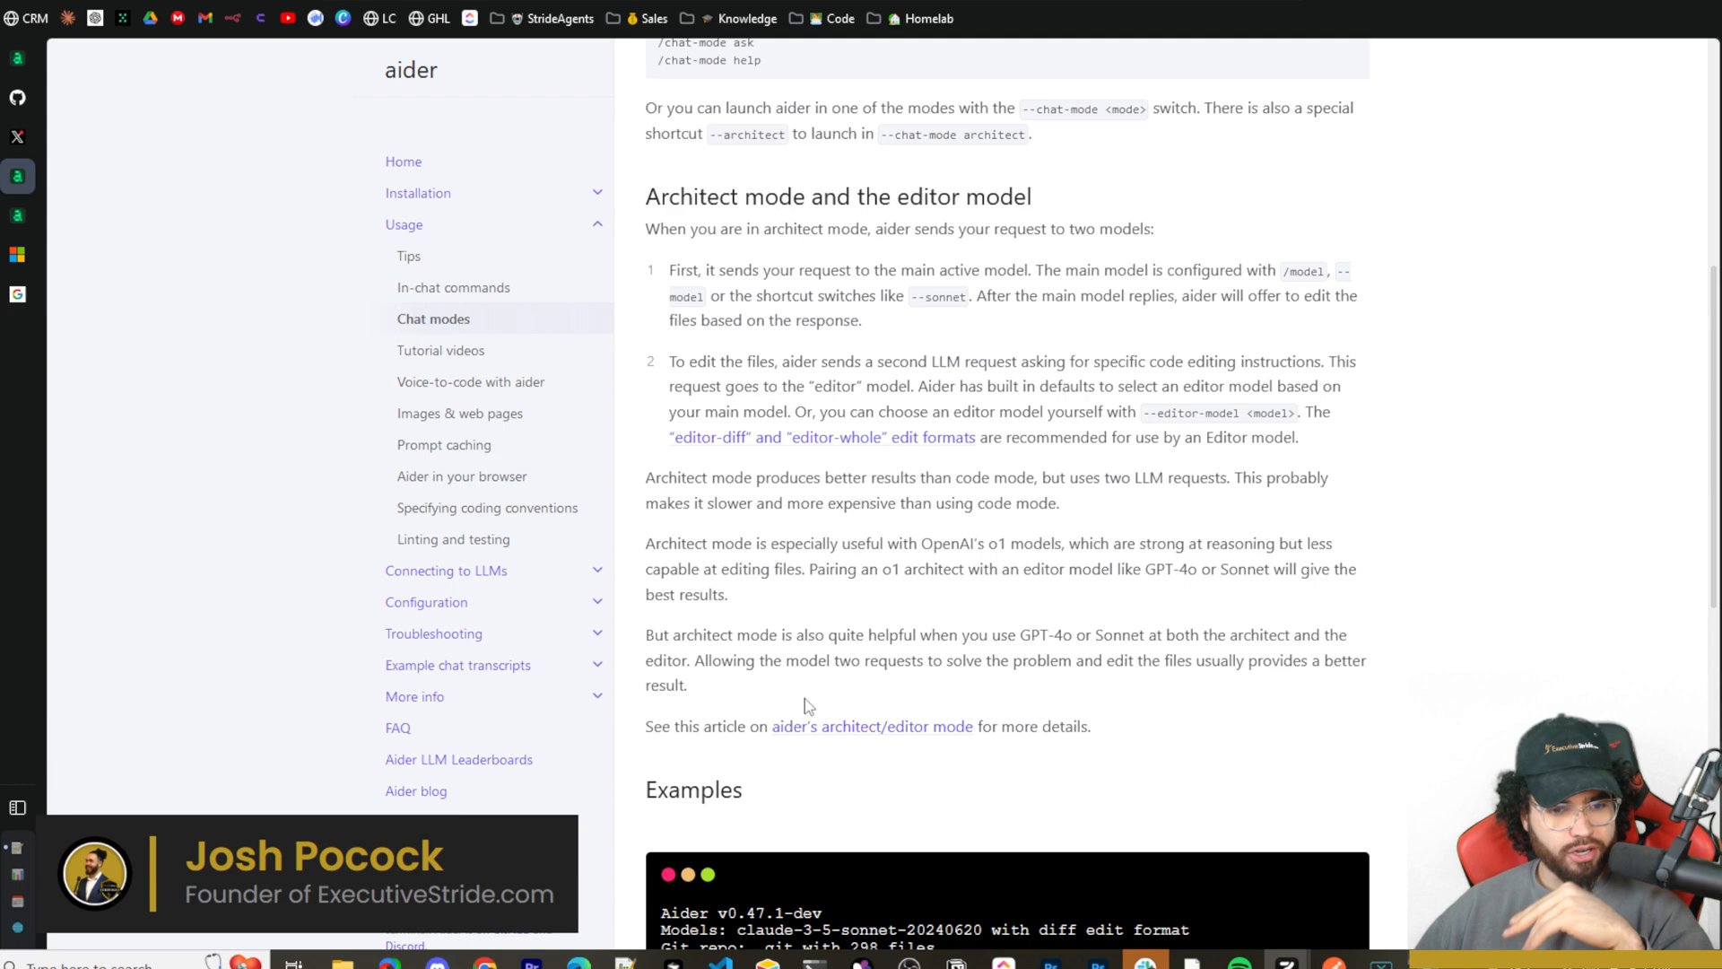
pyautogui.moveTo(983, 700)
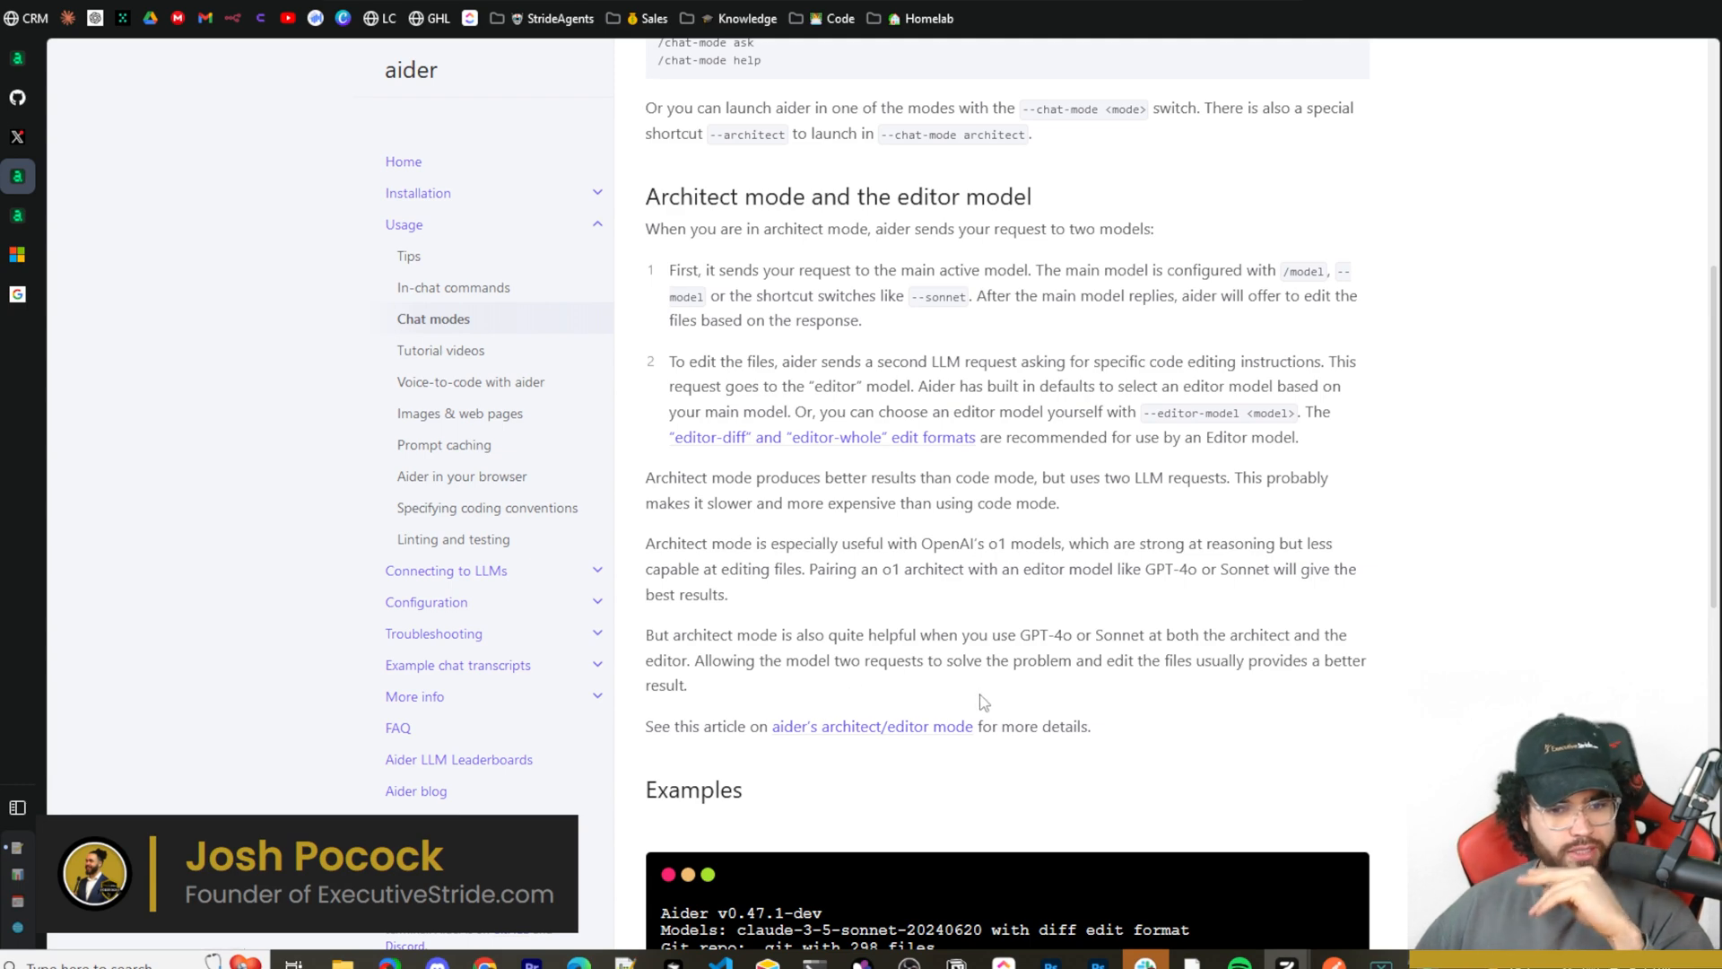
pyautogui.moveTo(1229, 683)
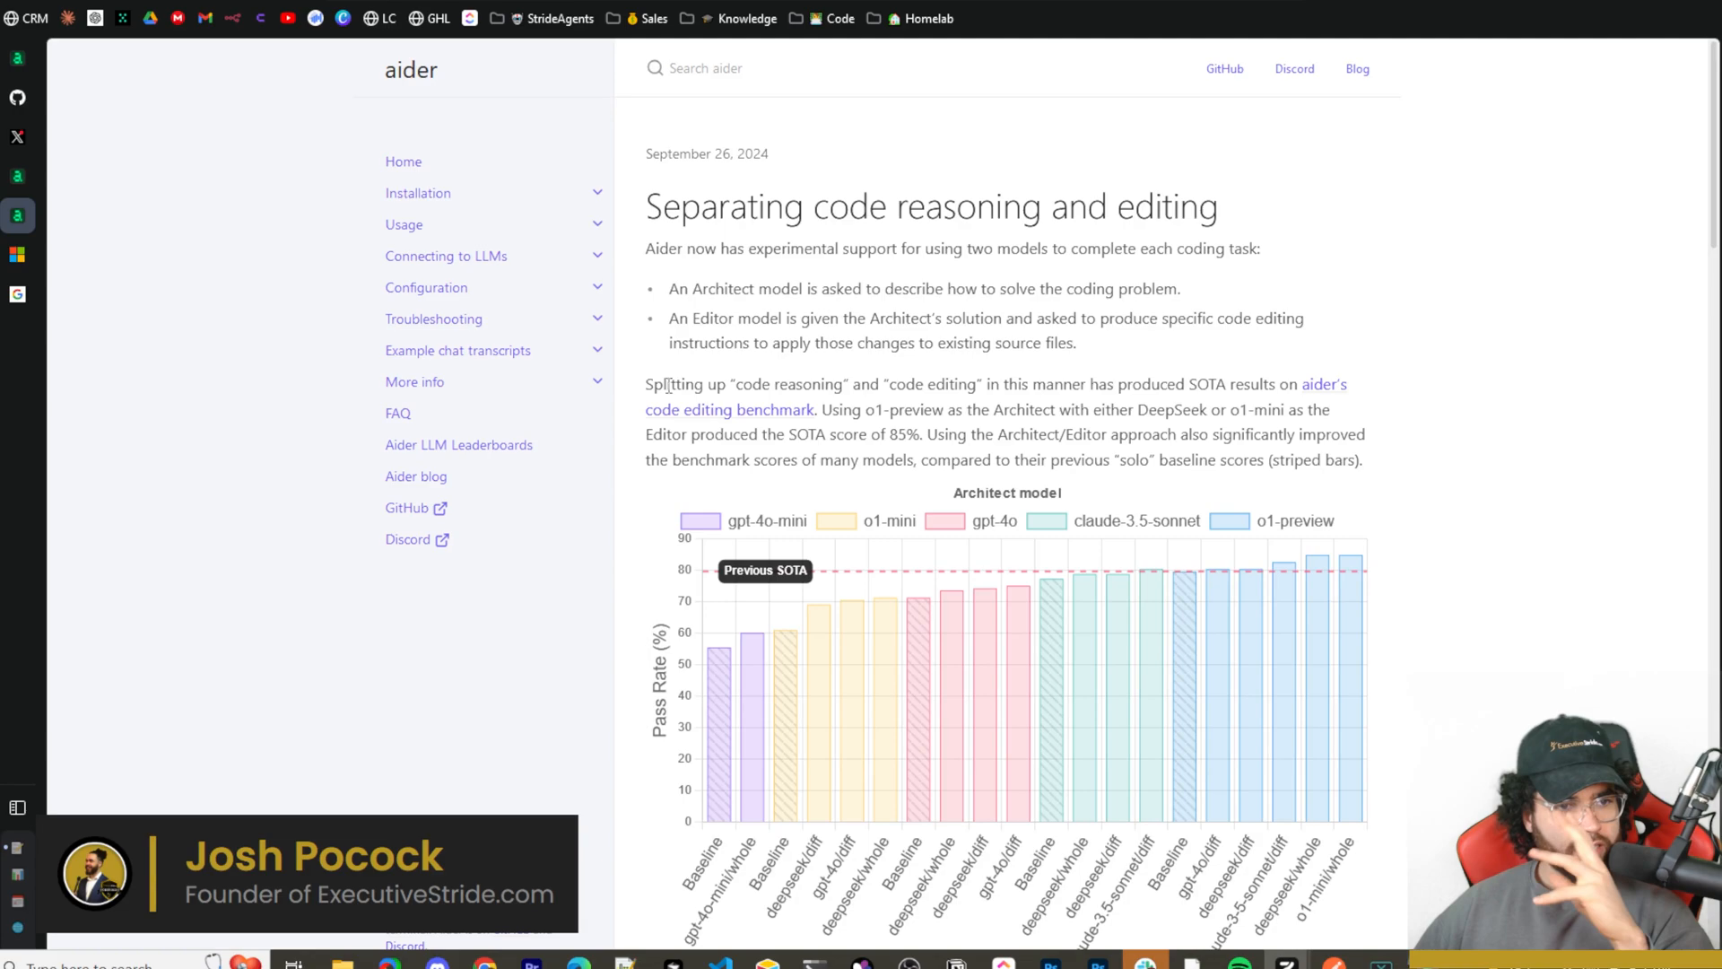
# Scroll the blog post through the Try it! commands to the Architect/Editor results table.
pyautogui.scroll(-3)
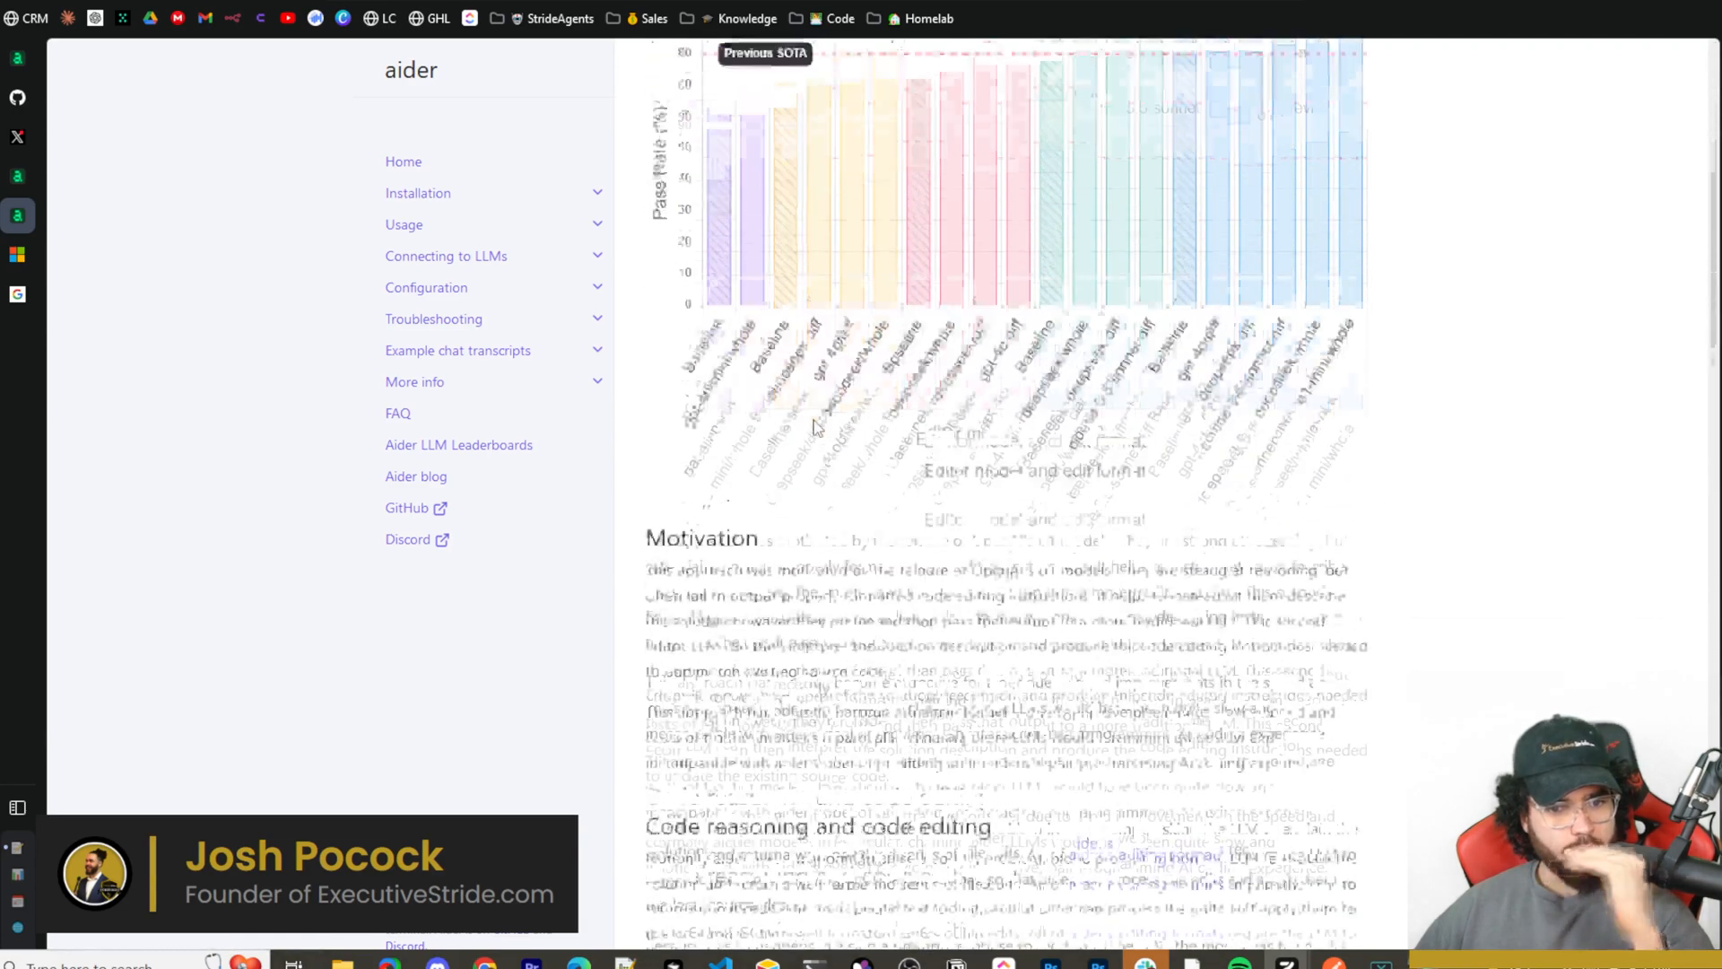
pyautogui.scroll(-3)
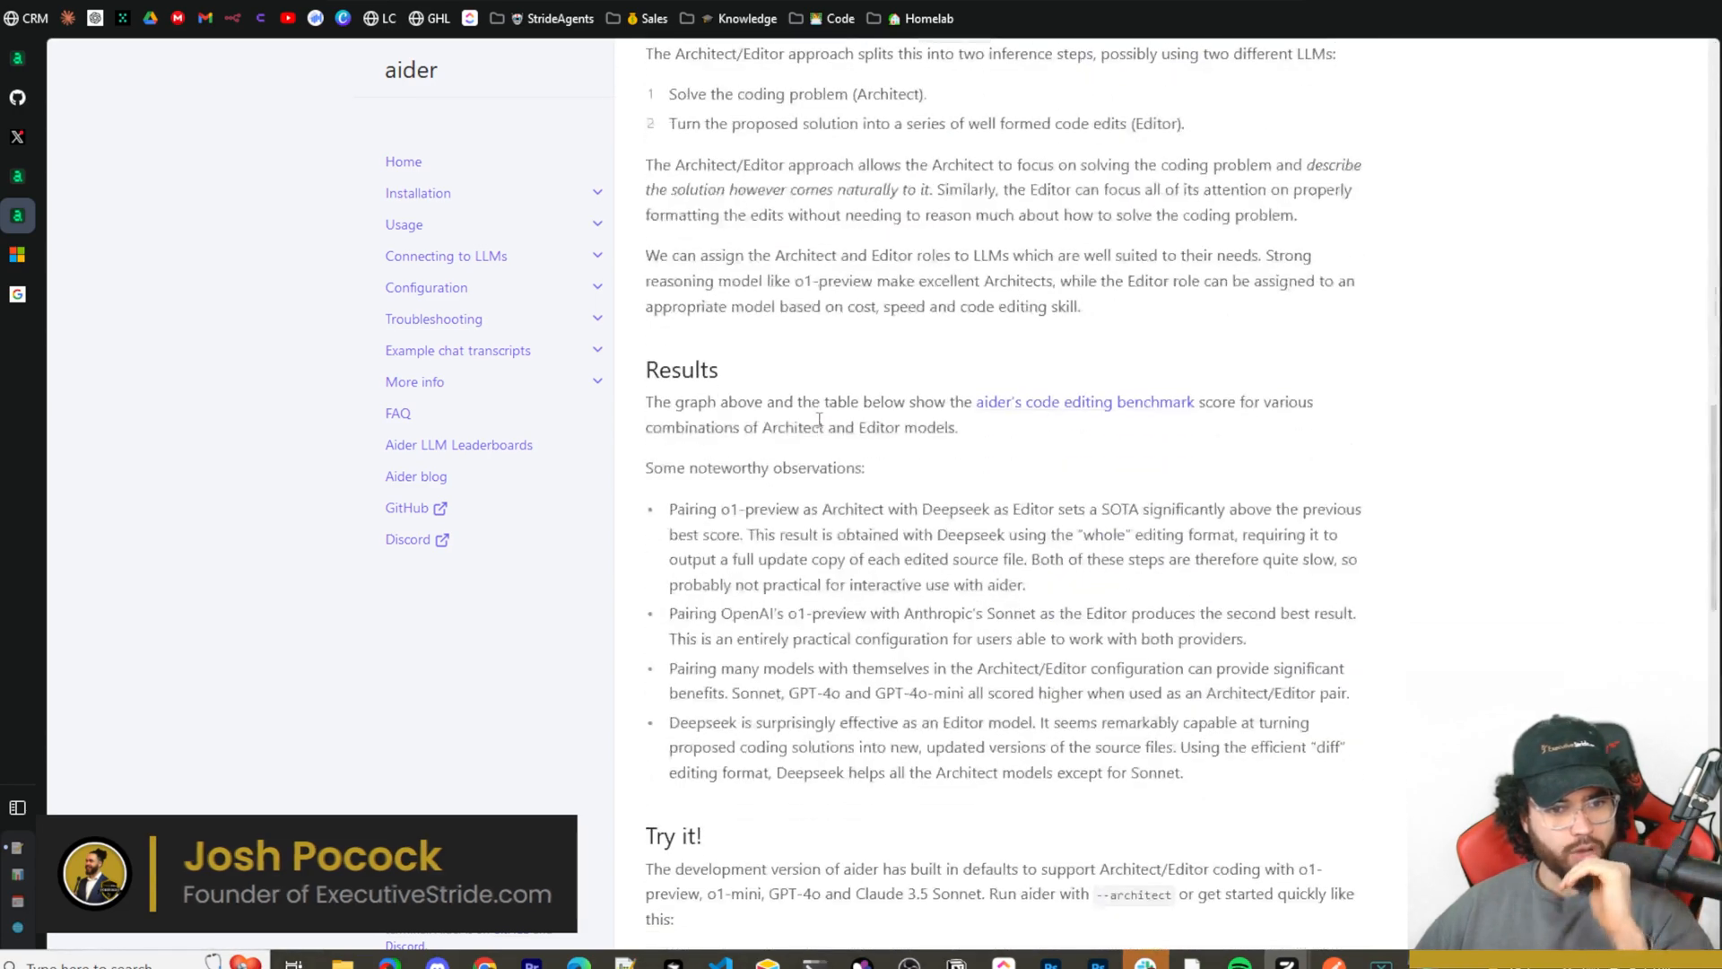
pyautogui.scroll(-3)
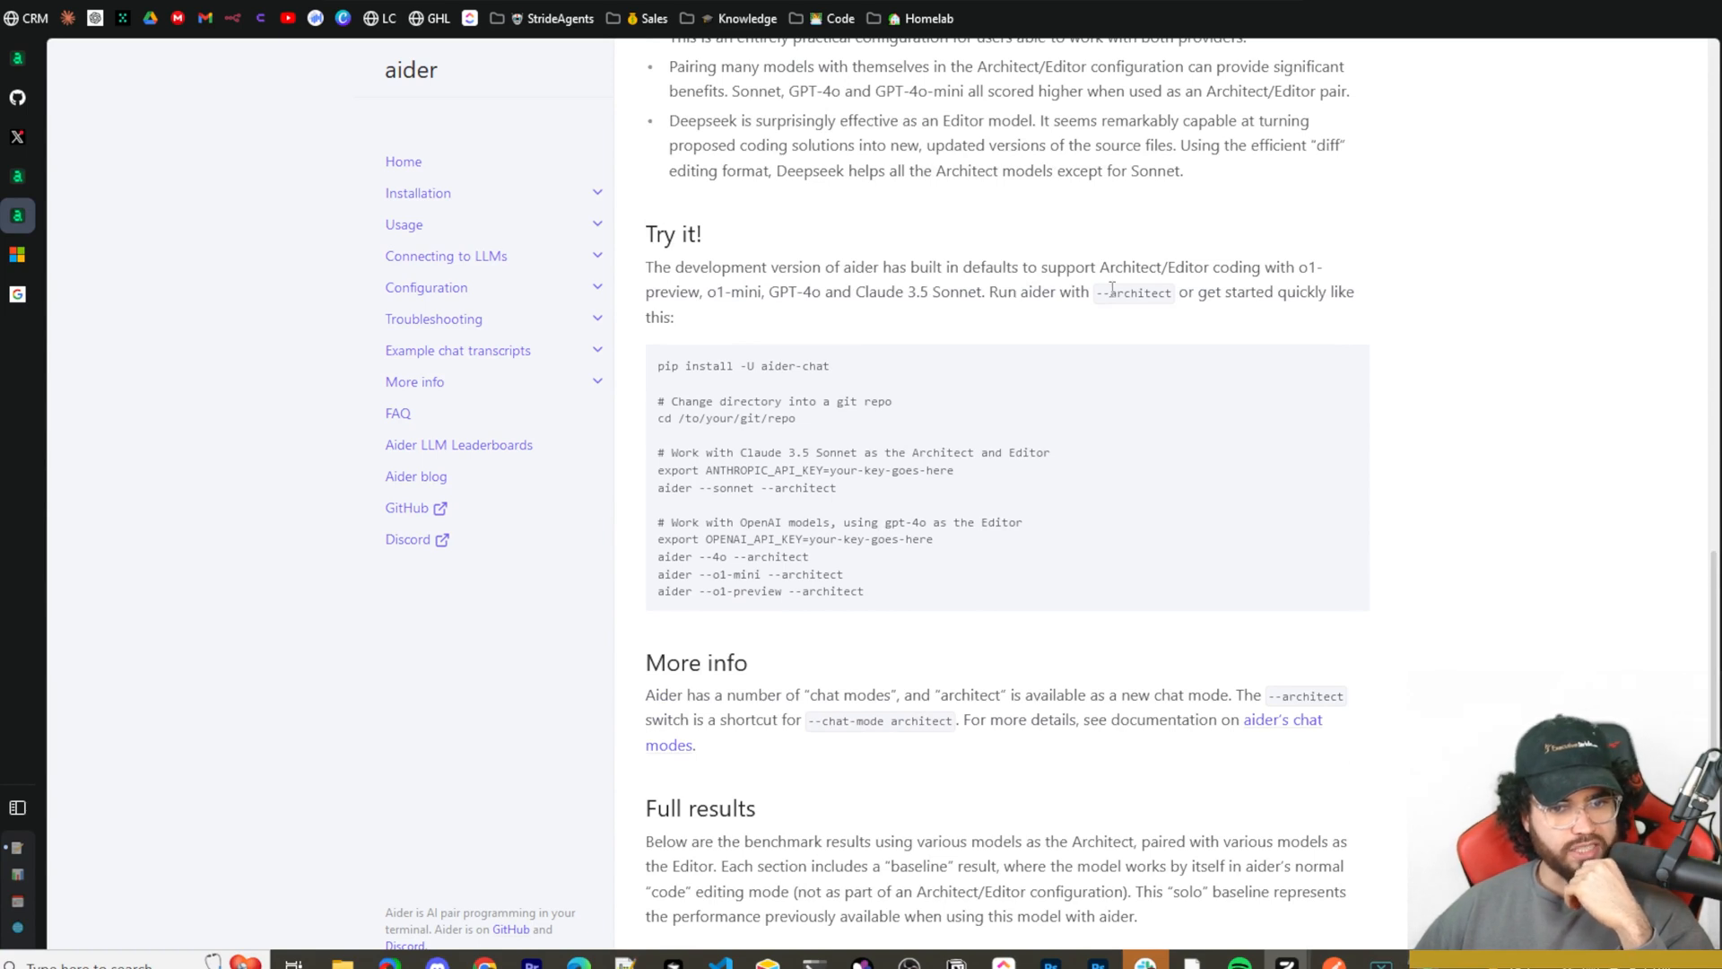
pyautogui.moveTo(879, 285)
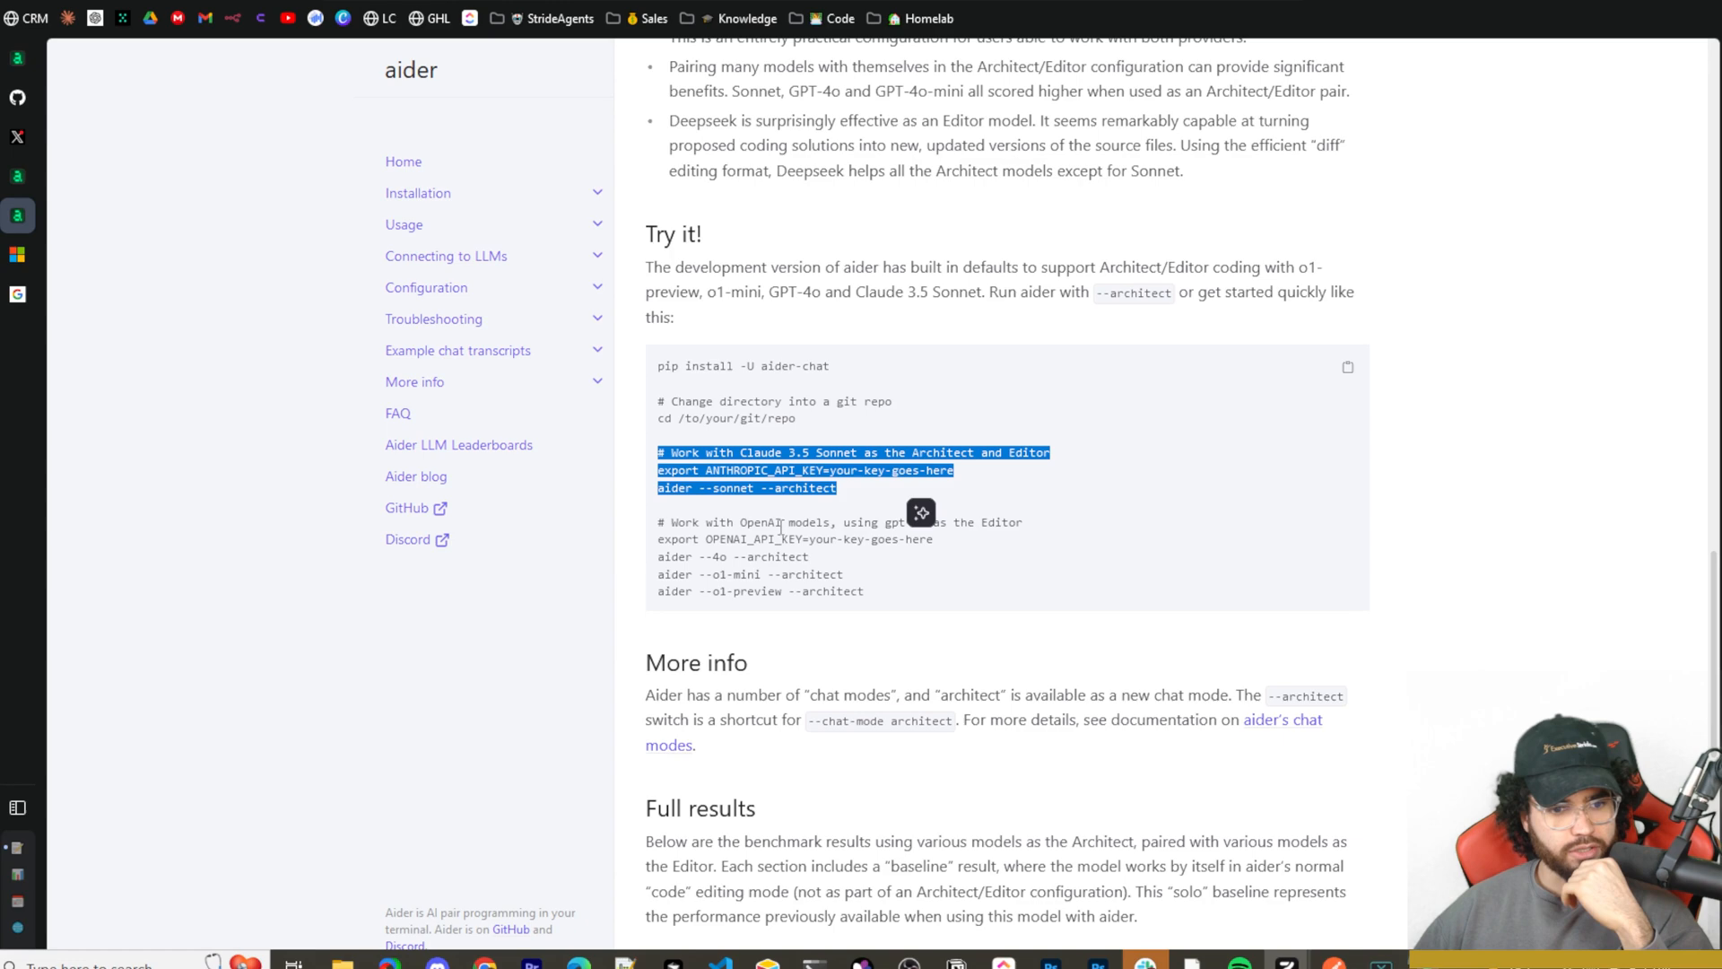
pyautogui.scroll(-3)
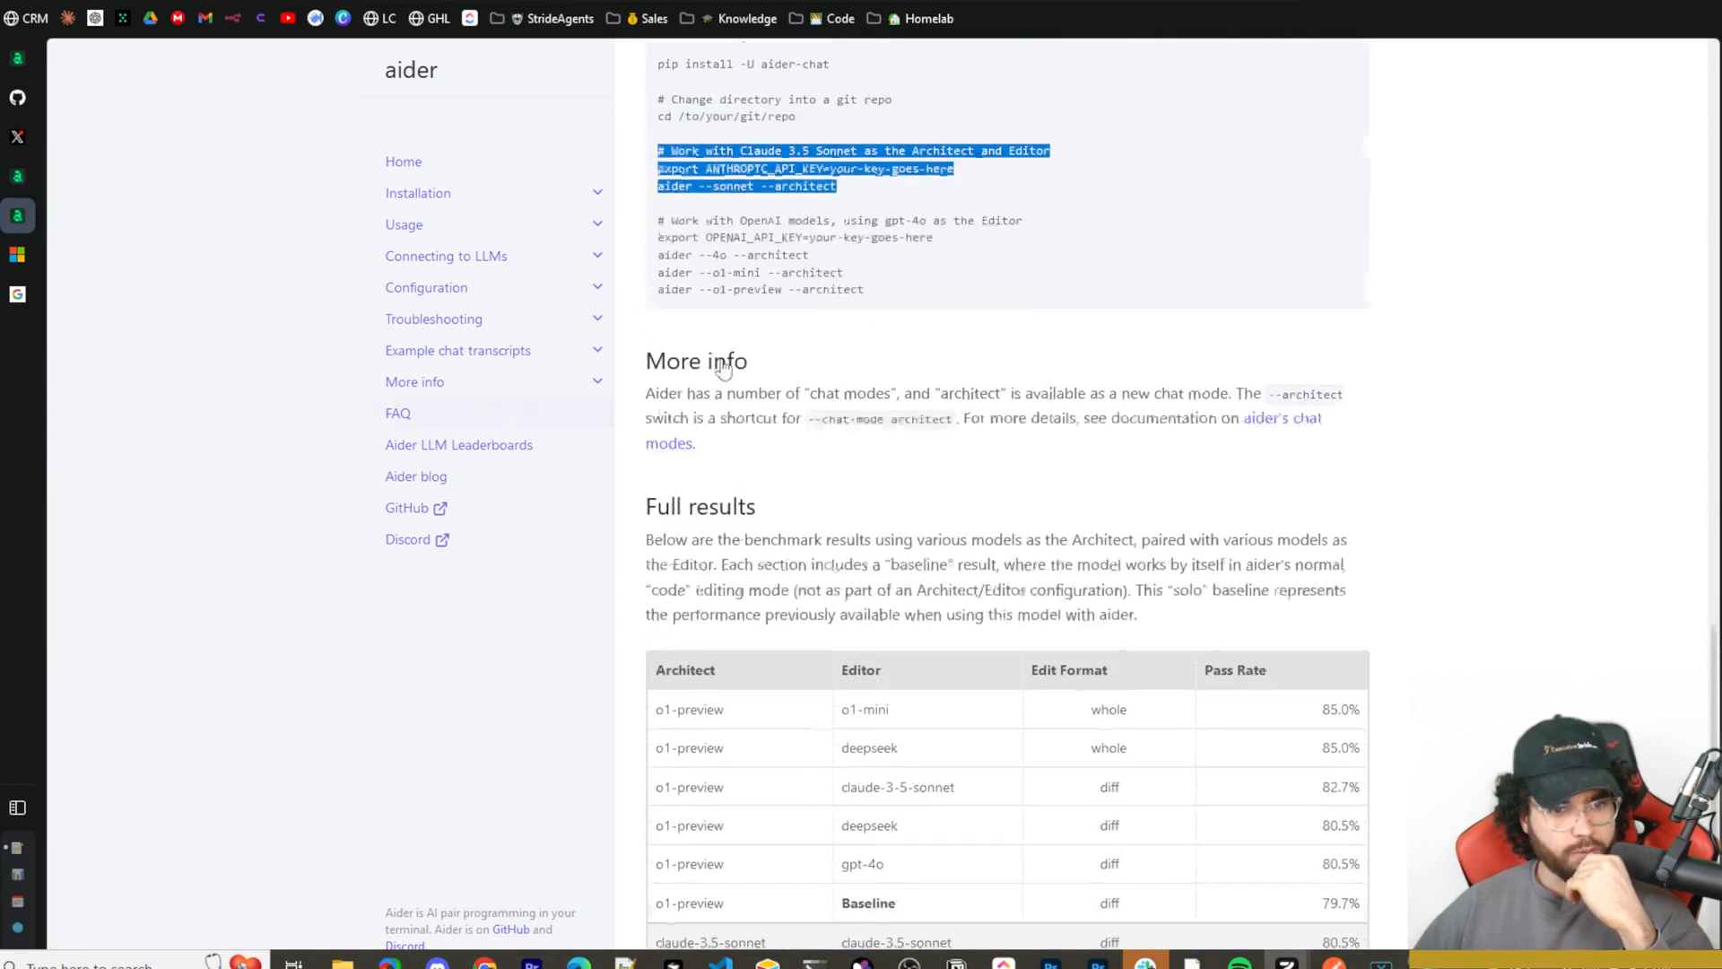
pyautogui.scroll(3)
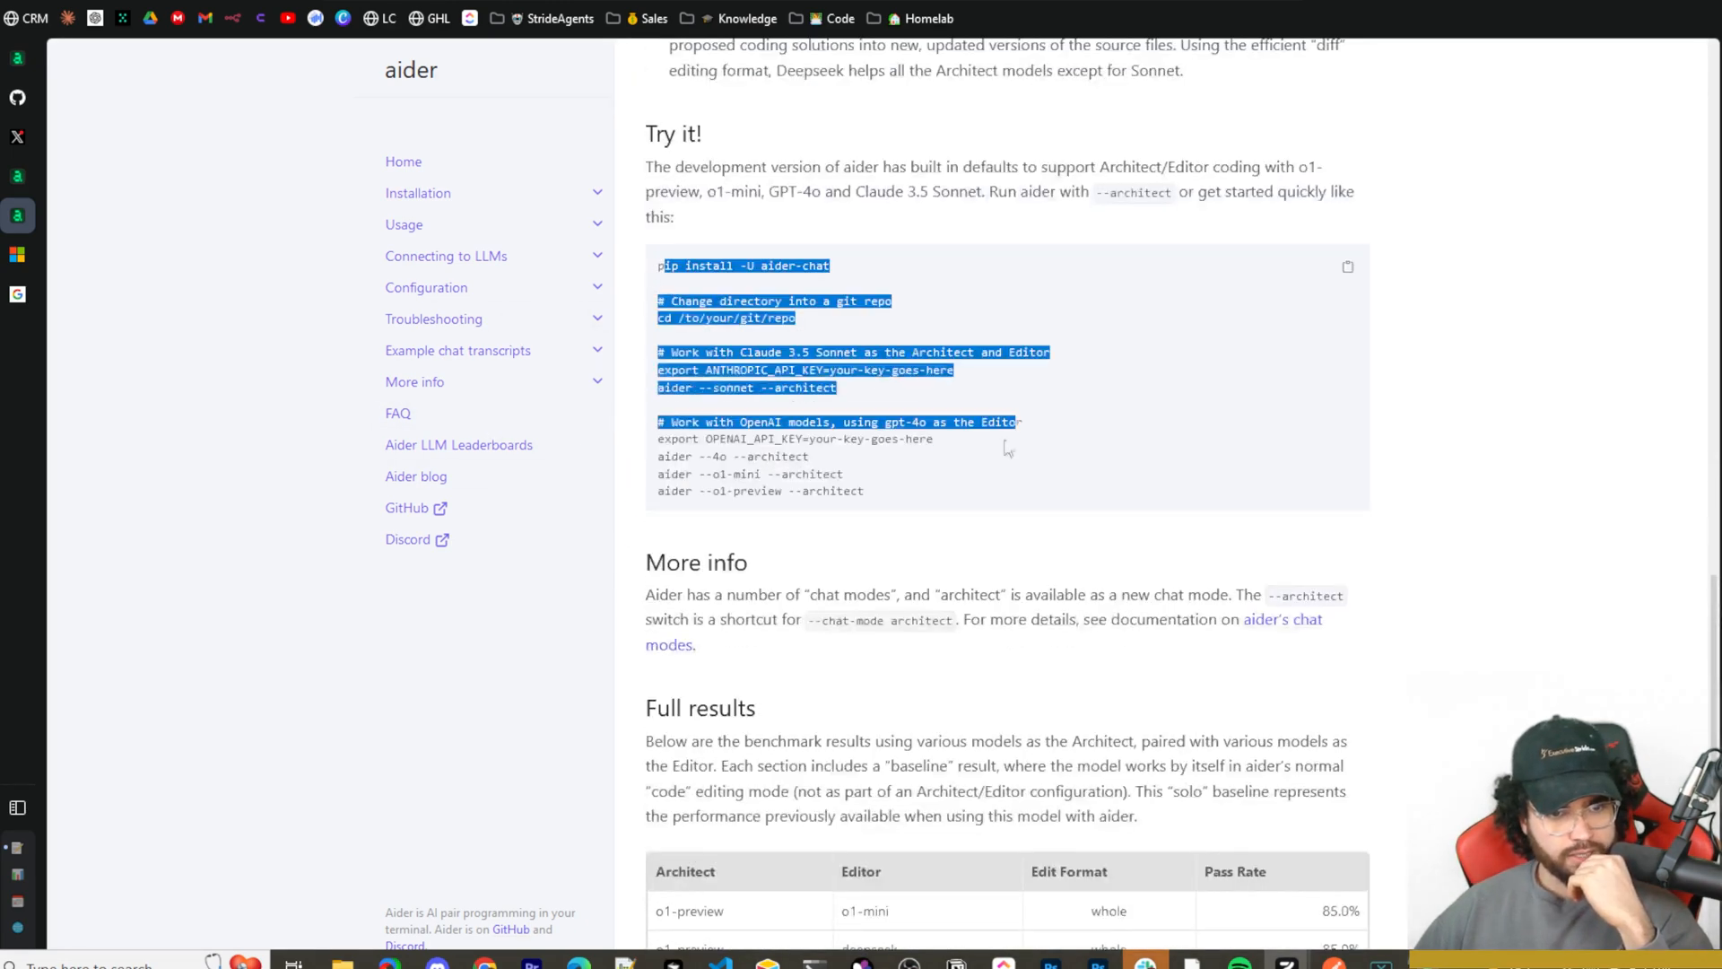
pyautogui.scroll(-3)
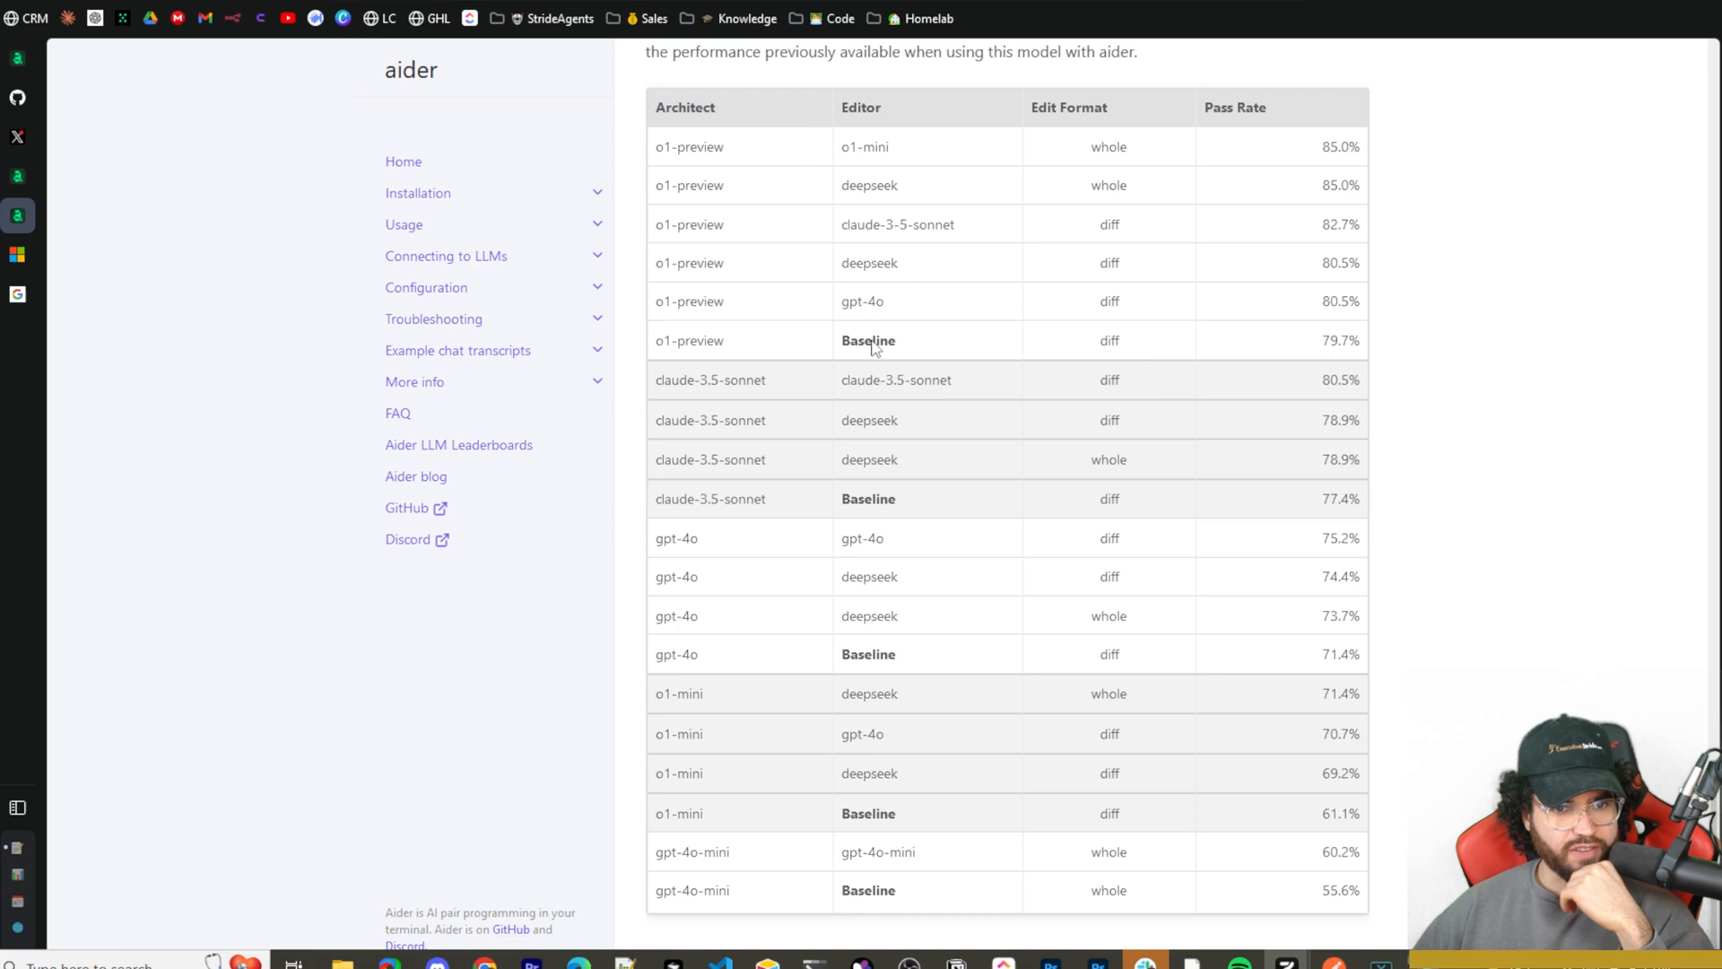
pyautogui.moveTo(861, 373)
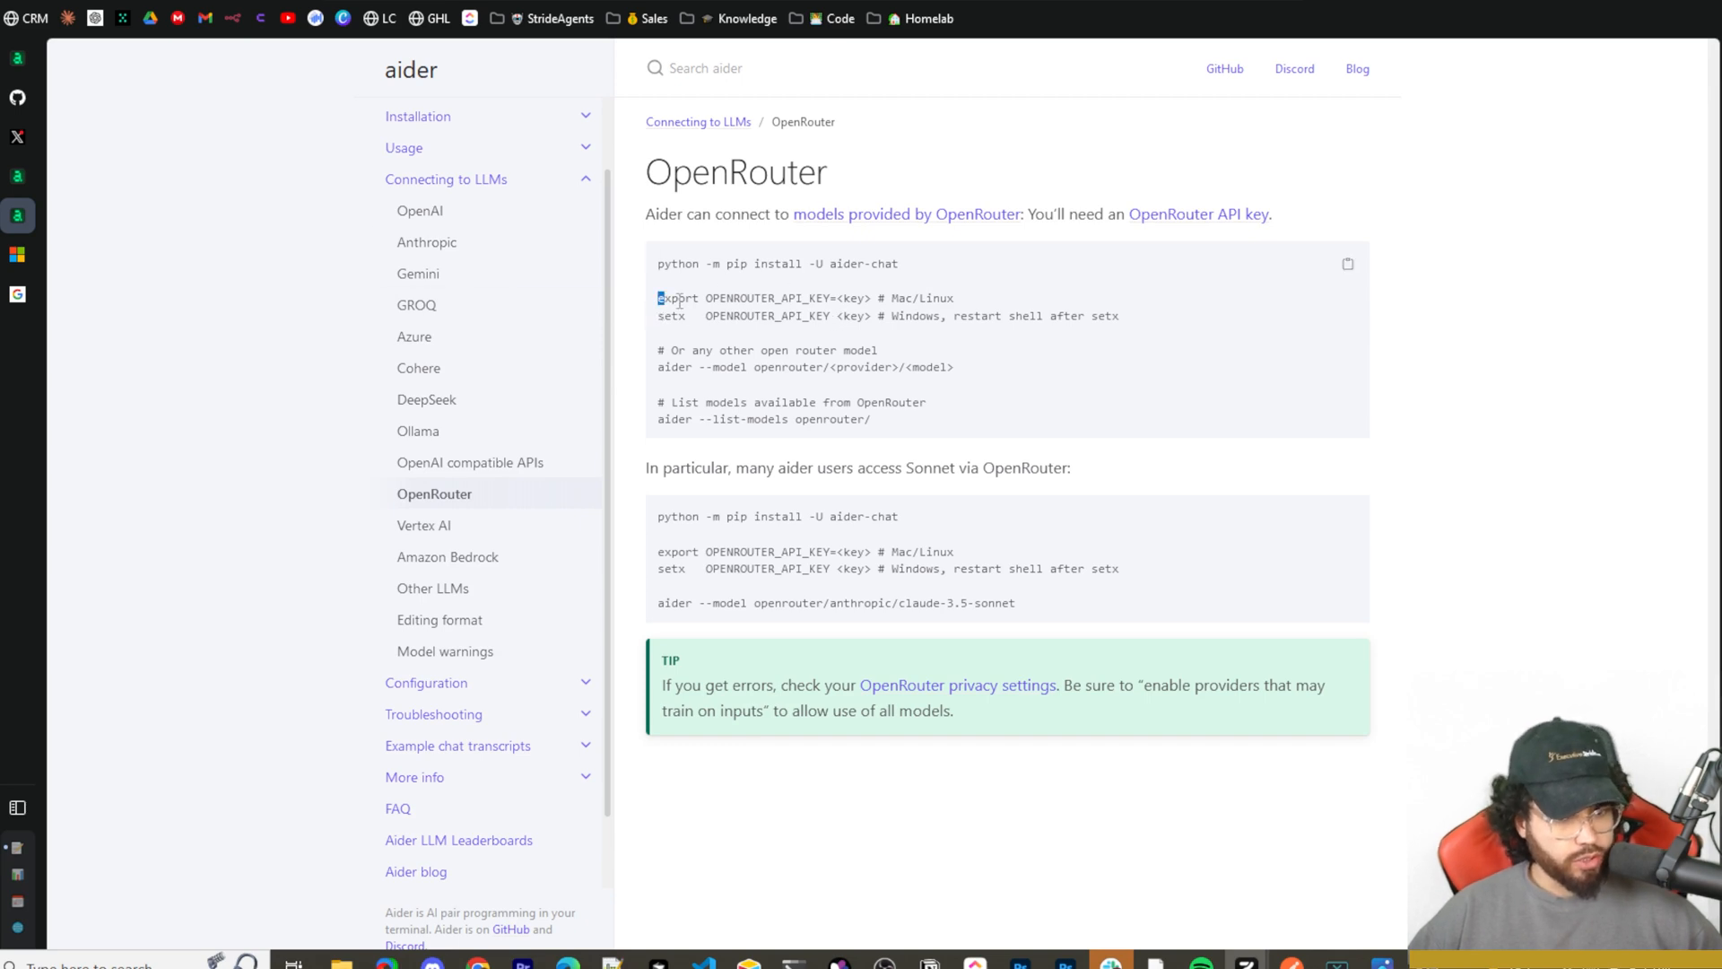
pyautogui.doubleClick(680, 297)
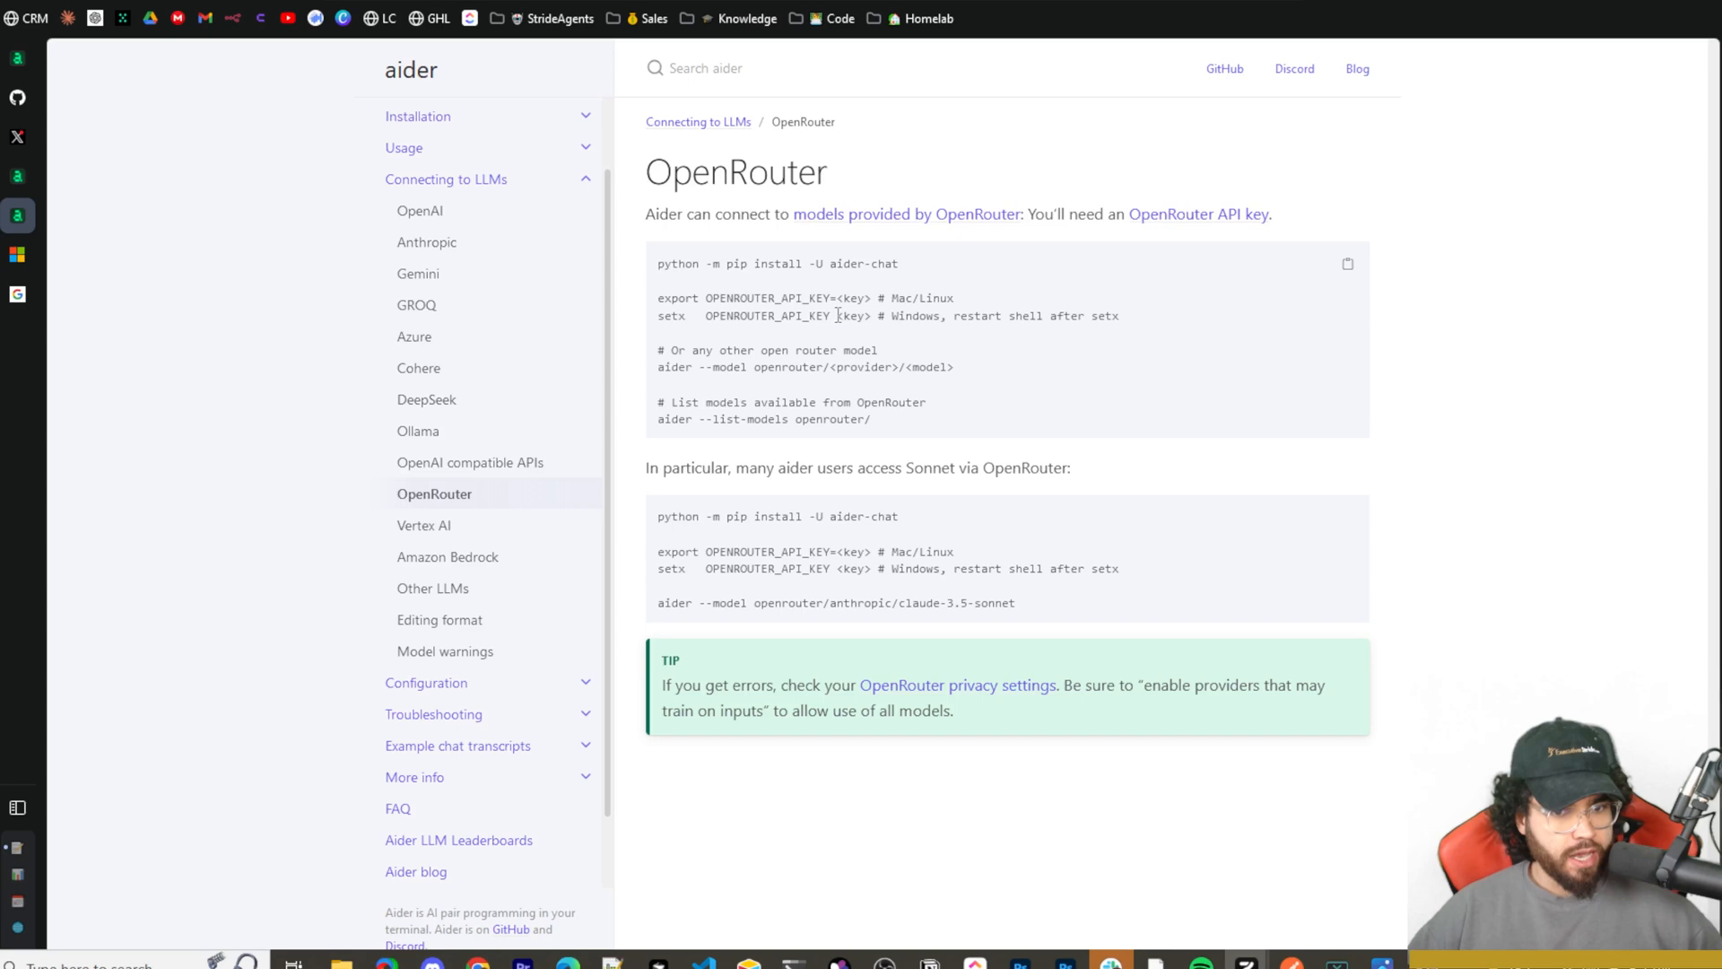
pyautogui.doubleClick(848, 315)
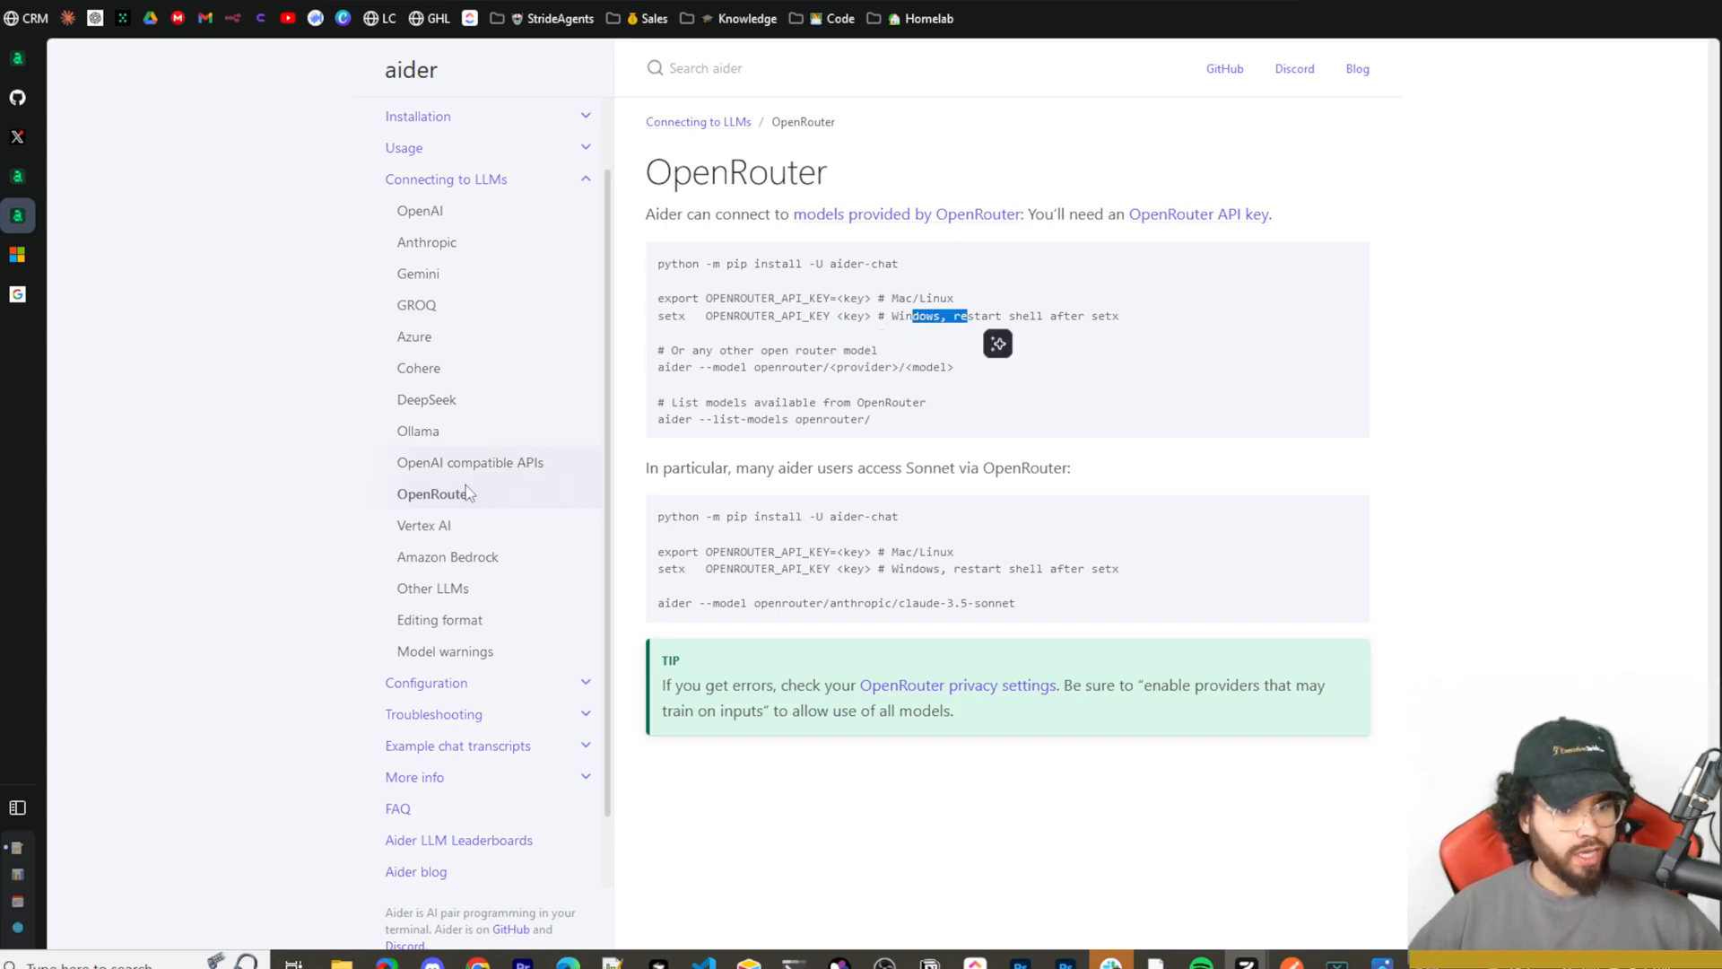
pyautogui.moveTo(444, 445)
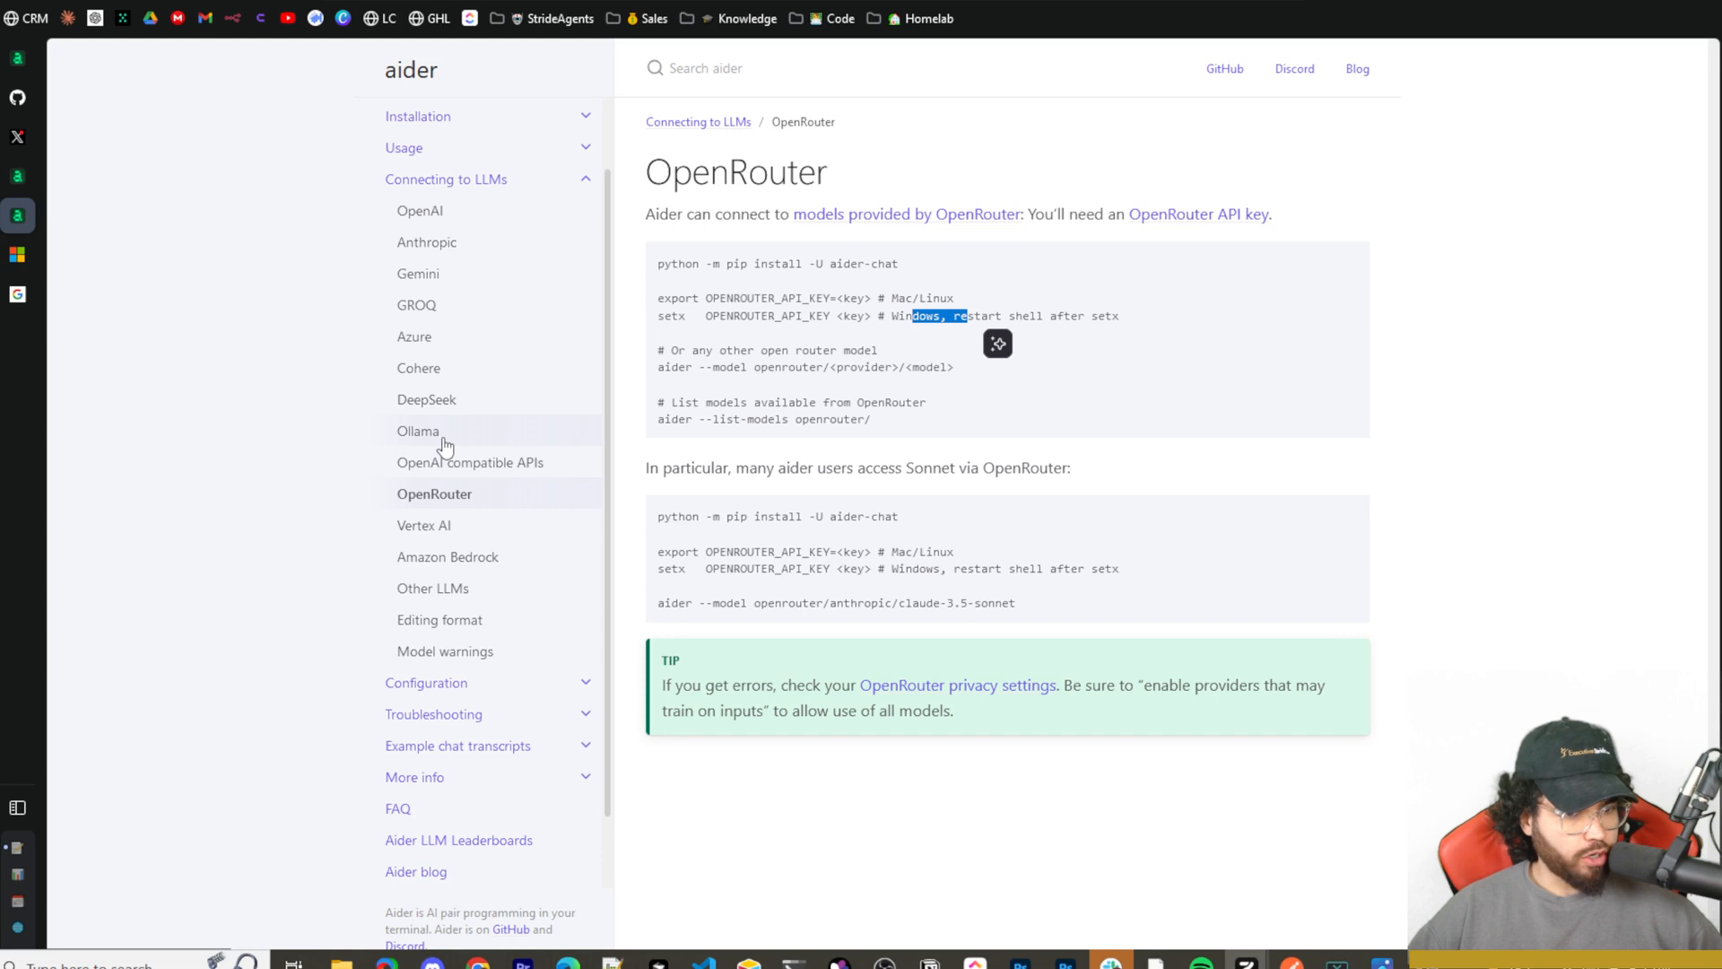
pyautogui.click(417, 430)
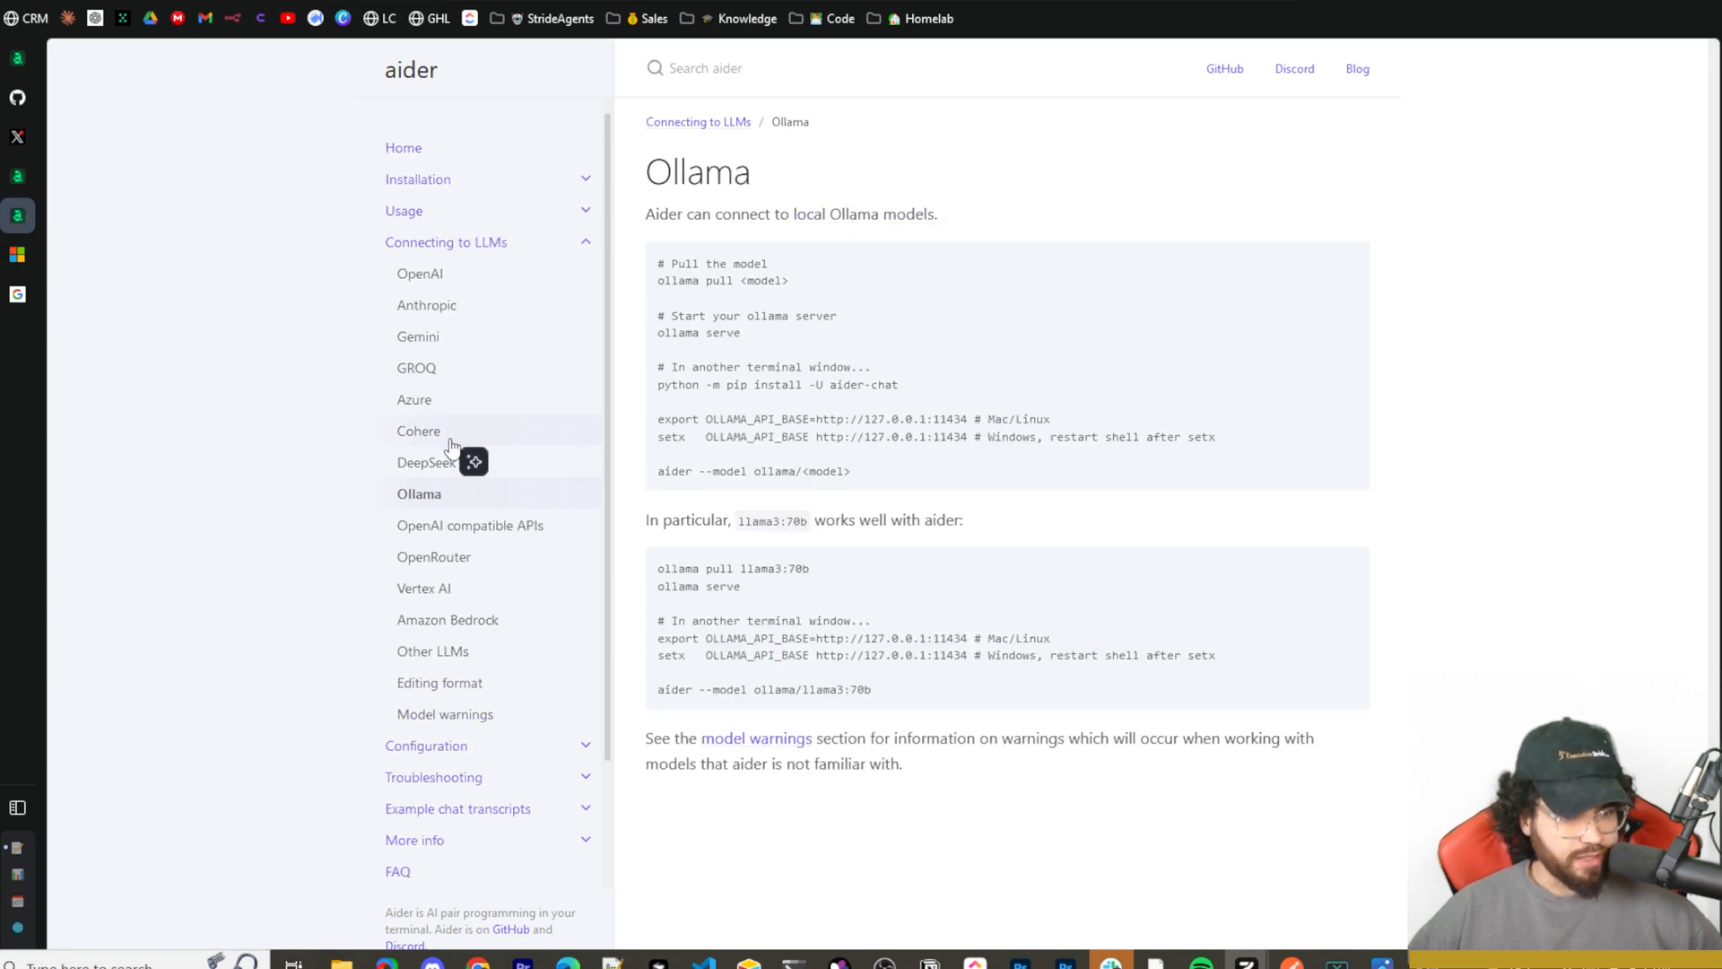
pyautogui.click(427, 461)
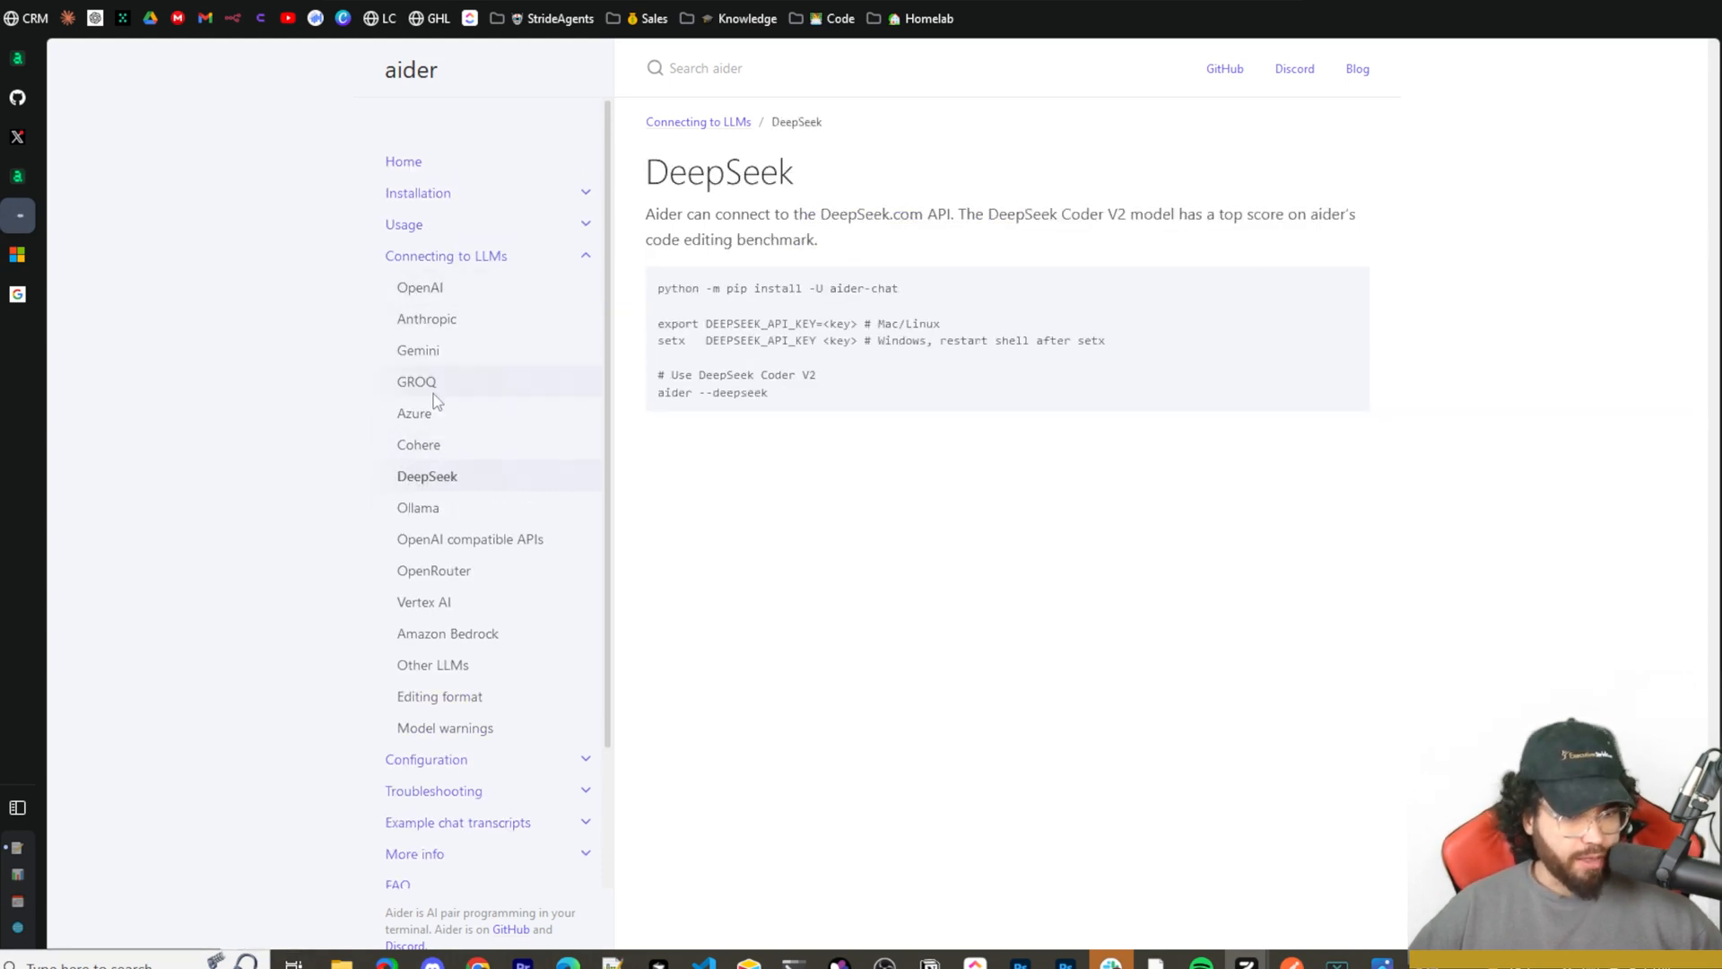
pyautogui.click(426, 319)
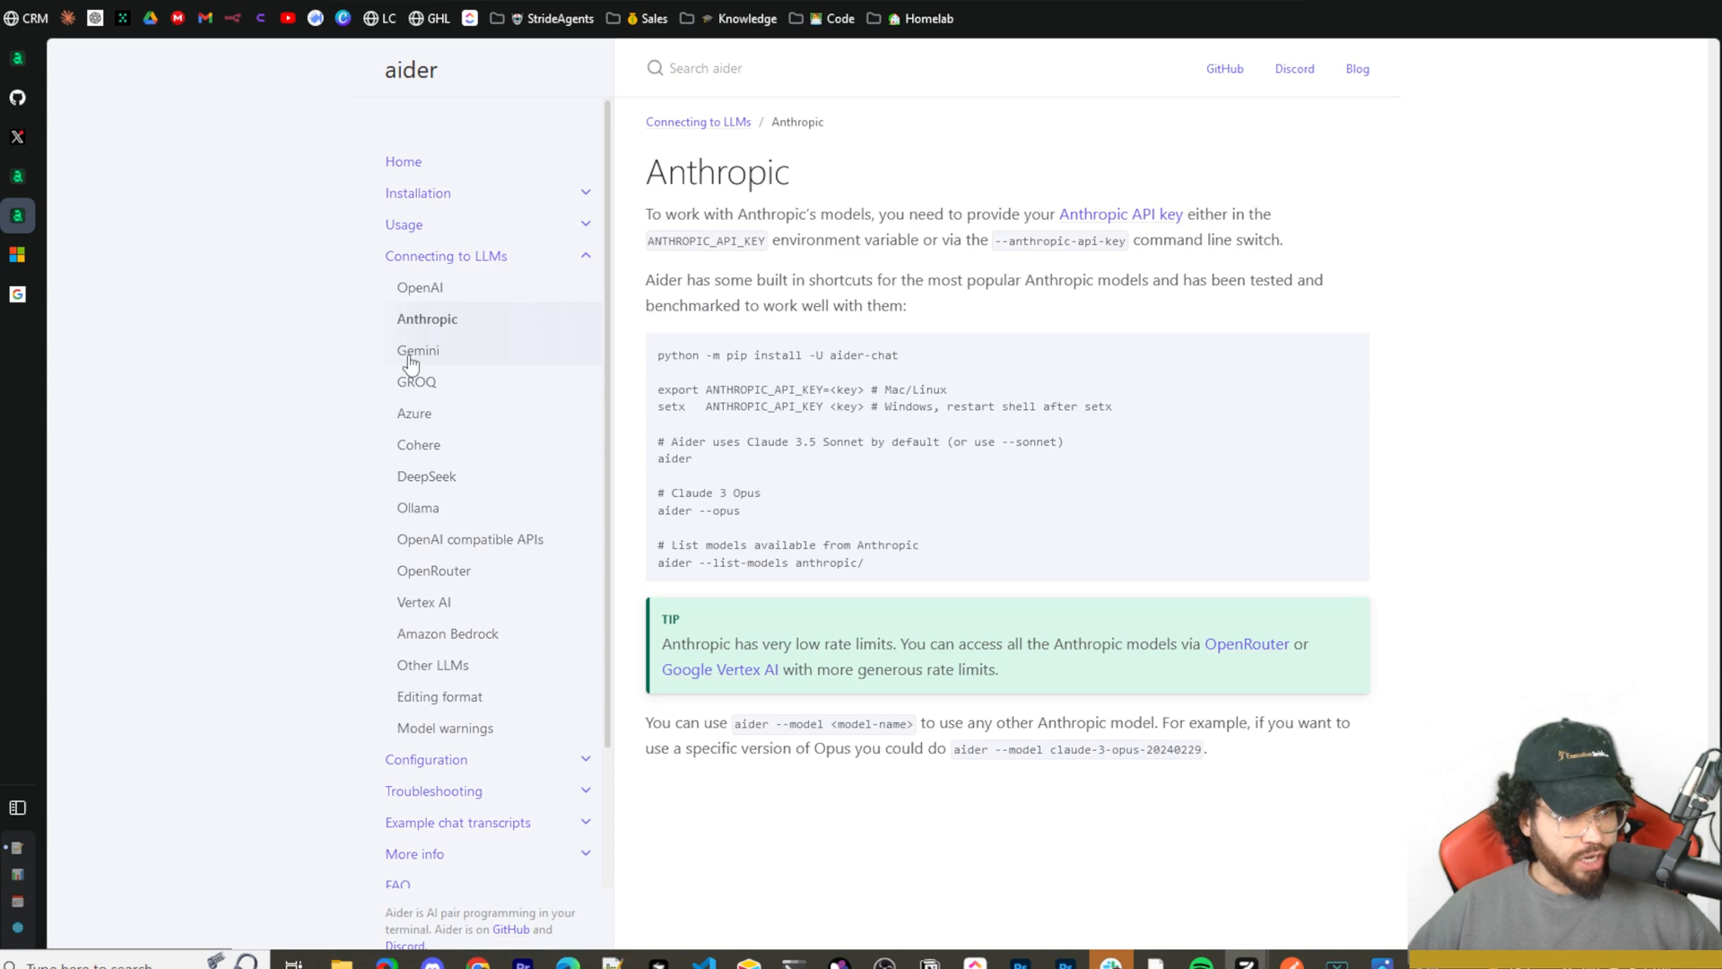
pyautogui.moveTo(444, 560)
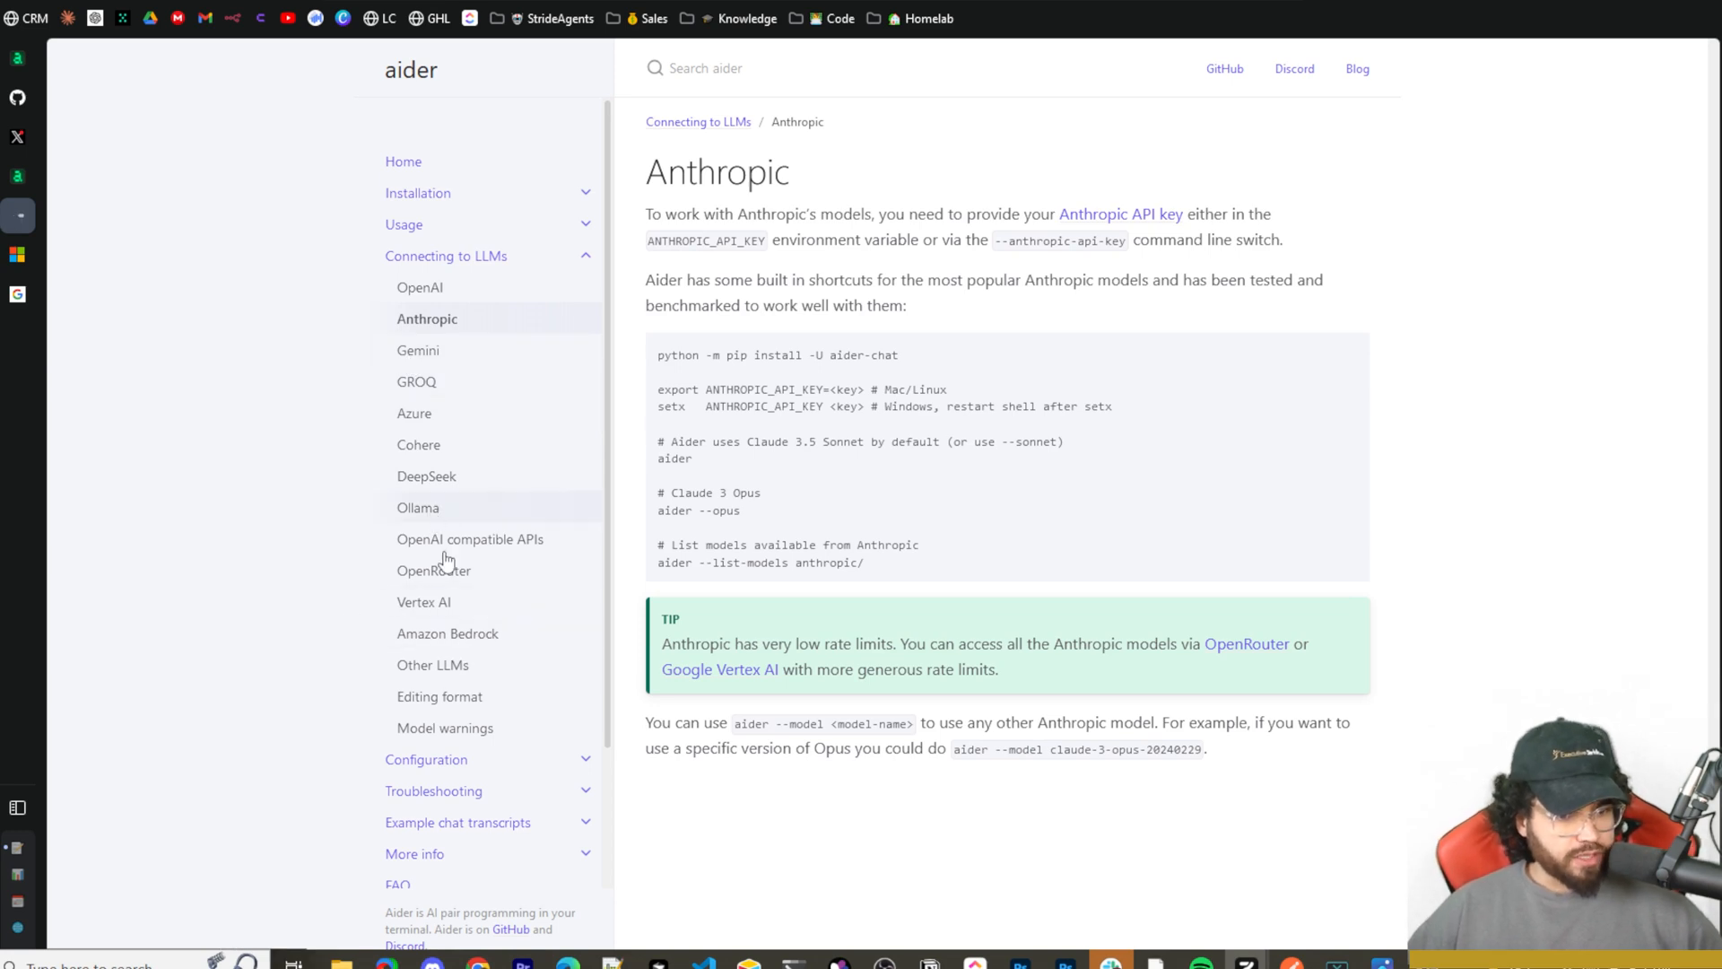
pyautogui.click(424, 602)
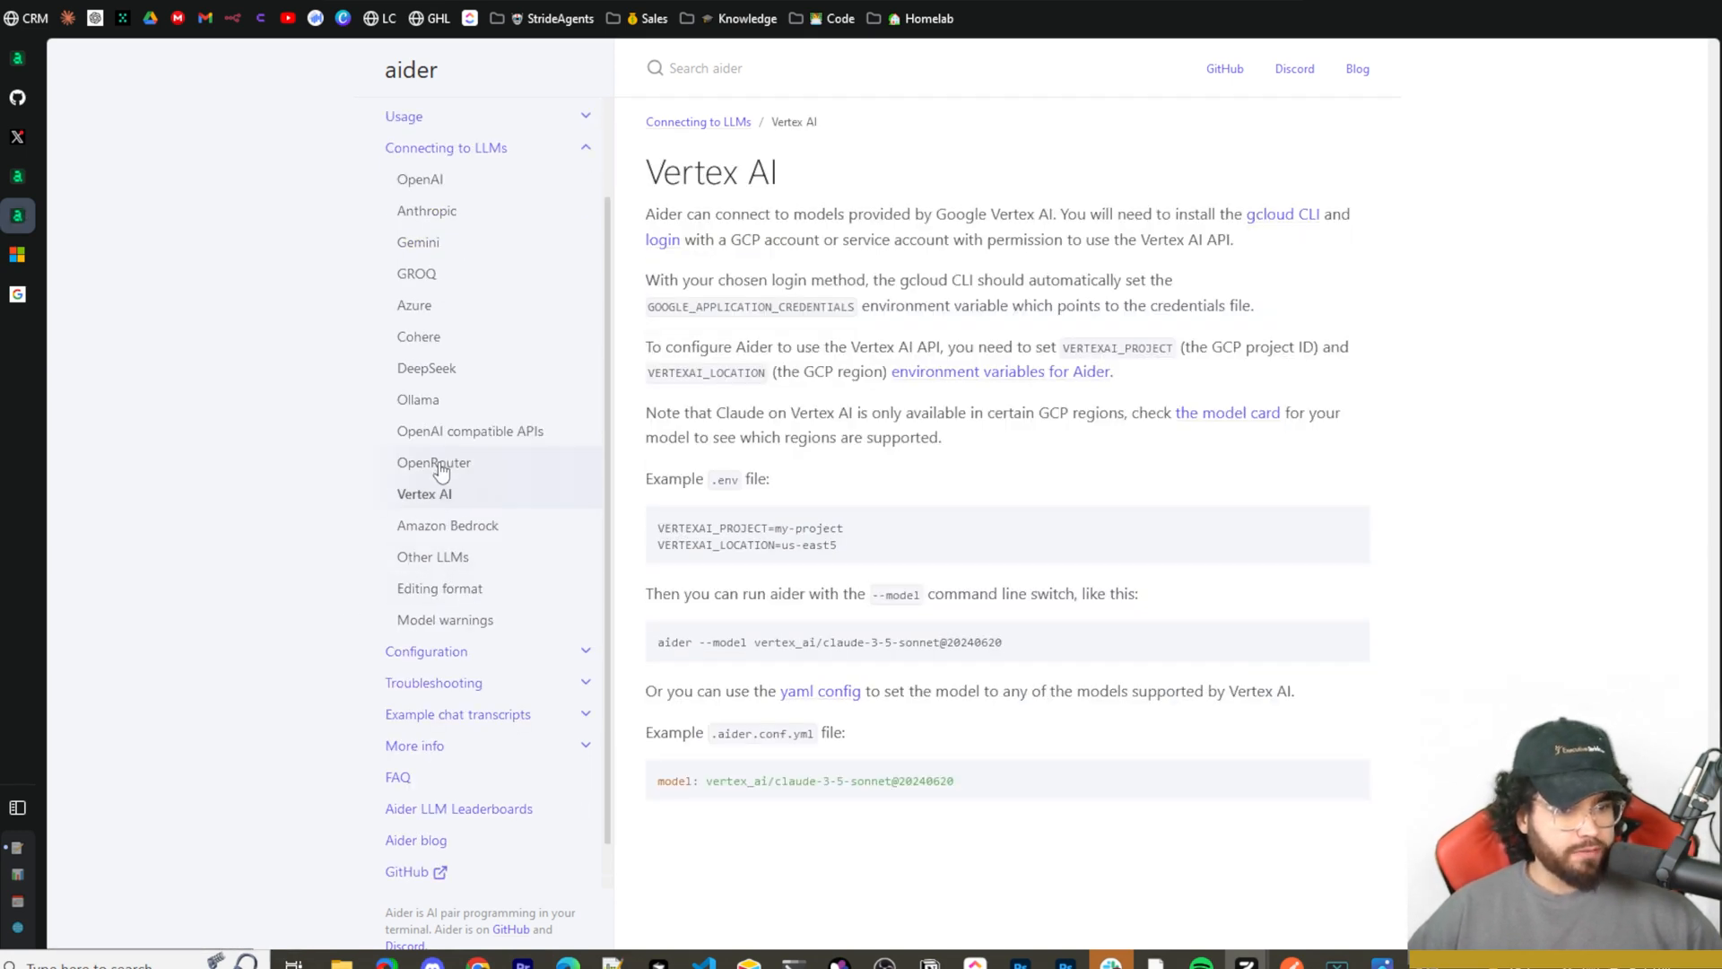
pyautogui.click(434, 462)
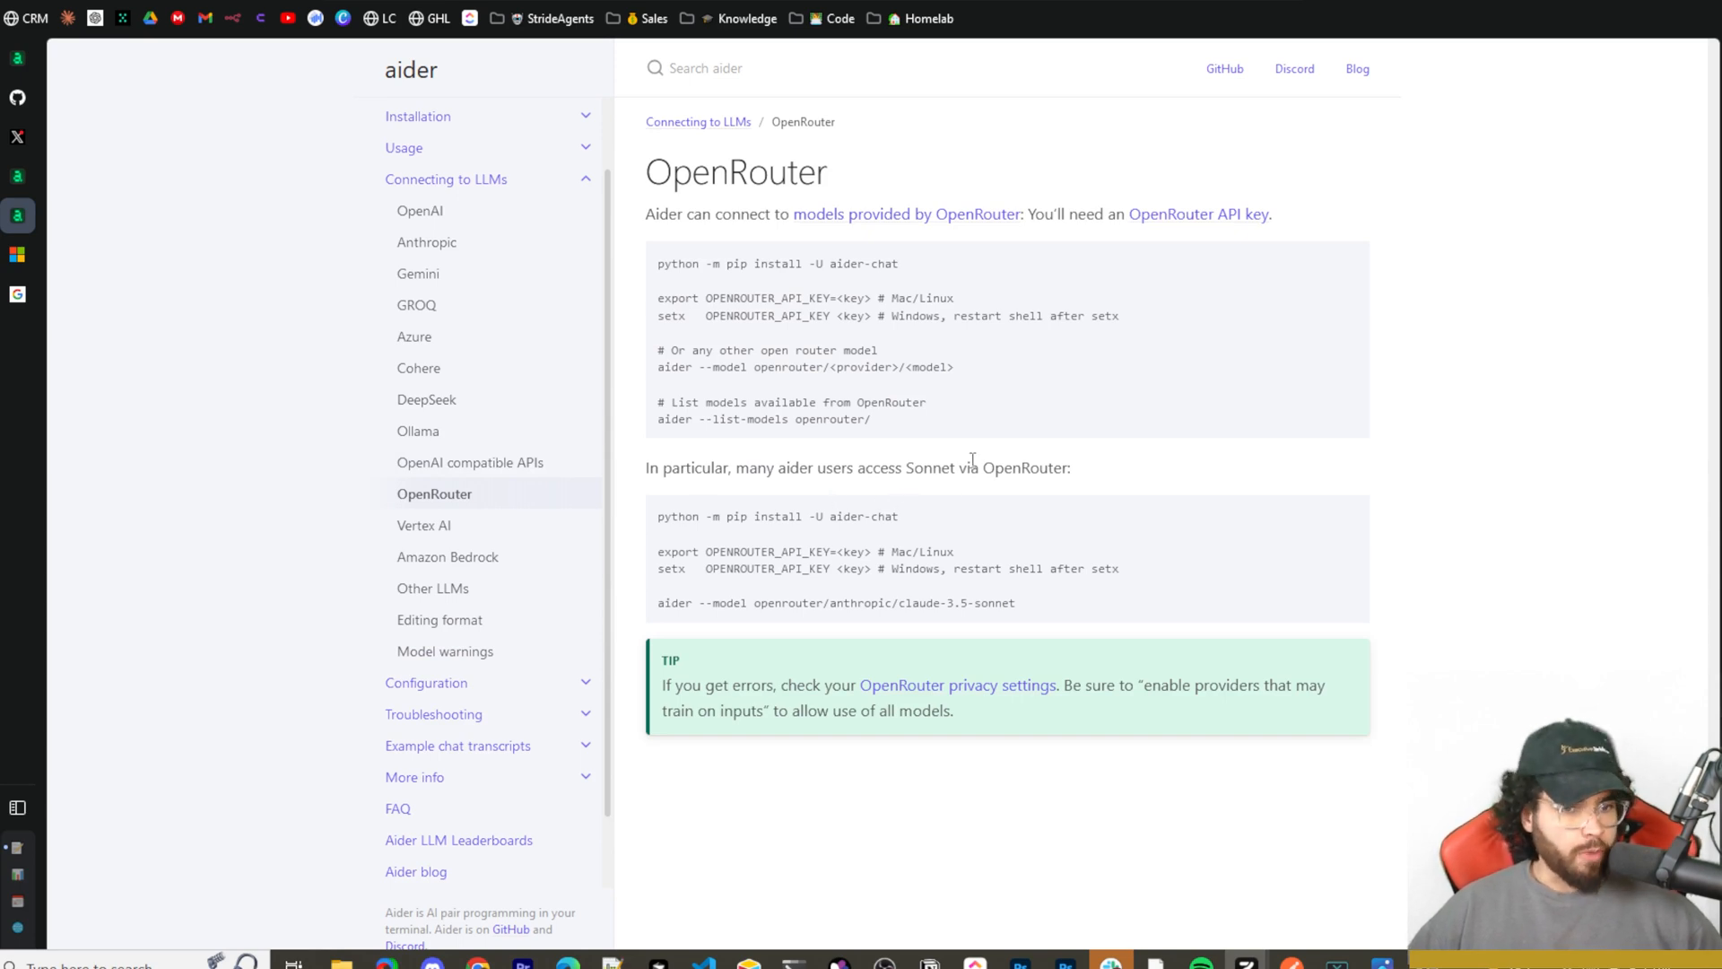
pyautogui.moveTo(987, 451)
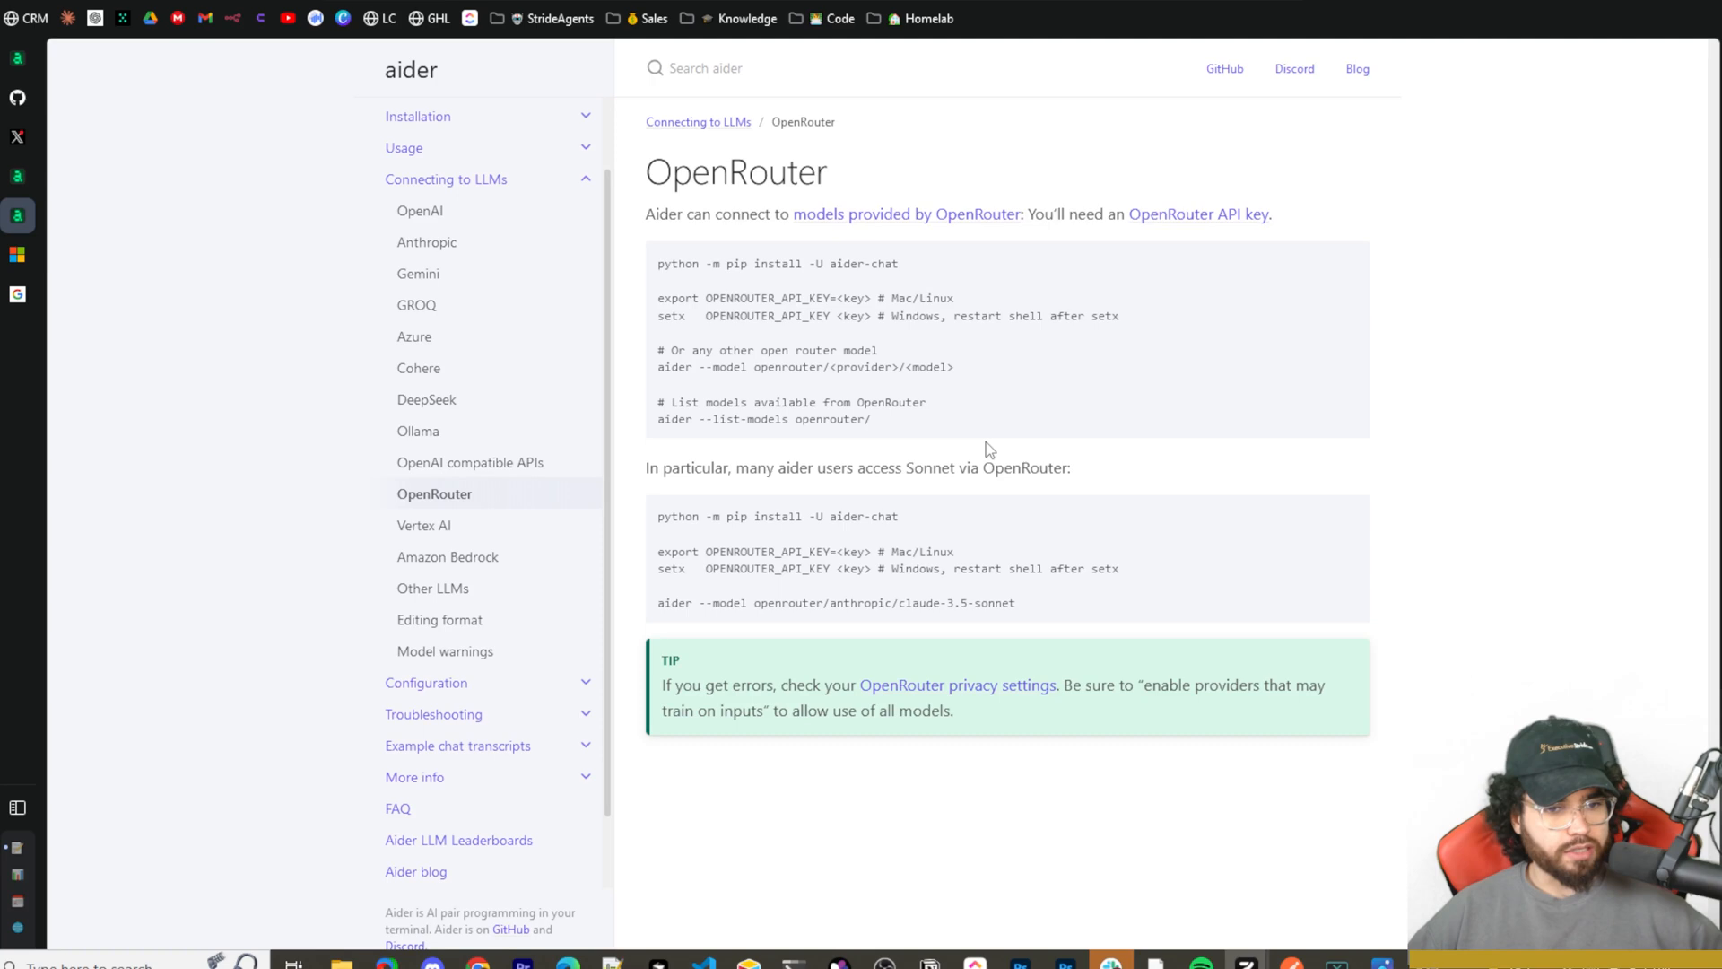
pyautogui.moveTo(720, 356)
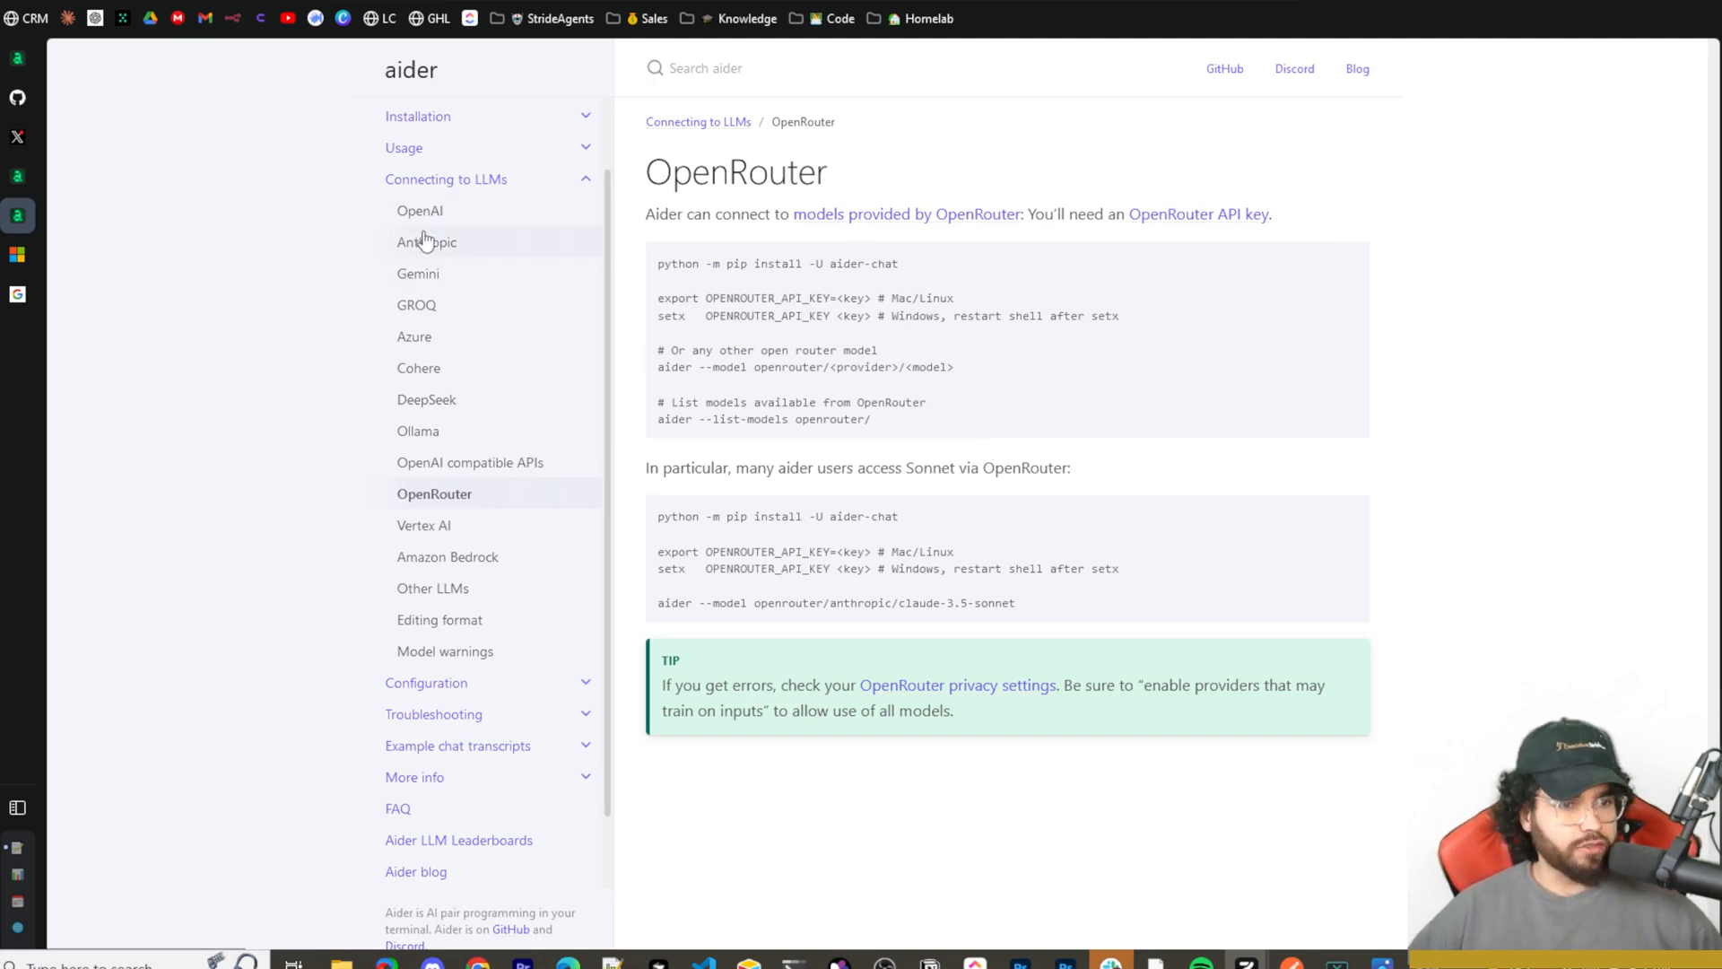
pyautogui.moveTo(484, 242)
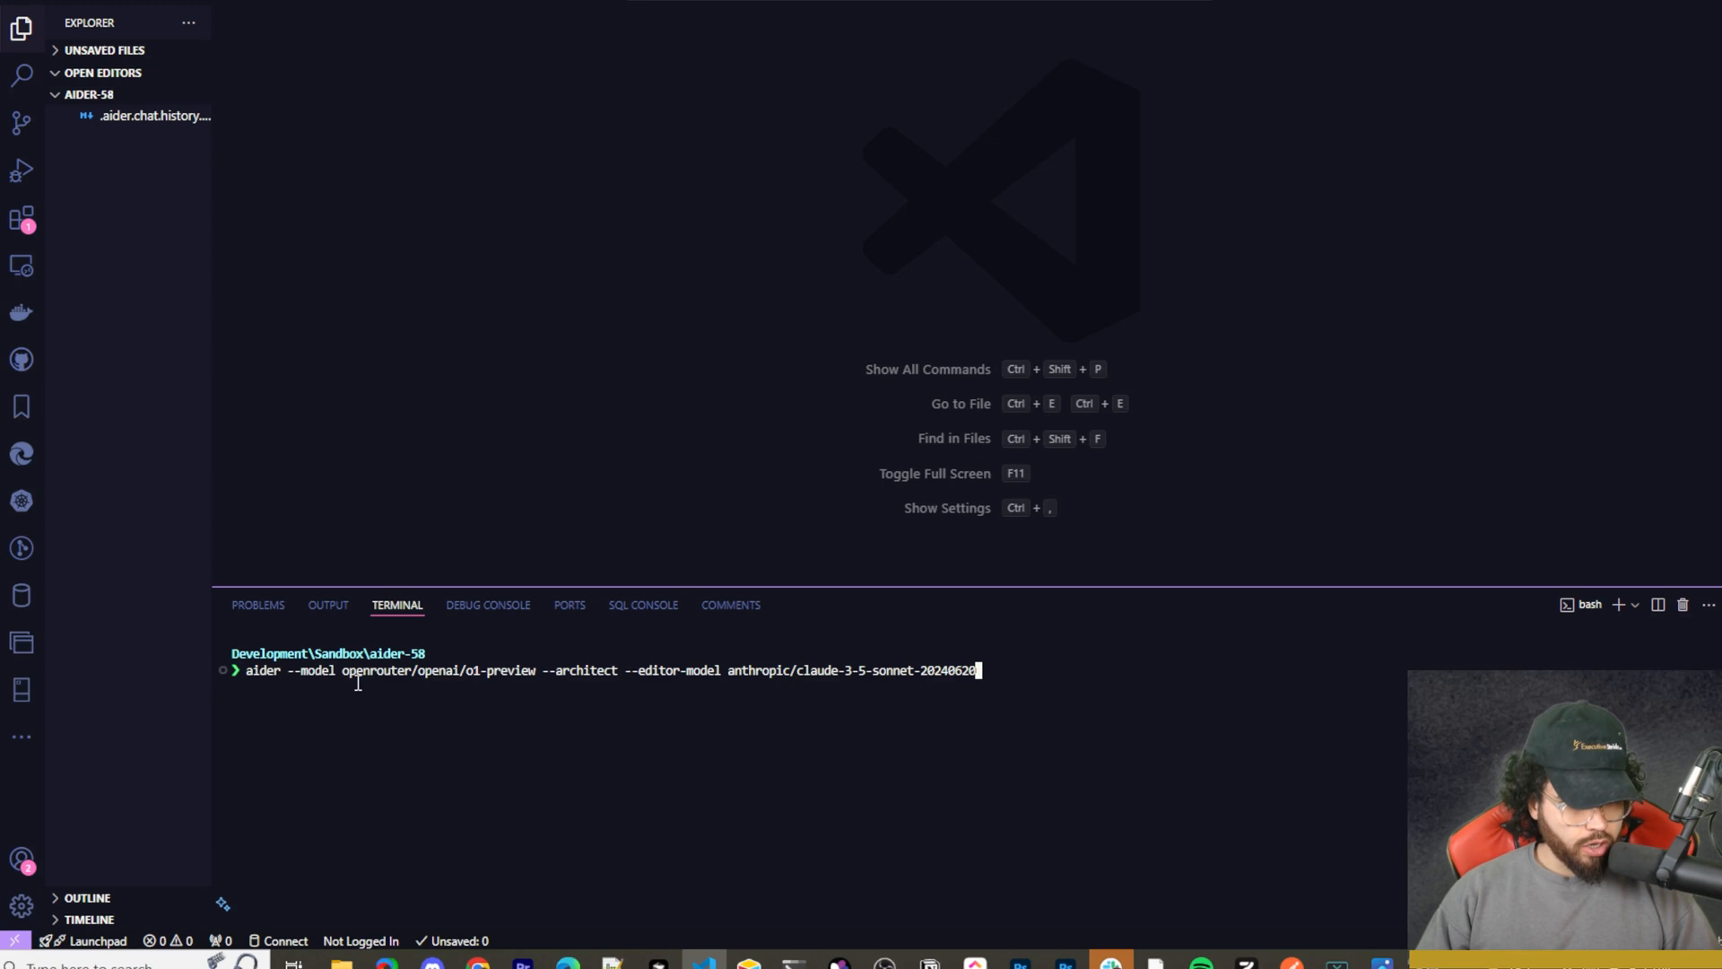
pyautogui.moveTo(607, 700)
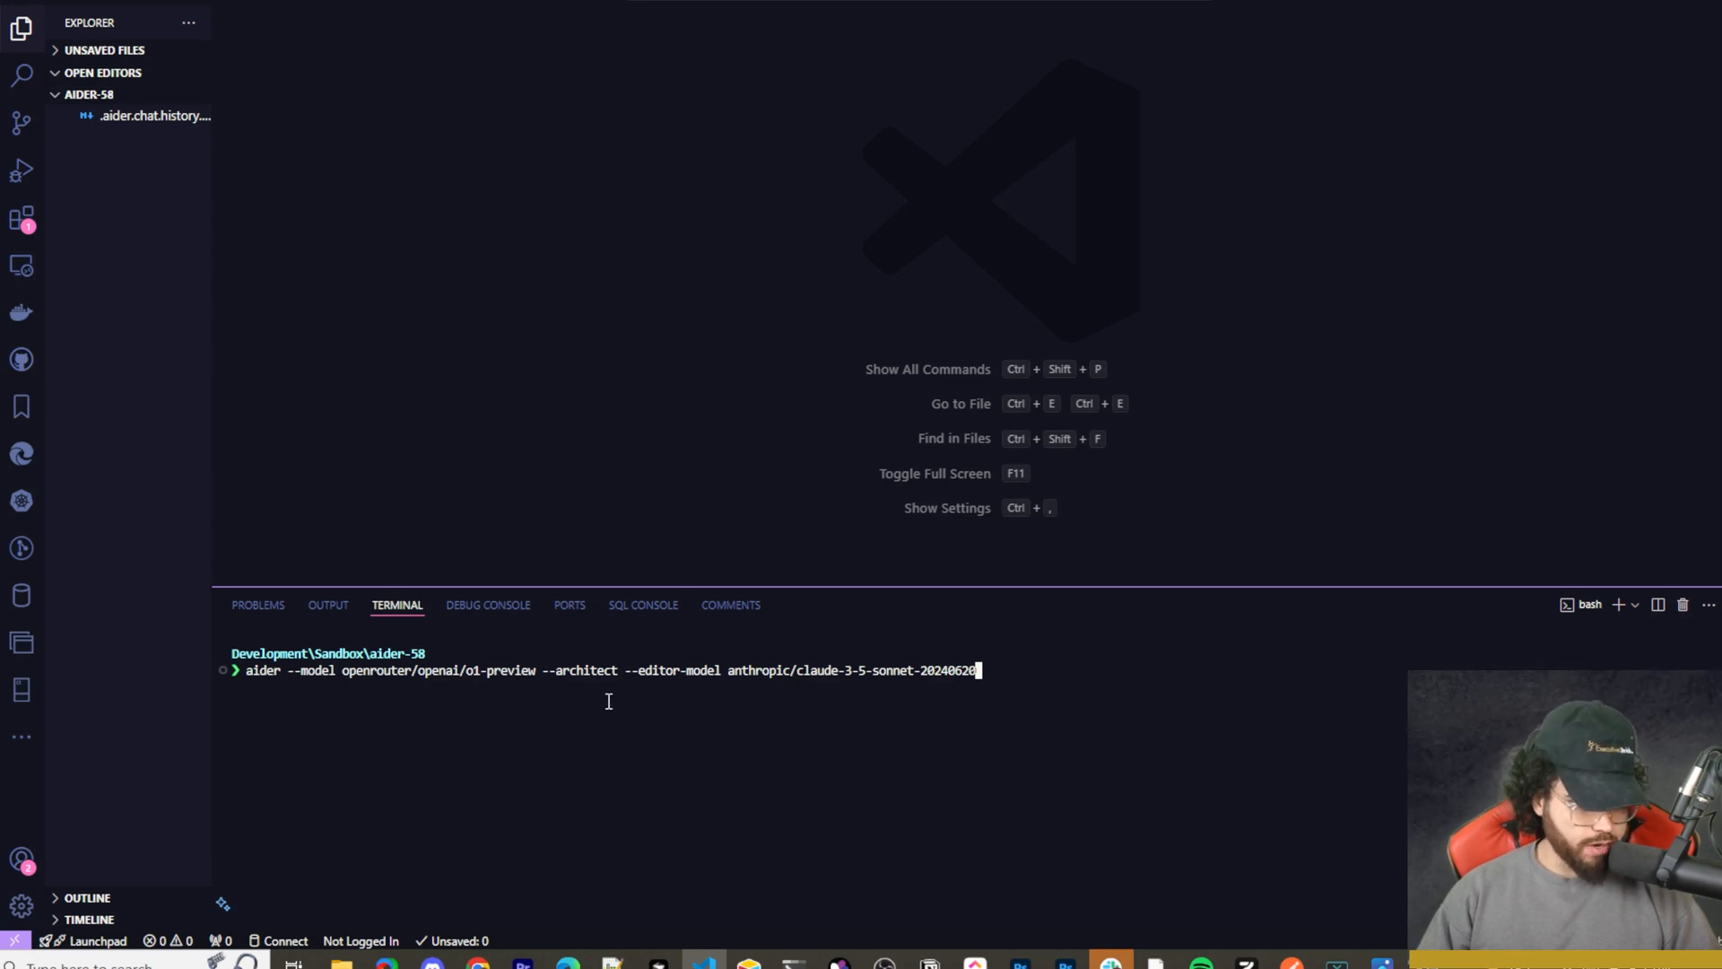
pyautogui.moveTo(677, 685)
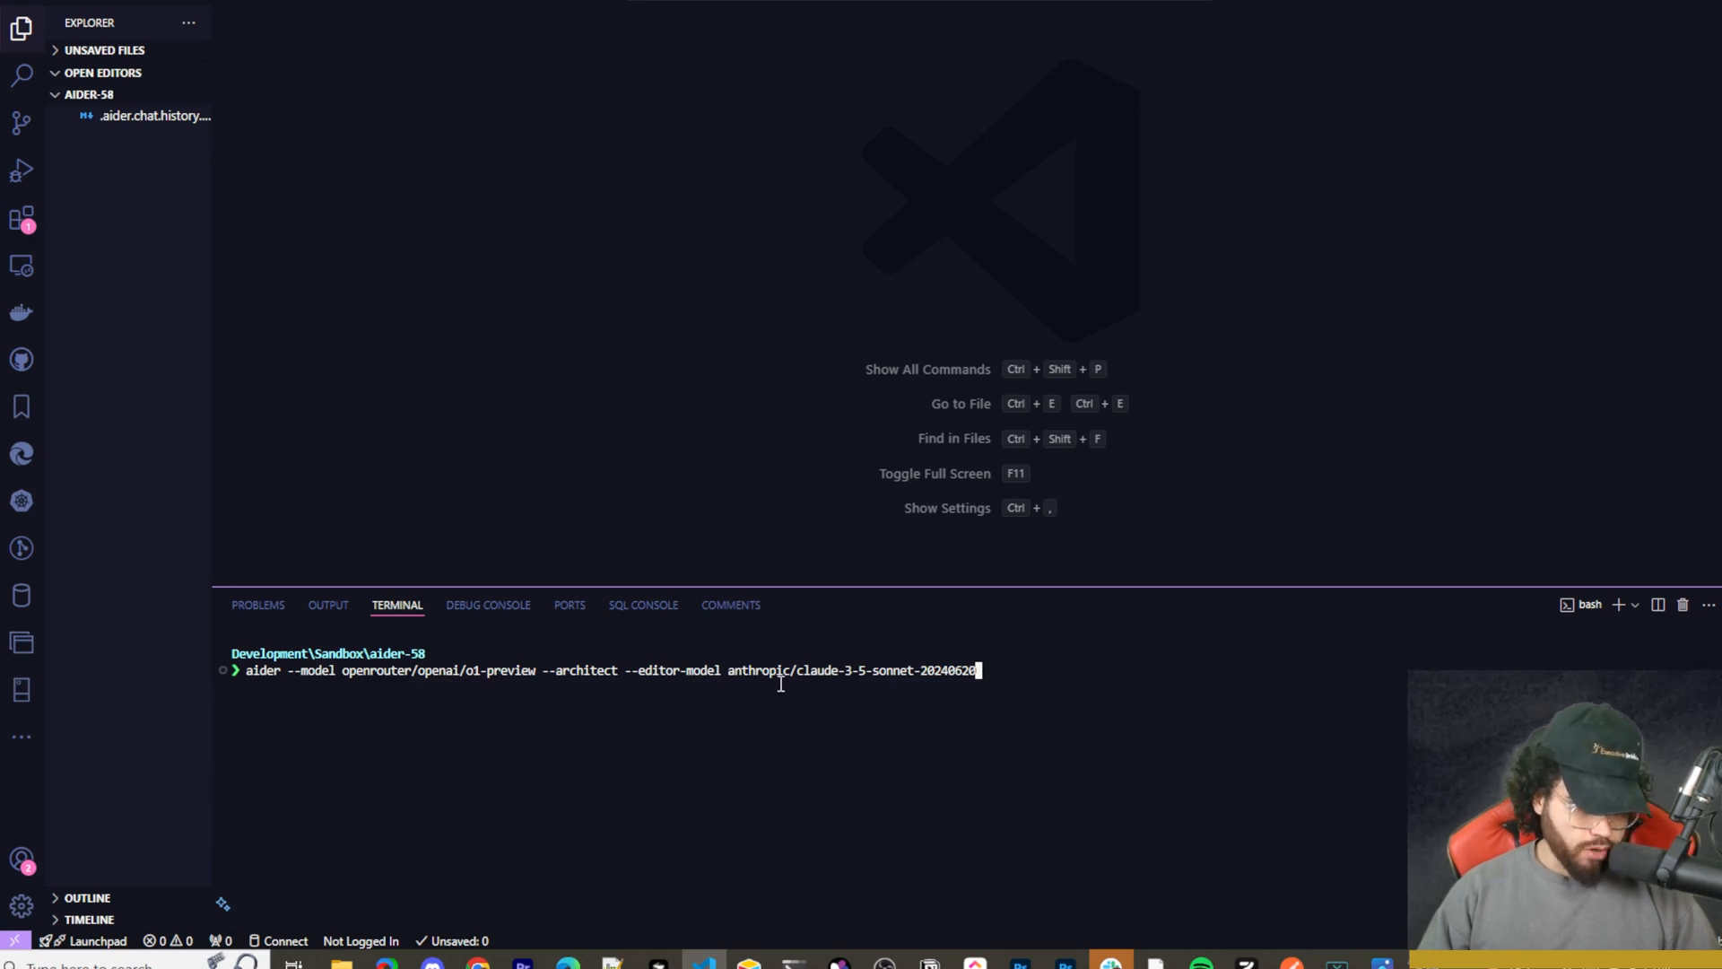
pyautogui.moveTo(841, 685)
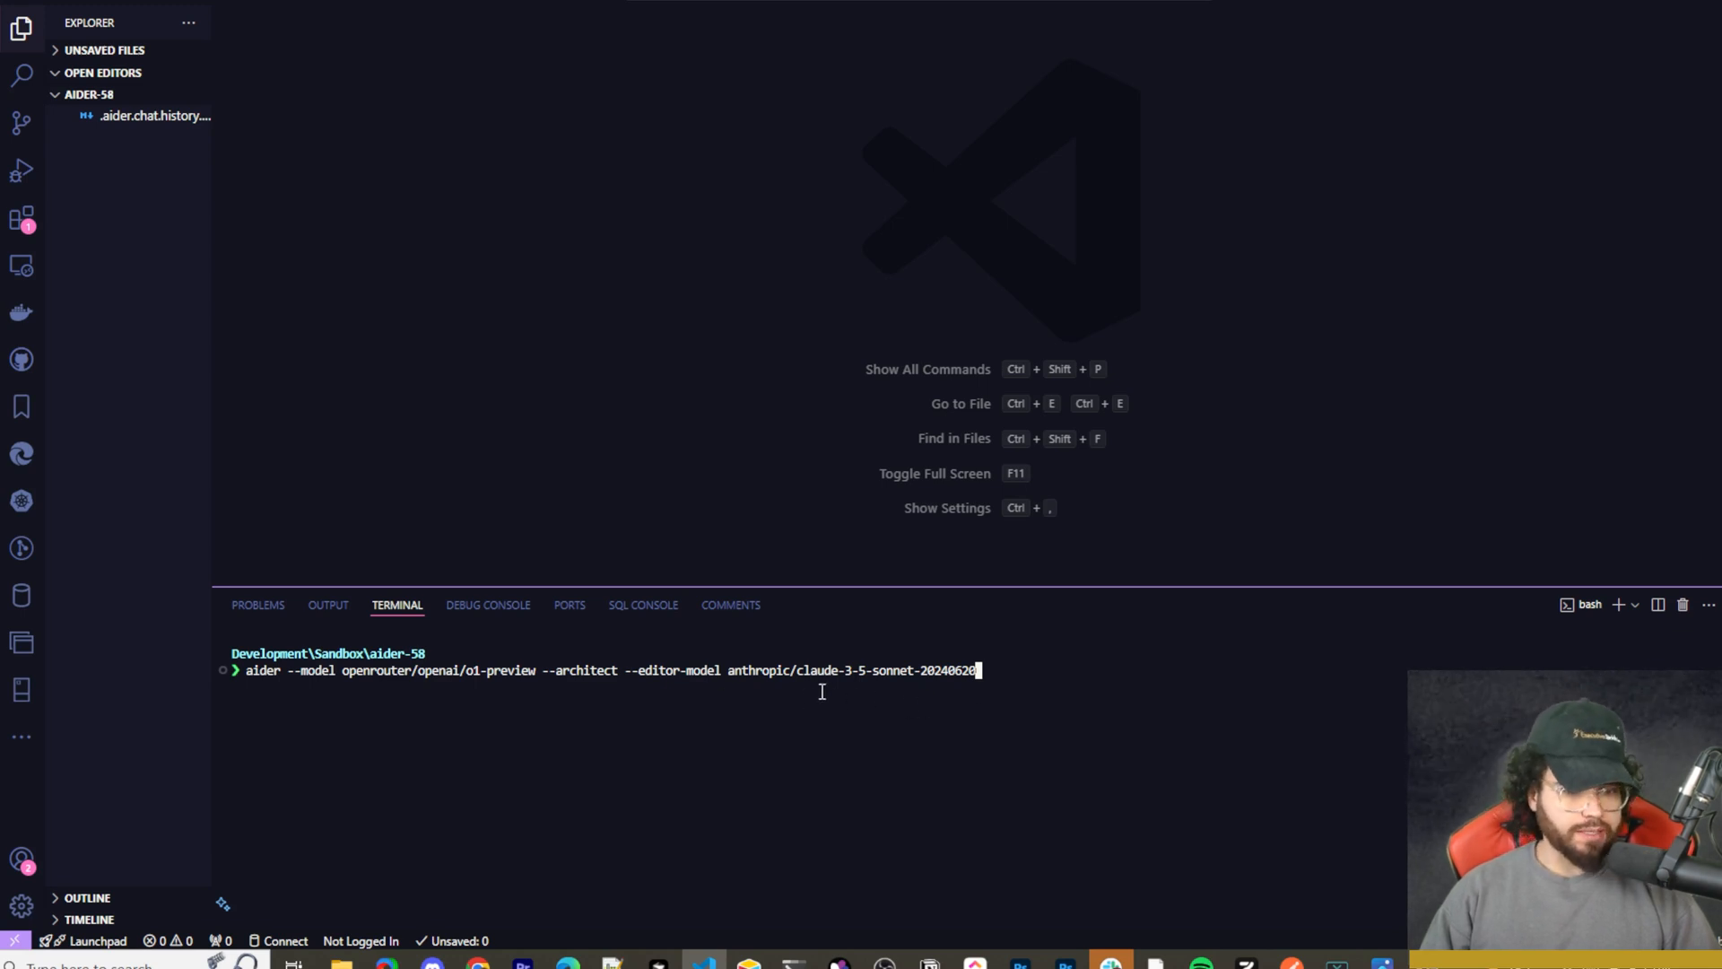
pyautogui.moveTo(815, 686)
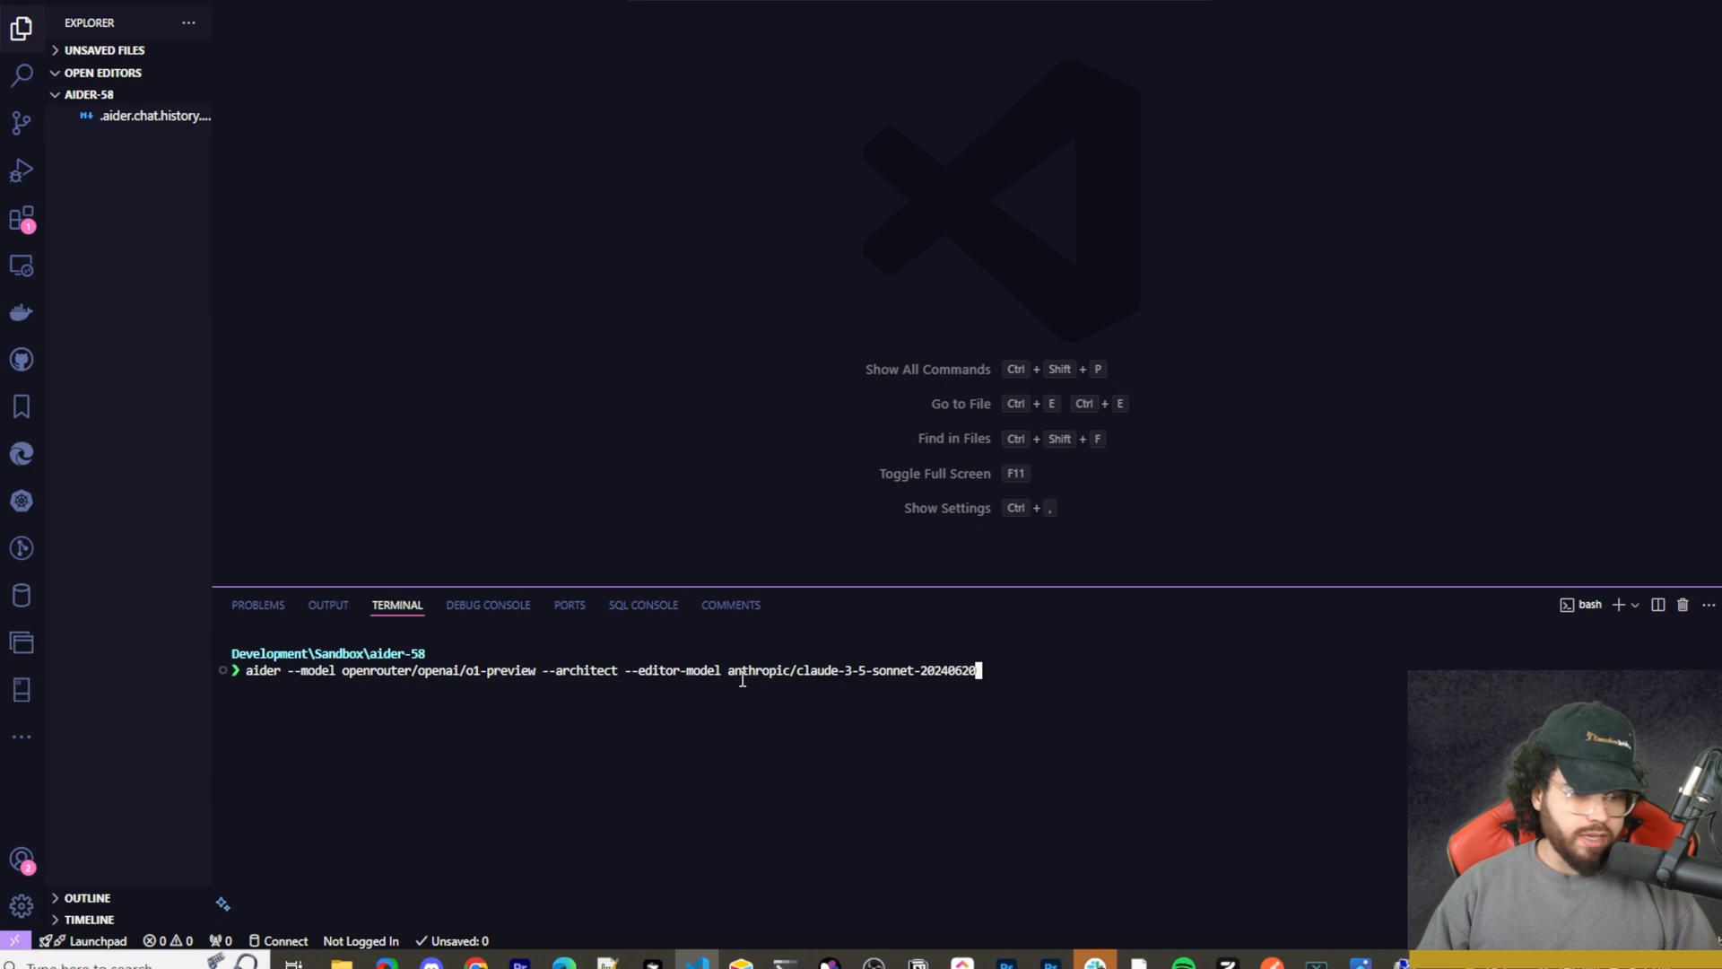
pyautogui.moveTo(873, 679)
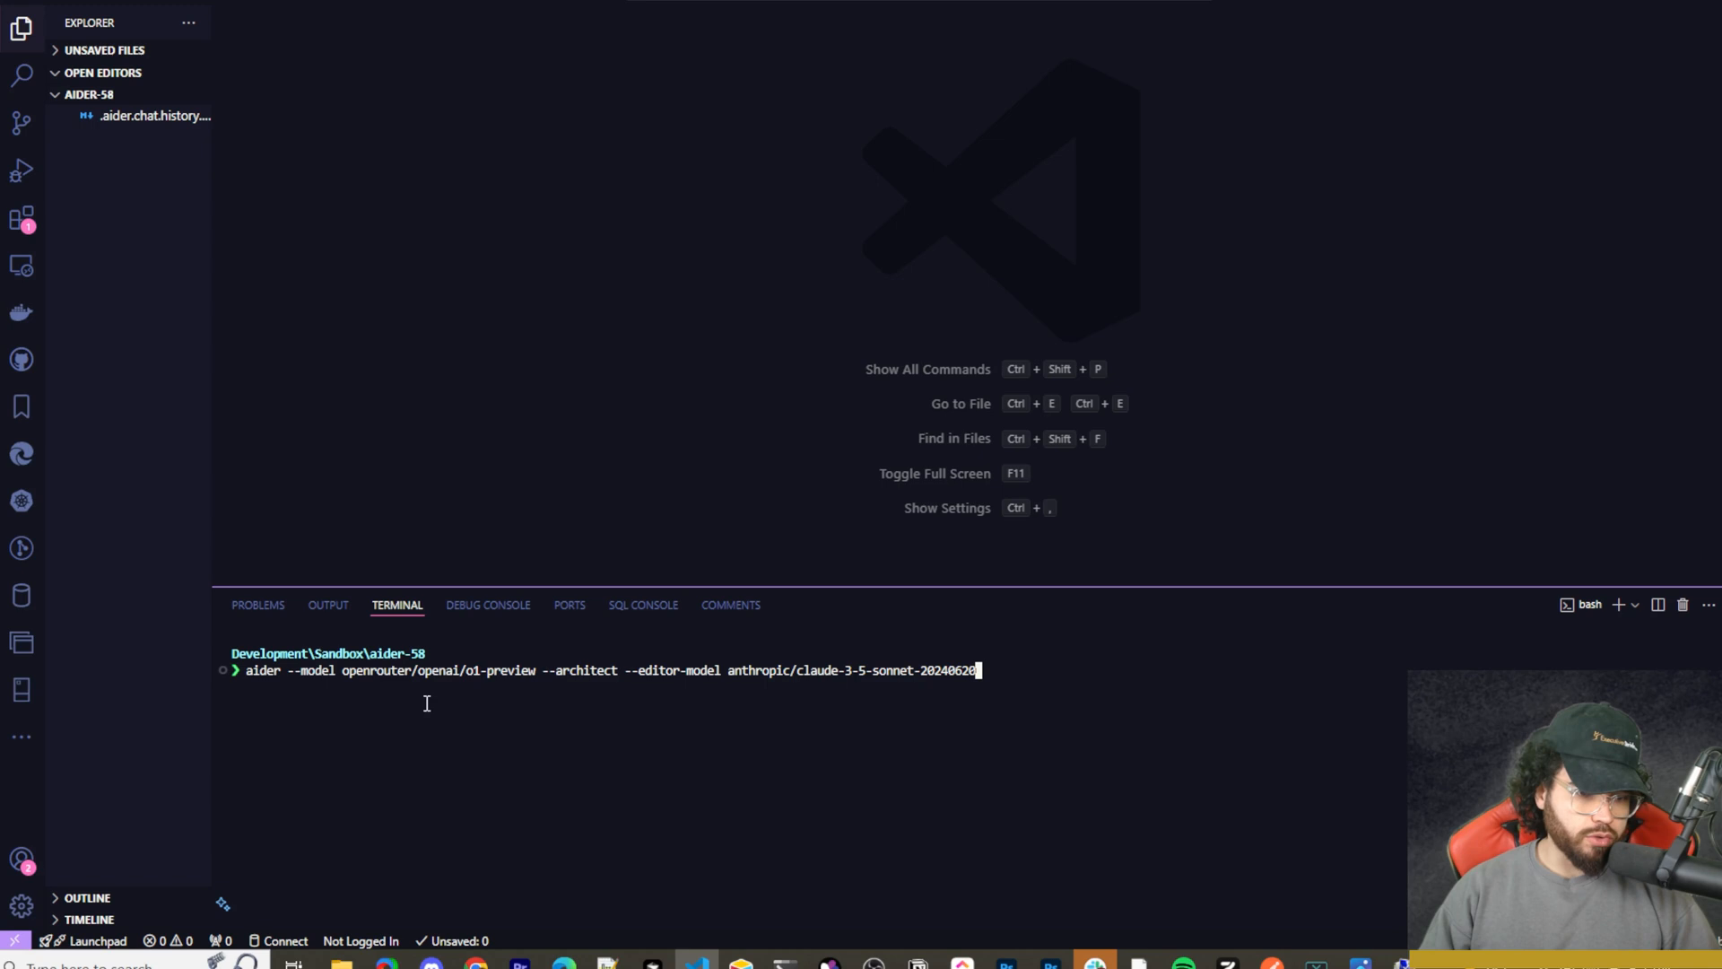
pyautogui.moveTo(783, 662)
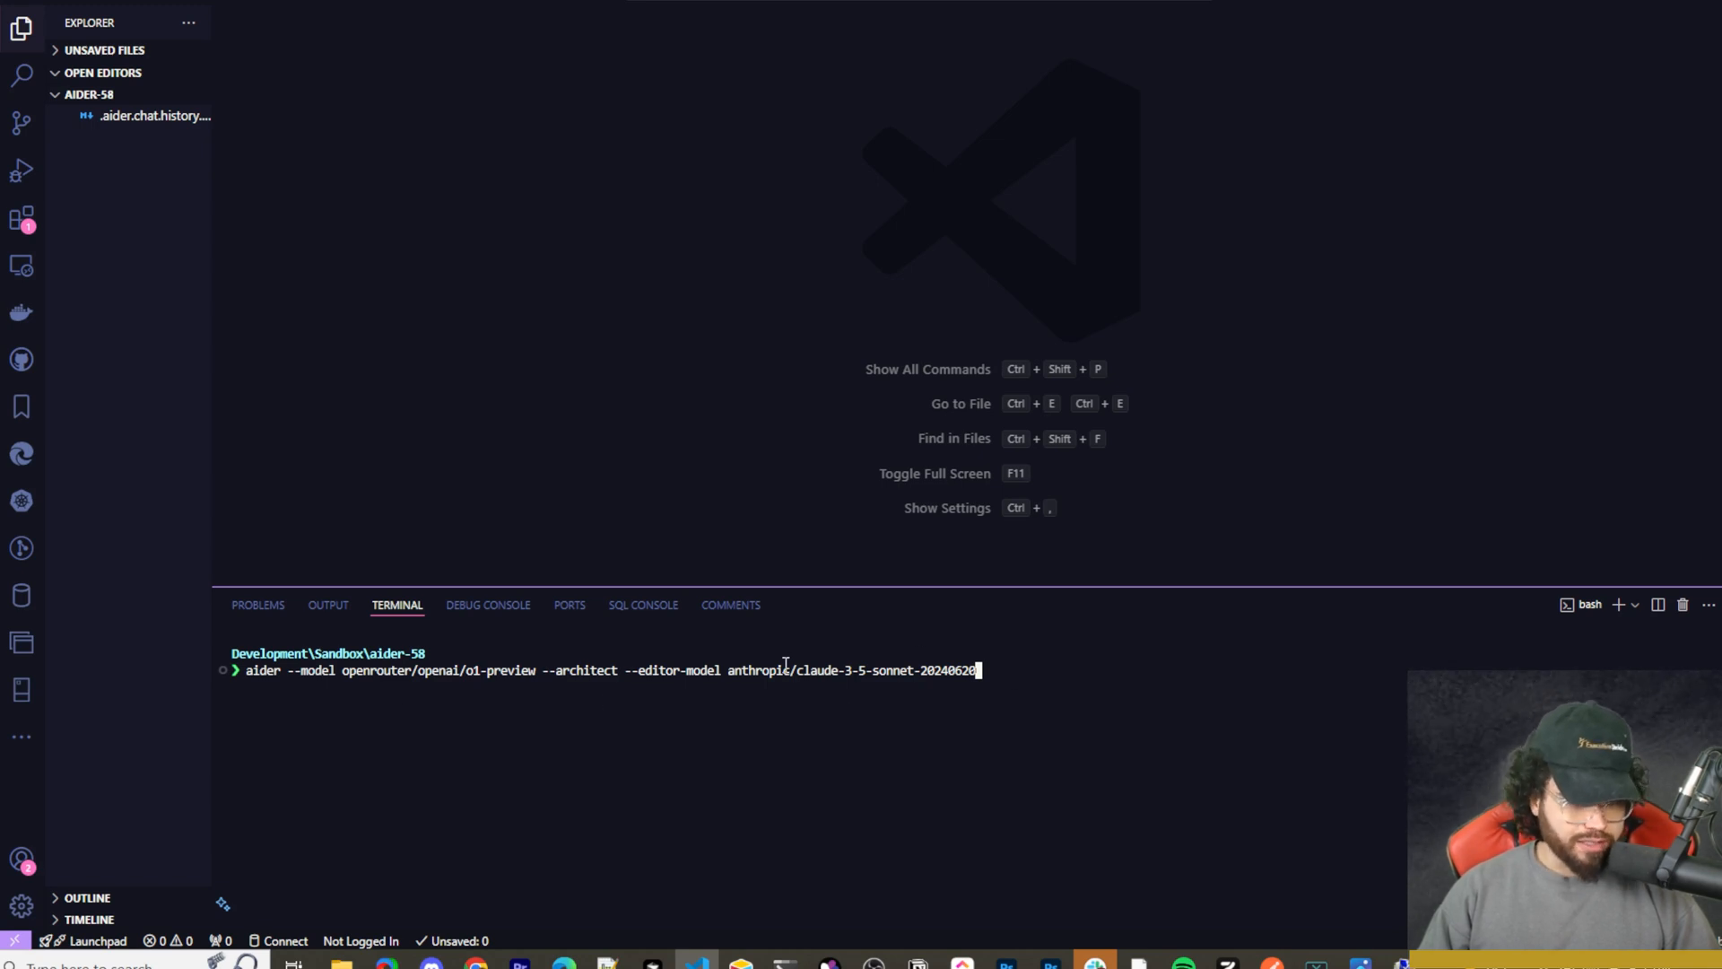
pyautogui.moveTo(936, 650)
pyautogui.write('Y')
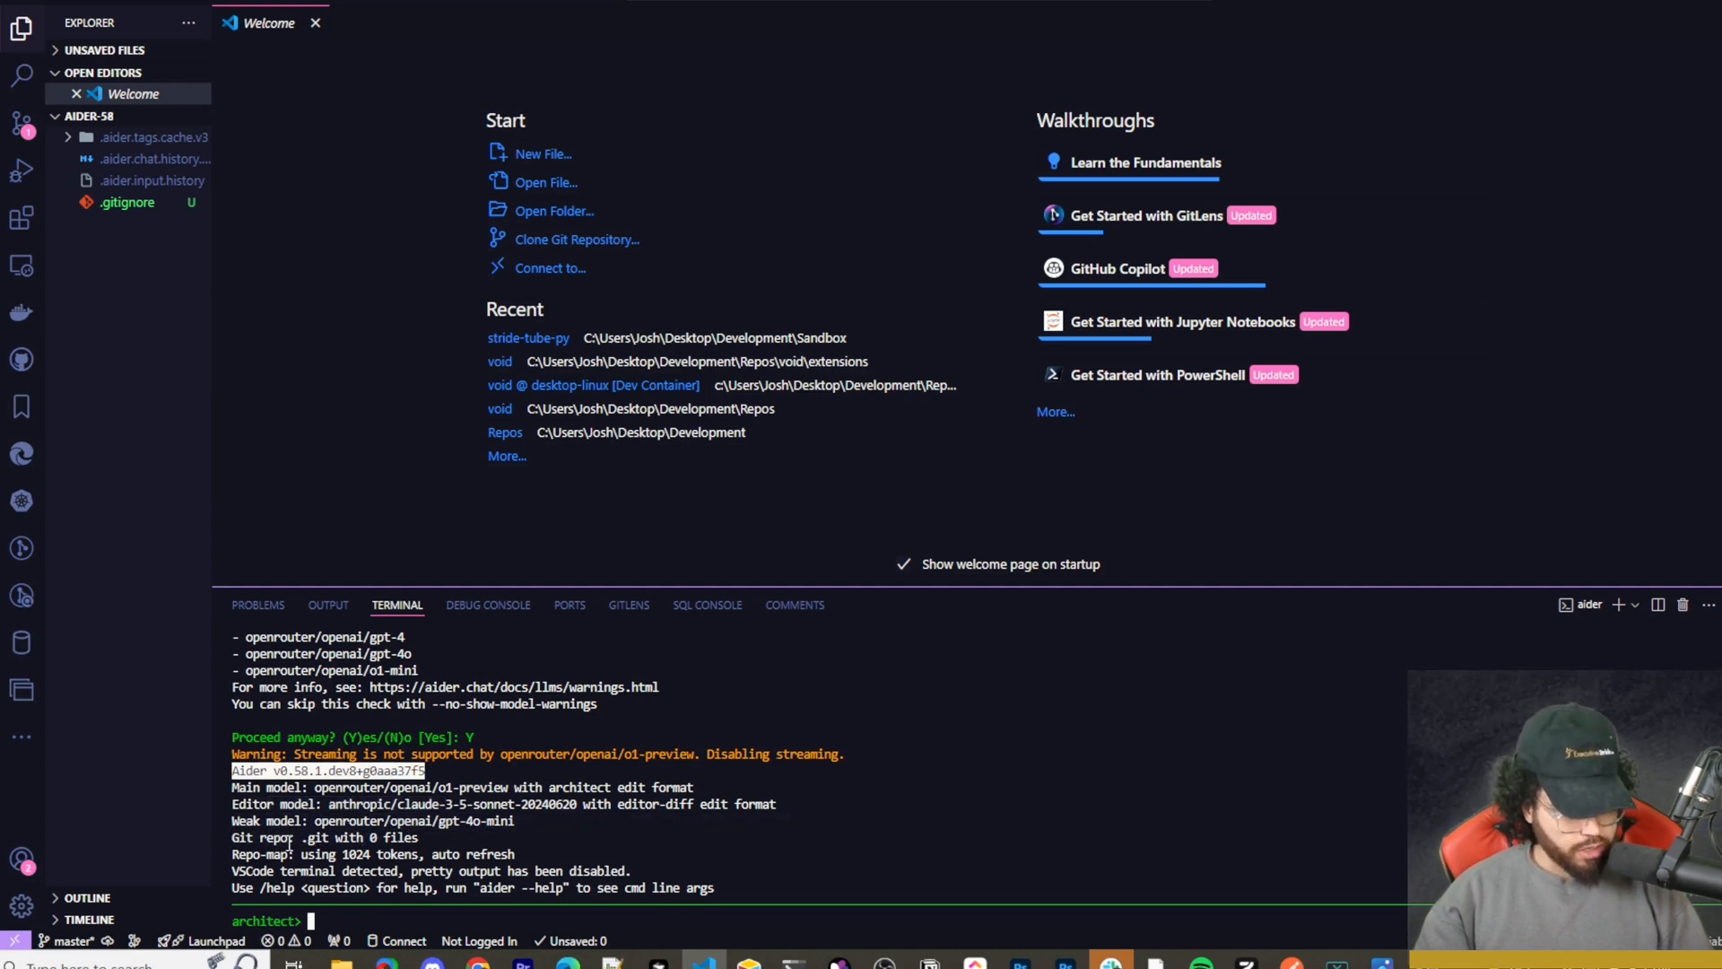
# At the architect prompt, type a request for a very modern HTML/CSS/JS calendar app.
pyautogui.scroll(3)
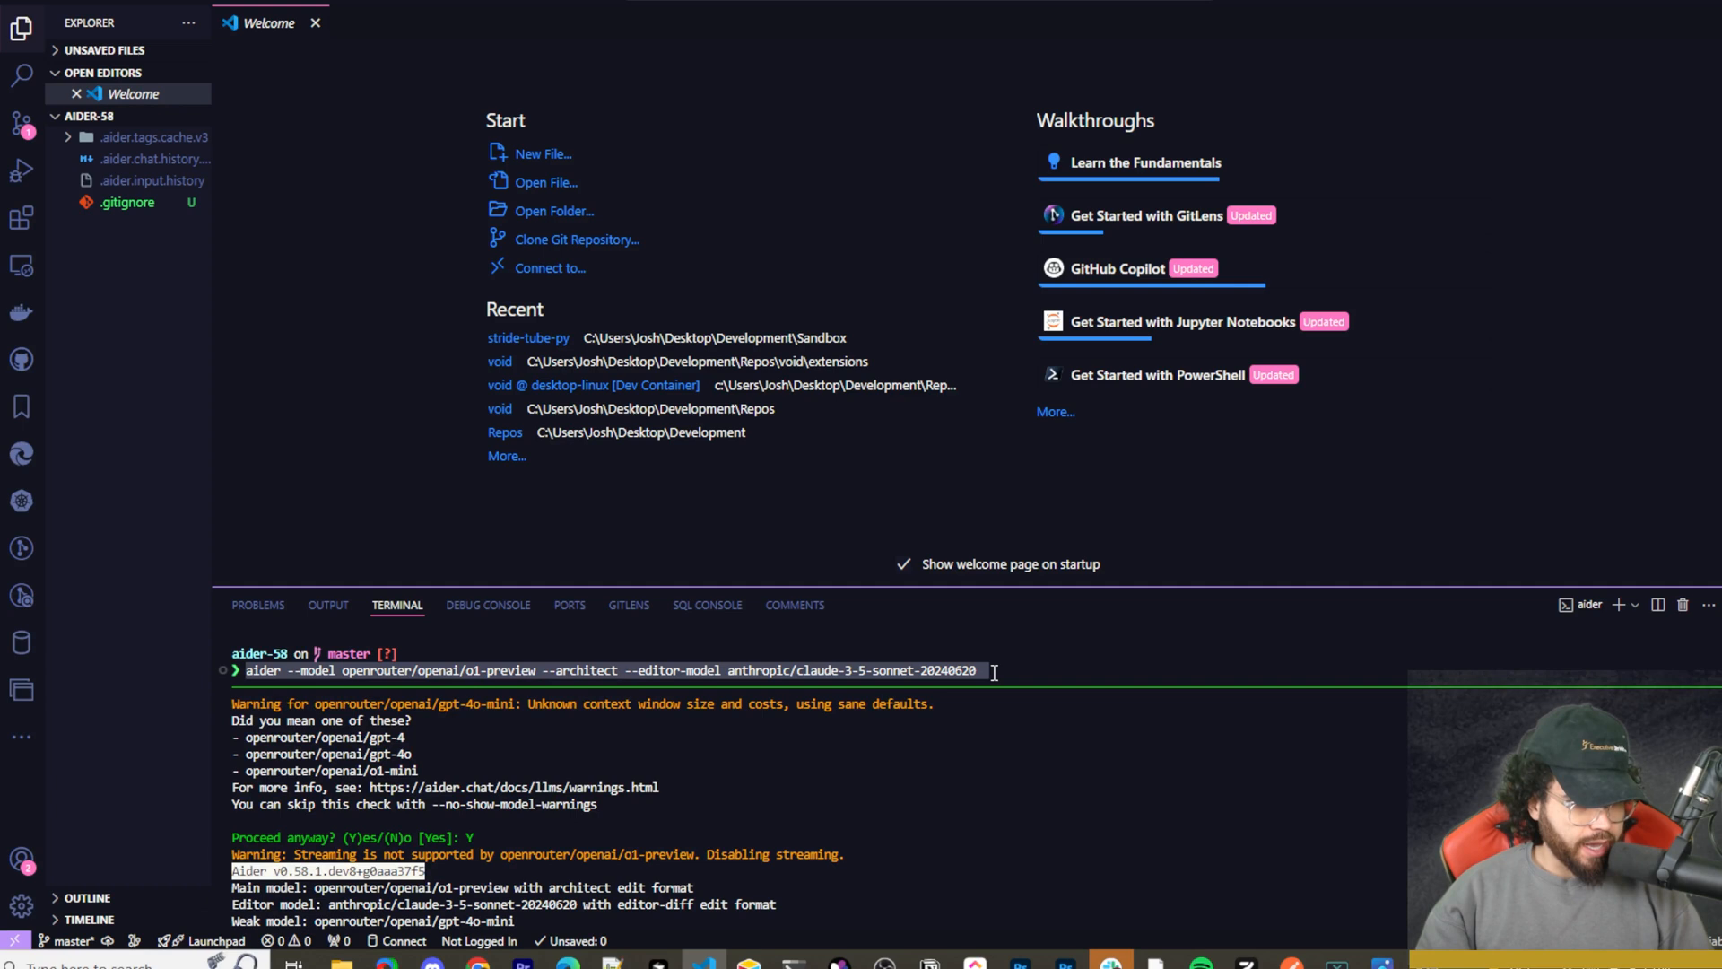
pyautogui.moveTo(204, 631)
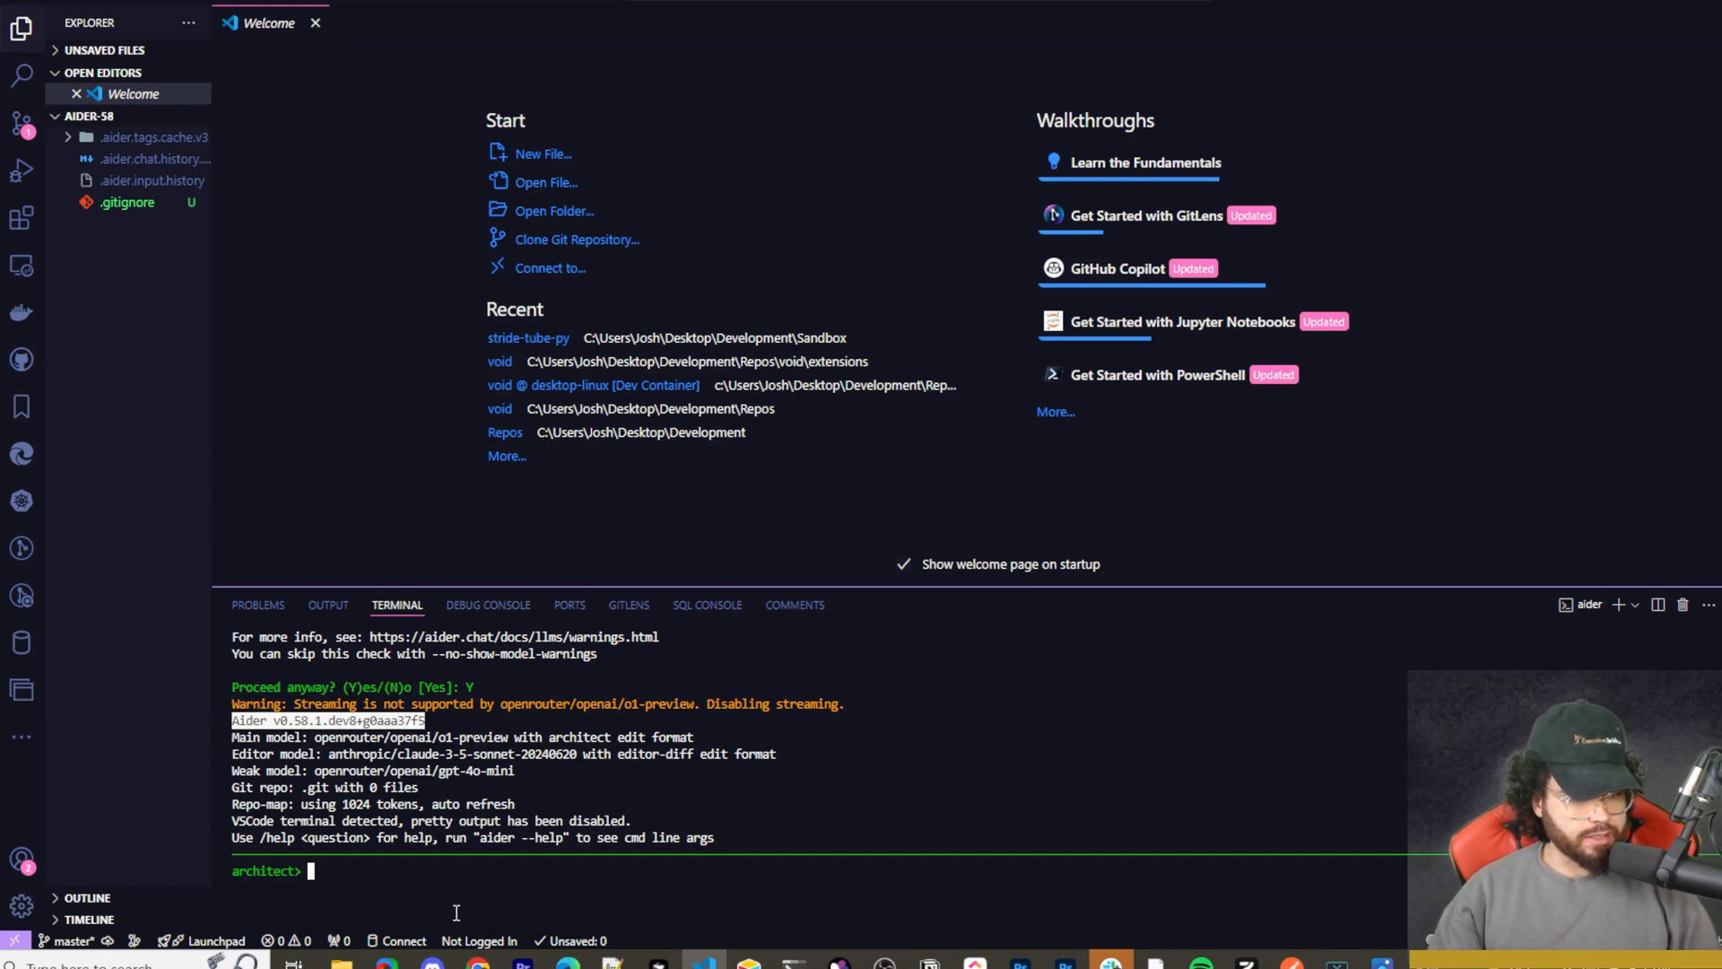
pyautogui.write('Please build me a very modern Calendar application using HTML, CSS, JS. Make it professional with some cool useful features')
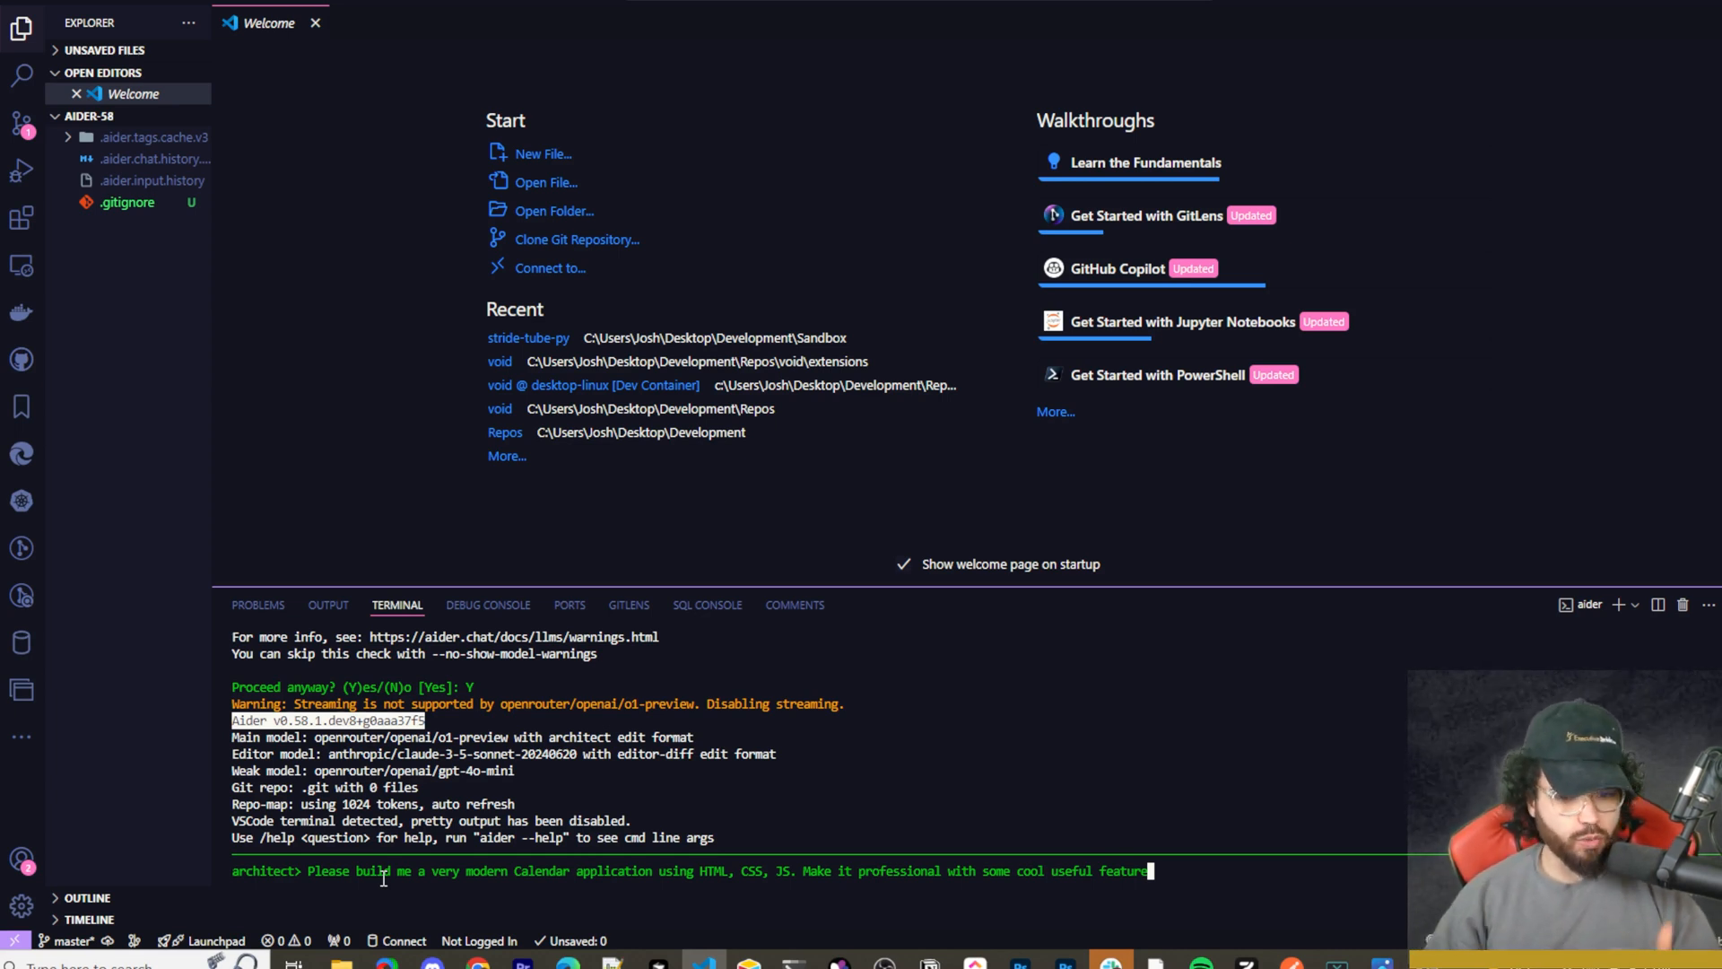
# Submit the calendar-app prompt to Aider's architect and scroll through the generated plan.
pyautogui.press('Return')
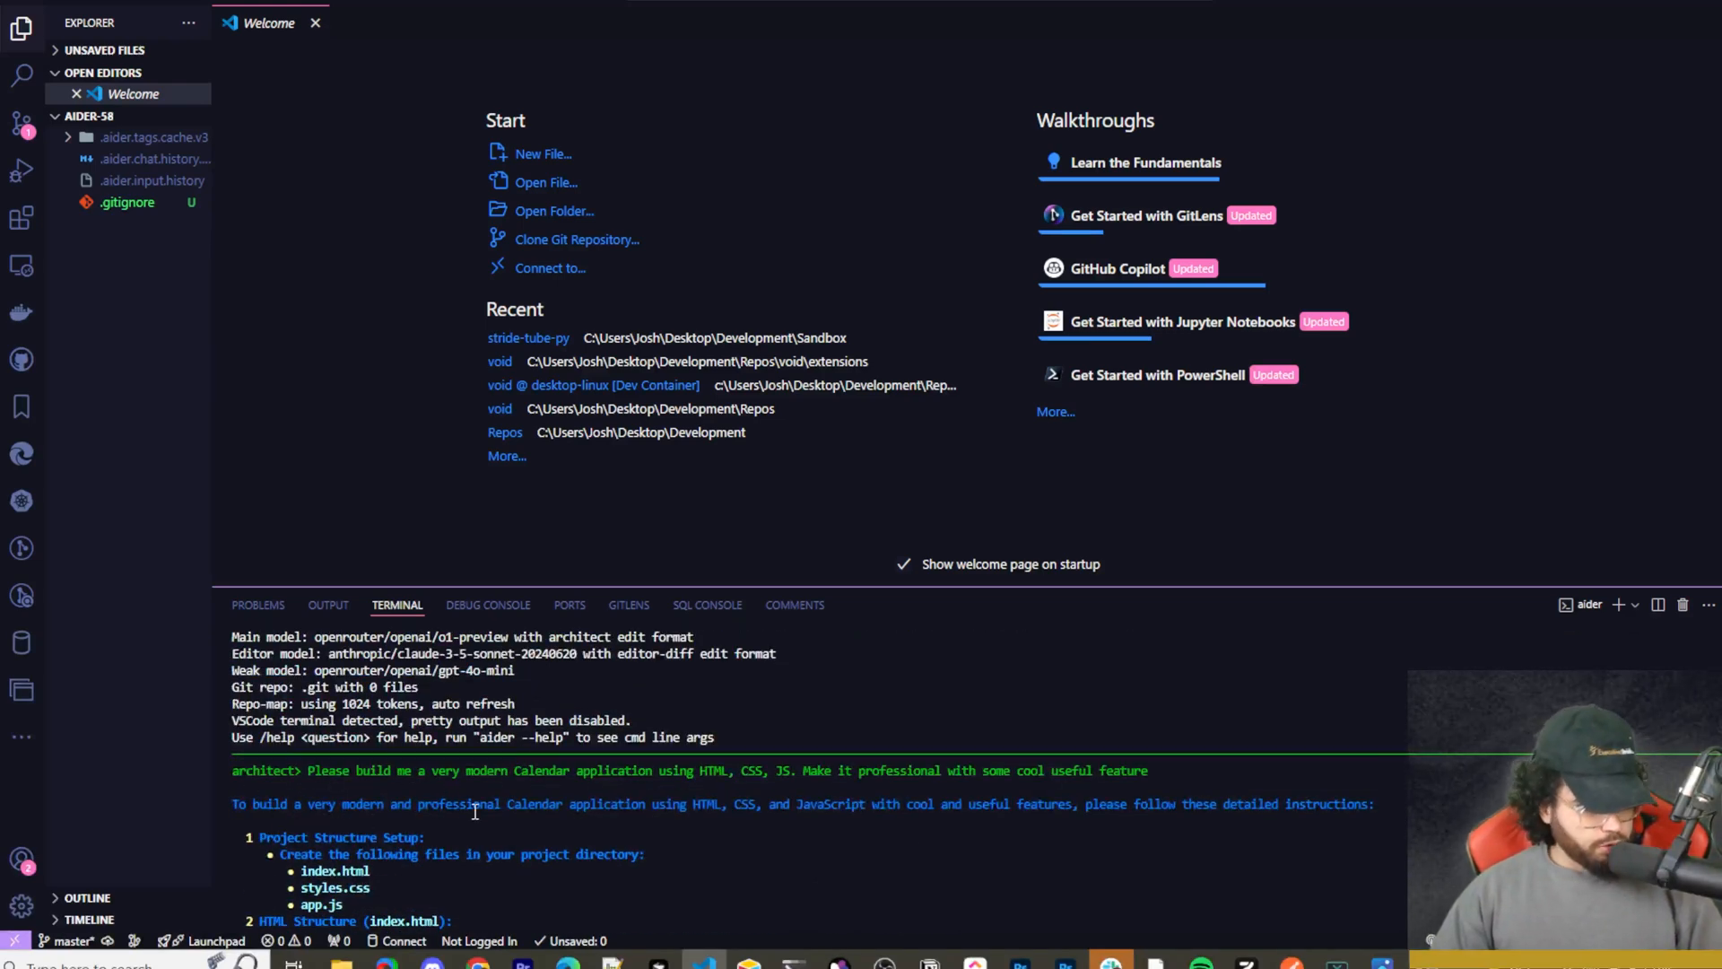
pyautogui.scroll(-3)
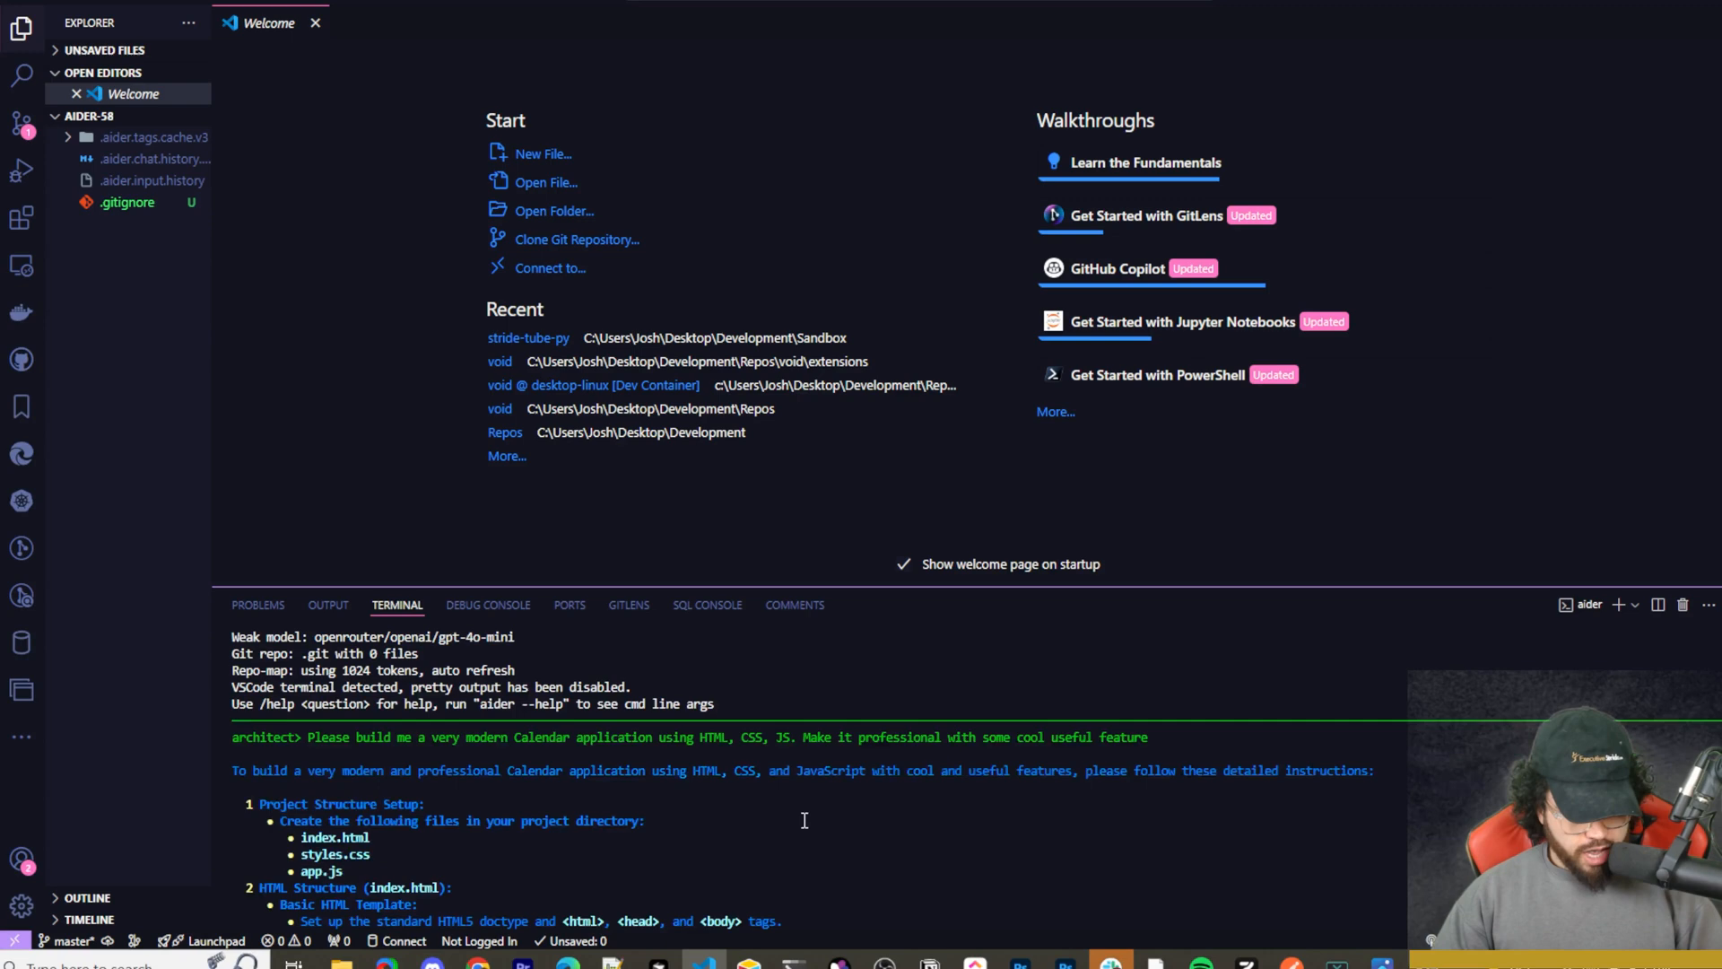
pyautogui.scroll(-3)
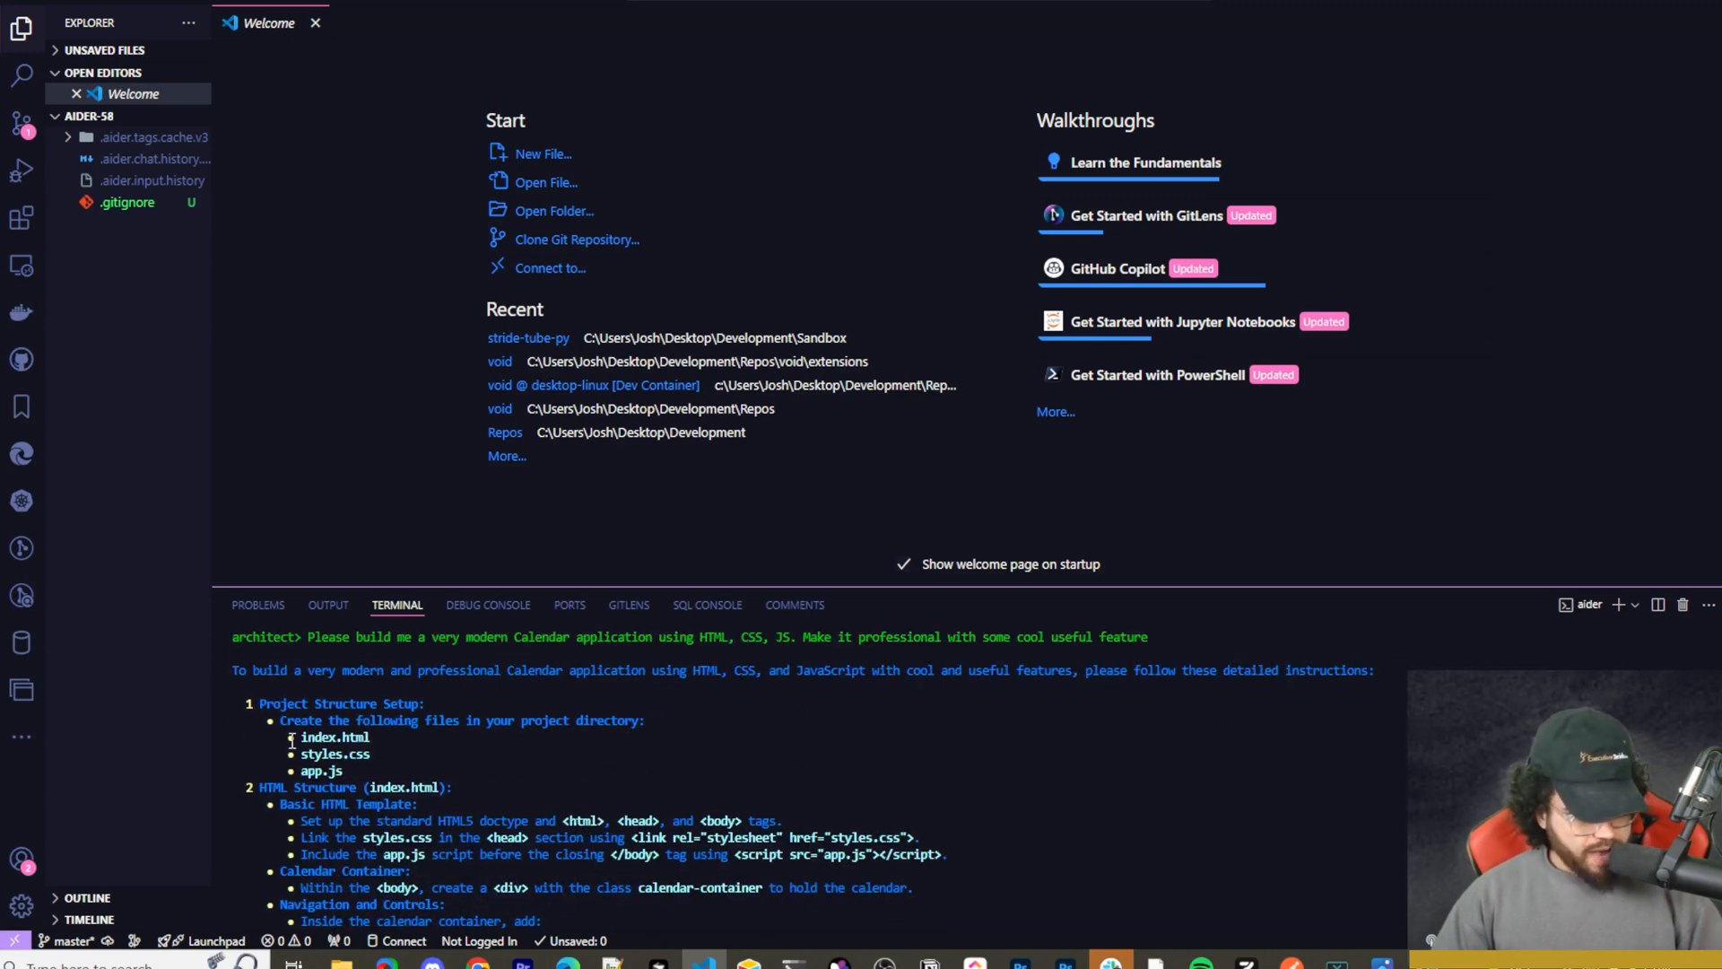
pyautogui.scroll(-3)
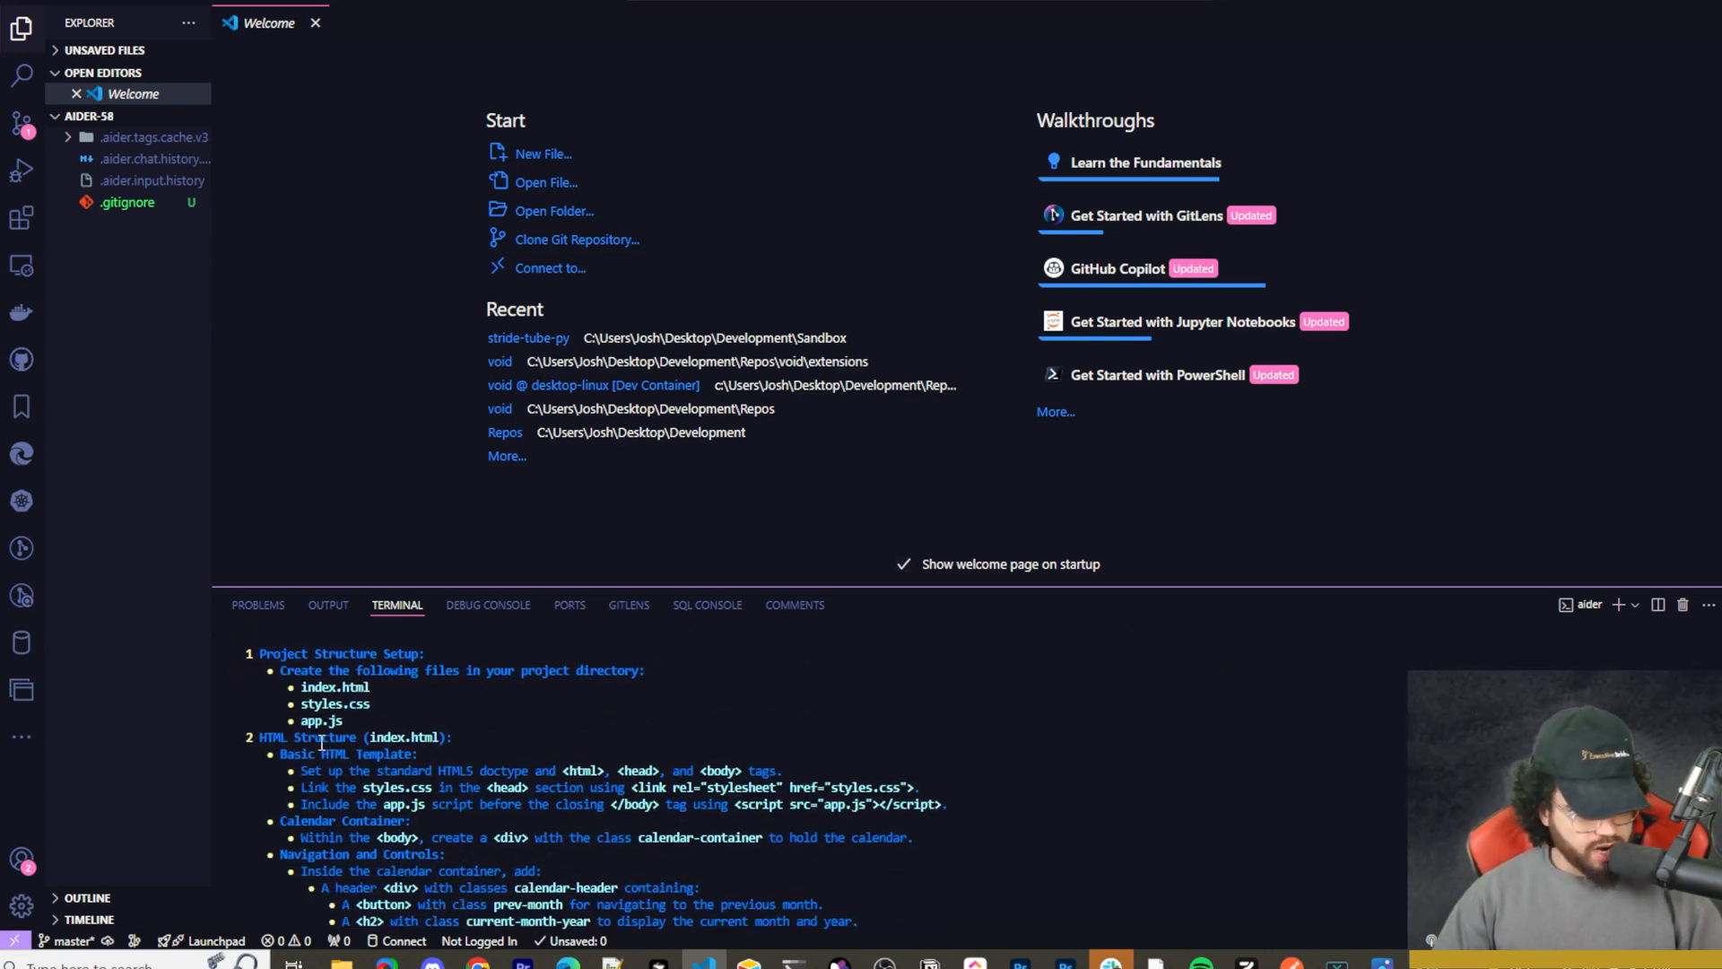
pyautogui.scroll(-3)
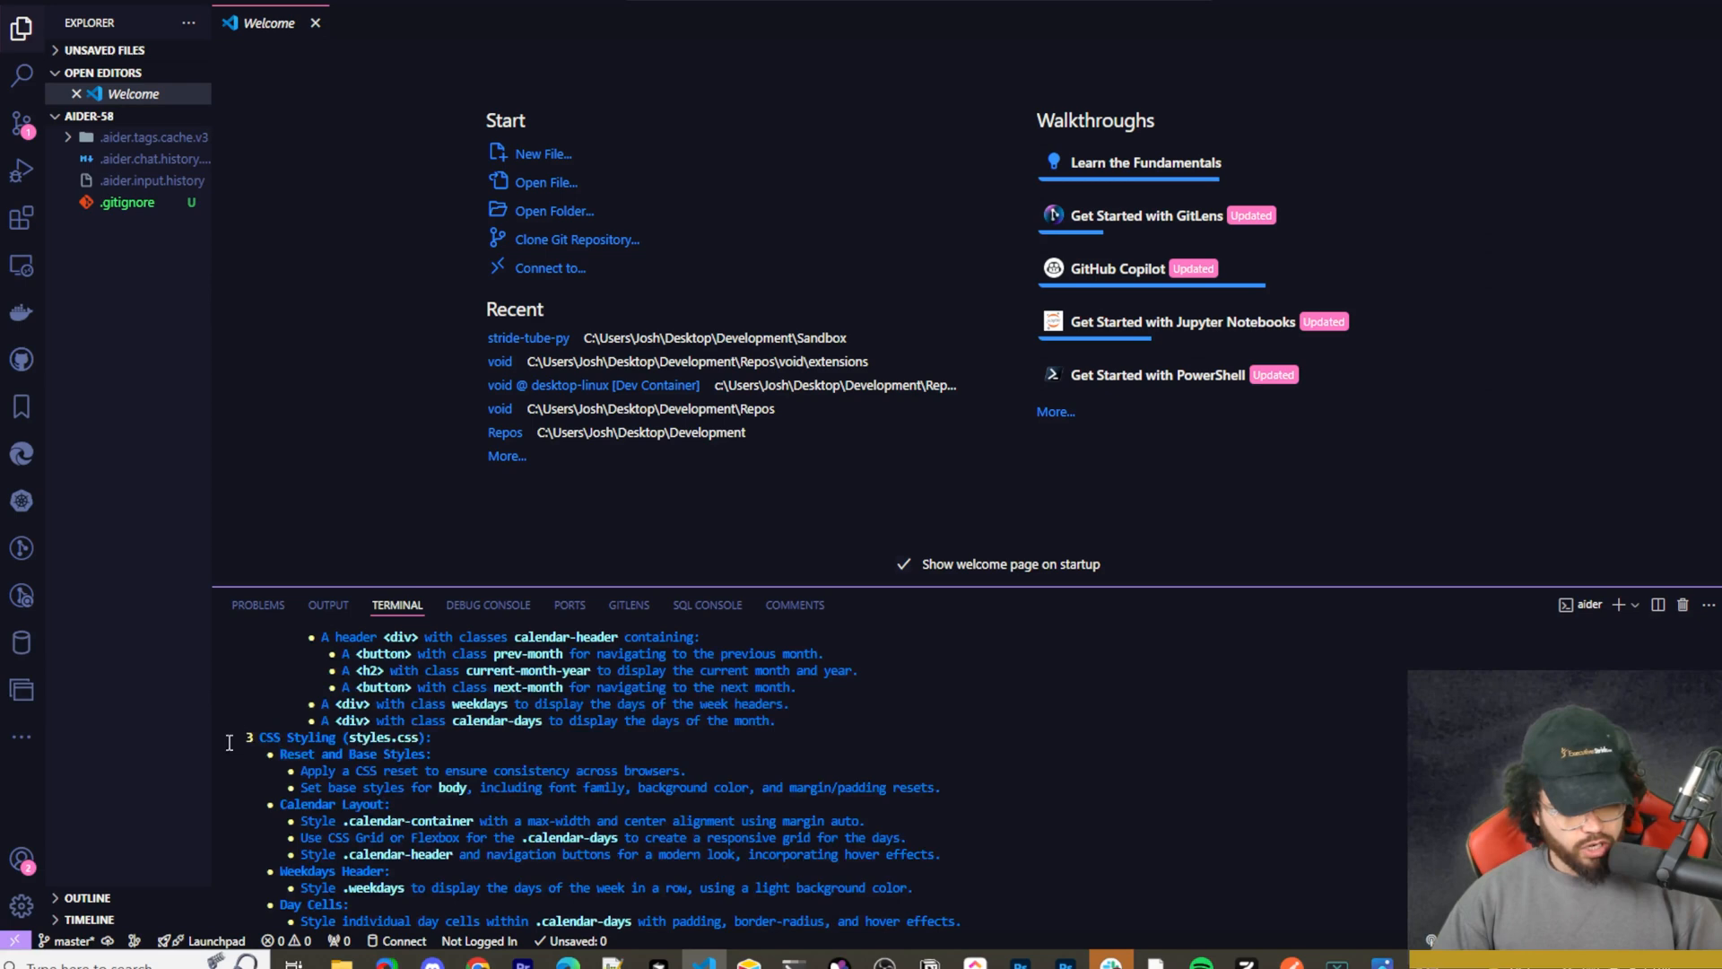
pyautogui.scroll(-3)
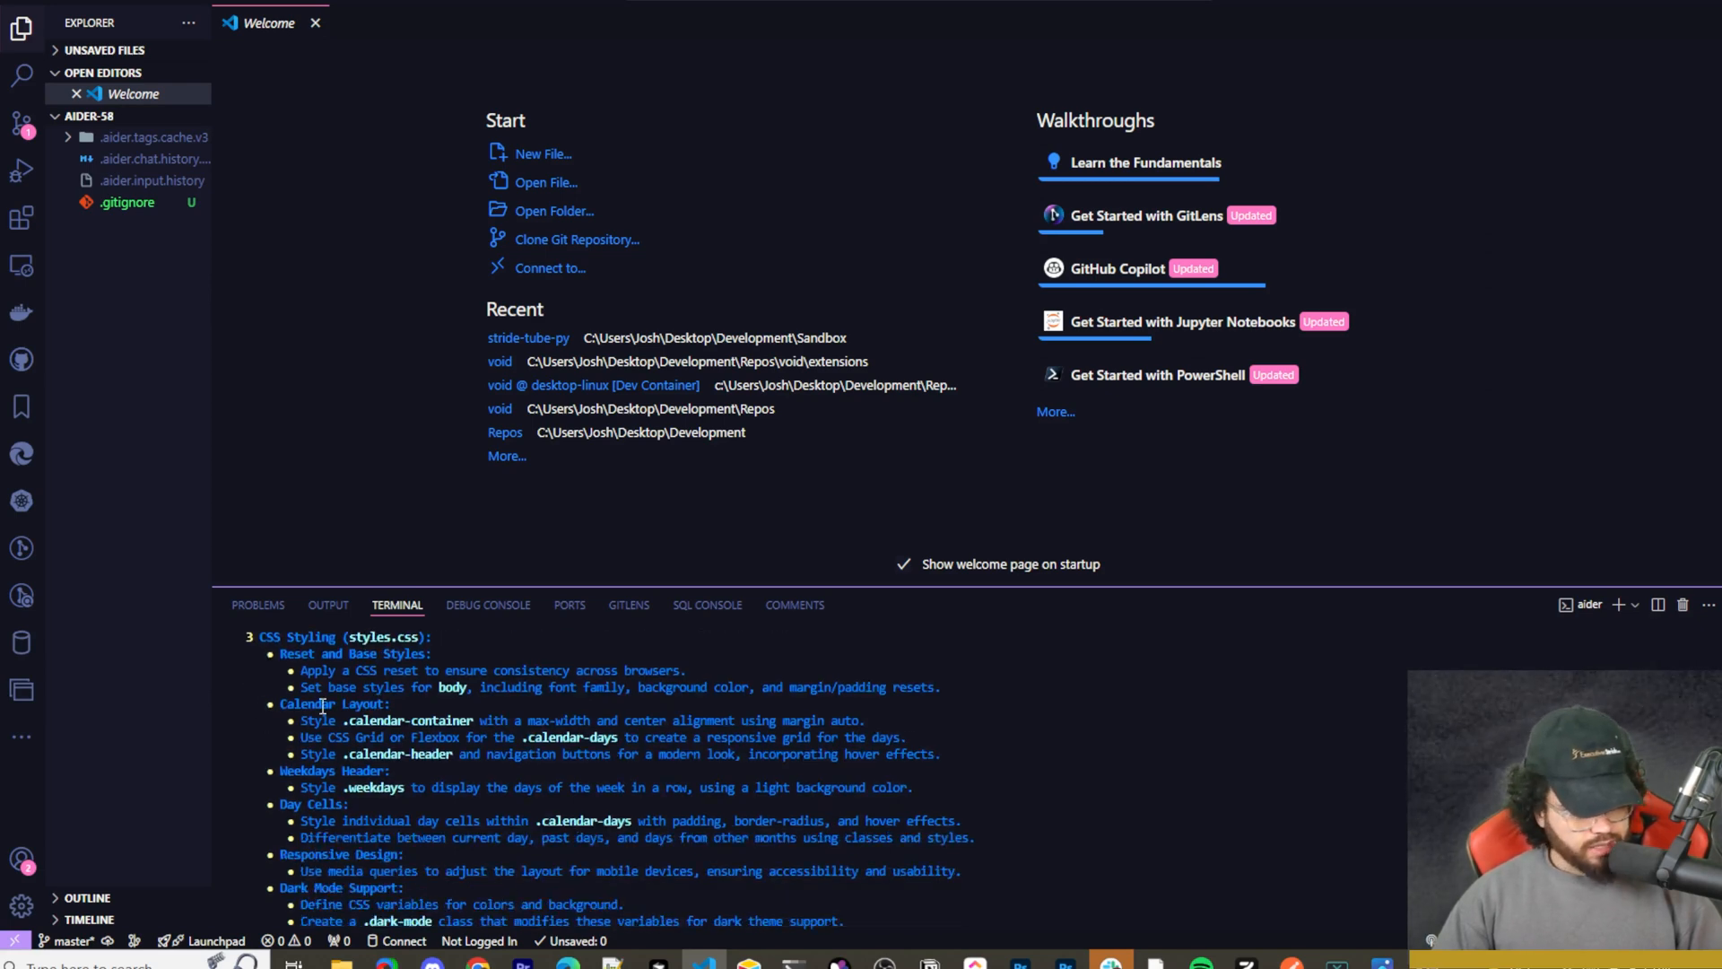
pyautogui.scroll(-3)
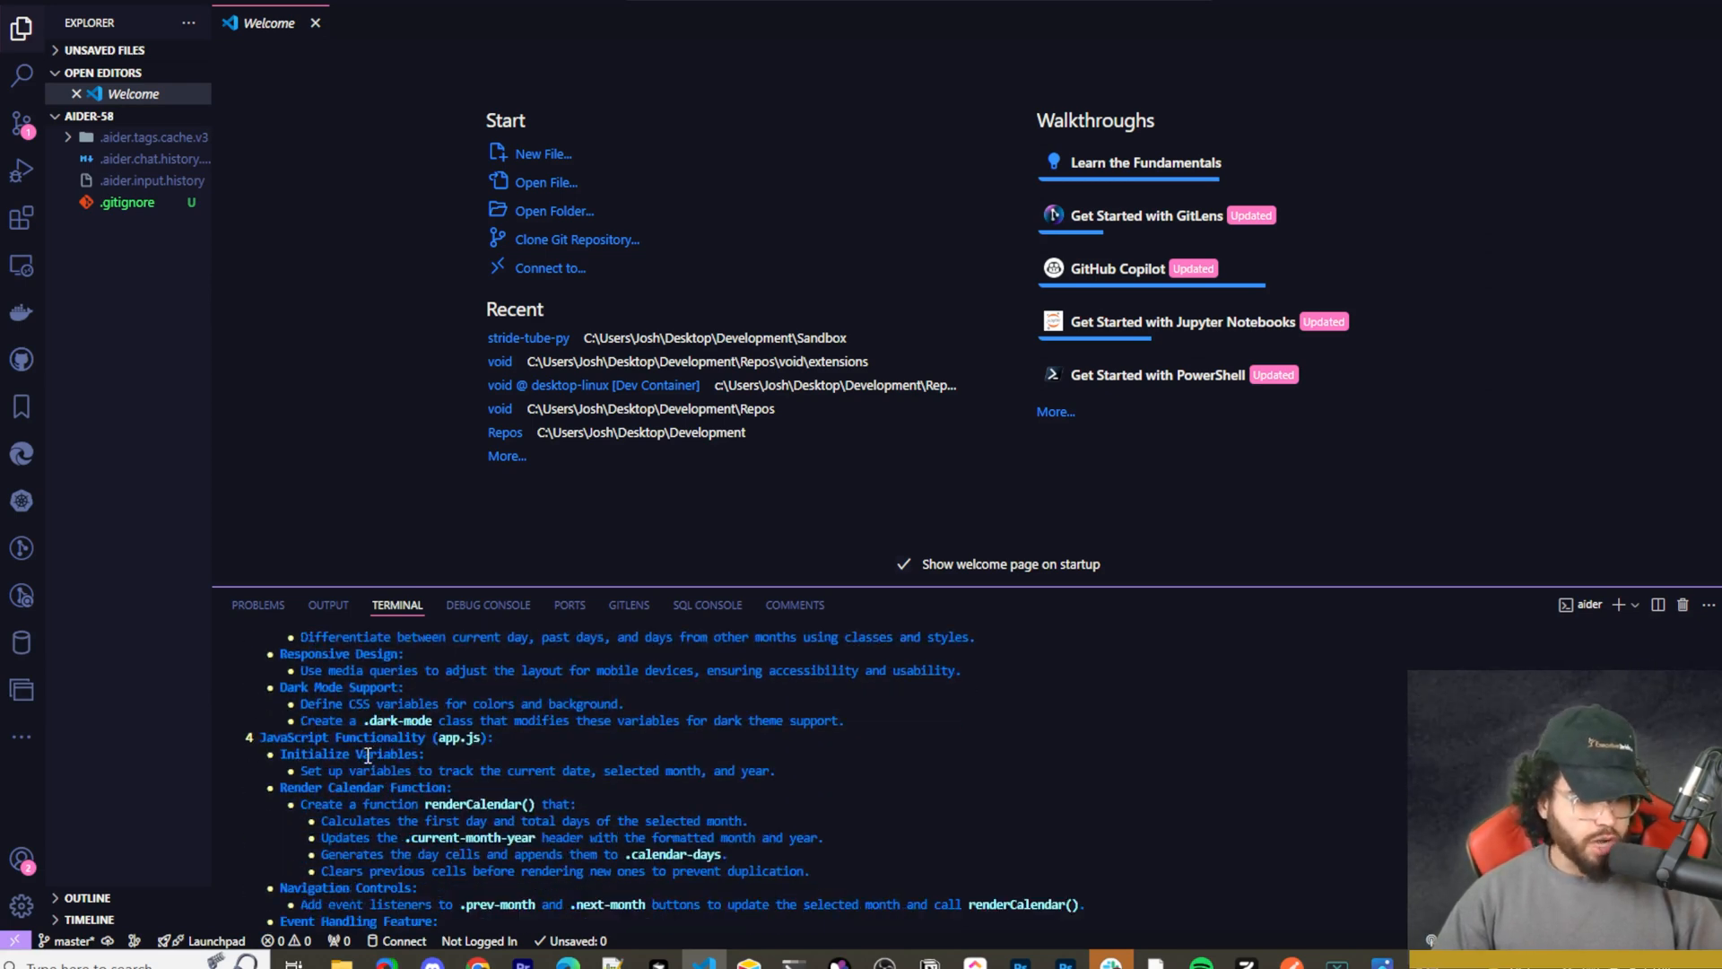
pyautogui.scroll(-3)
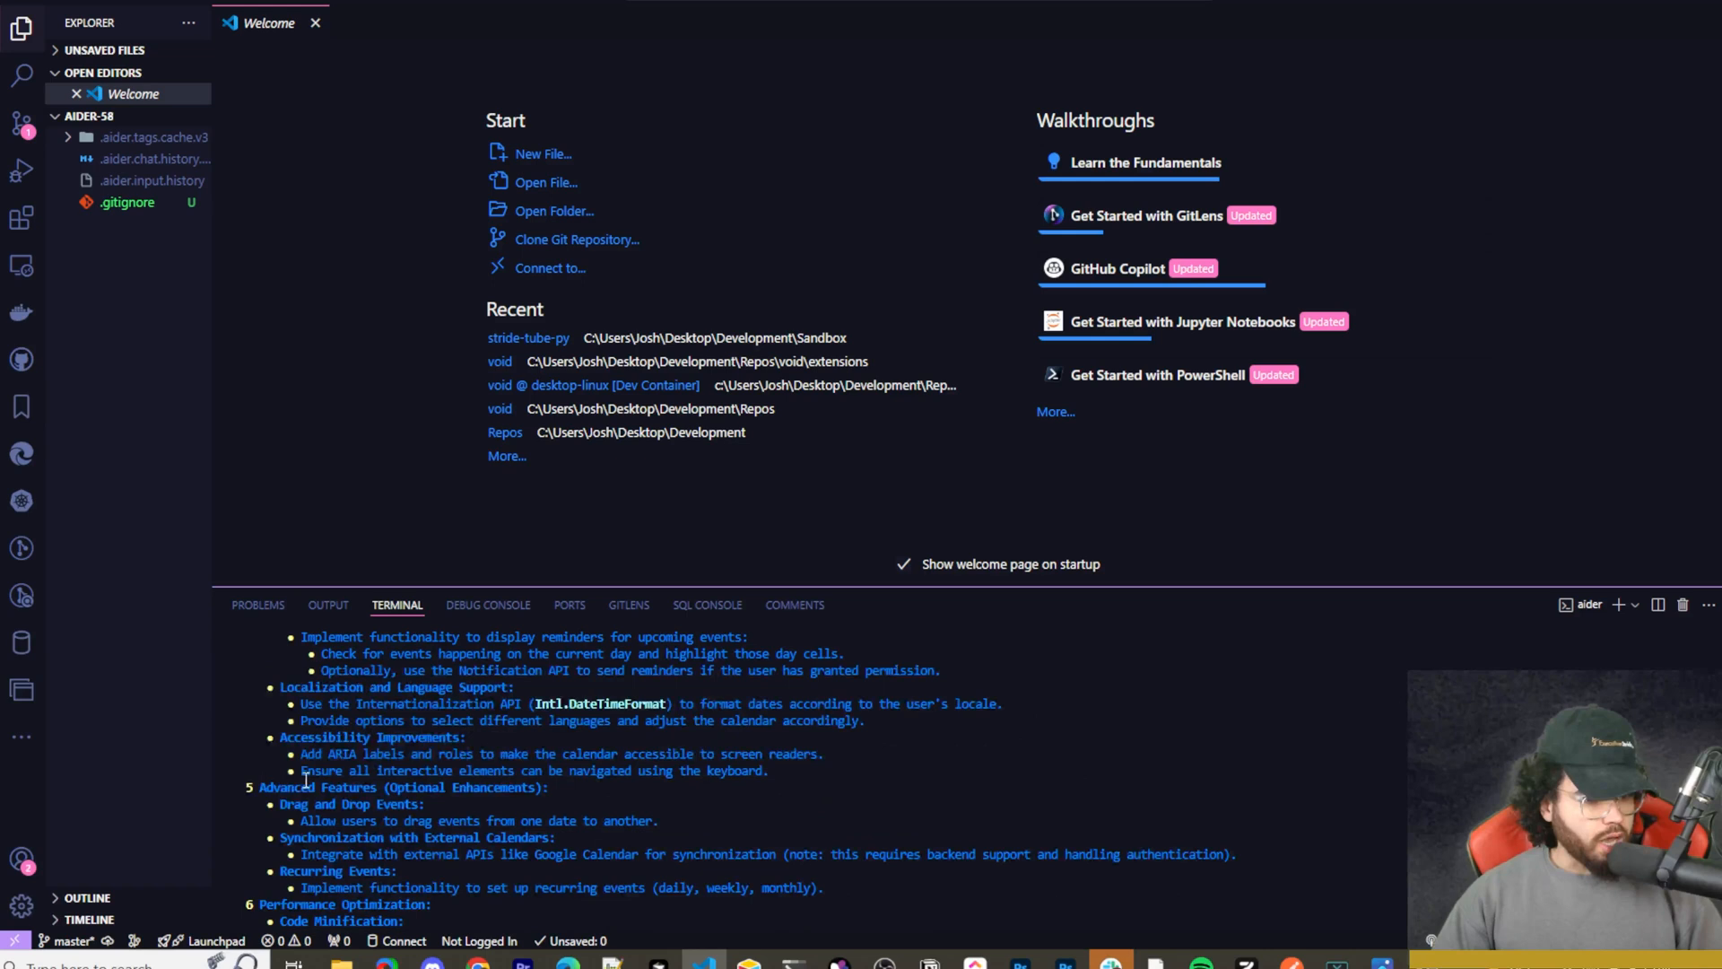
pyautogui.scroll(-3)
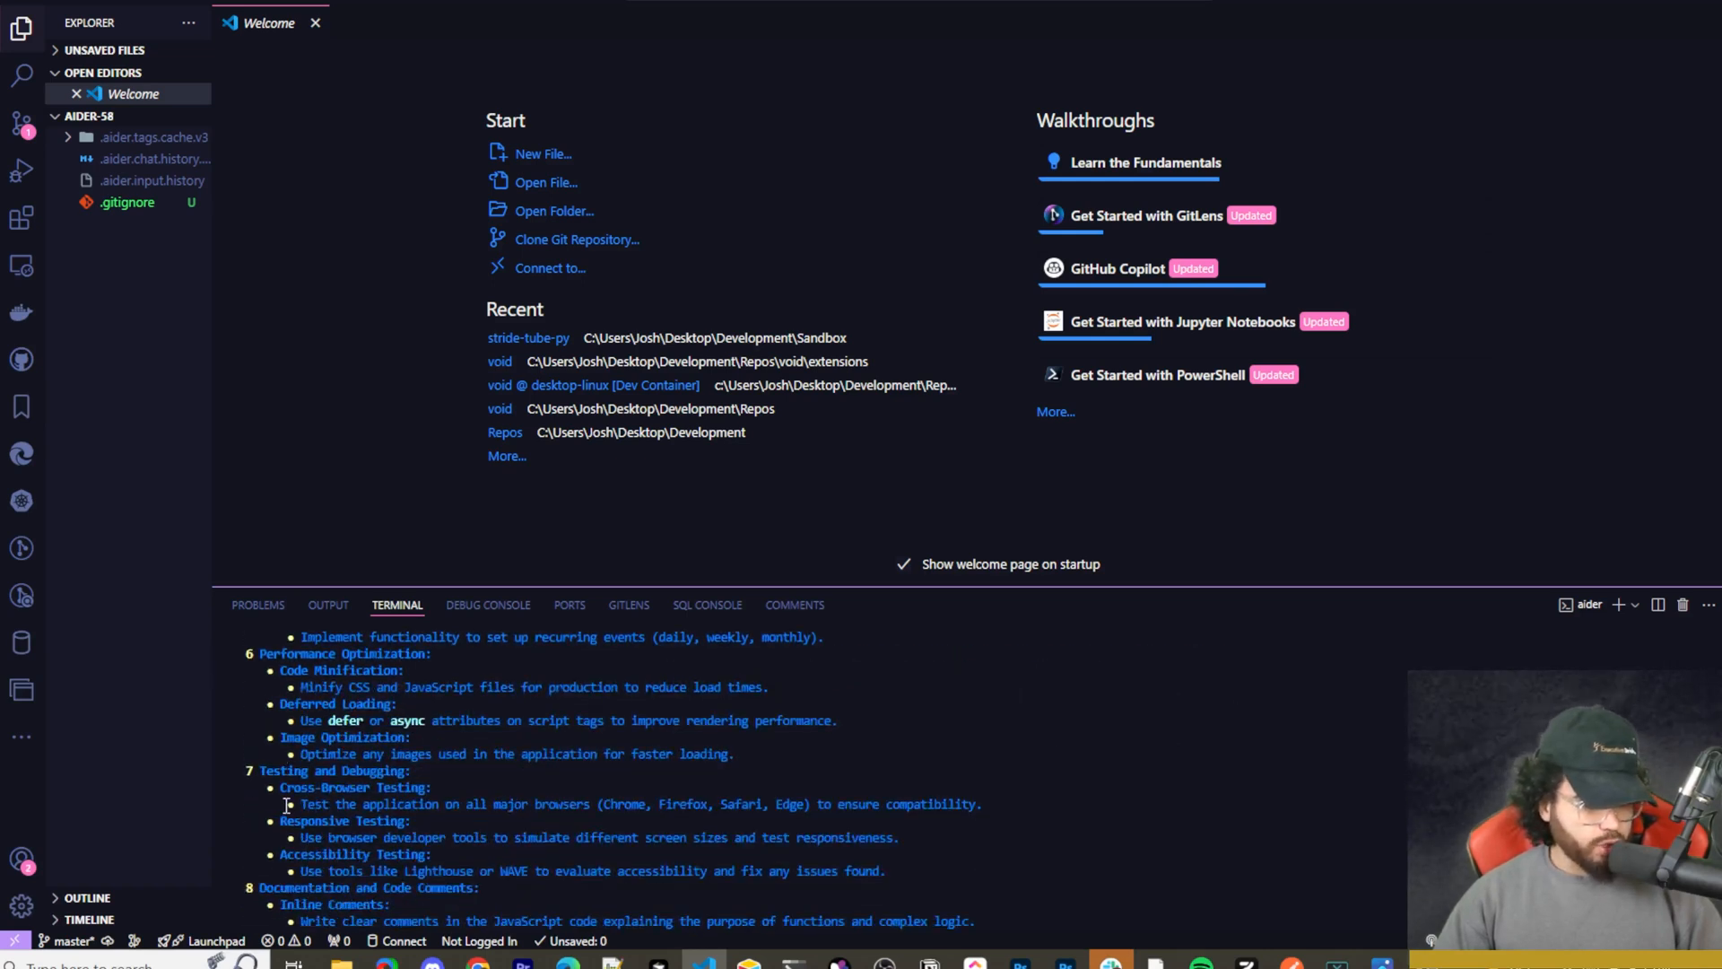
pyautogui.scroll(-3)
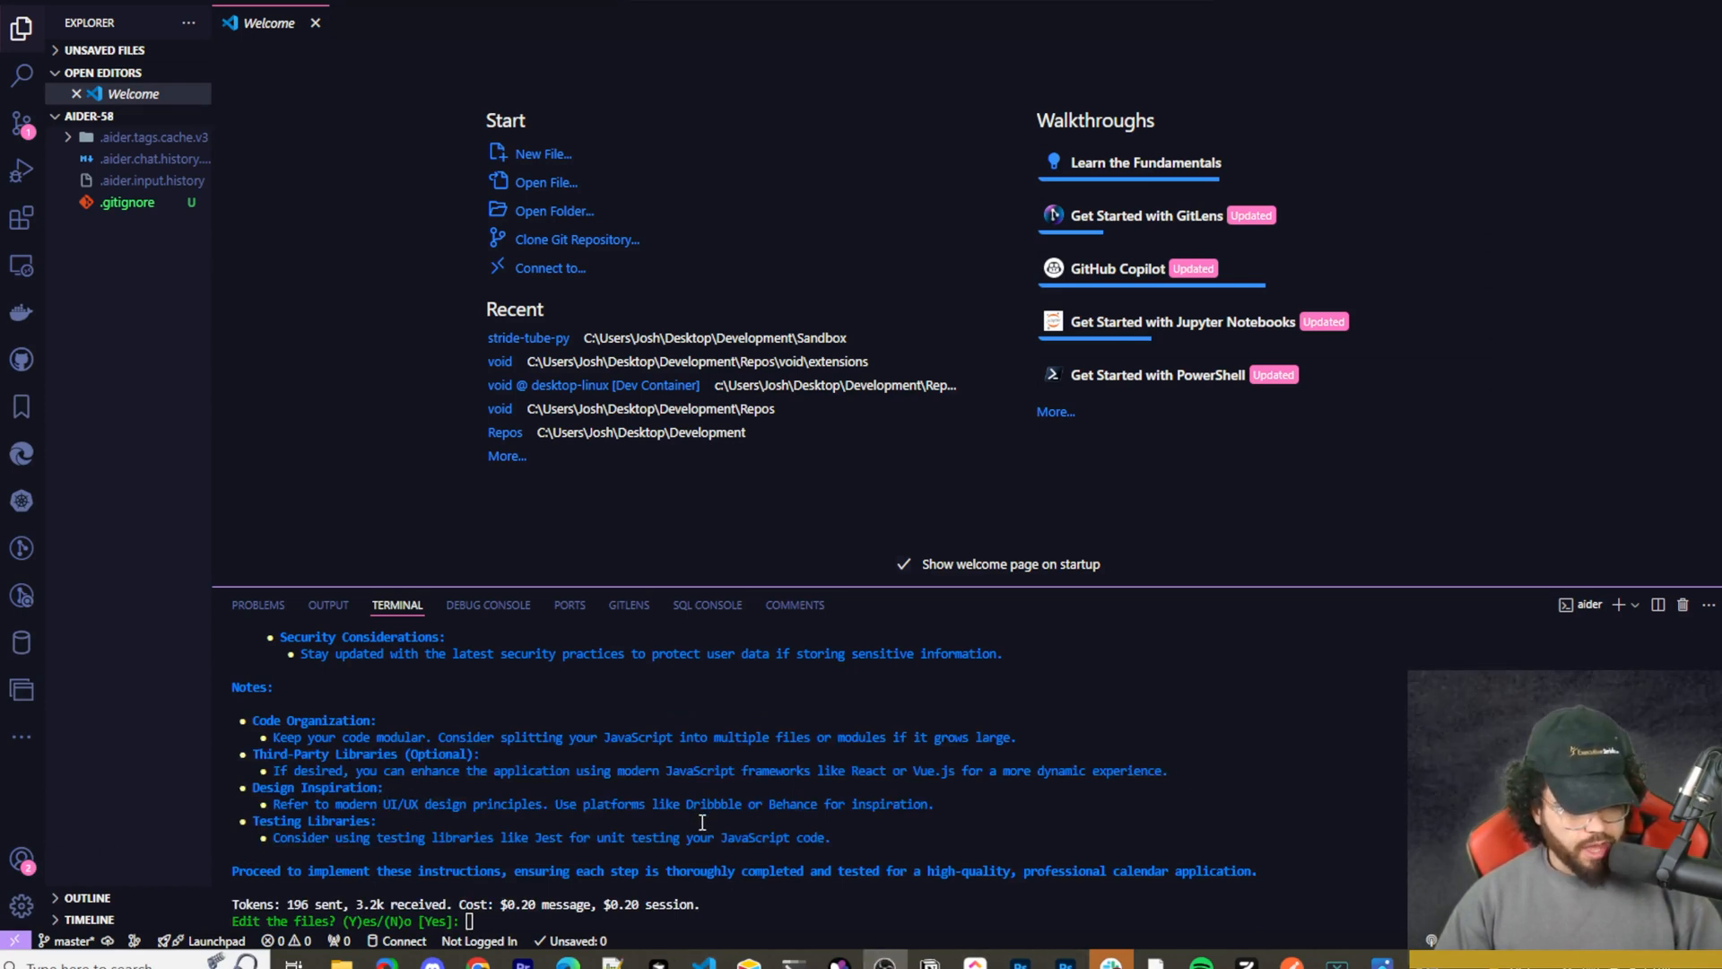
pyautogui.scroll(-3)
pyautogui.write('Y')
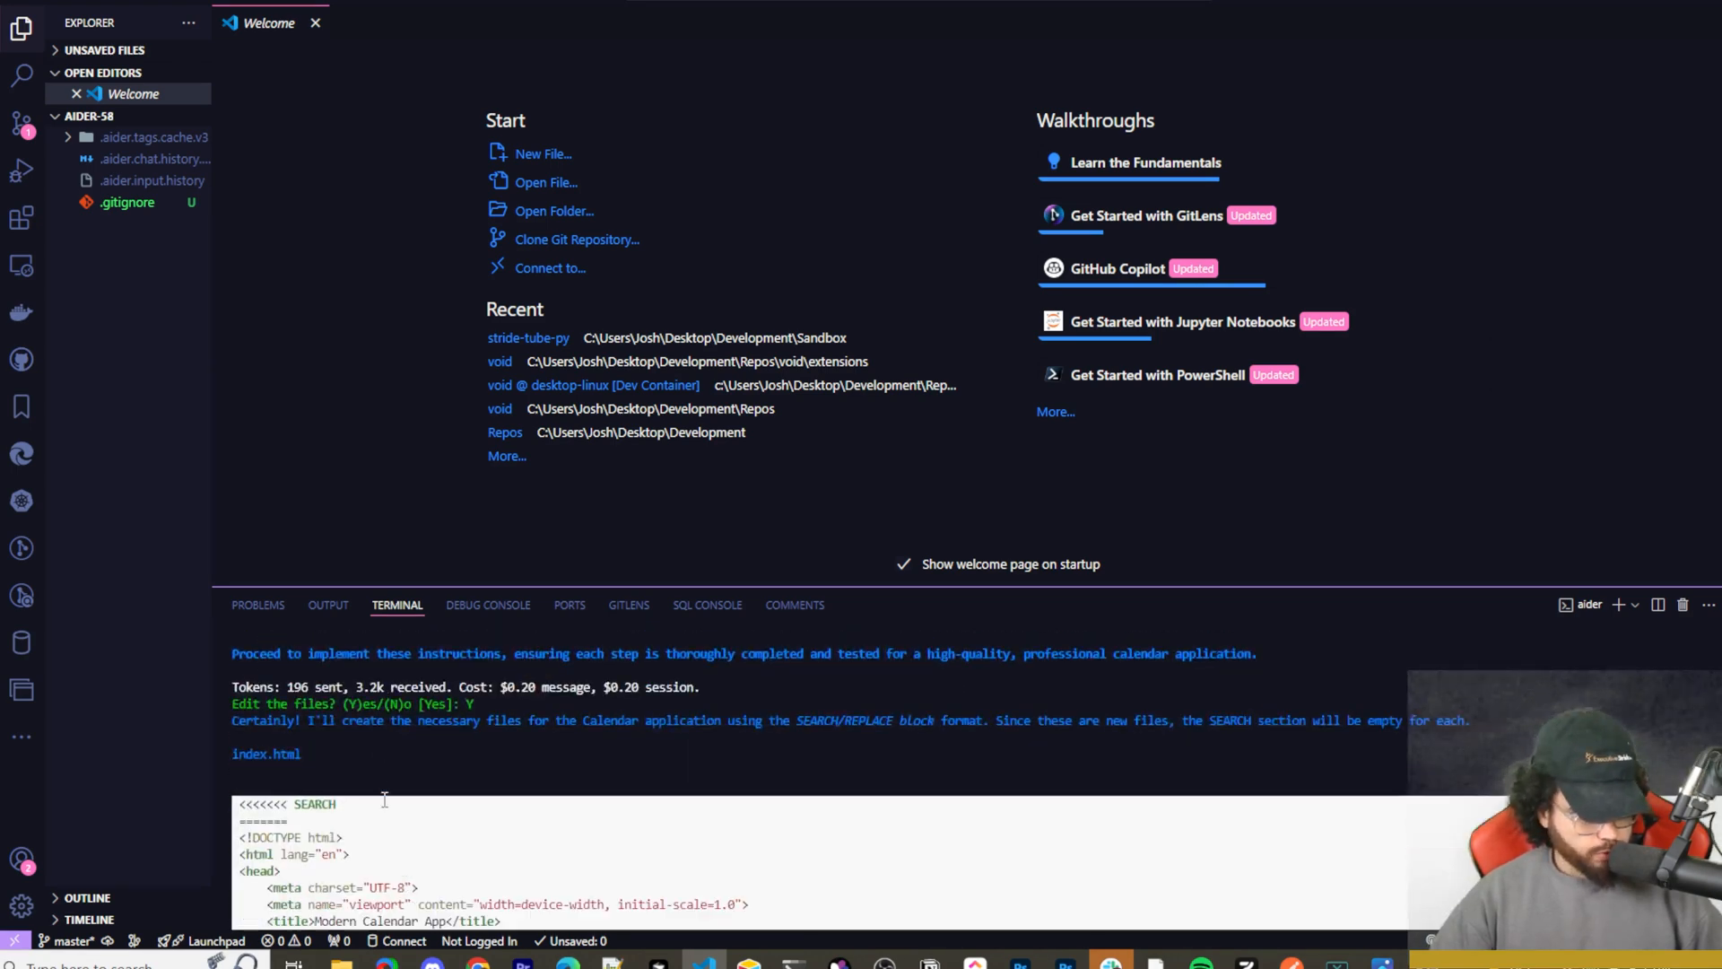
# Scroll through Aider's output as it writes index.html, styles.css and app.js.
pyautogui.scroll(-3)
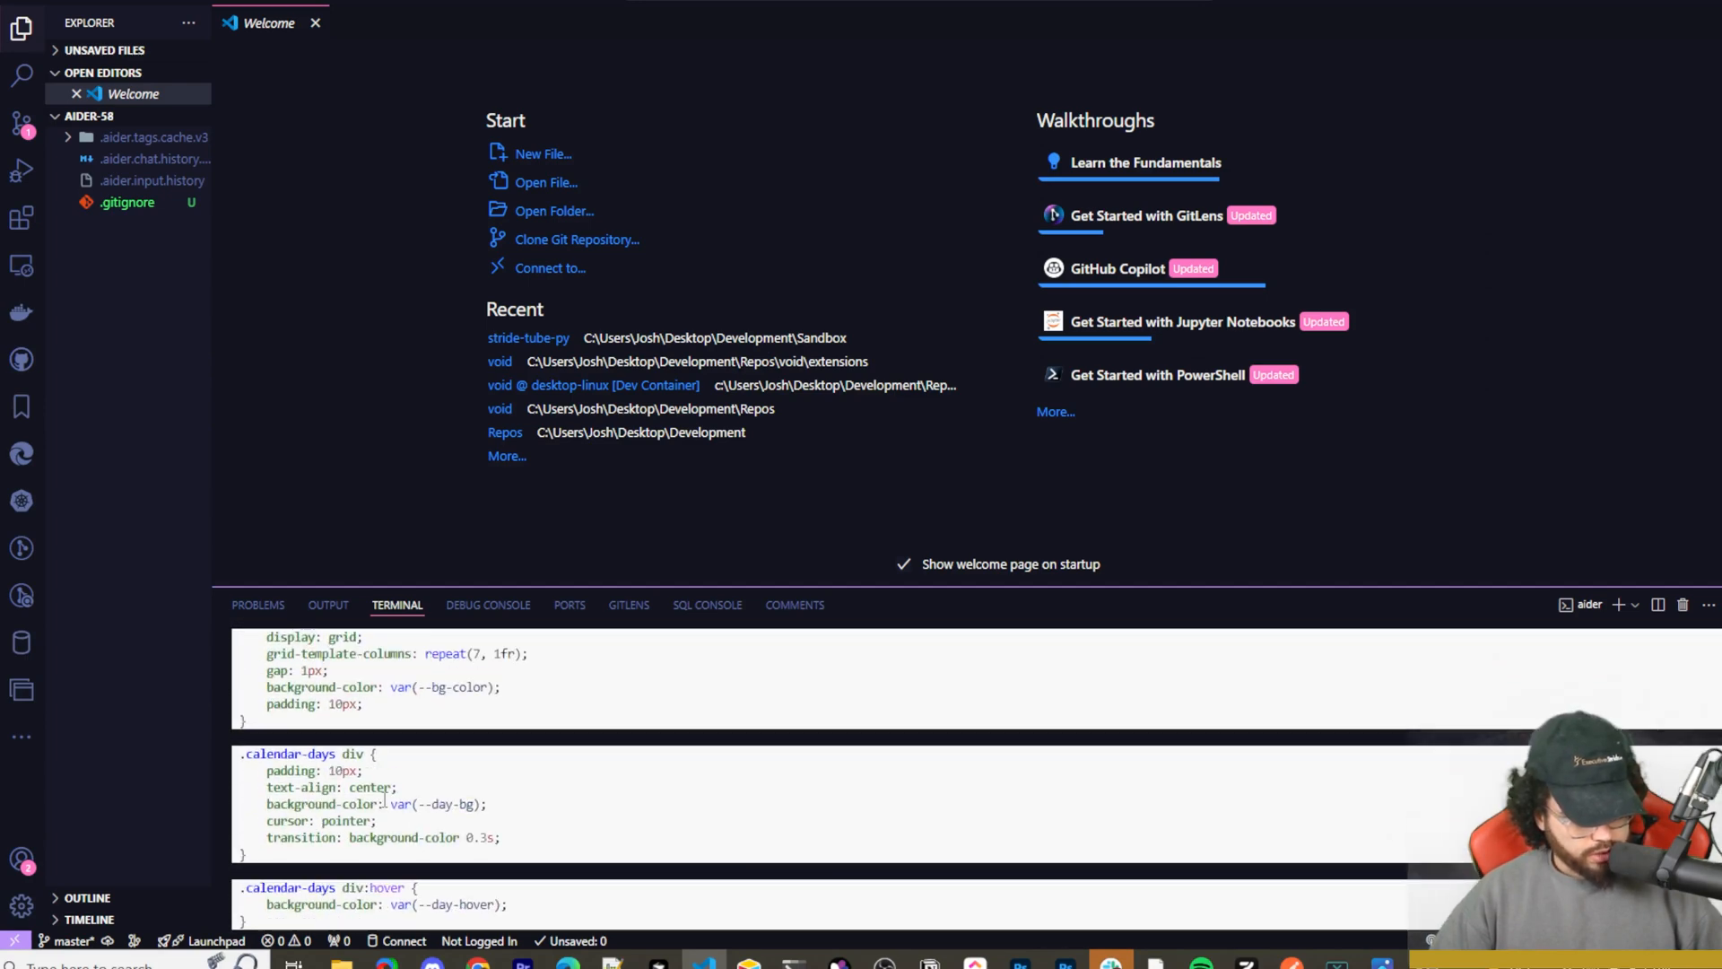
pyautogui.scroll(-3)
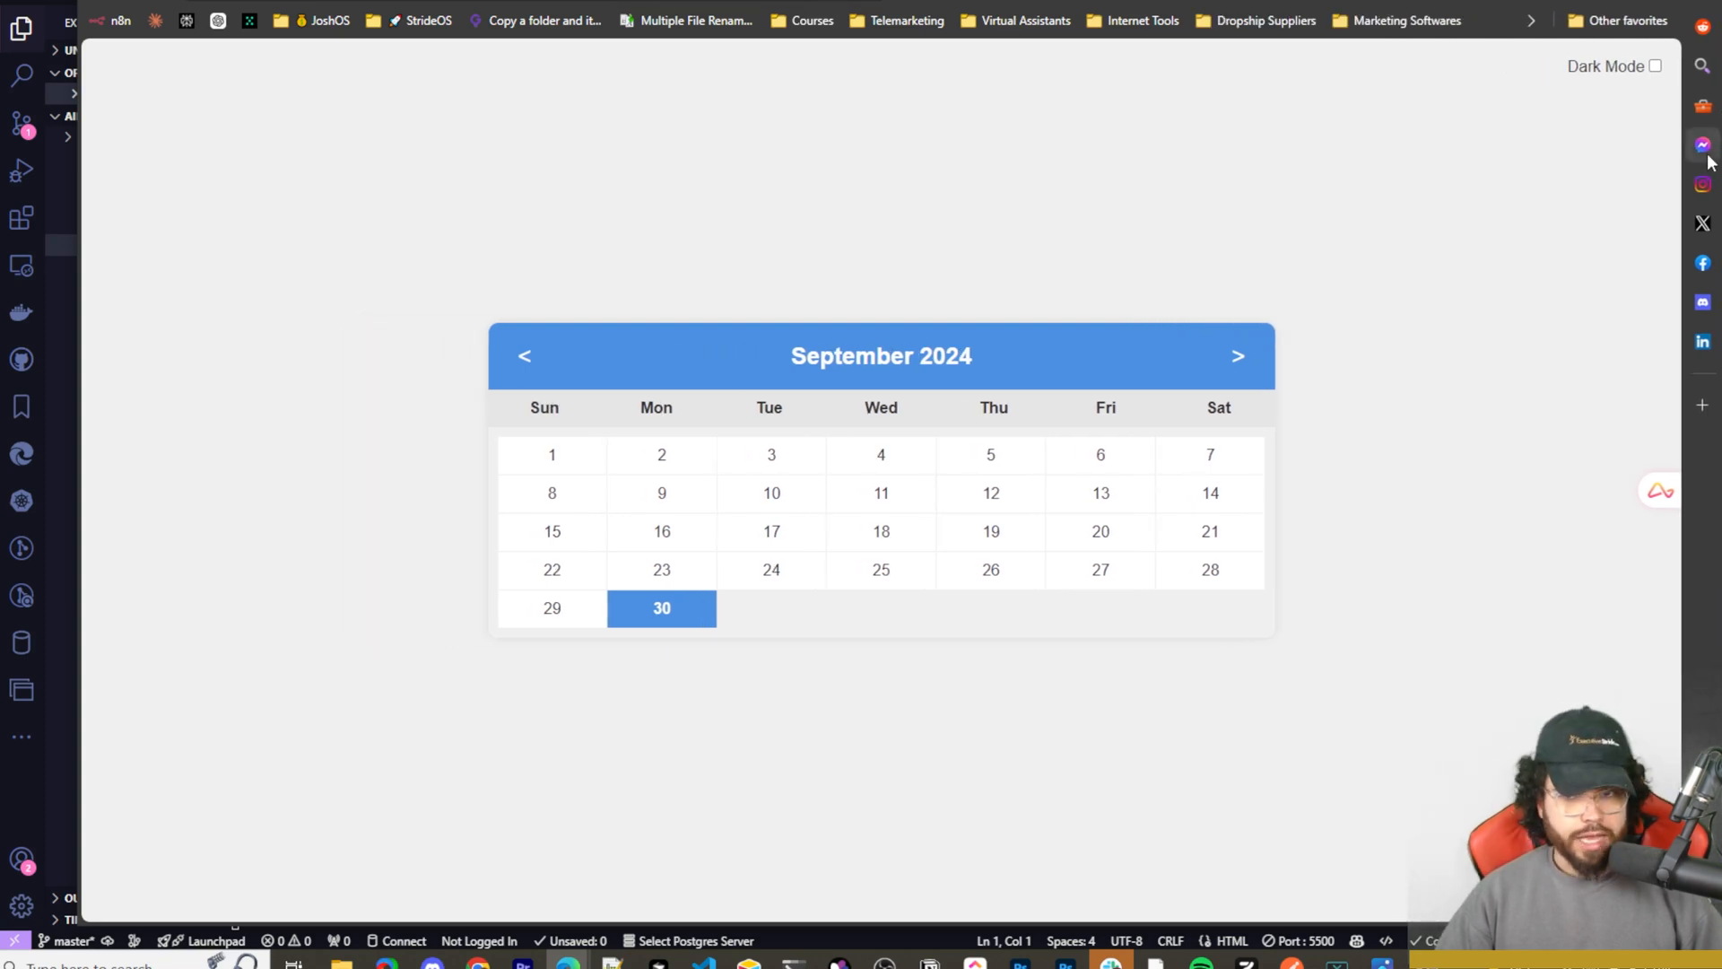
pyautogui.moveTo(1235, 356)
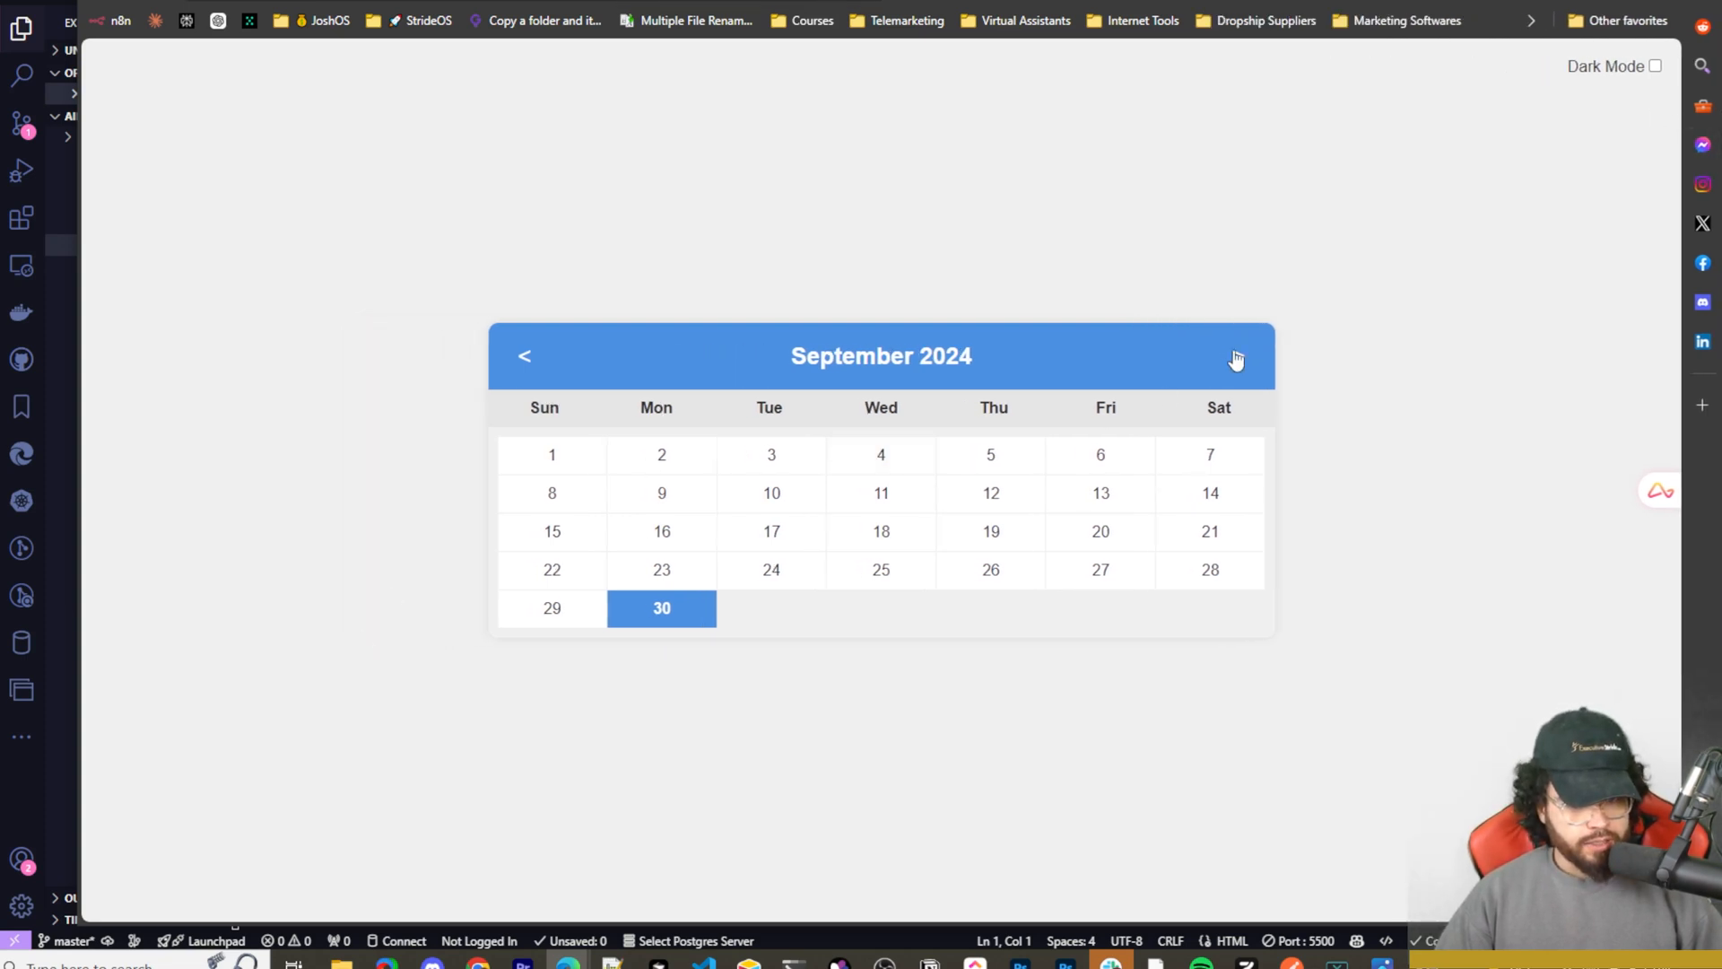
# Page back and forth through the calendar's months with the arrows, ending on October 2023.
pyautogui.click(1237, 355)
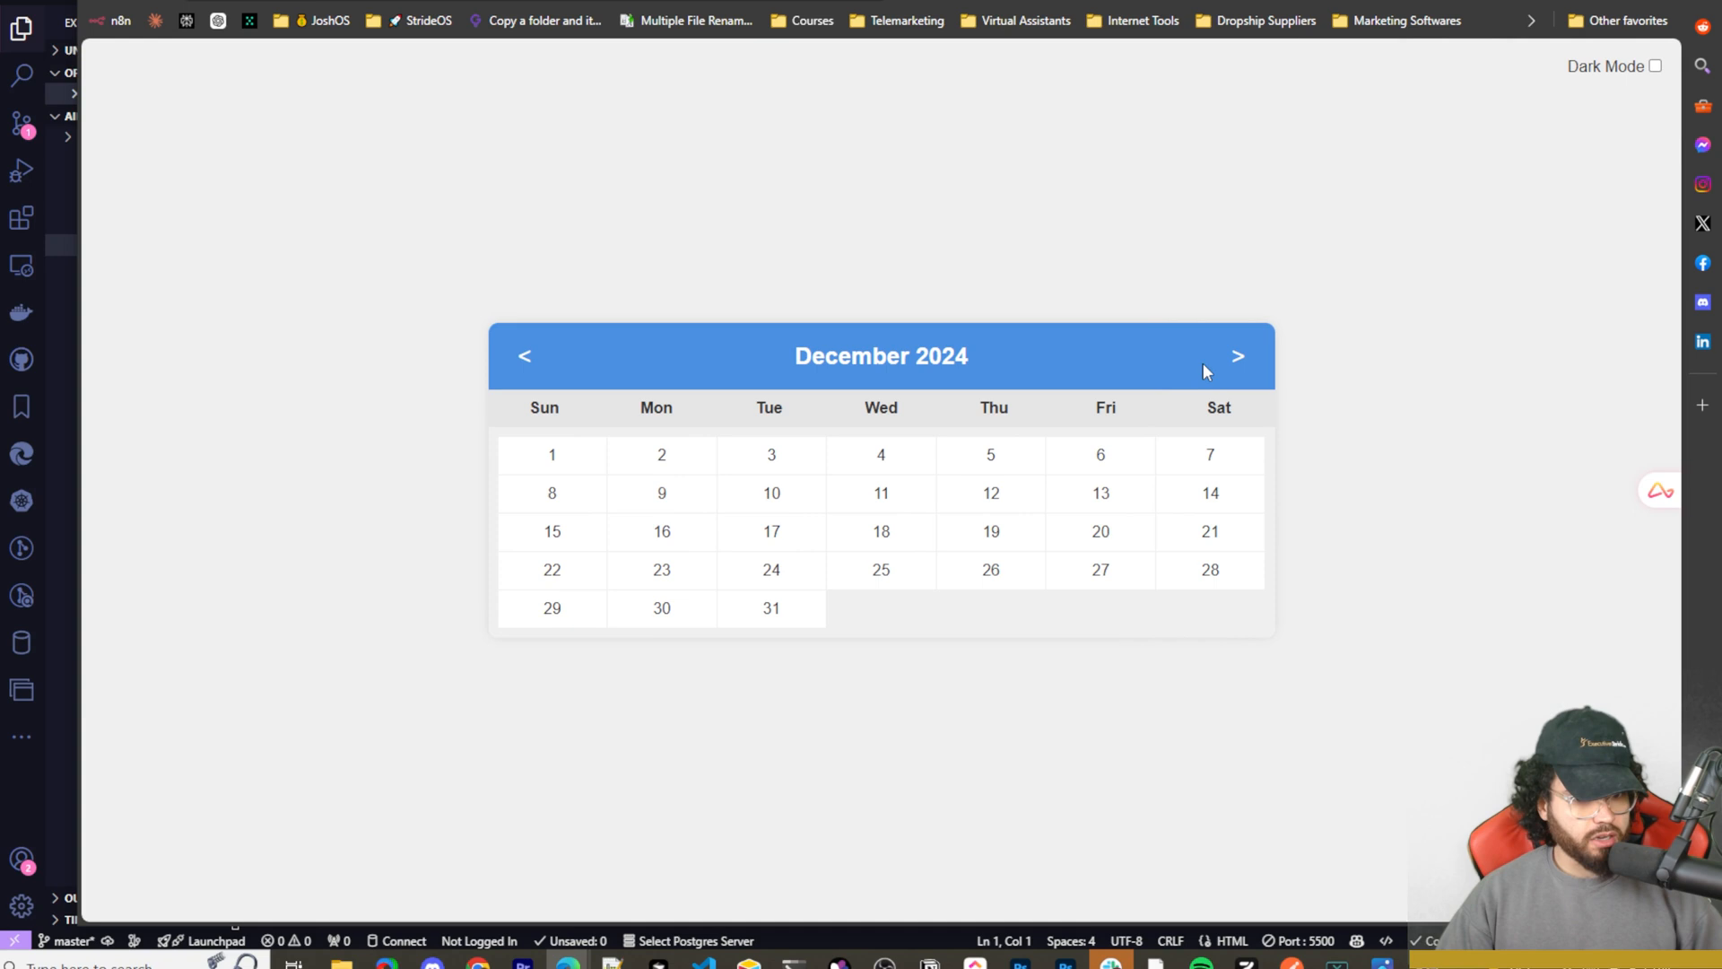
pyautogui.click(524, 355)
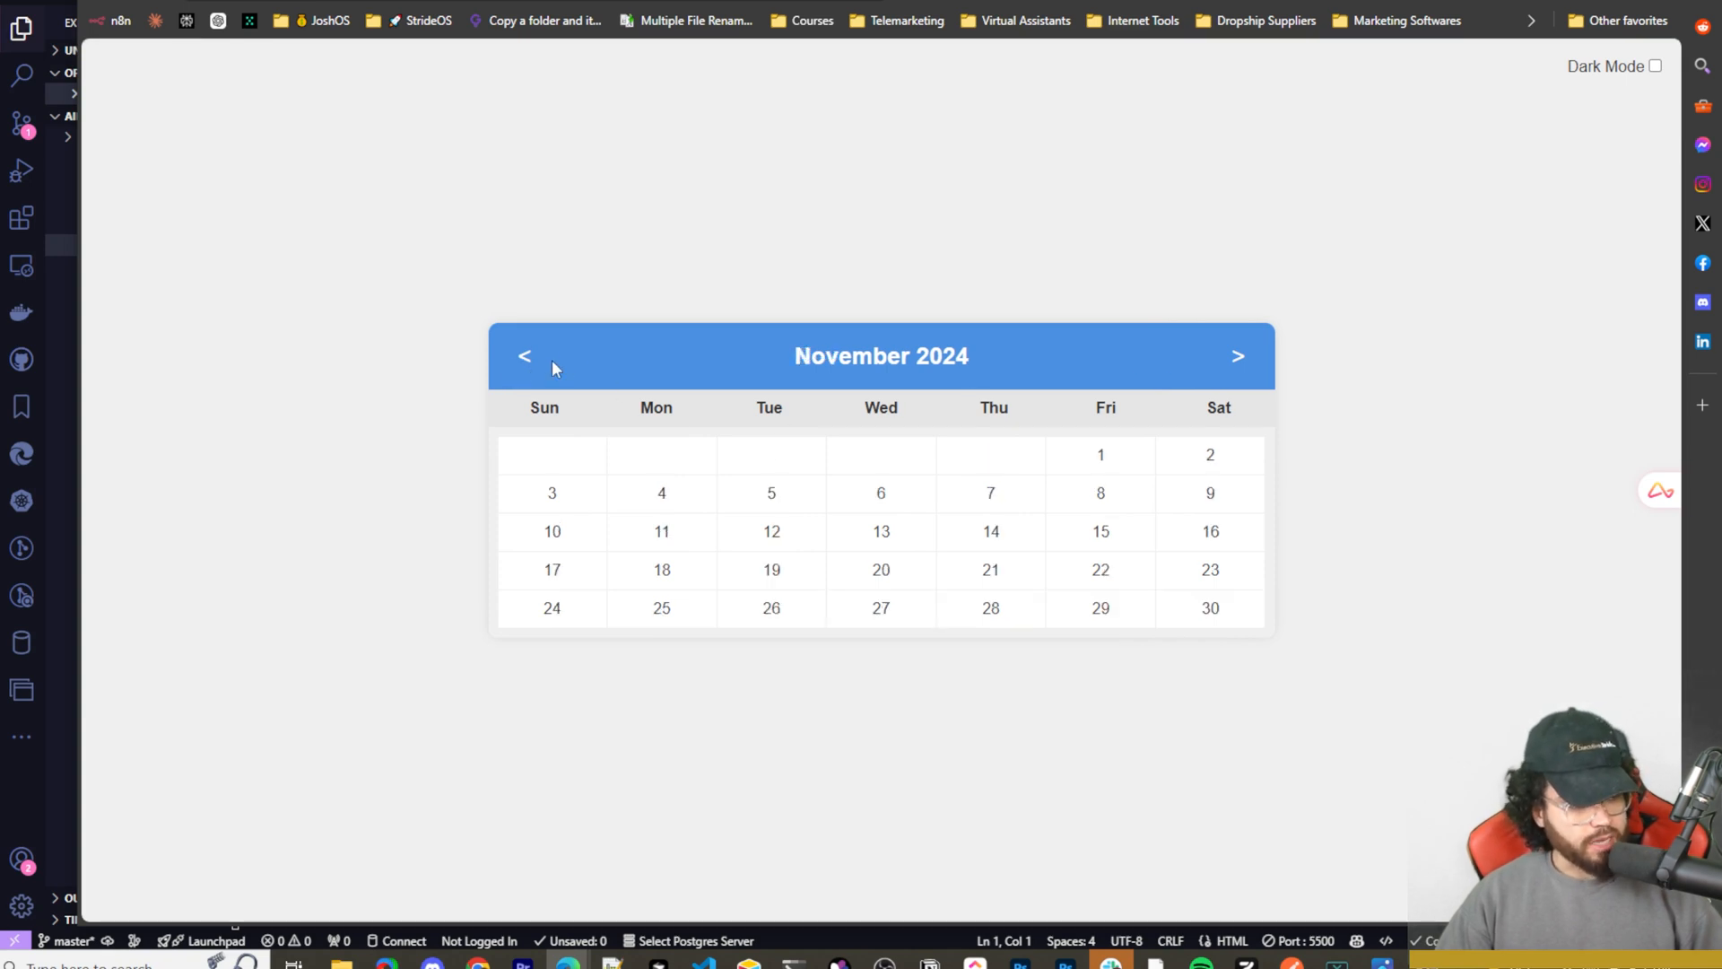
pyautogui.click(523, 355)
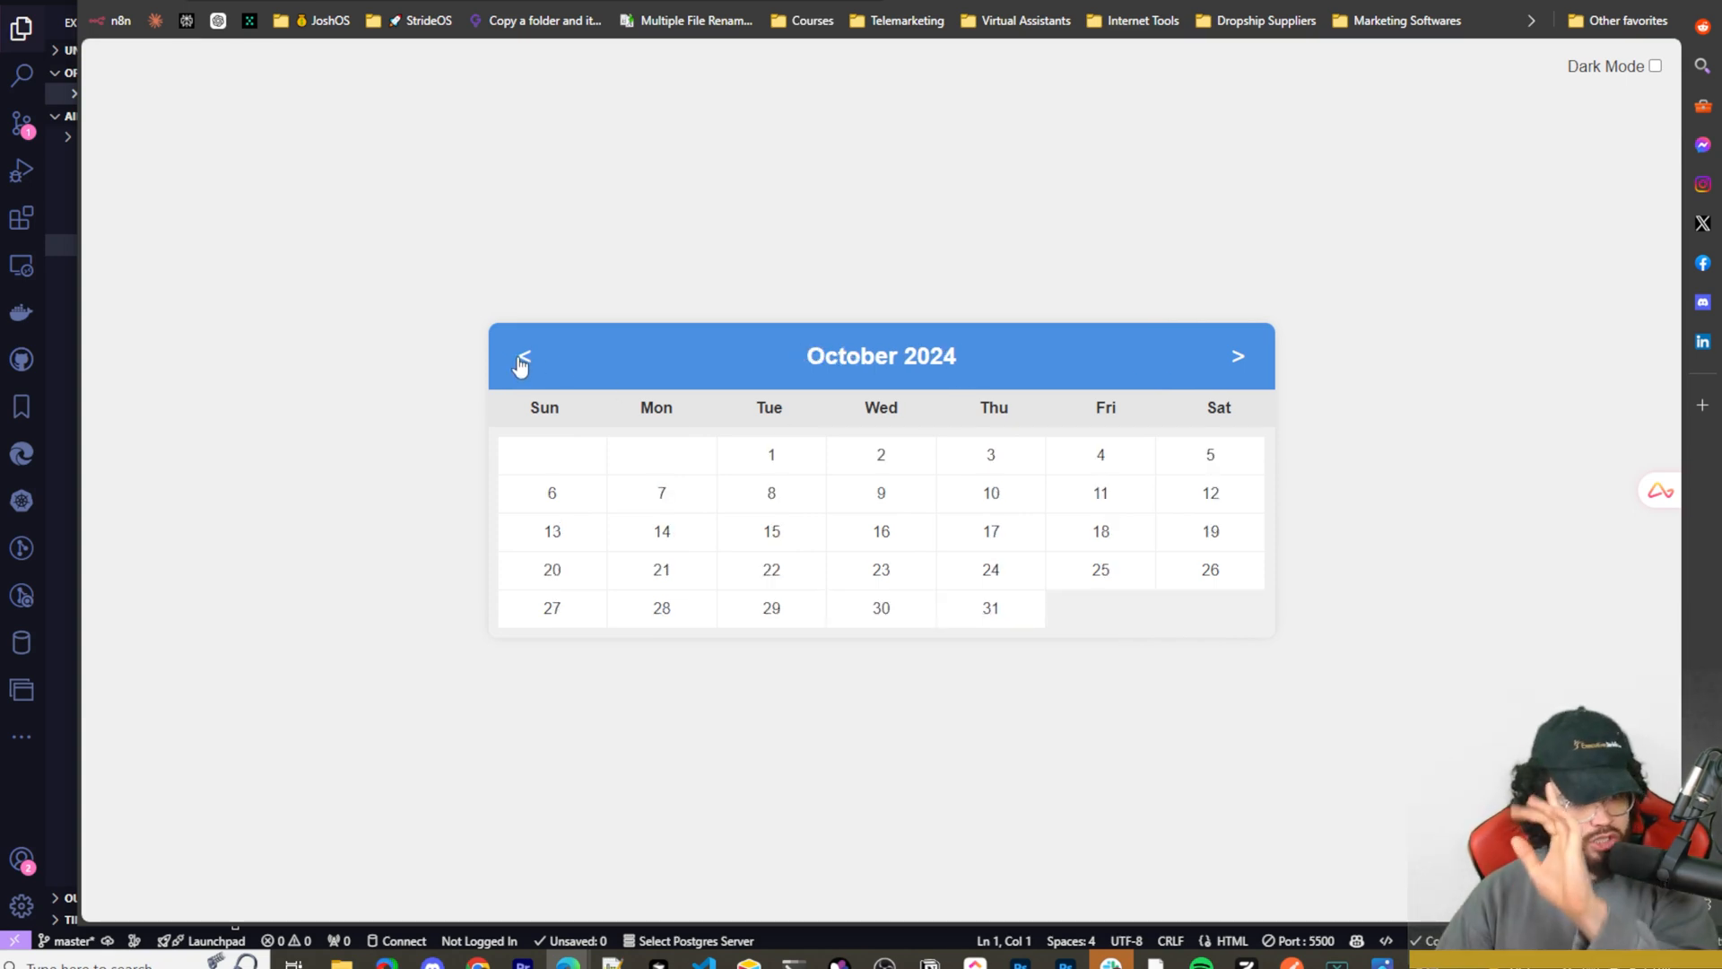
pyautogui.click(522, 356)
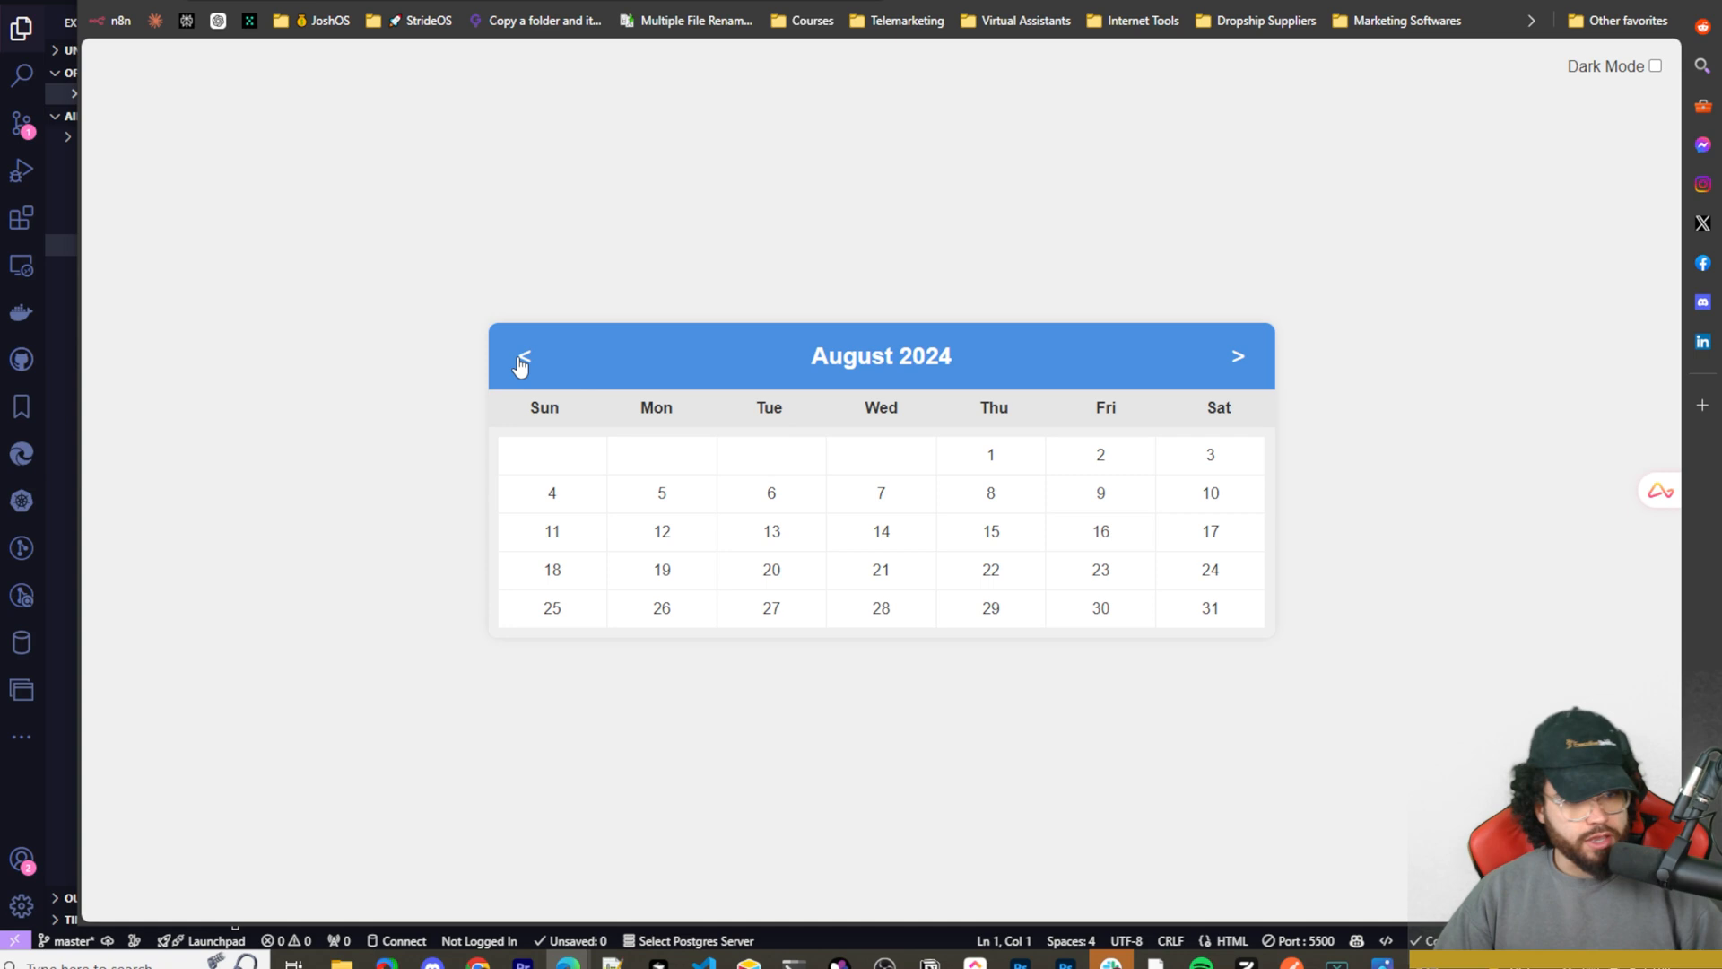
pyautogui.click(524, 356)
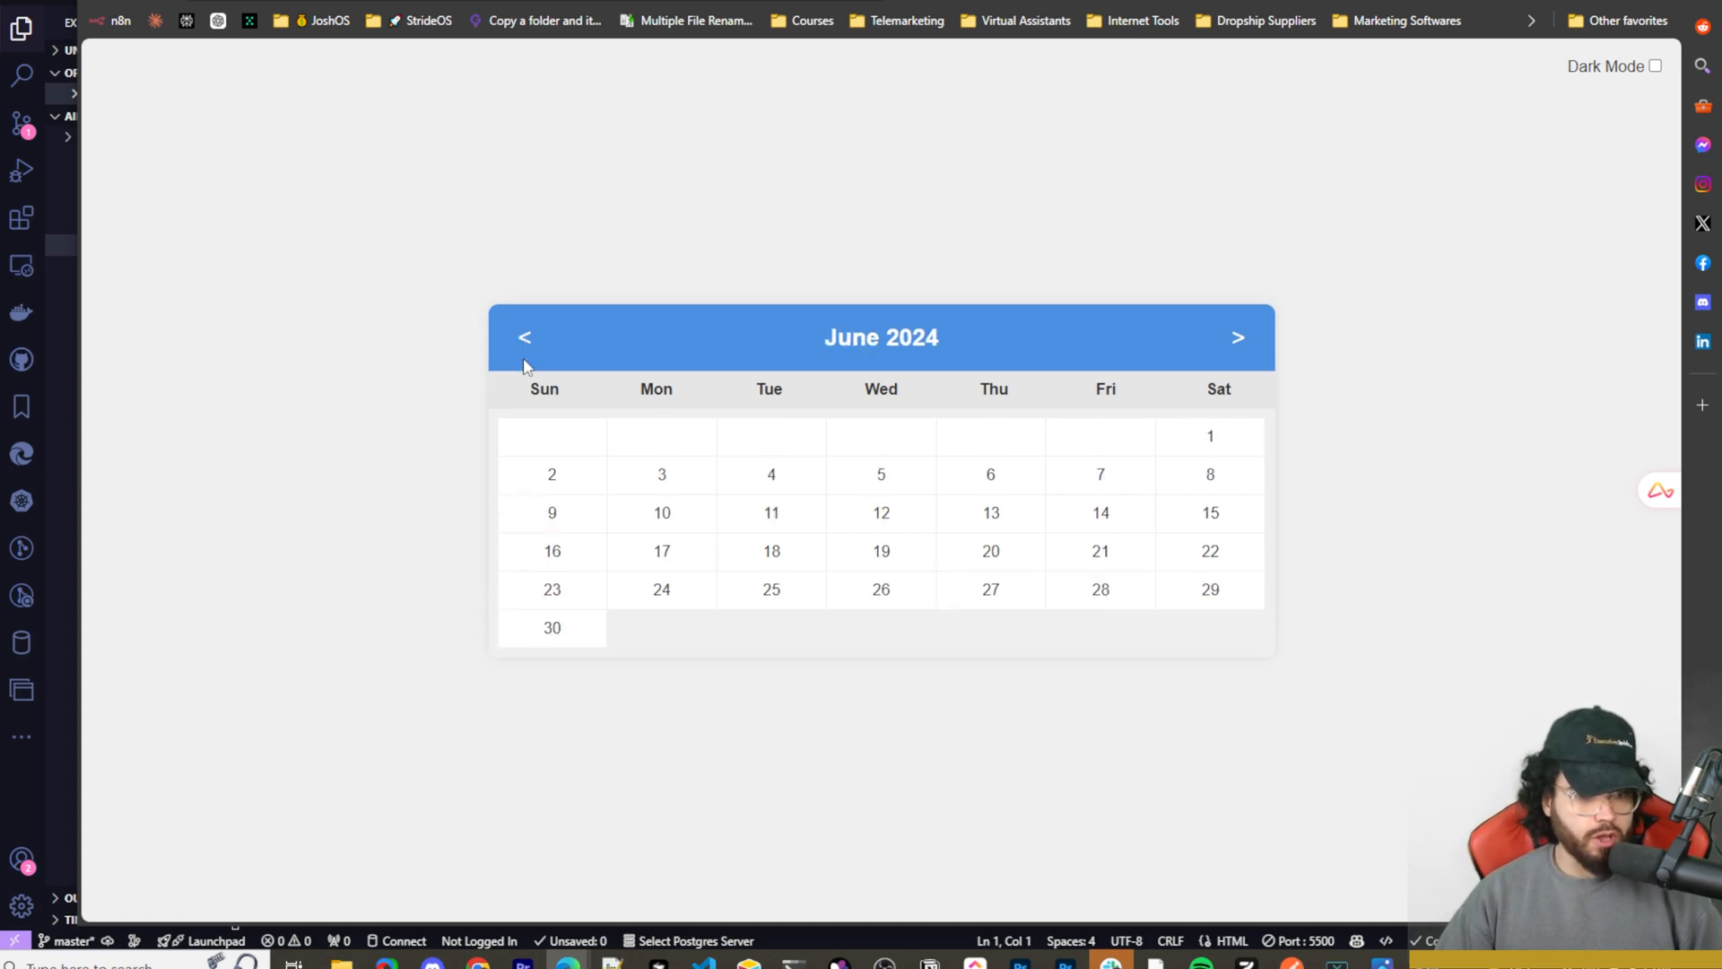
pyautogui.click(1237, 337)
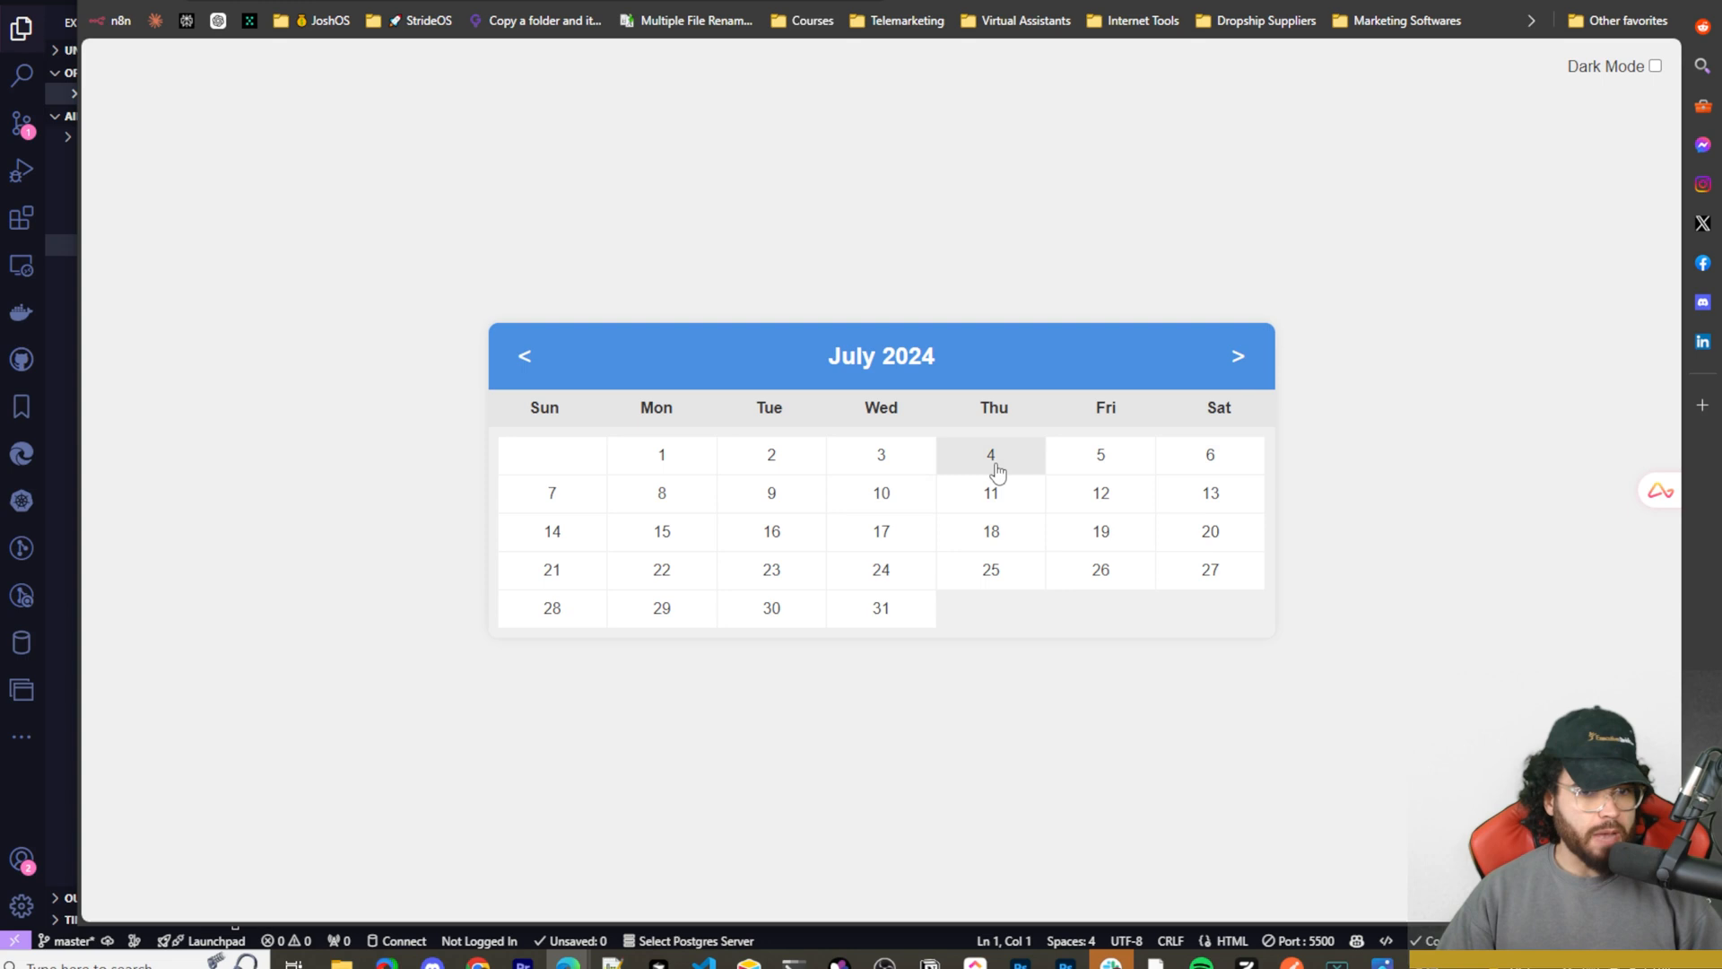
pyautogui.moveTo(1216, 370)
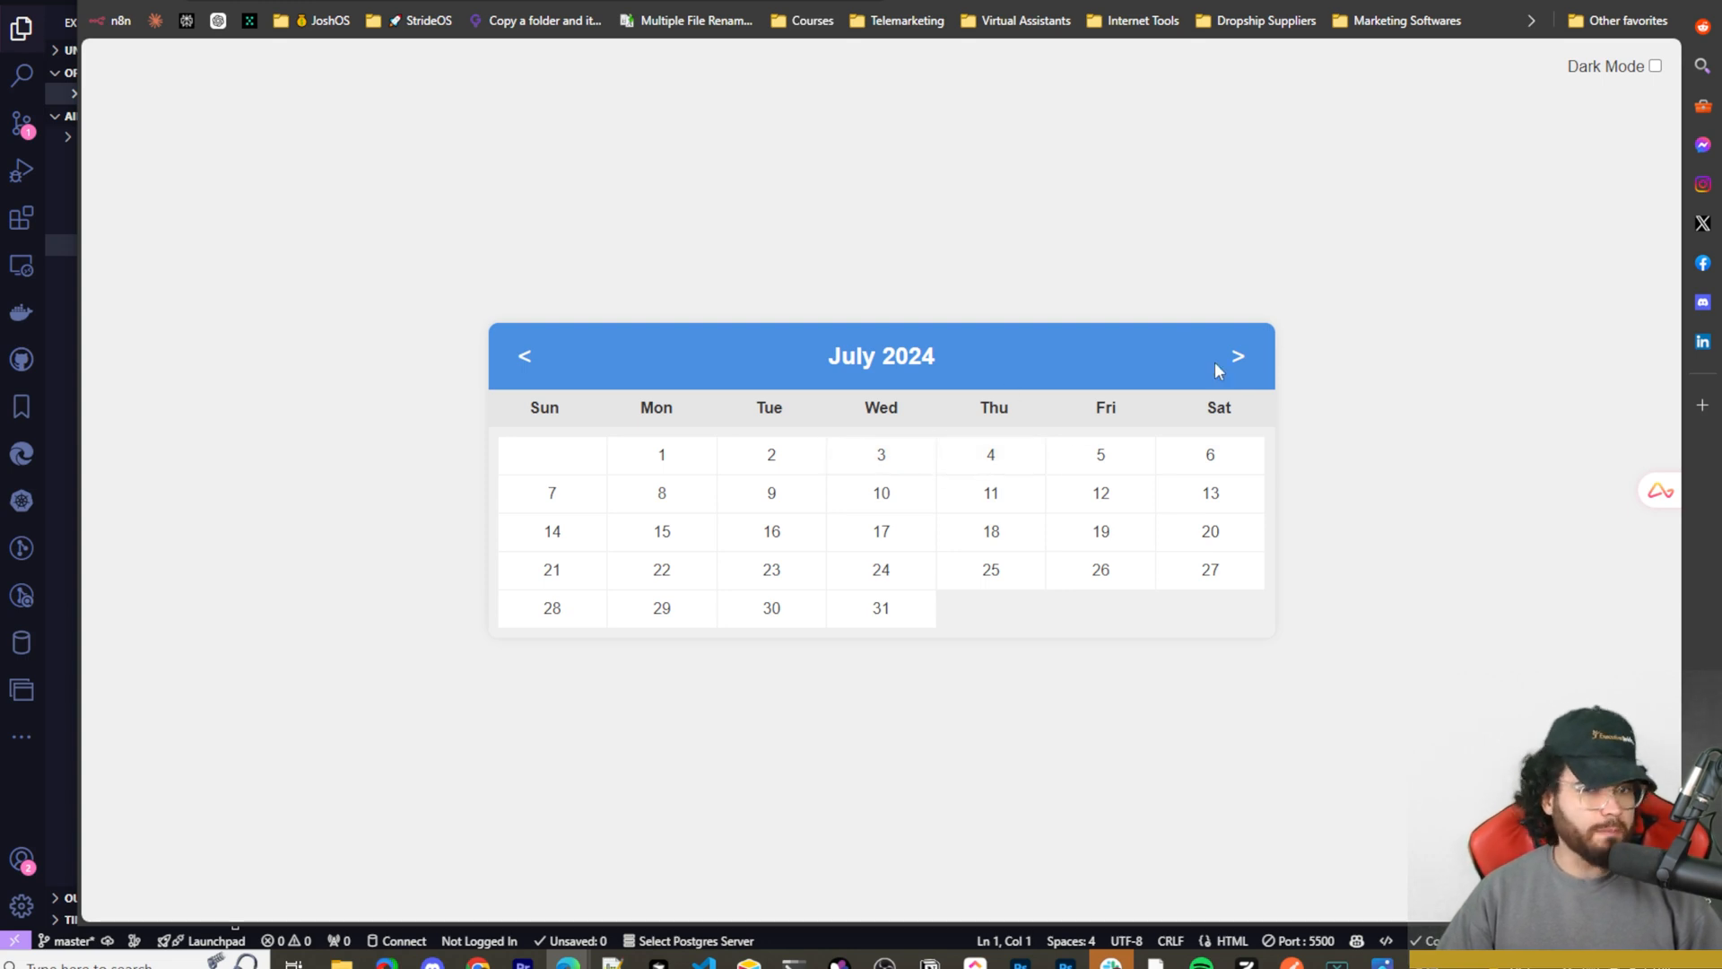
pyautogui.click(1237, 356)
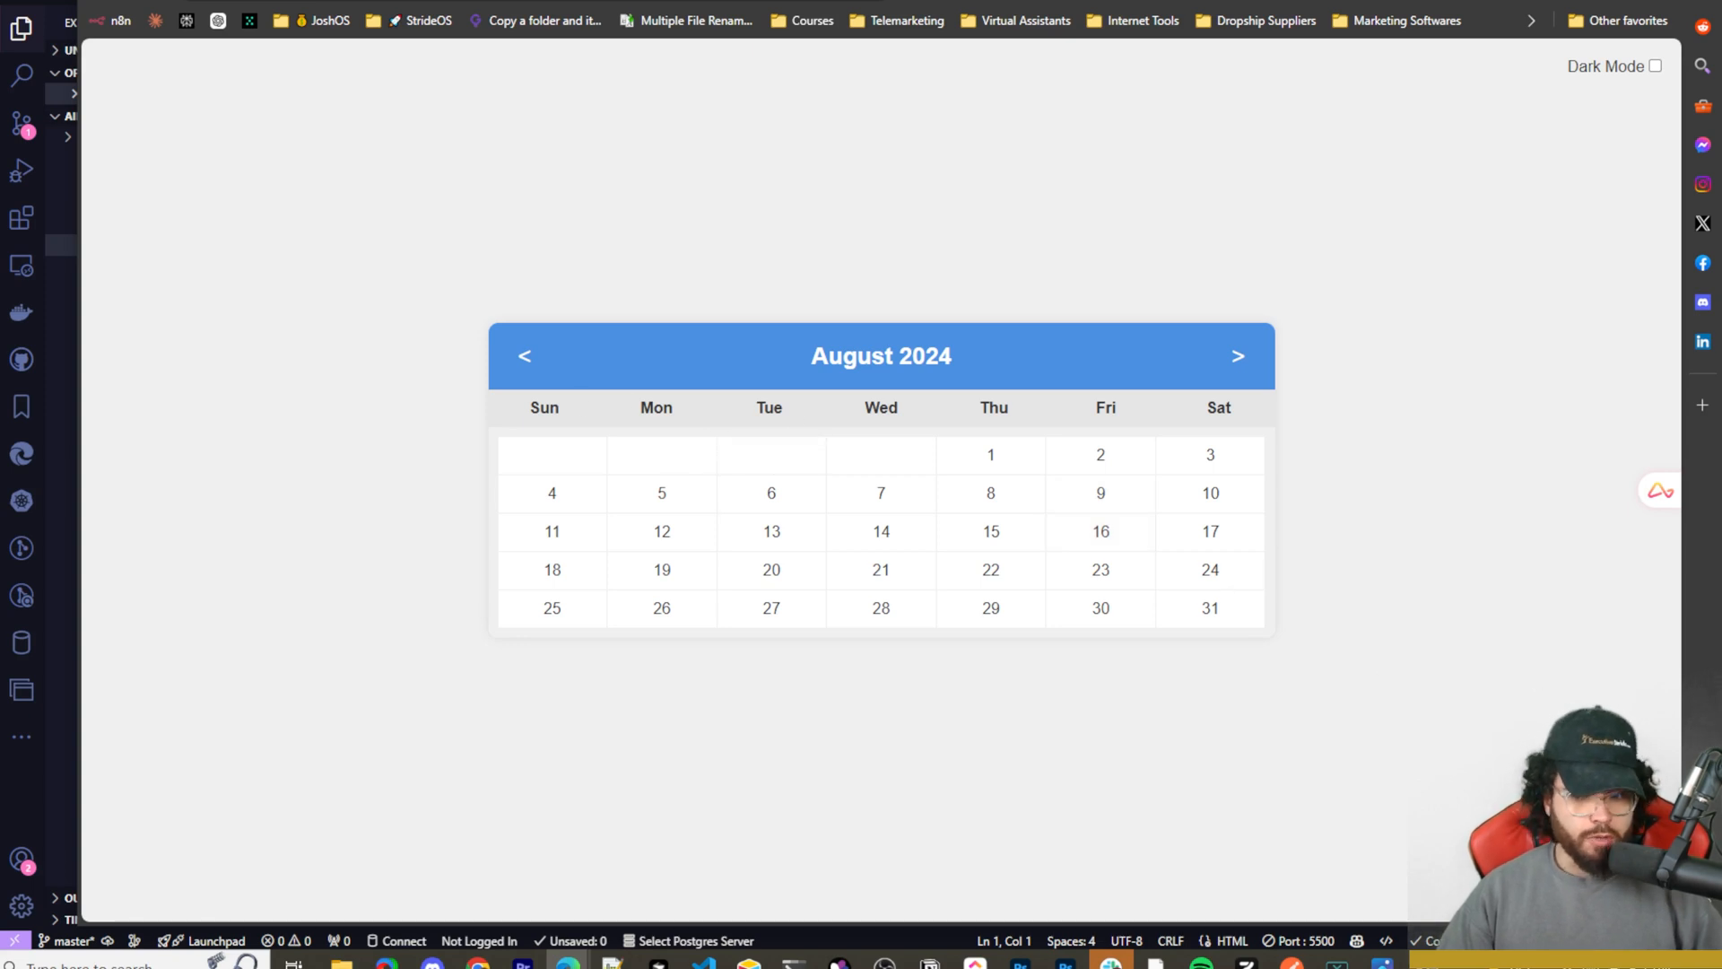
pyautogui.moveTo(1469, 813)
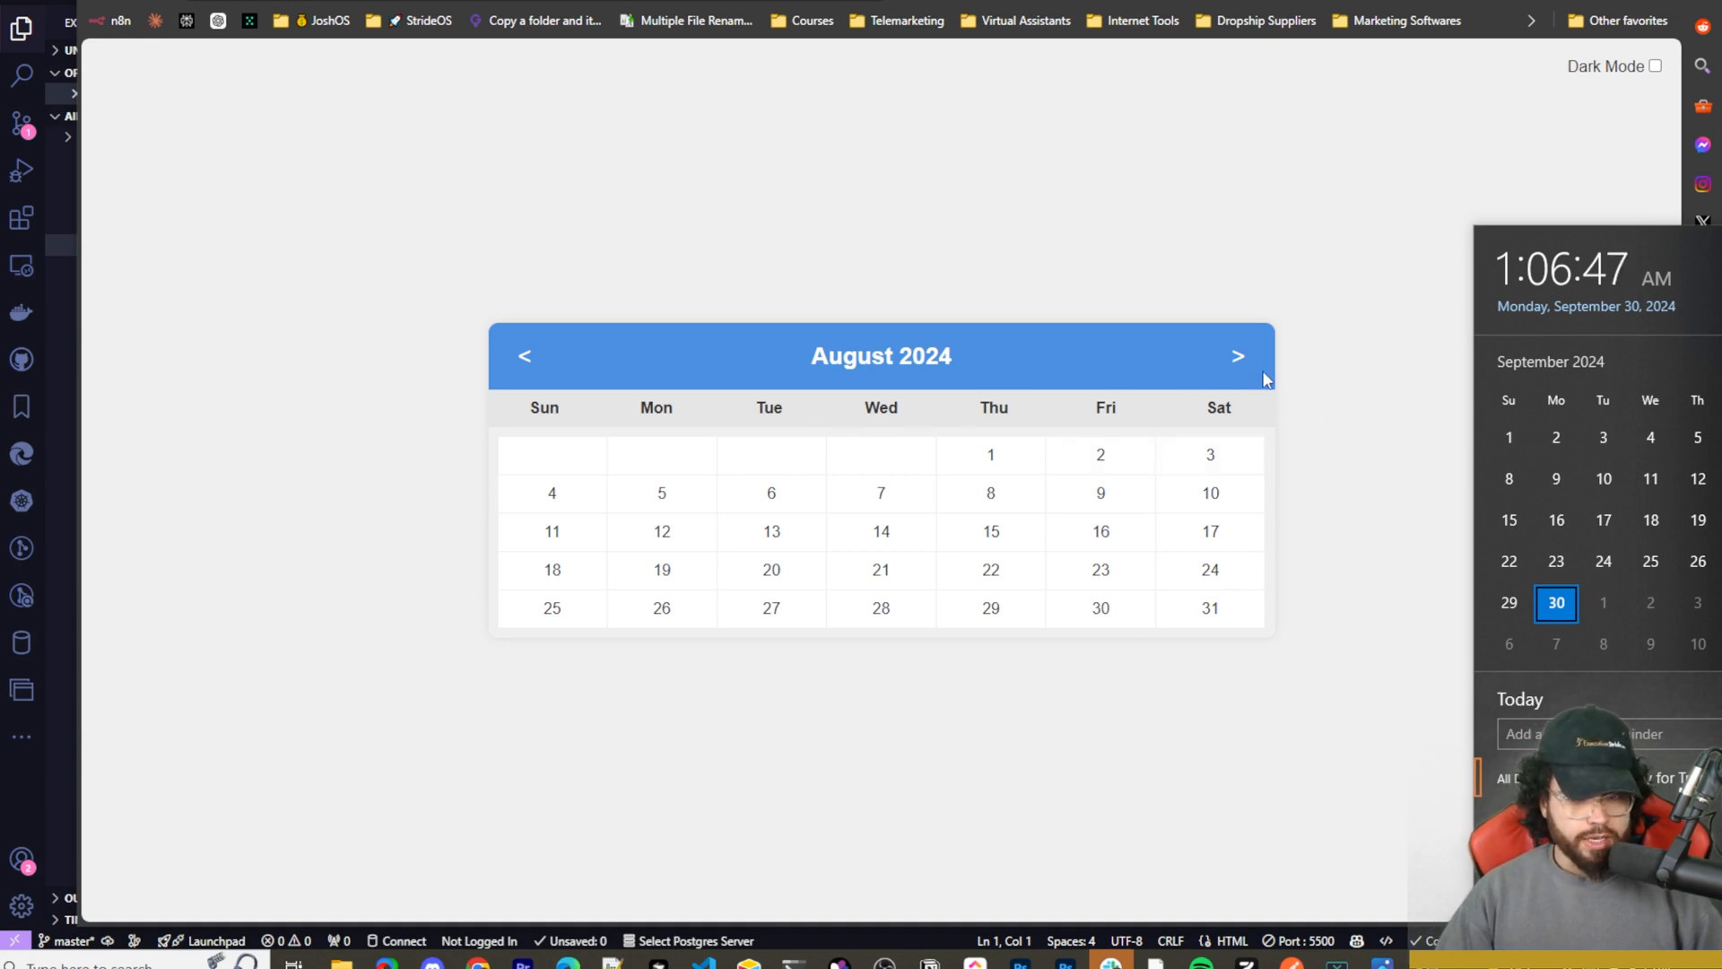
pyautogui.click(1237, 356)
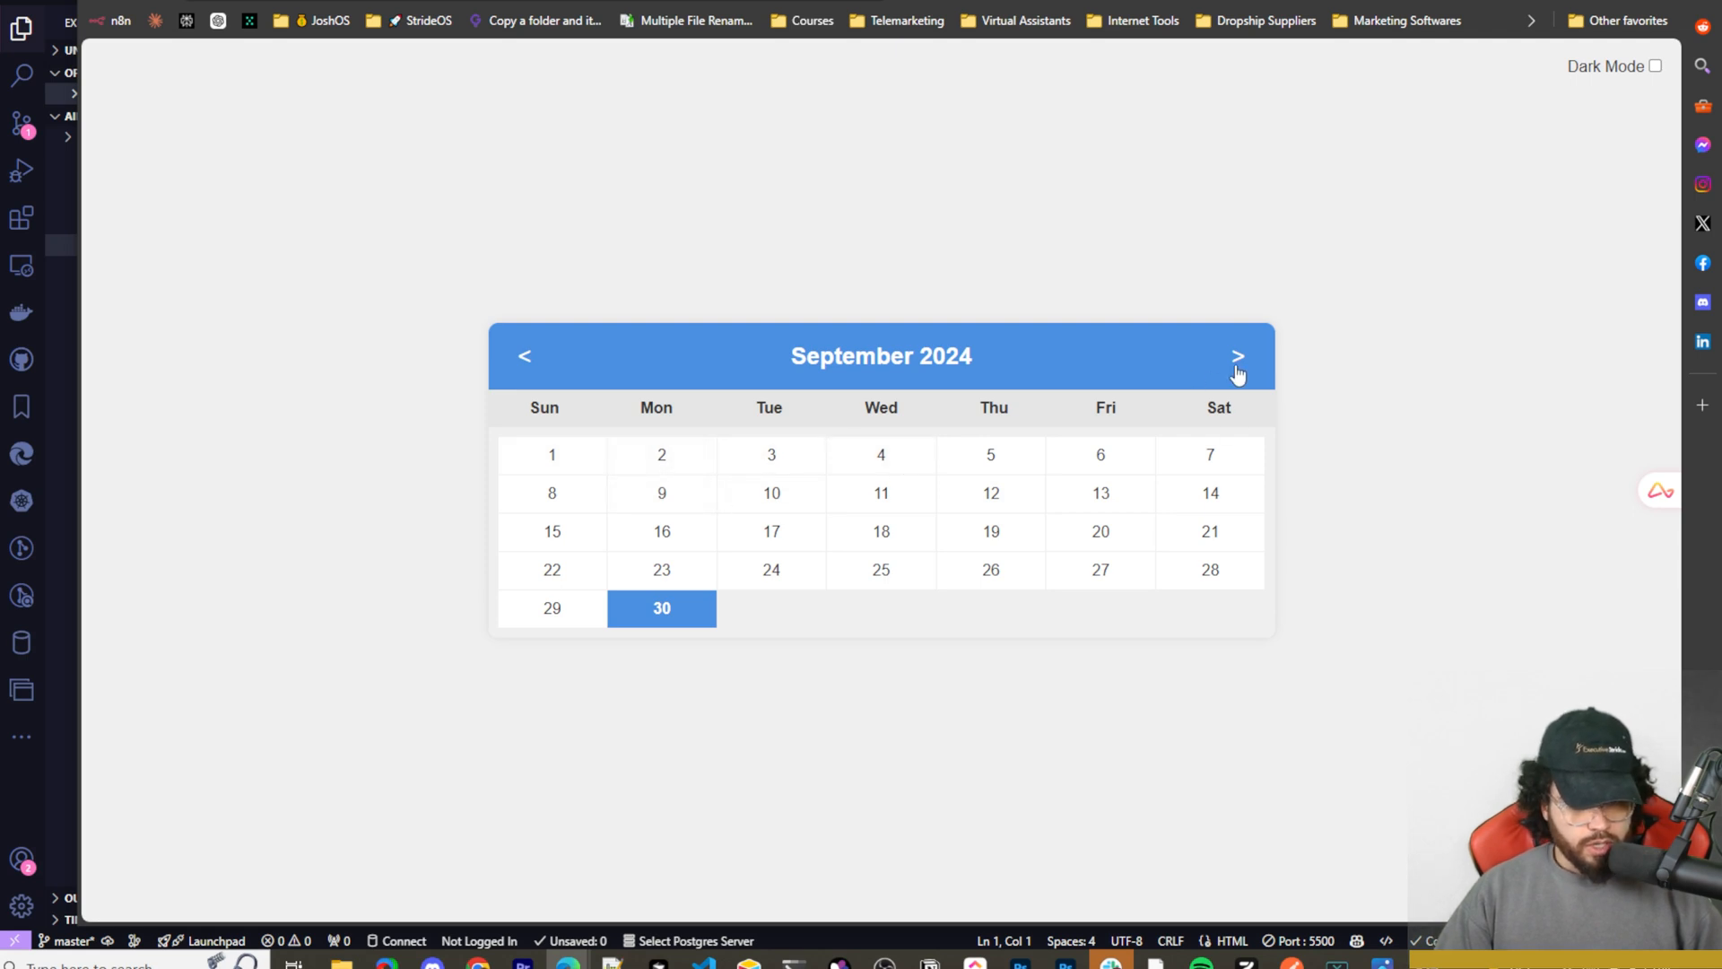
pyautogui.moveTo(719, 465)
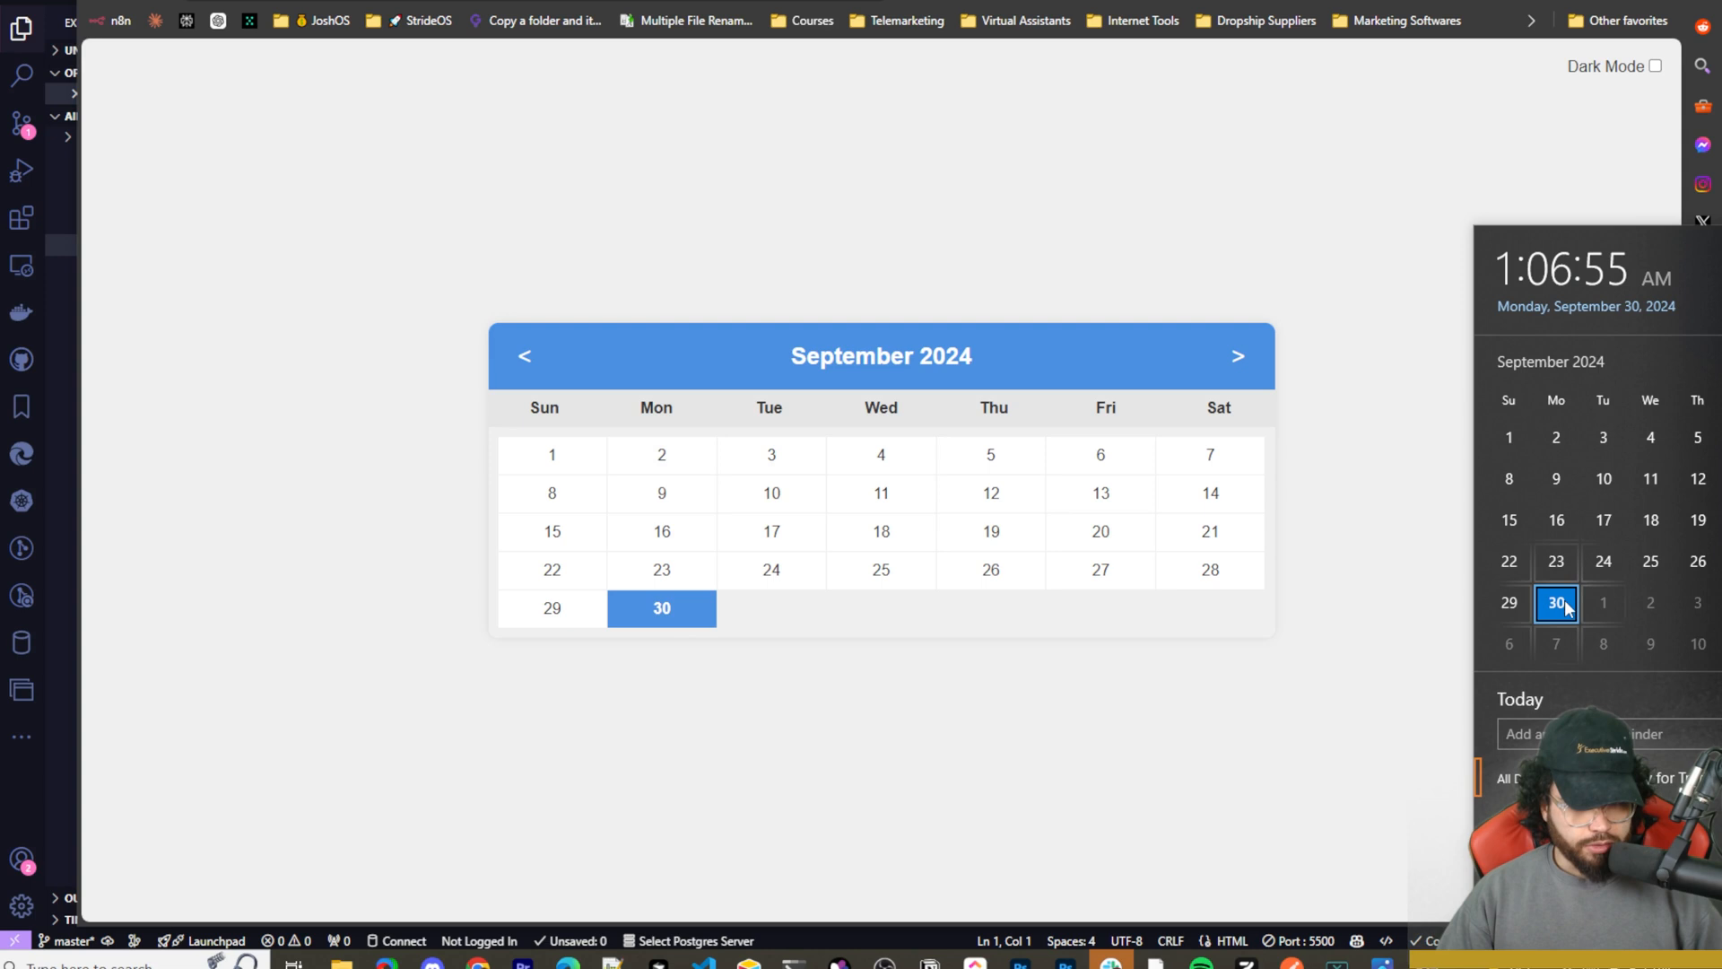
pyautogui.click(1237, 355)
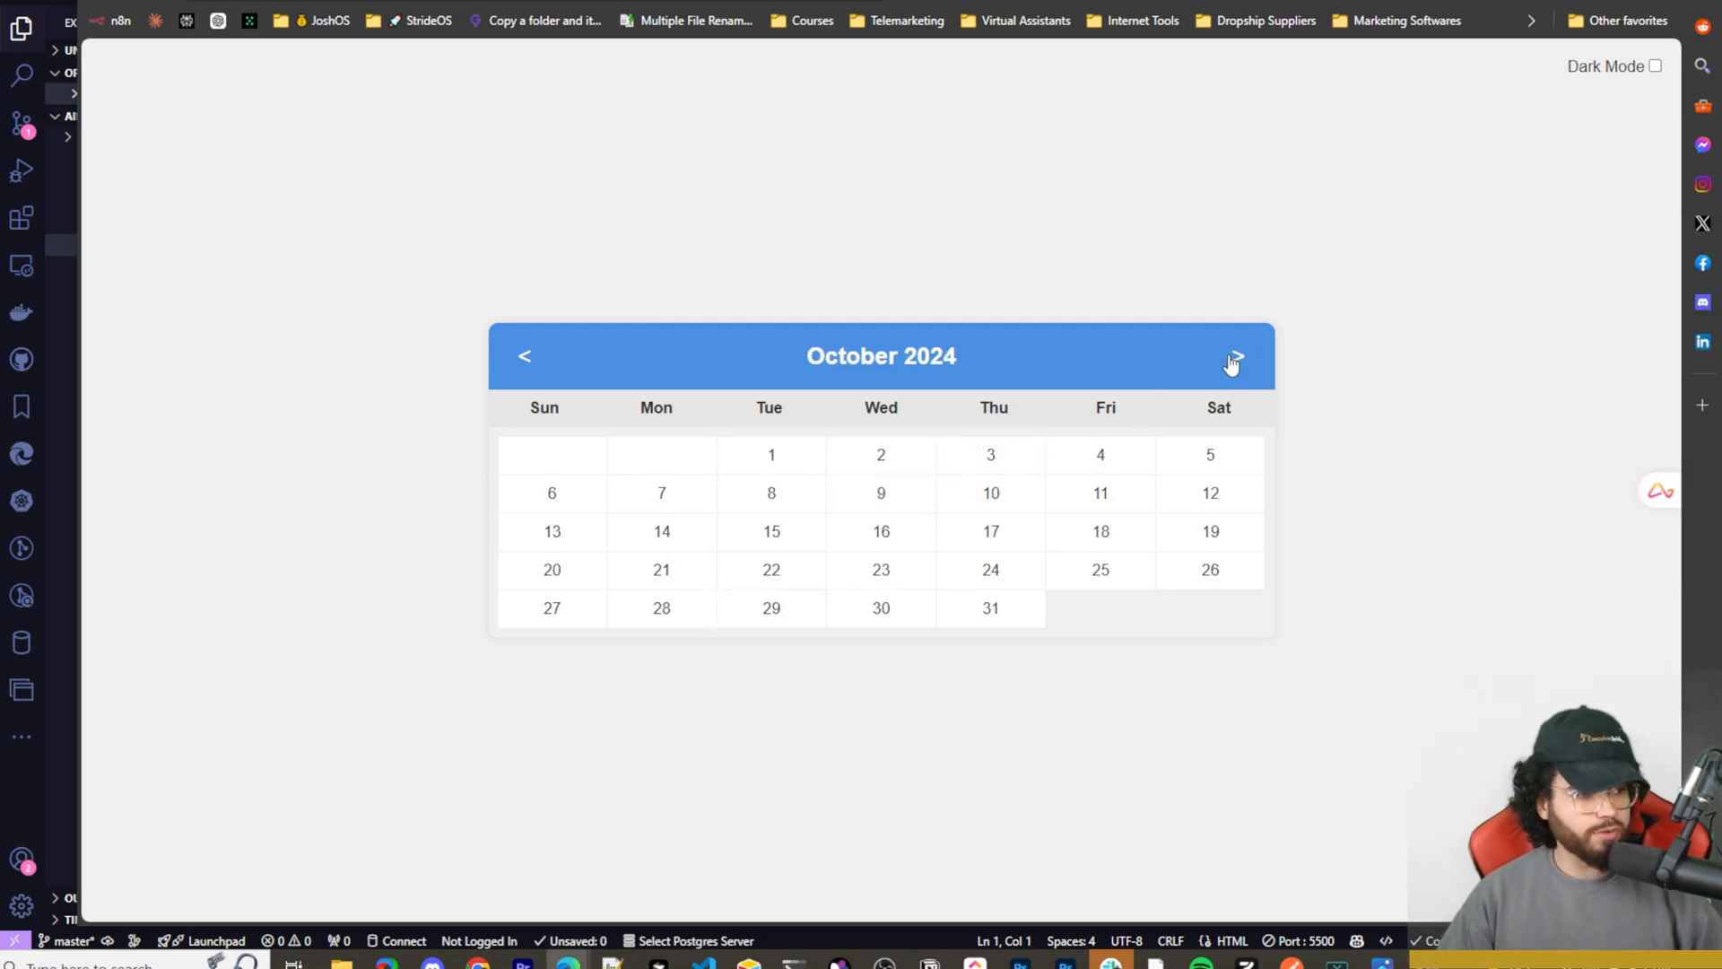
pyautogui.click(1236, 355)
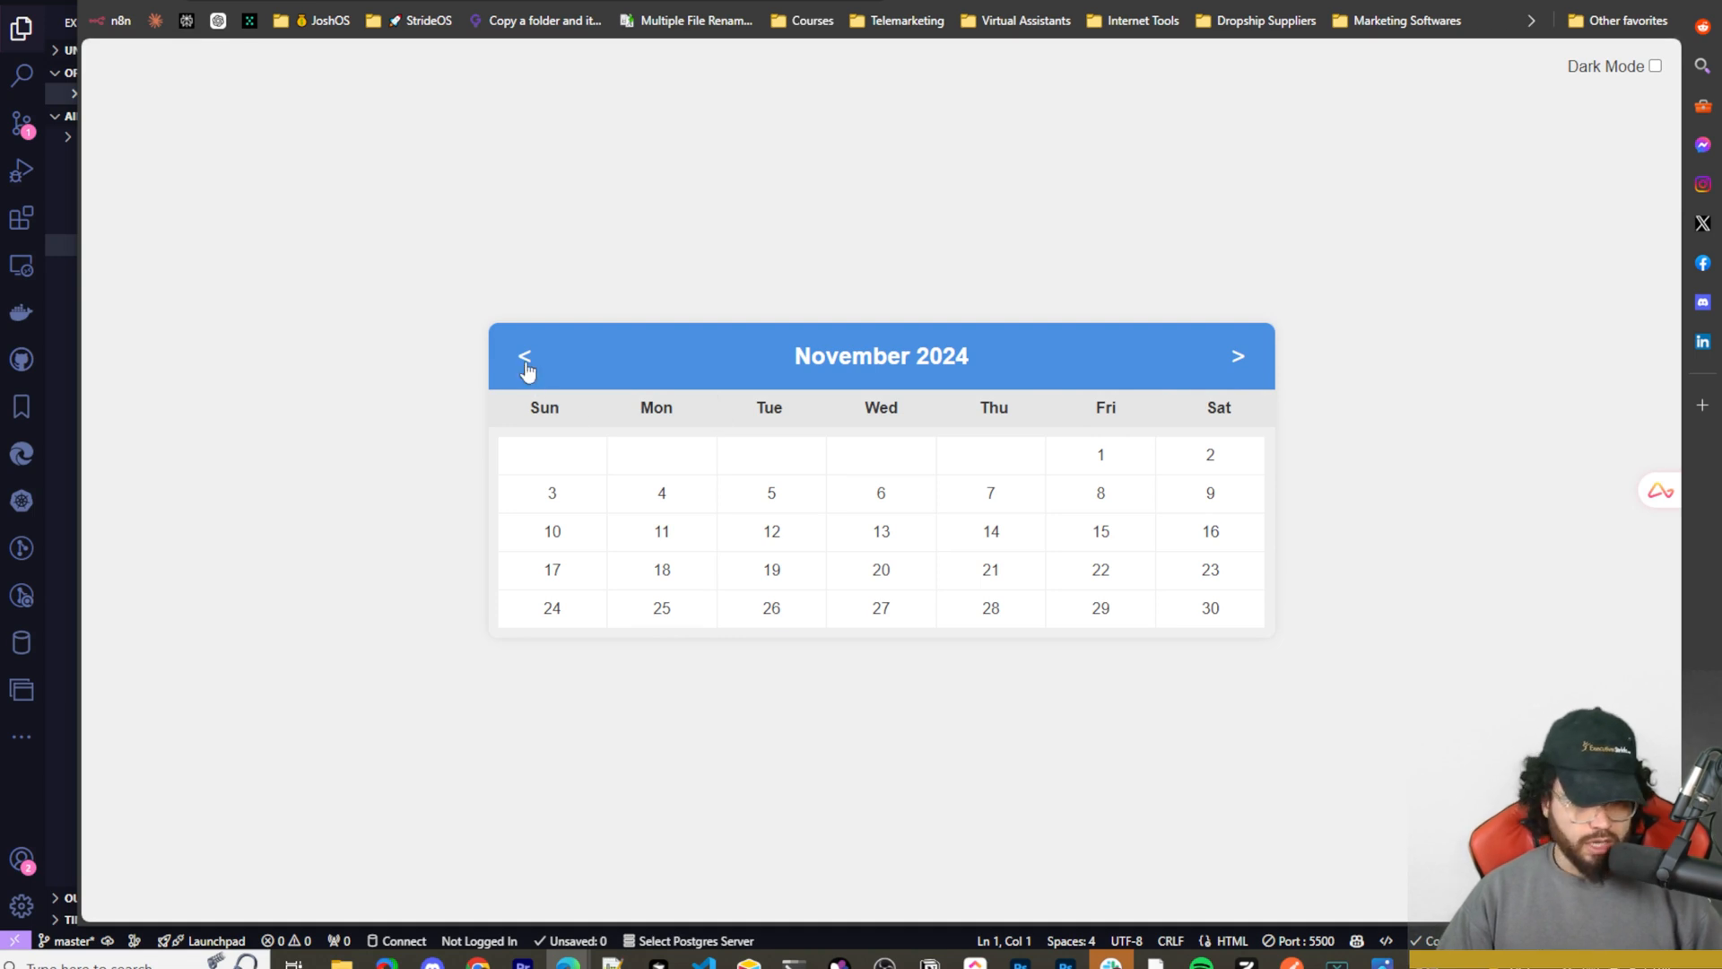
pyautogui.click(524, 356)
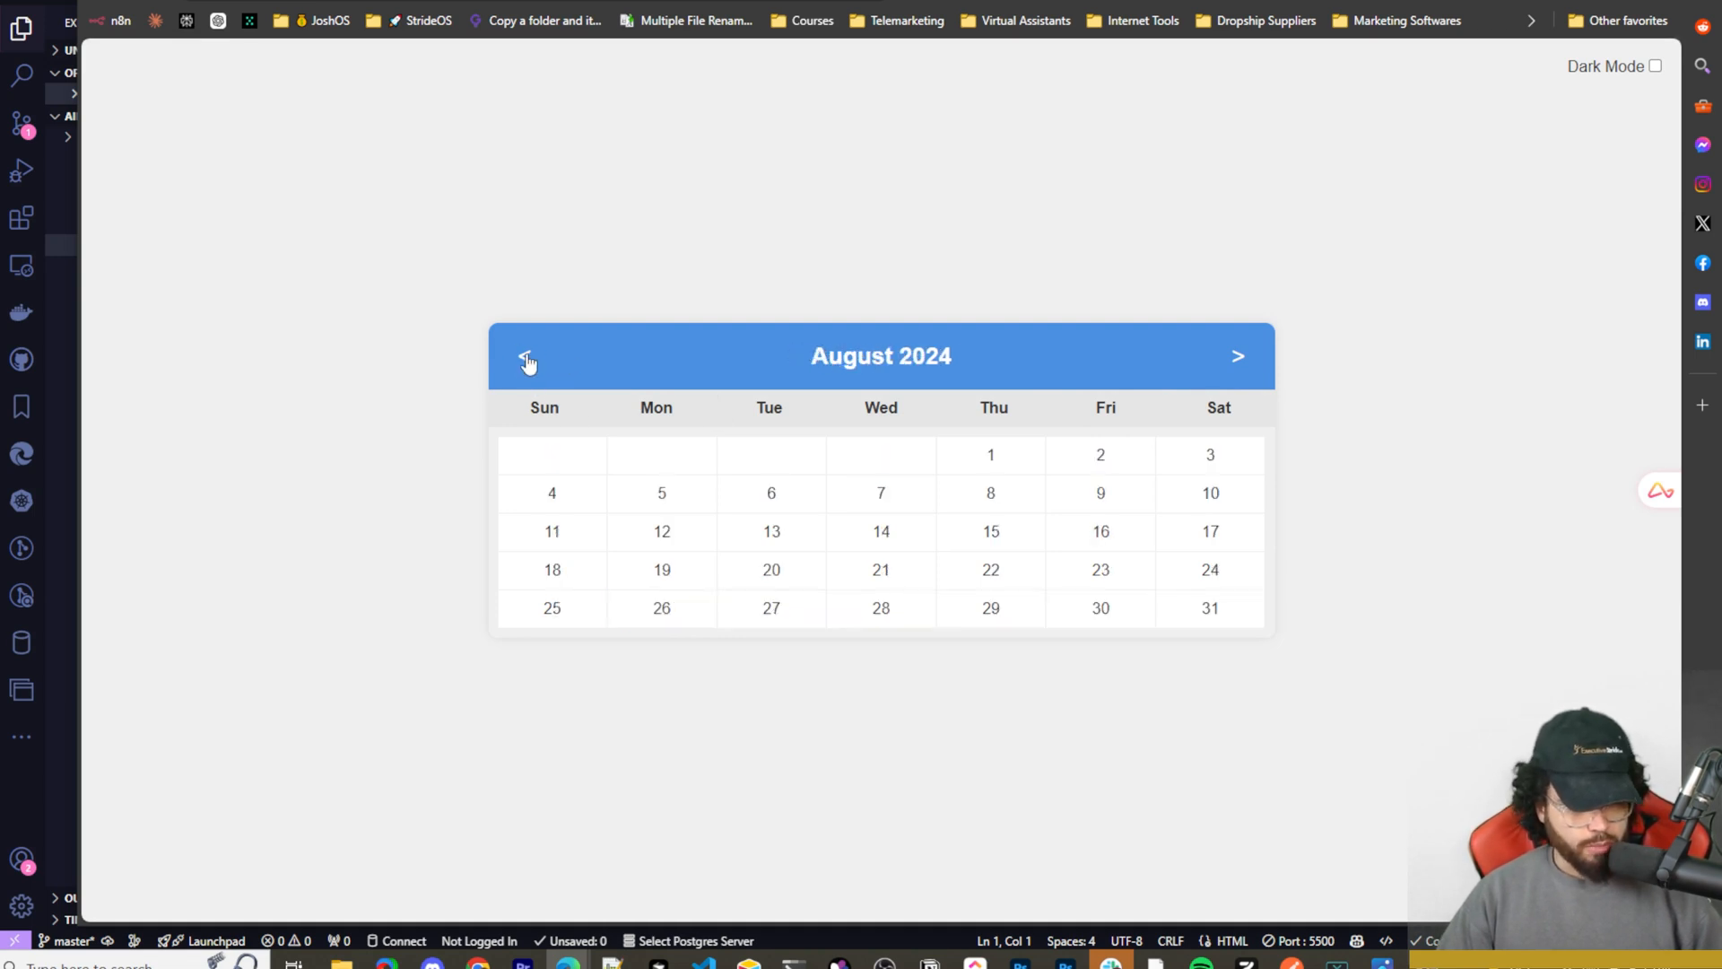
pyautogui.click(524, 356)
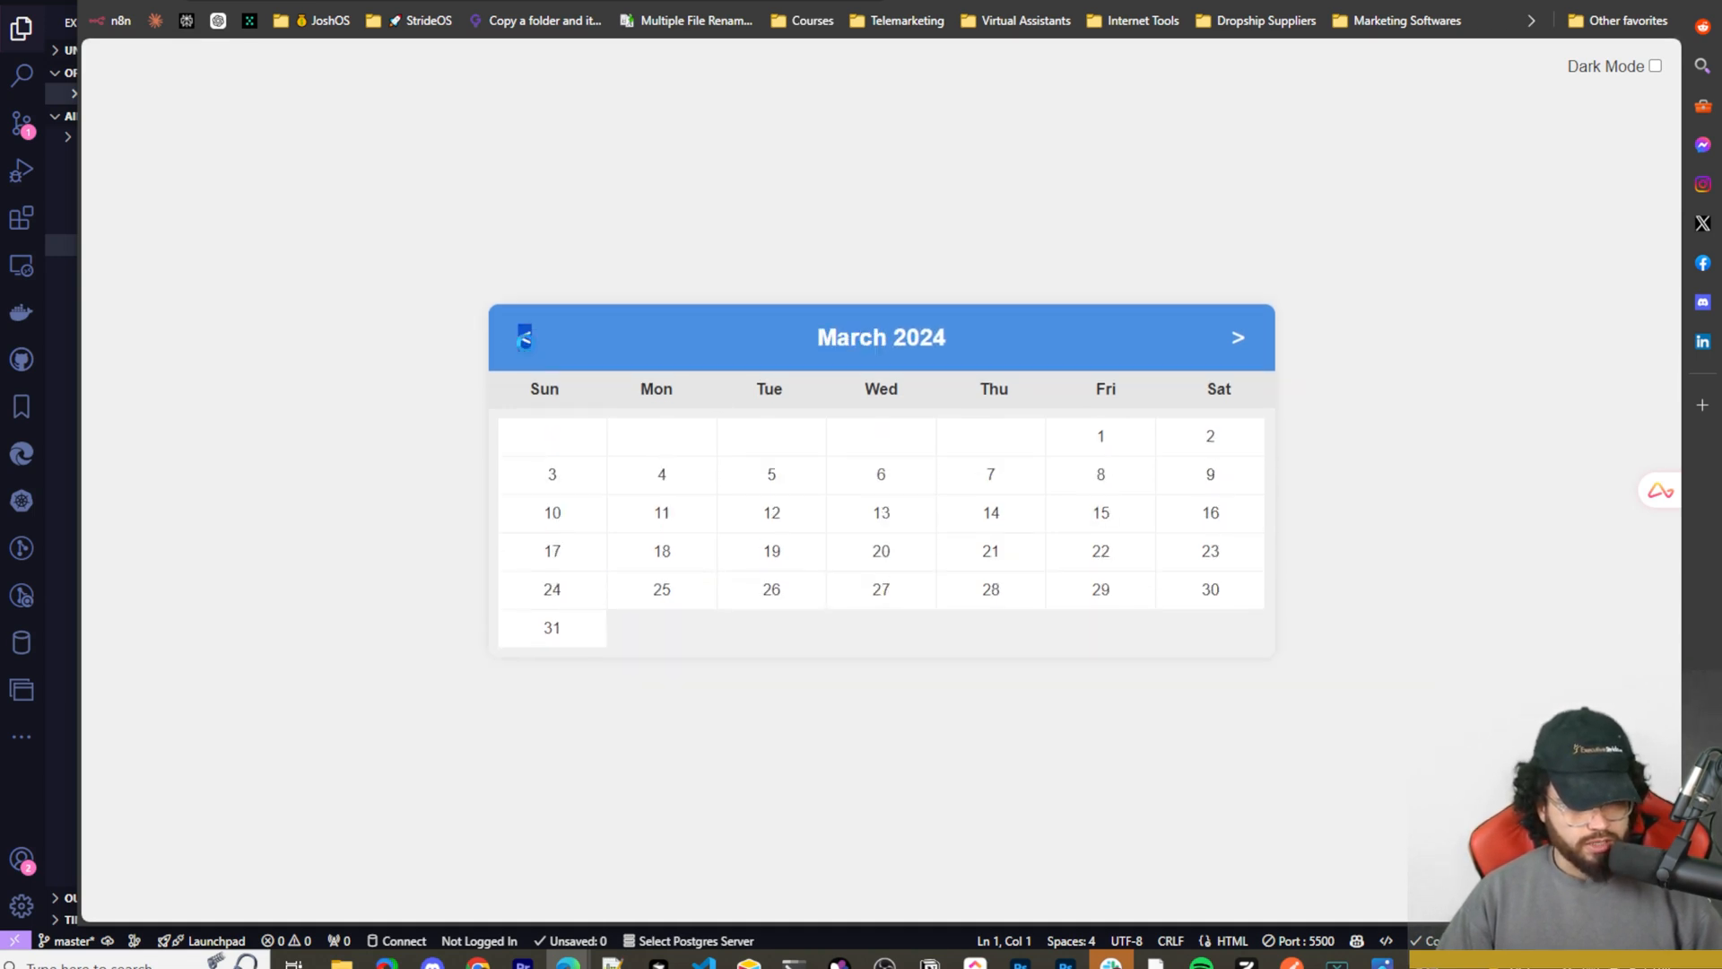
pyautogui.click(523, 338)
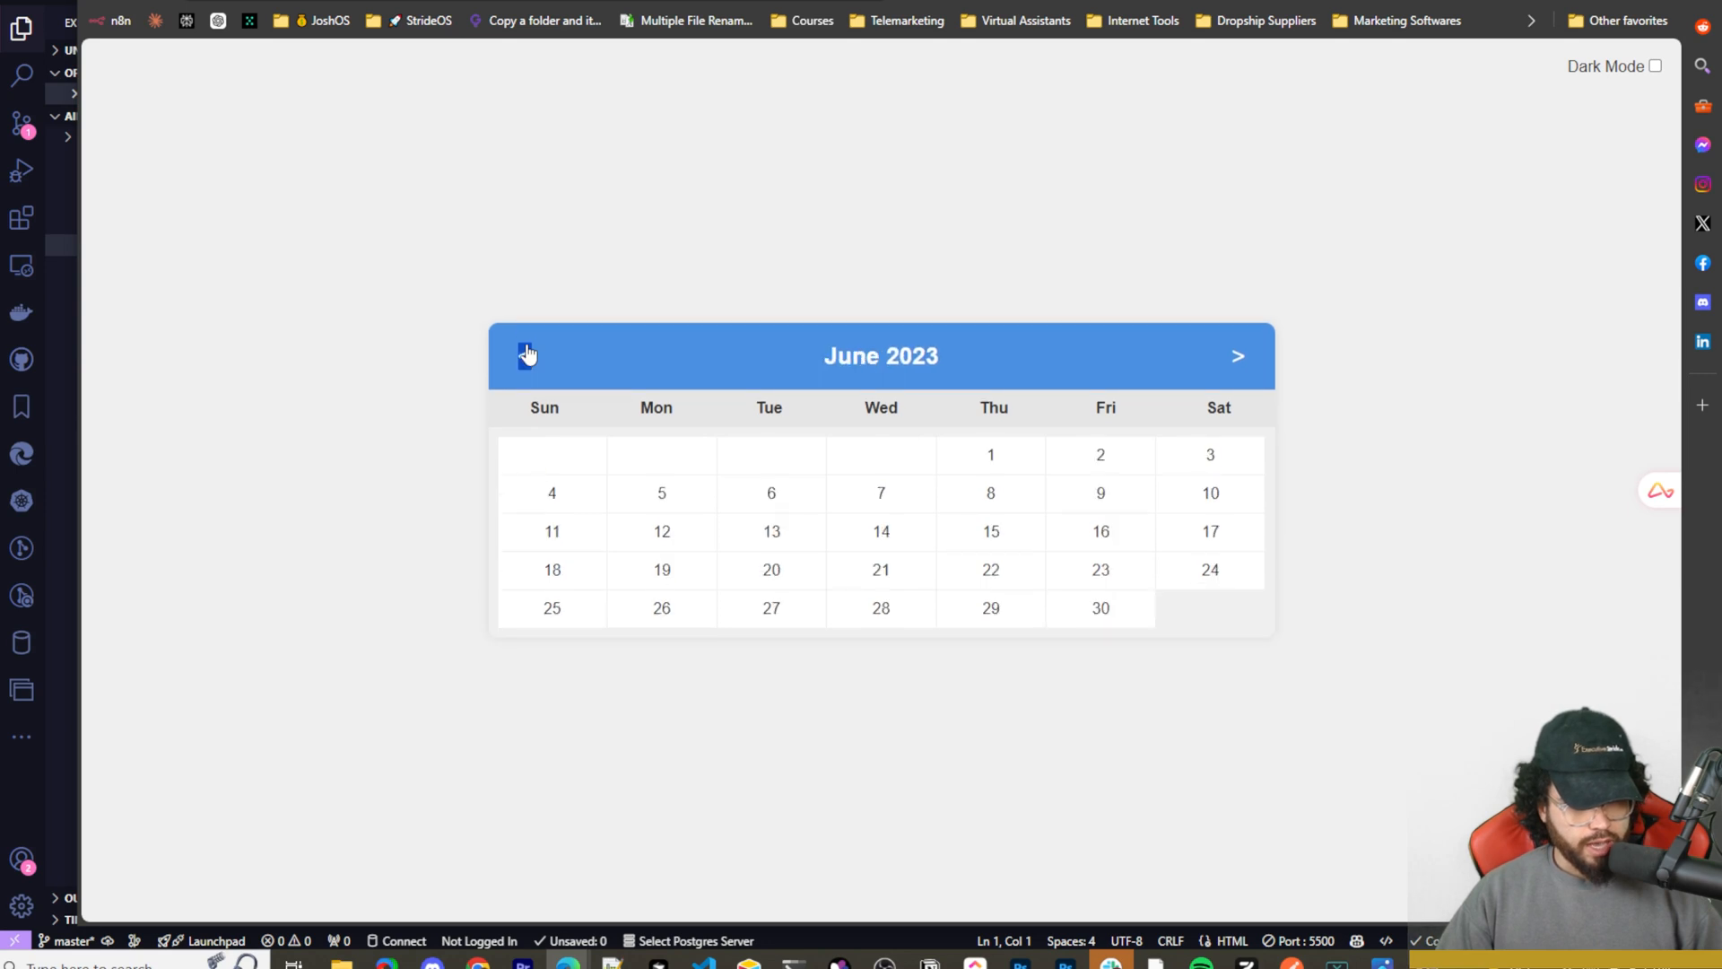
pyautogui.click(526, 355)
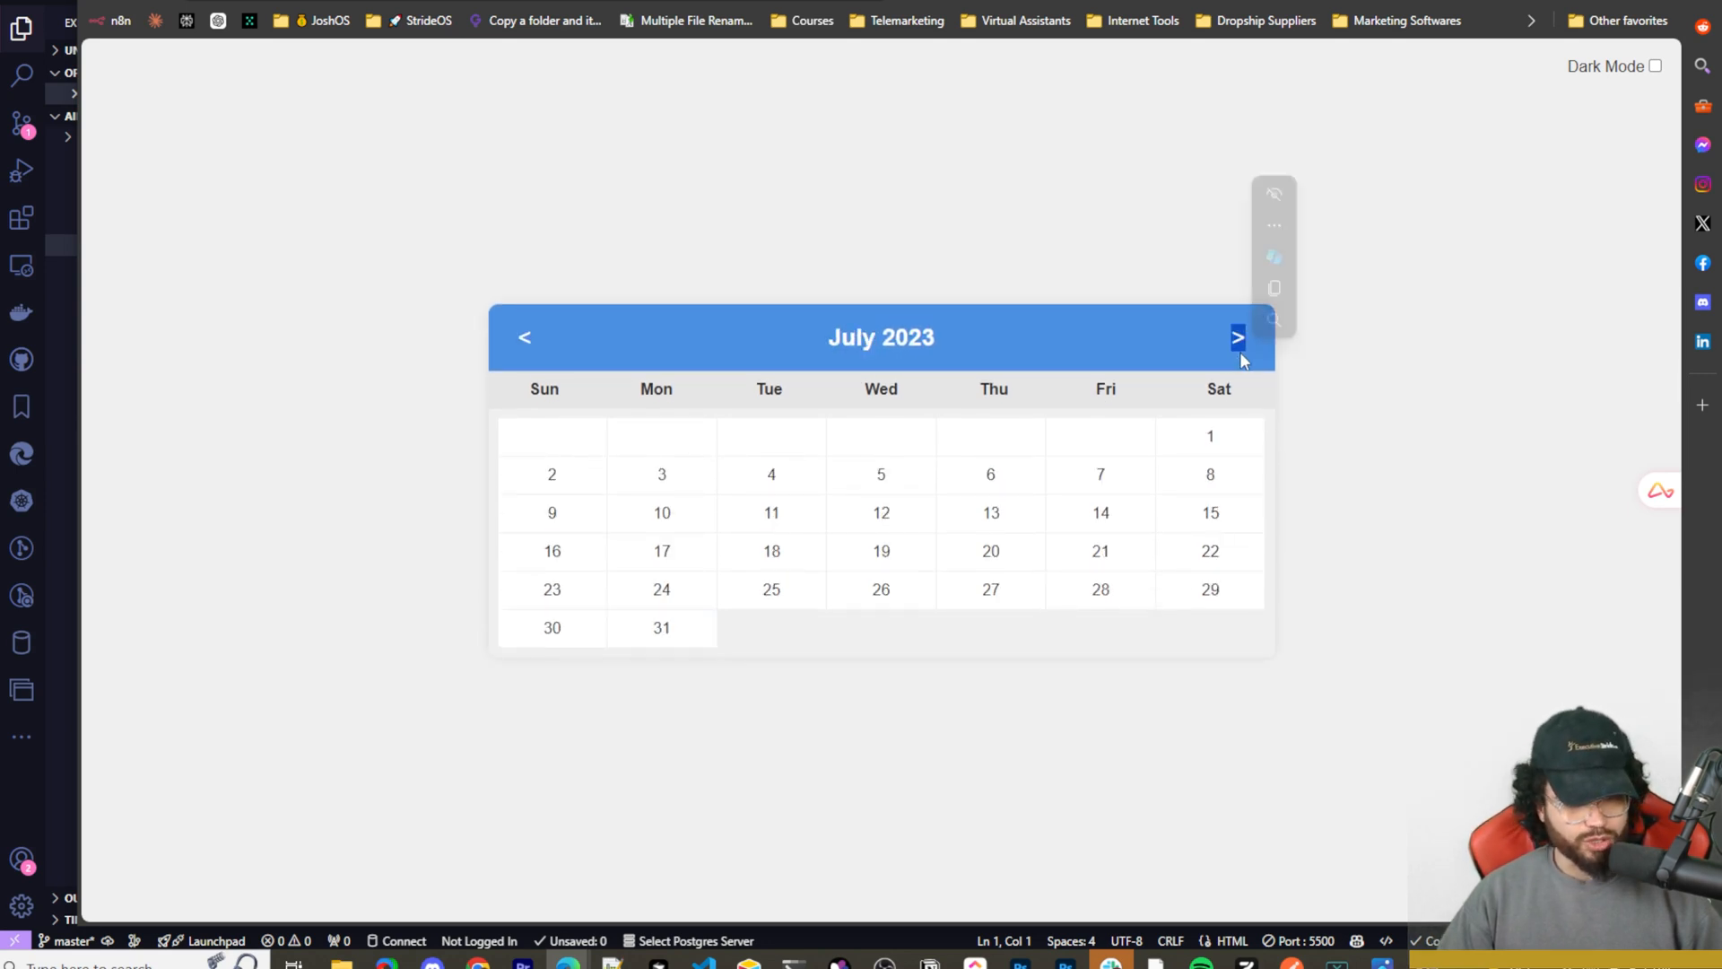
pyautogui.click(1238, 337)
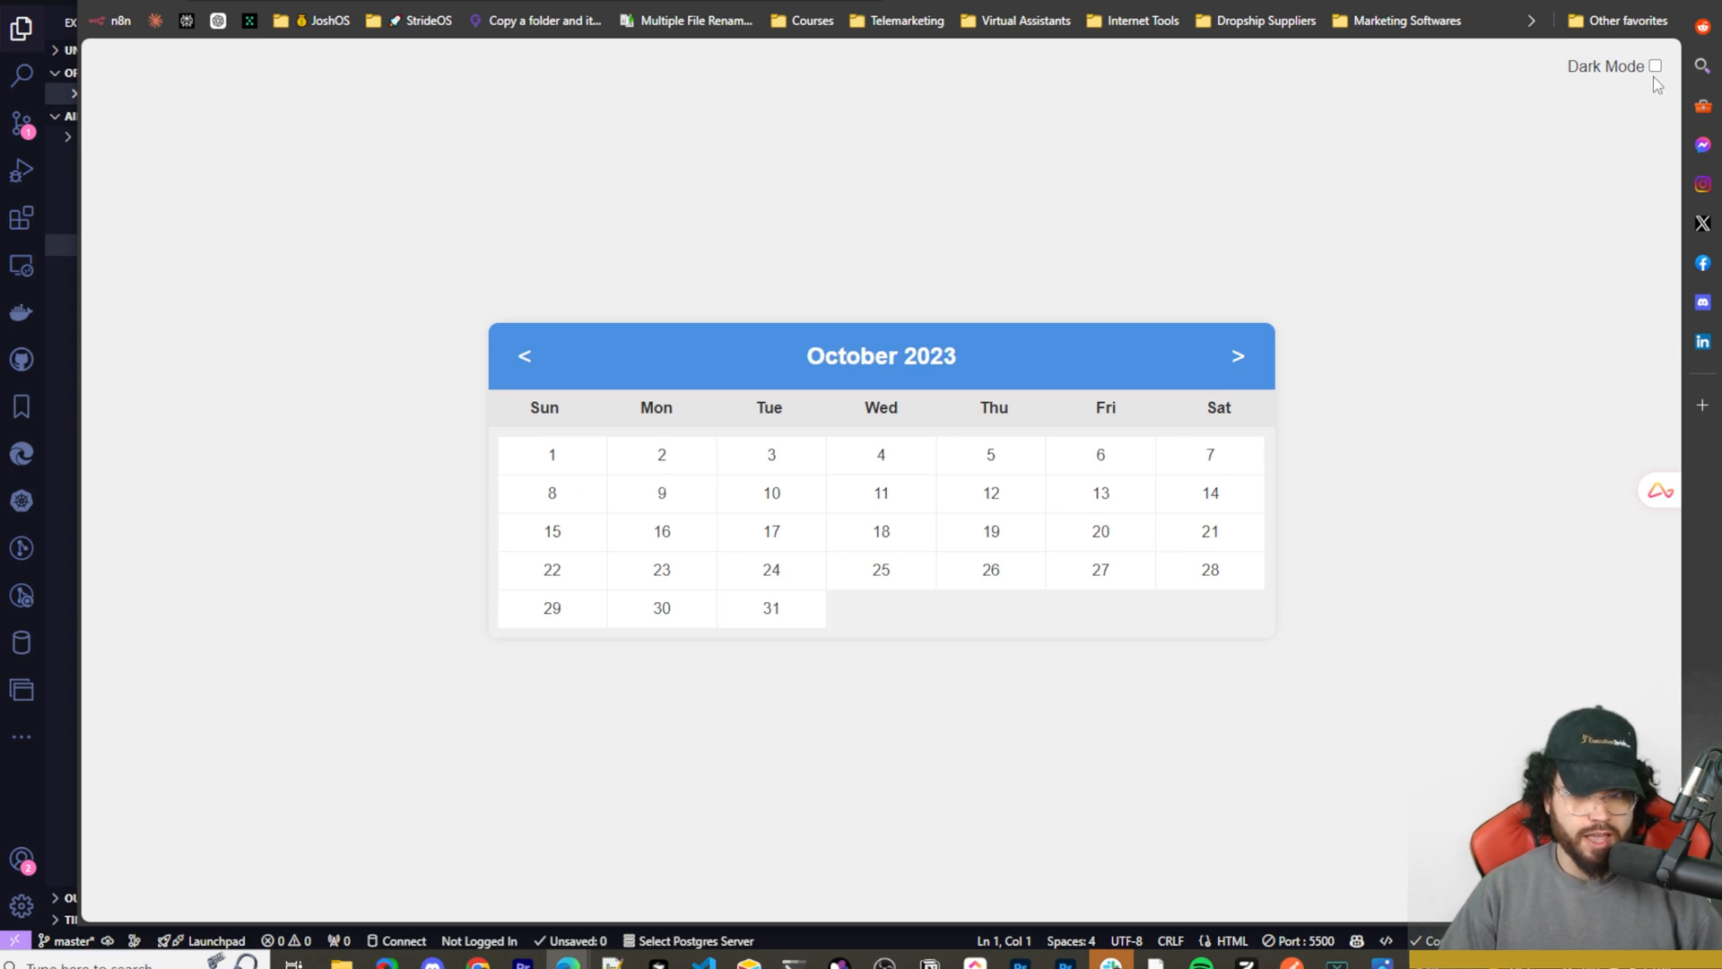
# Turn on dark mode and page the calendar forward from May to December 2024.
pyautogui.click(1655, 66)
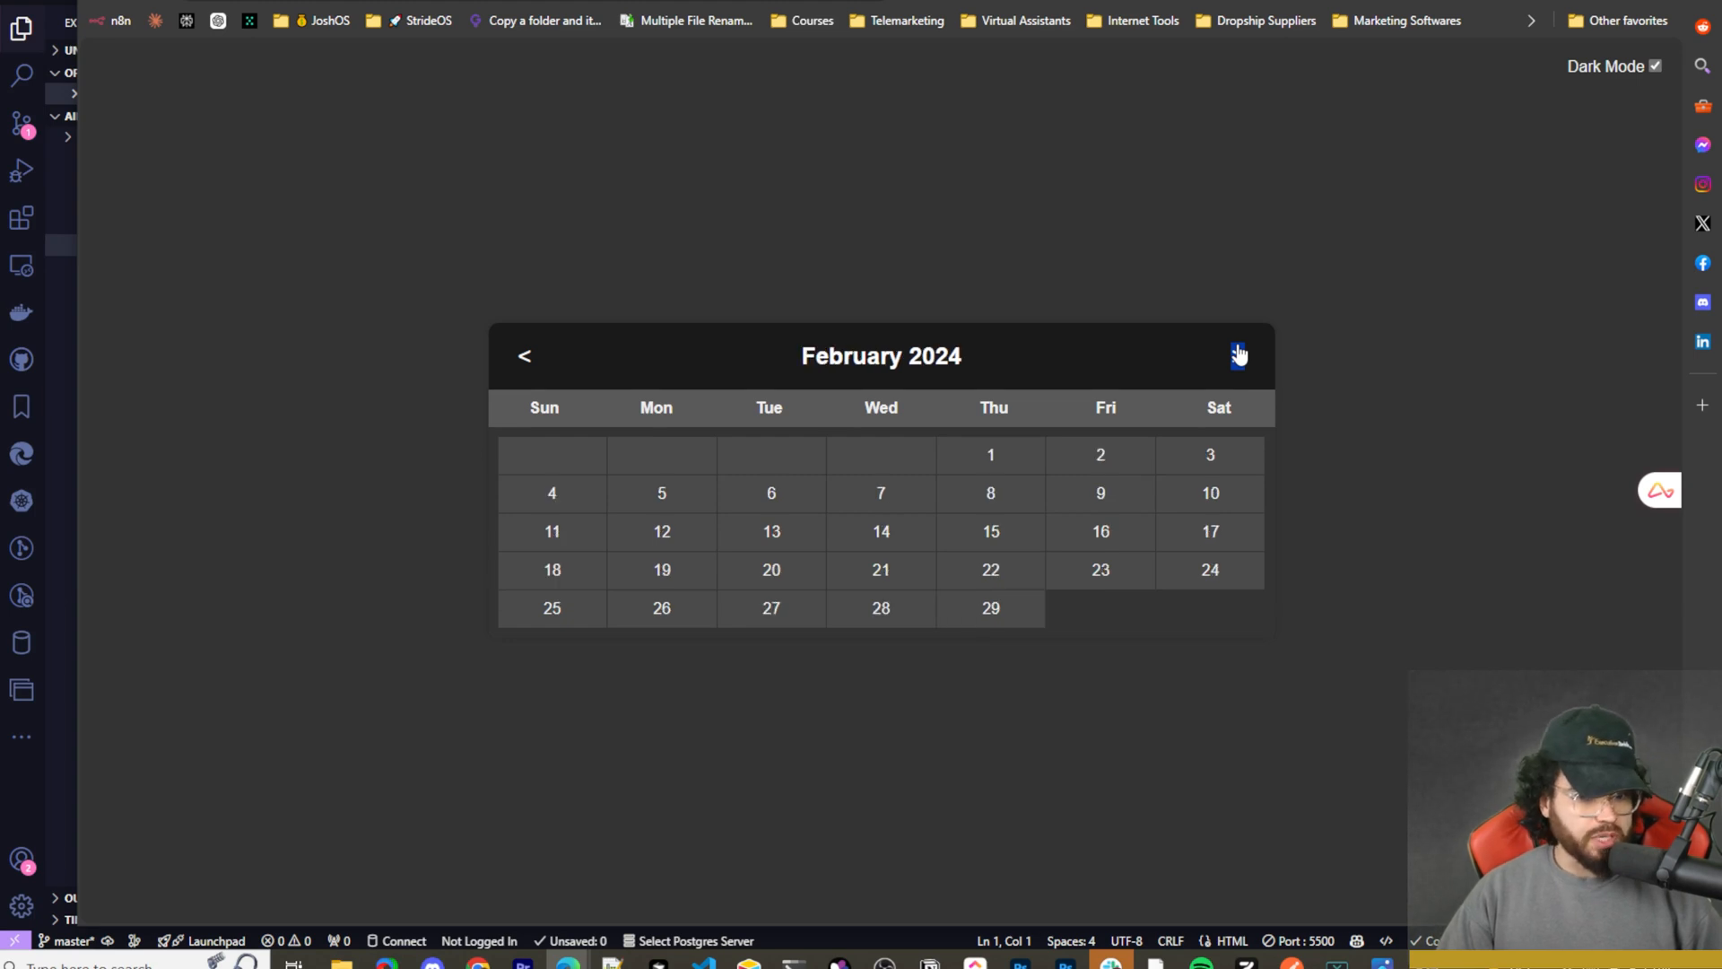
pyautogui.click(1238, 355)
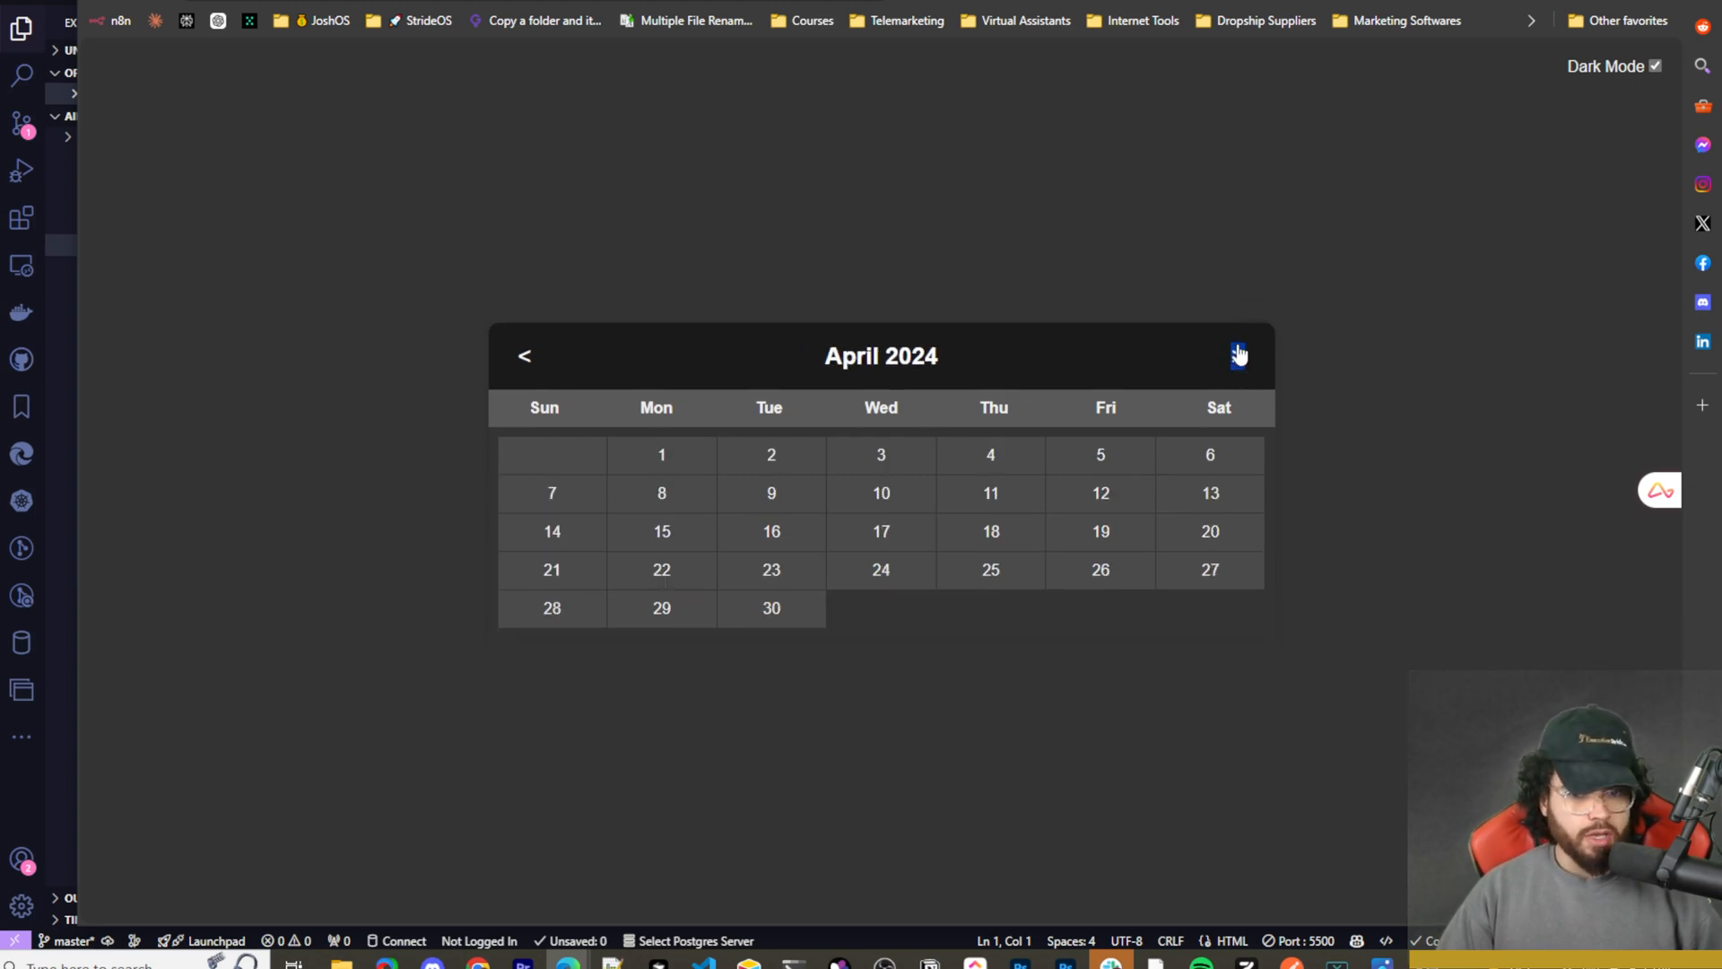
pyautogui.moveTo(714, 517)
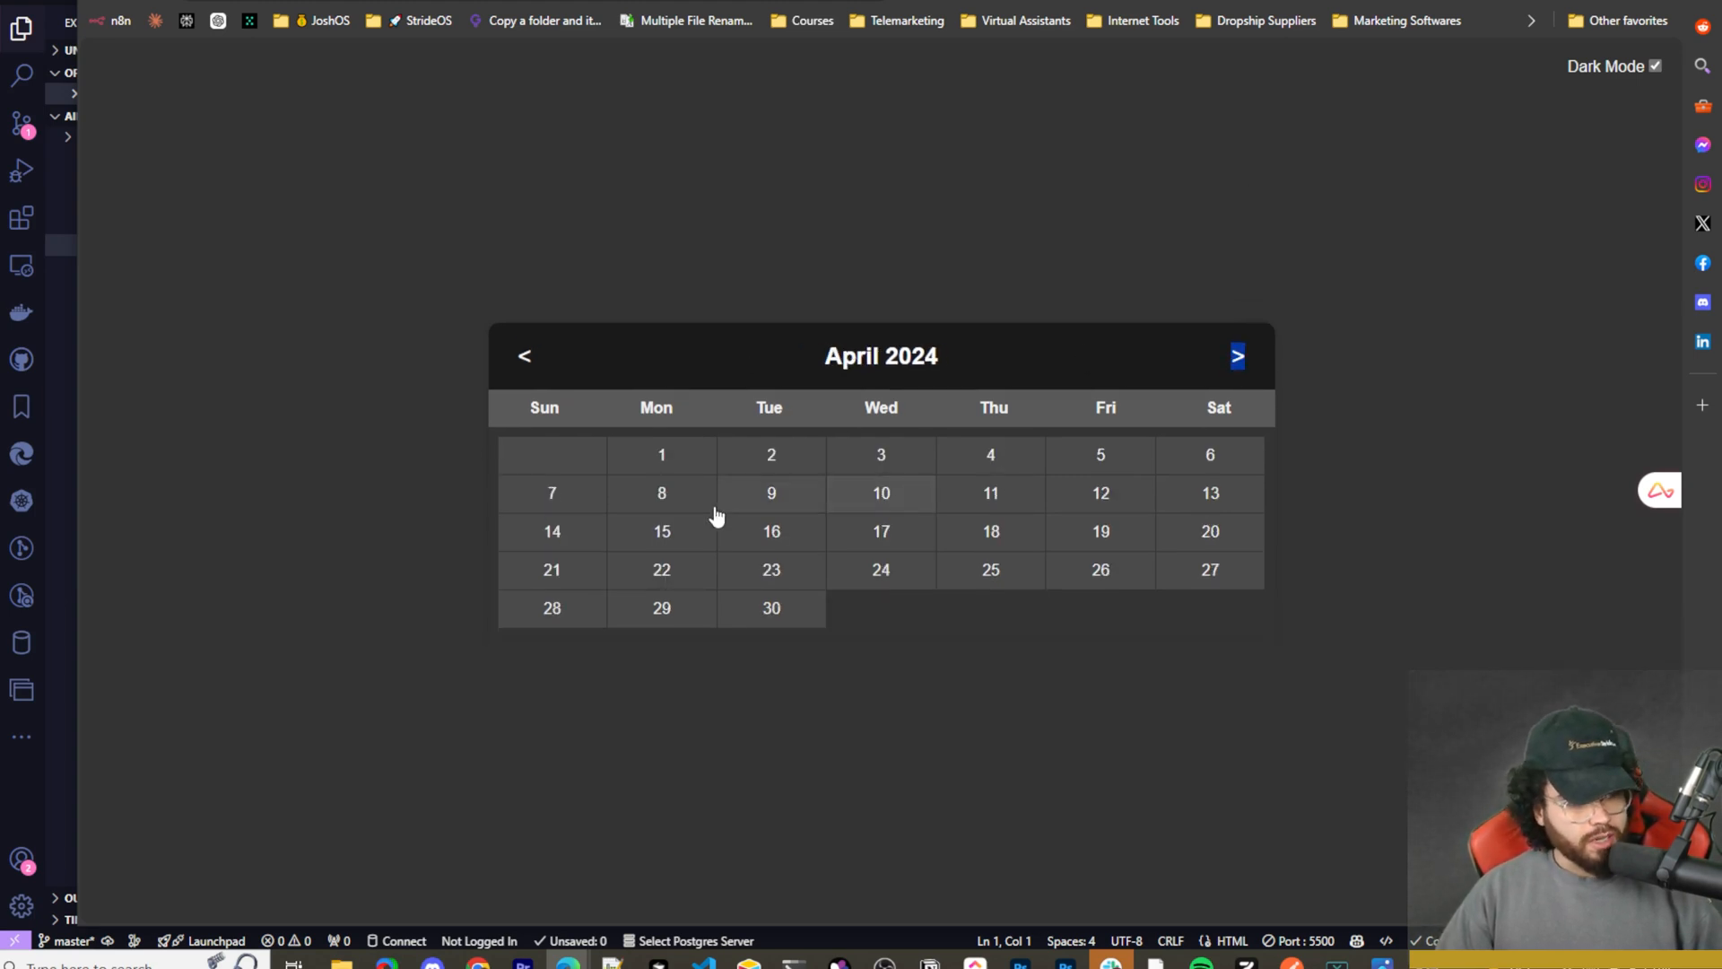
pyautogui.click(1237, 355)
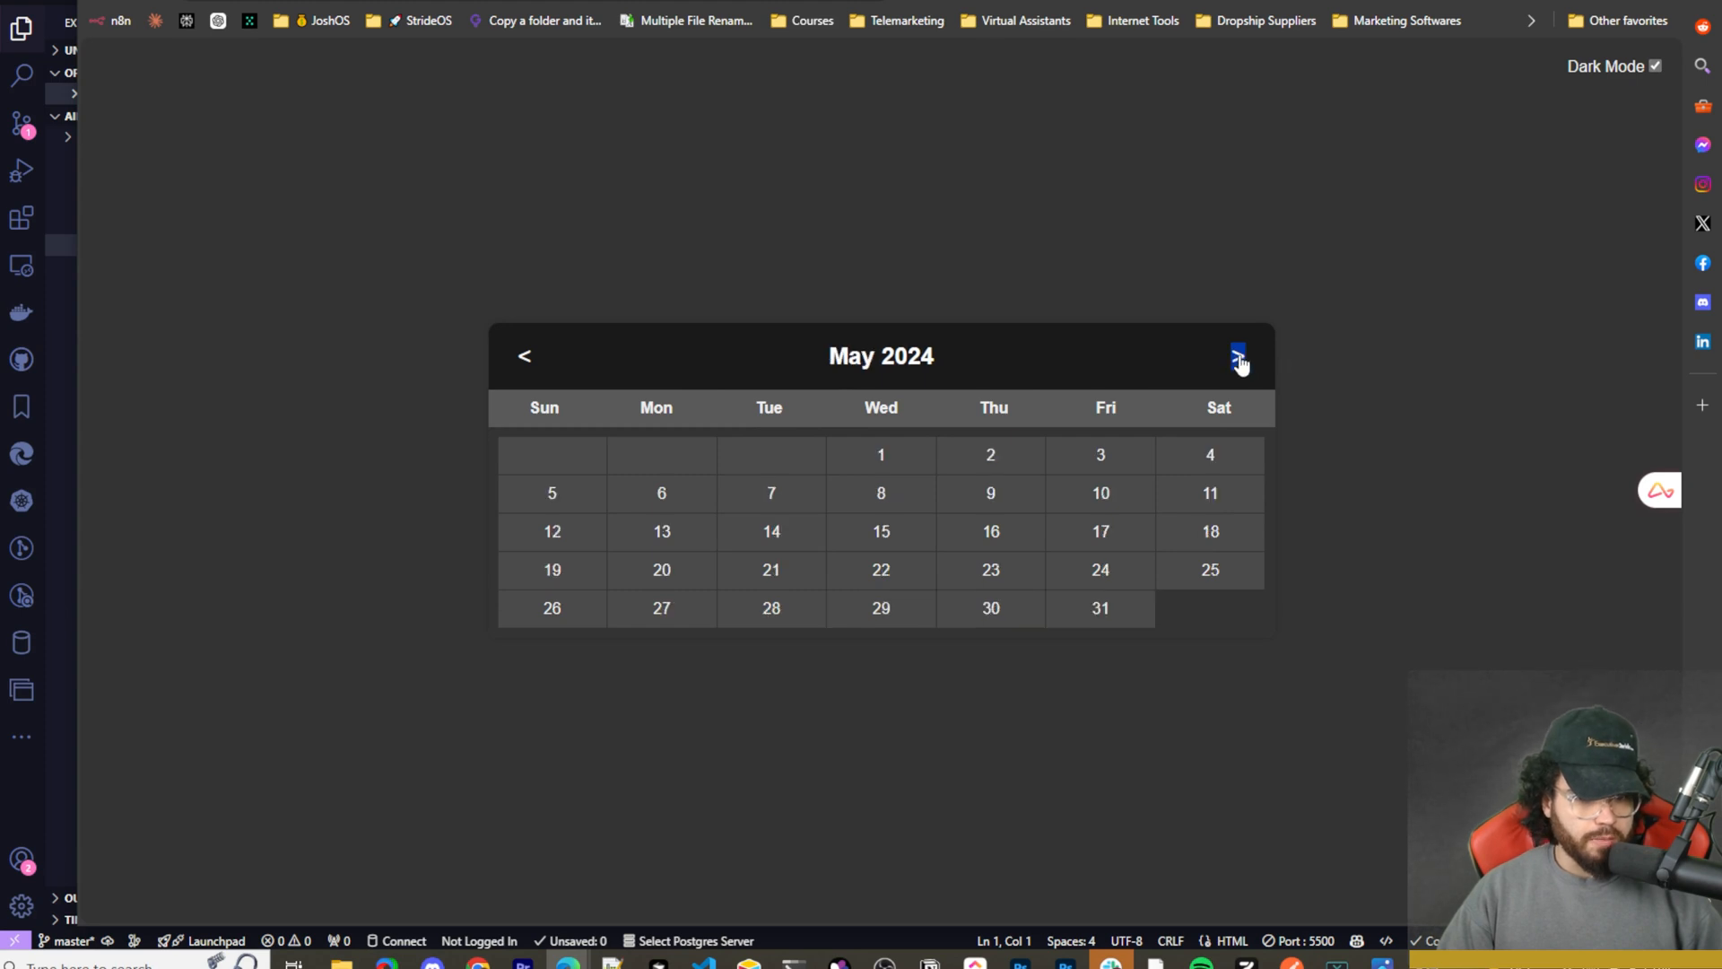
pyautogui.moveTo(782, 370)
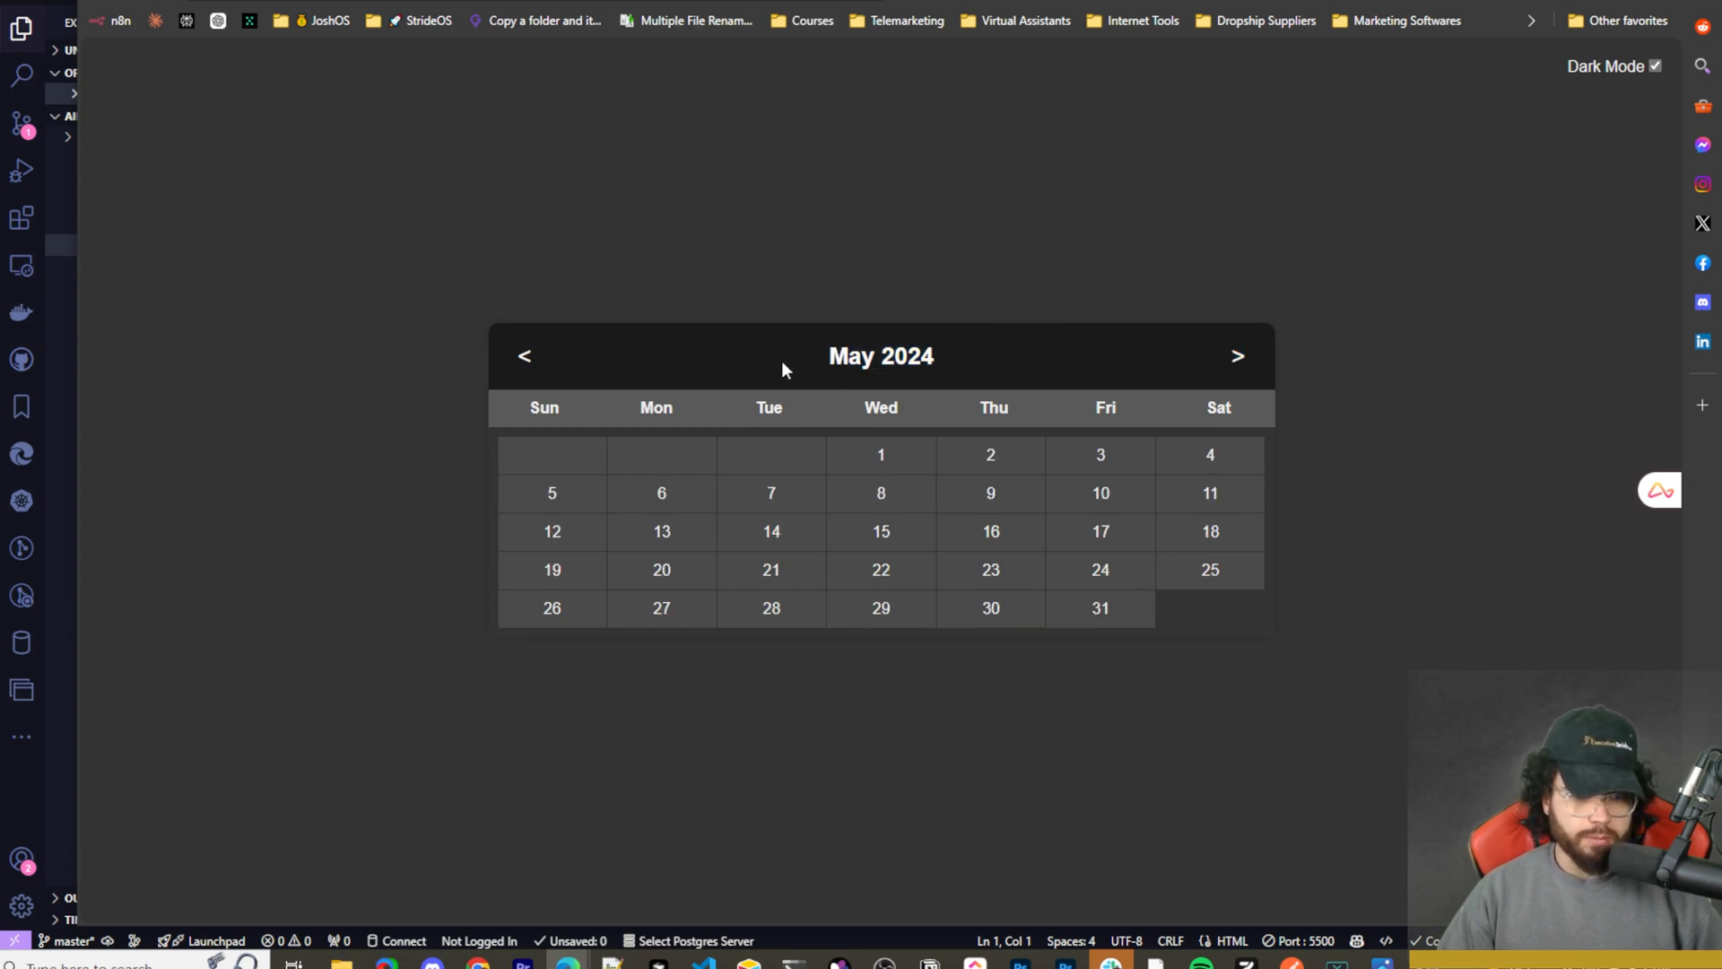
pyautogui.doubleClick(880, 355)
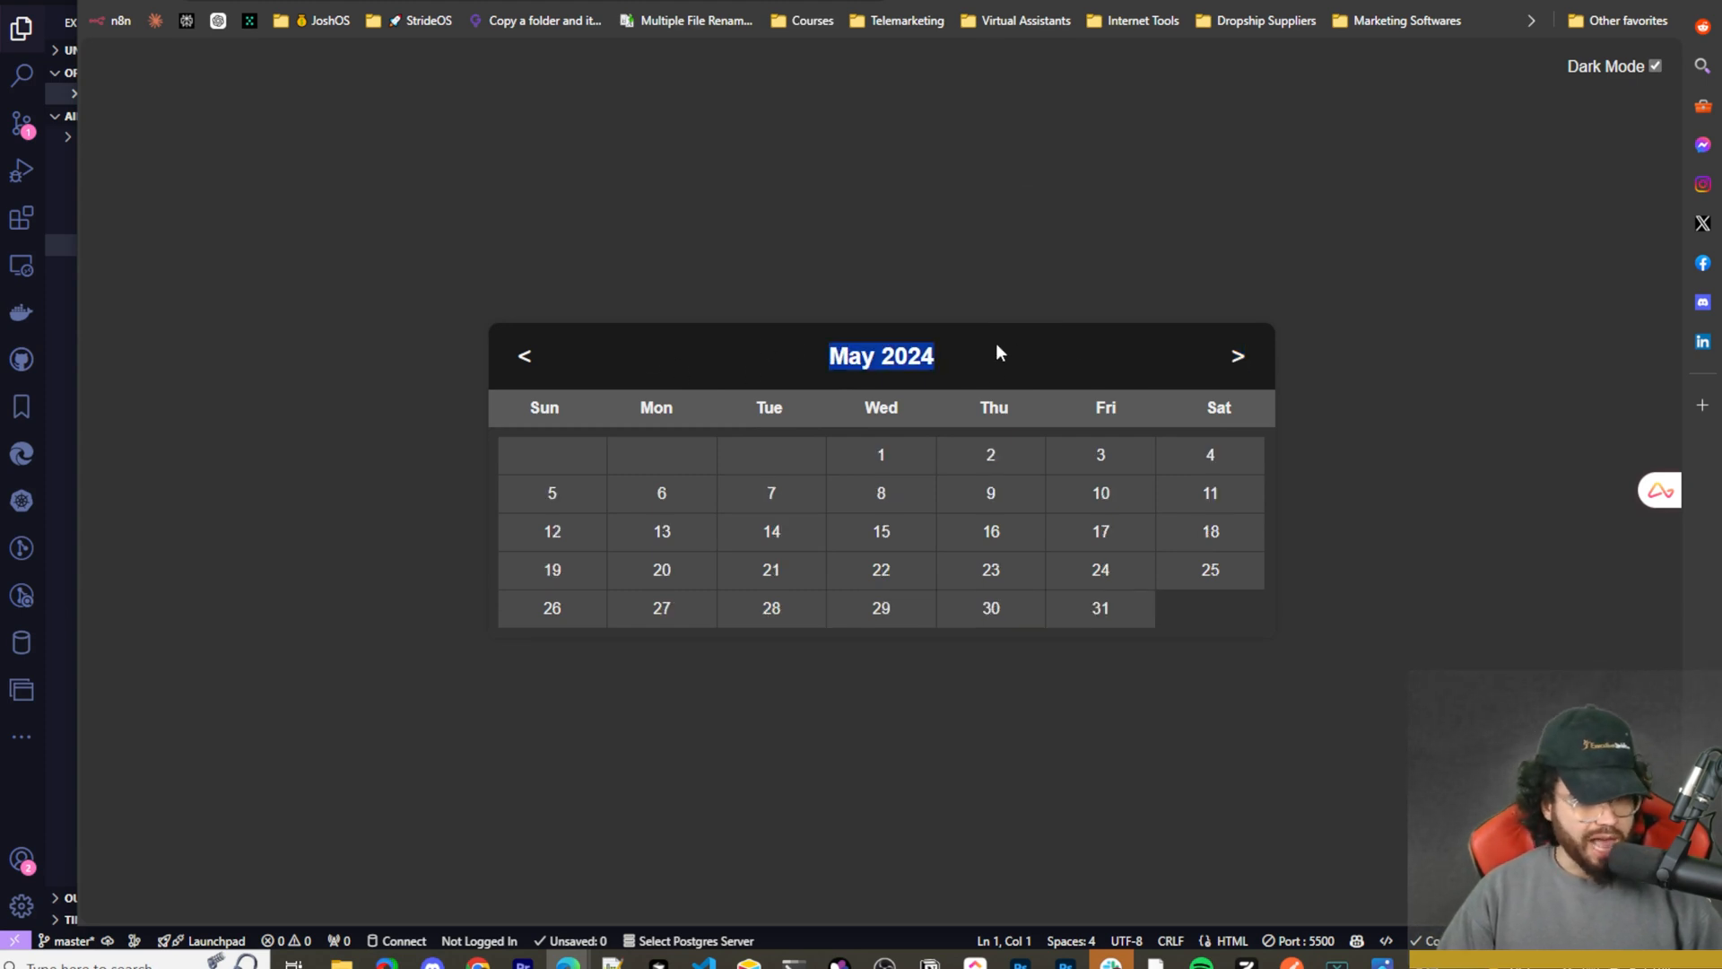
pyautogui.click(1237, 356)
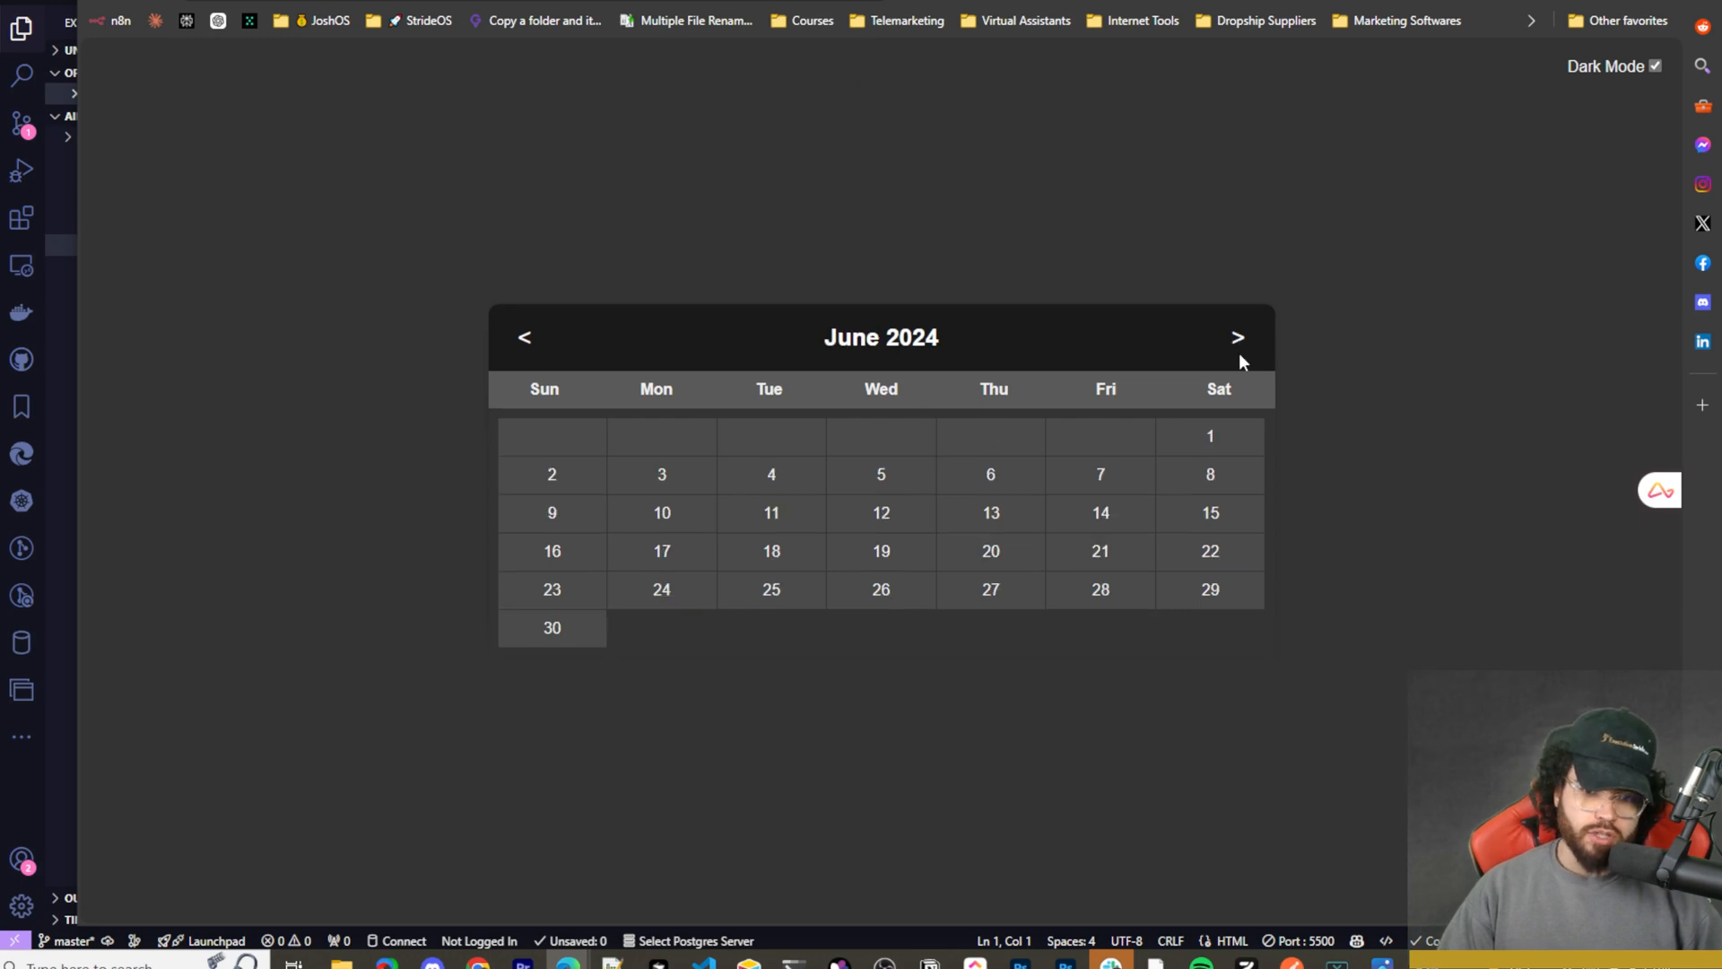
pyautogui.click(1235, 337)
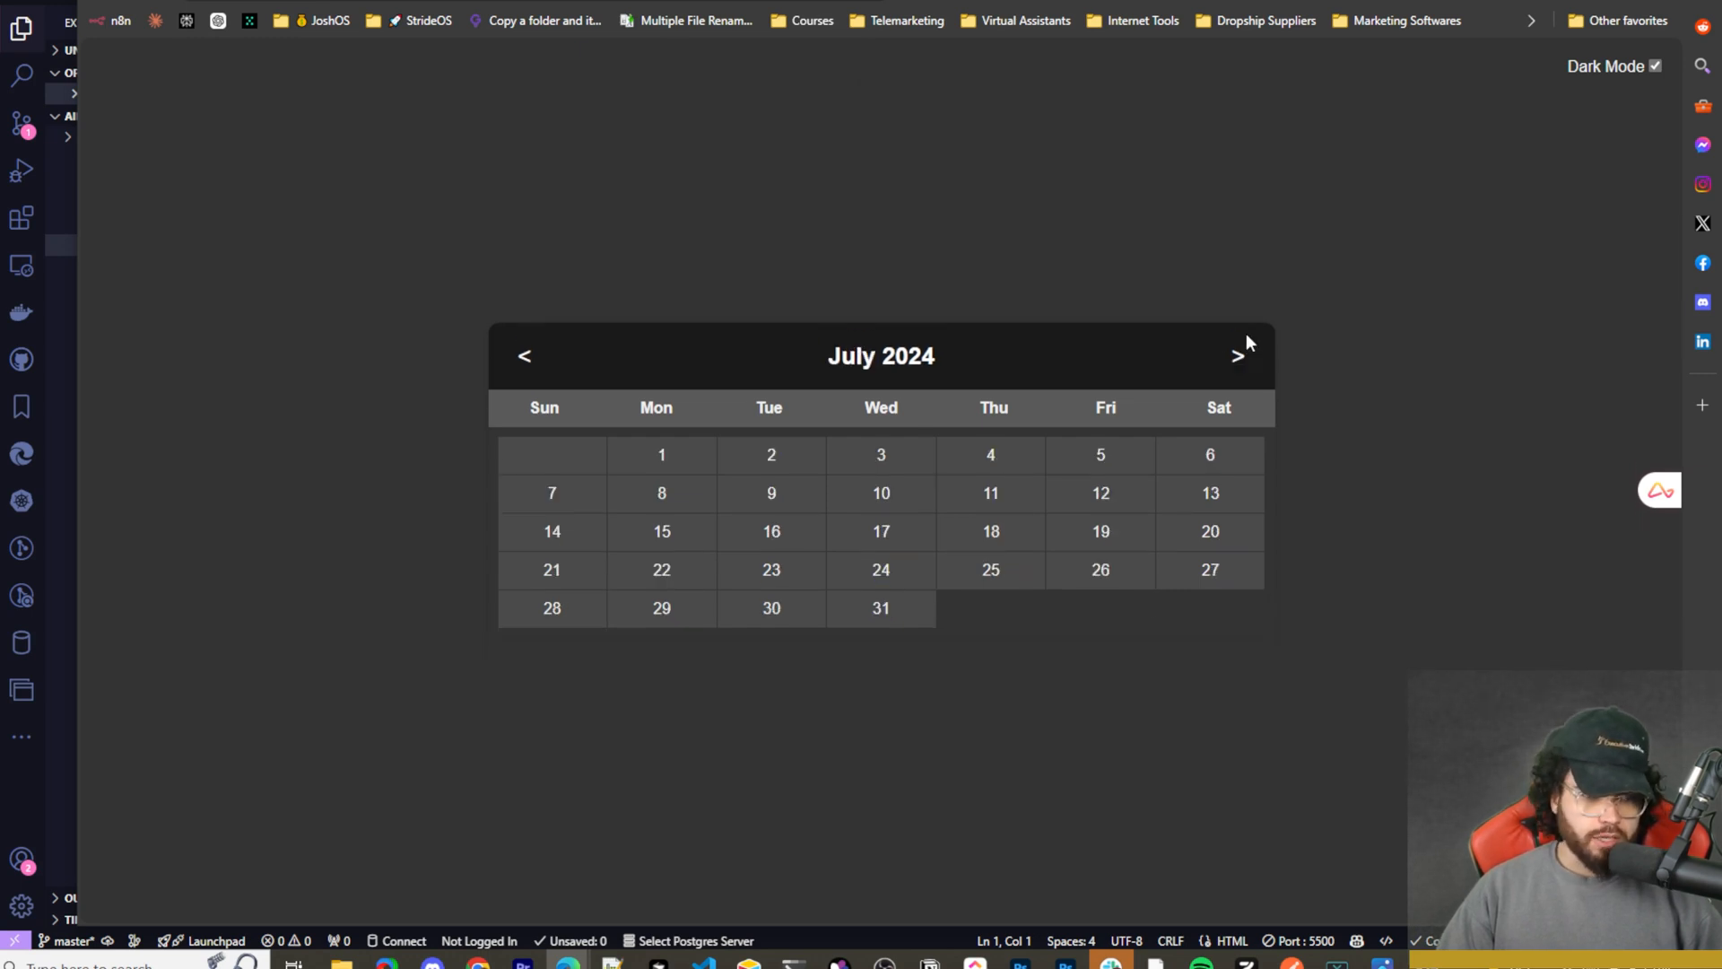
pyautogui.click(1238, 356)
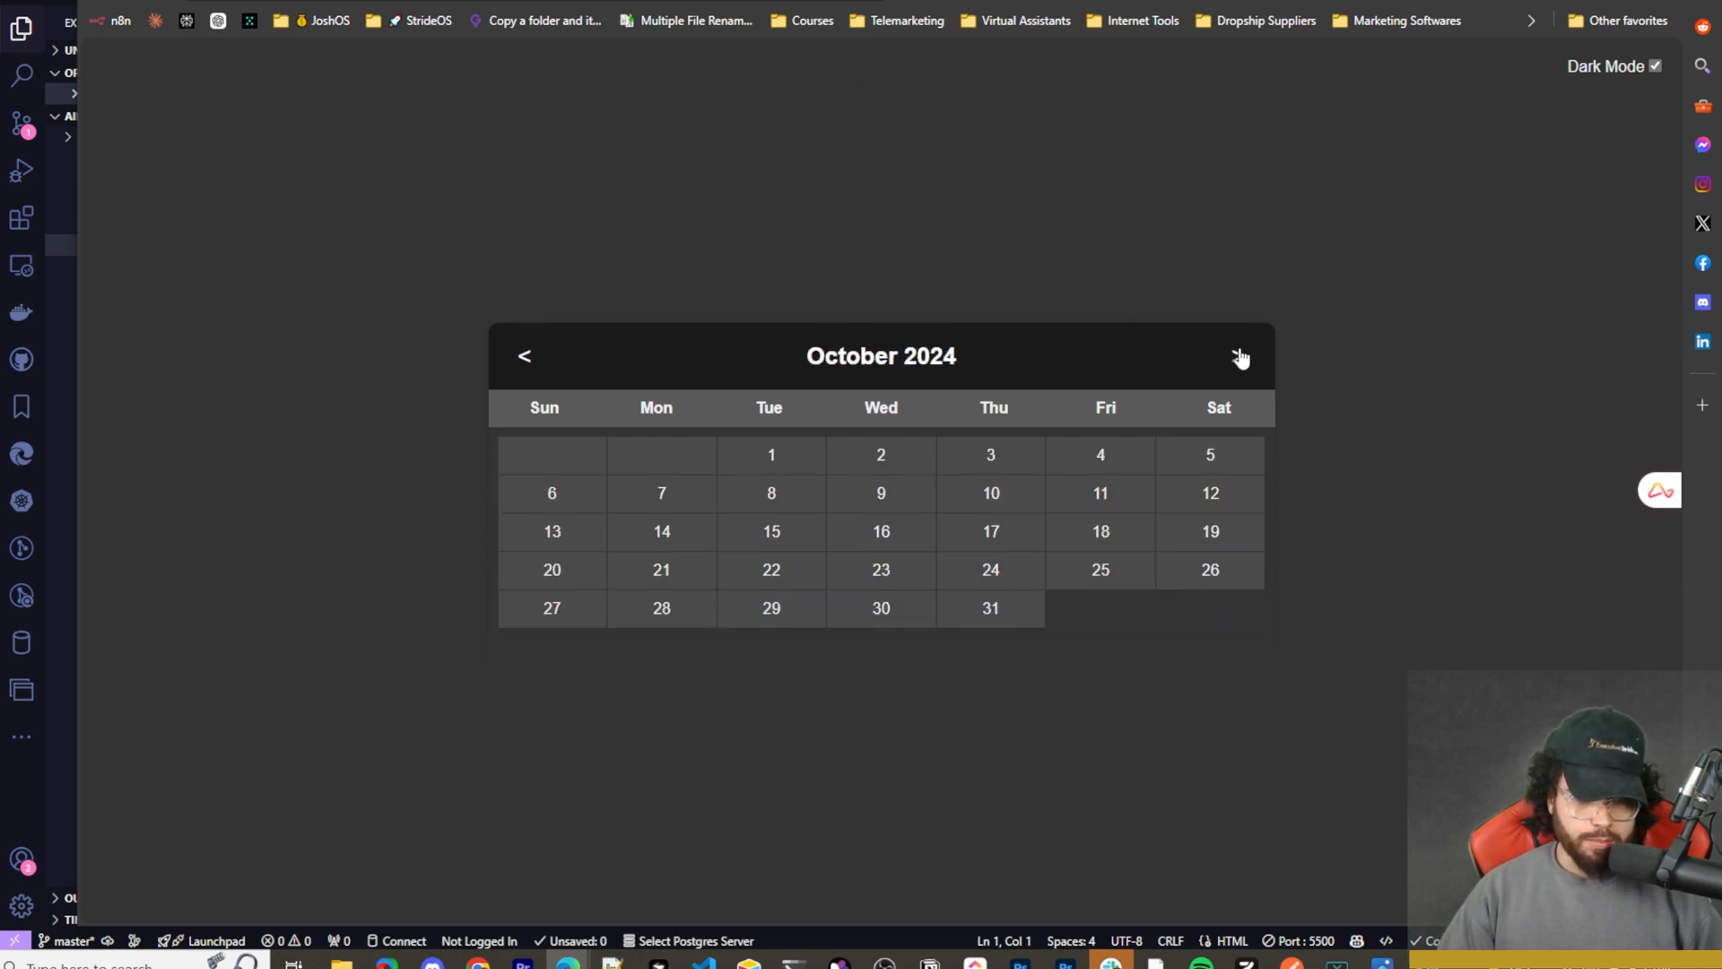
pyautogui.click(1239, 355)
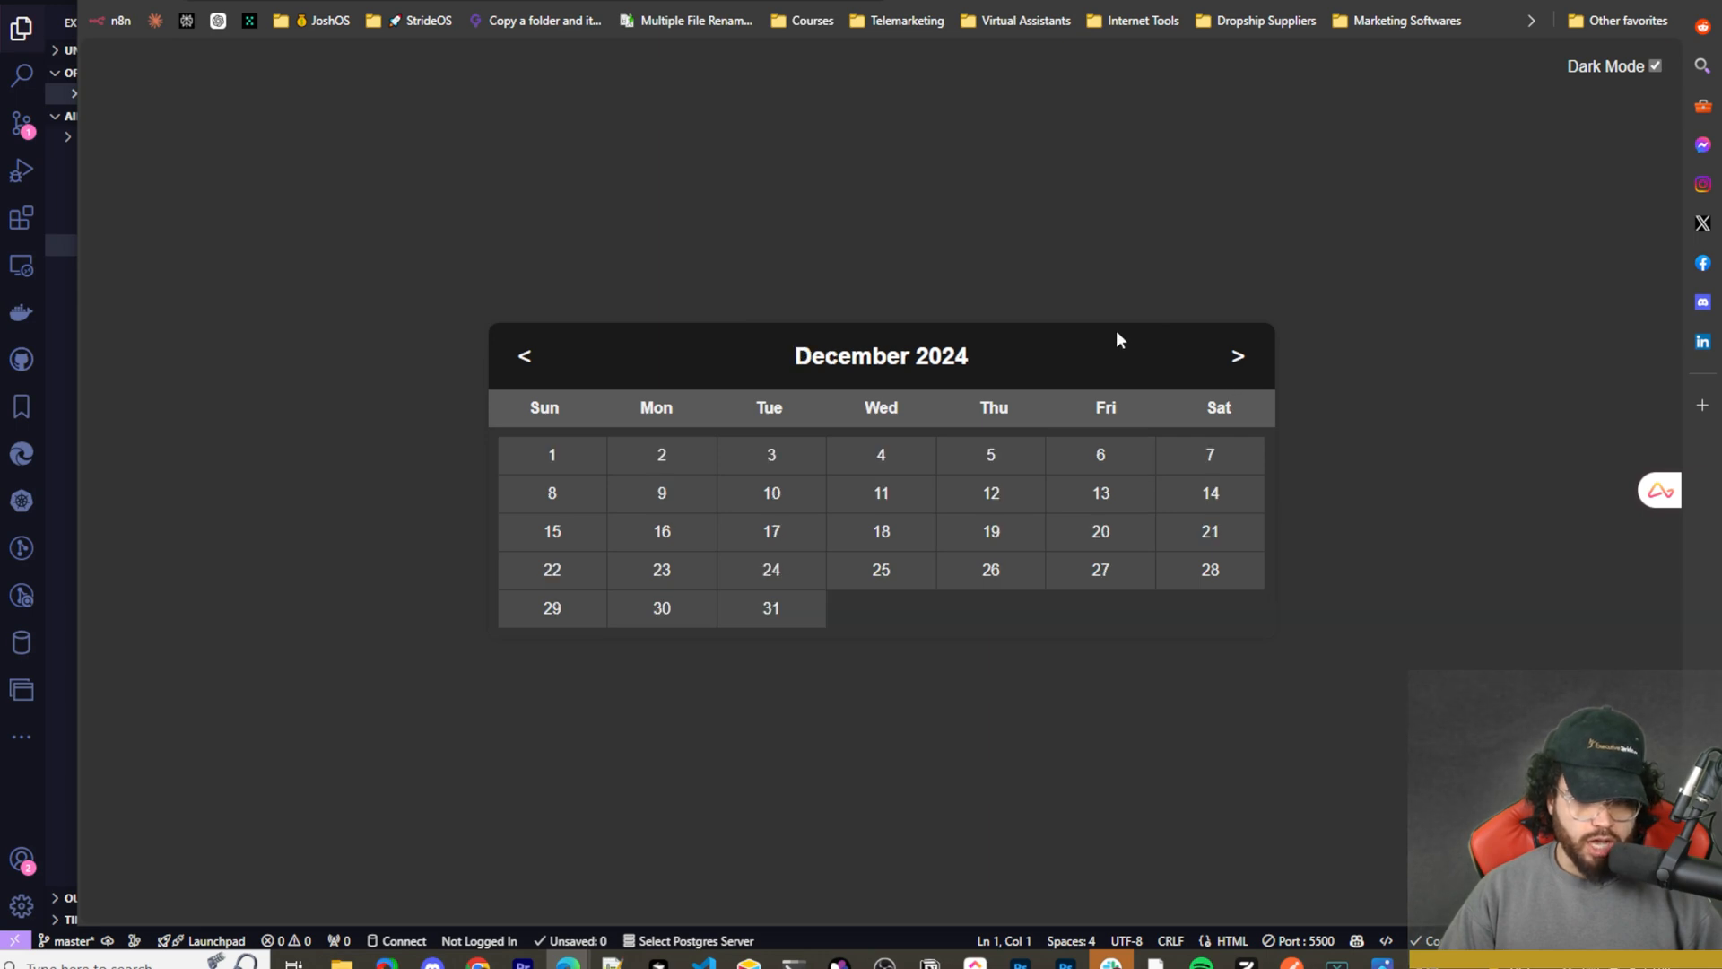
pyautogui.moveTo(1266, 352)
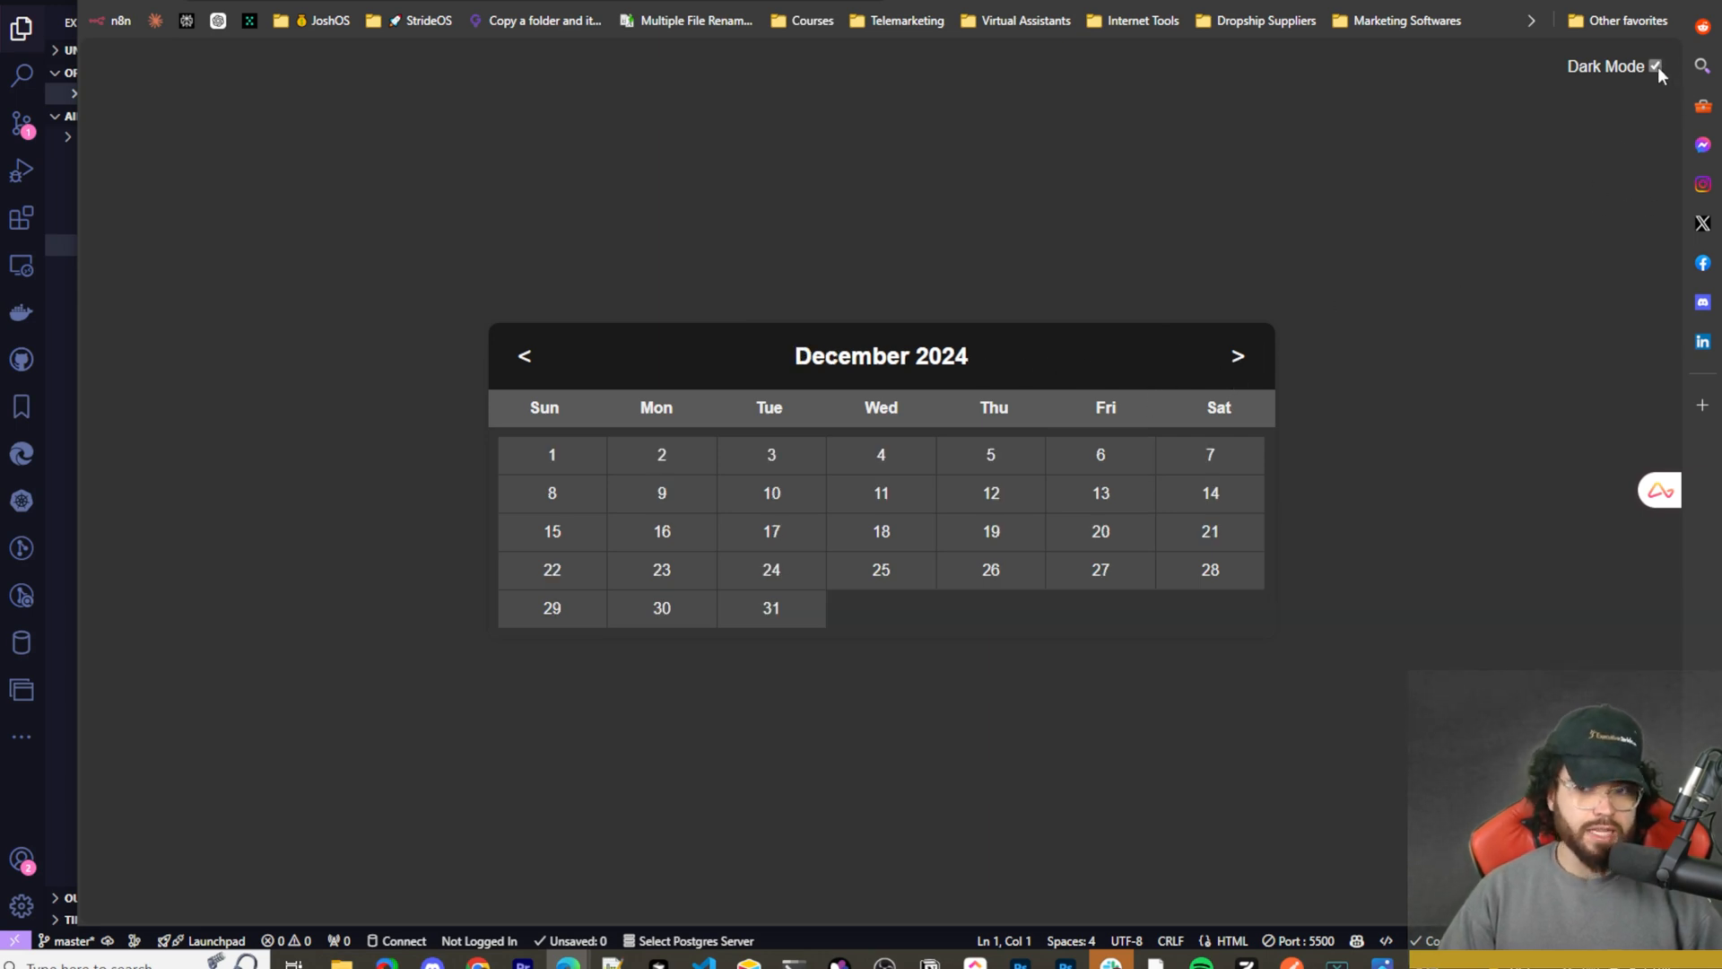
# Toggle dark mode off and back on, then advance to February 2025.
pyautogui.click(1654, 65)
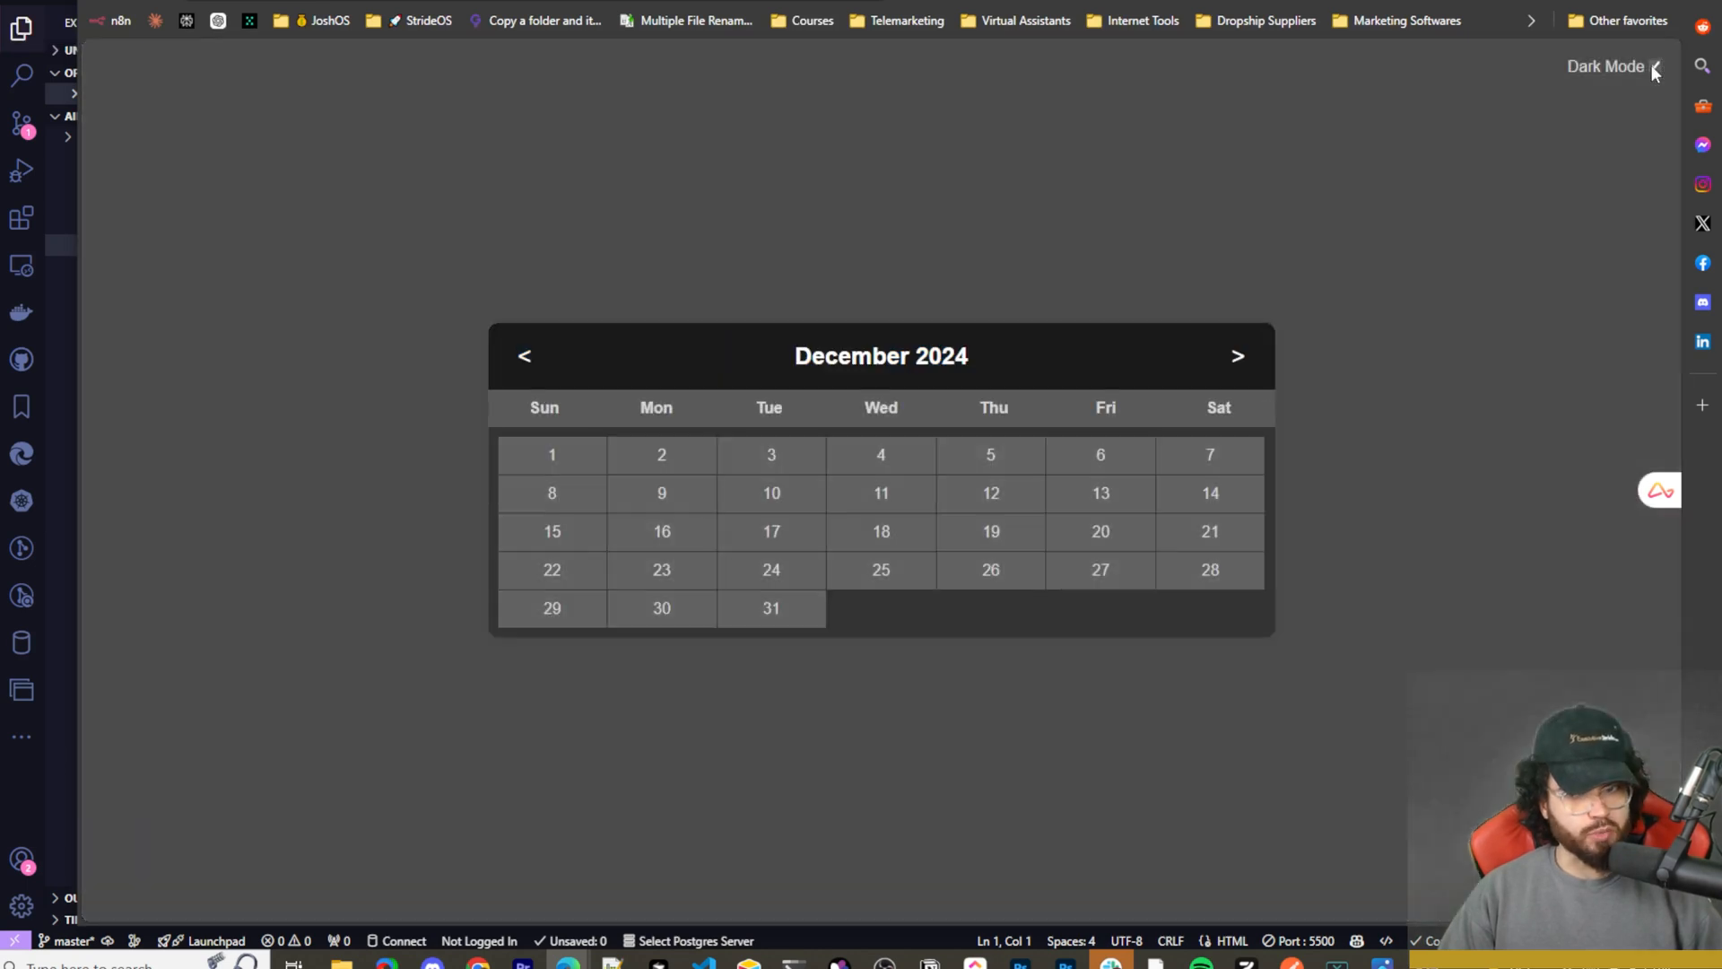
pyautogui.click(1655, 65)
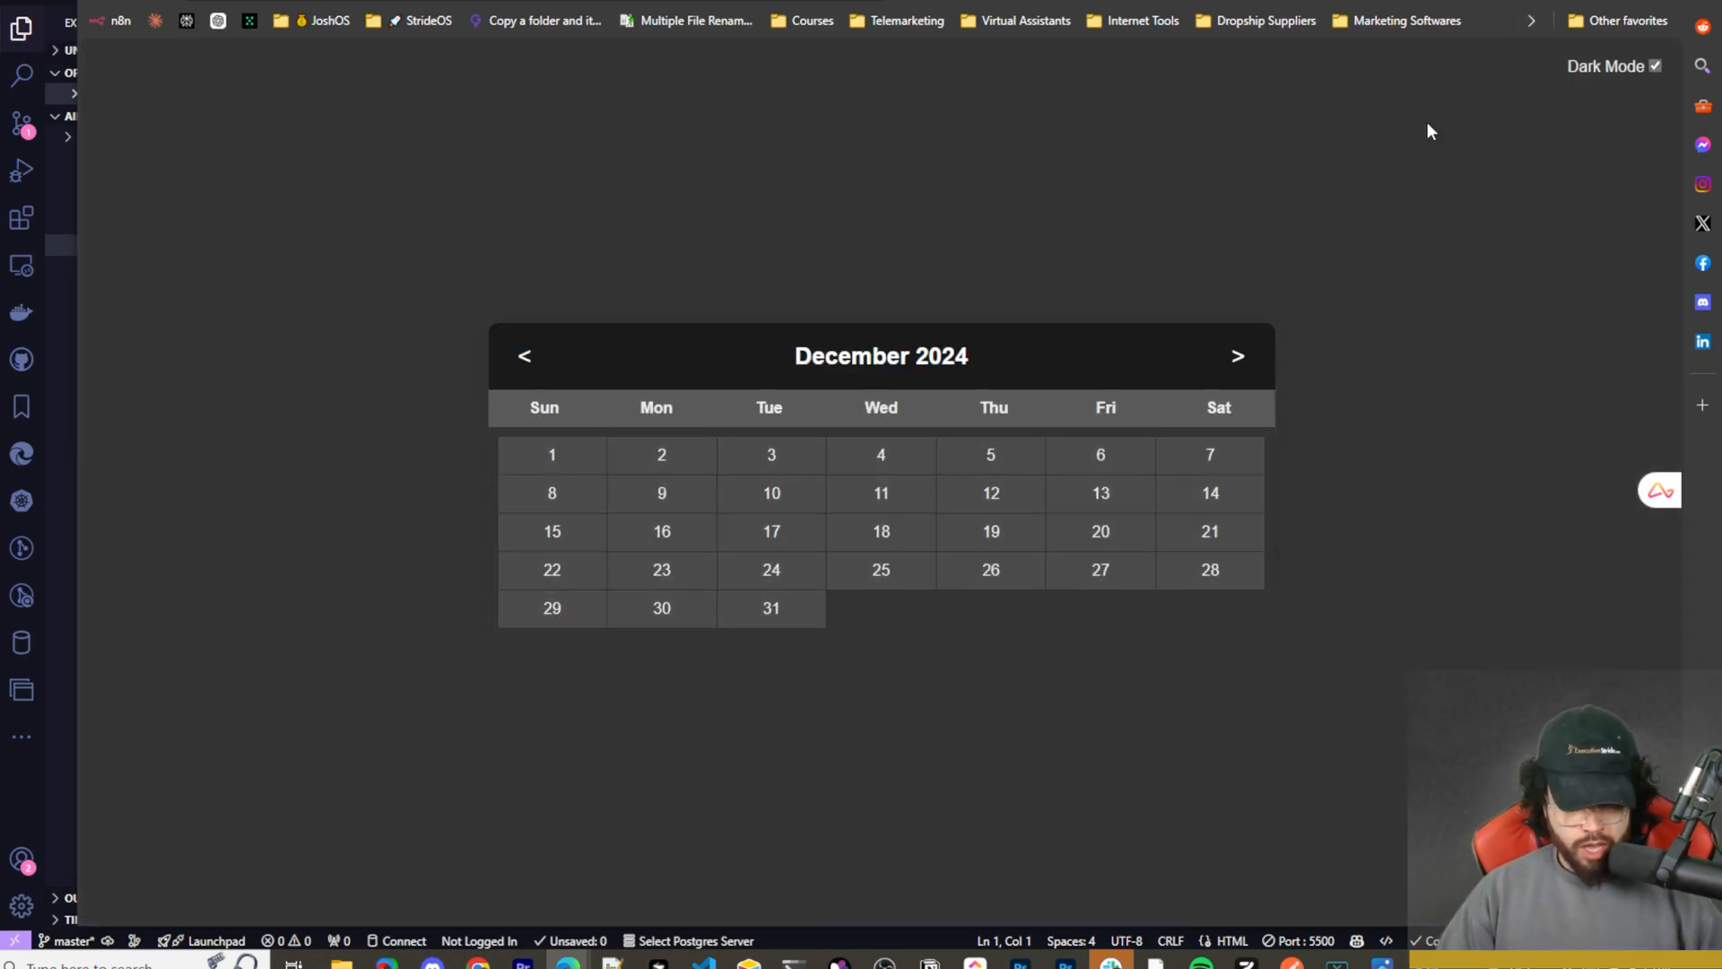
pyautogui.moveTo(1238, 356)
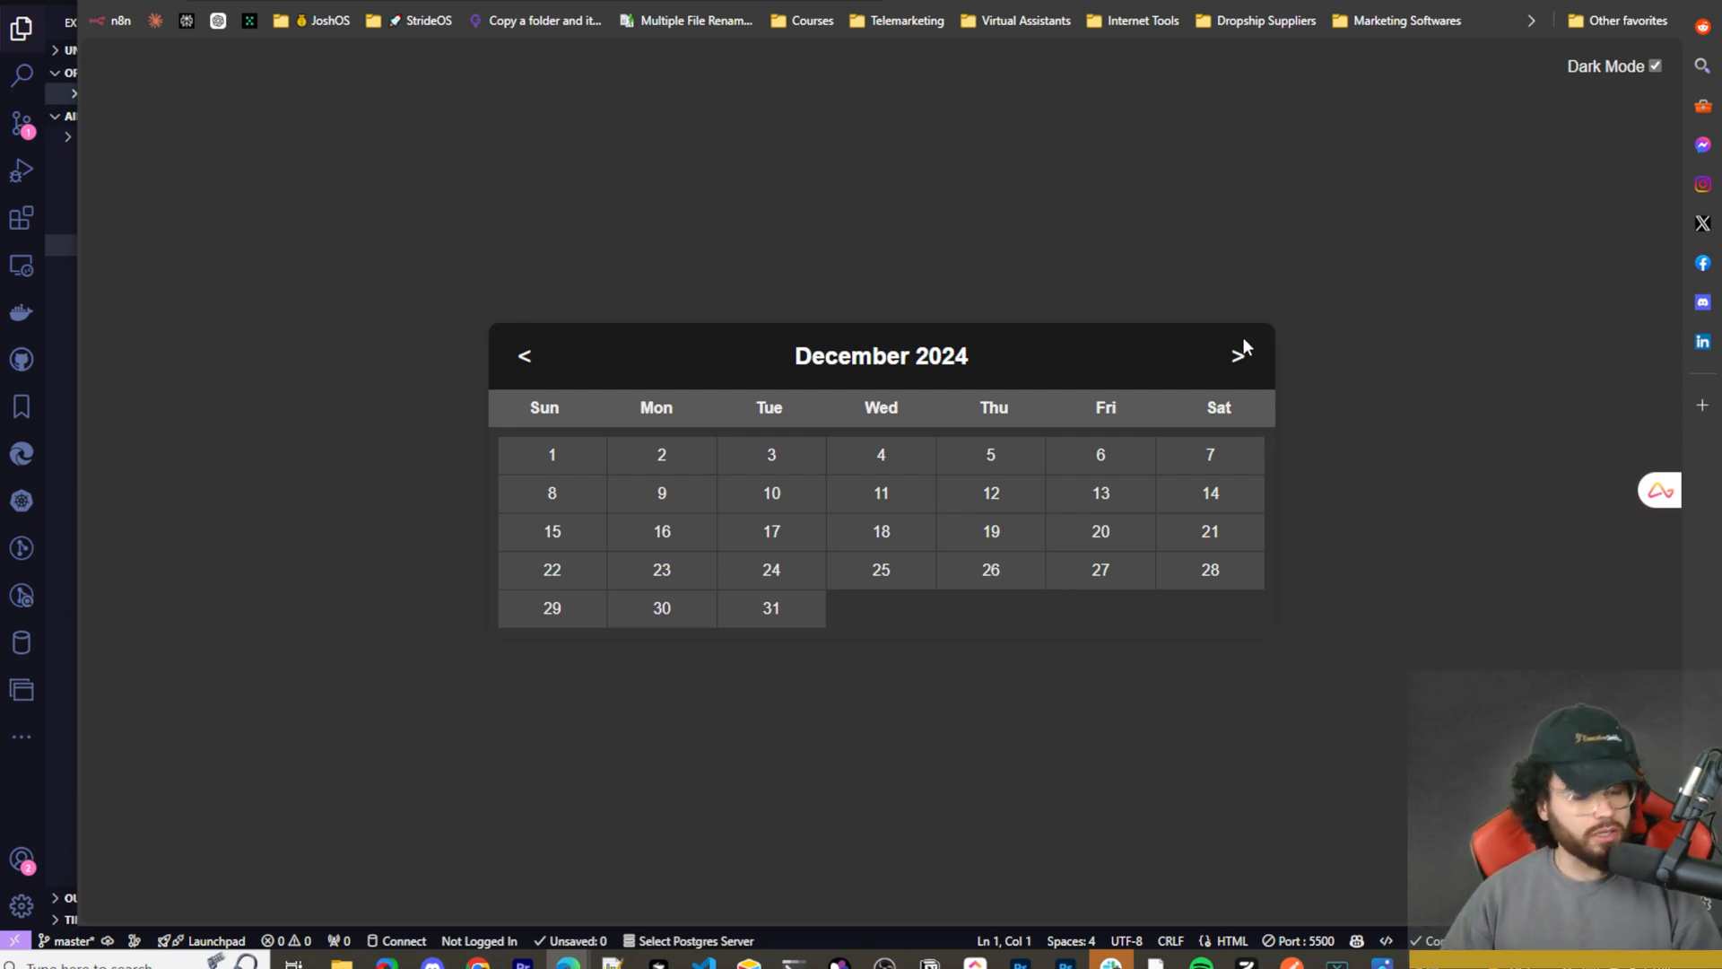
pyautogui.moveTo(1247, 372)
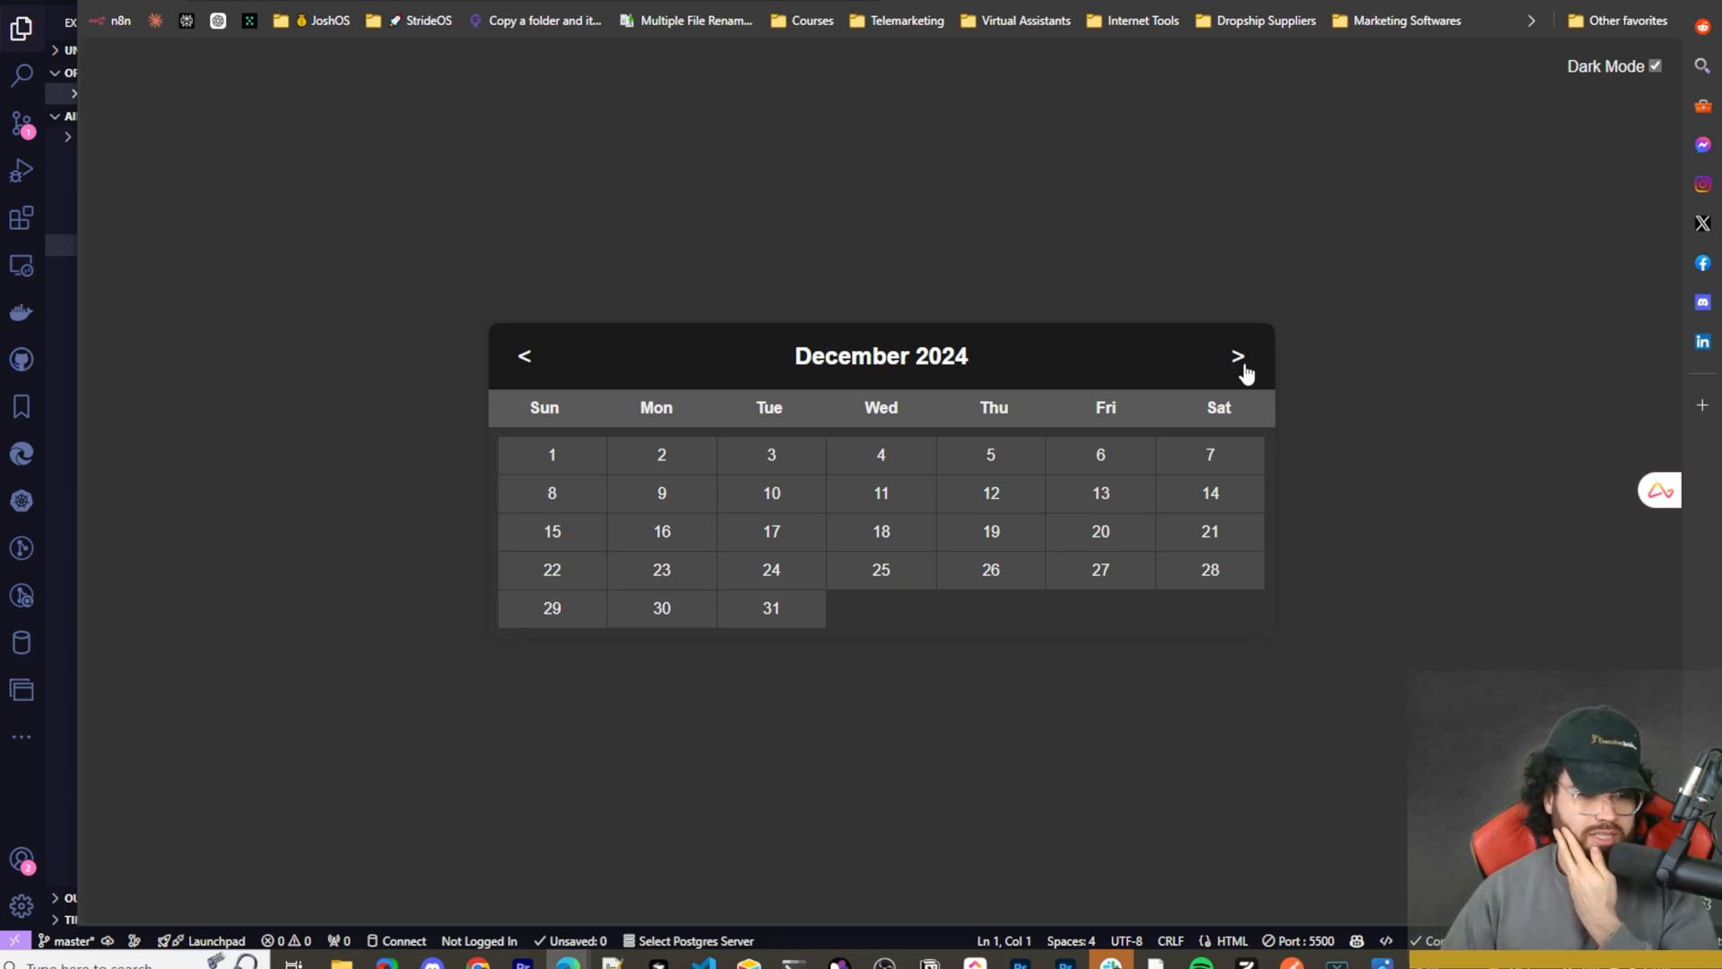
pyautogui.moveTo(1224, 341)
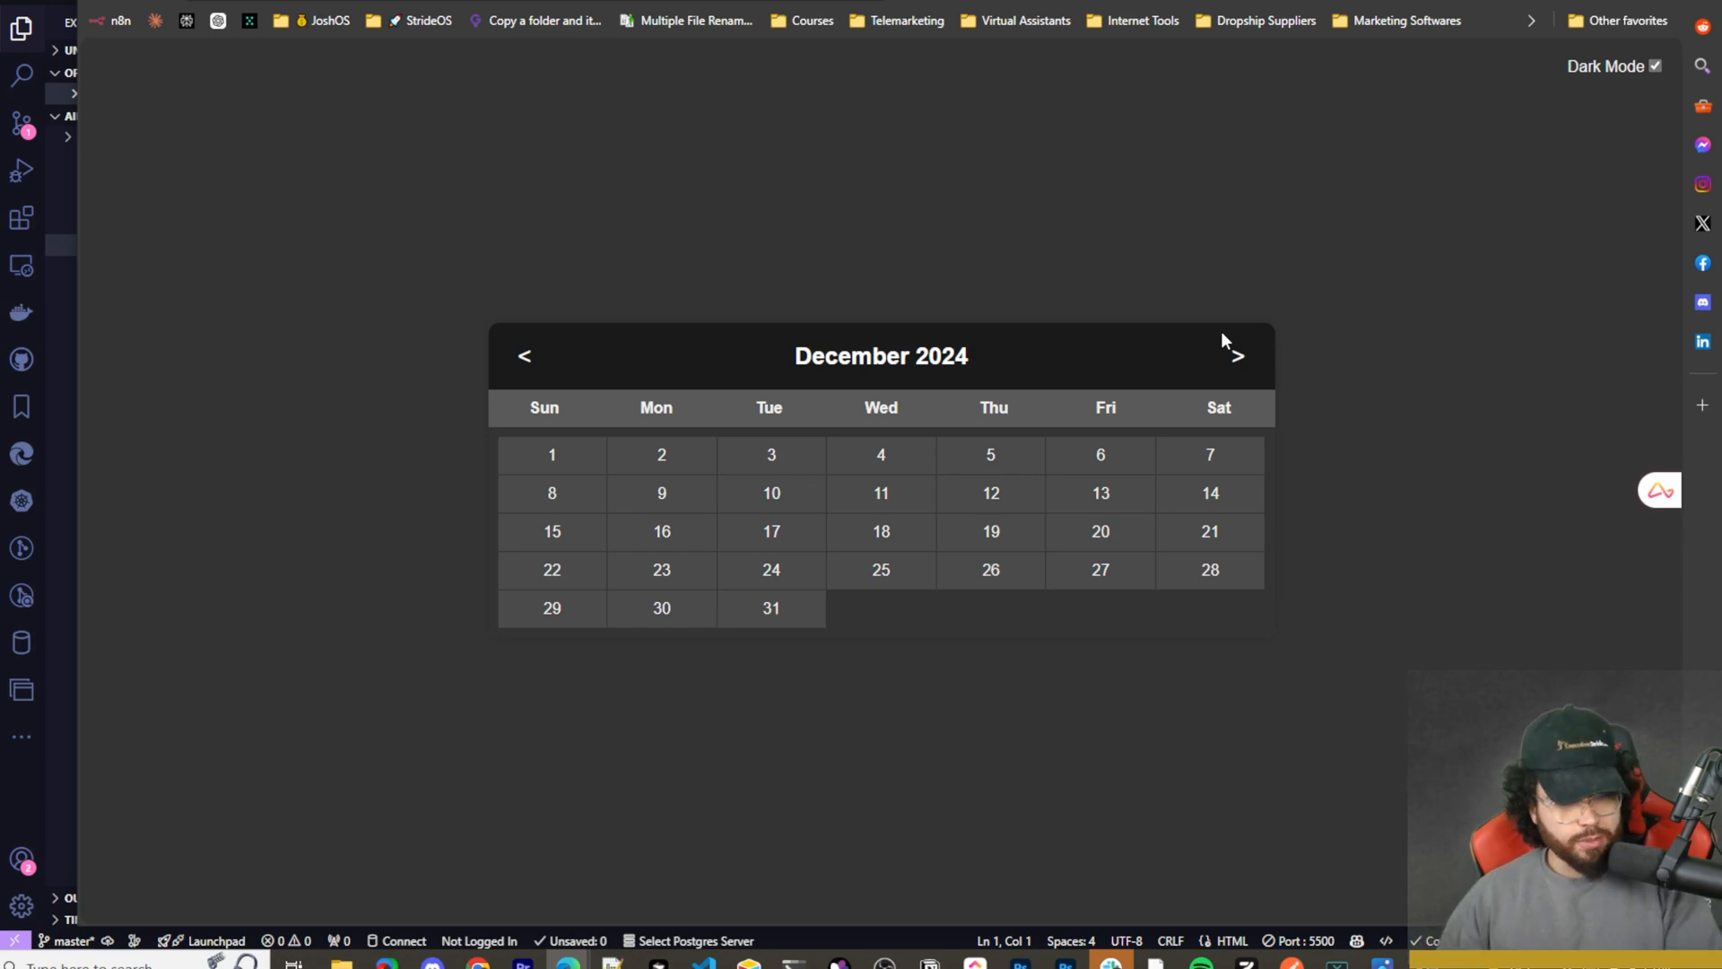
pyautogui.moveTo(1217, 375)
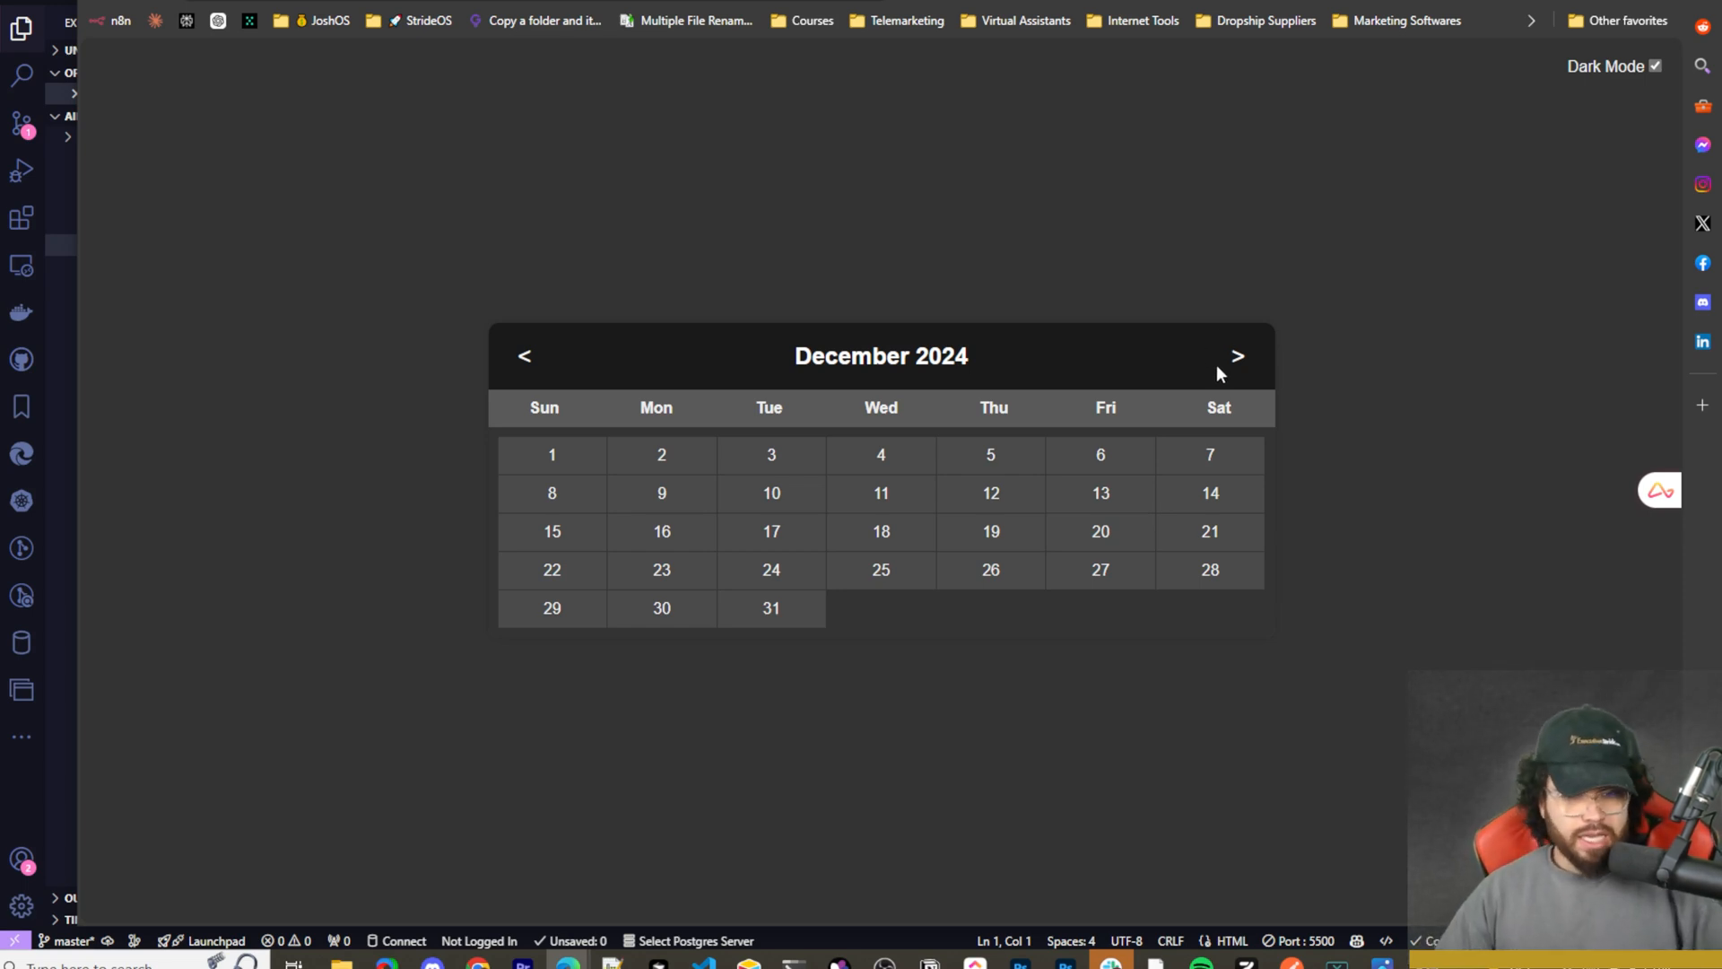
pyautogui.moveTo(1234, 373)
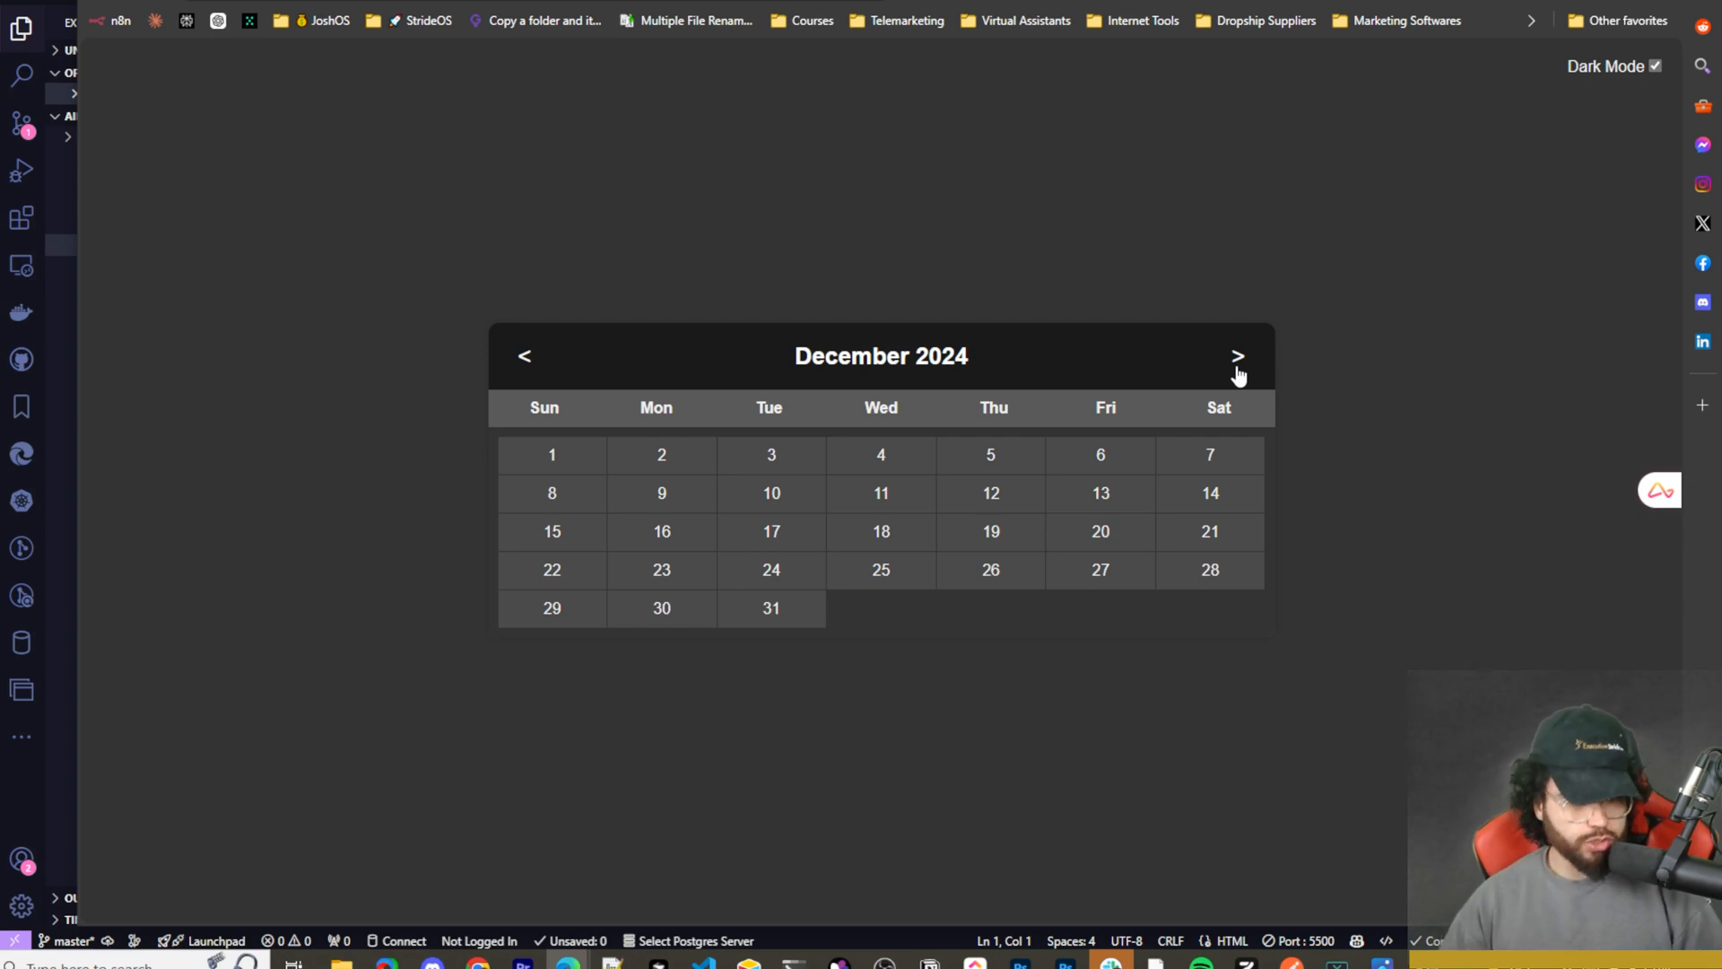
pyautogui.moveTo(1238, 489)
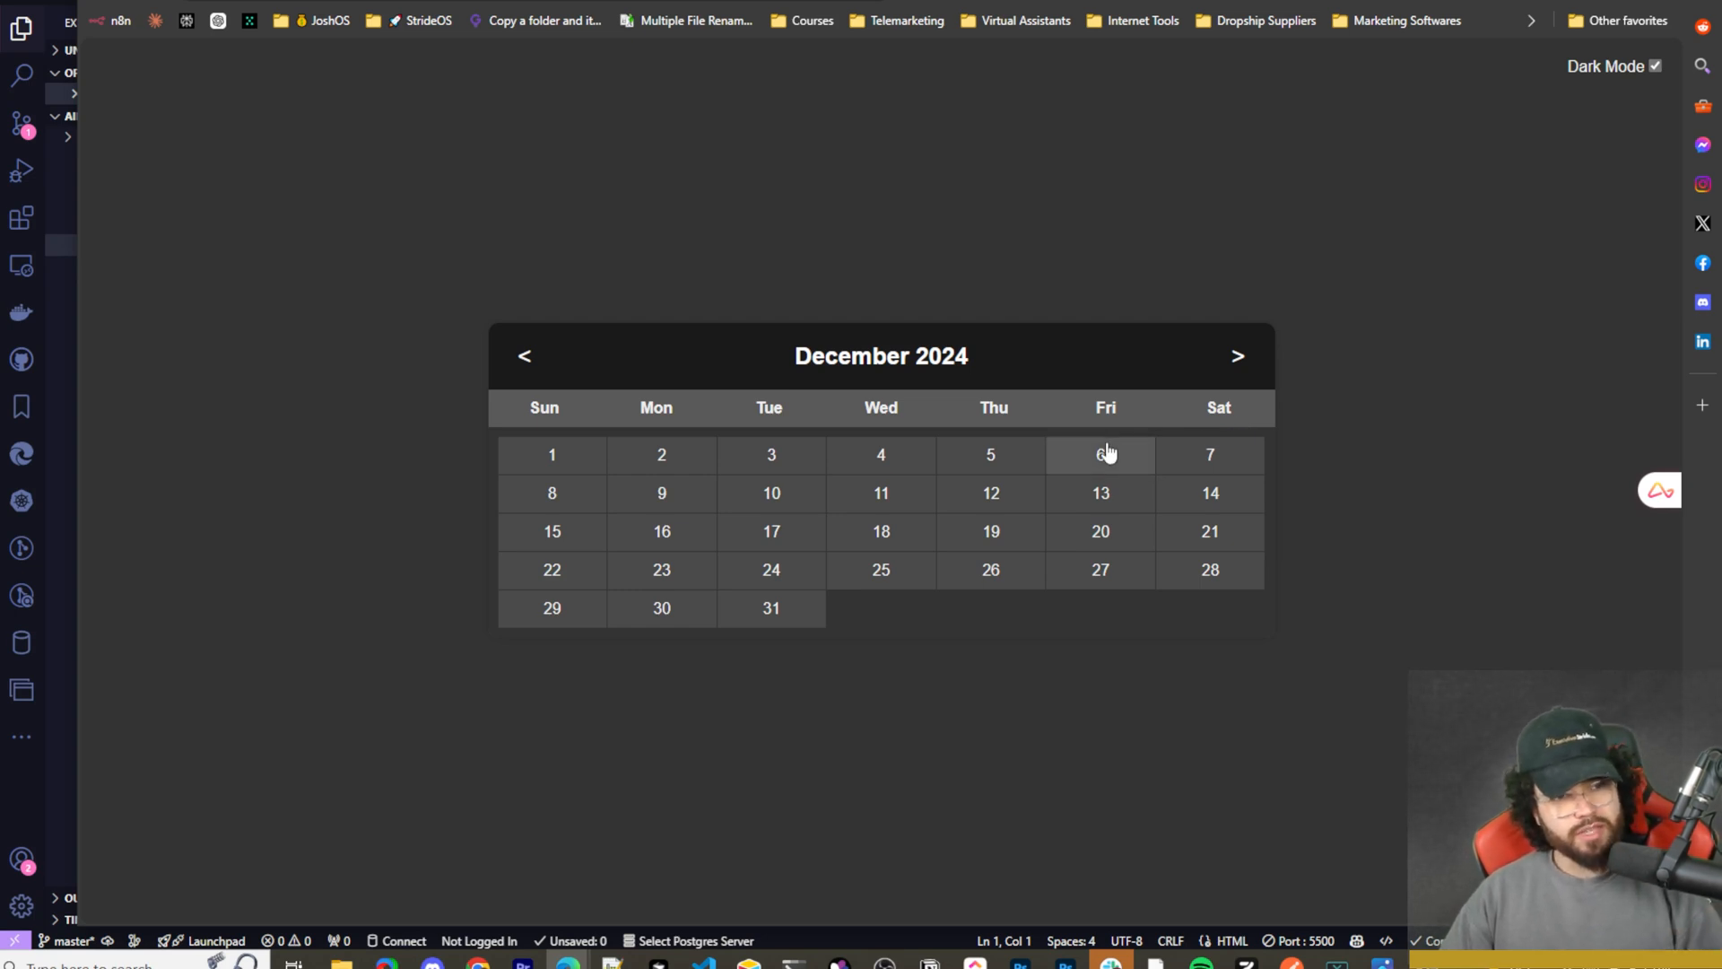
pyautogui.moveTo(1108, 440)
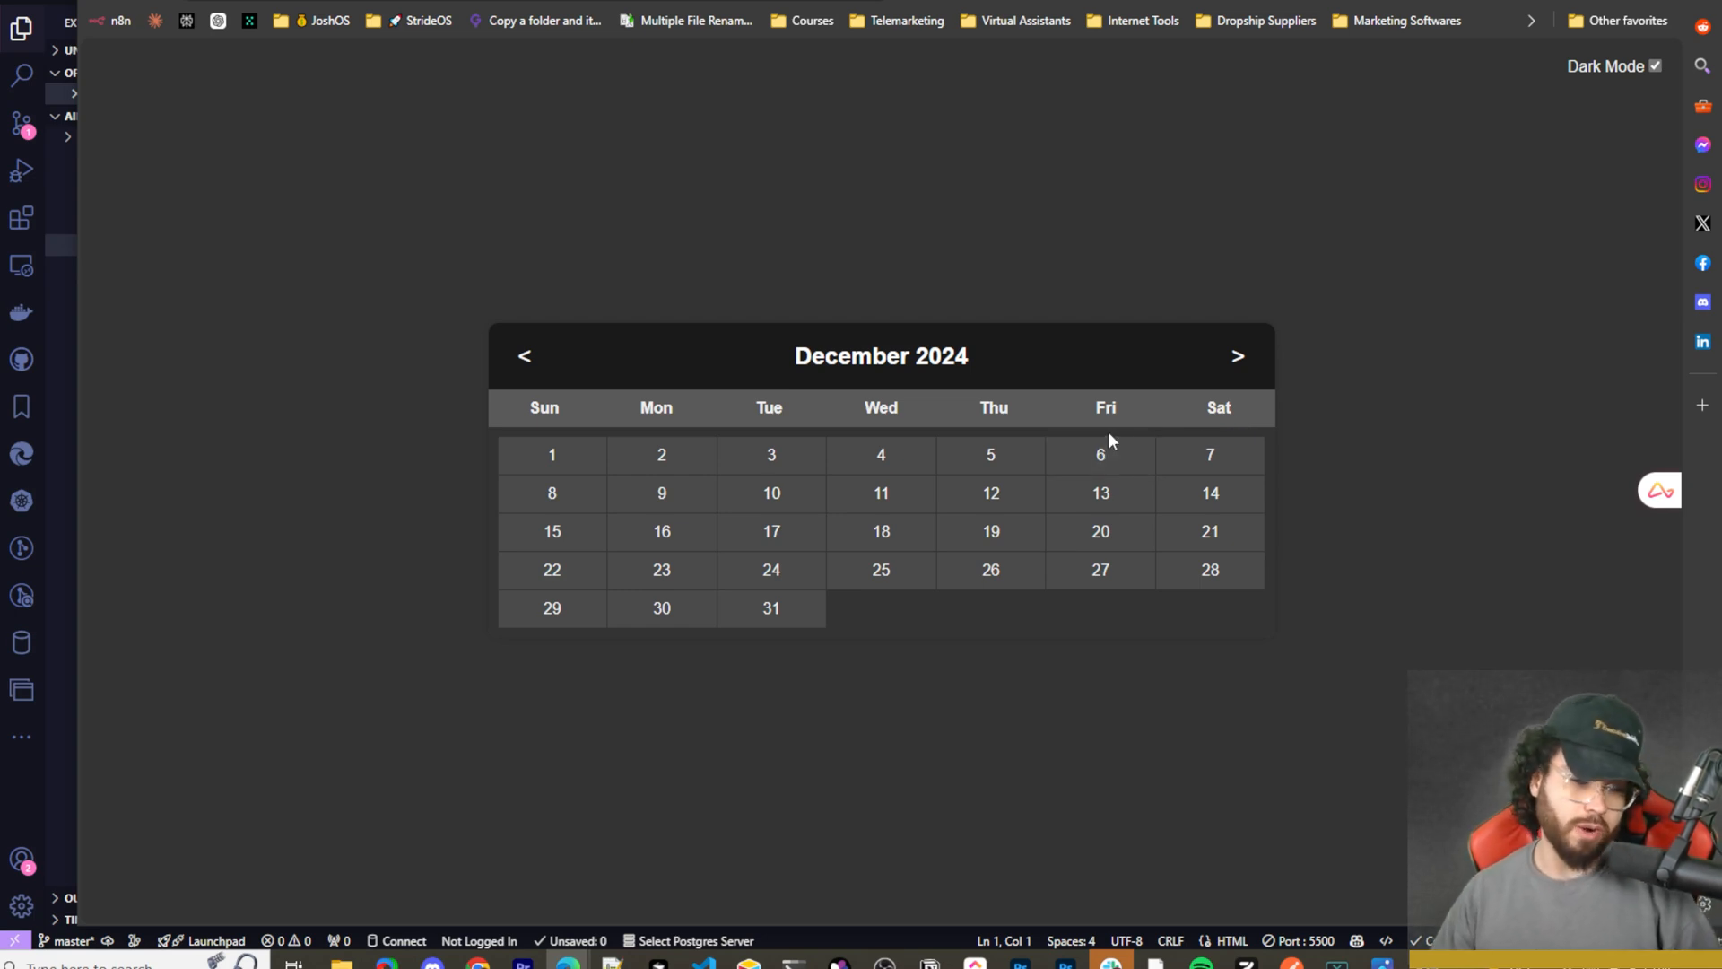
pyautogui.moveTo(1129, 398)
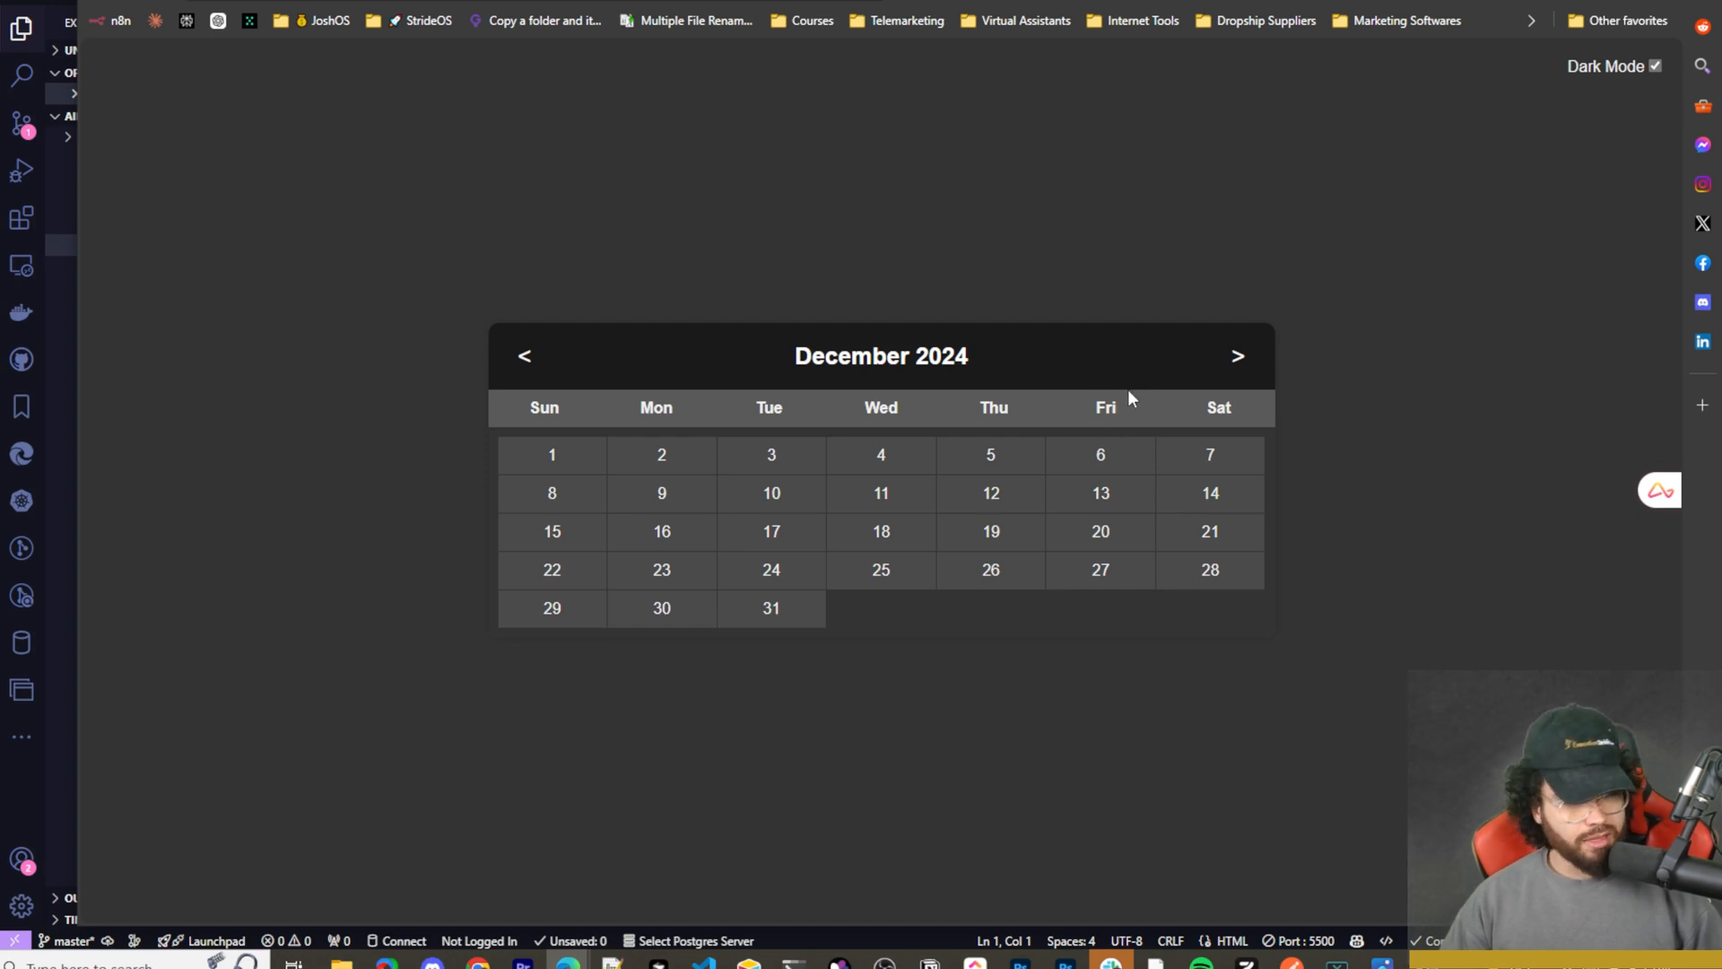
pyautogui.moveTo(1238, 356)
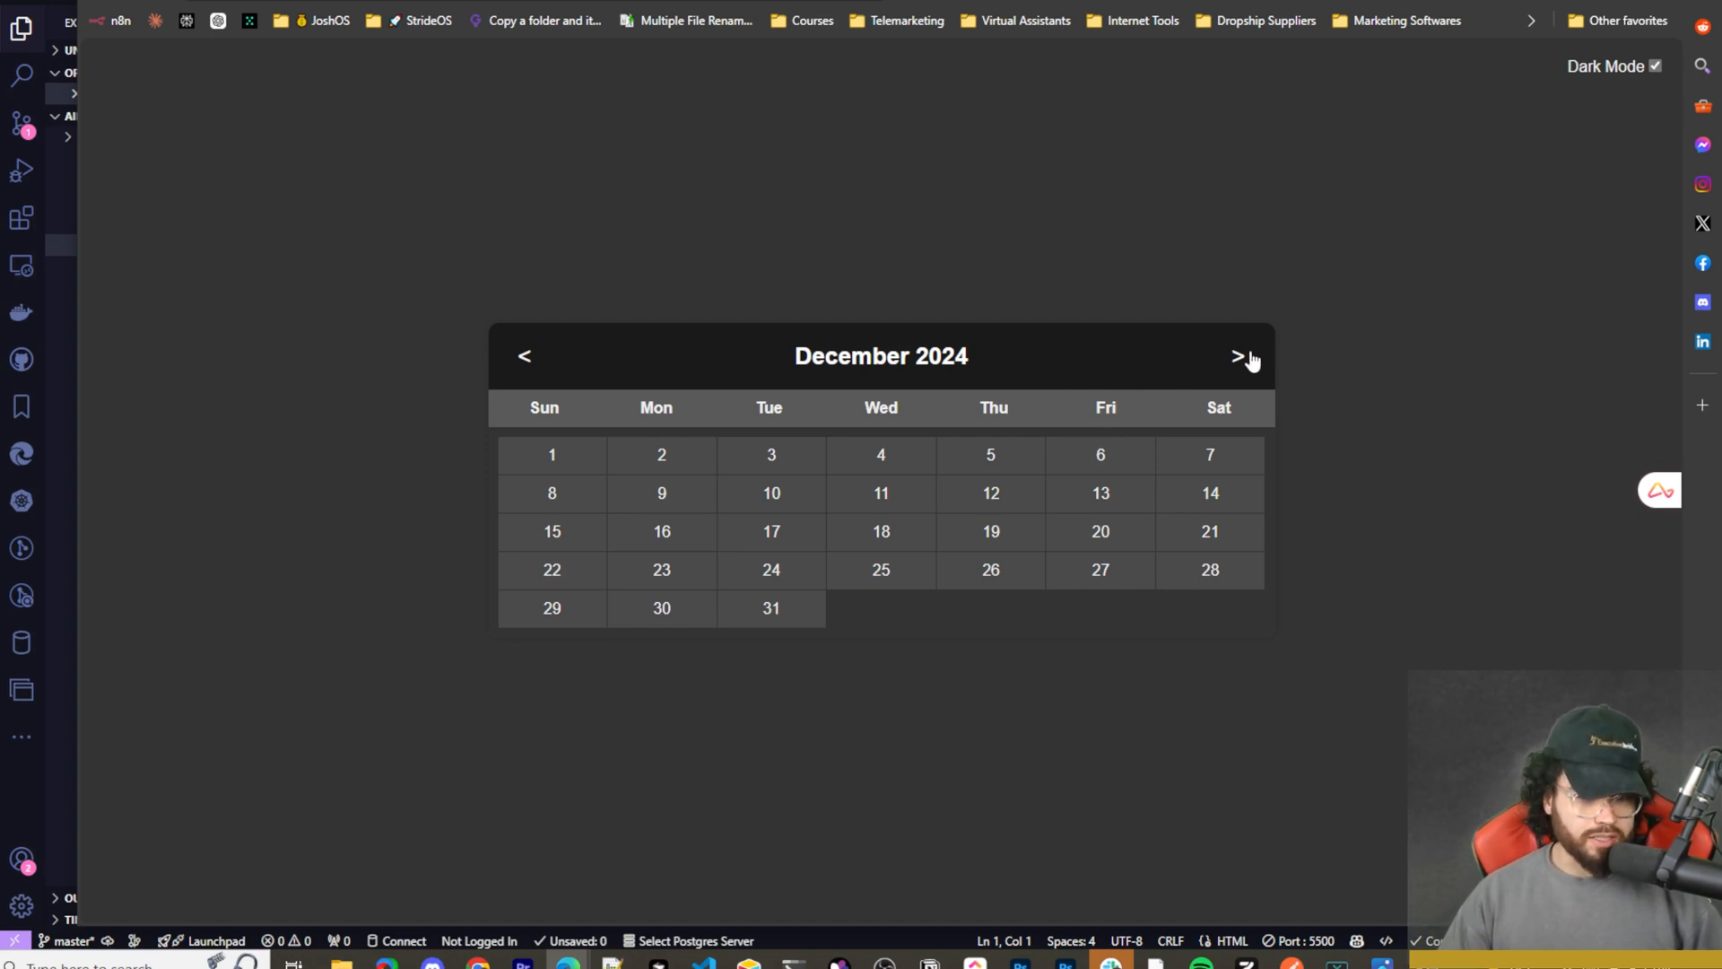
pyautogui.moveTo(1230, 356)
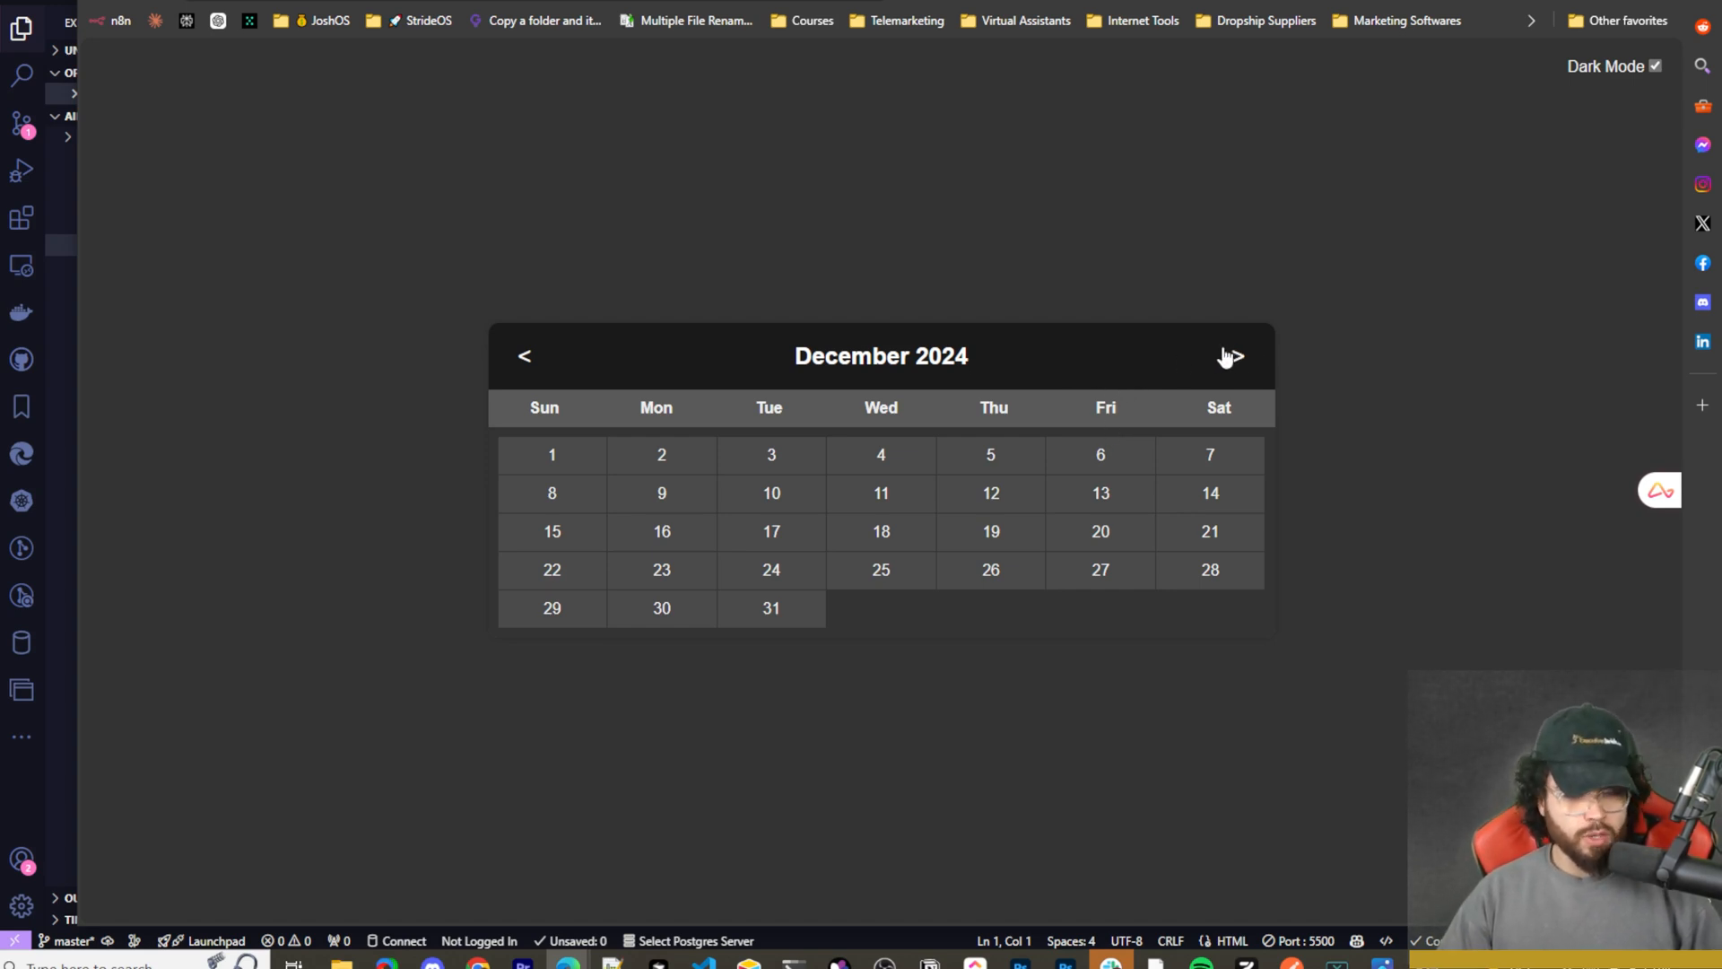
pyautogui.moveTo(1217, 349)
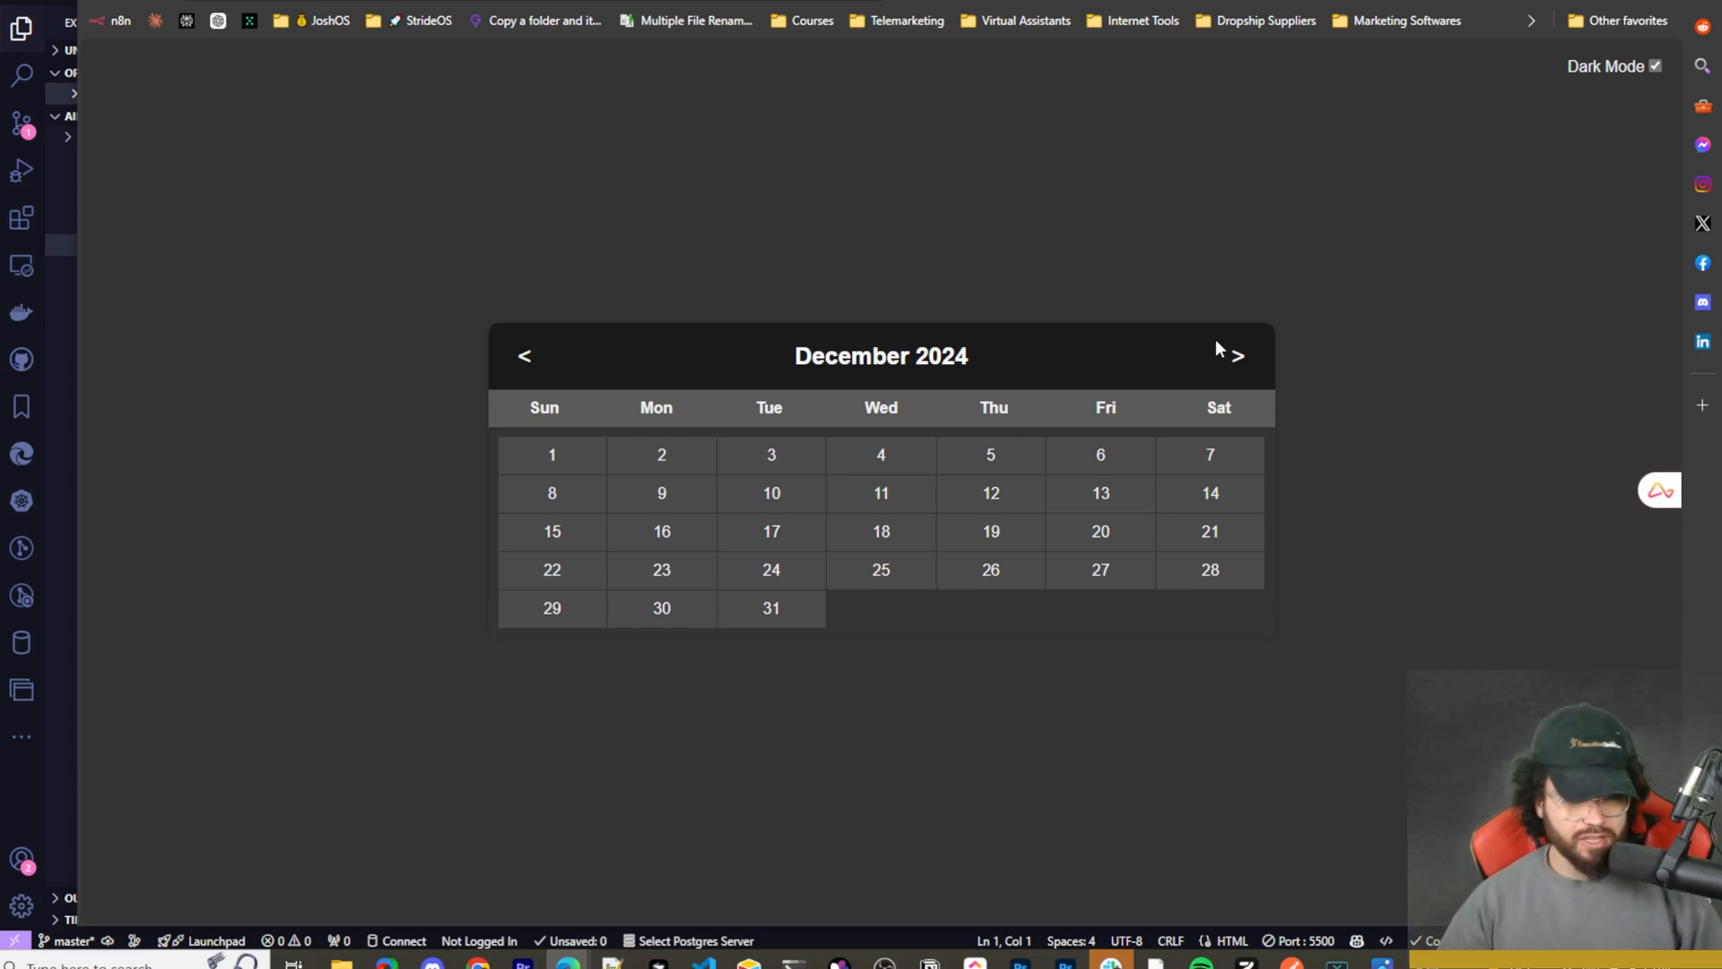
pyautogui.moveTo(1238, 376)
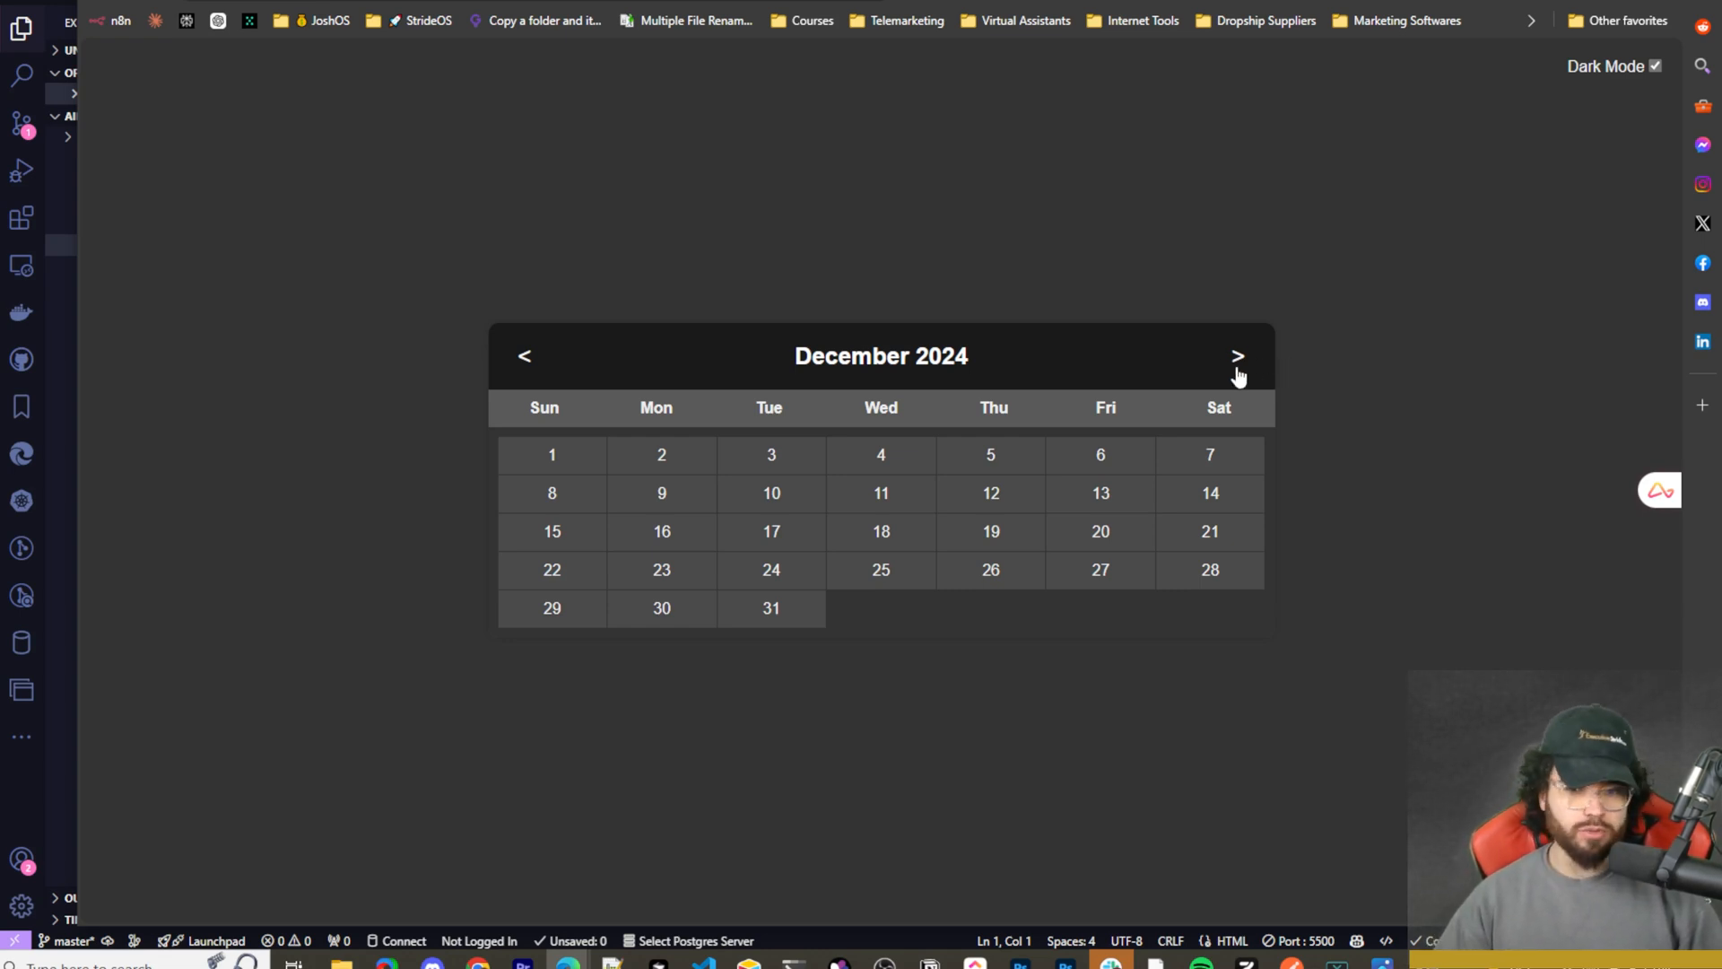
pyautogui.moveTo(1469, 147)
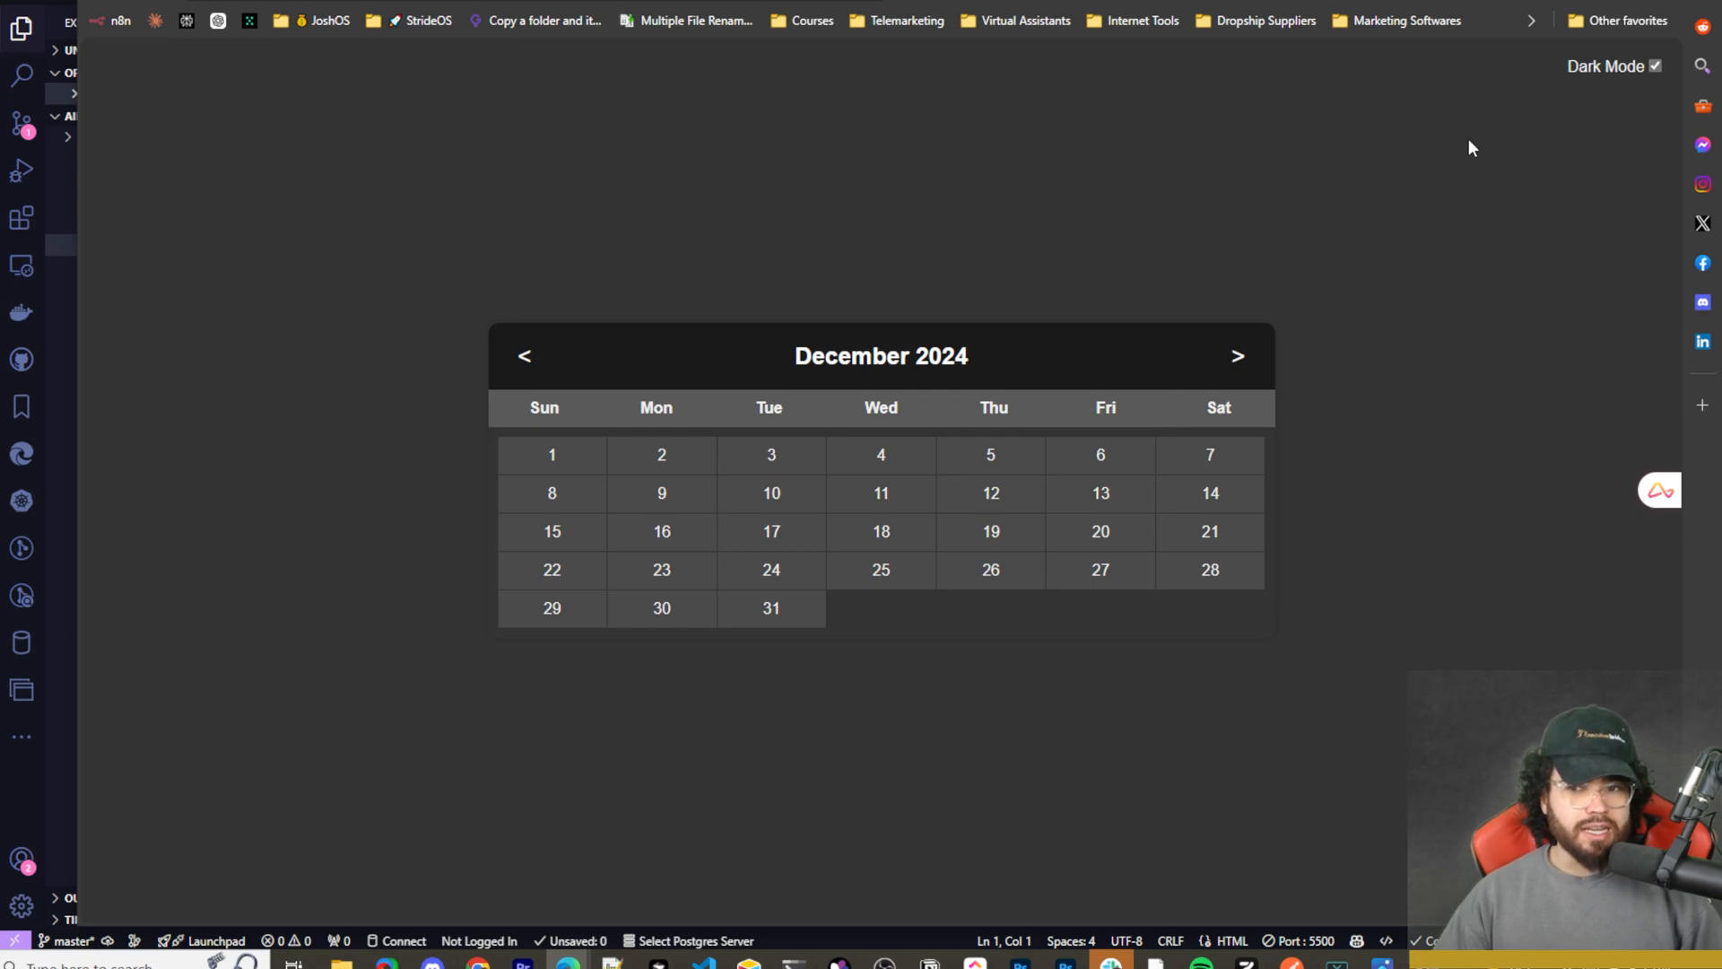
pyautogui.moveTo(1310, 383)
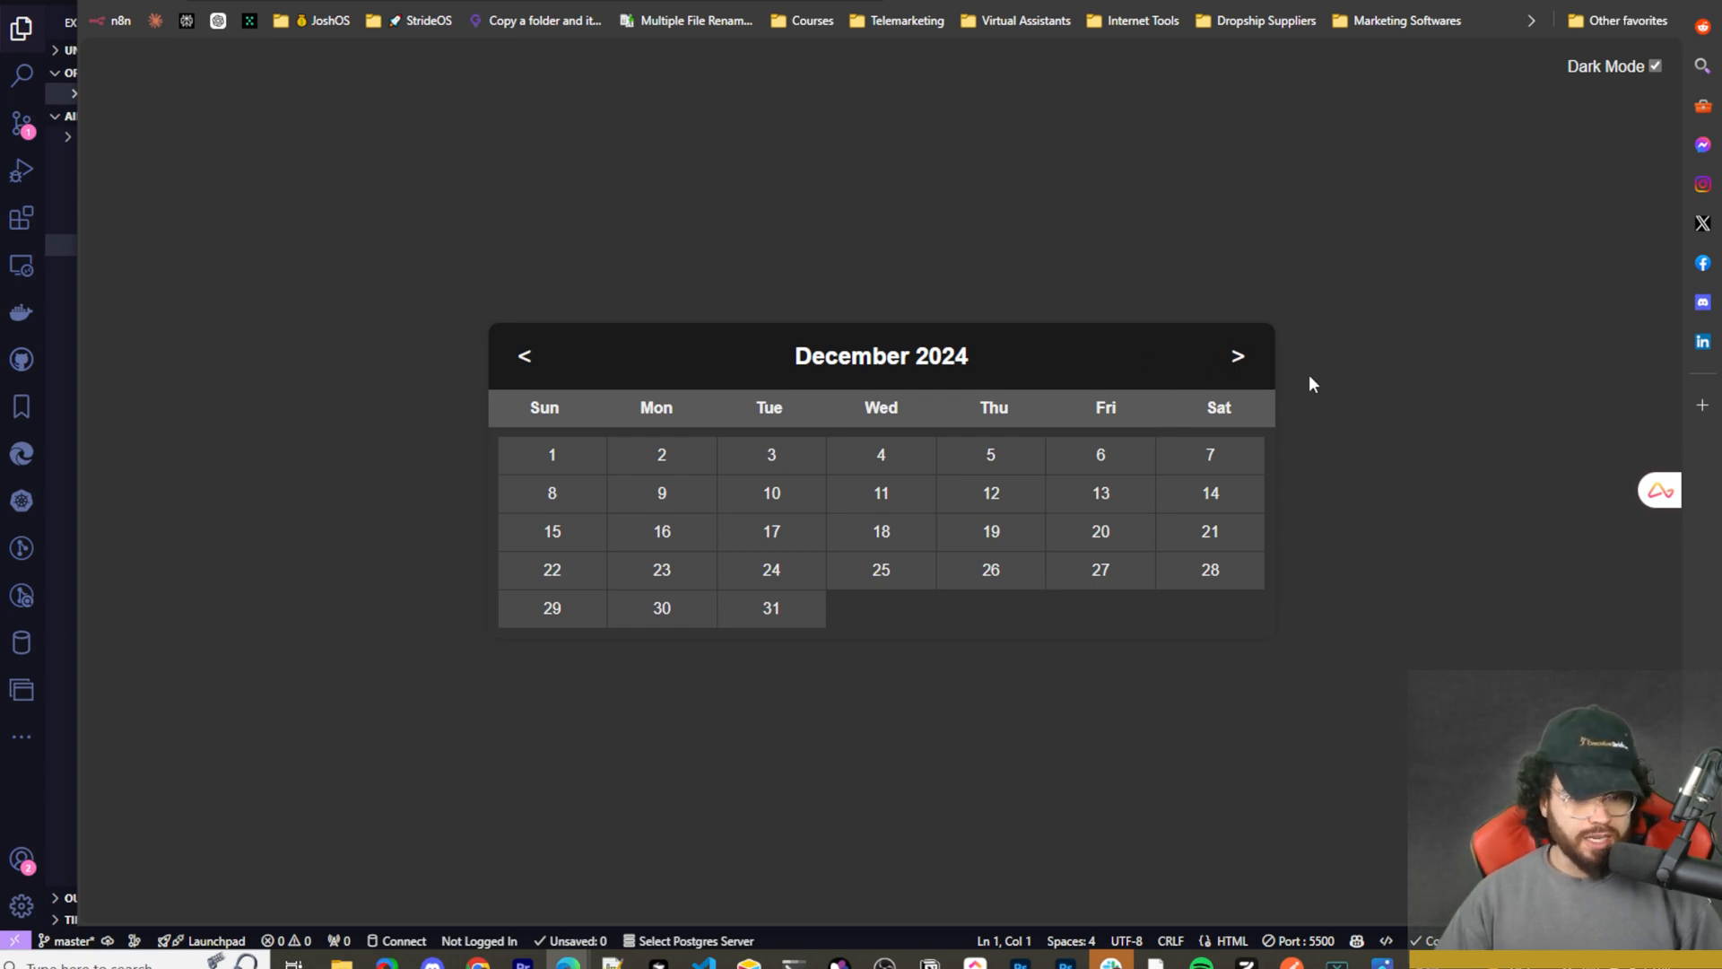
pyautogui.click(1237, 355)
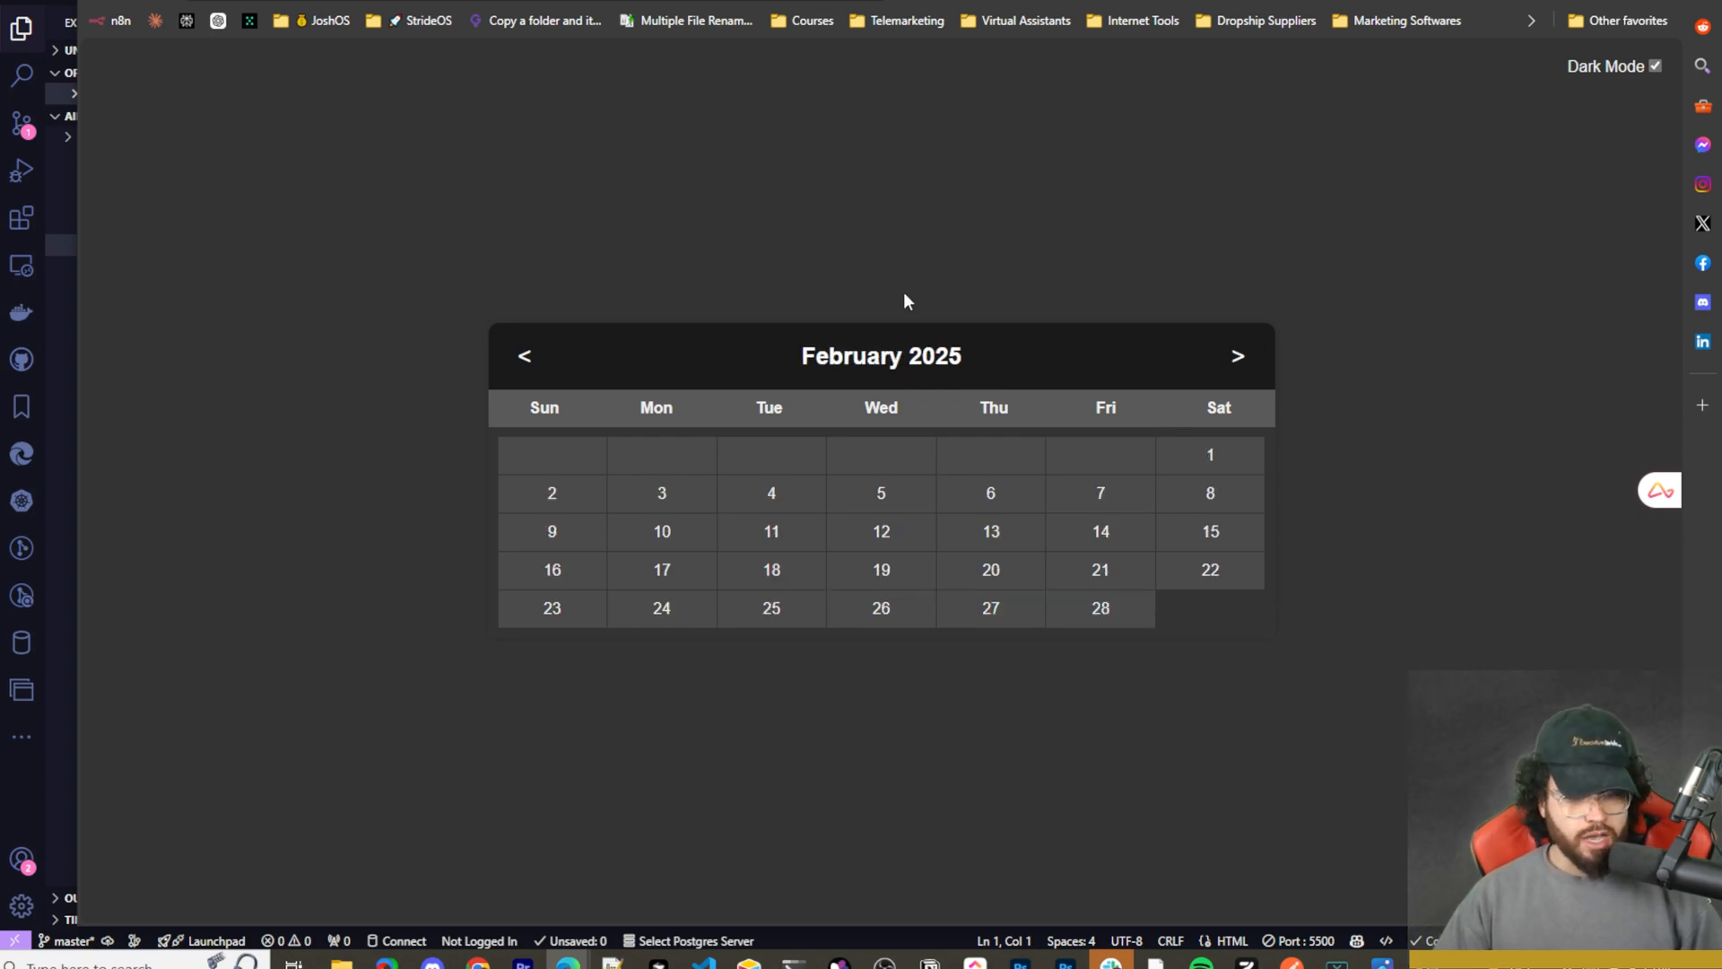
pyautogui.moveTo(1271, 385)
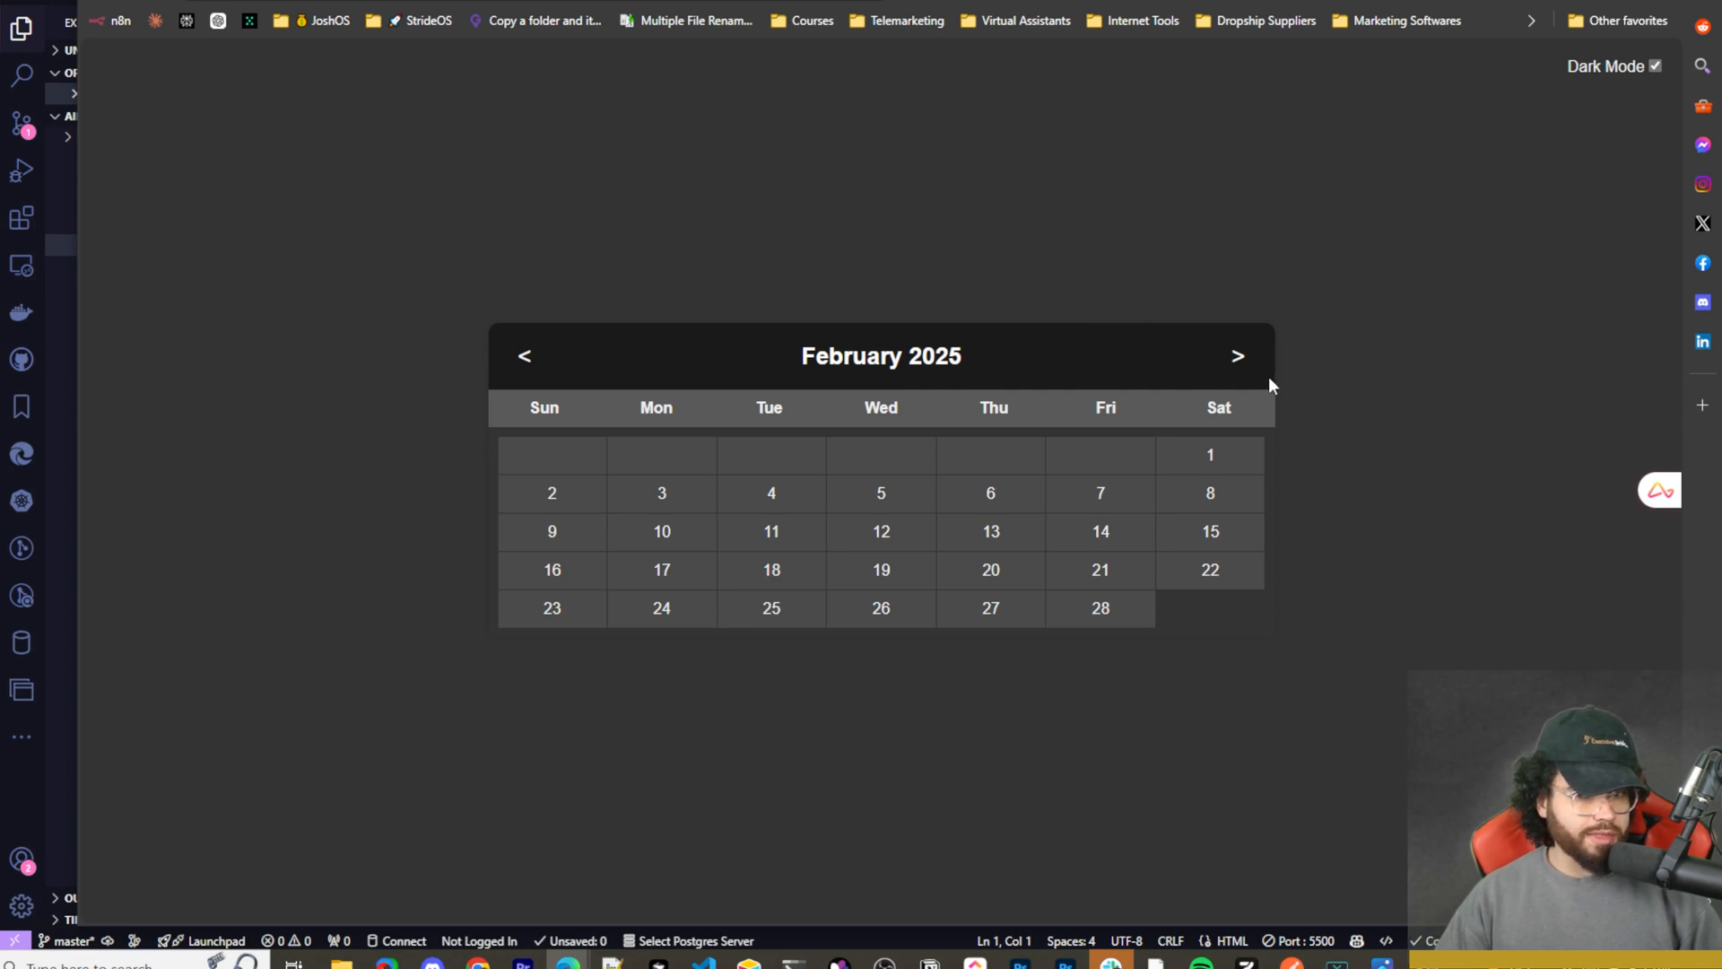
pyautogui.moveTo(838, 290)
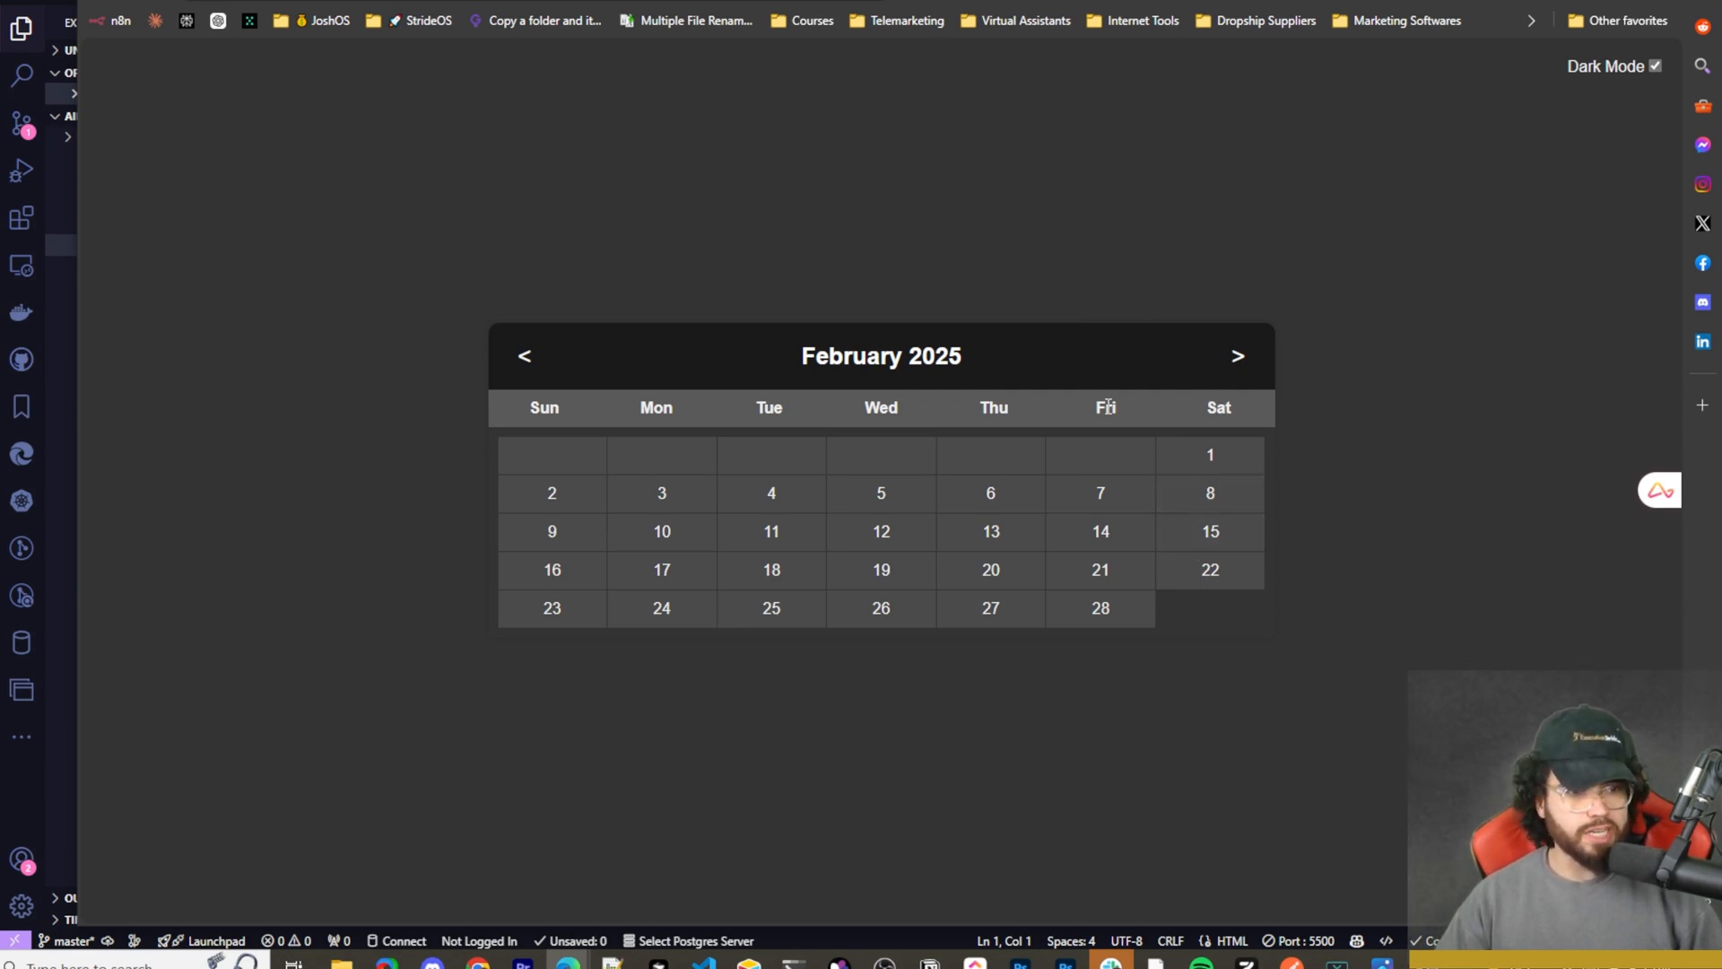
pyautogui.moveTo(1209, 454)
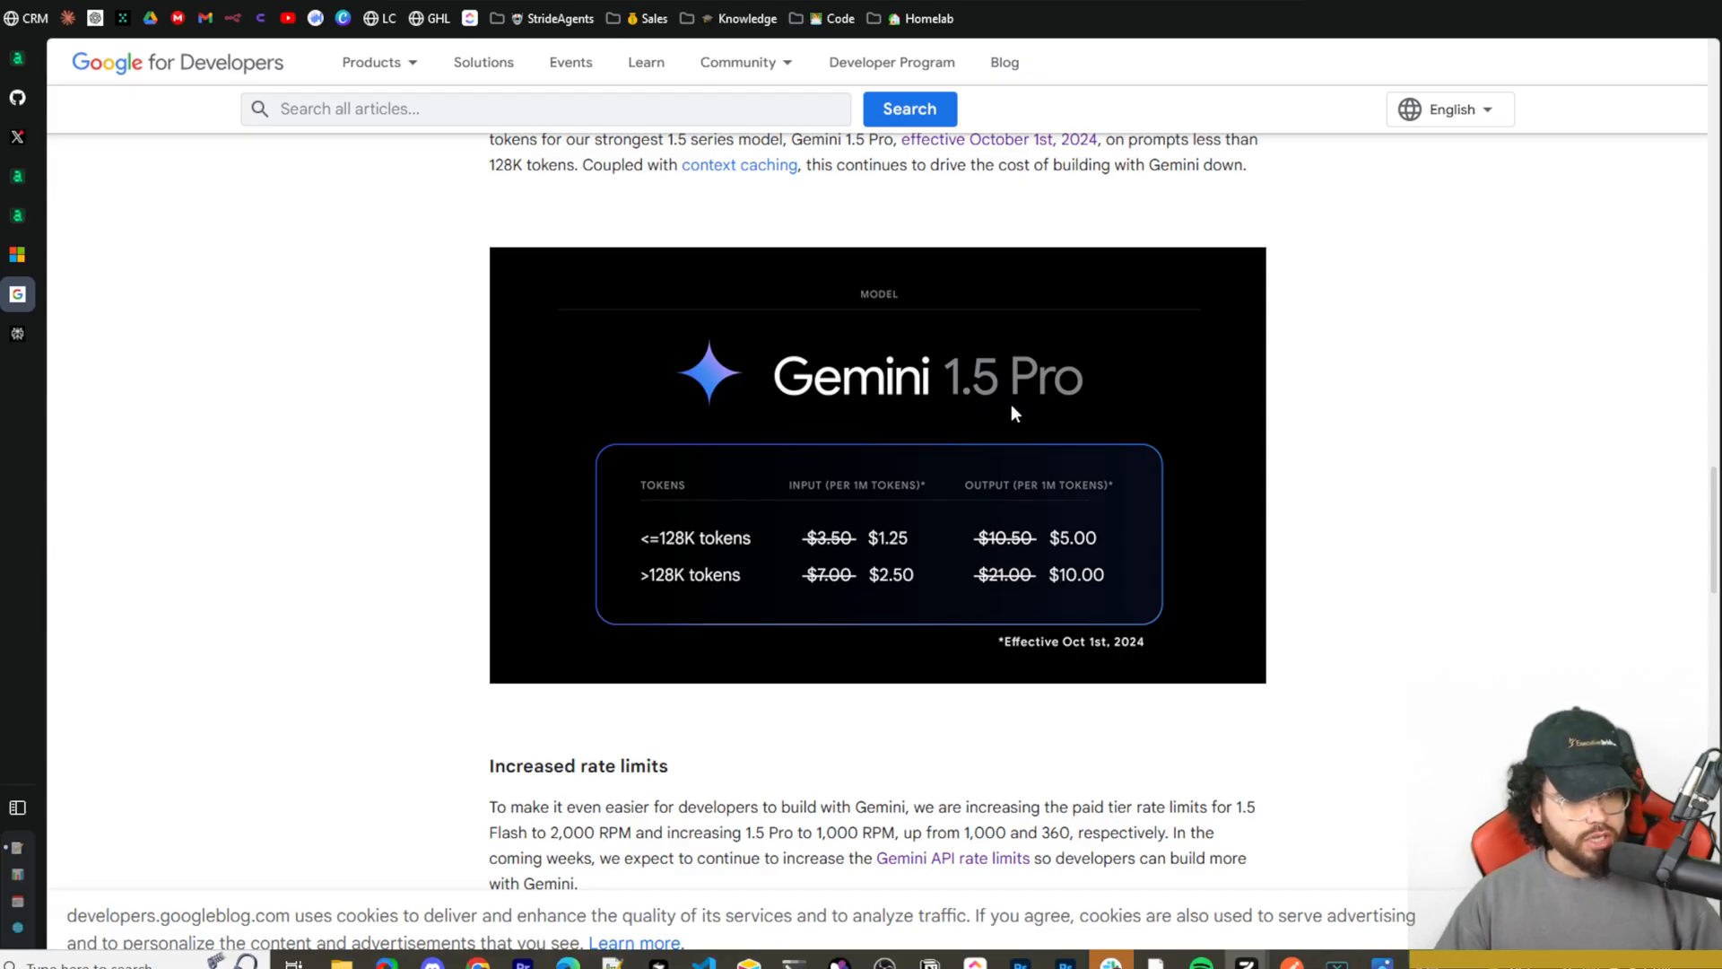
pyautogui.scroll(3)
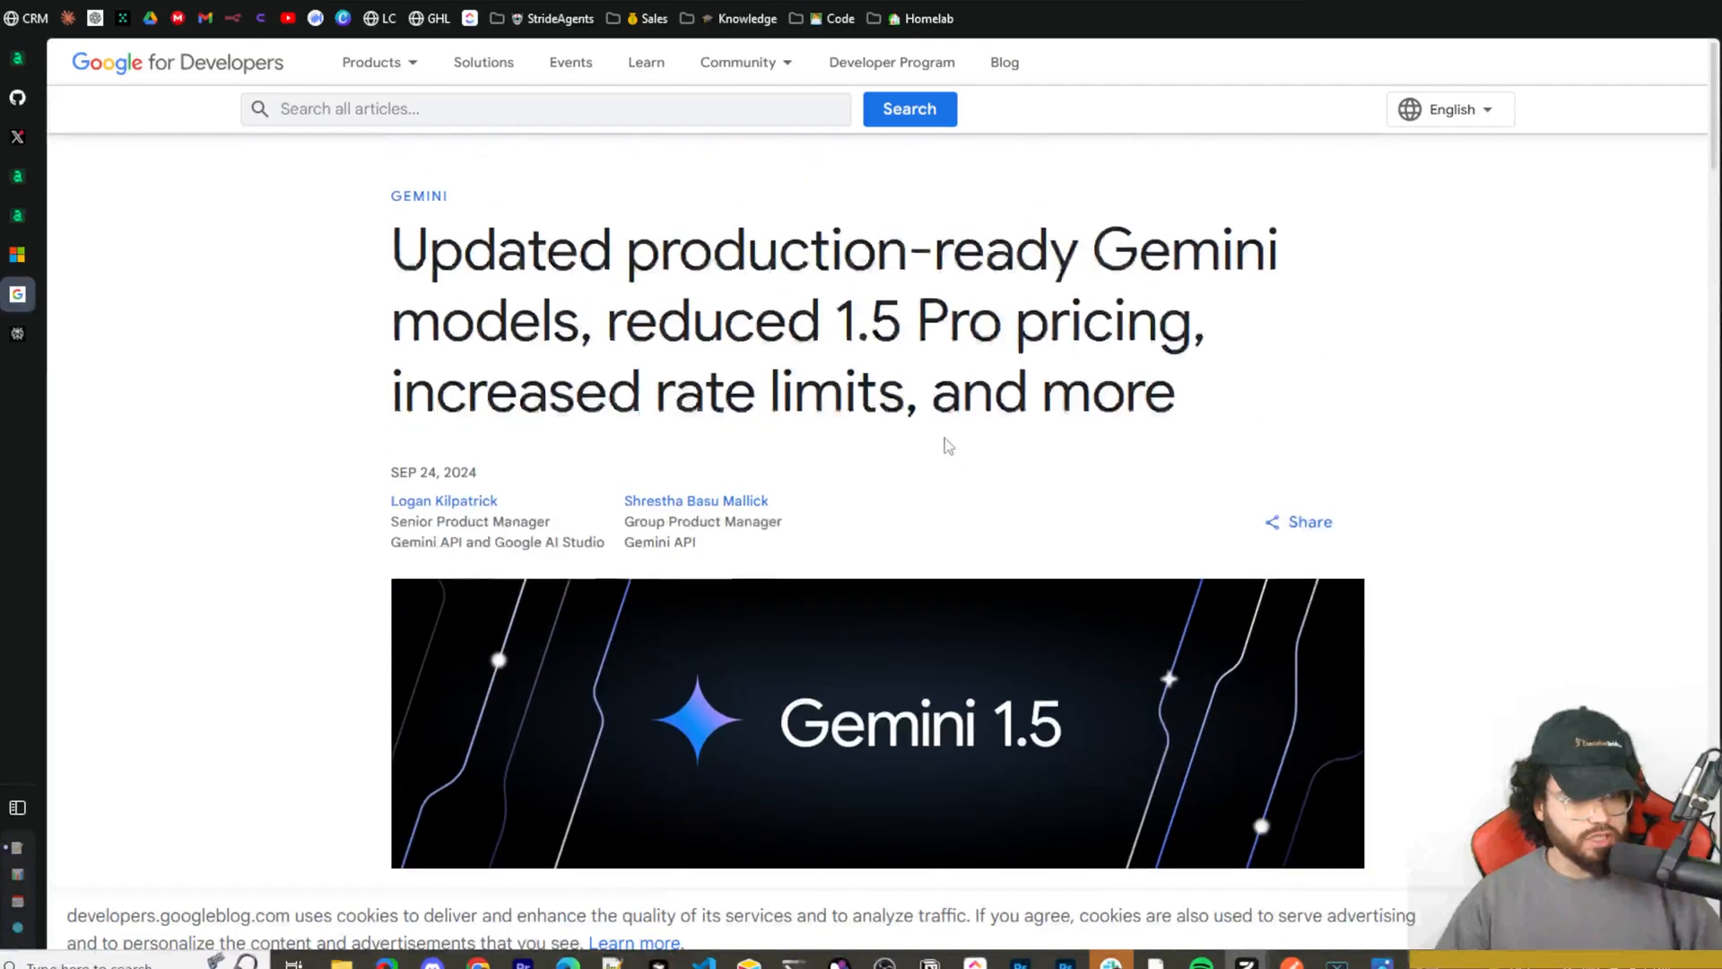
pyautogui.scroll(-3)
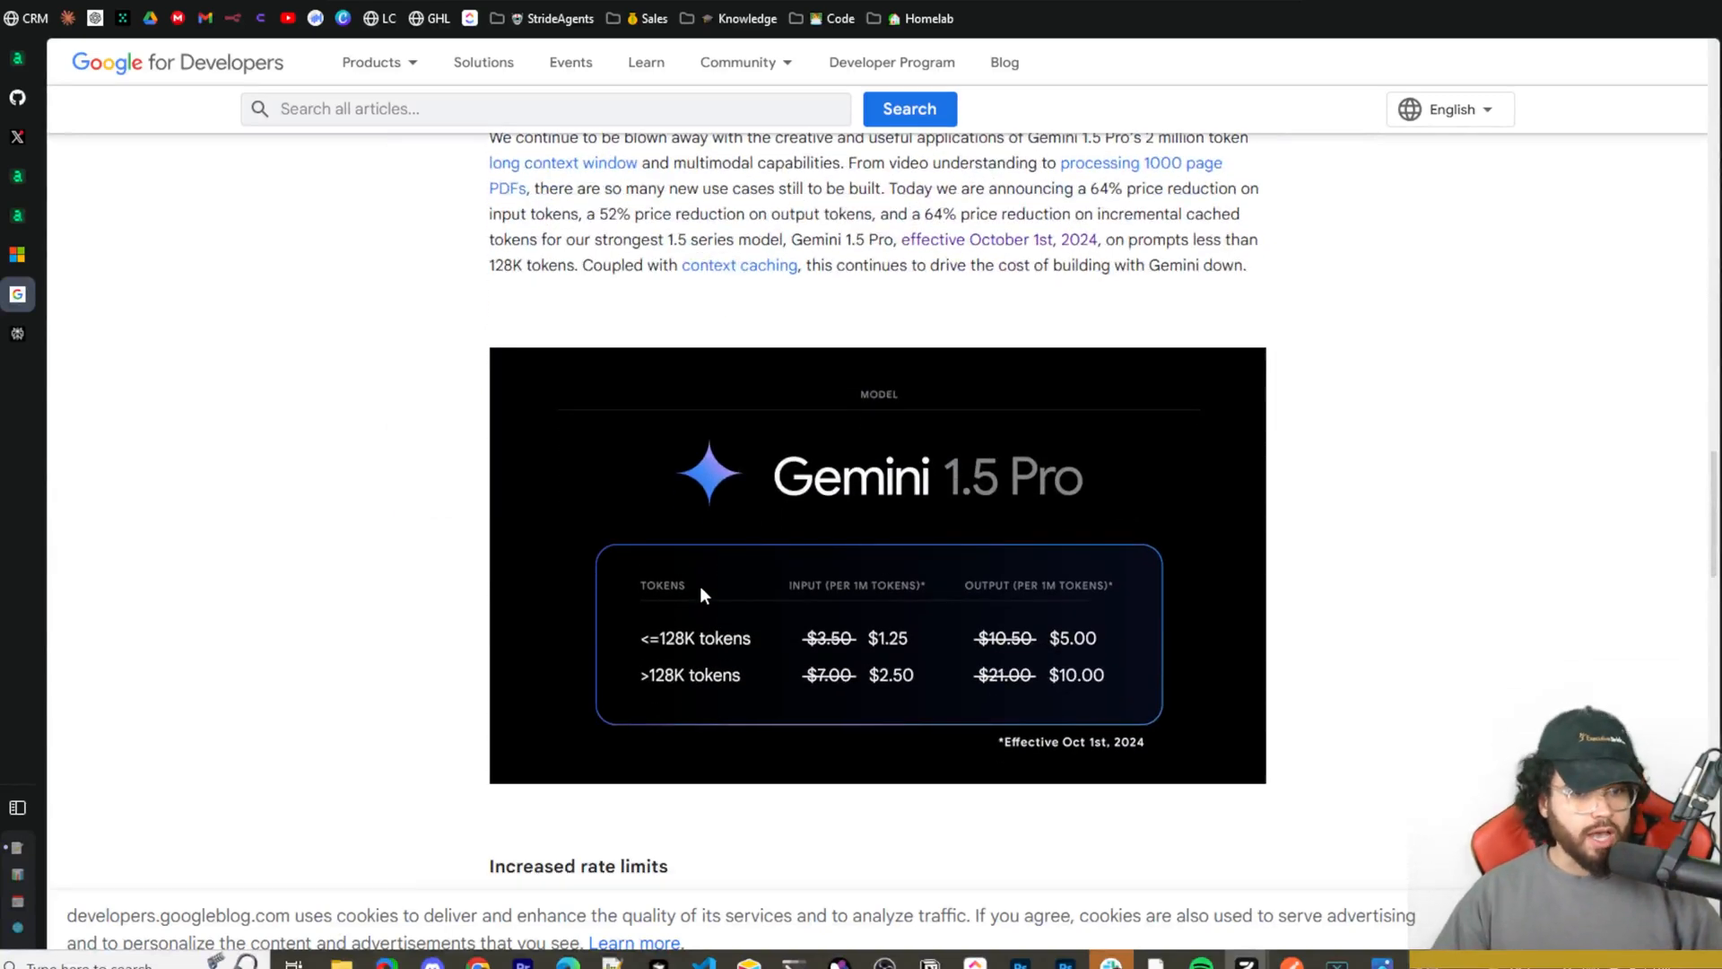
pyautogui.moveTo(538, 513)
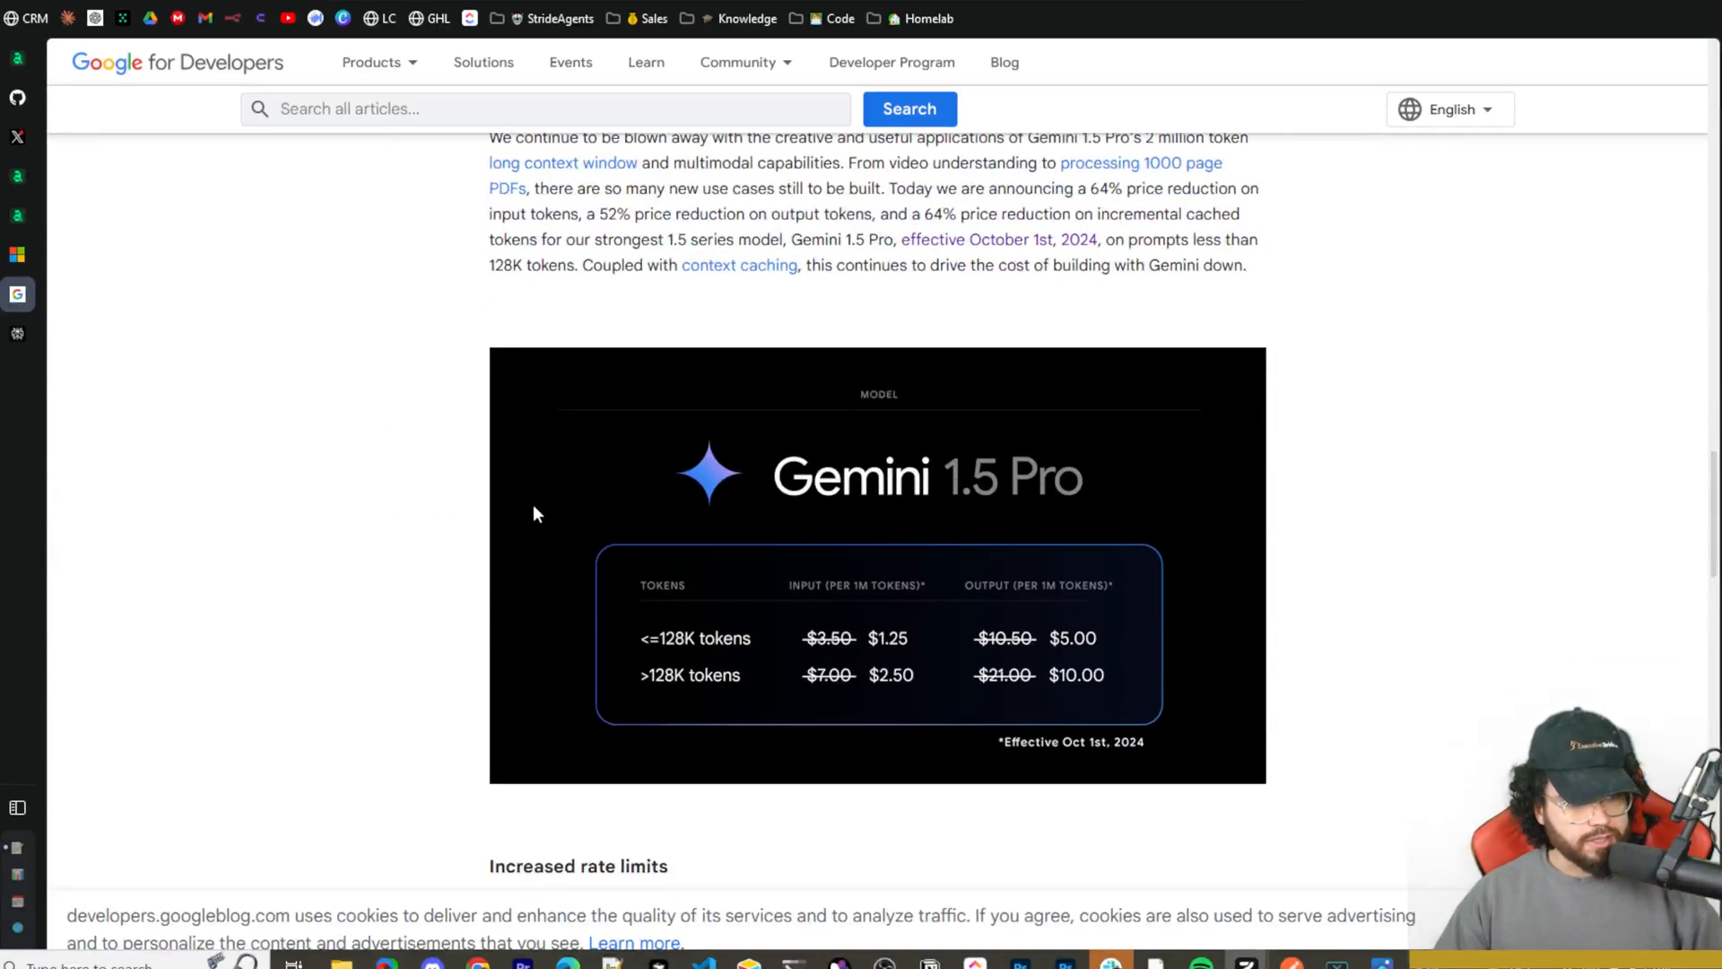
pyautogui.moveTo(923, 626)
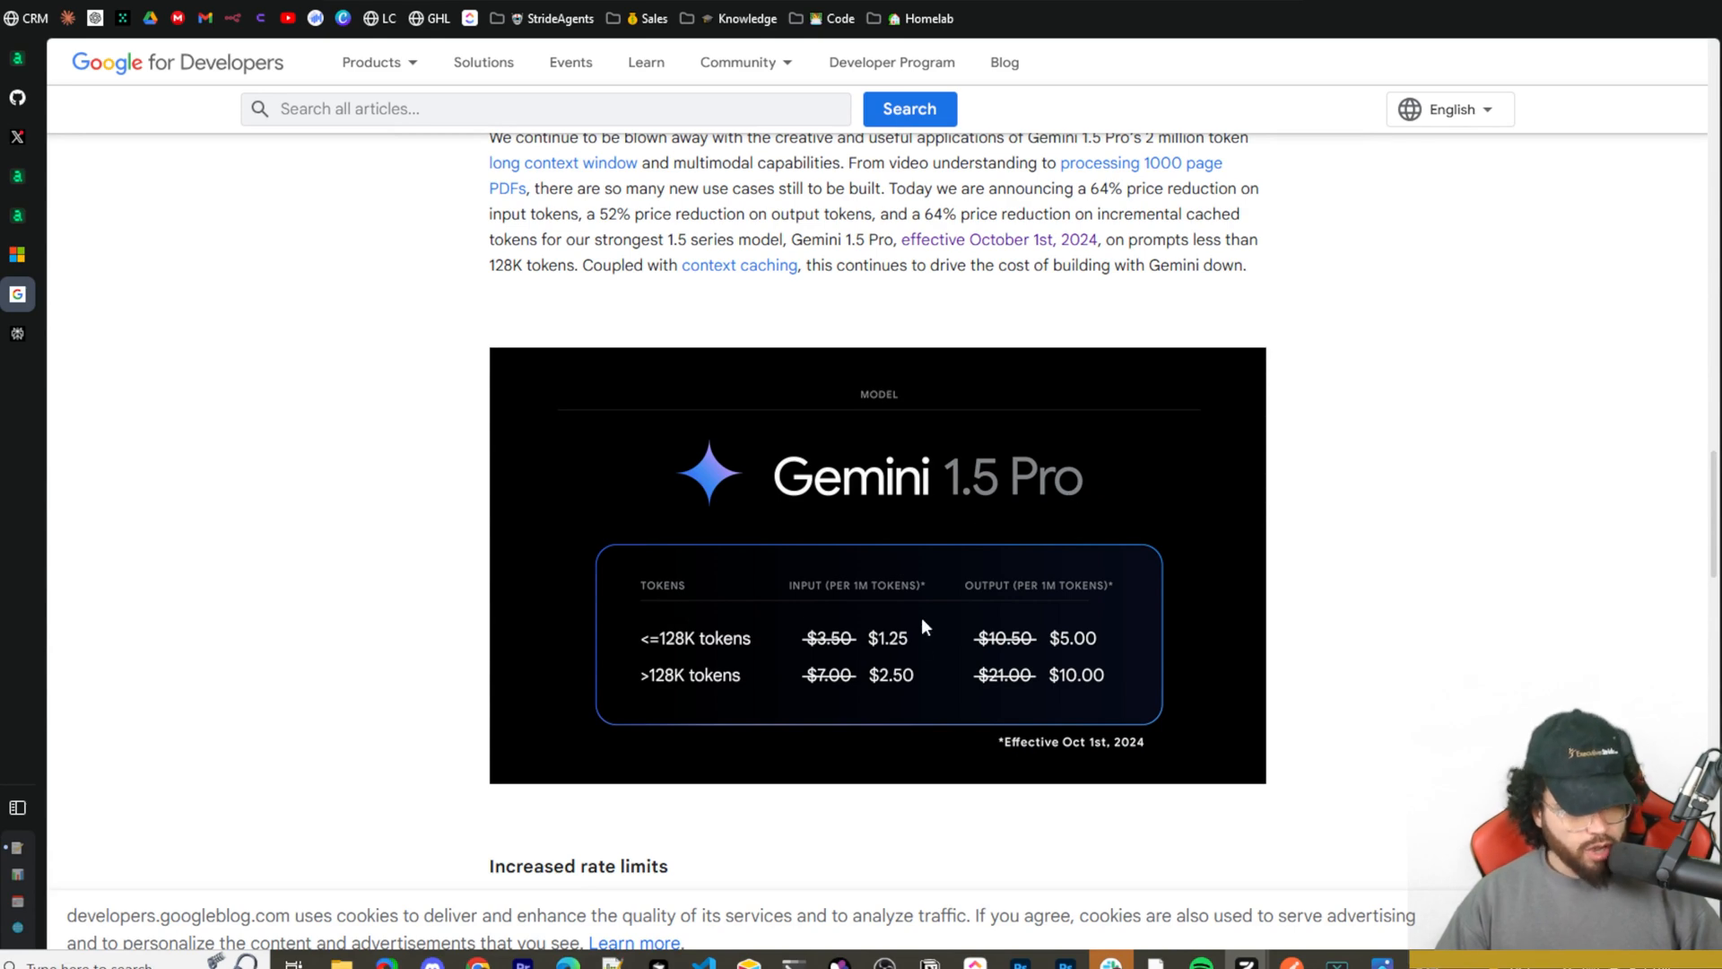
pyautogui.scroll(-3)
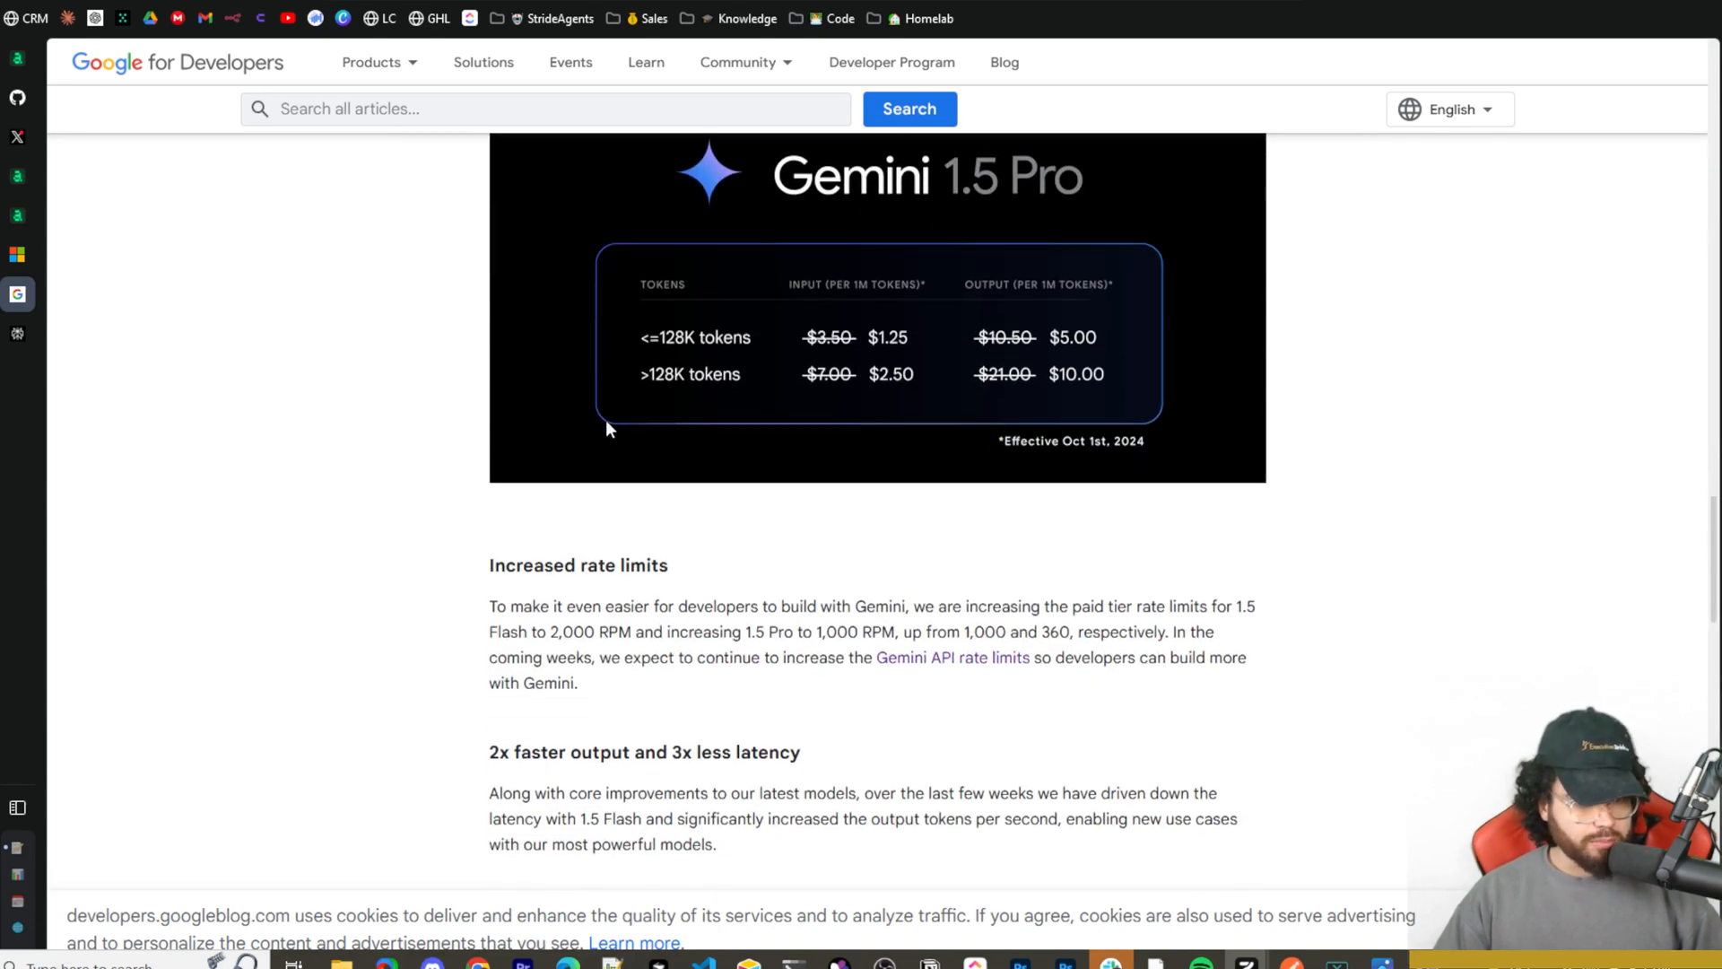
pyautogui.moveTo(793, 302)
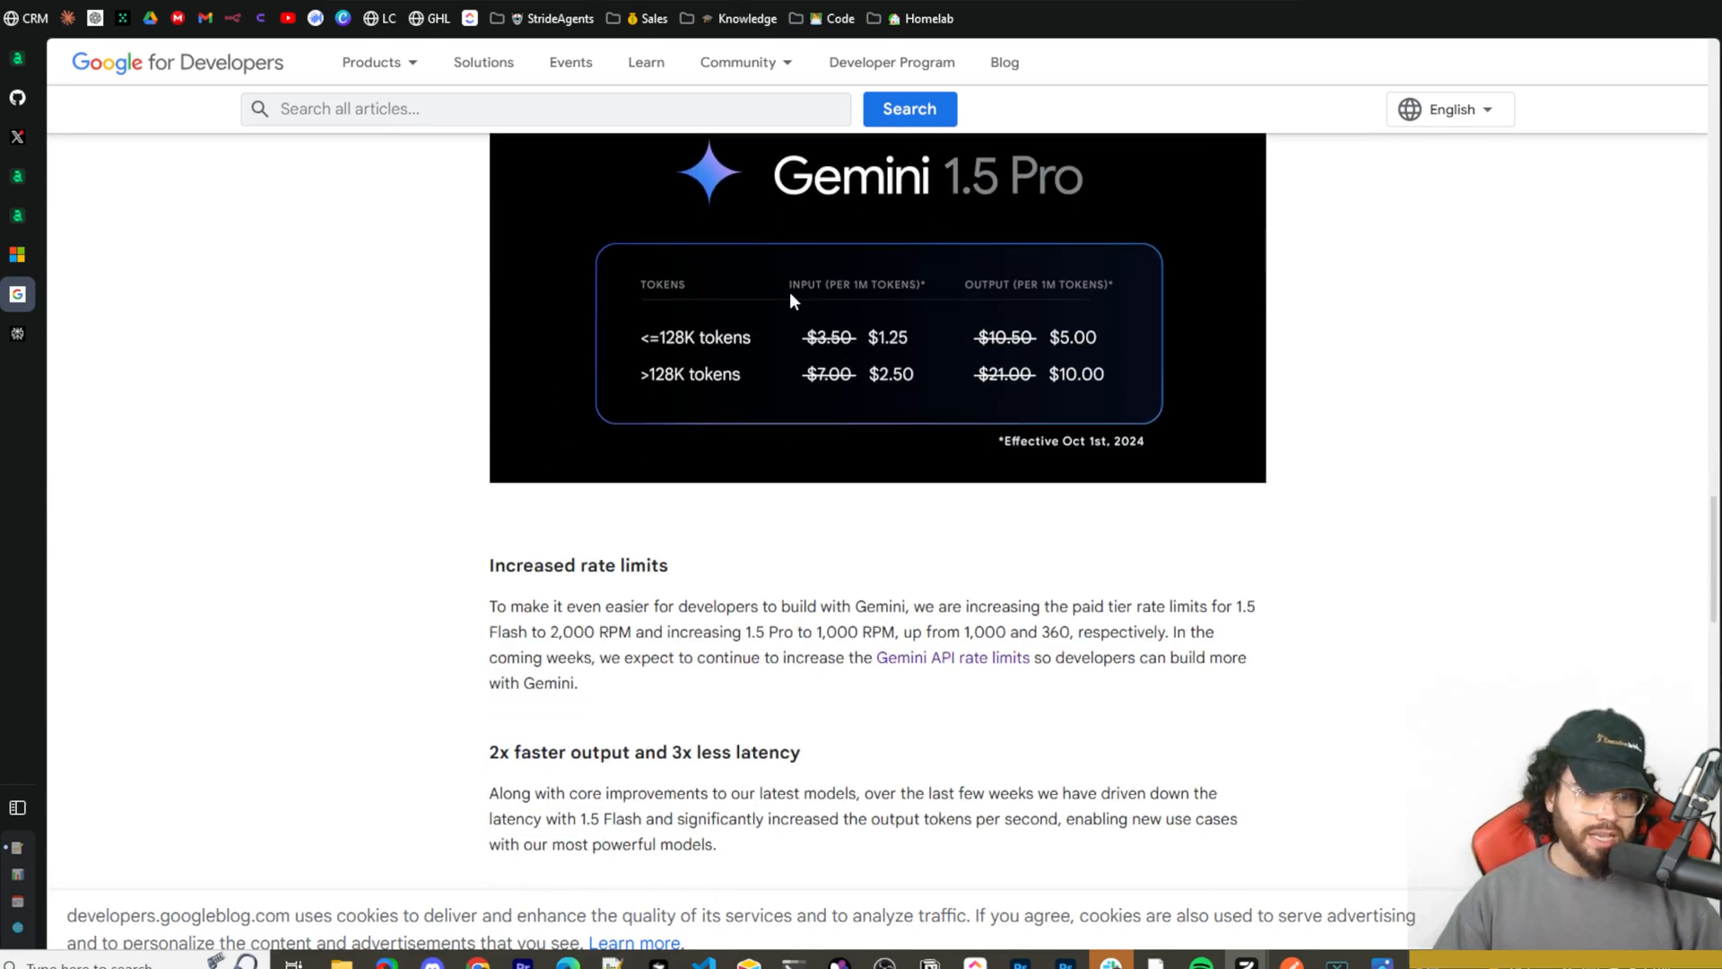
pyautogui.moveTo(841, 305)
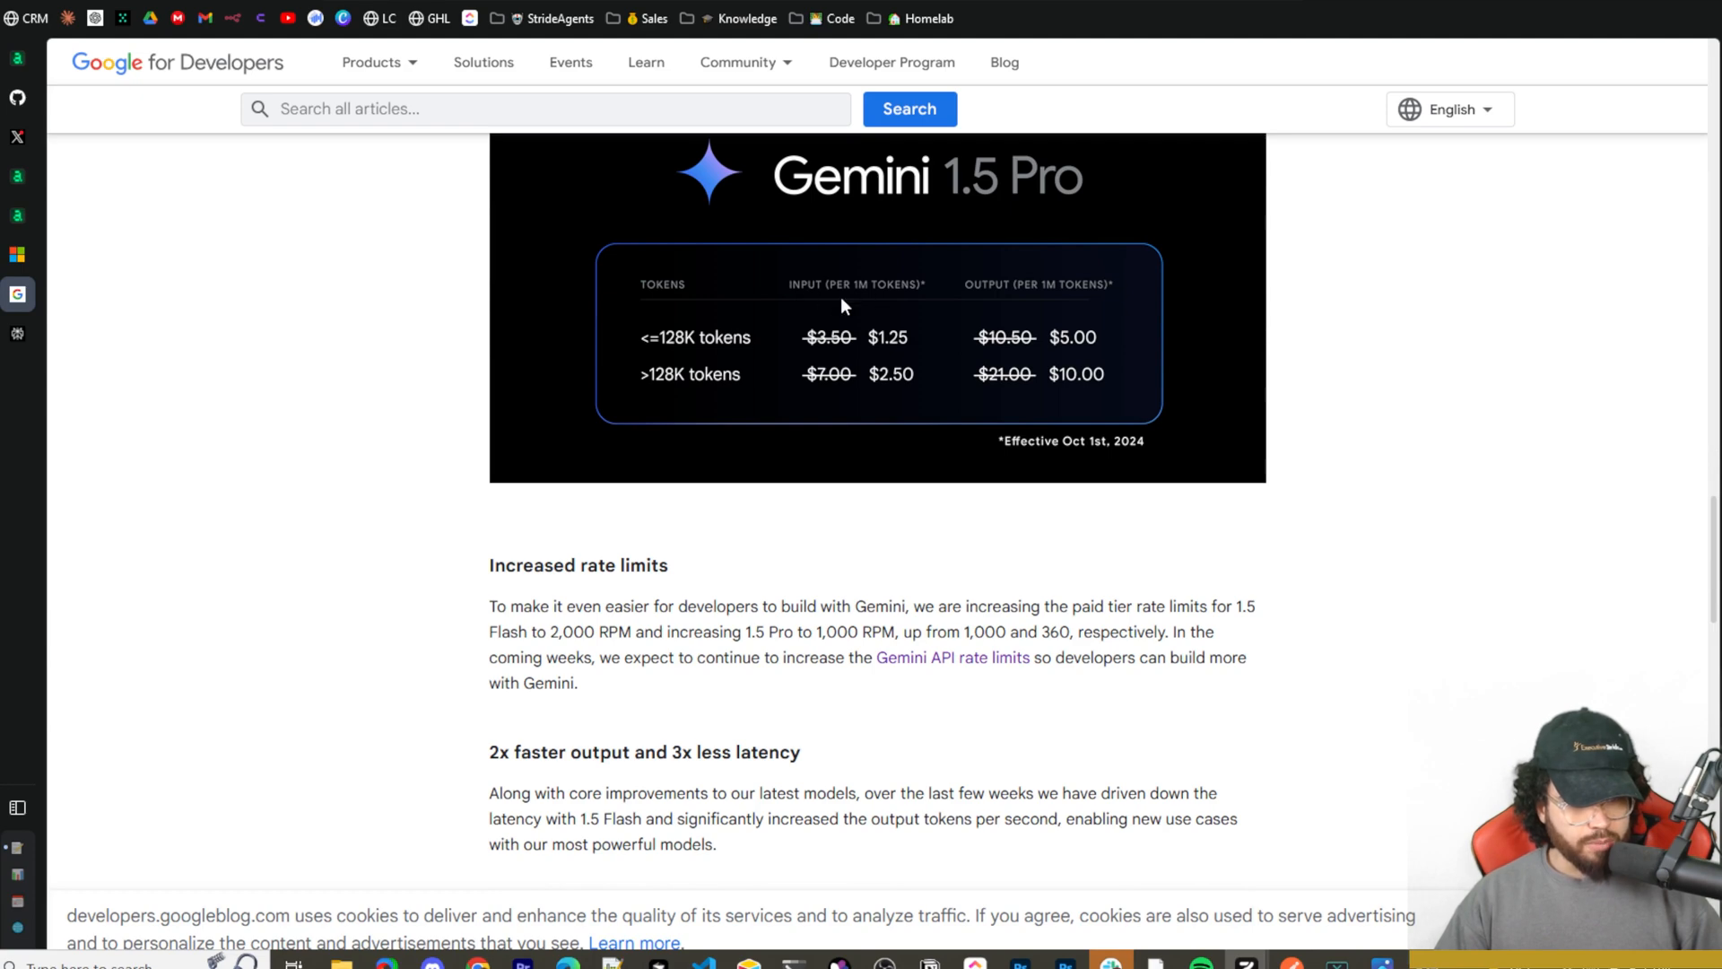
pyautogui.moveTo(1074, 351)
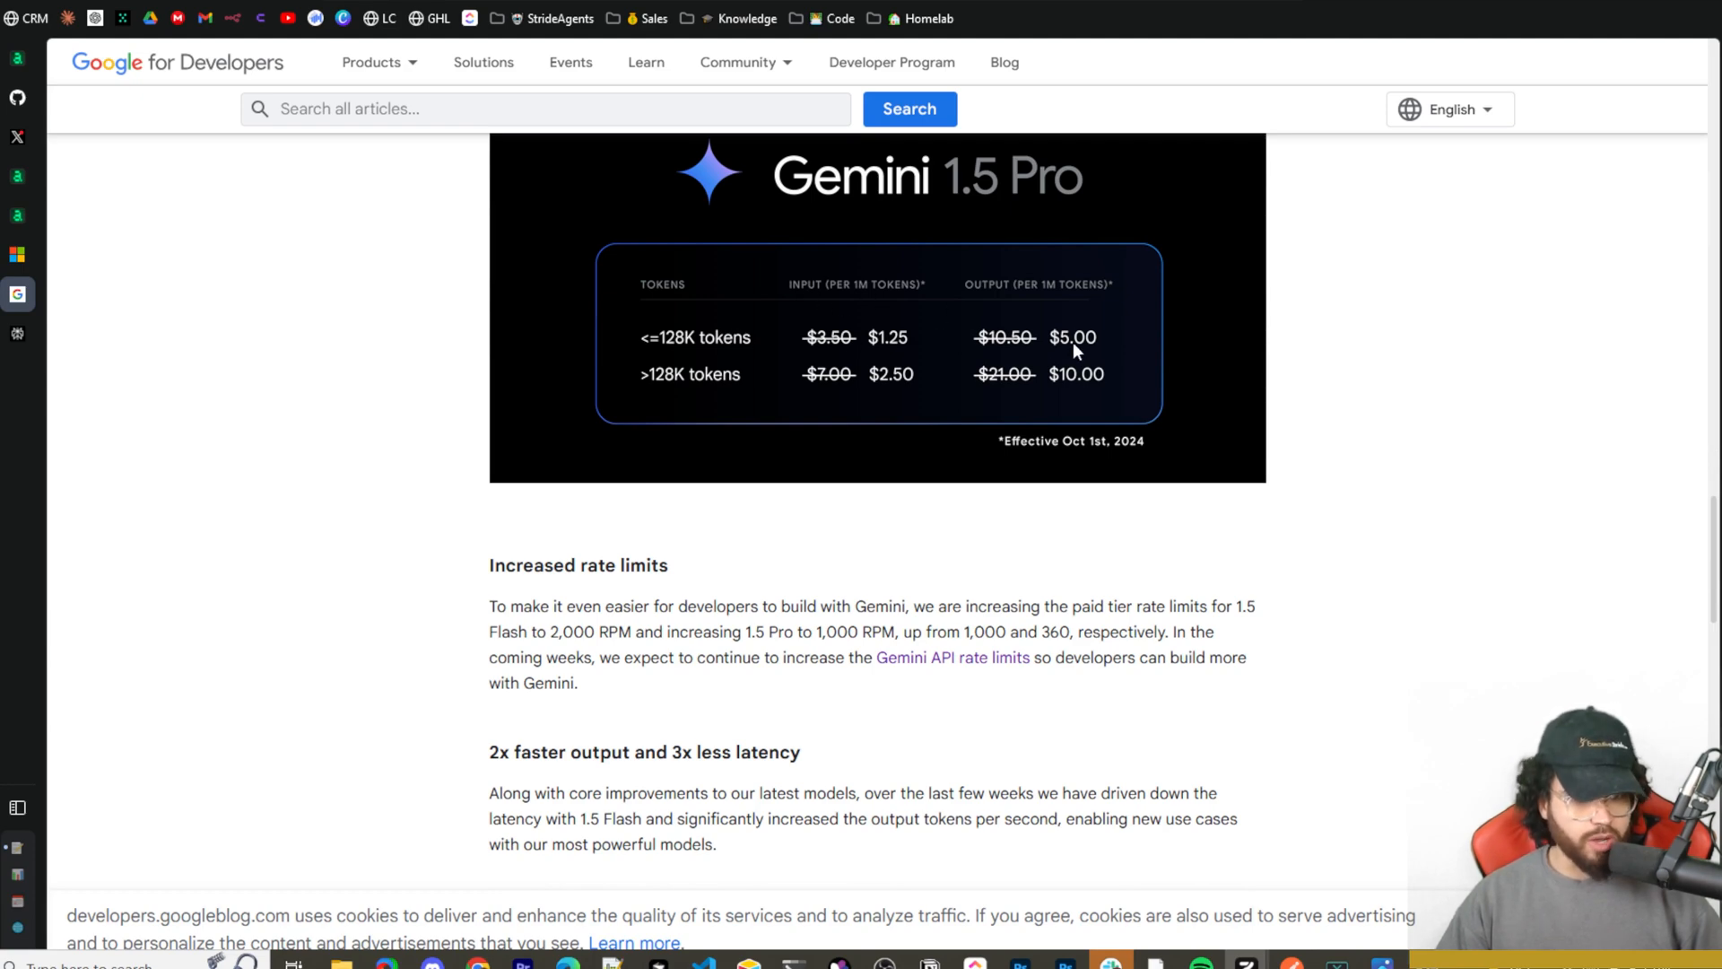
pyautogui.moveTo(1075, 422)
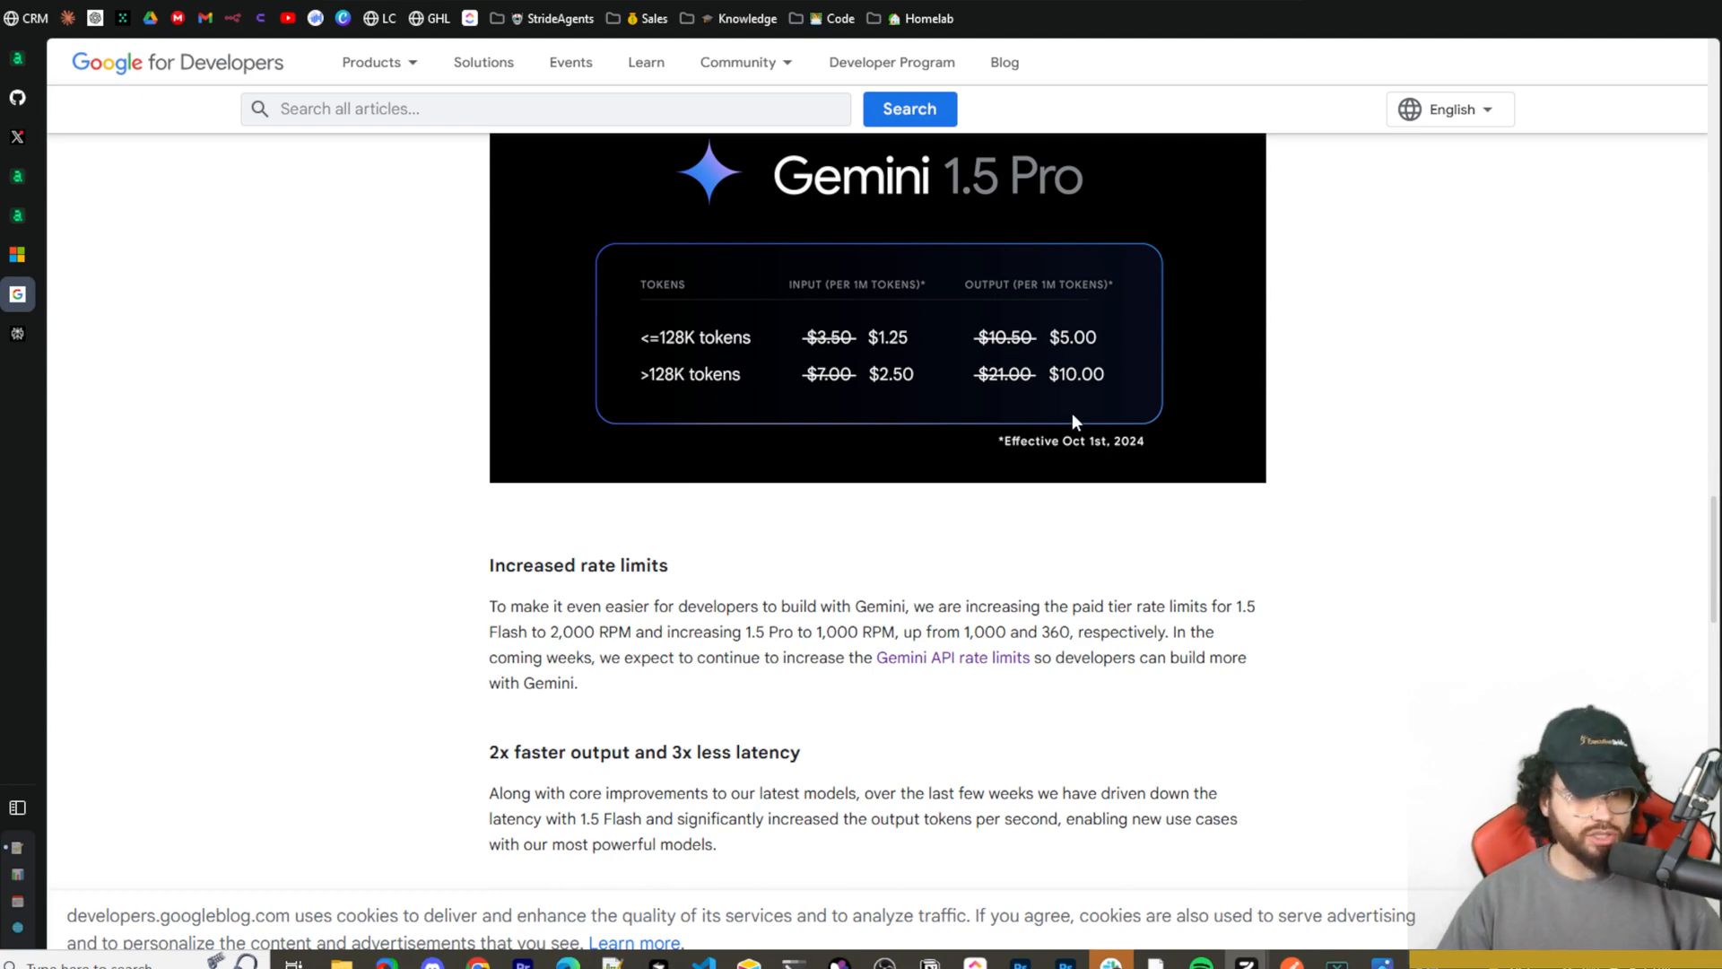
pyautogui.scroll(3)
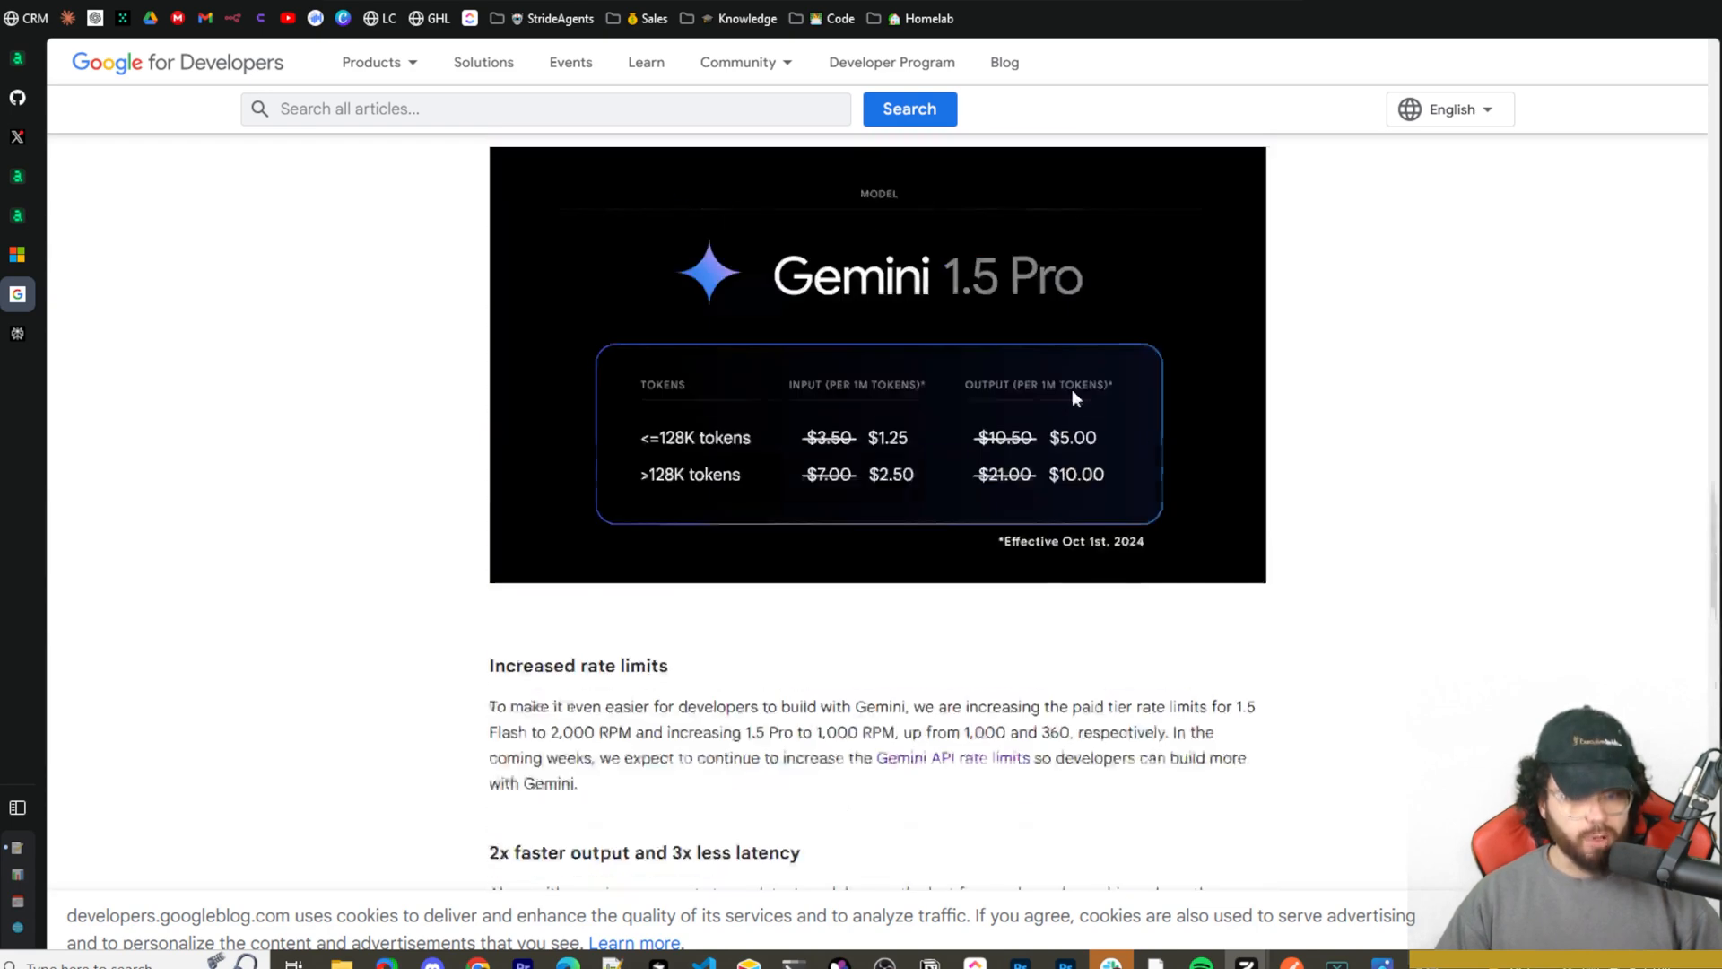
pyautogui.scroll(-3)
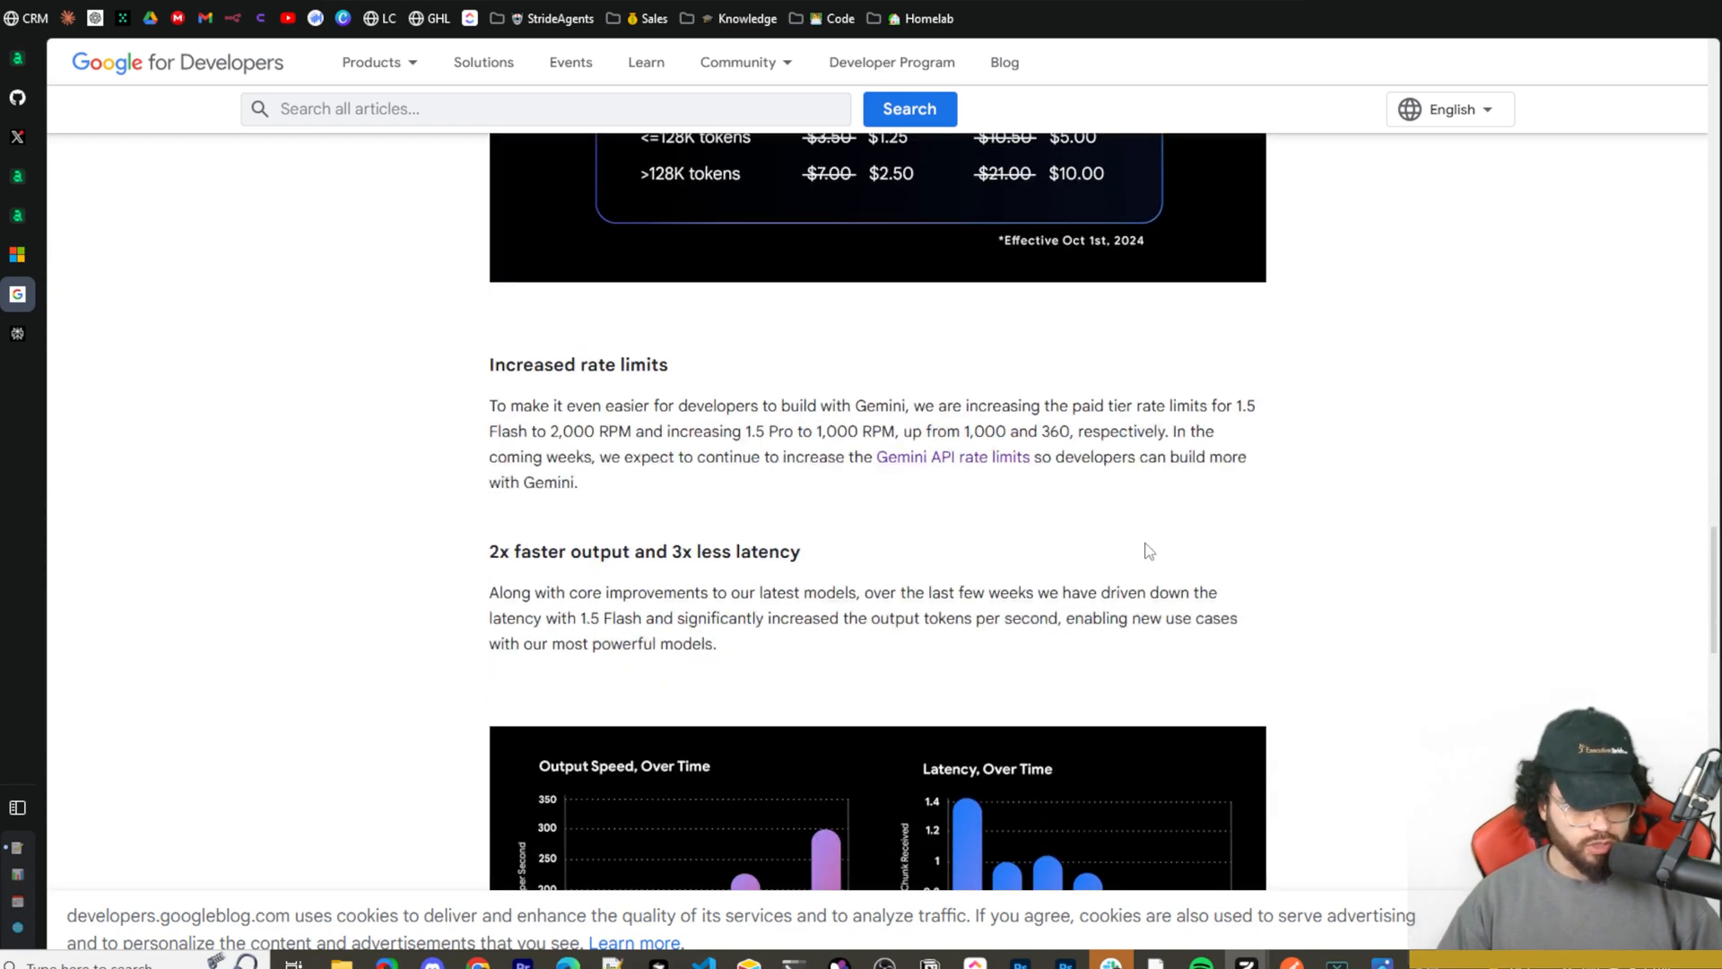
pyautogui.moveTo(511, 458)
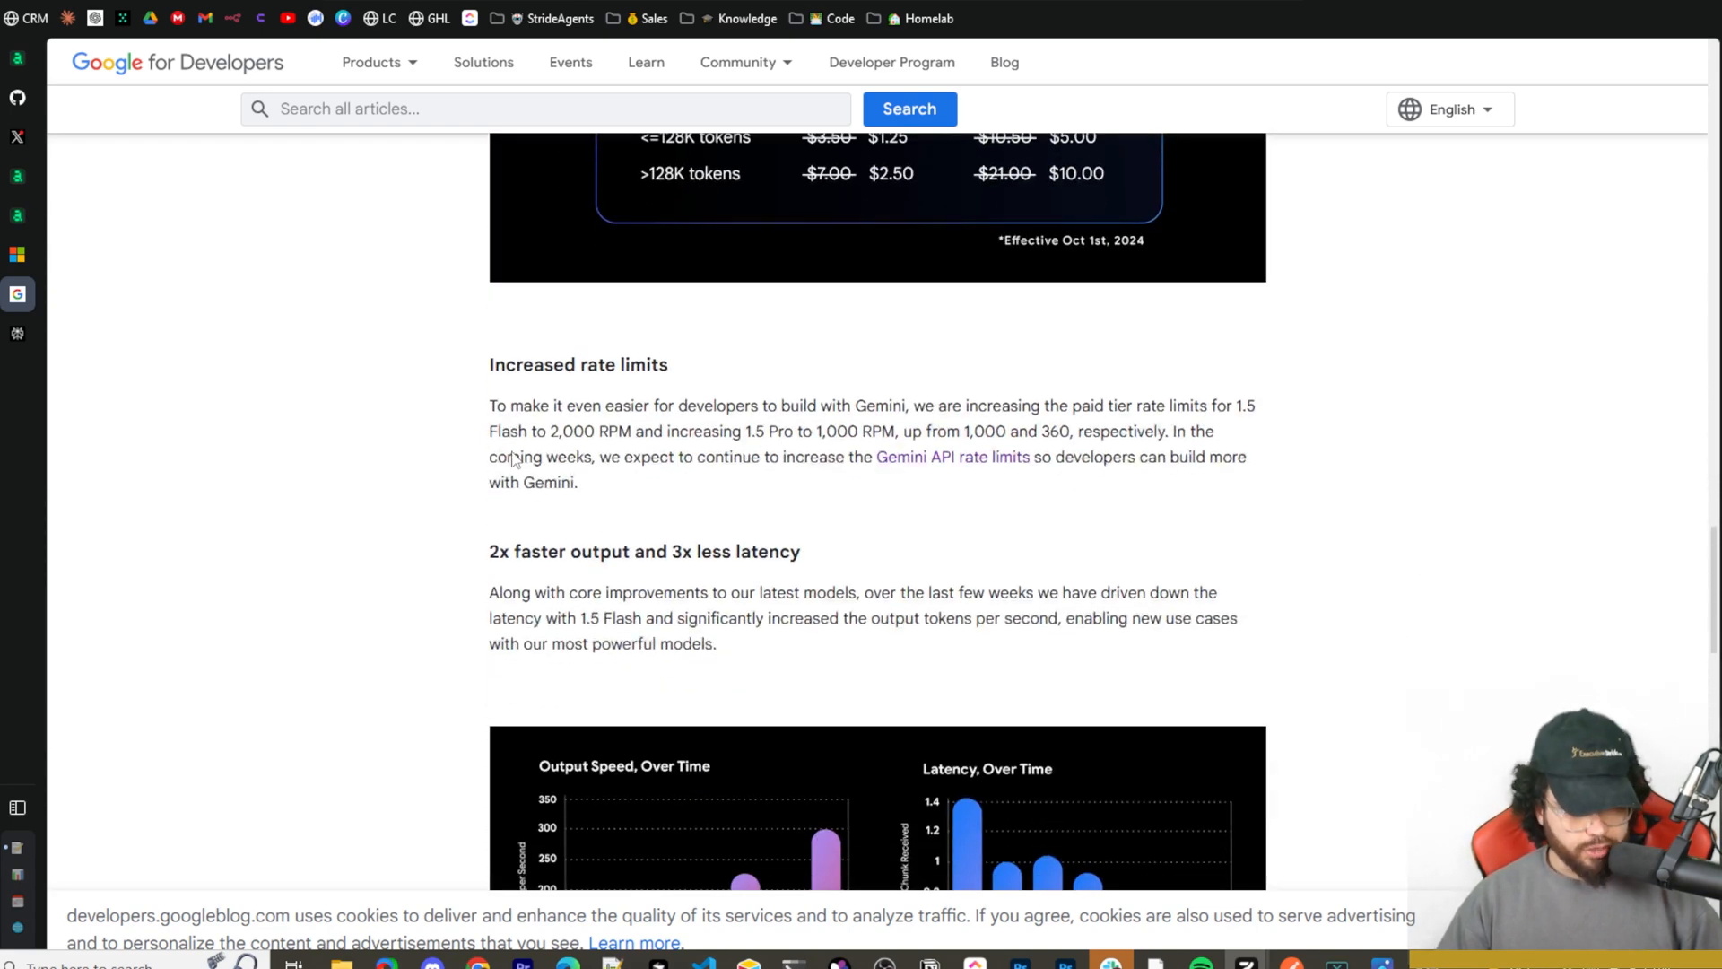
pyautogui.scroll(-3)
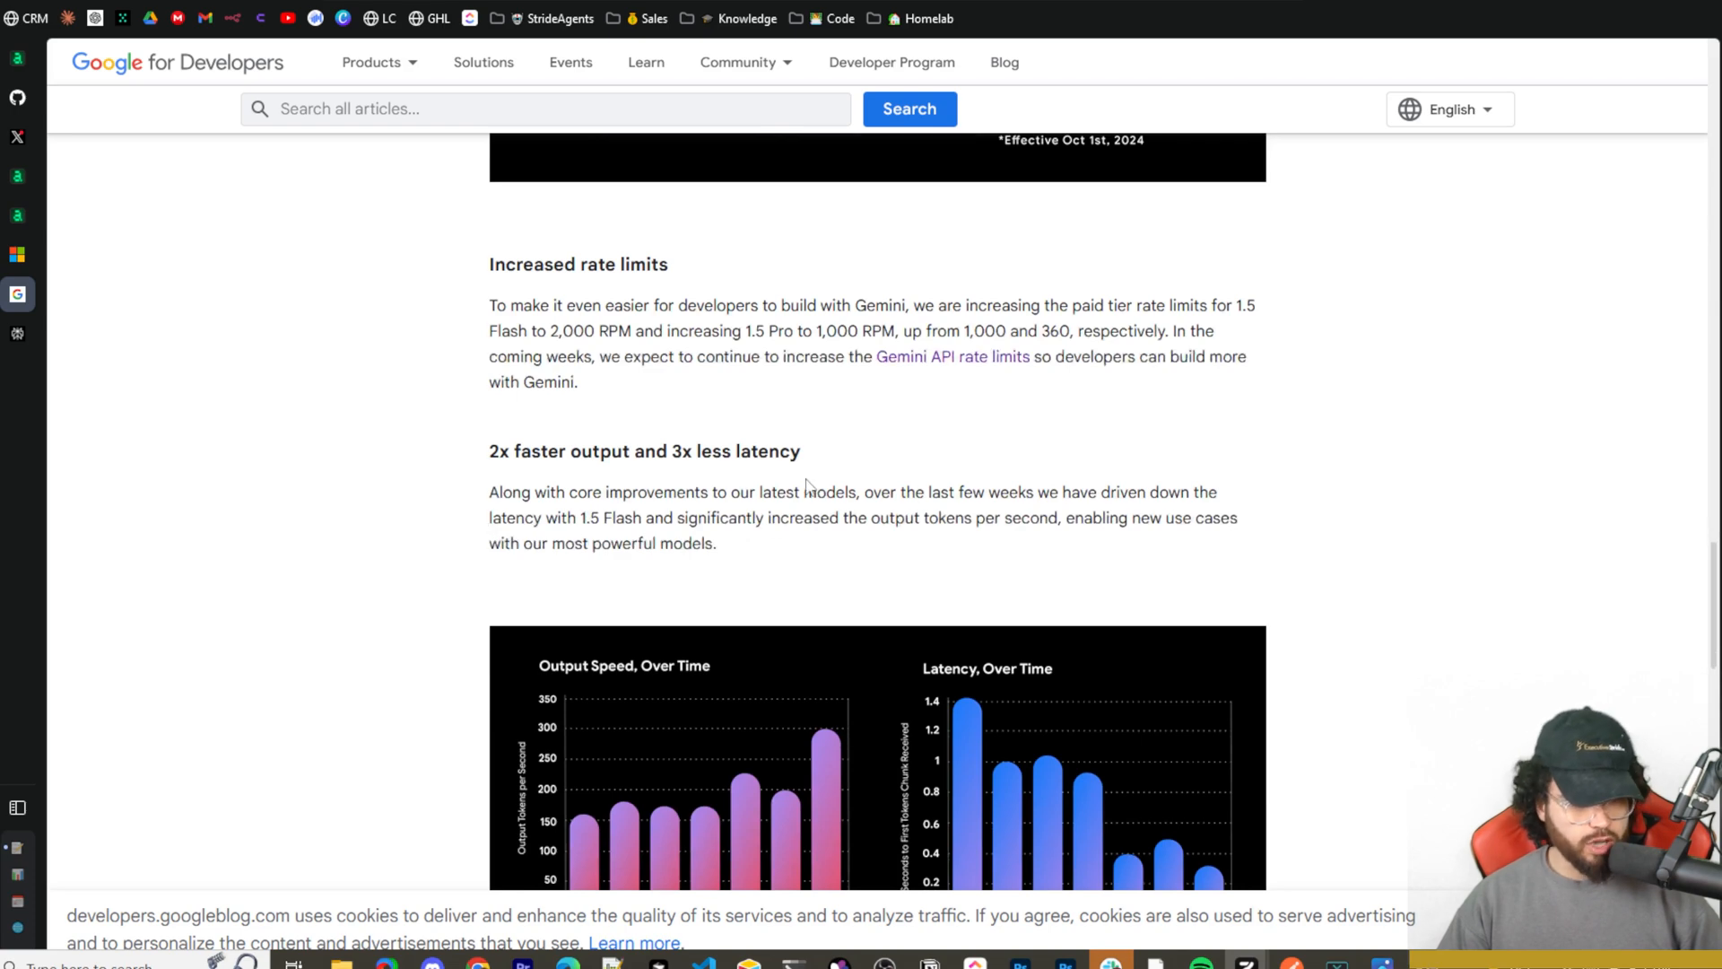
pyautogui.scroll(-3)
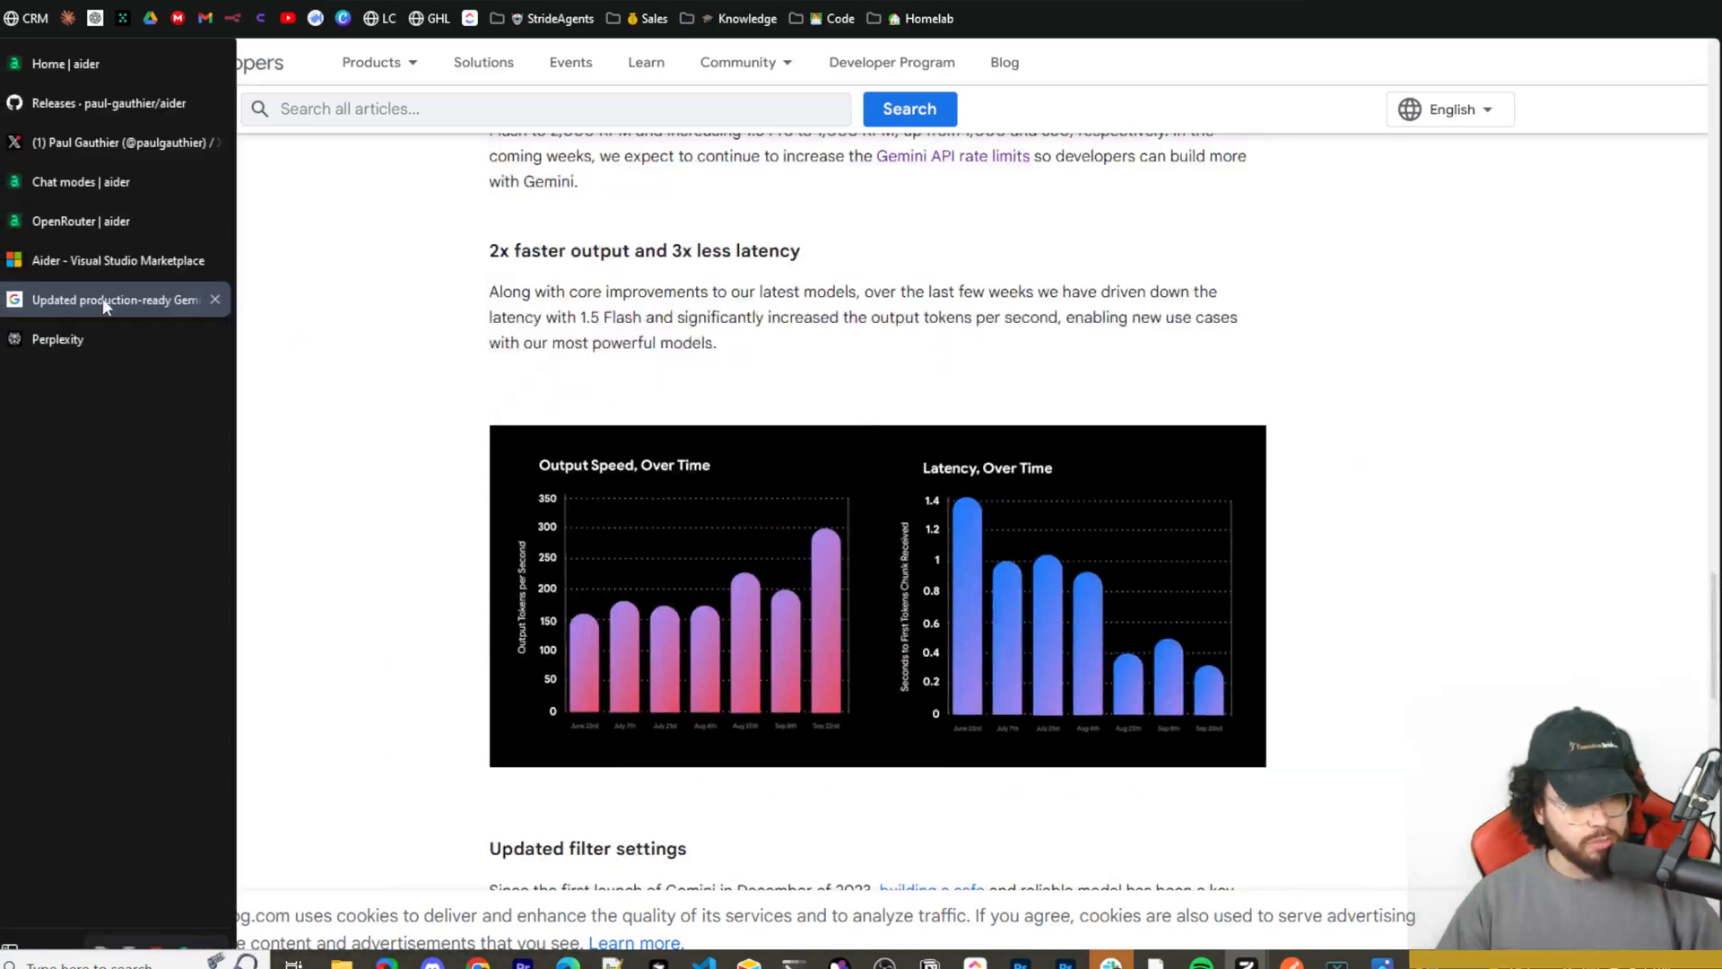
pyautogui.moveTo(216, 300)
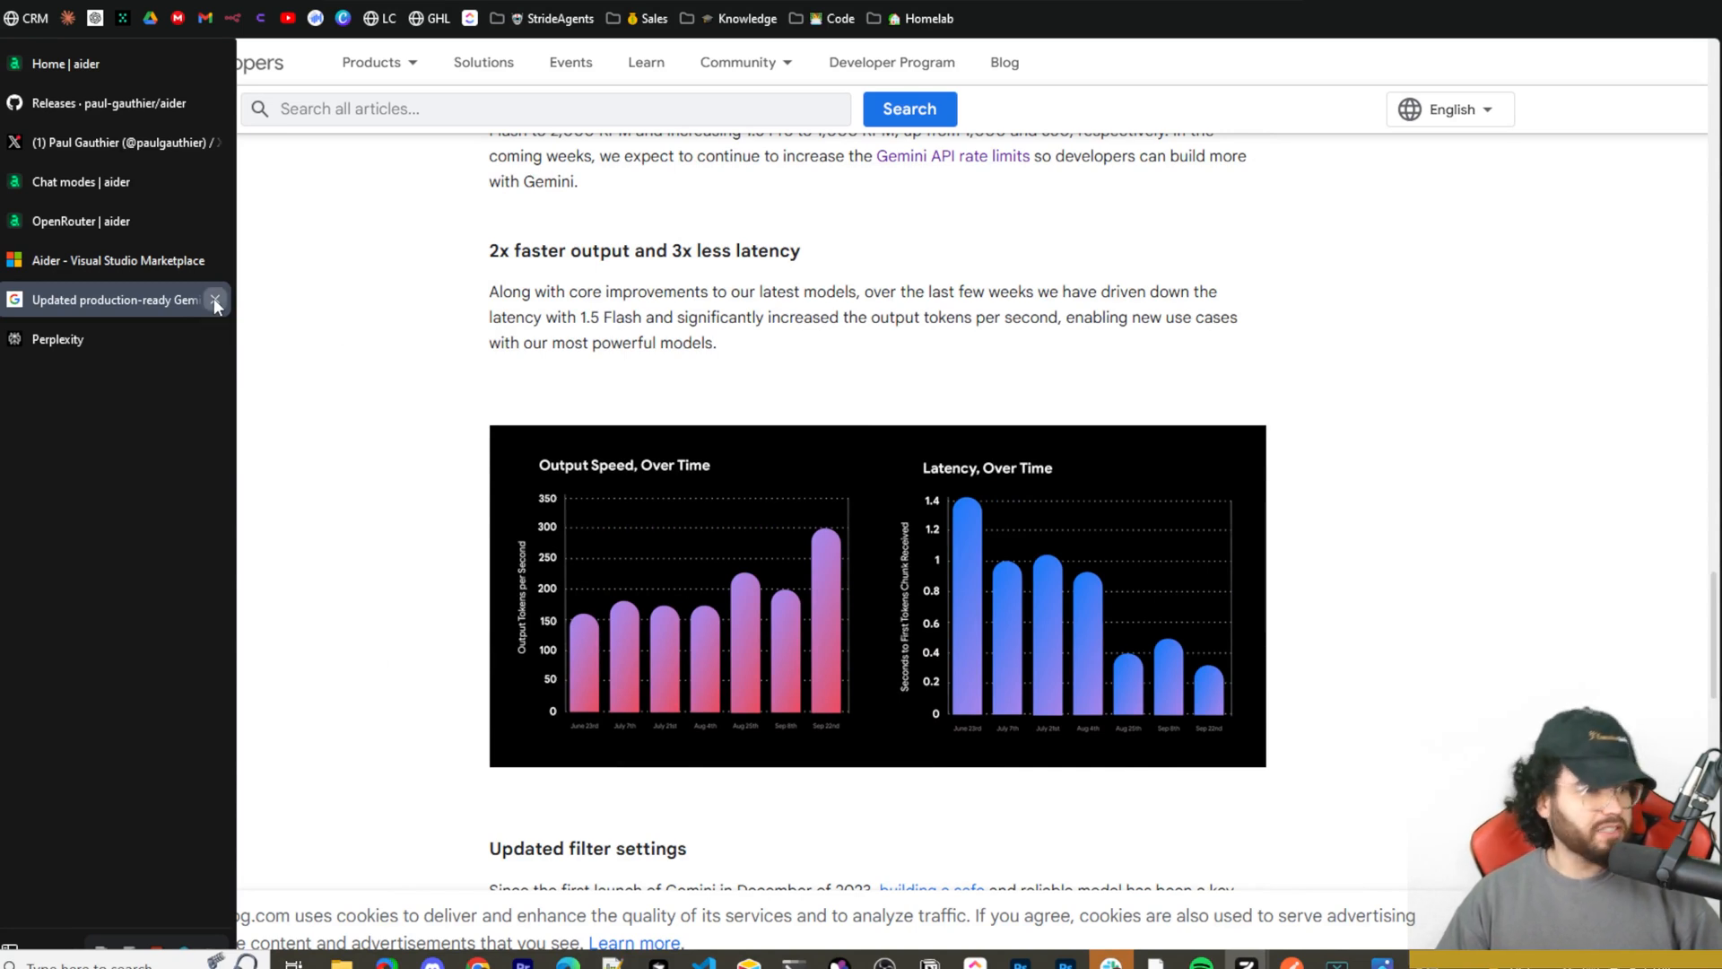
pyautogui.click(216, 300)
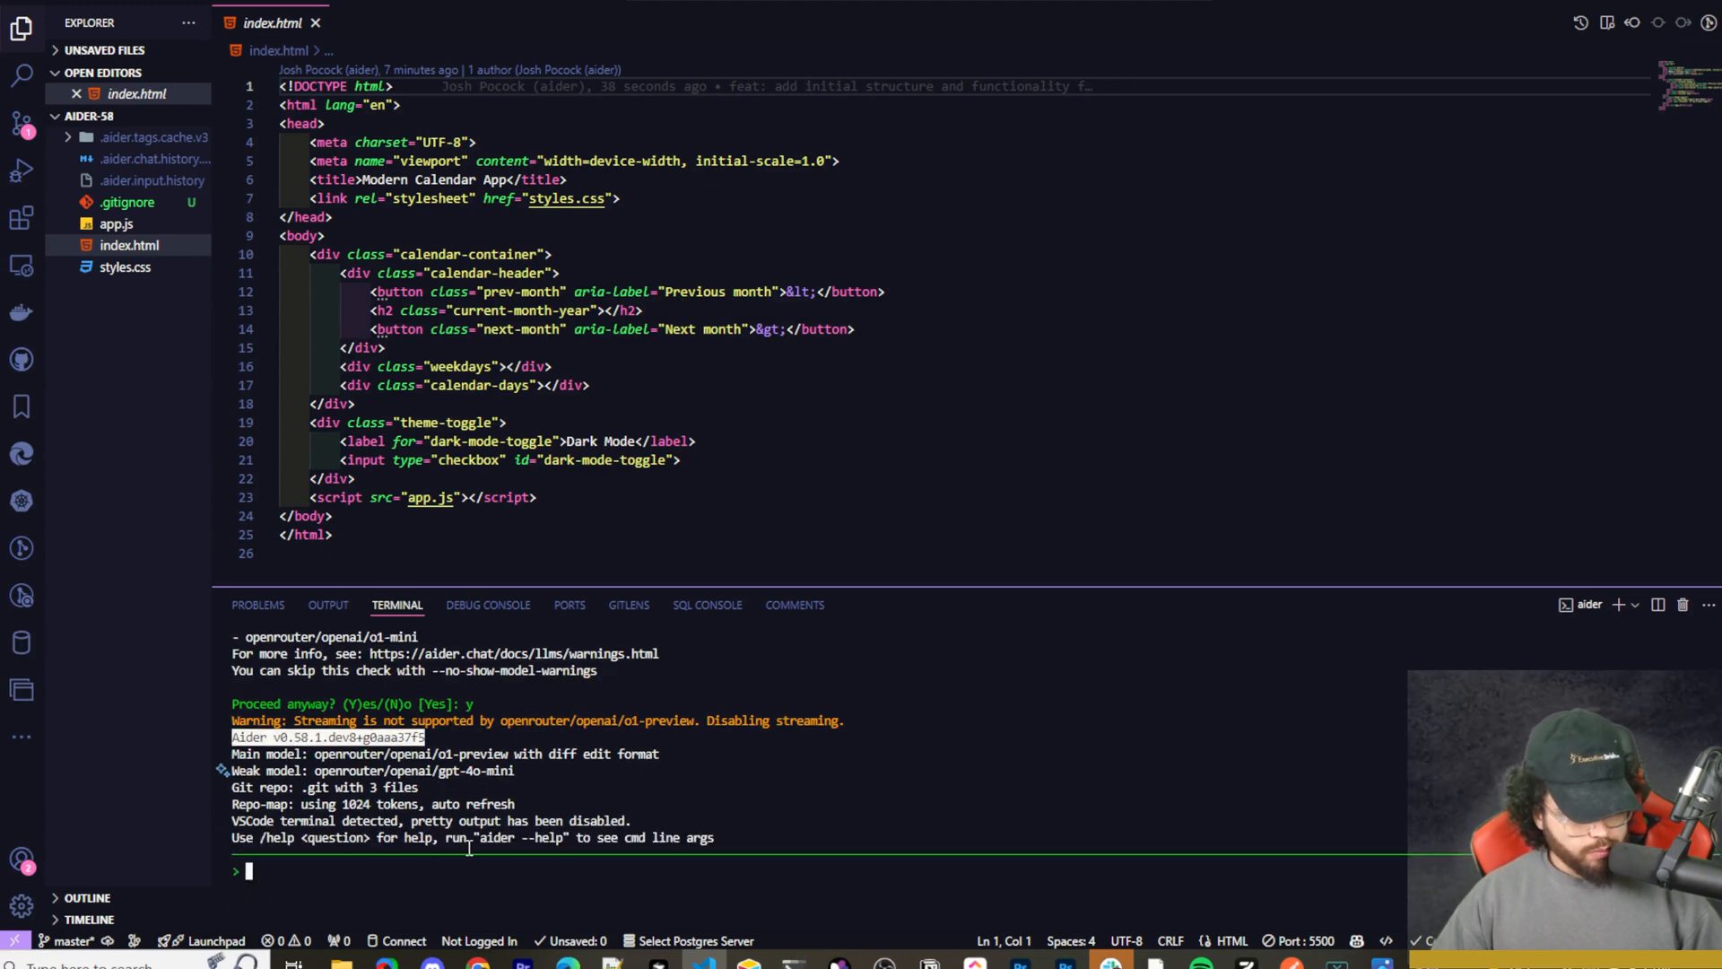
# Type the /add command at the Aider prompt.
pyautogui.write('/a')
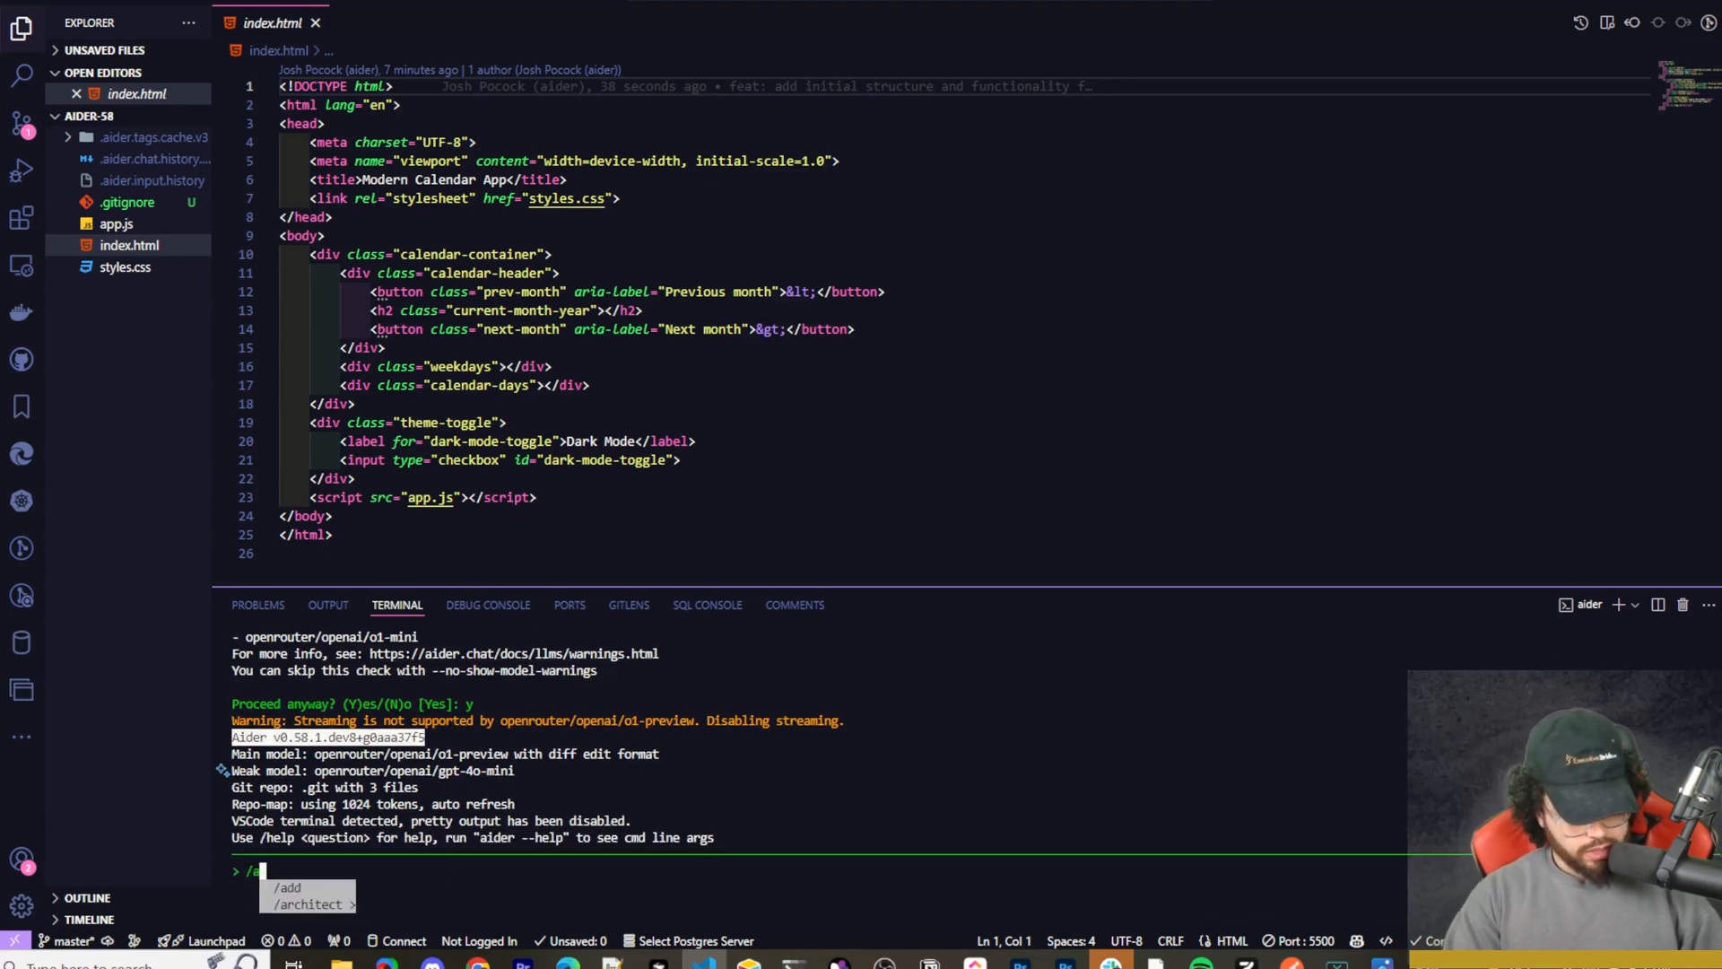
pyautogui.write('dd')
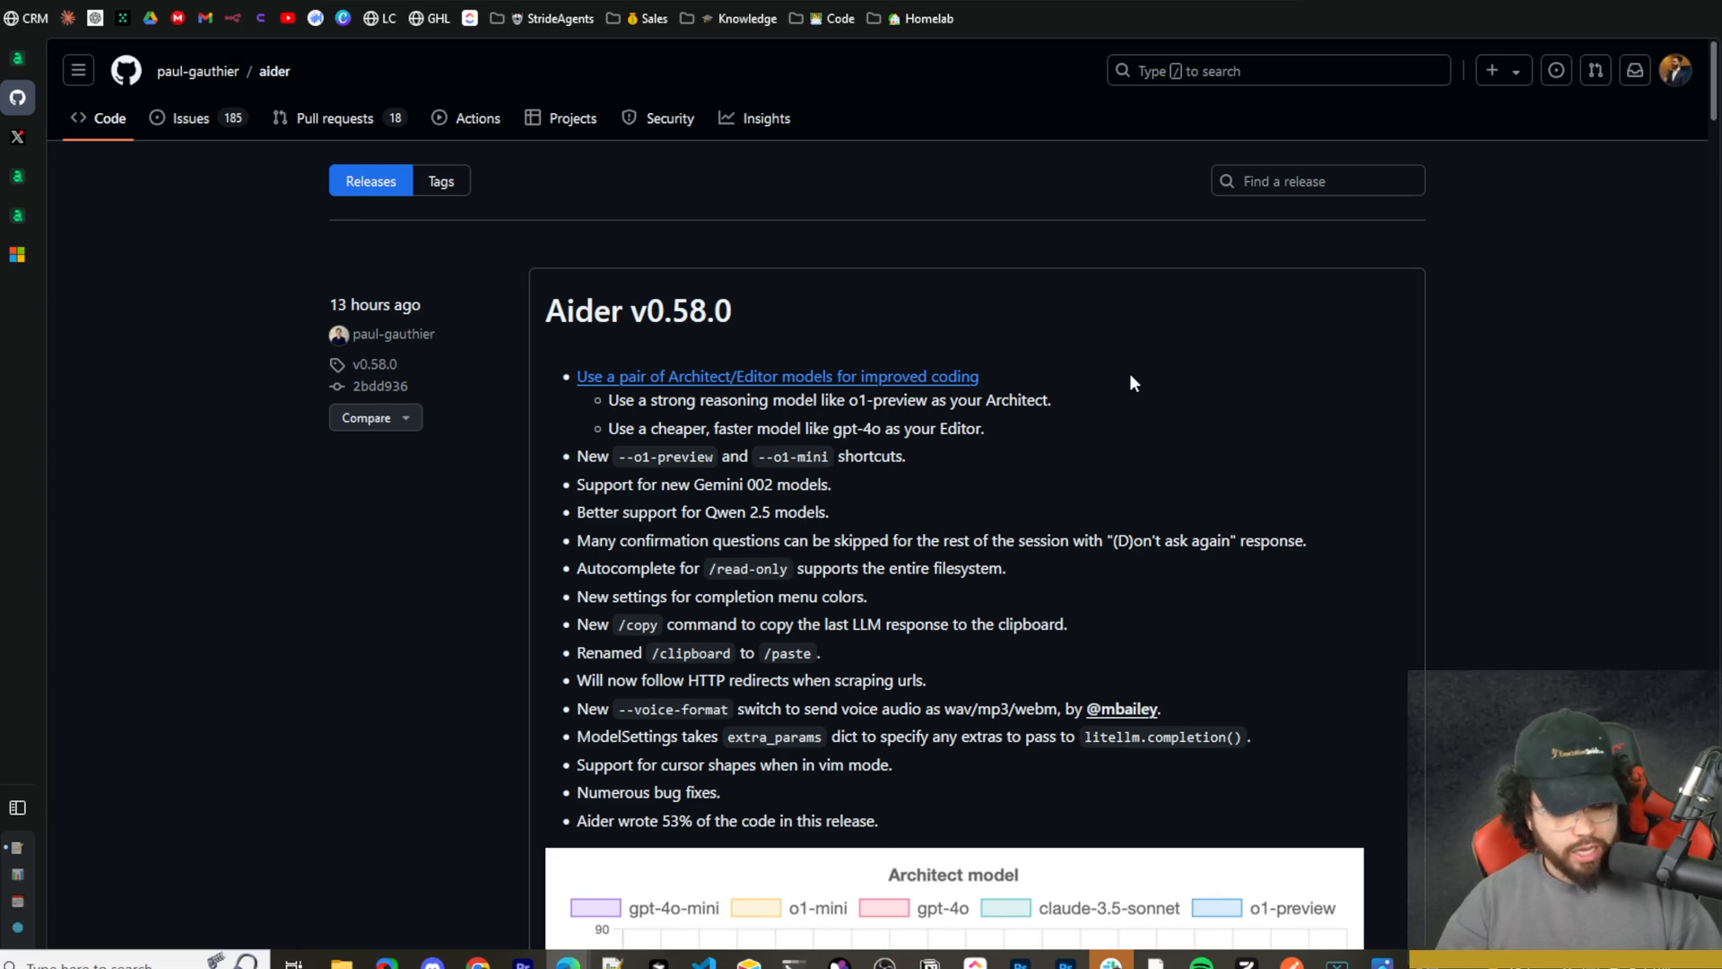
pyautogui.moveTo(1058, 504)
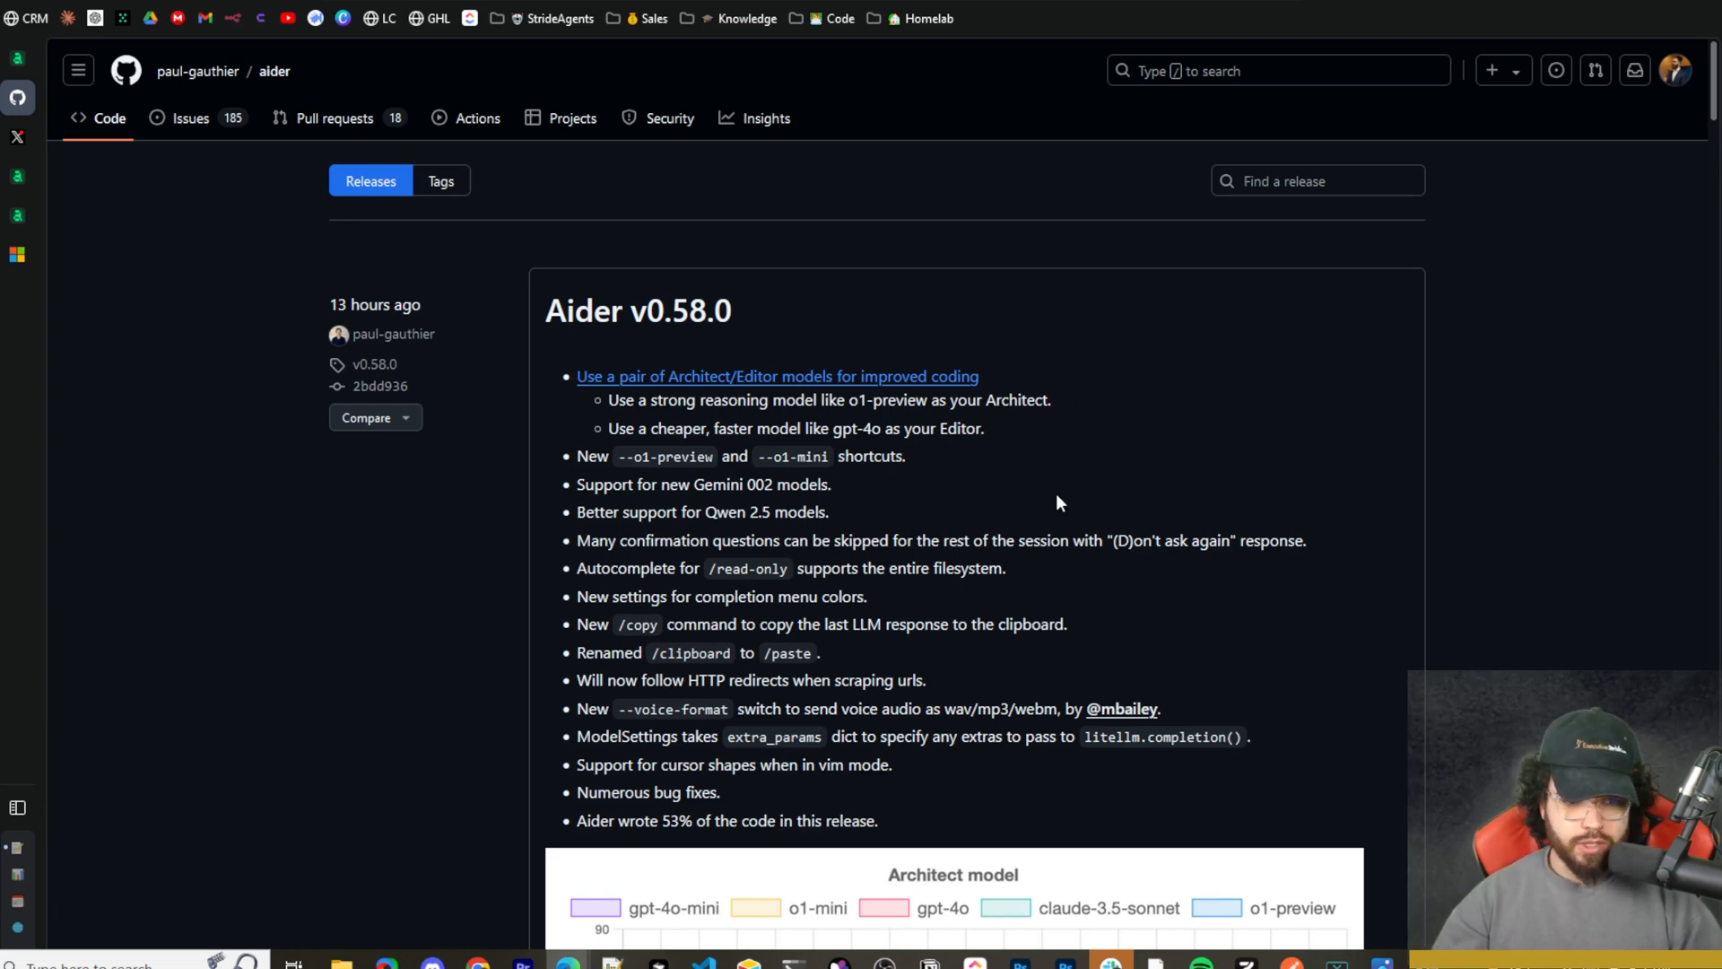
pyautogui.moveTo(936, 532)
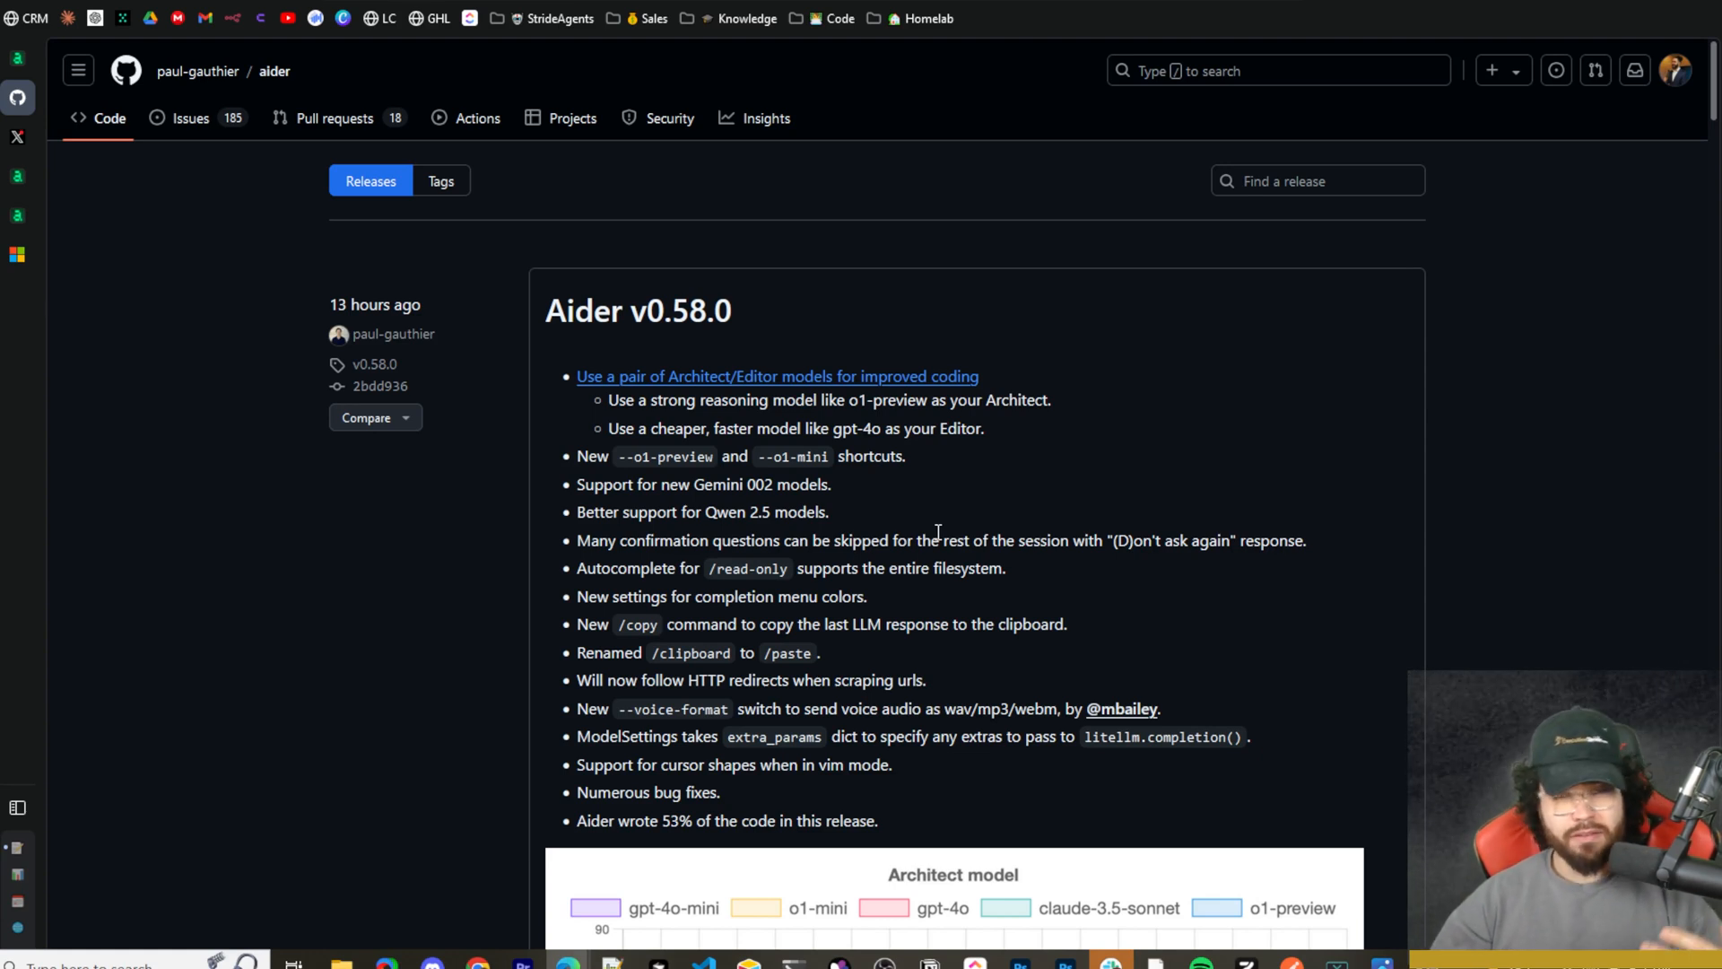
pyautogui.moveTo(1041, 533)
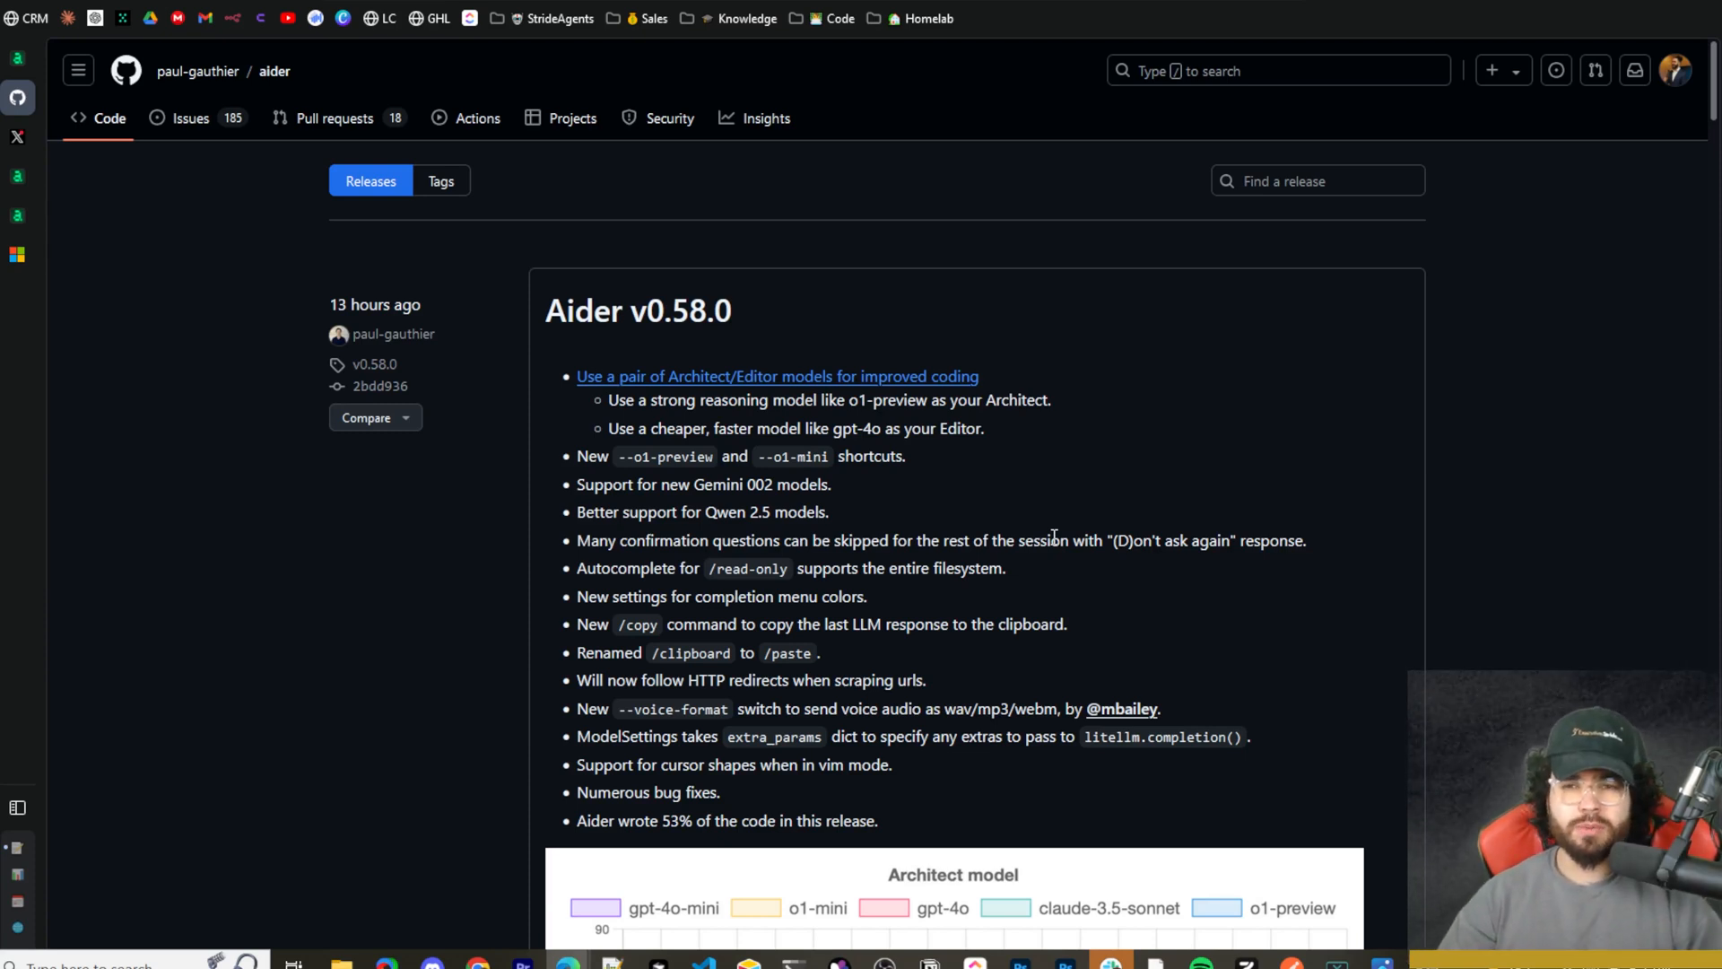
pyautogui.moveTo(1183, 278)
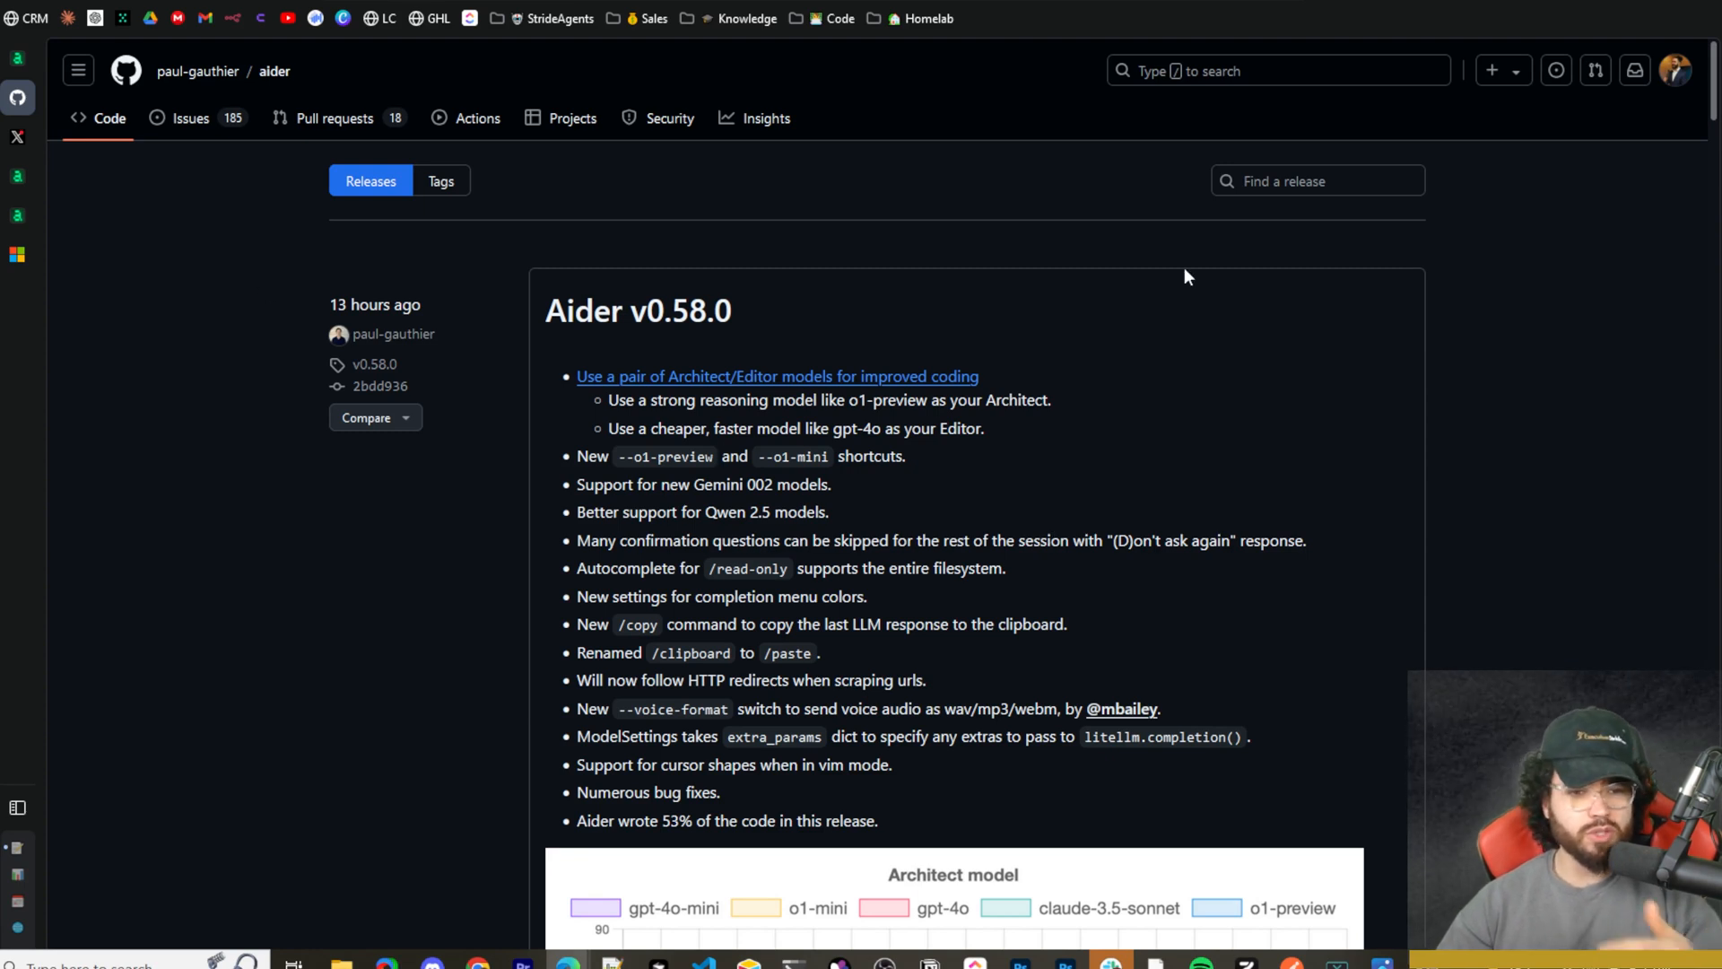
pyautogui.moveTo(1207, 464)
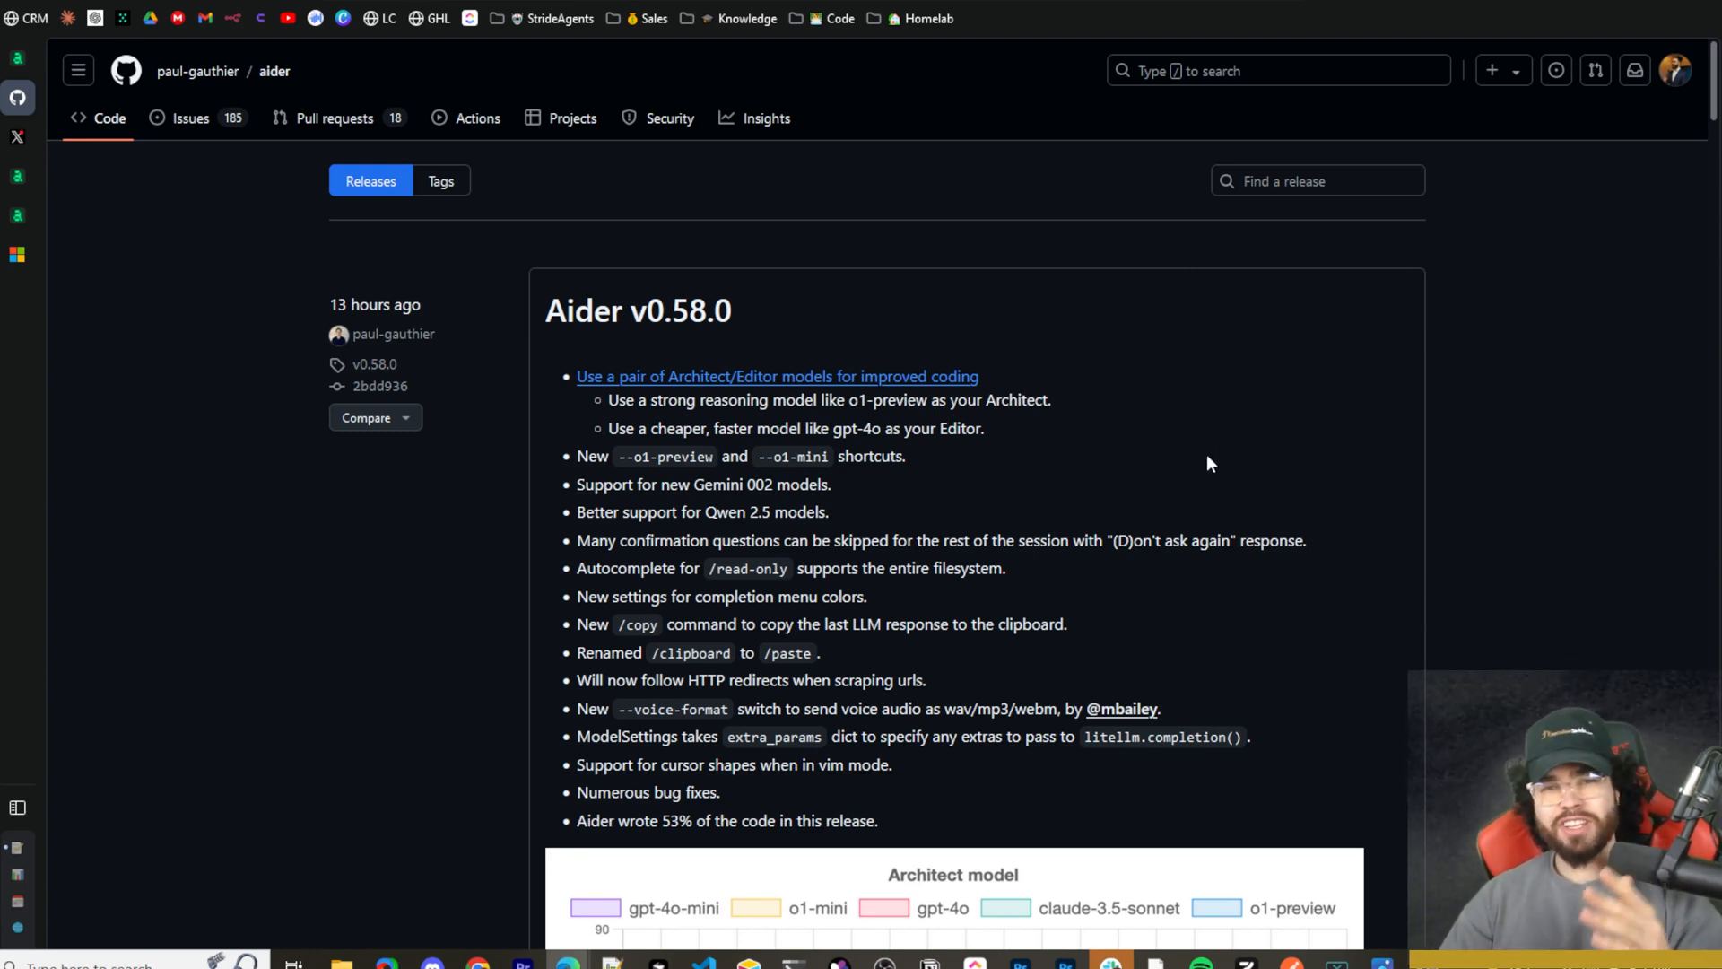
pyautogui.moveTo(1195, 459)
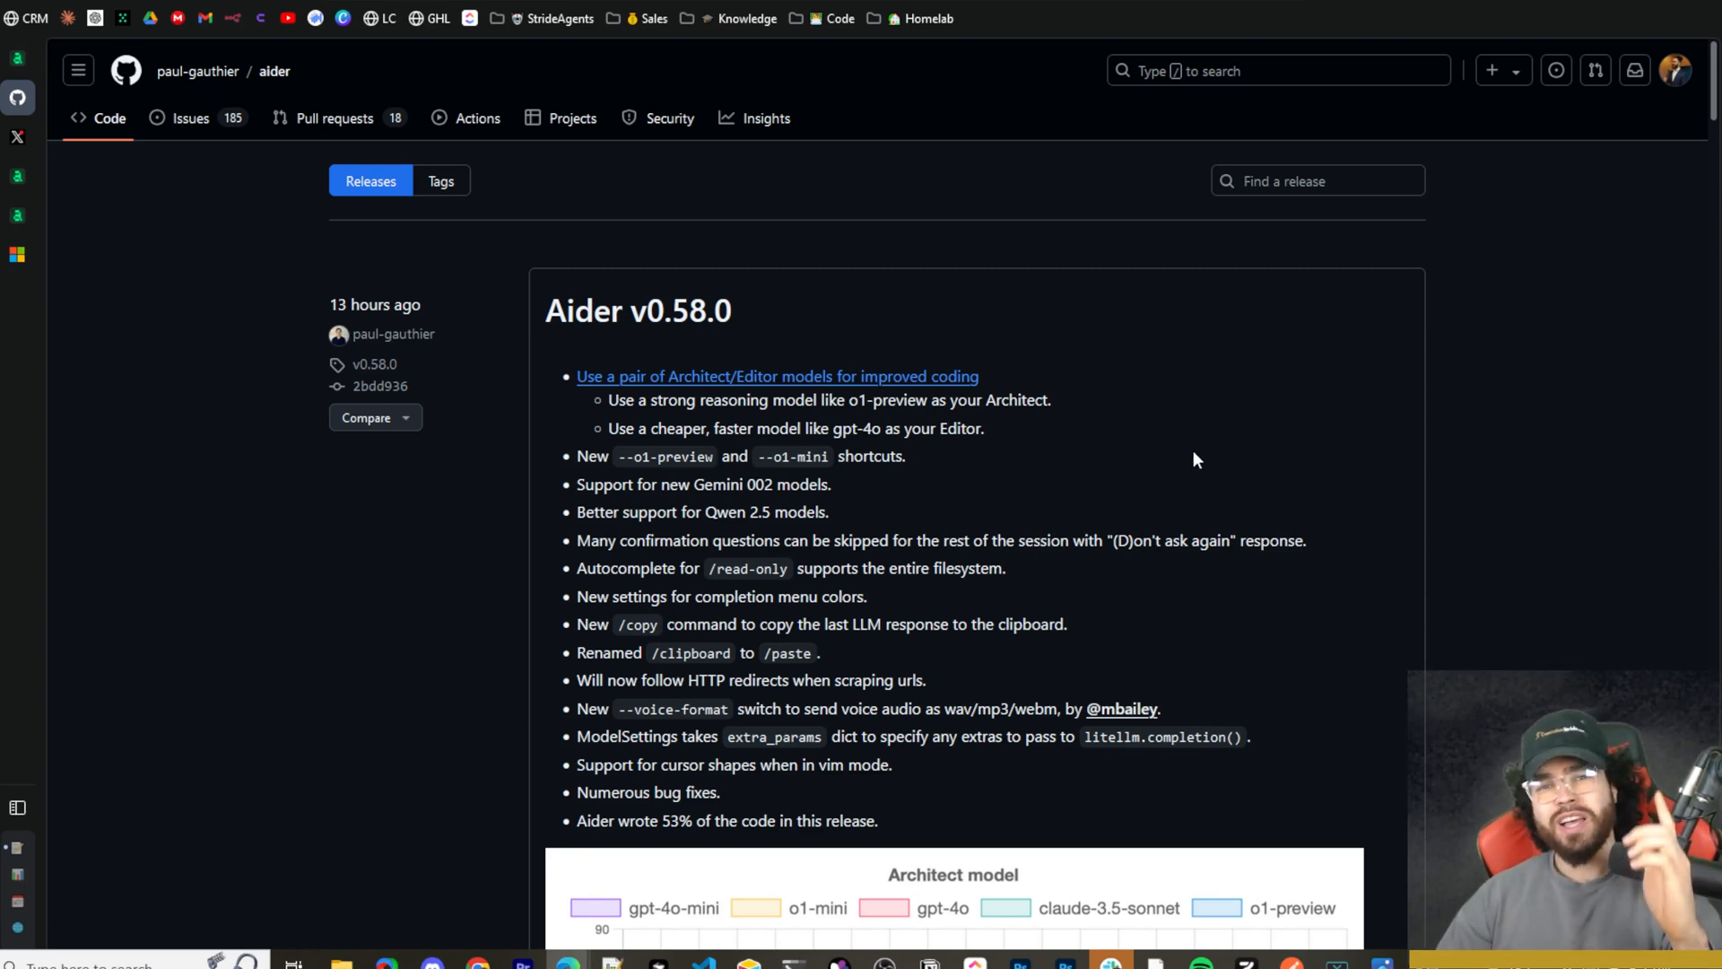
pyautogui.moveTo(1186, 472)
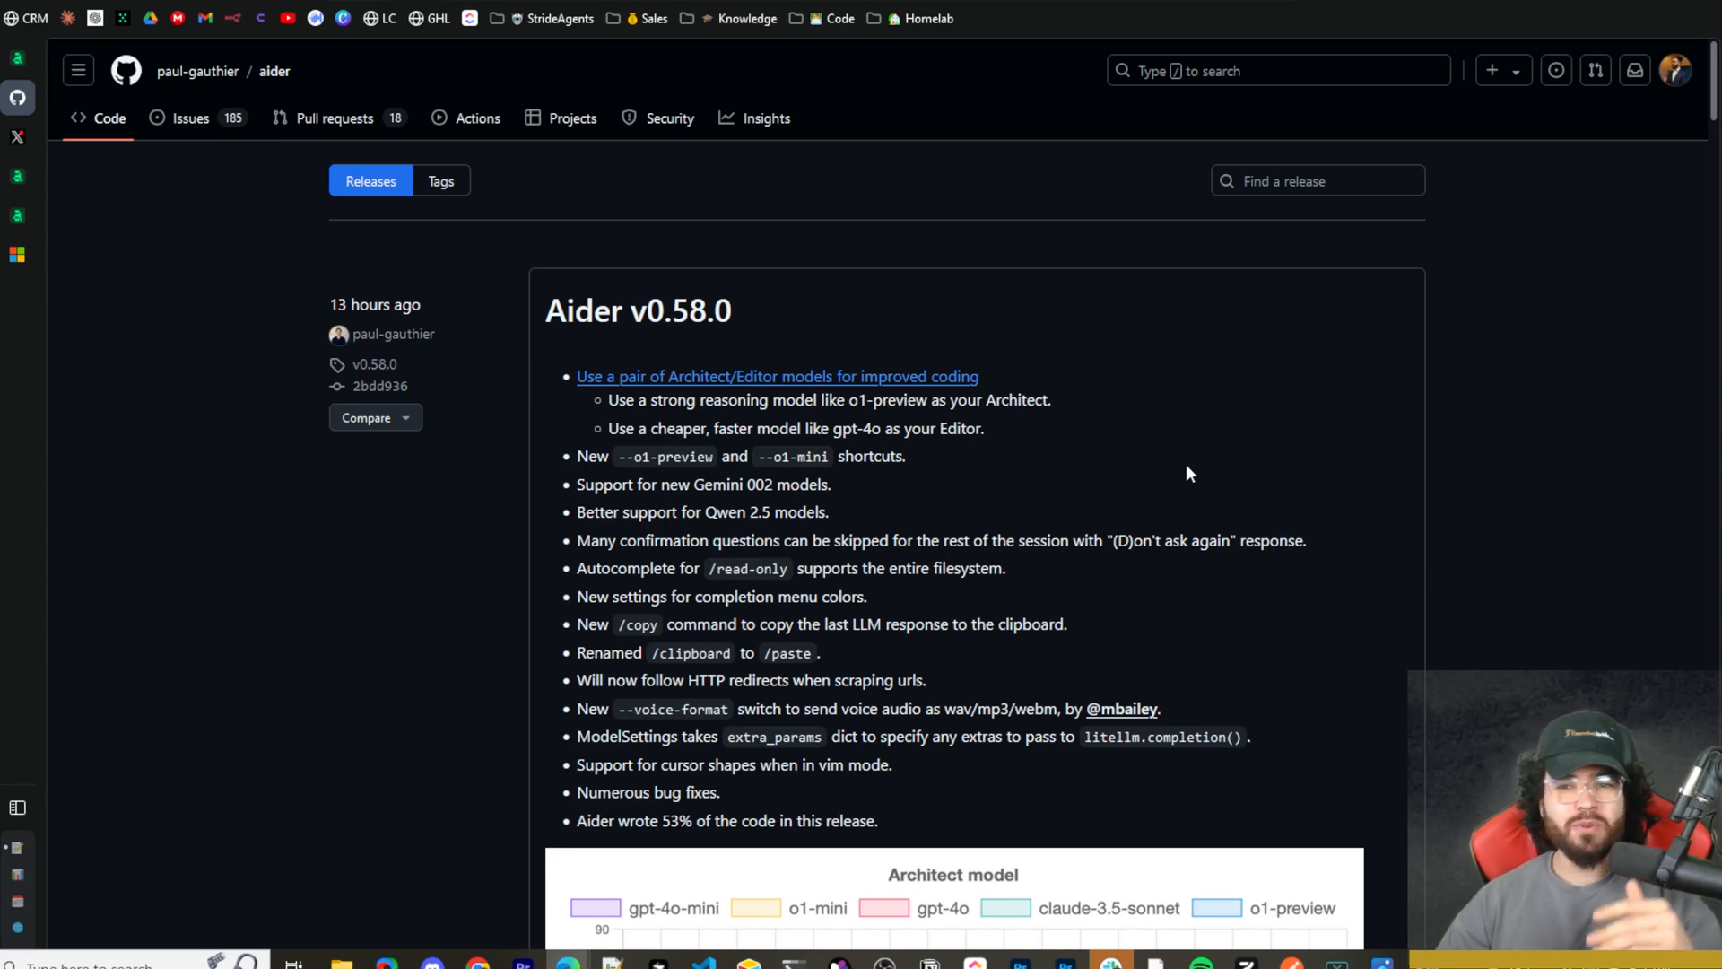